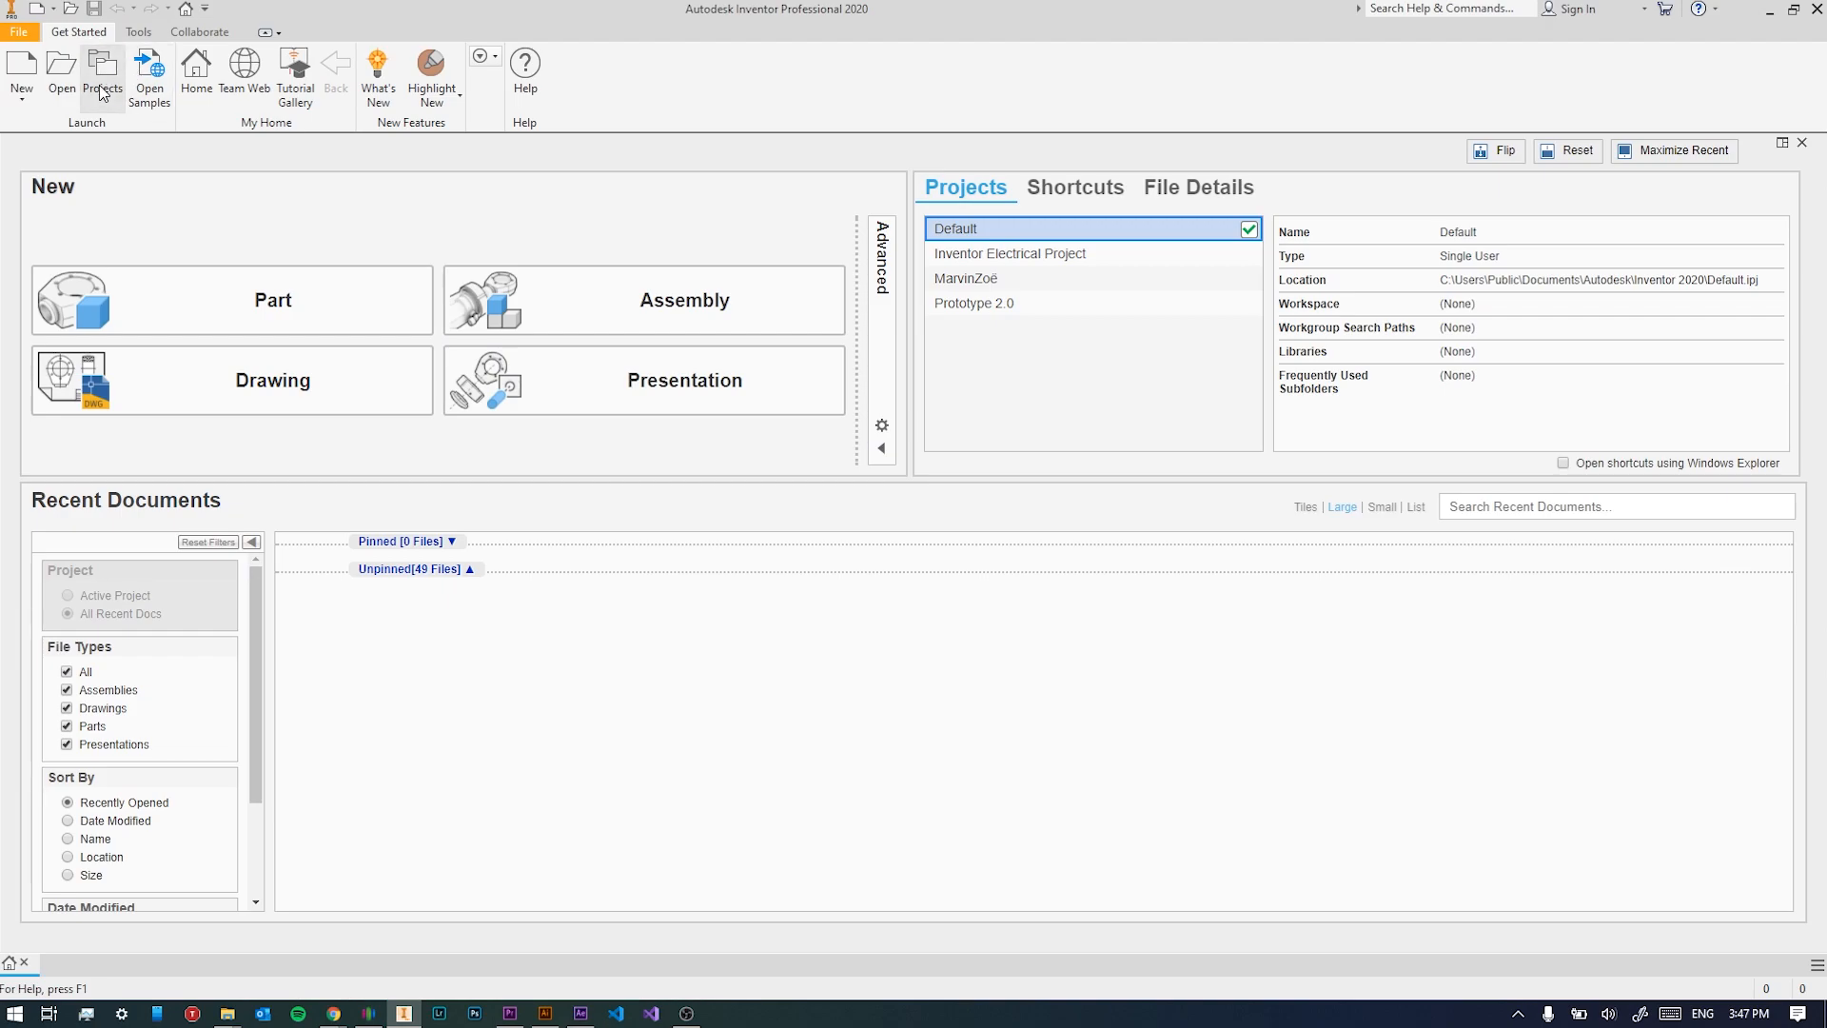
Start a new single-user project named 'Phone Stand' from the Projects list.
{"action": "left_click", "coordinate": [97, 72]}
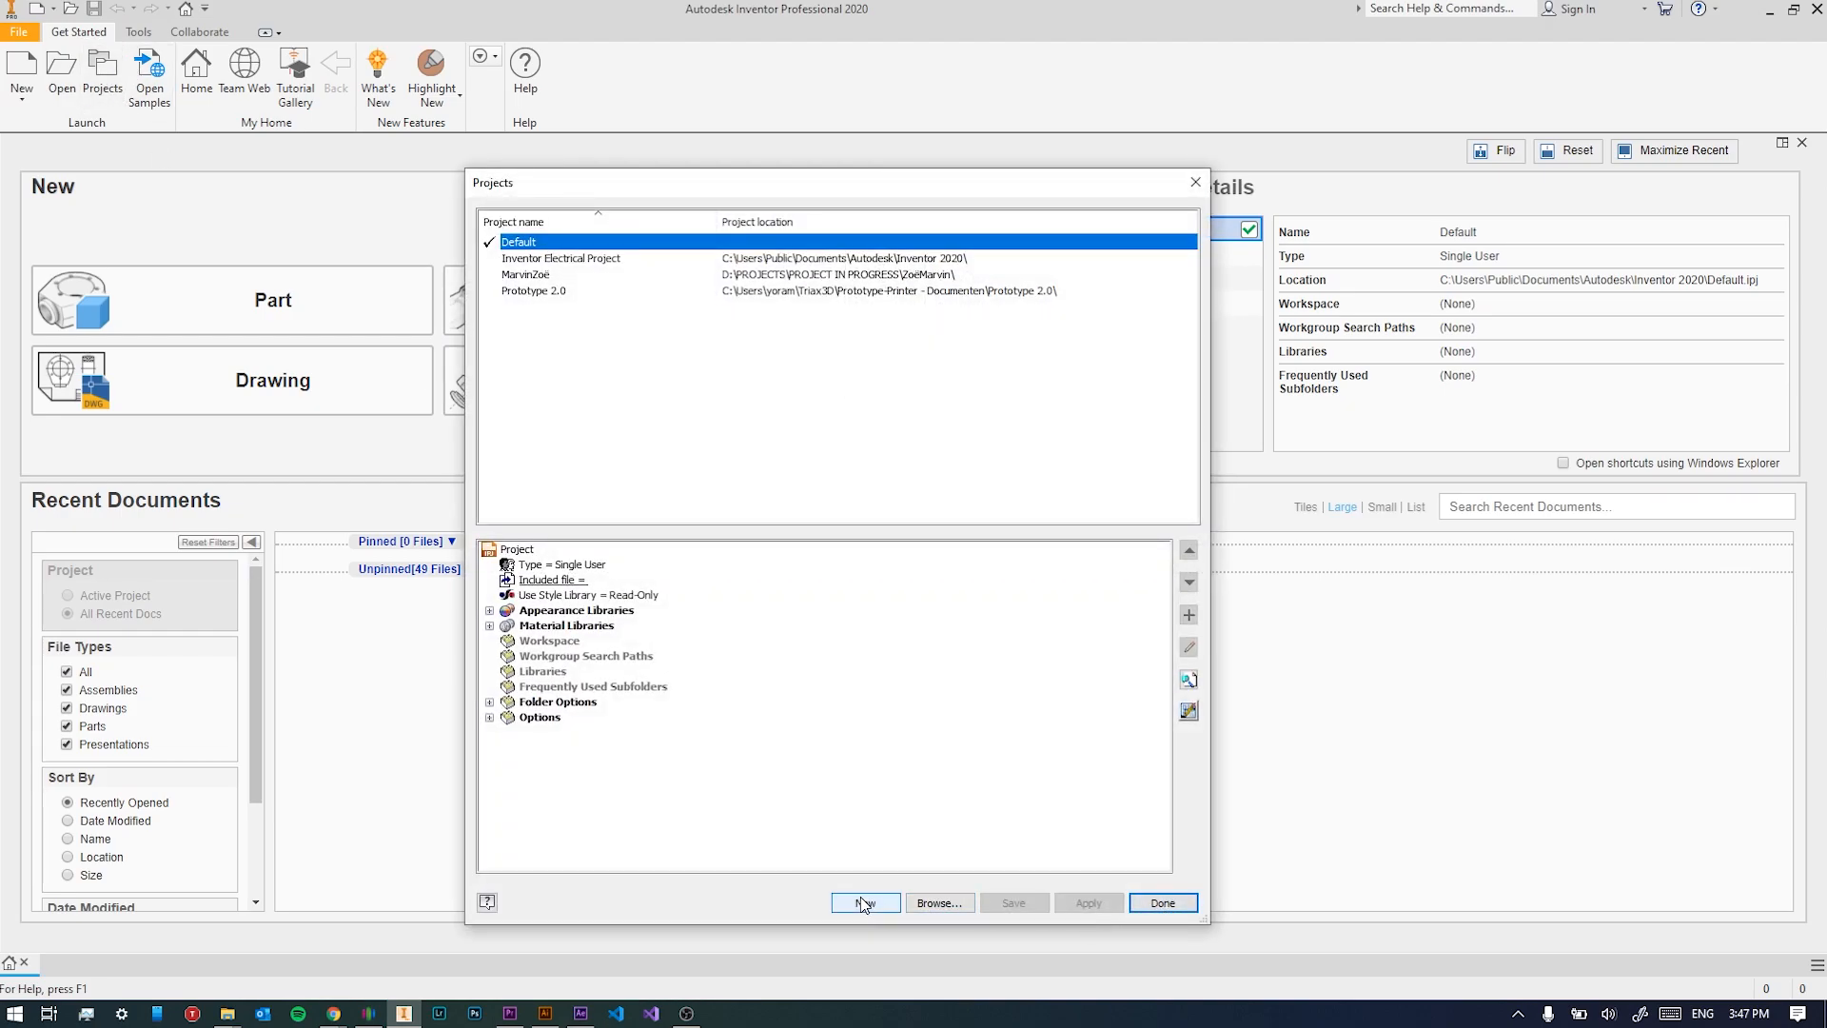
{"action": "left_click", "coordinate": [865, 903]}
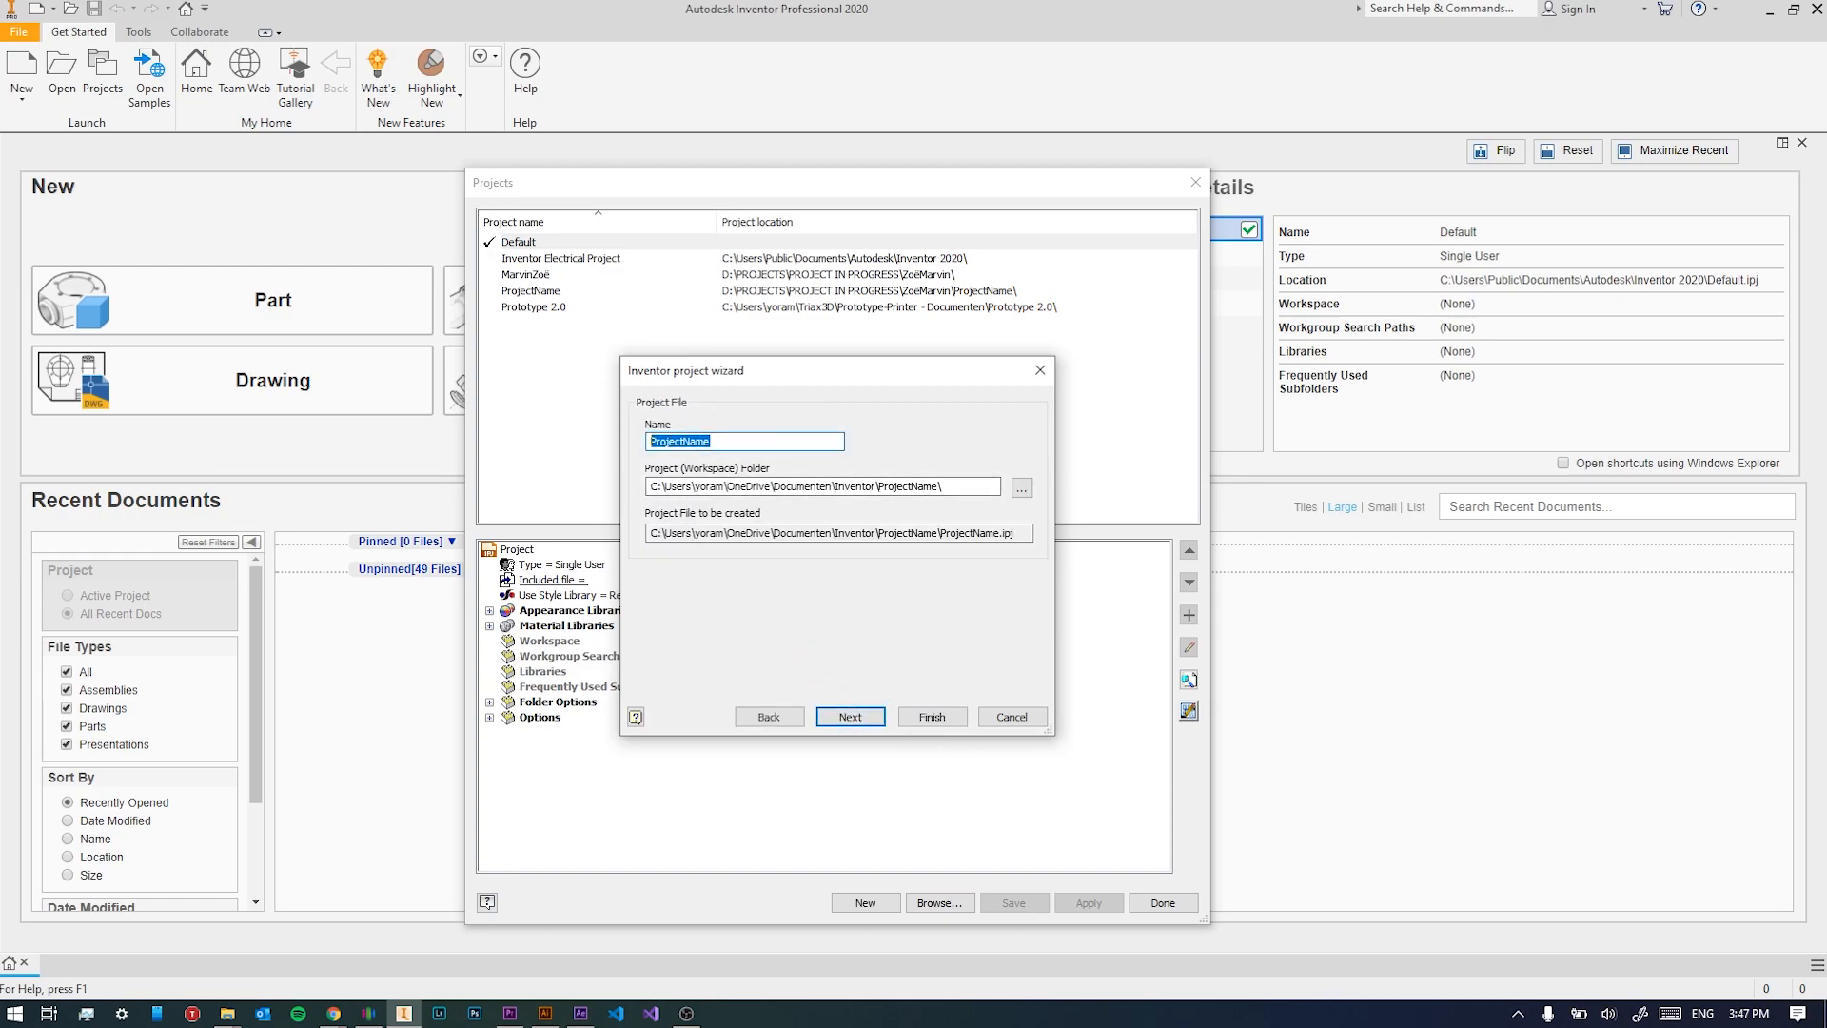
{"action": "type", "text": "Phone"}
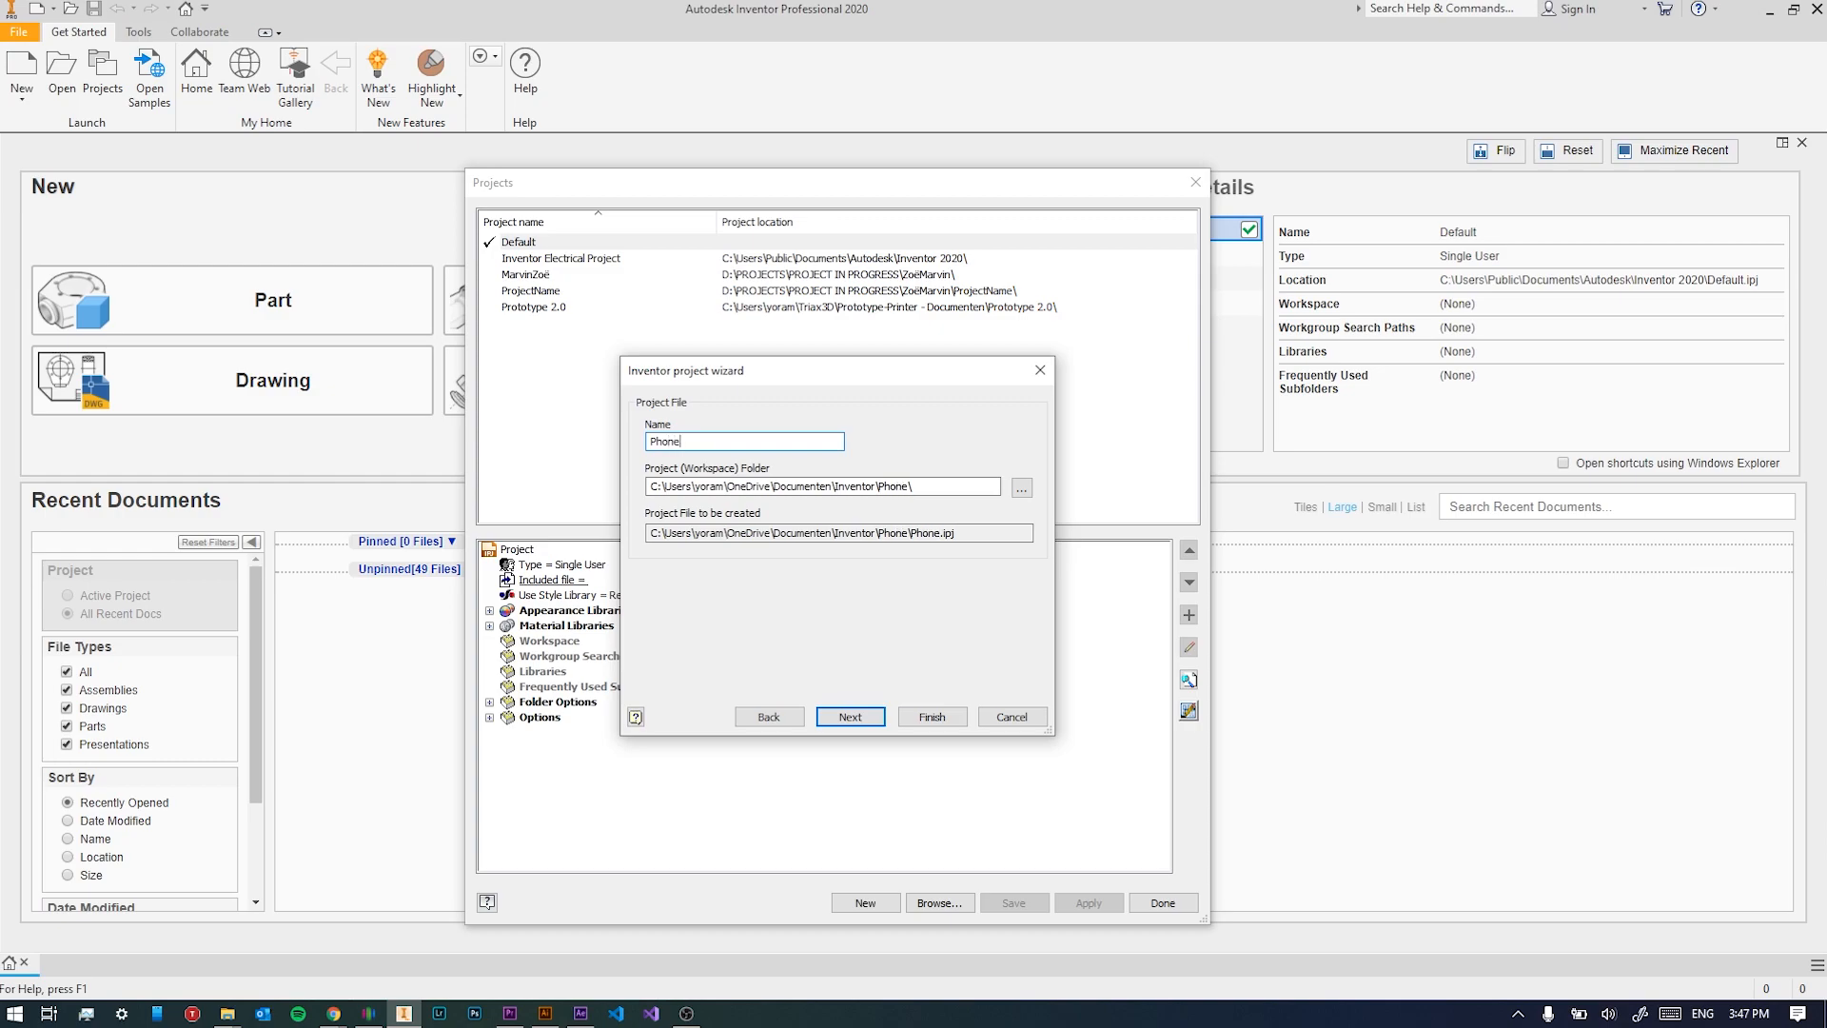
{"action": "type", "text": "Stand"}
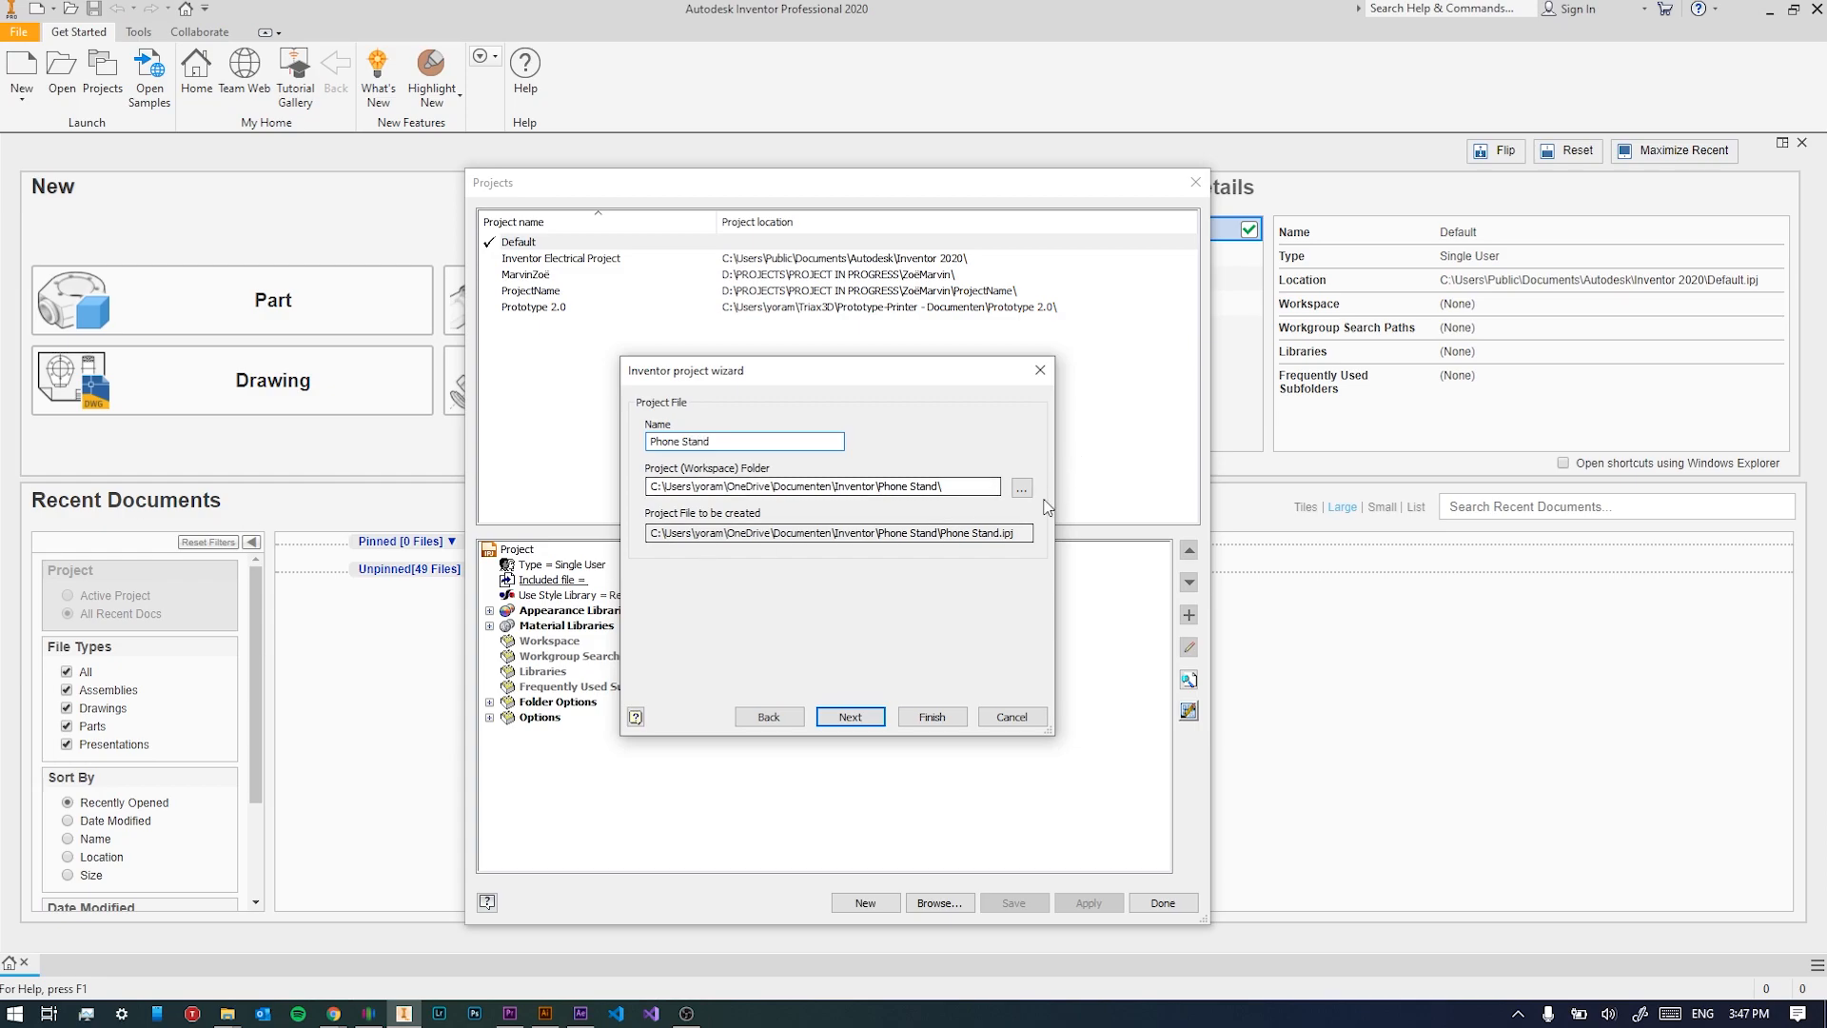
Create a Desktop folder named Phonestand and set it as the project's workspace.
{"action": "left_click", "coordinate": [1021, 486]}
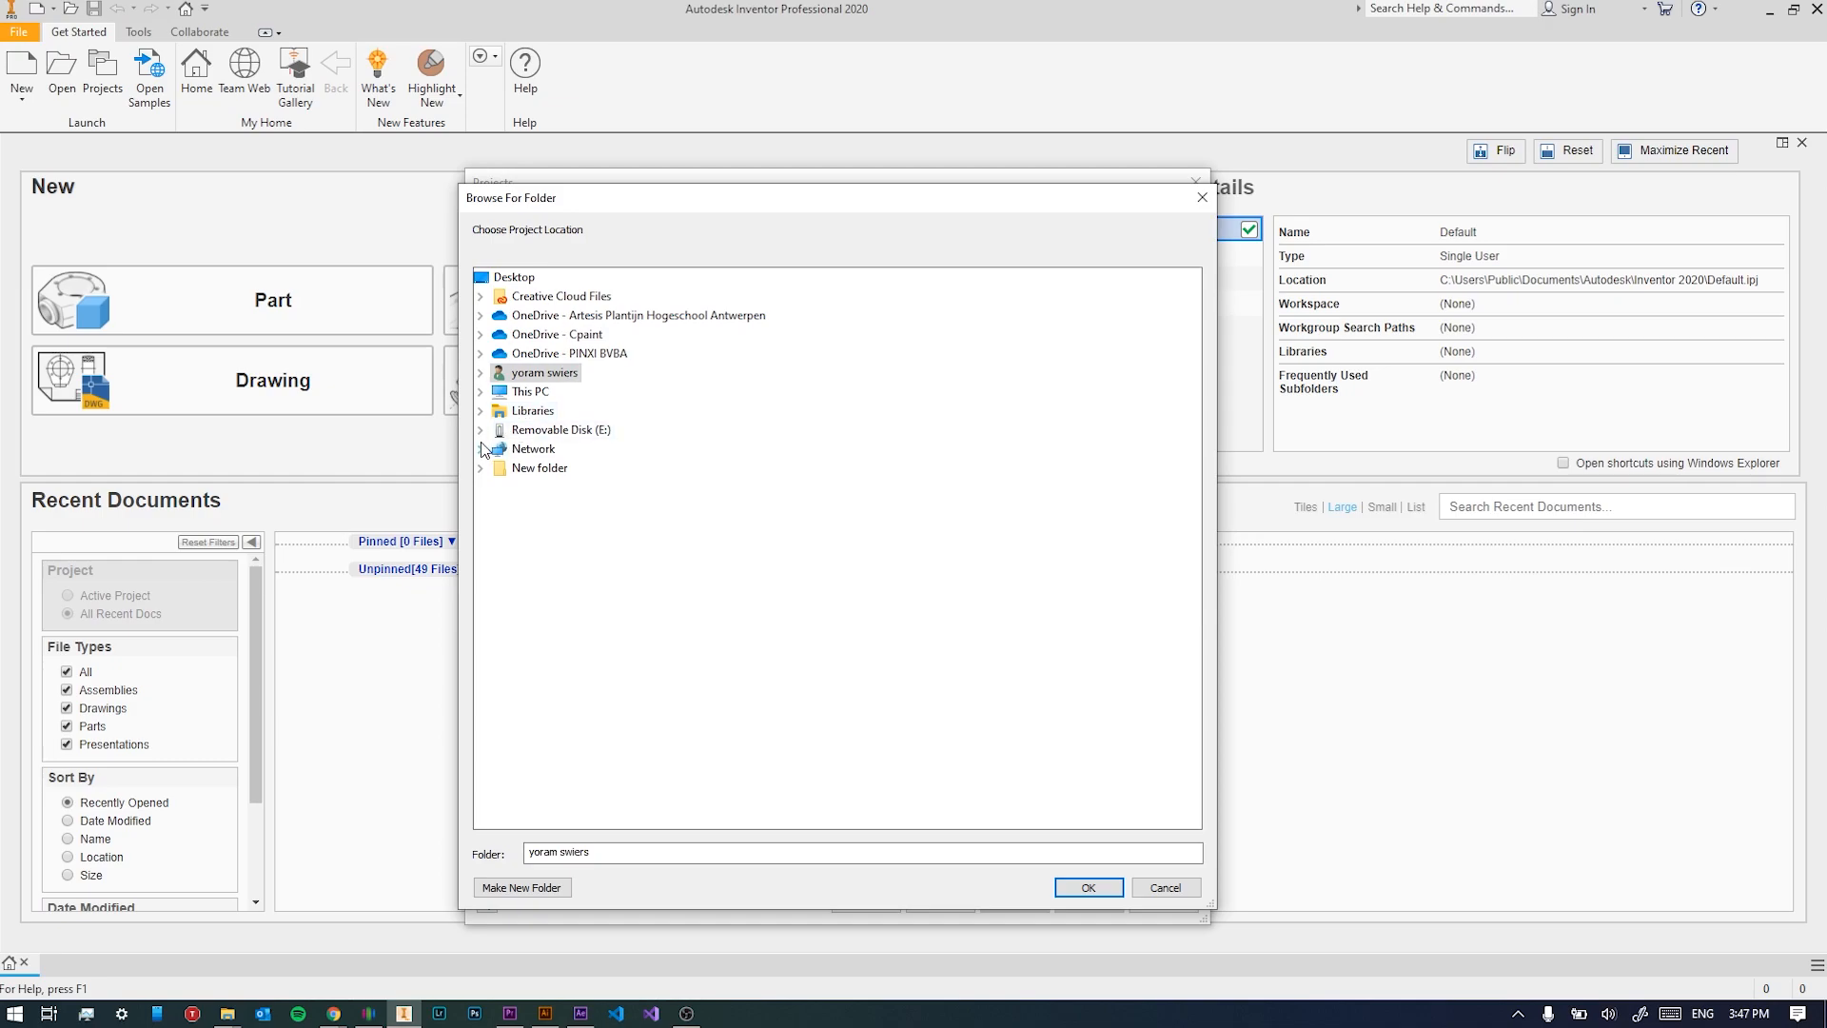
{"action": "left_click", "coordinate": [480, 468]}
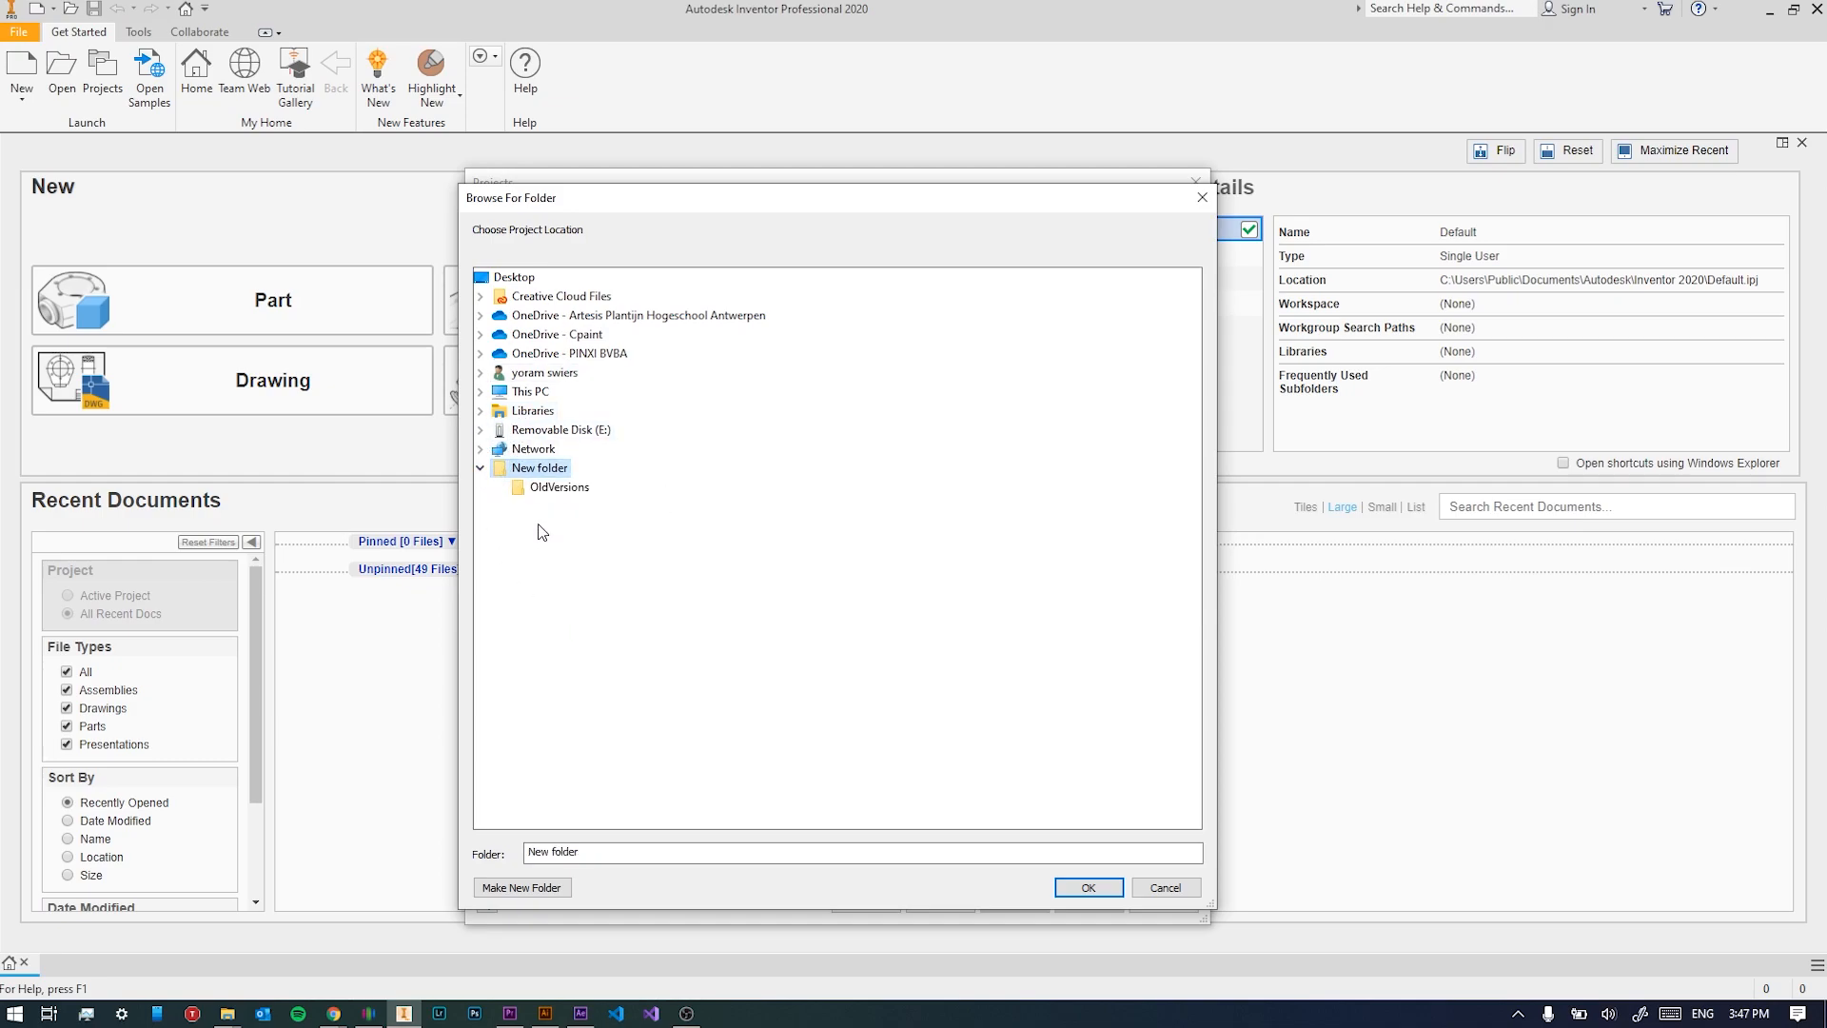
{"action": "left_click", "coordinate": [529, 391]}
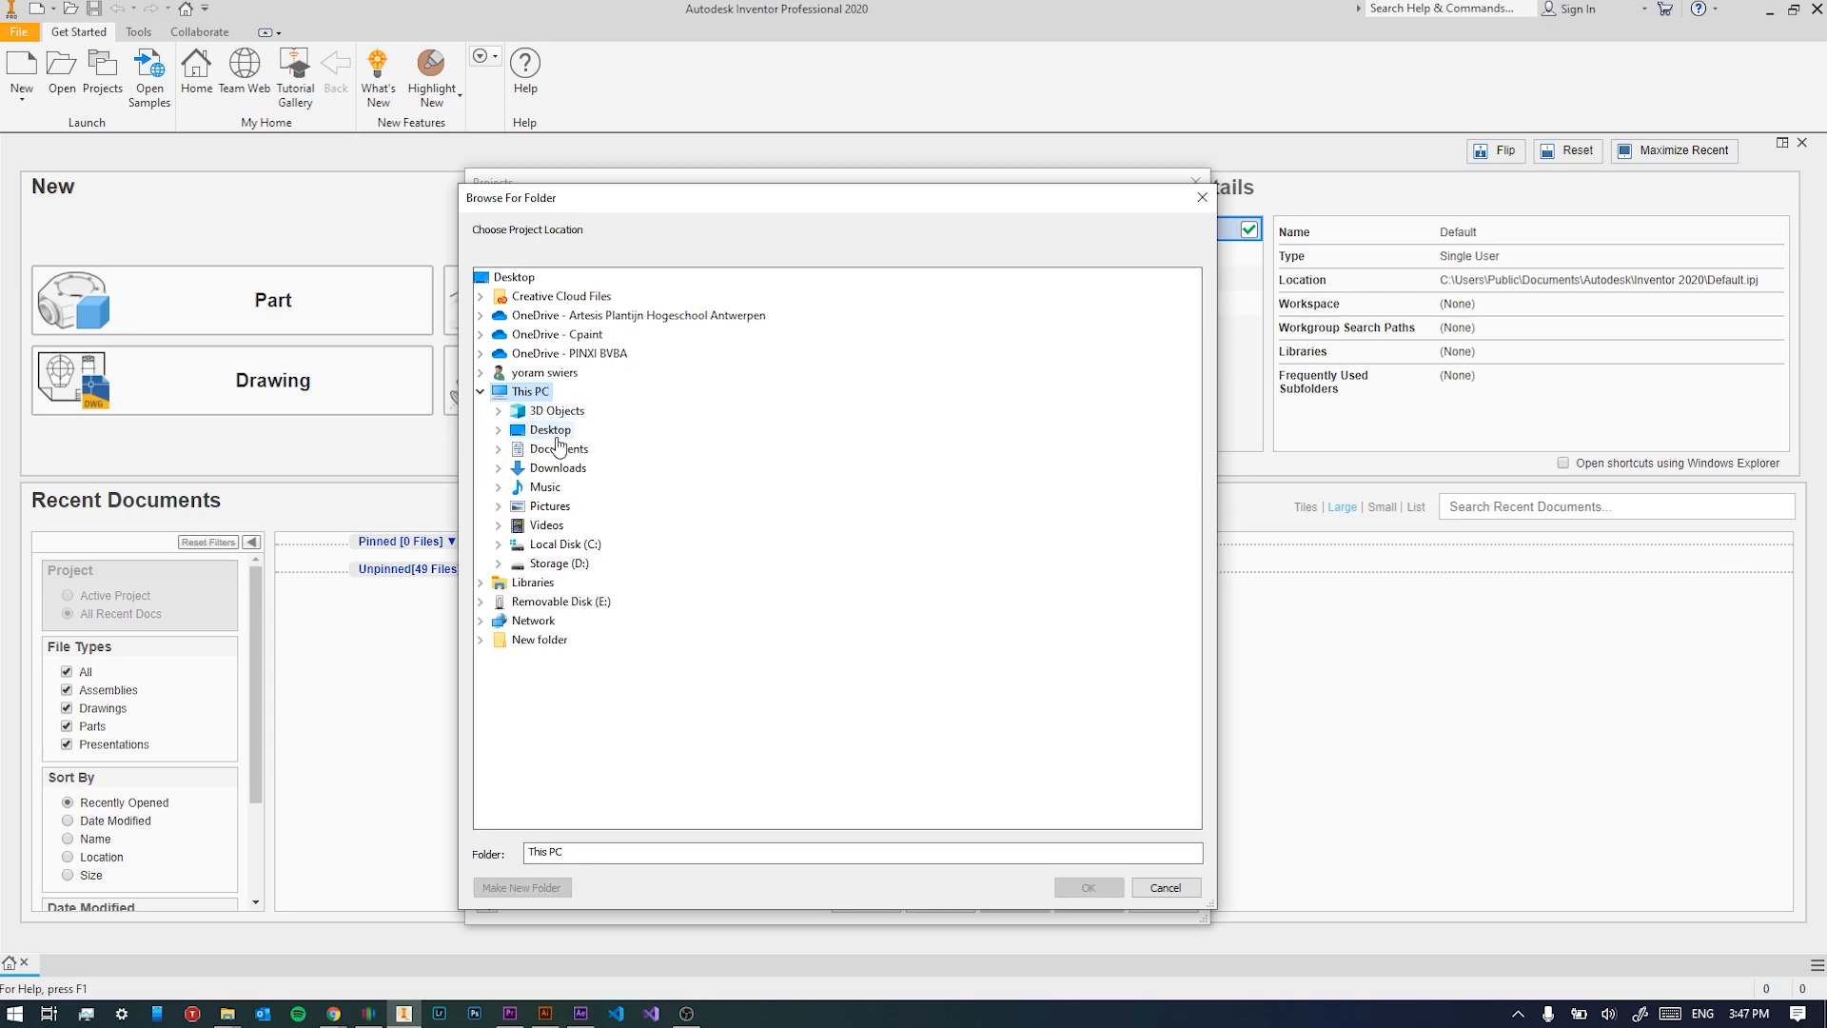
{"action": "left_click", "coordinate": [550, 429]}
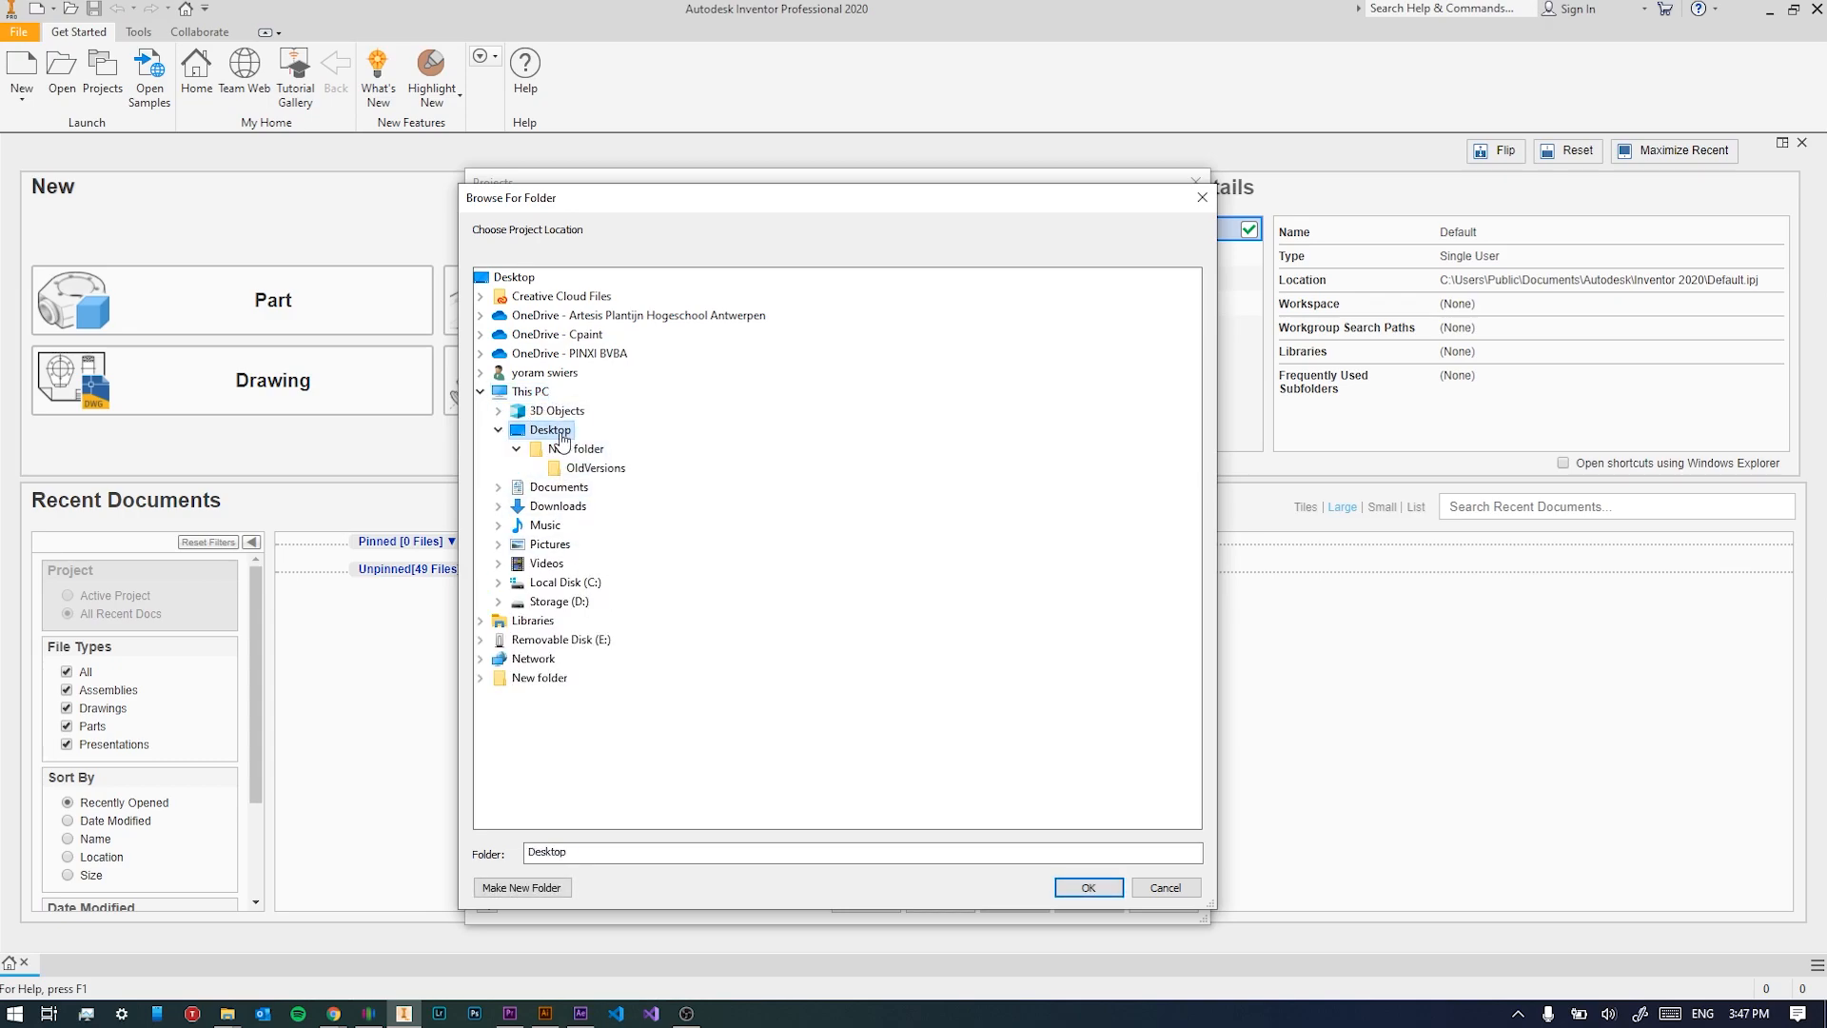
{"action": "right_click", "coordinate": [546, 429]}
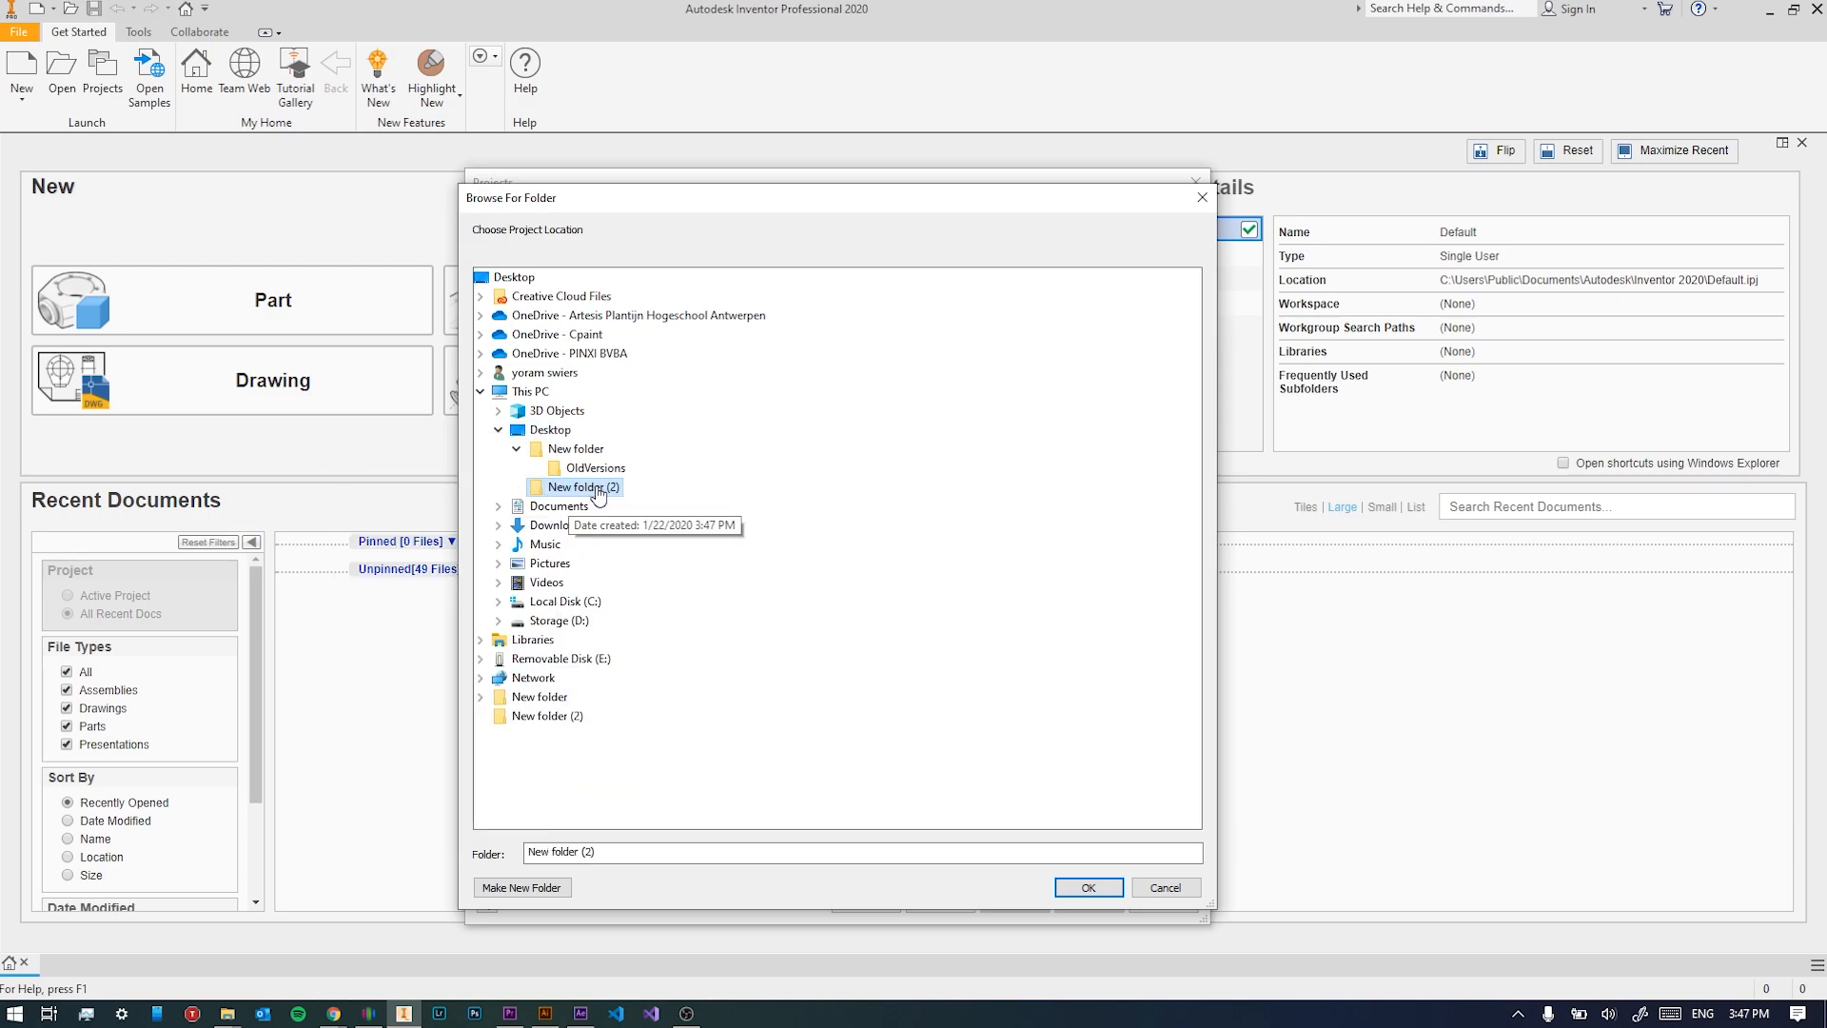
{"action": "right_click", "coordinate": [582, 487]}
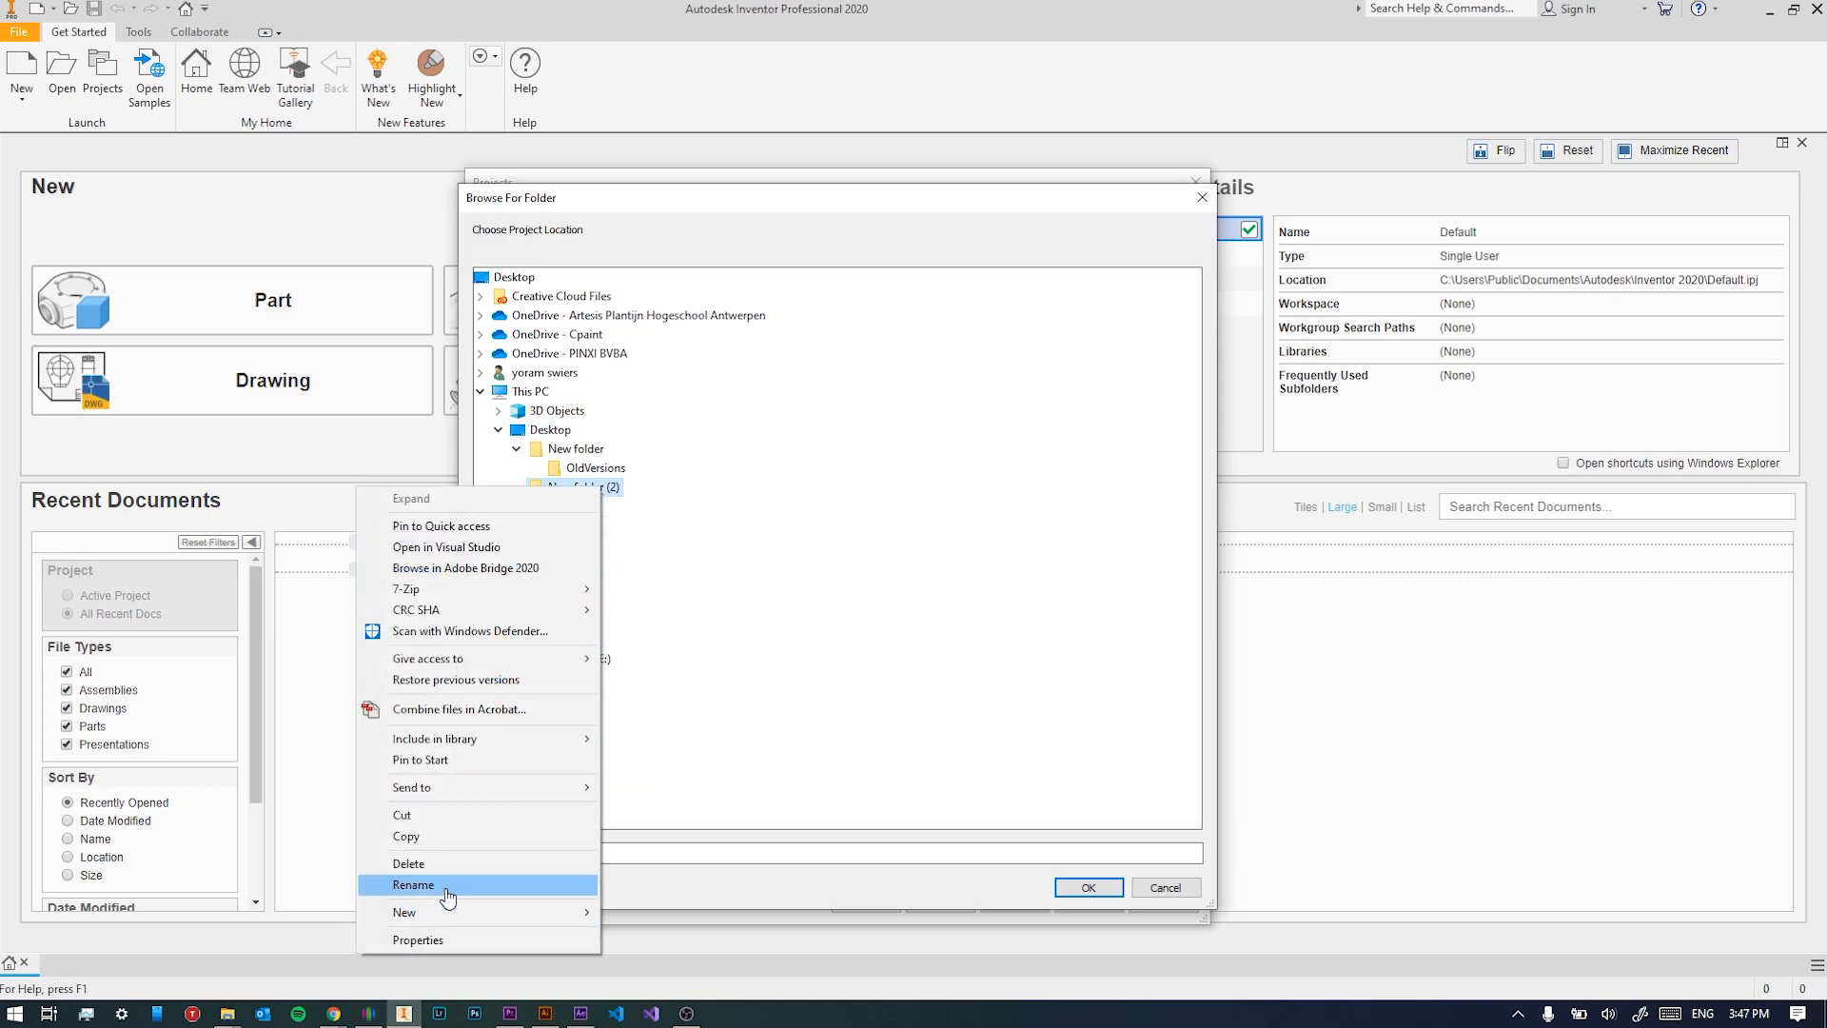
{"action": "left_click", "coordinate": [413, 884]}
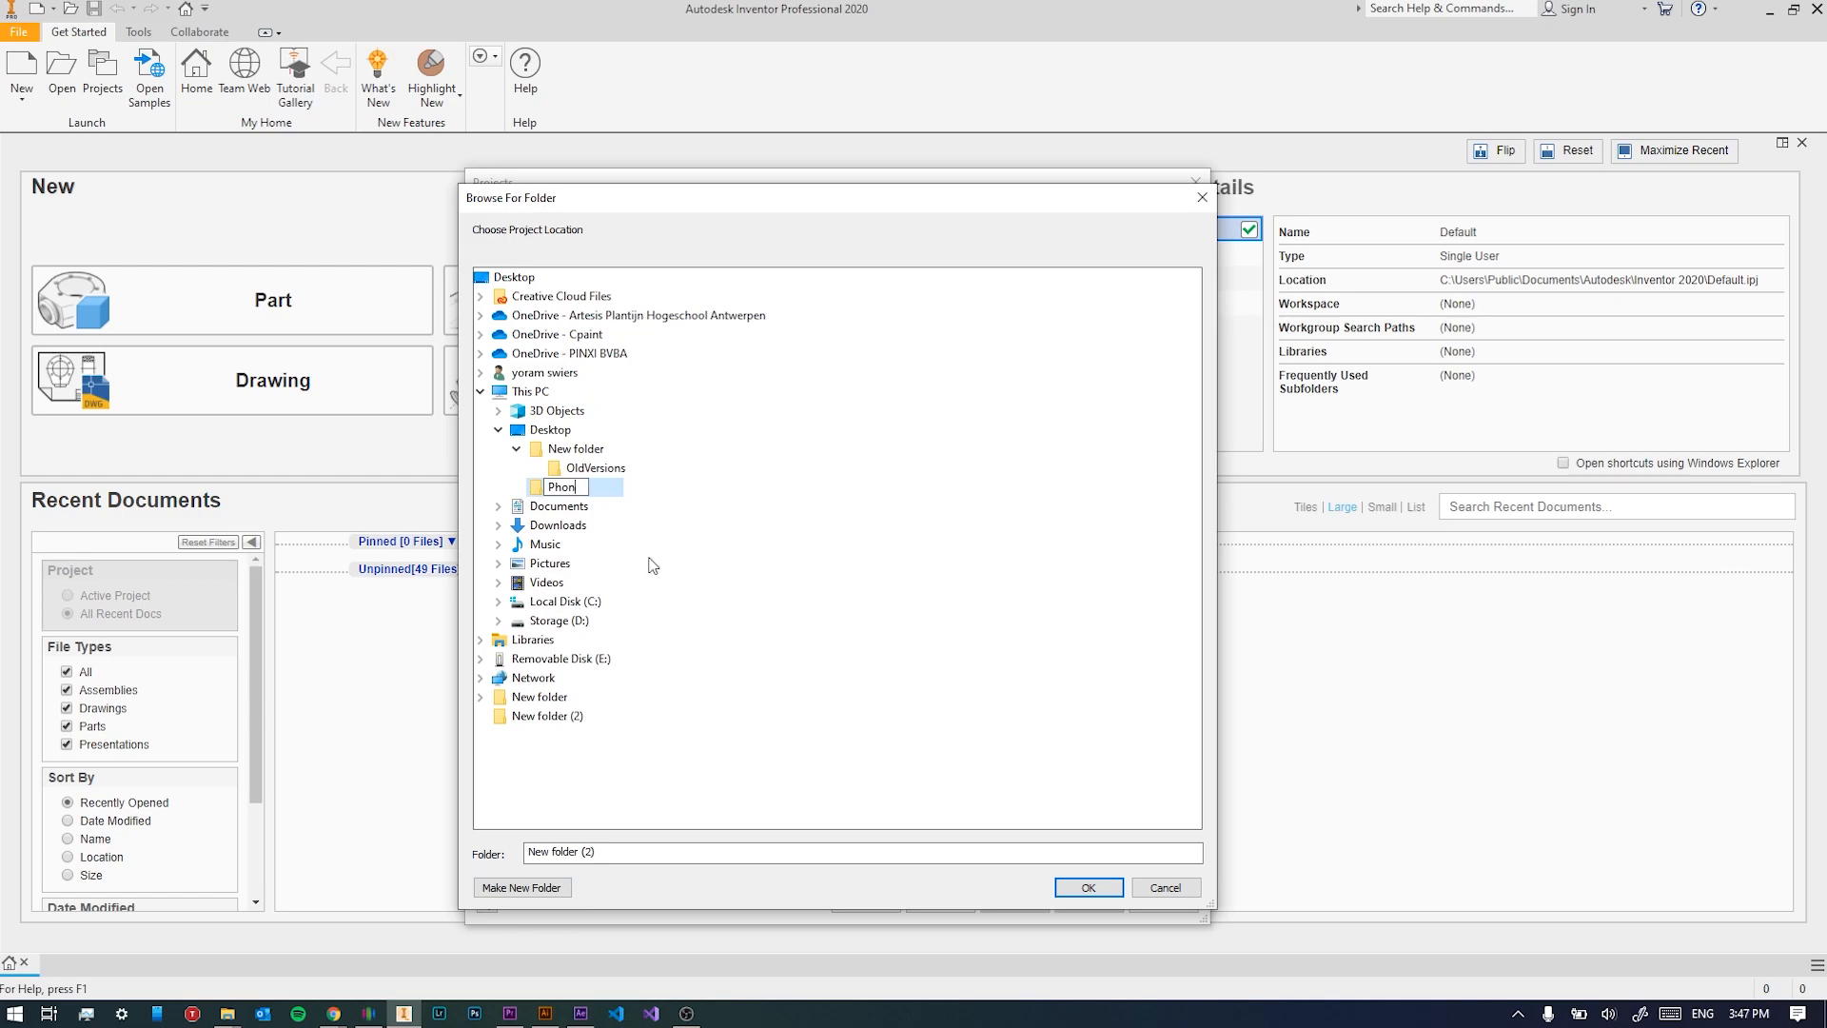
{"action": "type", "text": "estand"}
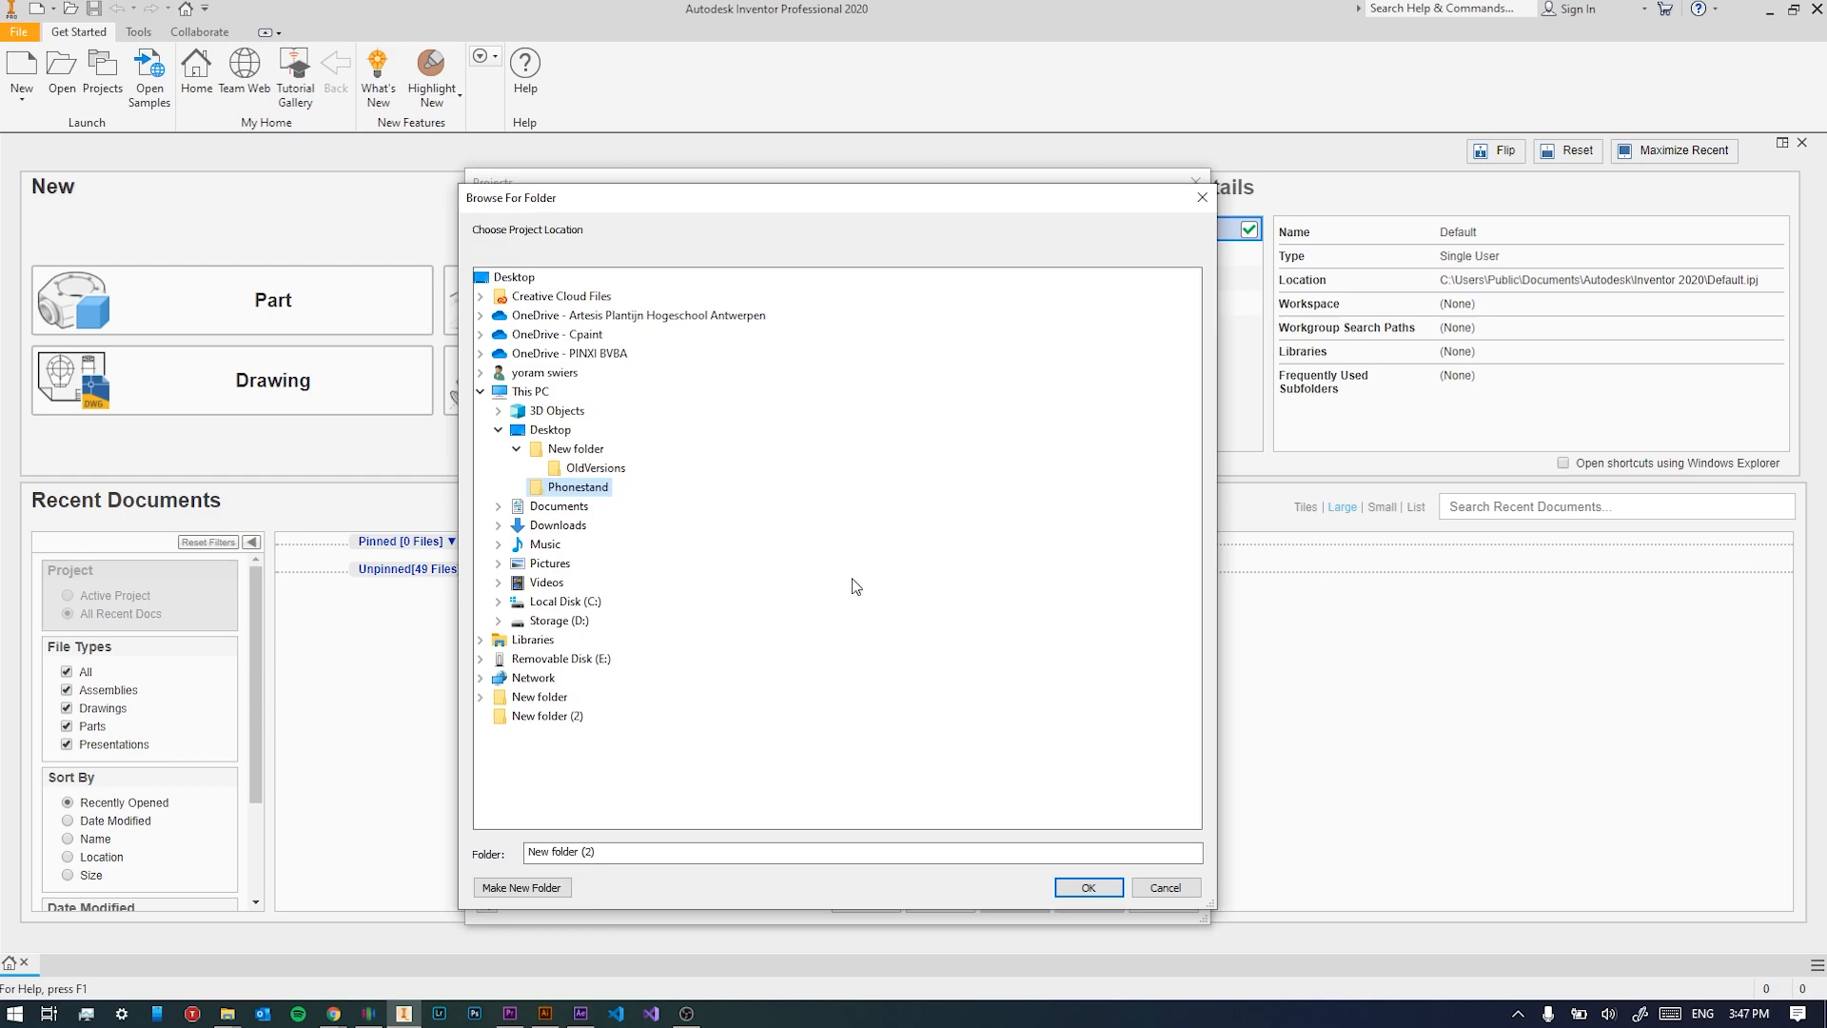
{"action": "left_click", "coordinate": [1089, 887]}
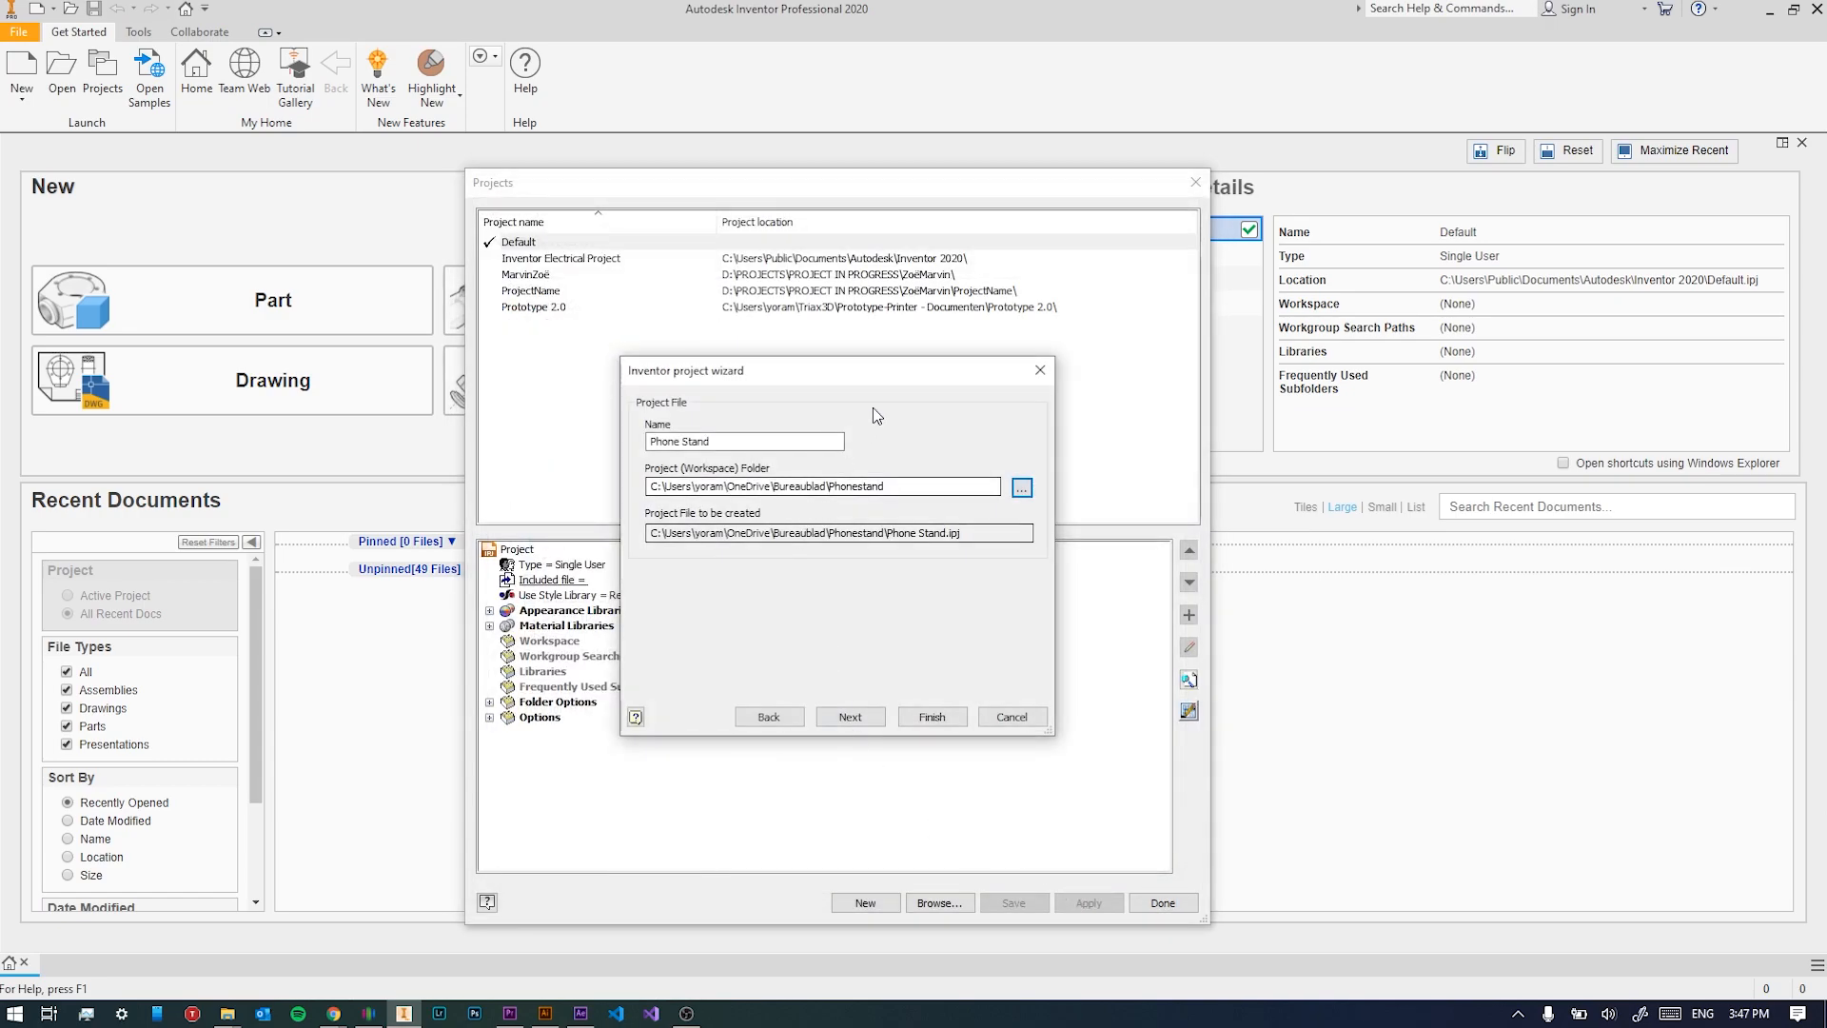
Finish the Phone Stand project wizard and close the Projects dialog.
{"action": "left_click", "coordinate": [850, 717]}
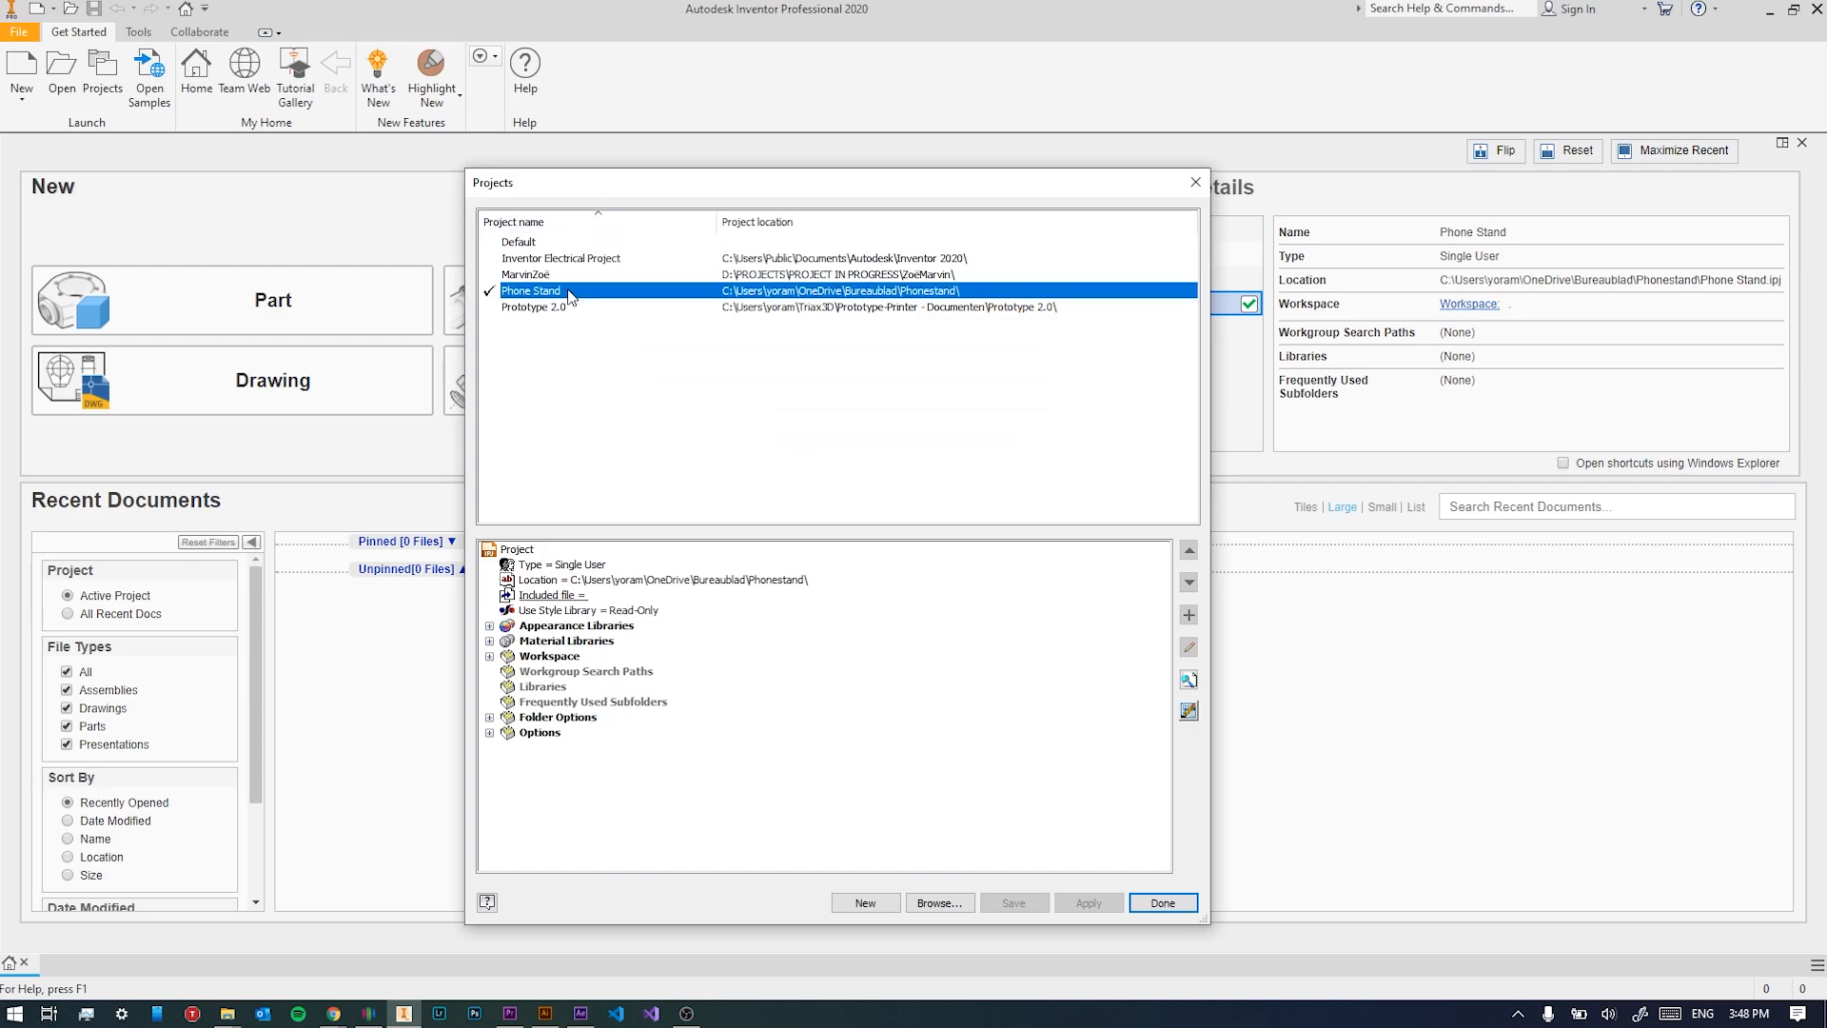
{"action": "left_click", "coordinate": [1162, 902]}
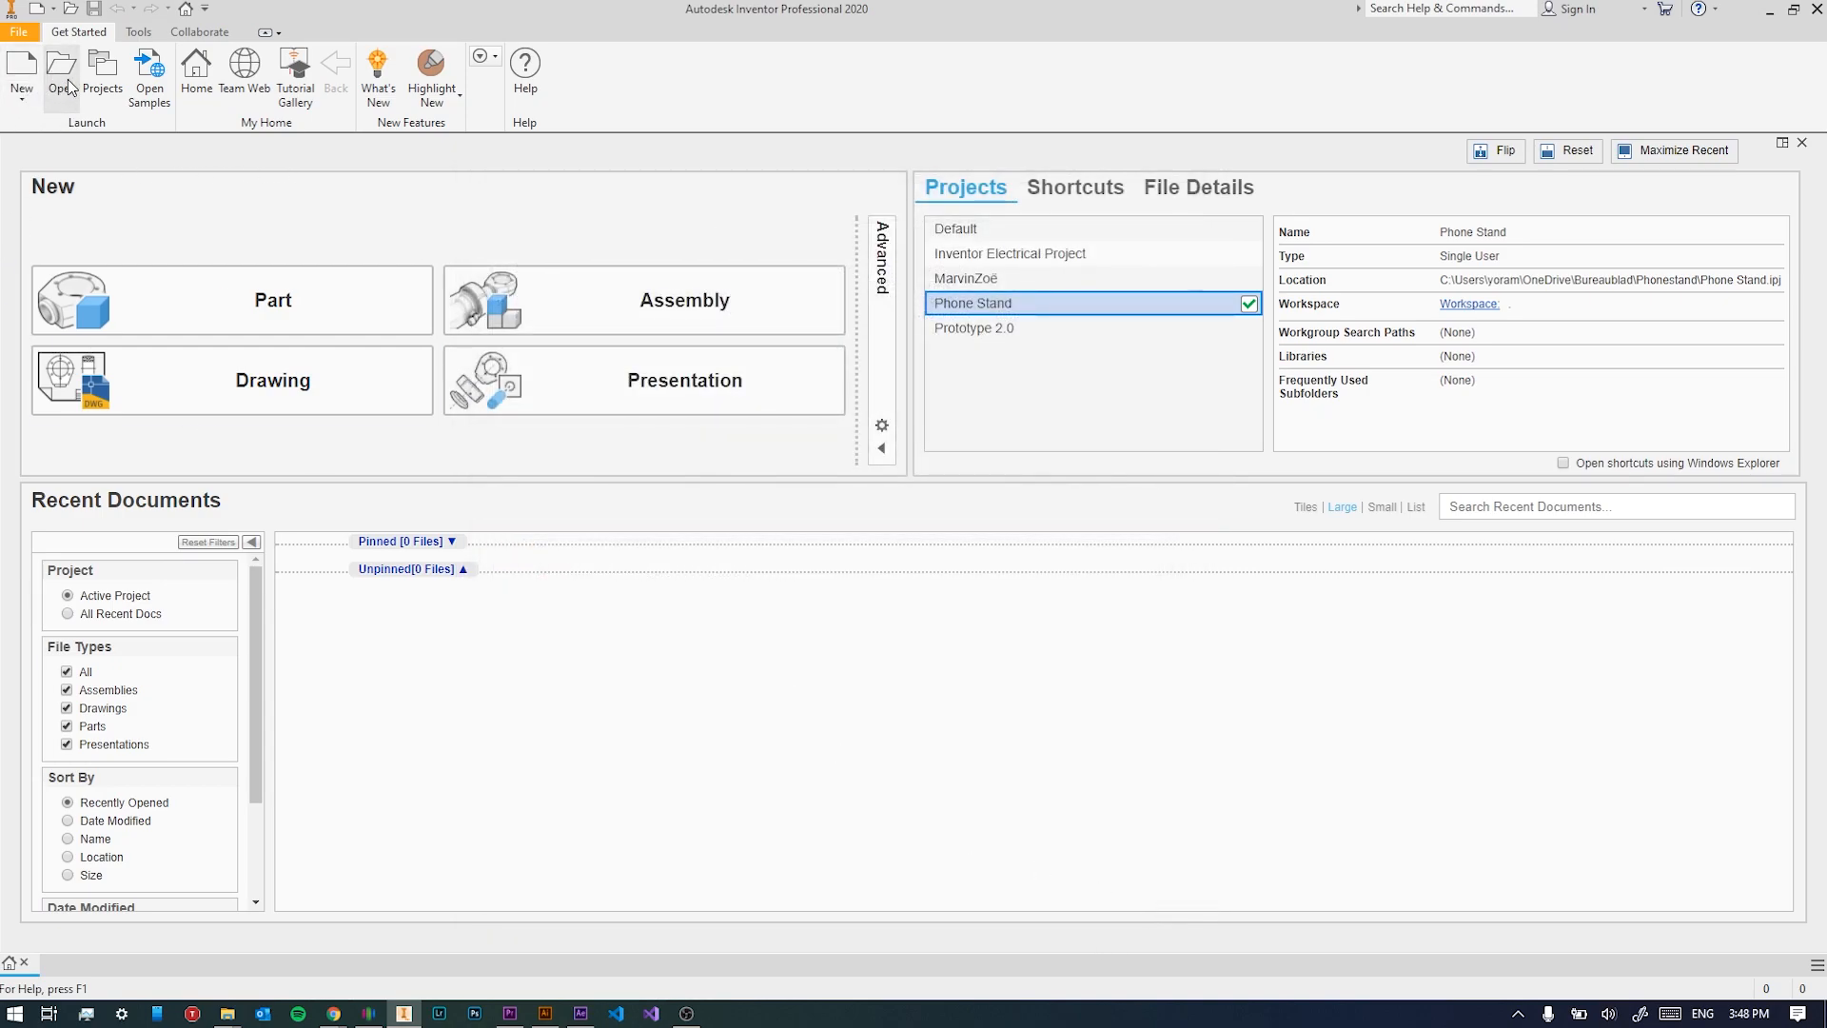
Create a new part from the Standard.ipt template and save it as phonestand.ipt.
{"action": "left_click", "coordinate": [21, 71]}
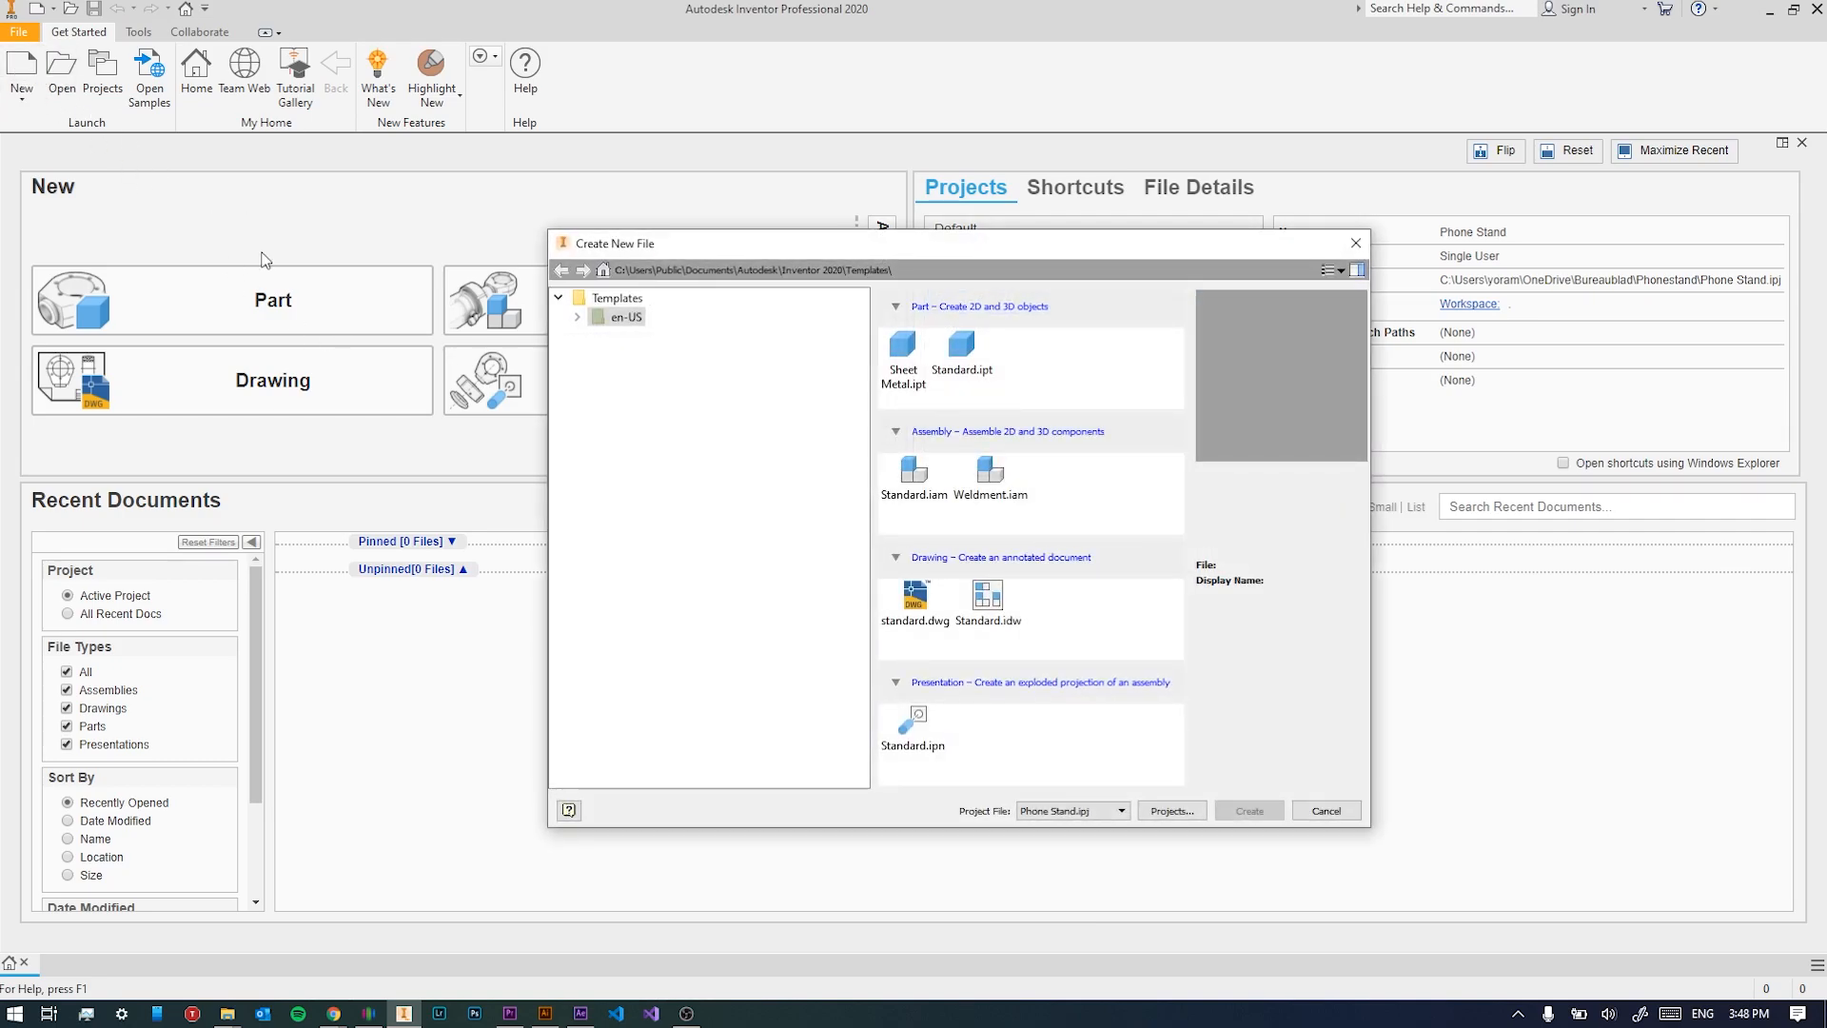
{"action": "left_click", "coordinate": [577, 316]}
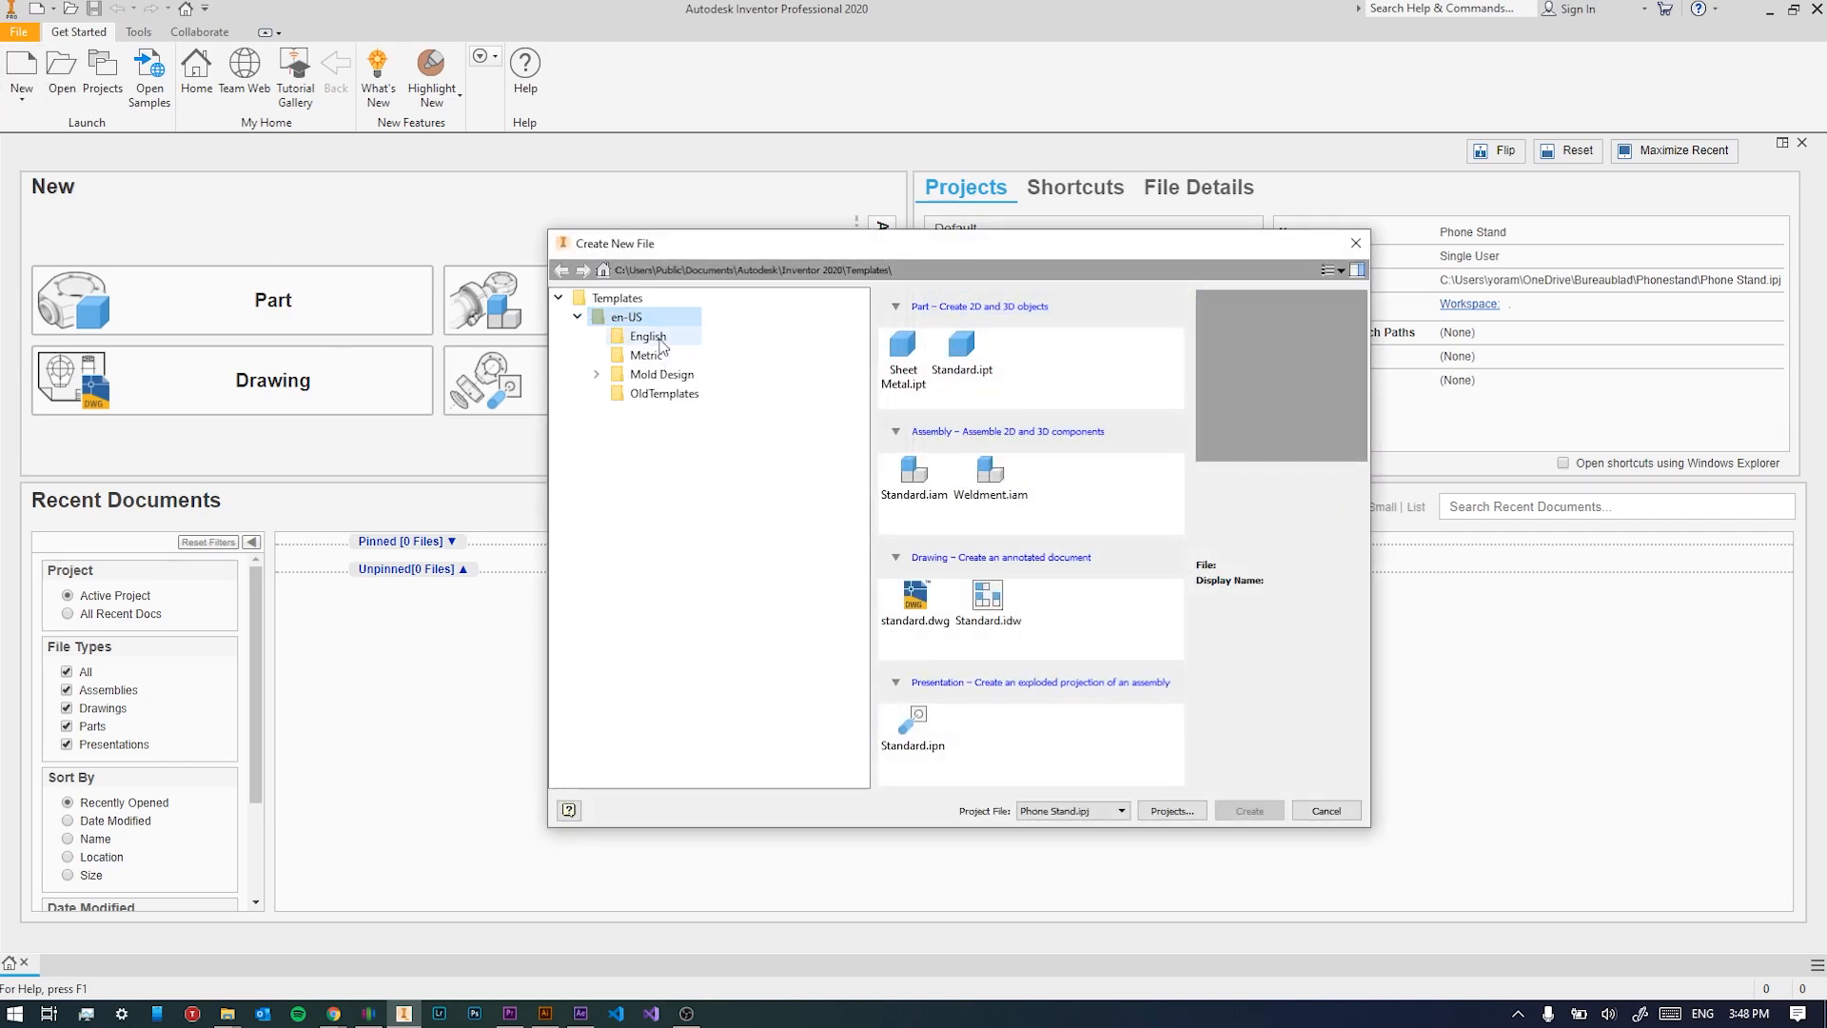
{"action": "left_click", "coordinate": [646, 355]}
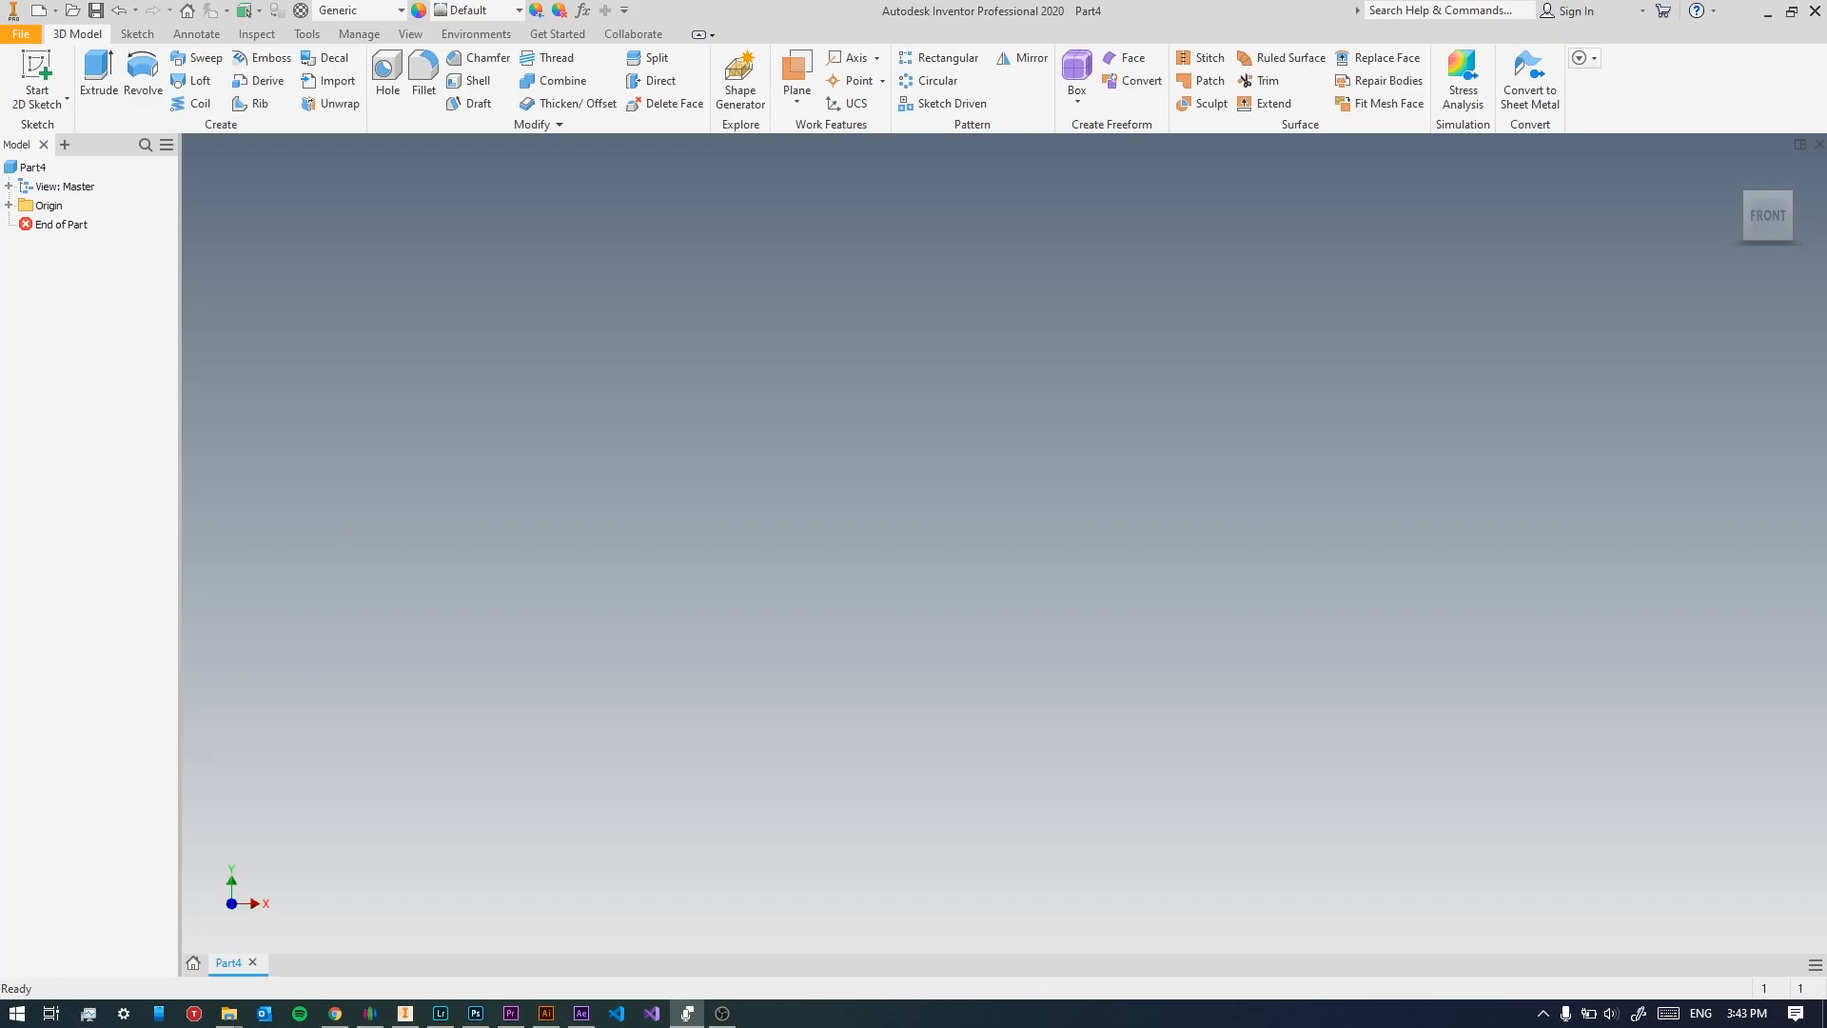
{"action": "mouse_move", "coordinate": [1304, 812]}
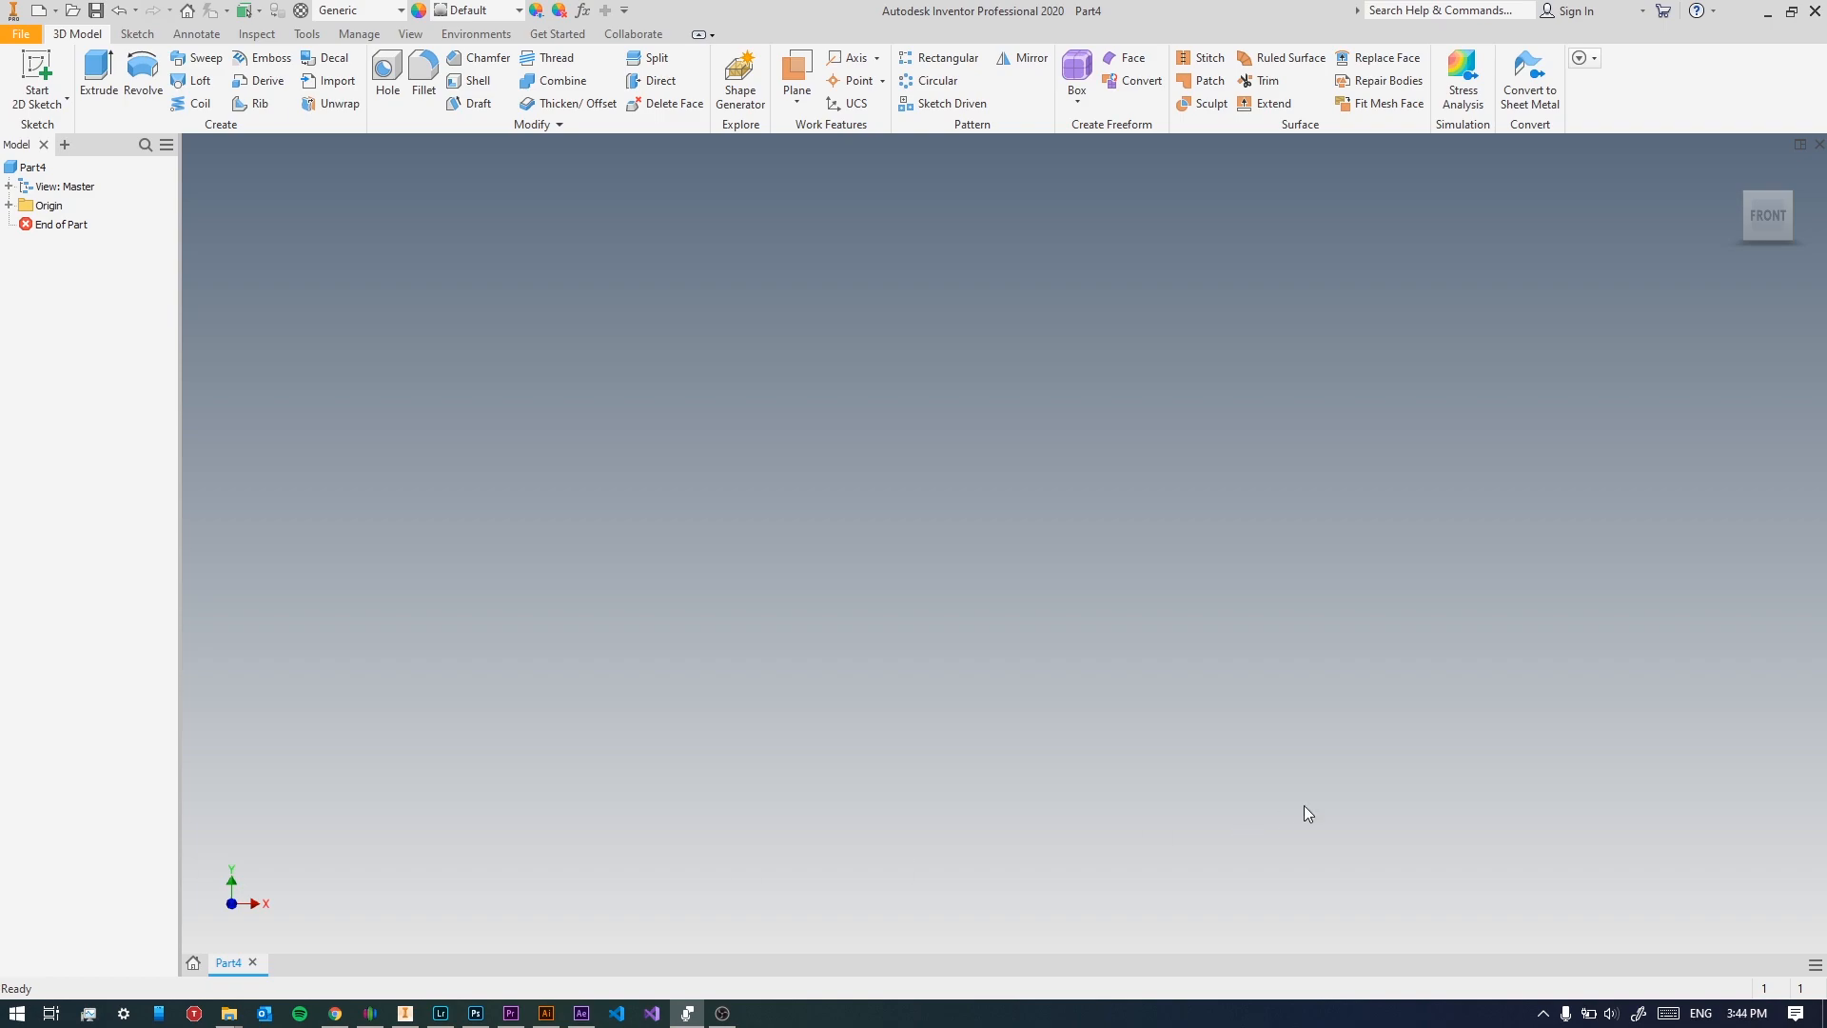
{"action": "mouse_move", "coordinate": [1068, 643]}
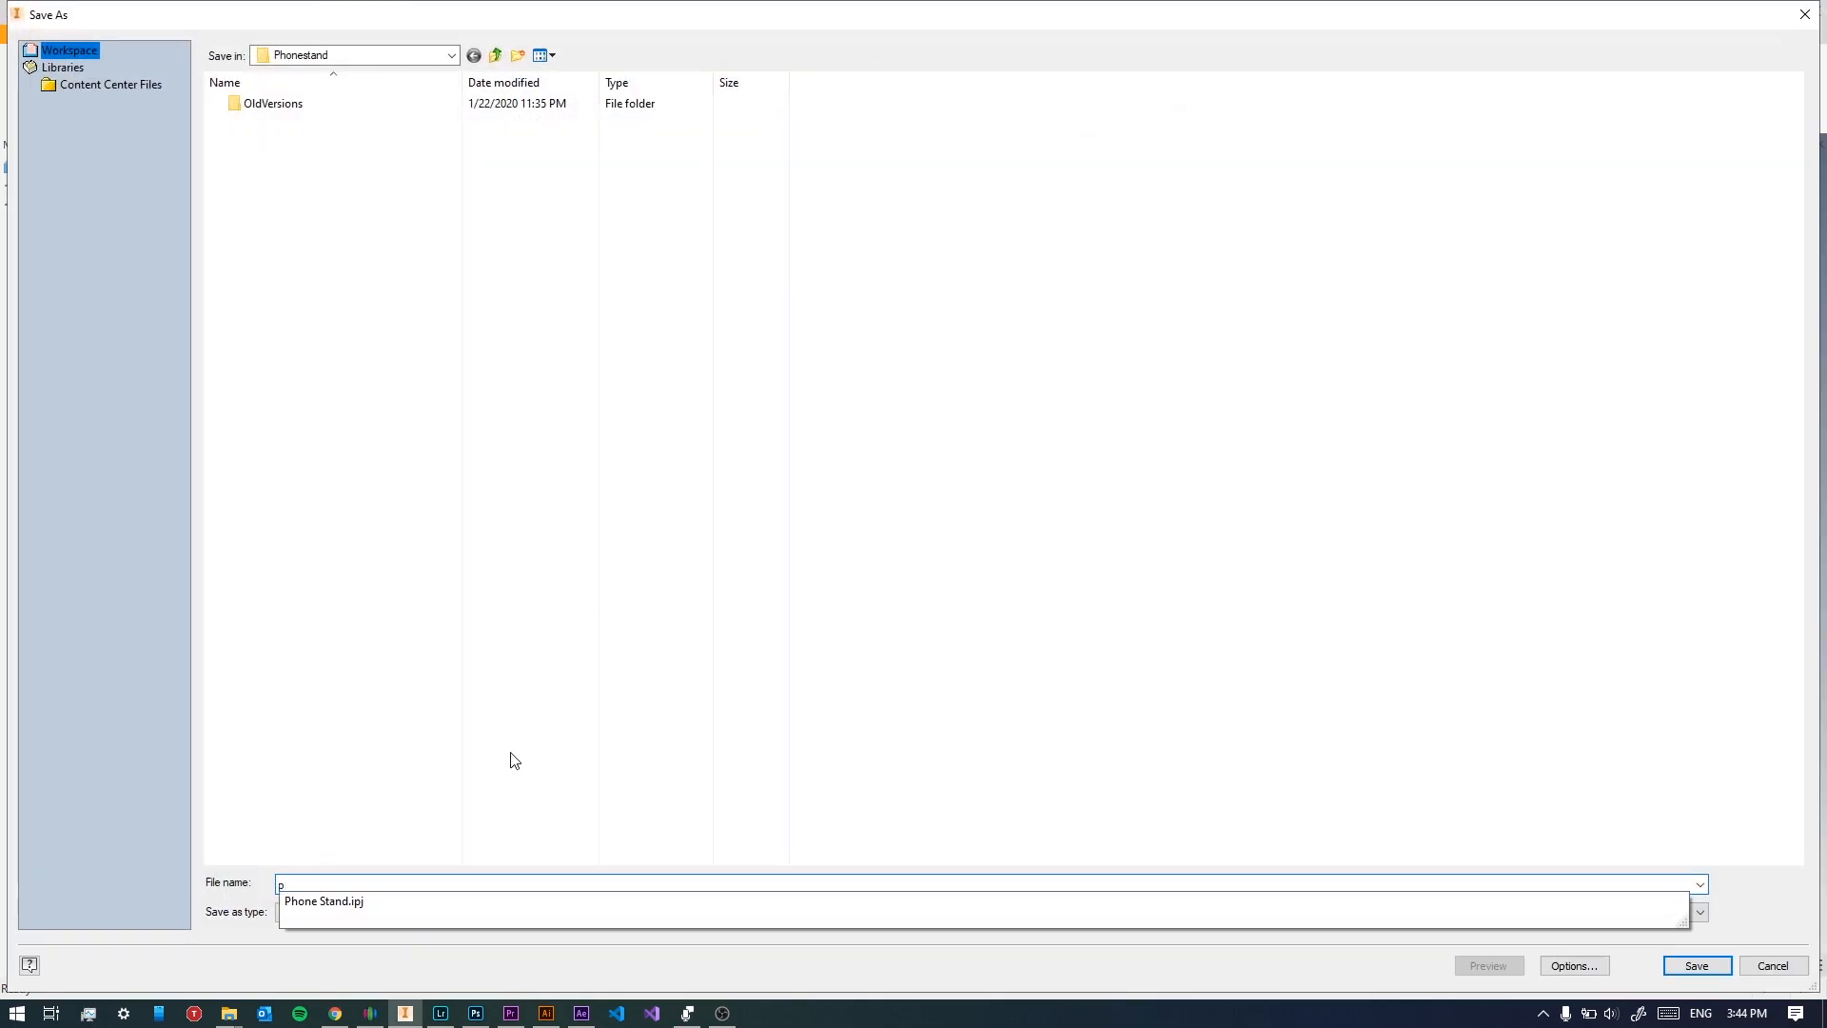
{"action": "left_click", "coordinate": [1696, 964]}
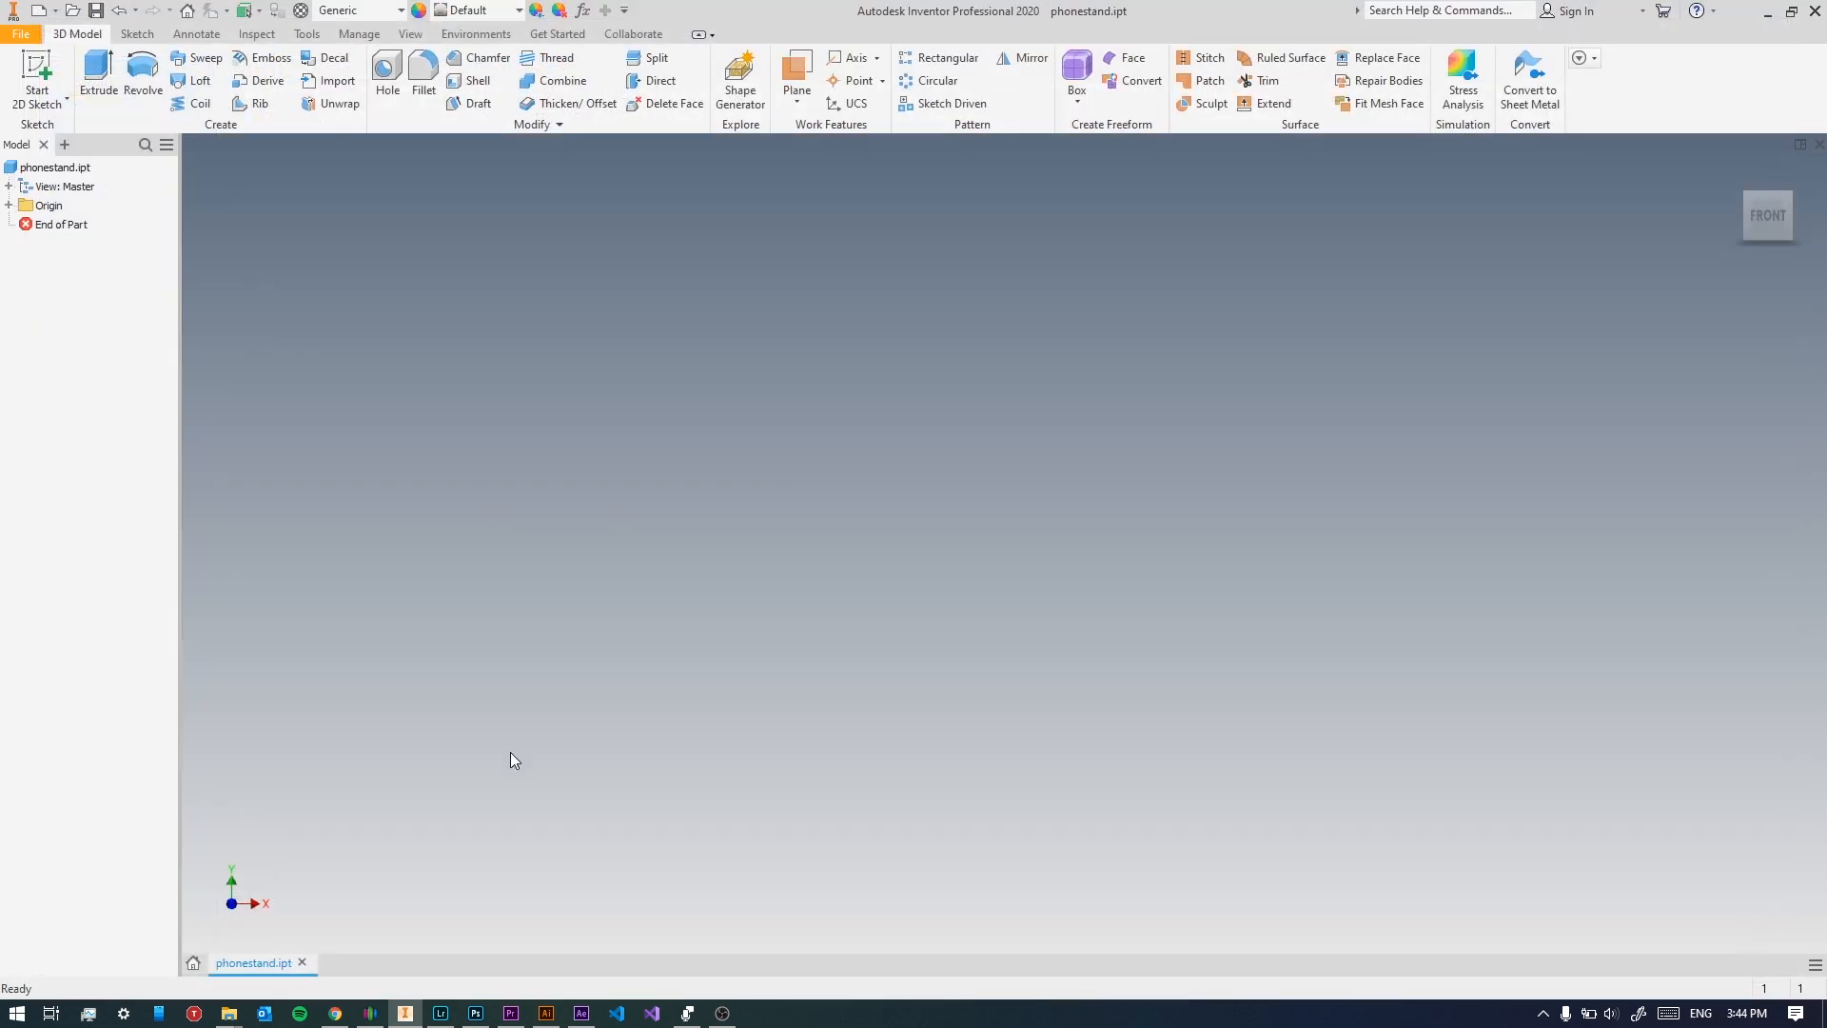
Draw the slanted back, flat base and front lip as connected lines in Sketch1.
{"action": "left_click", "coordinate": [29, 69]}
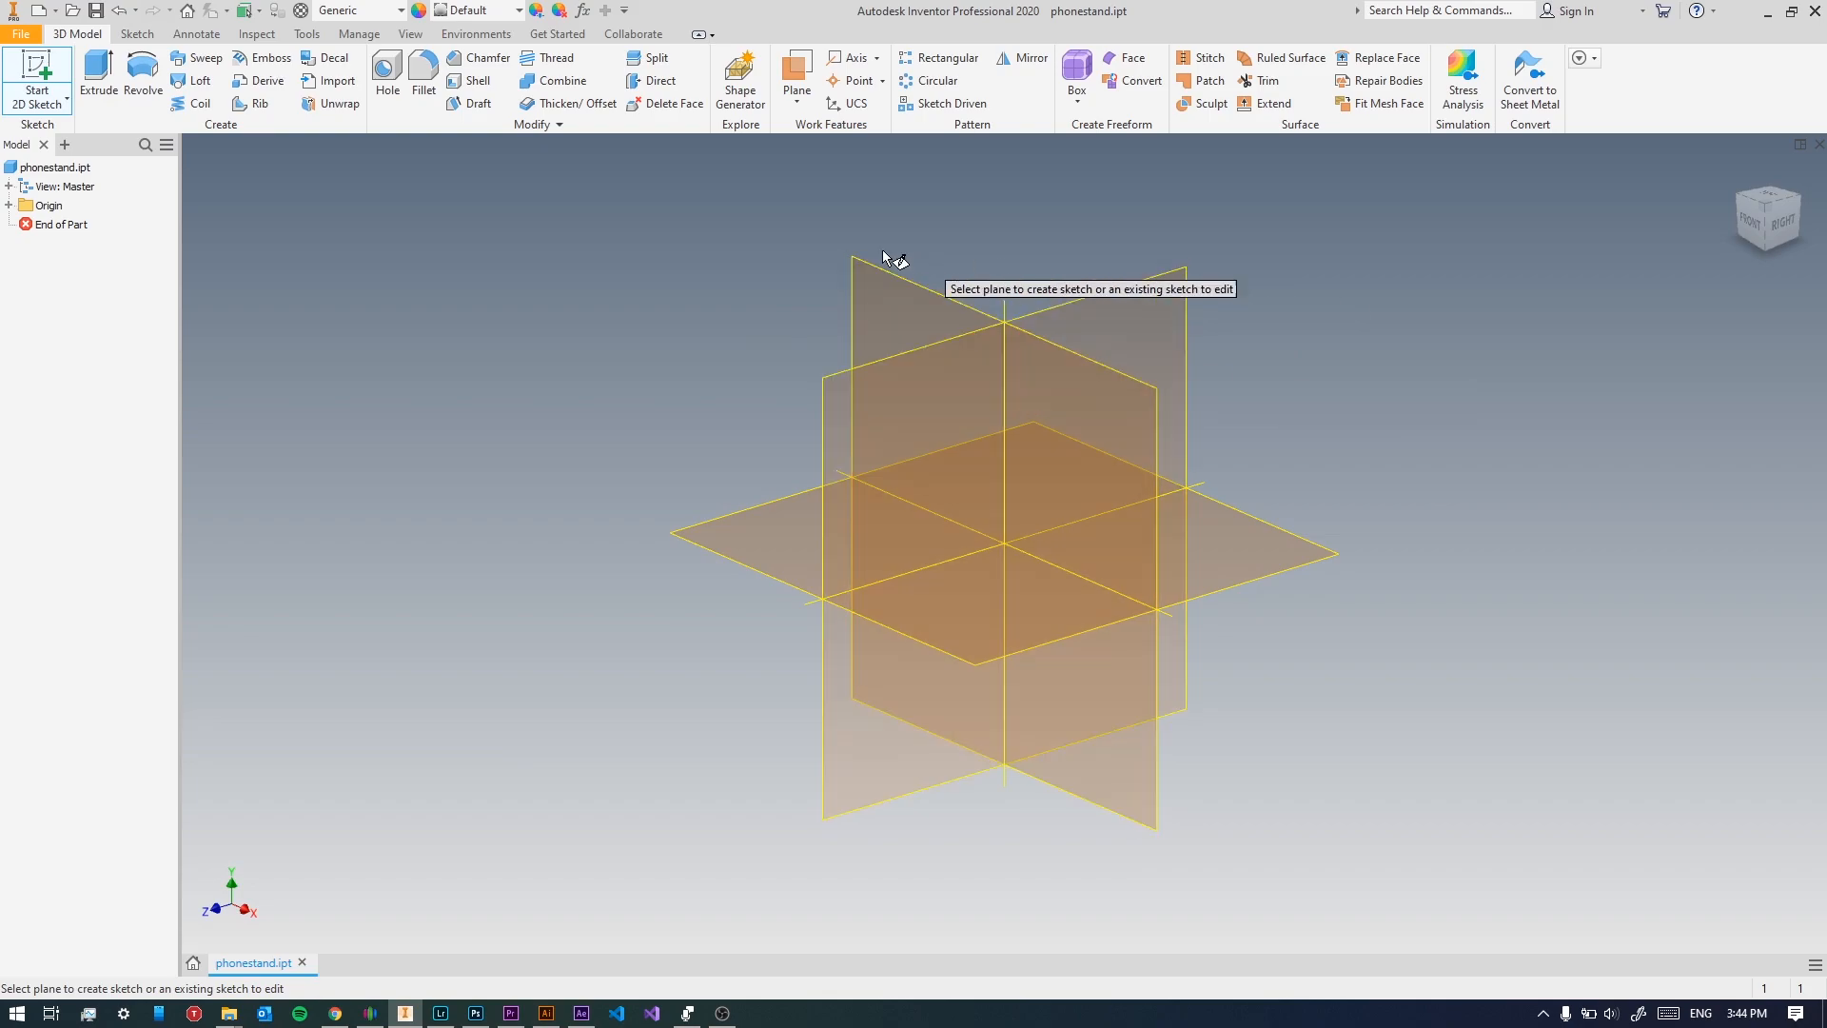
{"action": "mouse_move", "coordinate": [1167, 461]}
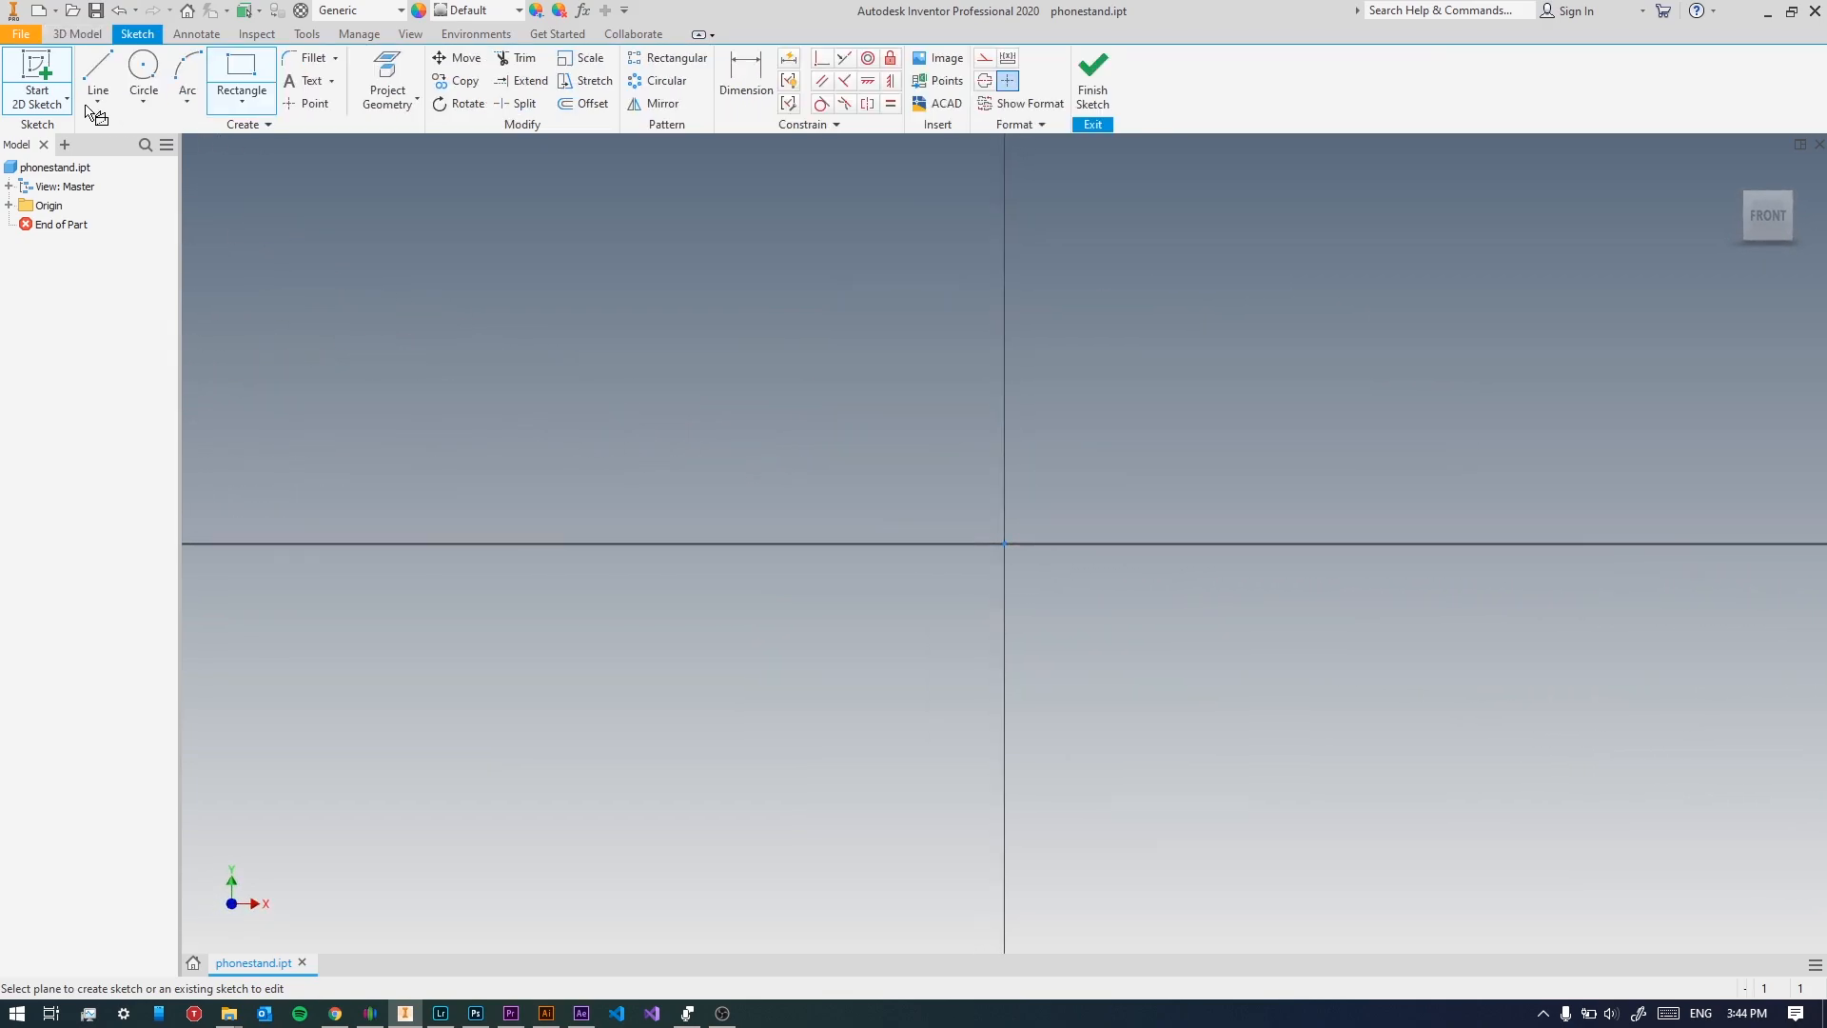
{"action": "left_click", "coordinate": [96, 71]}
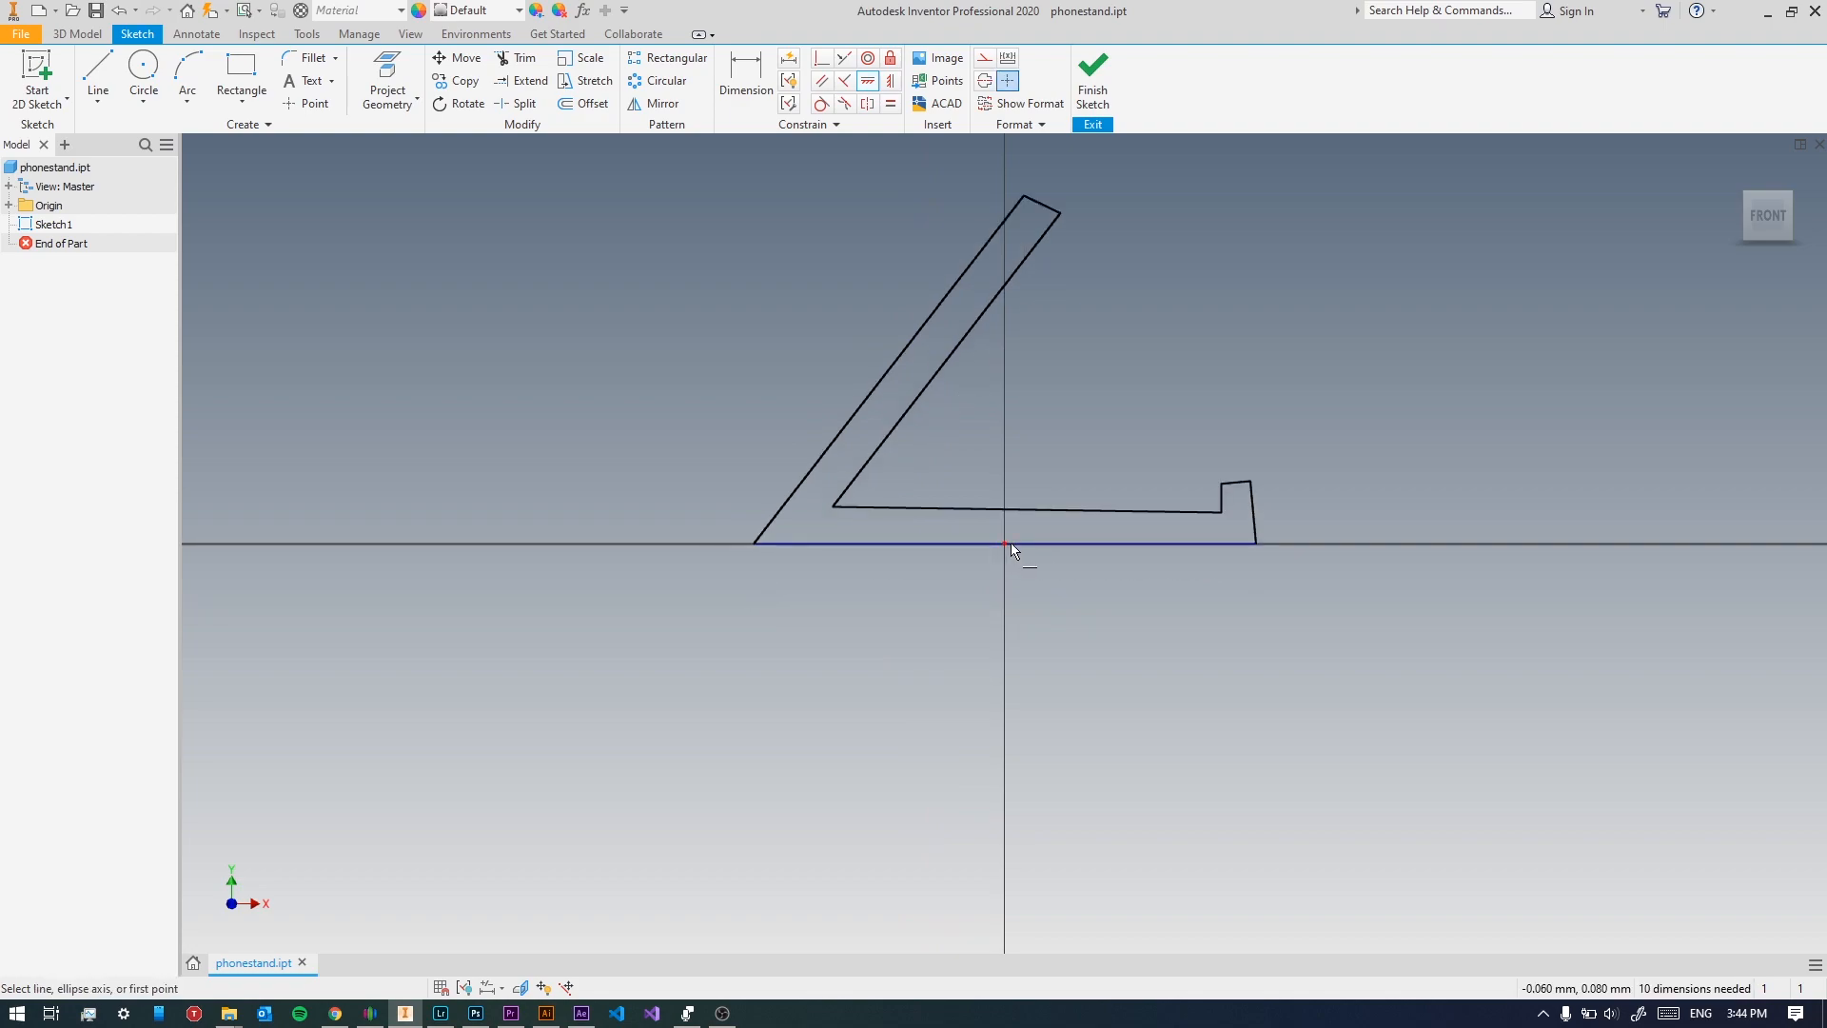
Make the base lines parallel and dimension the front lip height.
{"action": "left_click", "coordinate": [746, 73]}
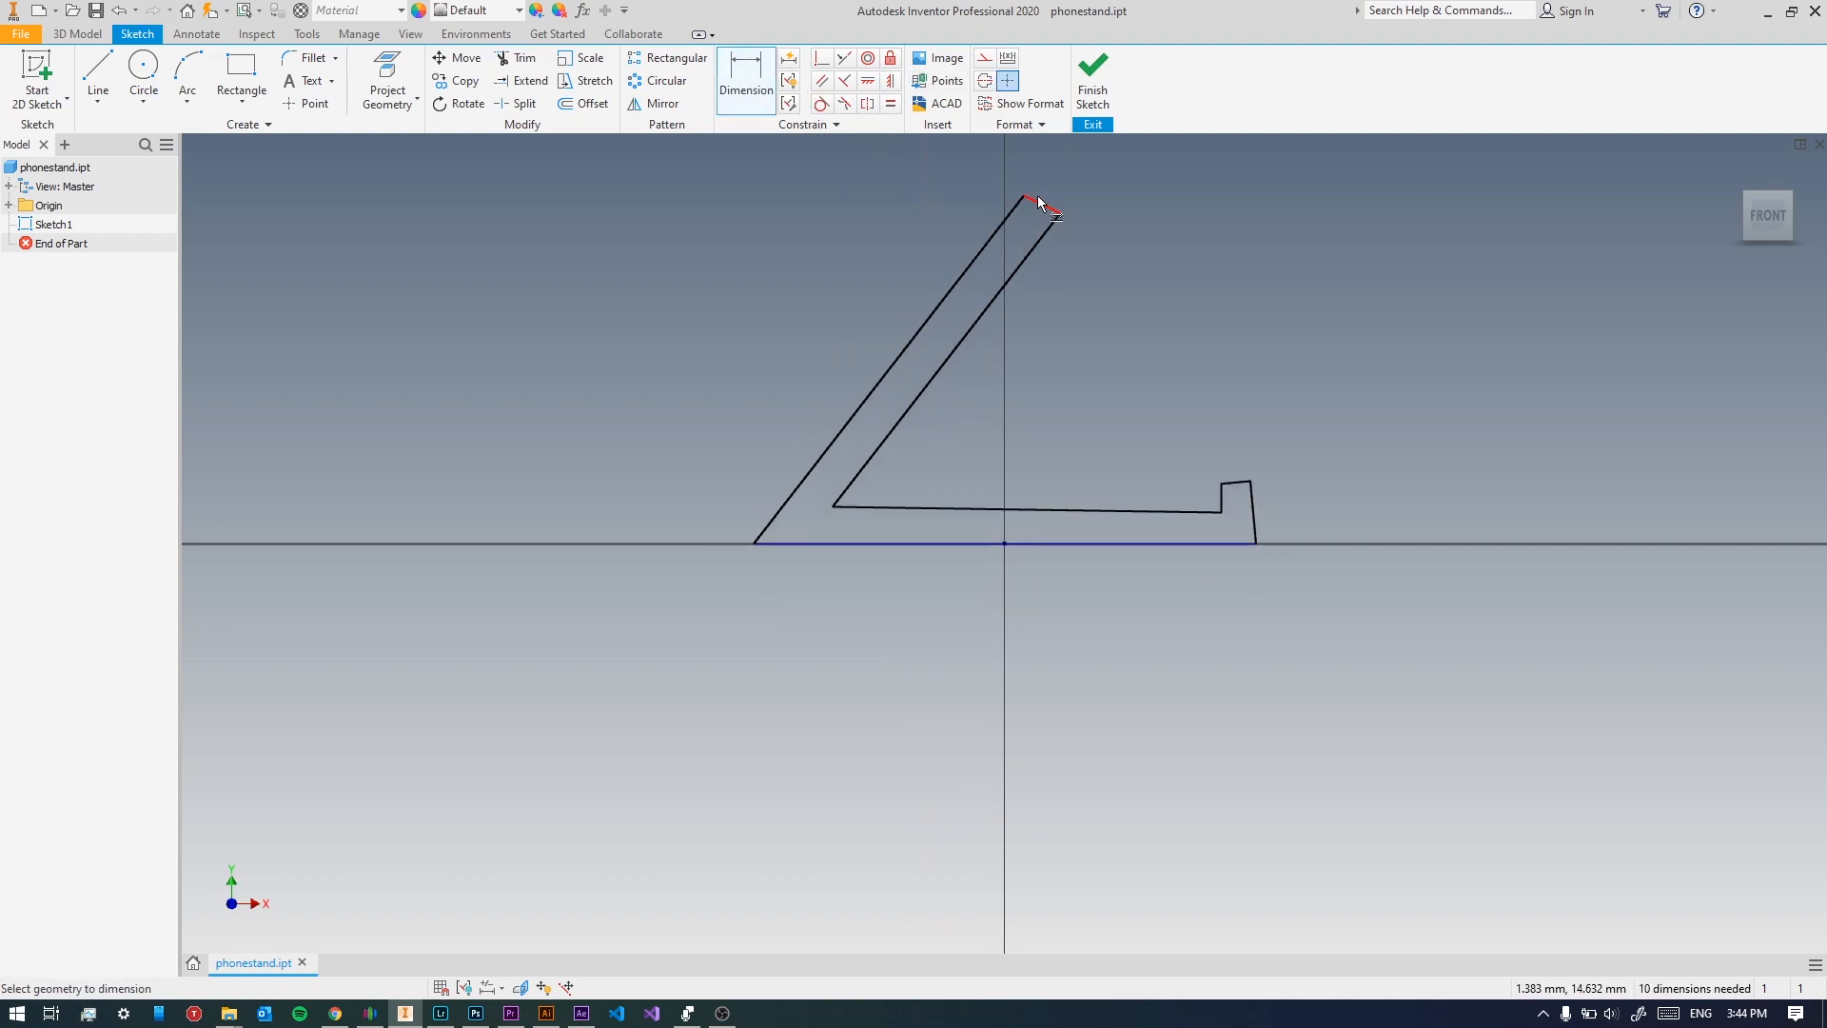
{"action": "mouse_move", "coordinate": [828, 52]}
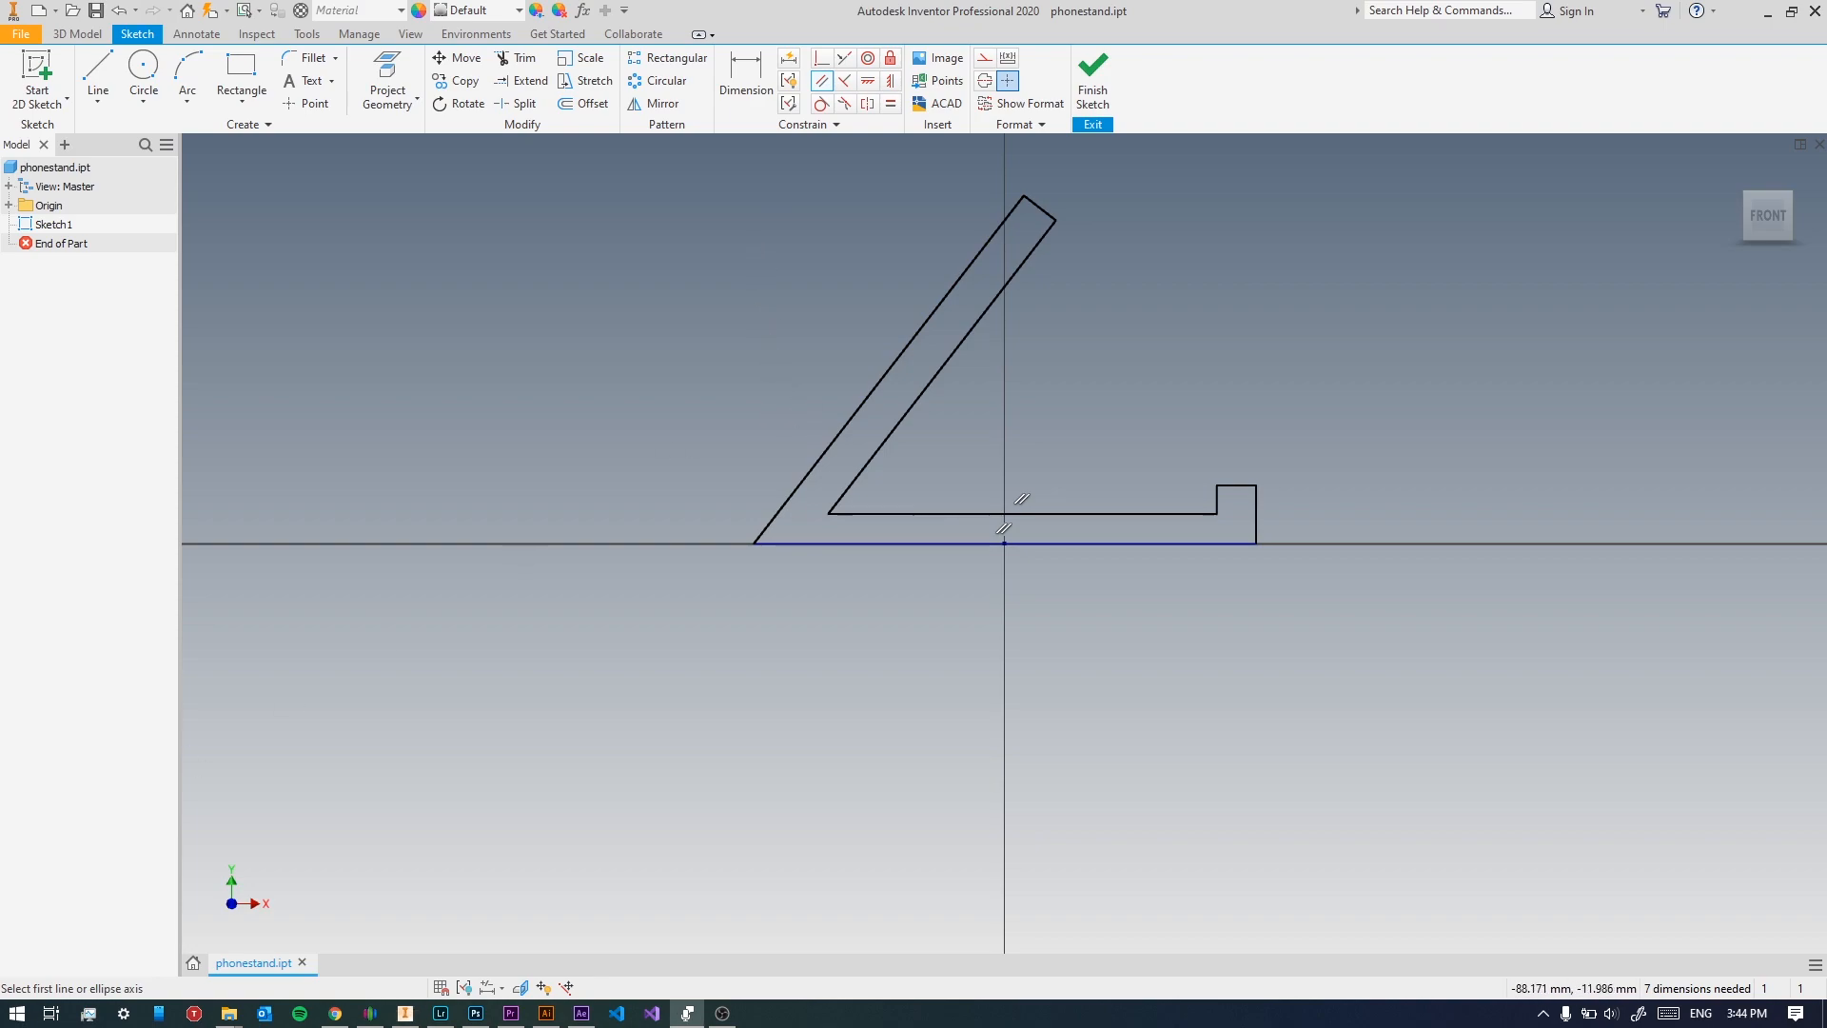
{"action": "left_click", "coordinate": [746, 81]}
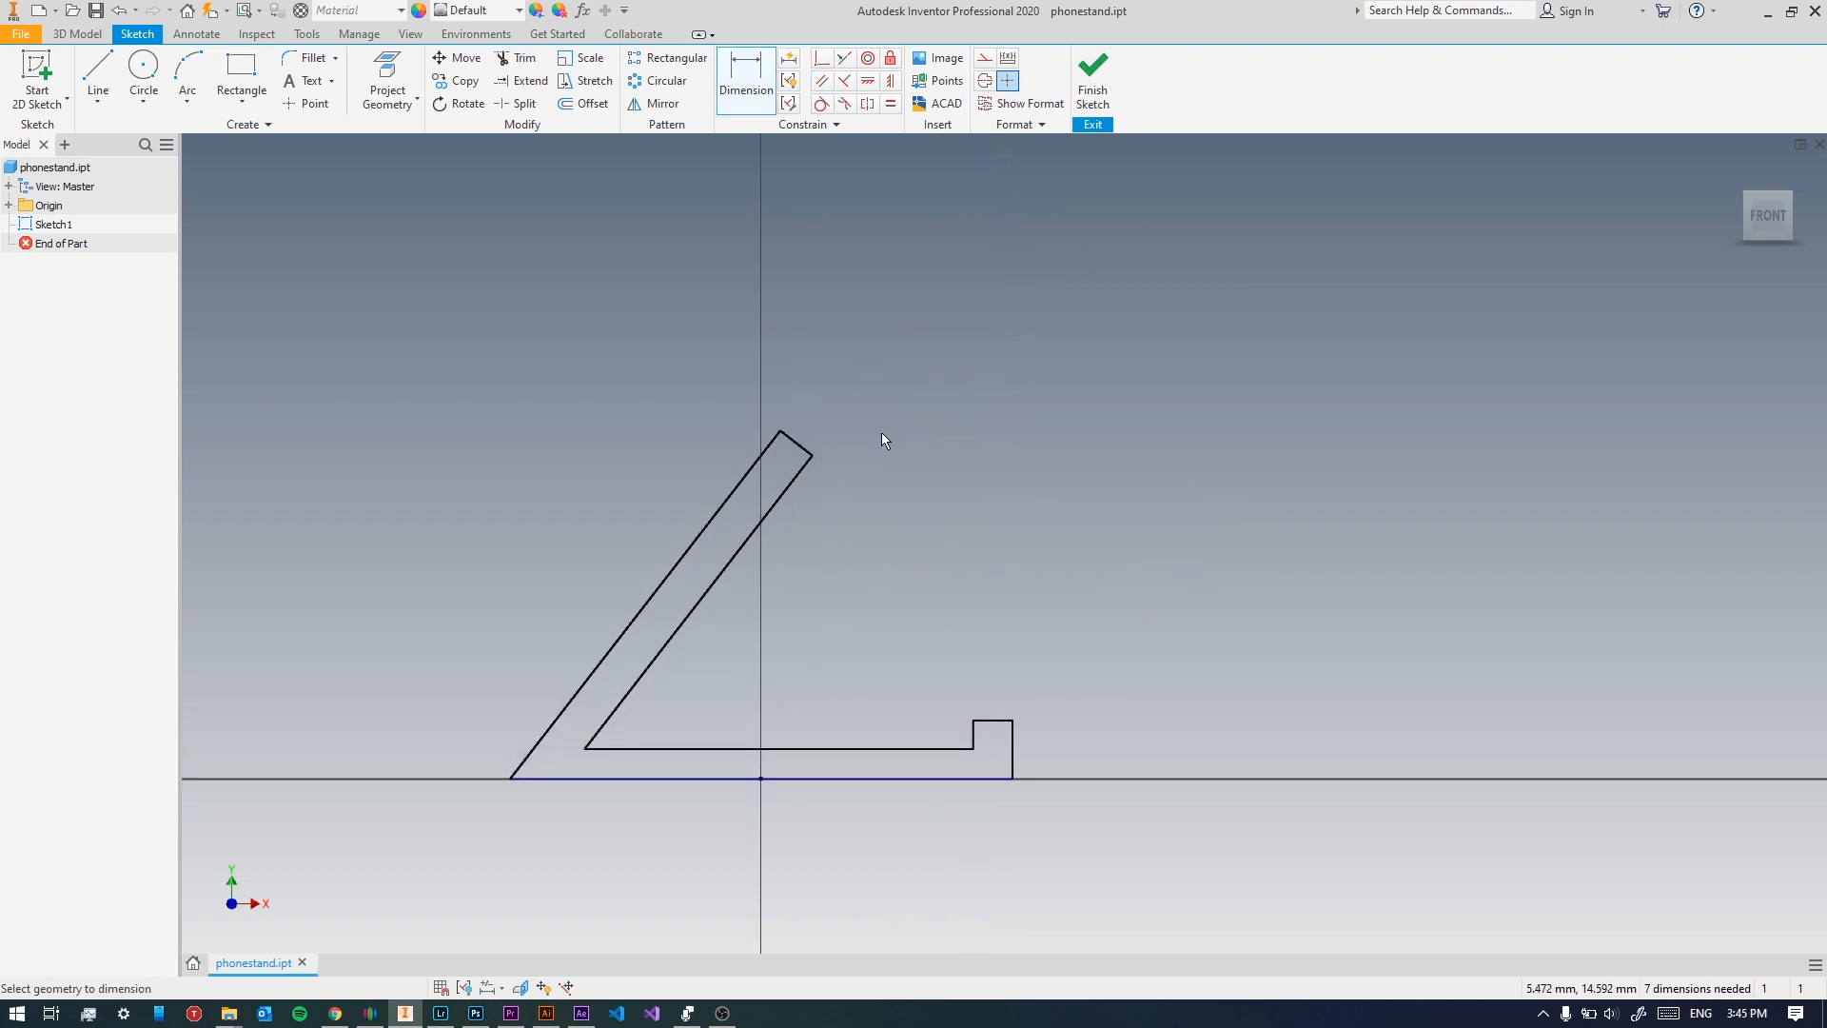
{"action": "left_click", "coordinate": [790, 441]}
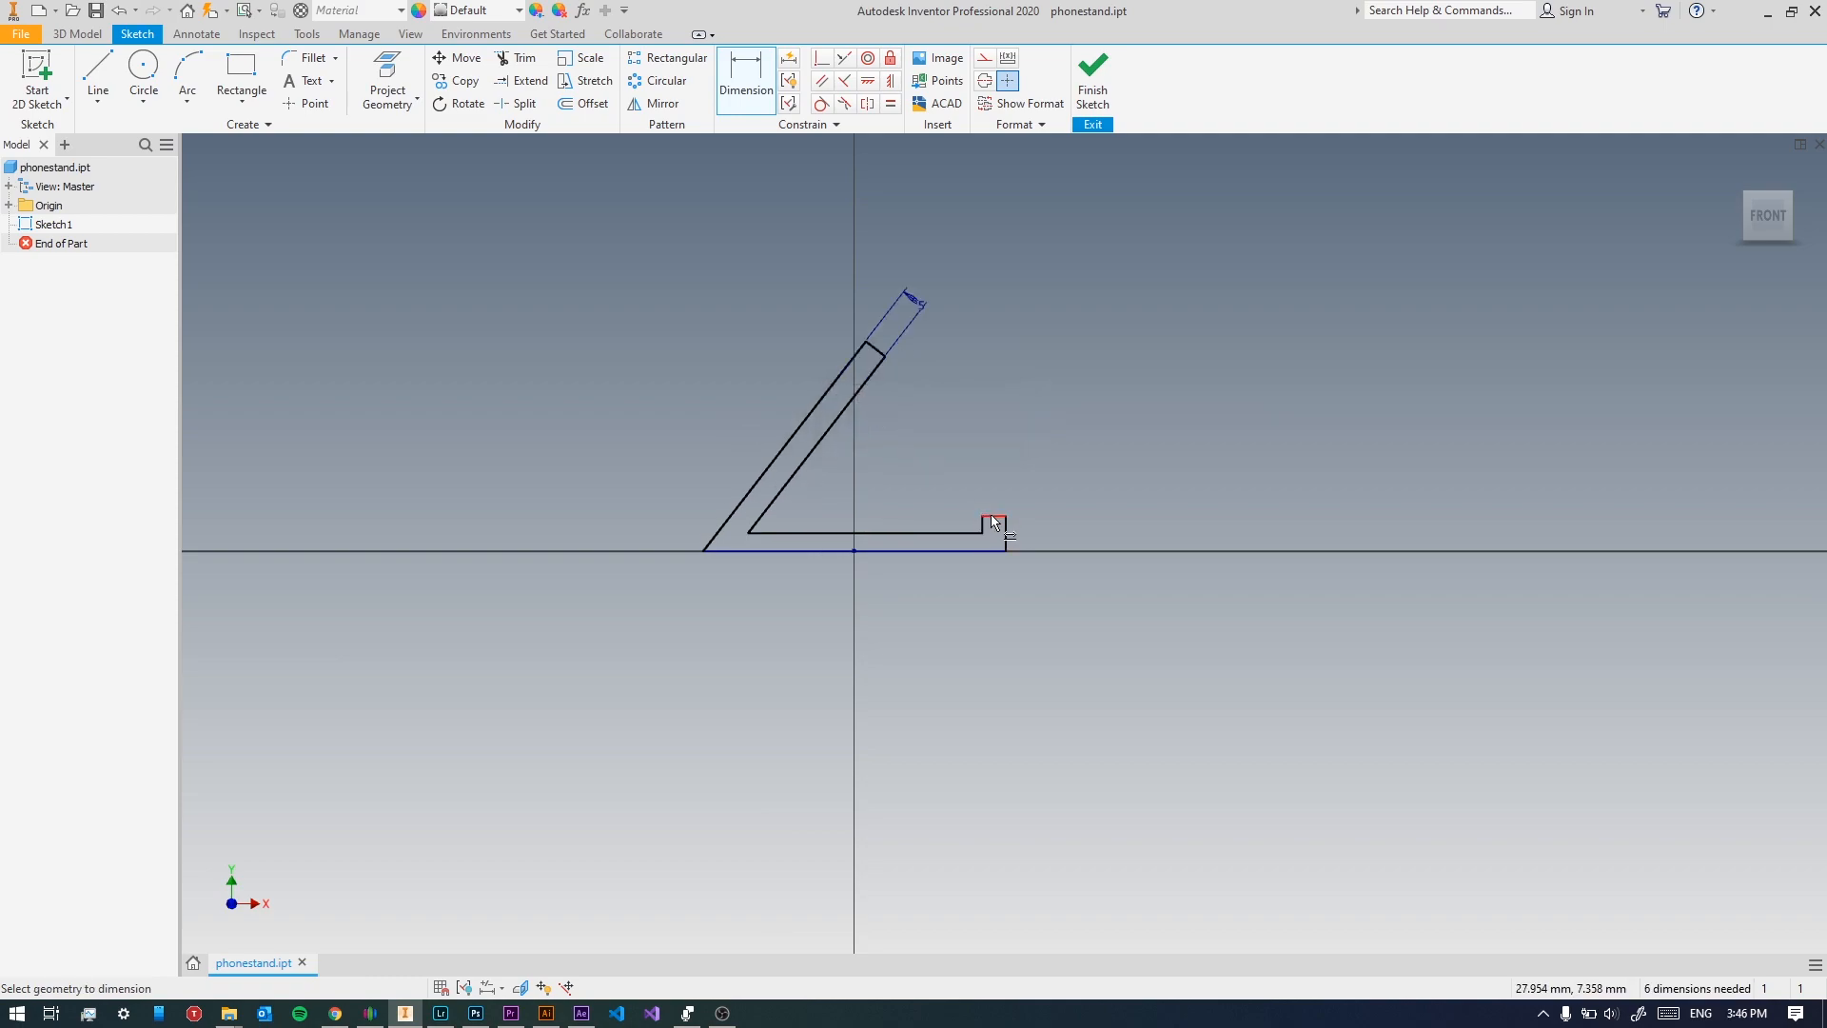
{"action": "left_click", "coordinate": [1025, 528]}
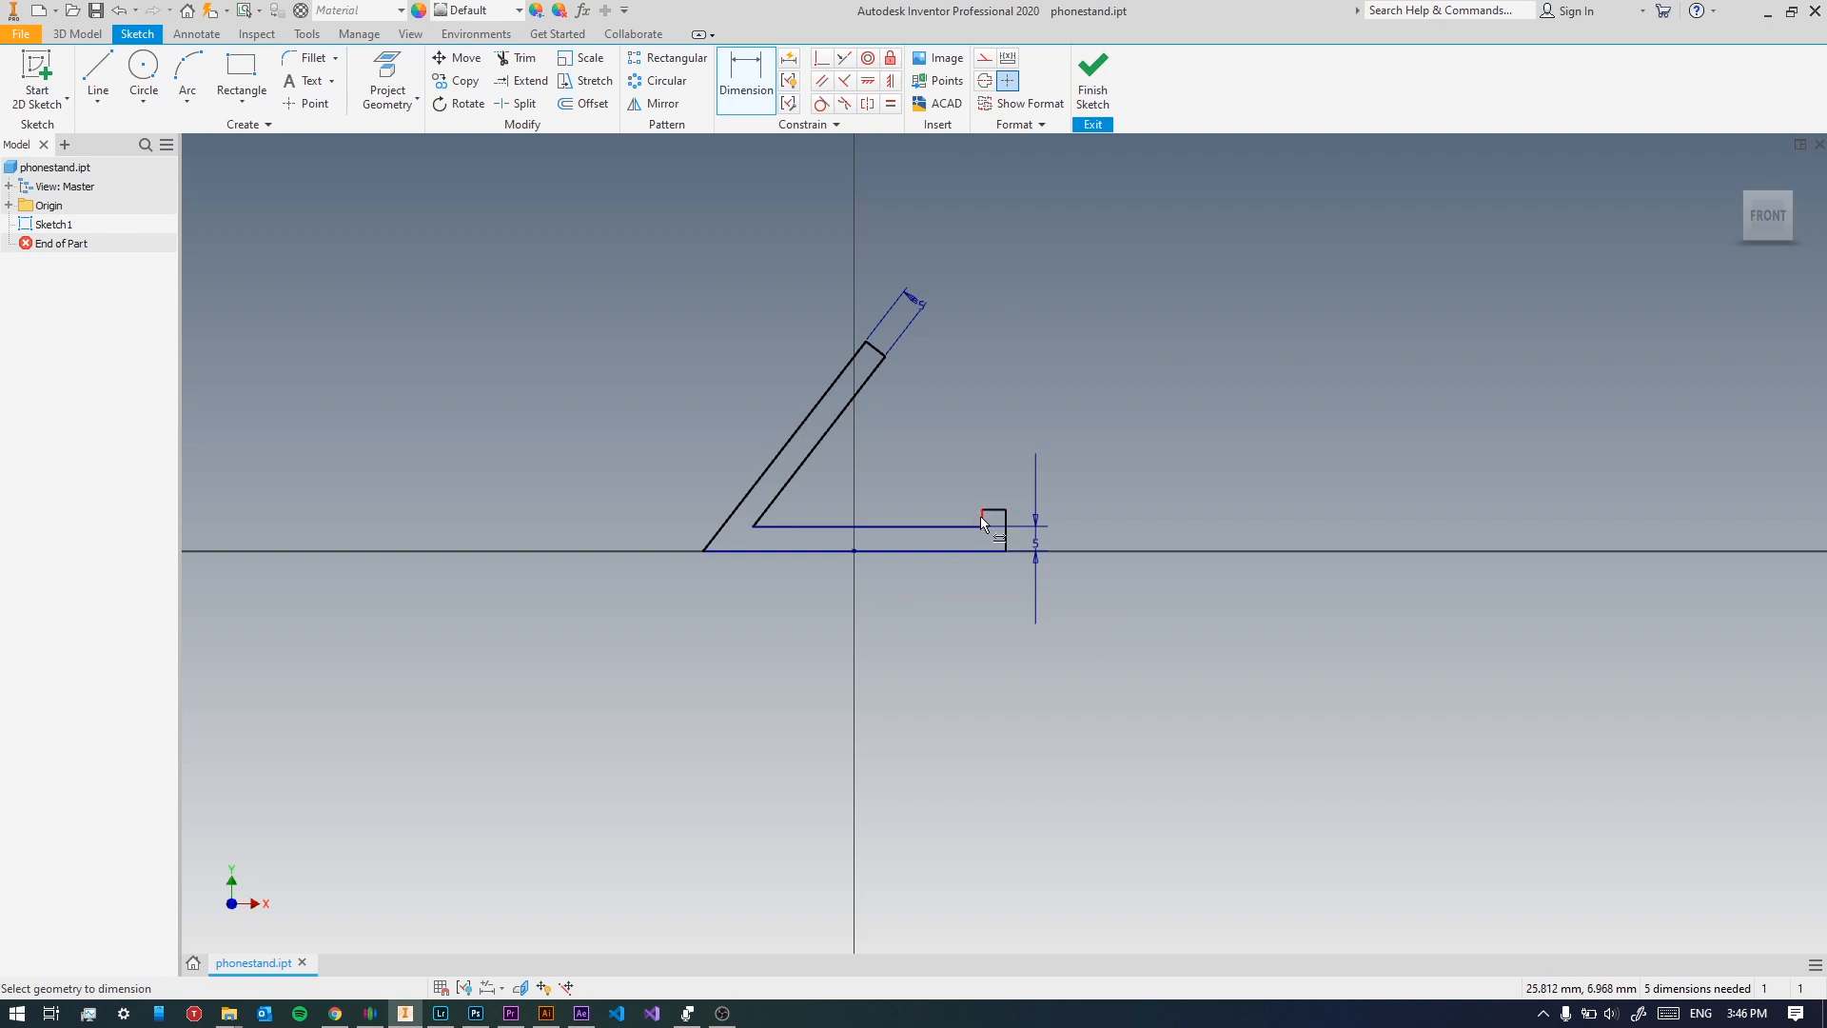
{"action": "left_click", "coordinate": [946, 530]}
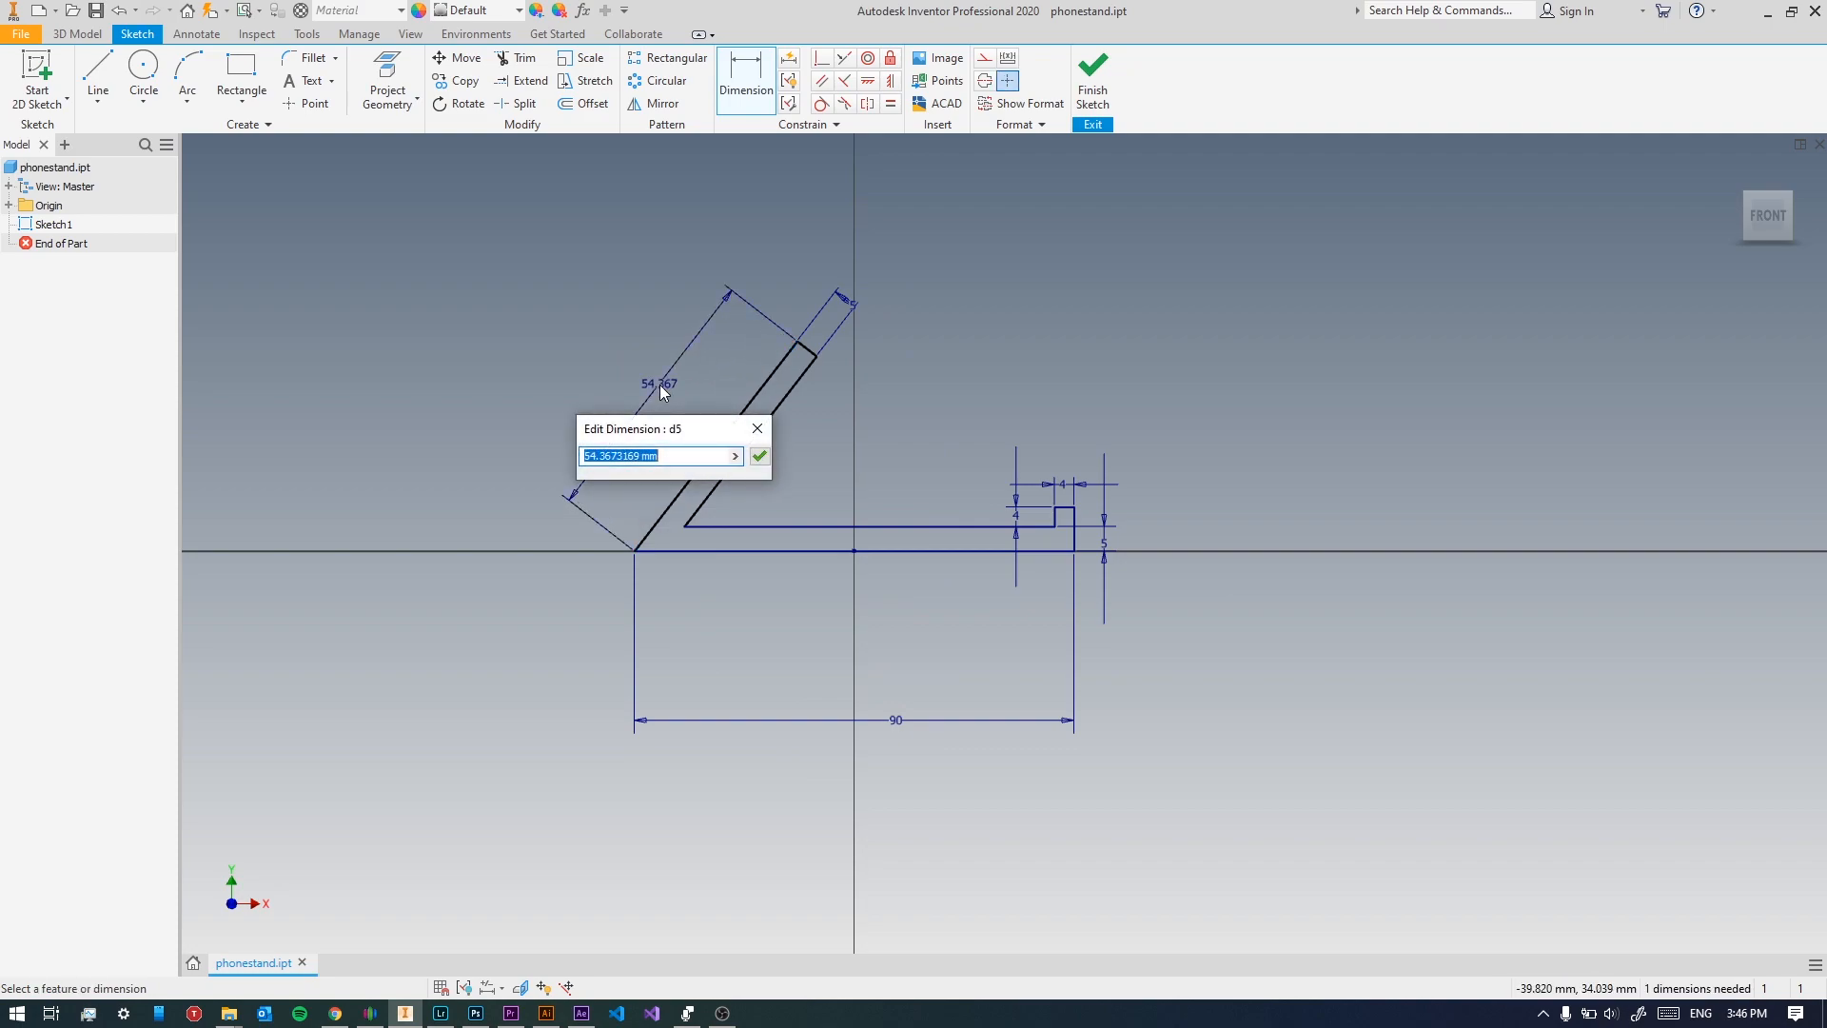
Set the back arm length to 80 mm and its angle to 45°.
{"action": "type", "text": "80"}
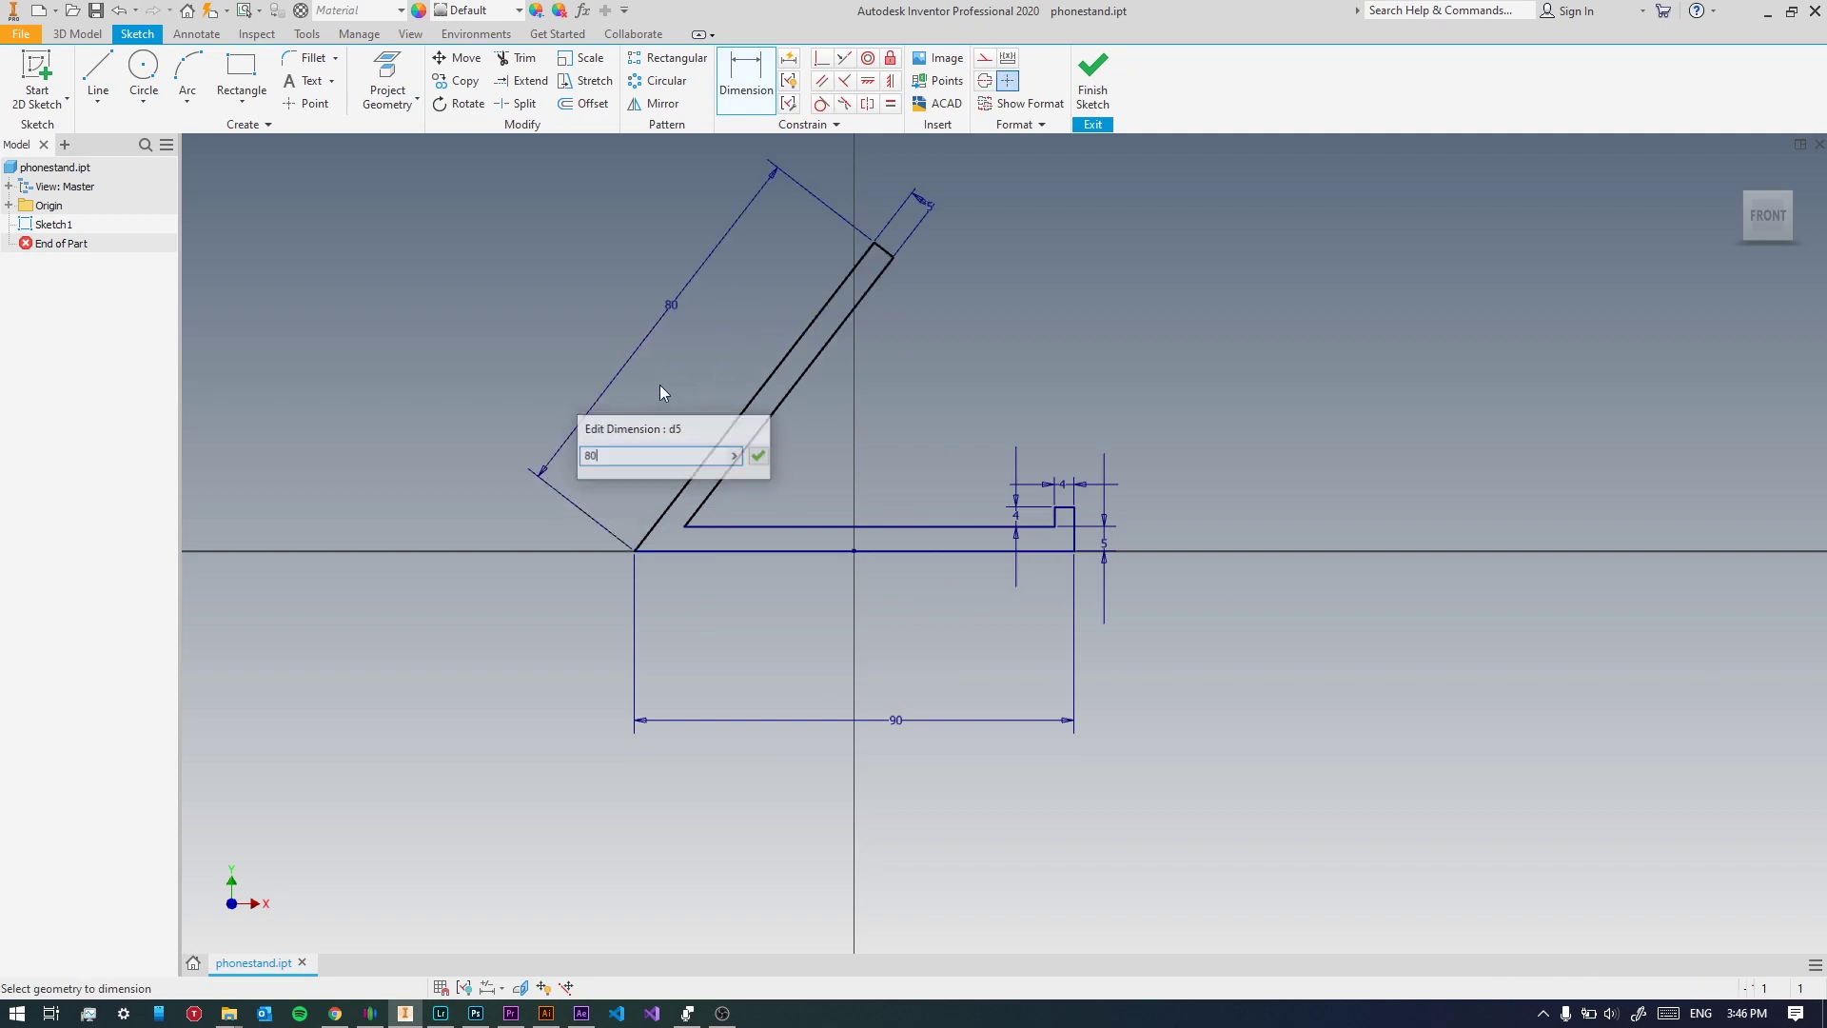
{"action": "left_click", "coordinate": [758, 455]}
{"action": "type", "text": "45"}
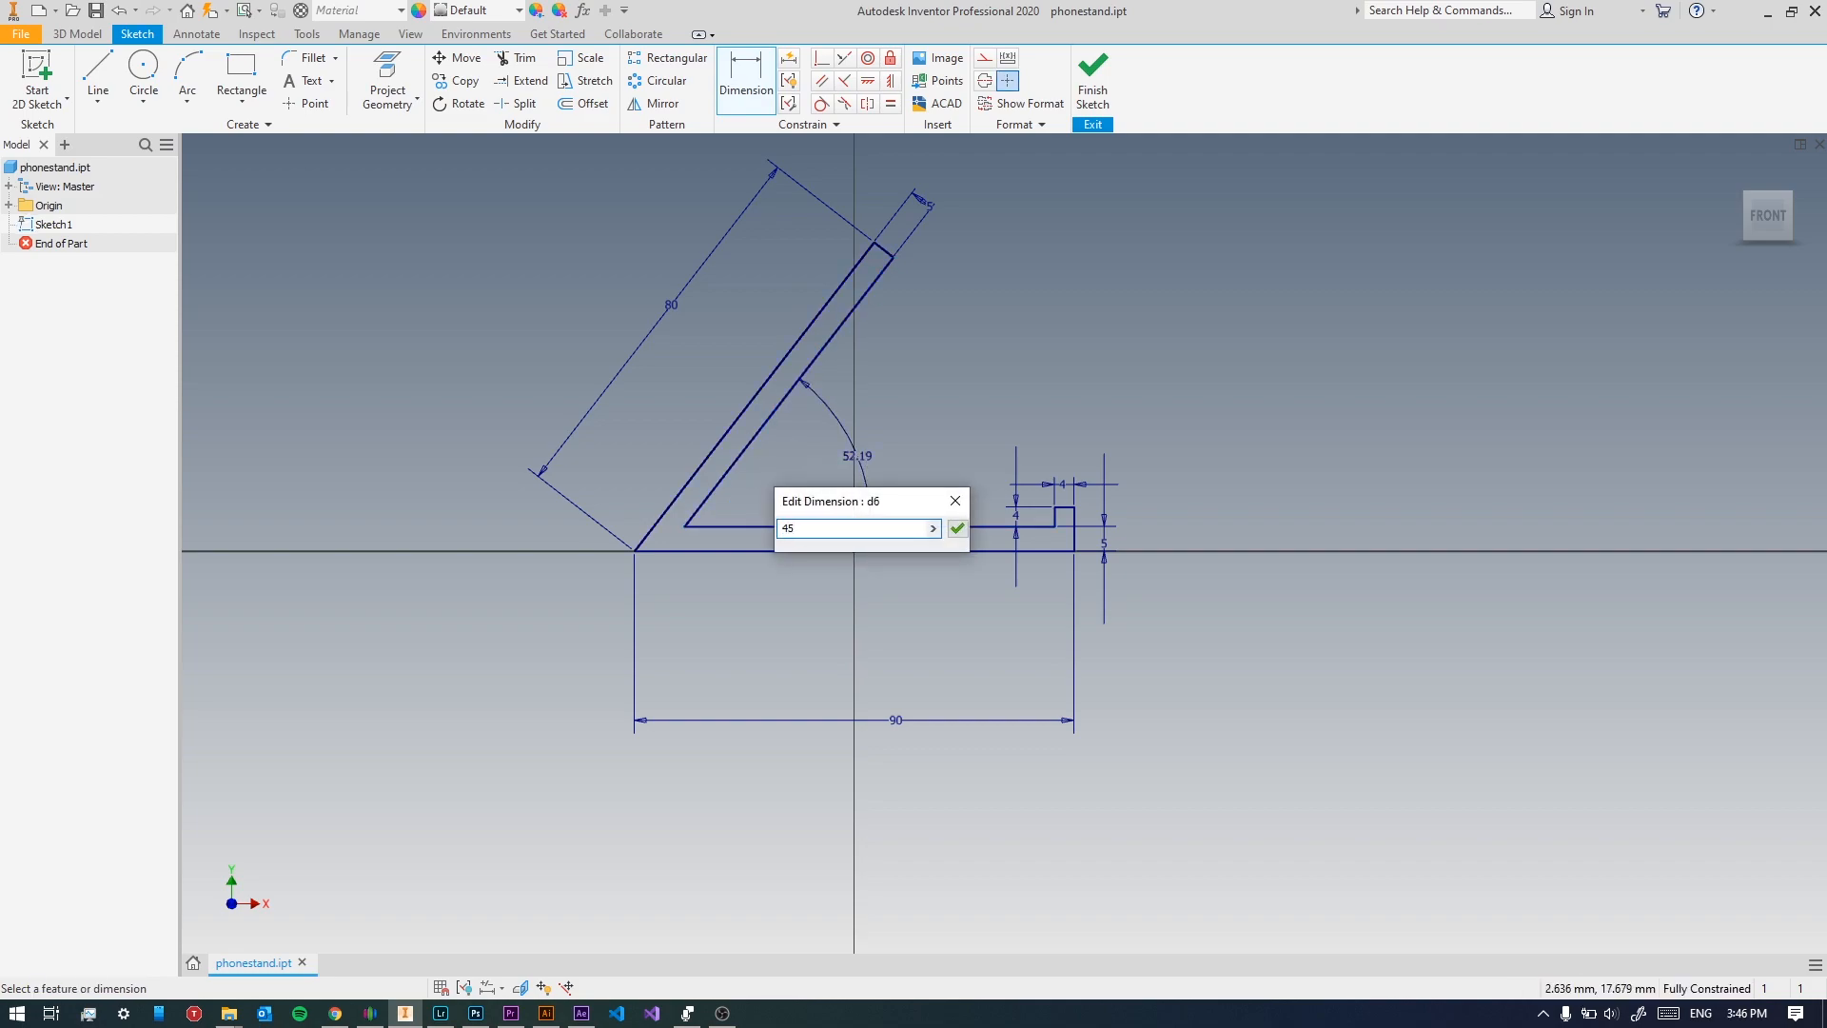
{"action": "left_click", "coordinate": [956, 527]}
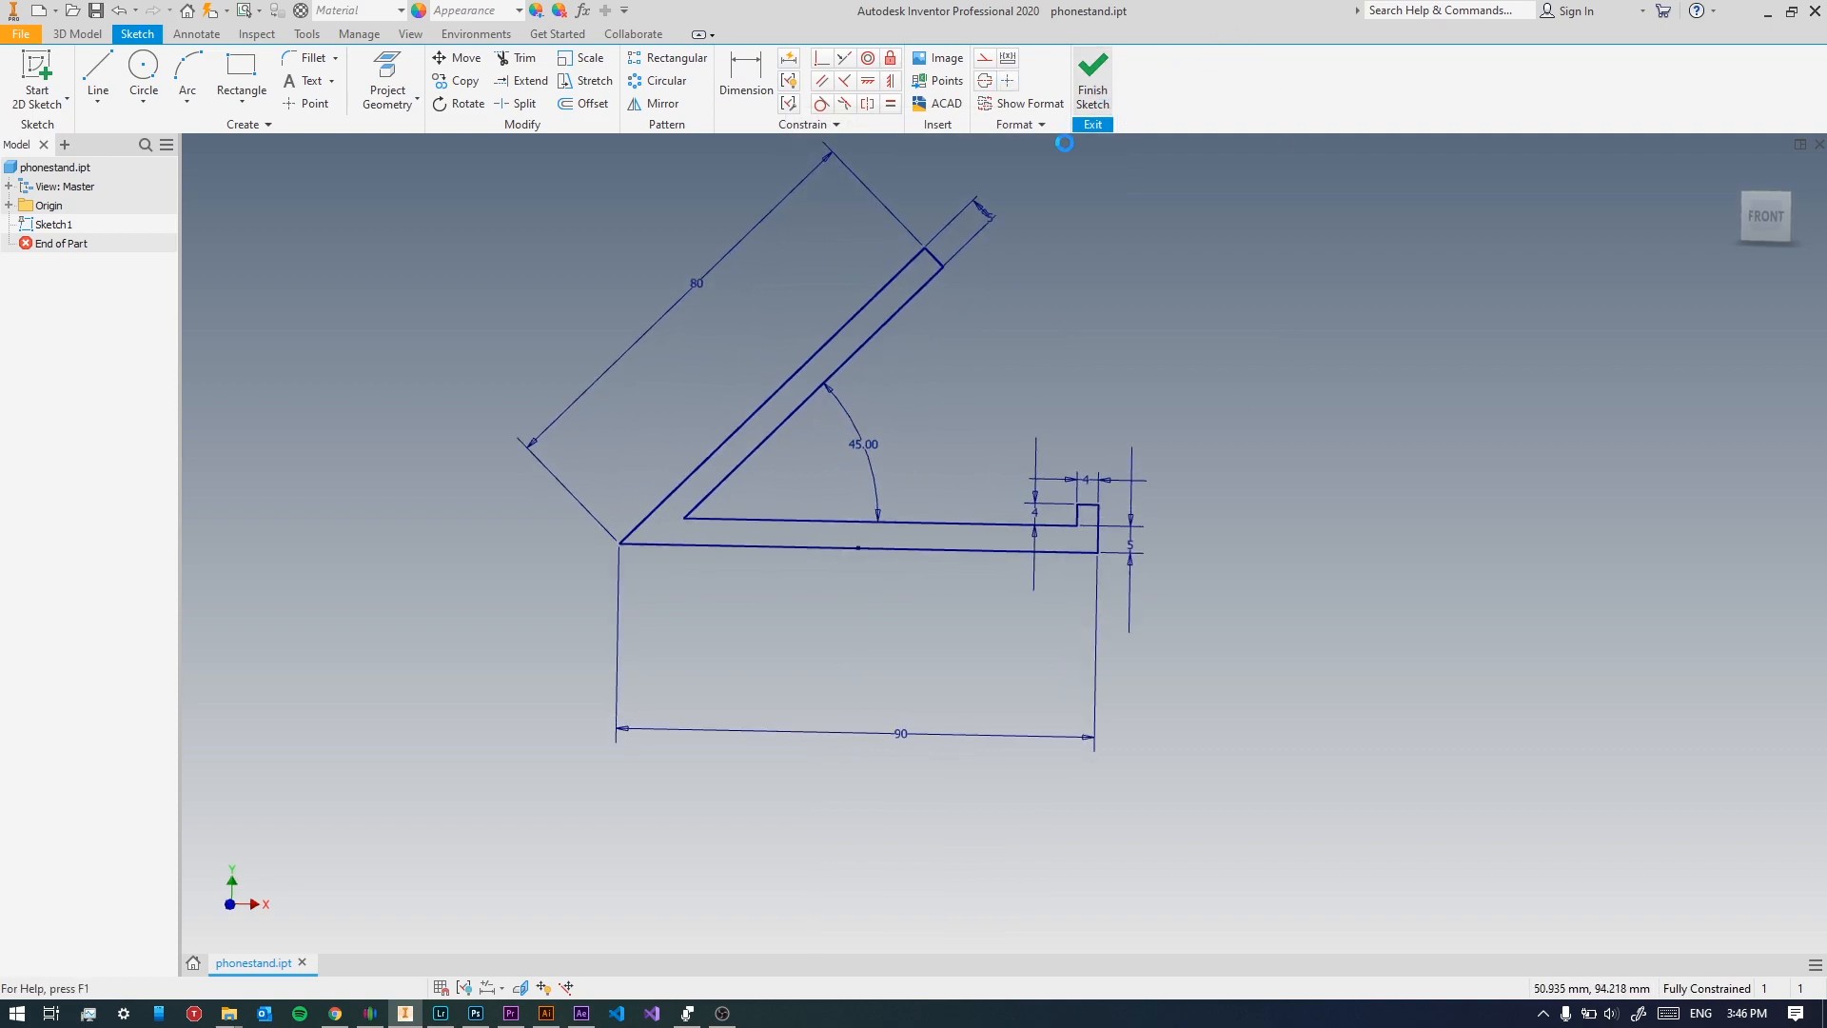
Extrude the stand profile 75 mm into a solid body.
{"action": "left_click", "coordinate": [1092, 73]}
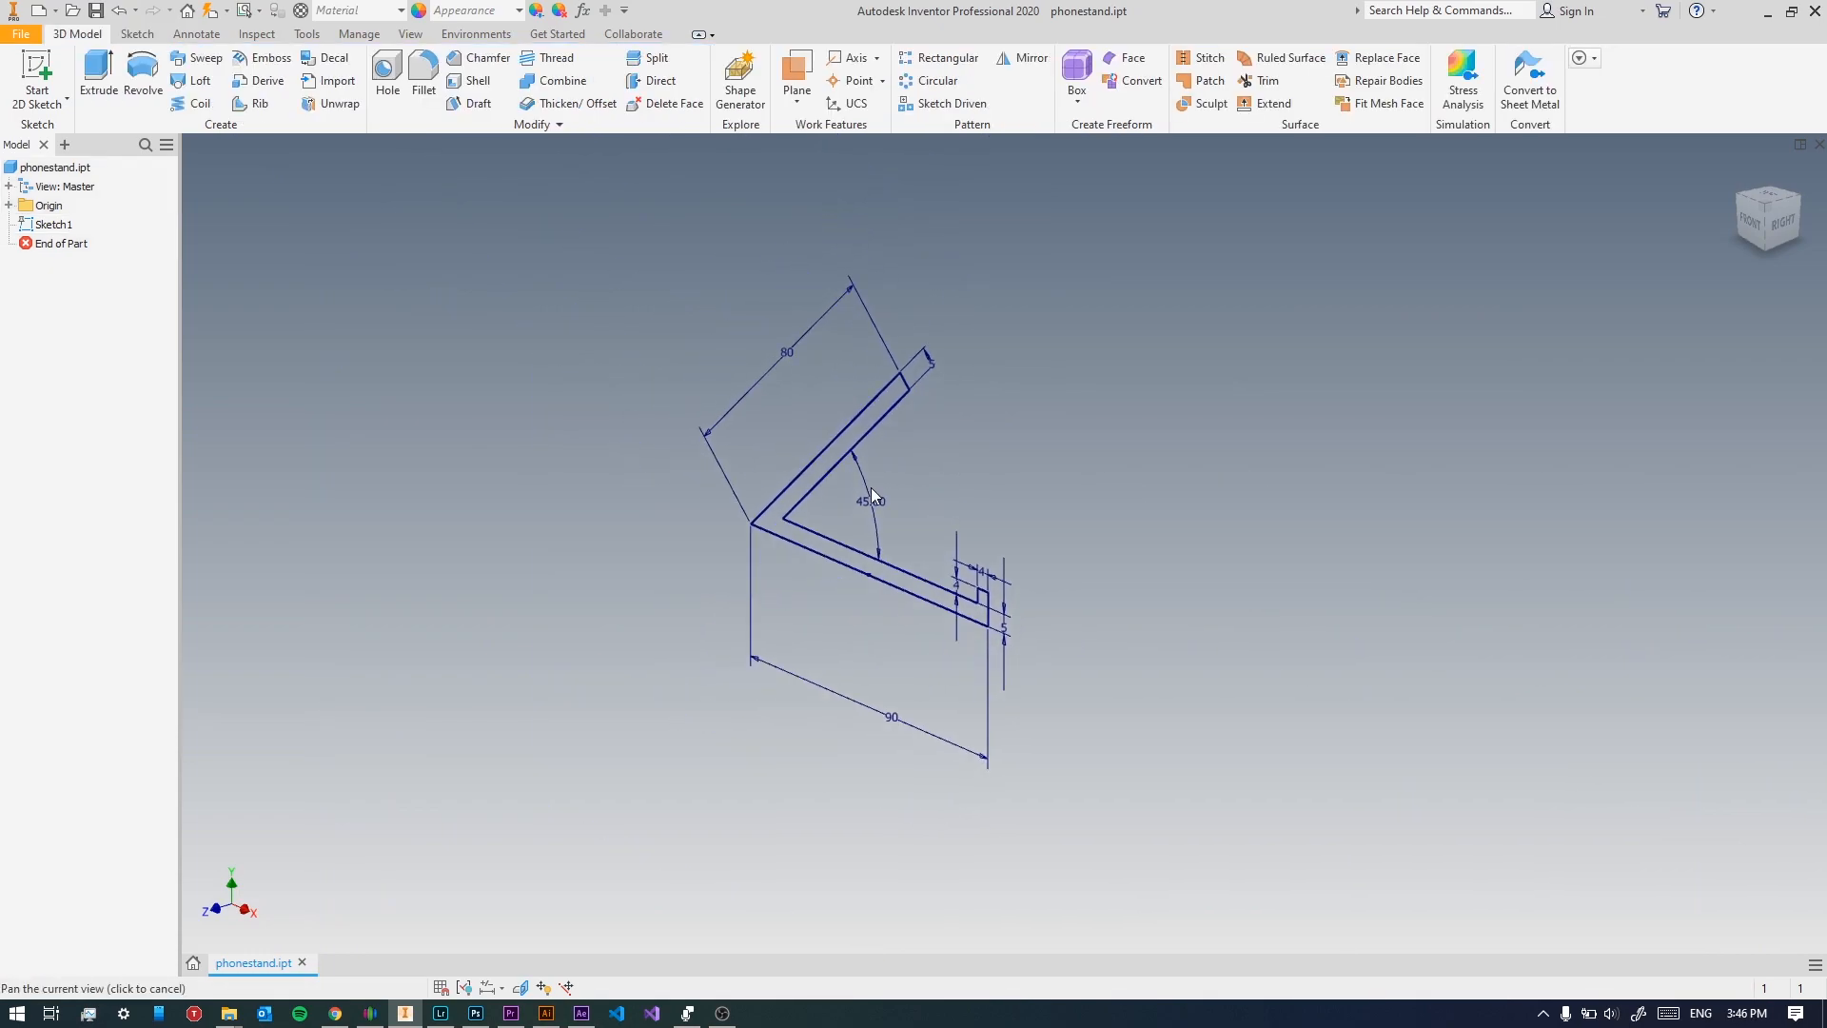
{"action": "left_click", "coordinate": [93, 72]}
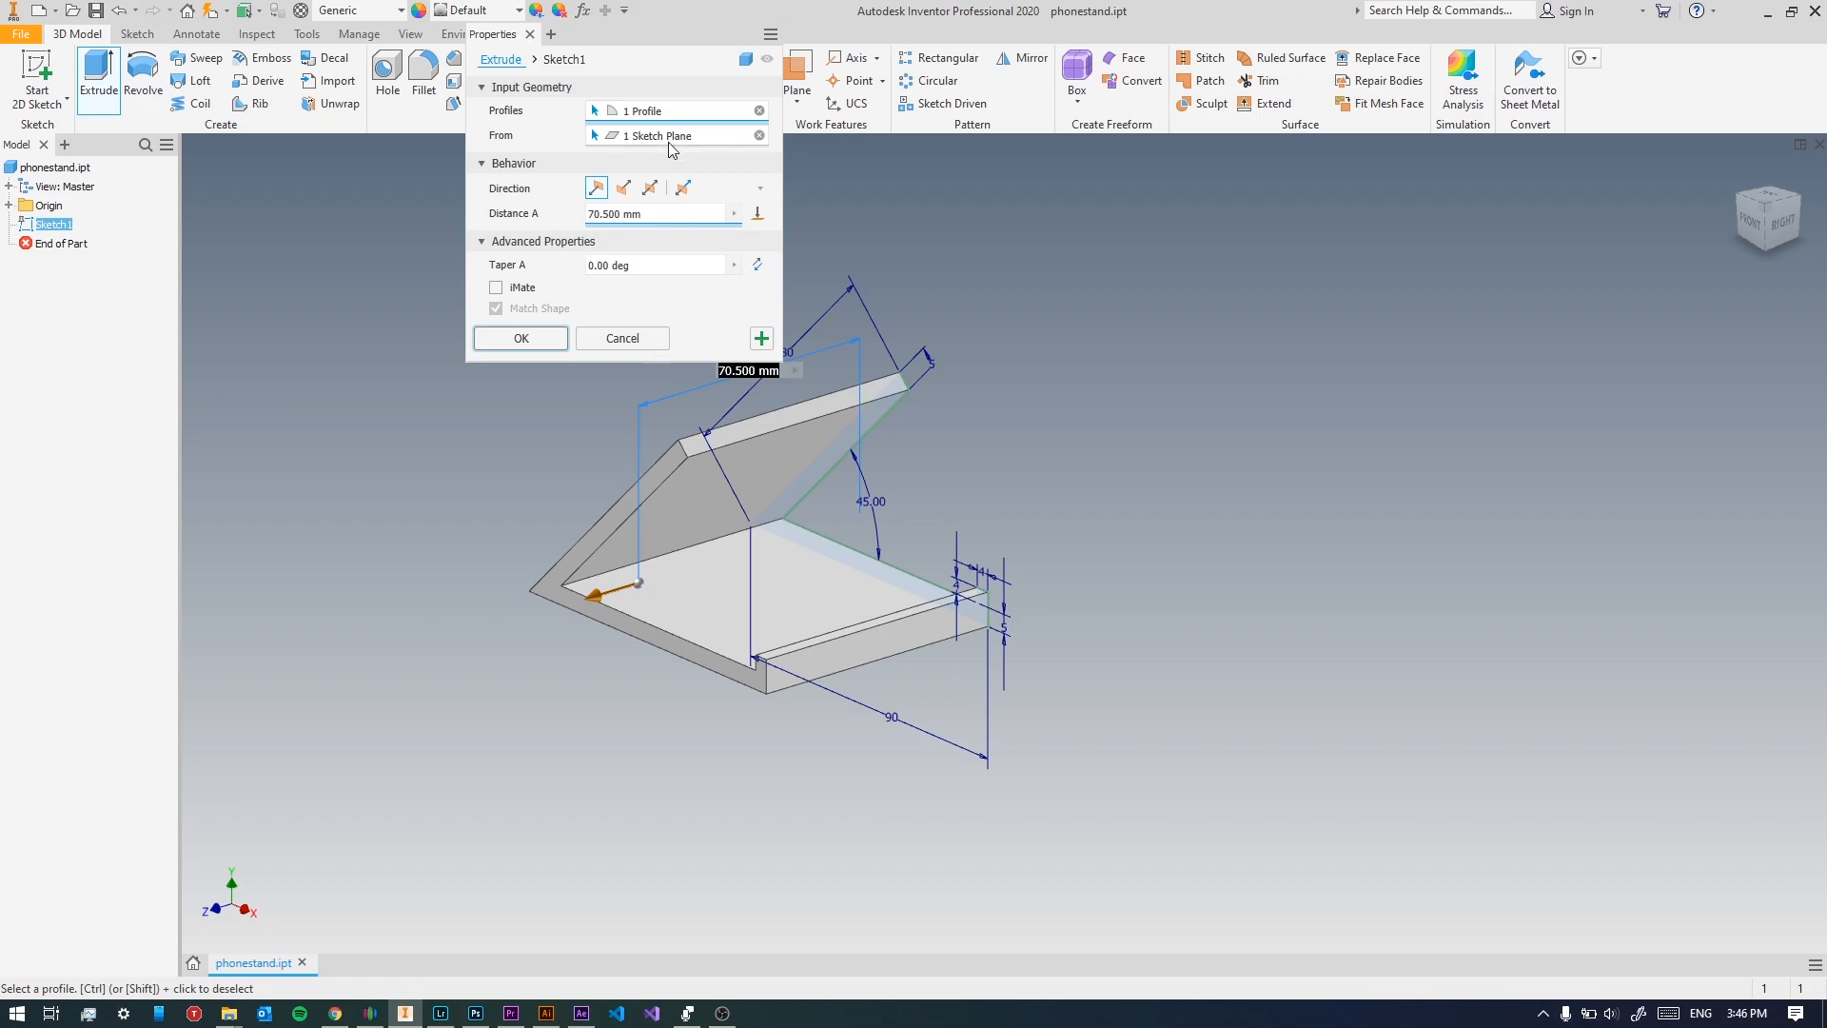
{"action": "type", "text": "75"}
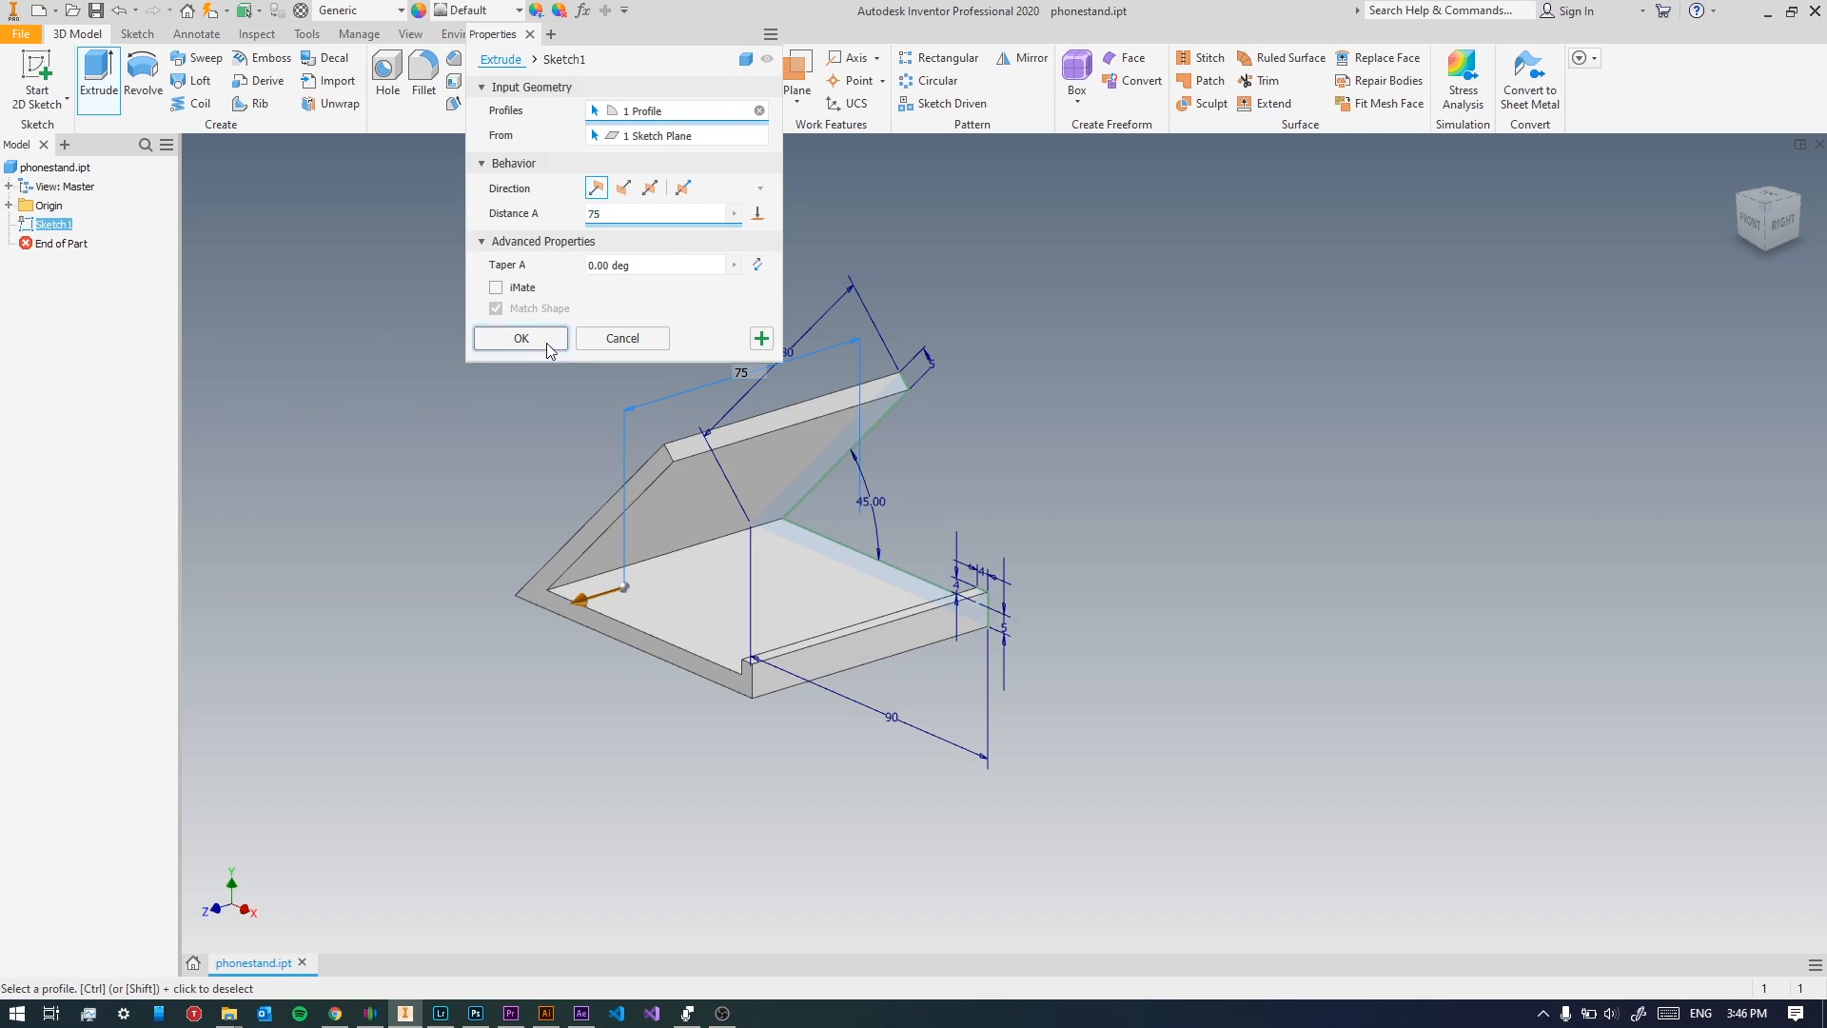
{"action": "left_click", "coordinate": [521, 338]}
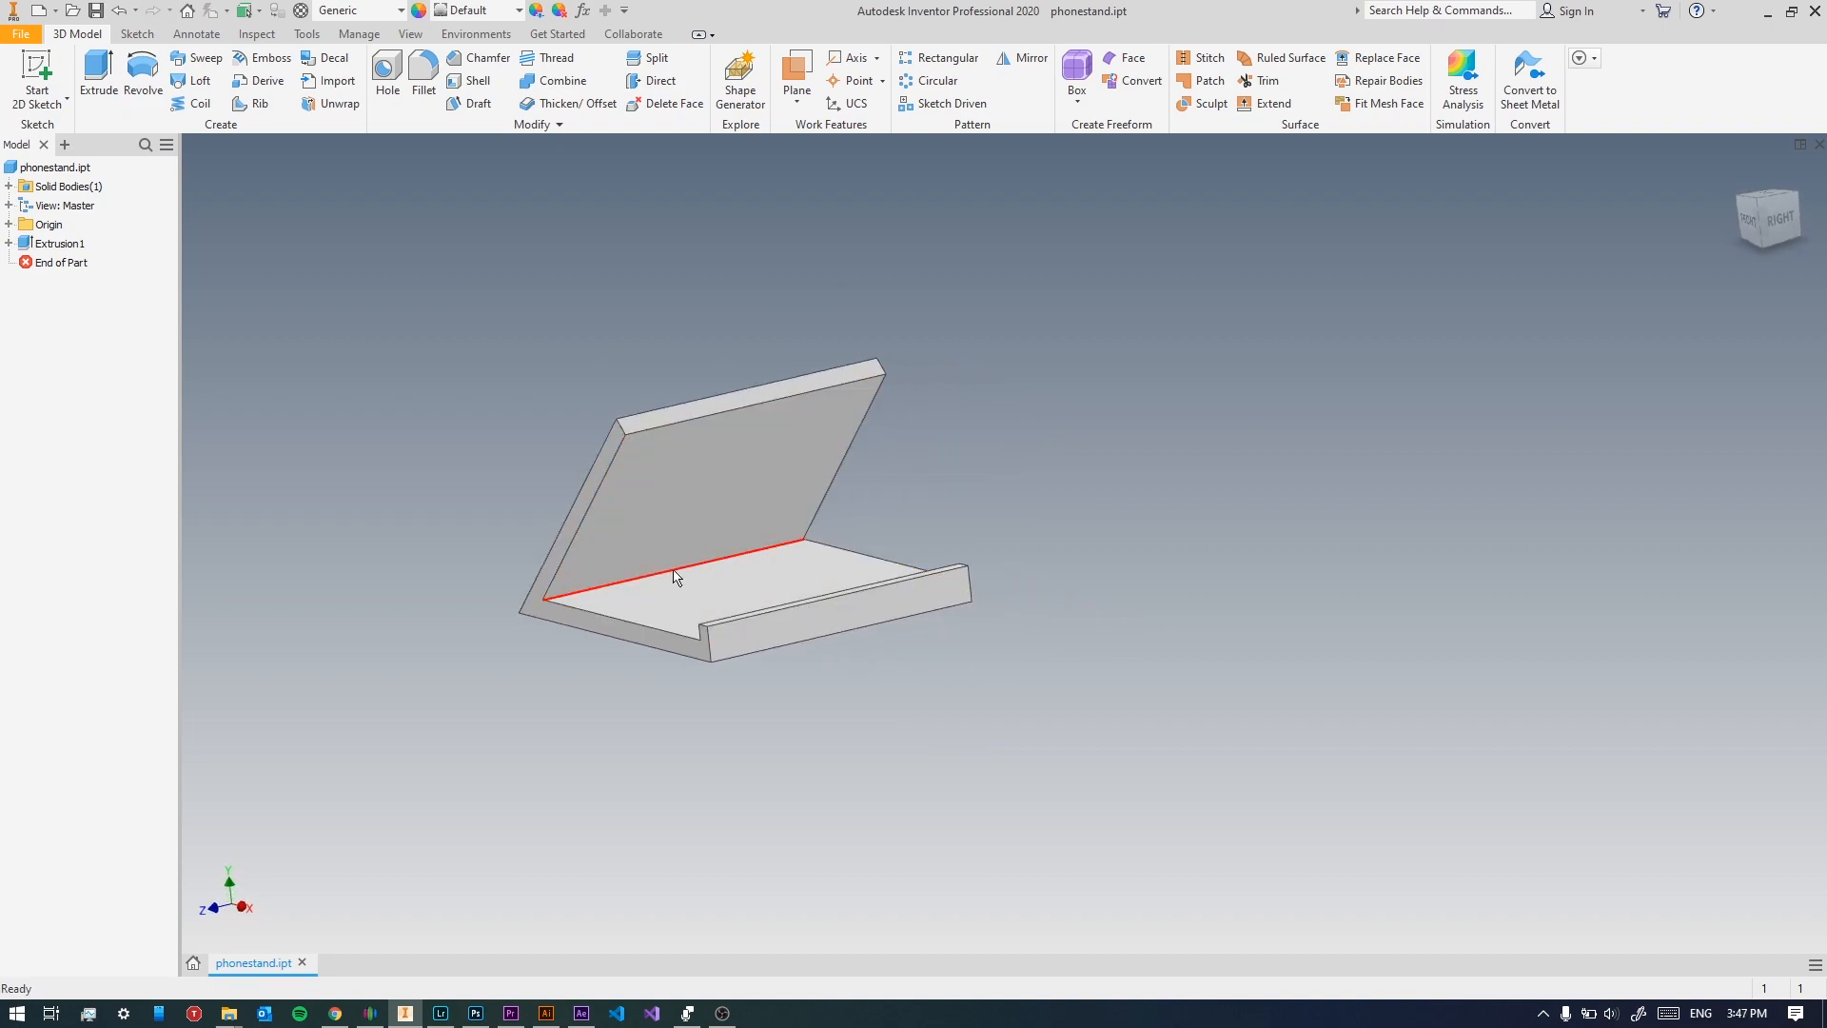
{"action": "left_click_drag", "start_coordinate": [676, 577], "coordinate": [856, 562]}
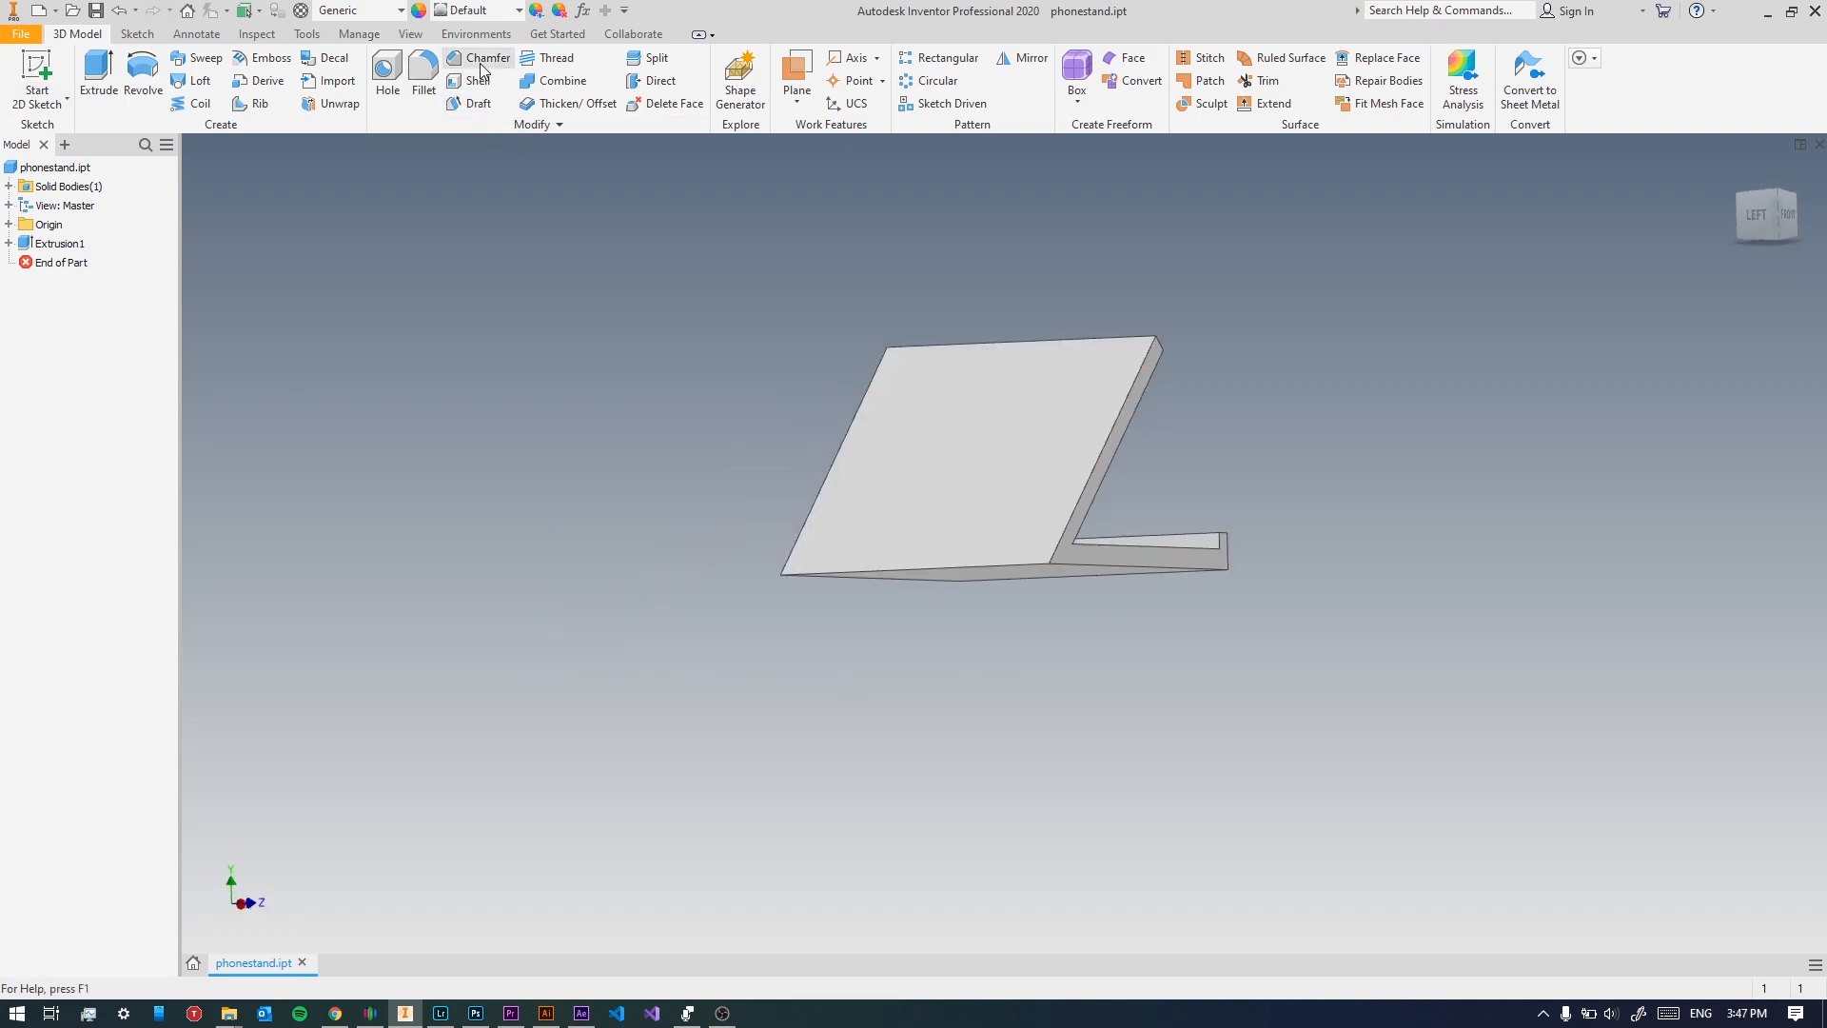
Chamfer the back rest edge with a 5 mm distance.
{"action": "left_click", "coordinate": [480, 58]}
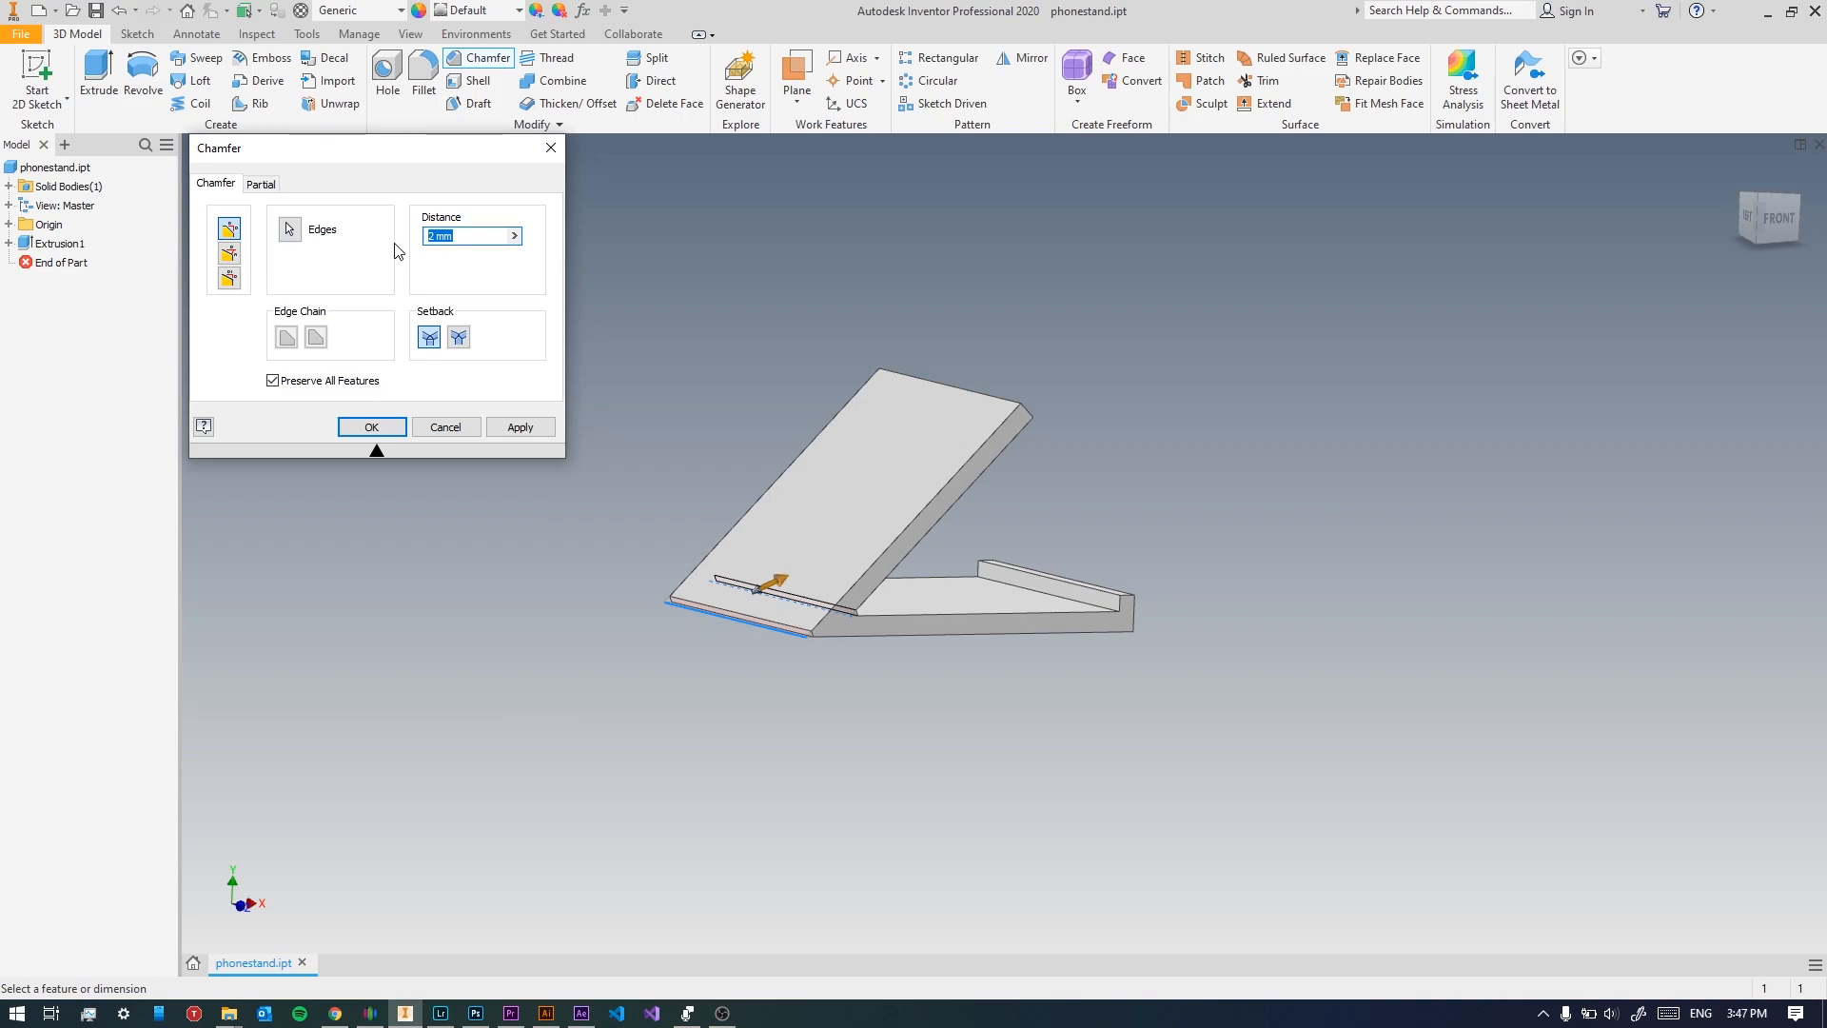
{"action": "type", "text": "5"}
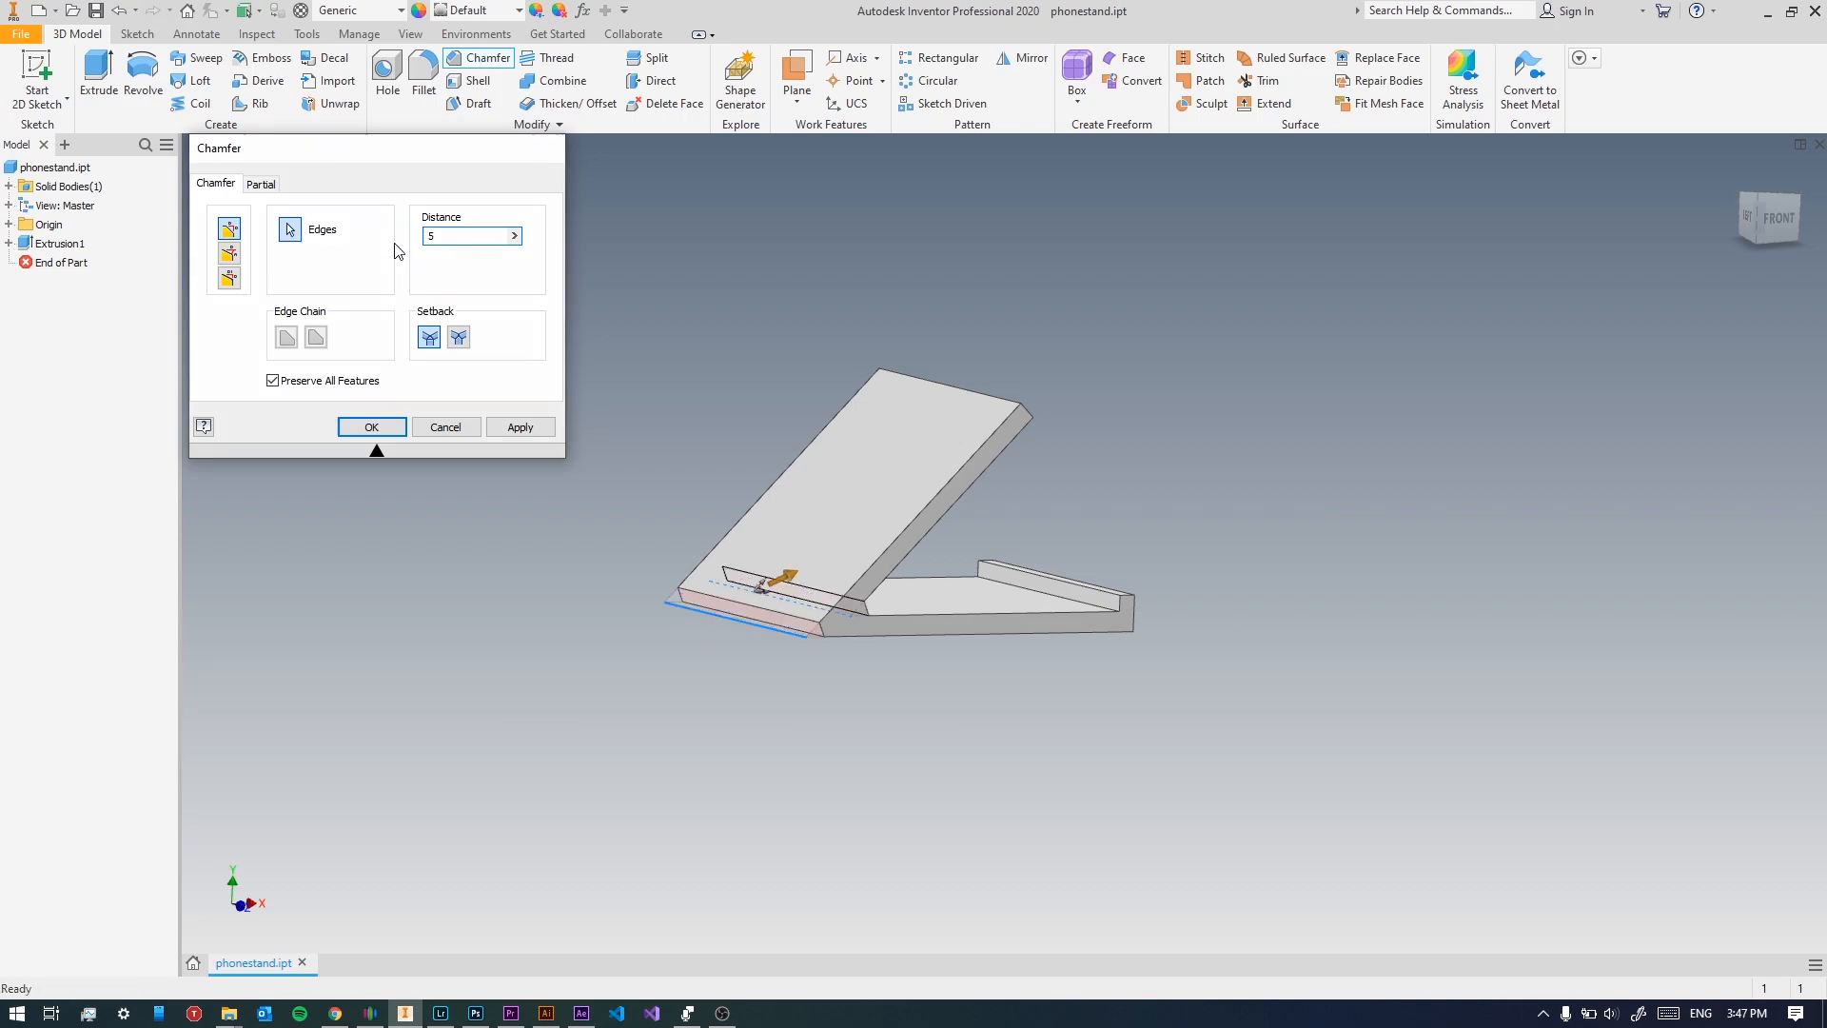
{"action": "left_click", "coordinate": [372, 427]}
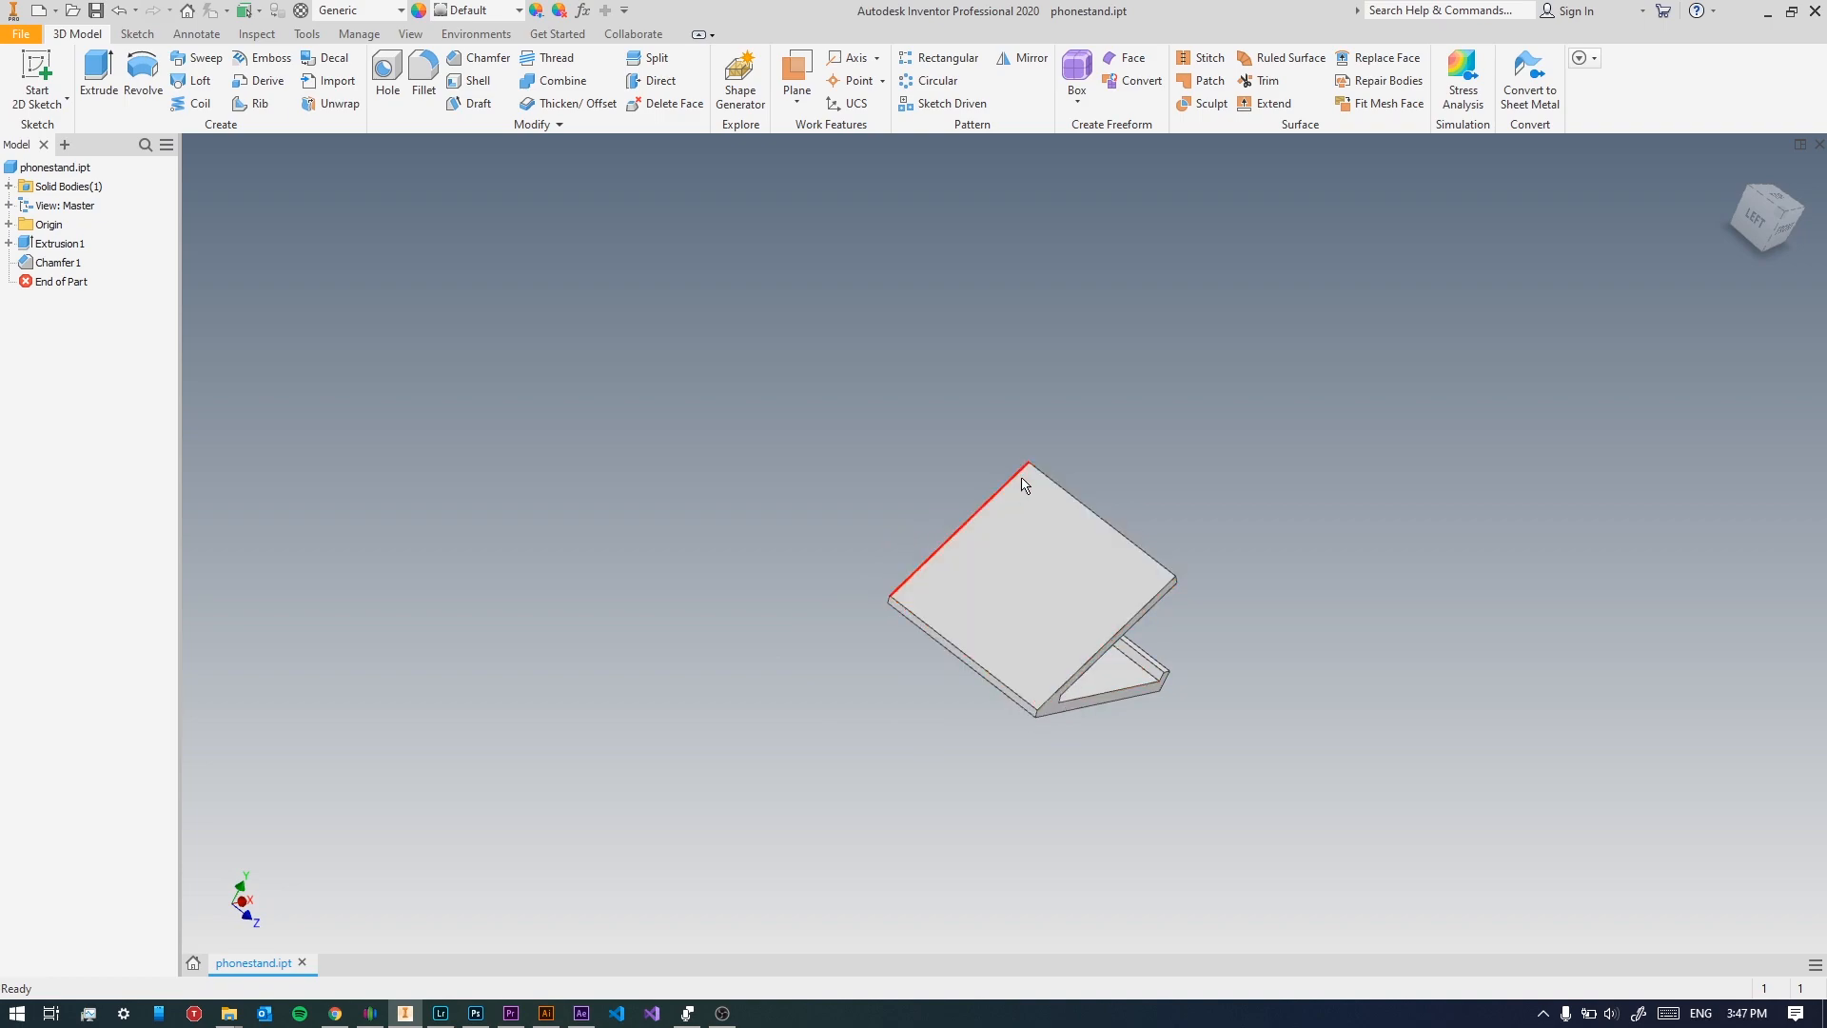
Add Chamfer2, a two-distance chamfer on the back rest's side edge.
{"action": "left_click_drag", "start_coordinate": [1026, 483], "coordinate": [926, 571]}
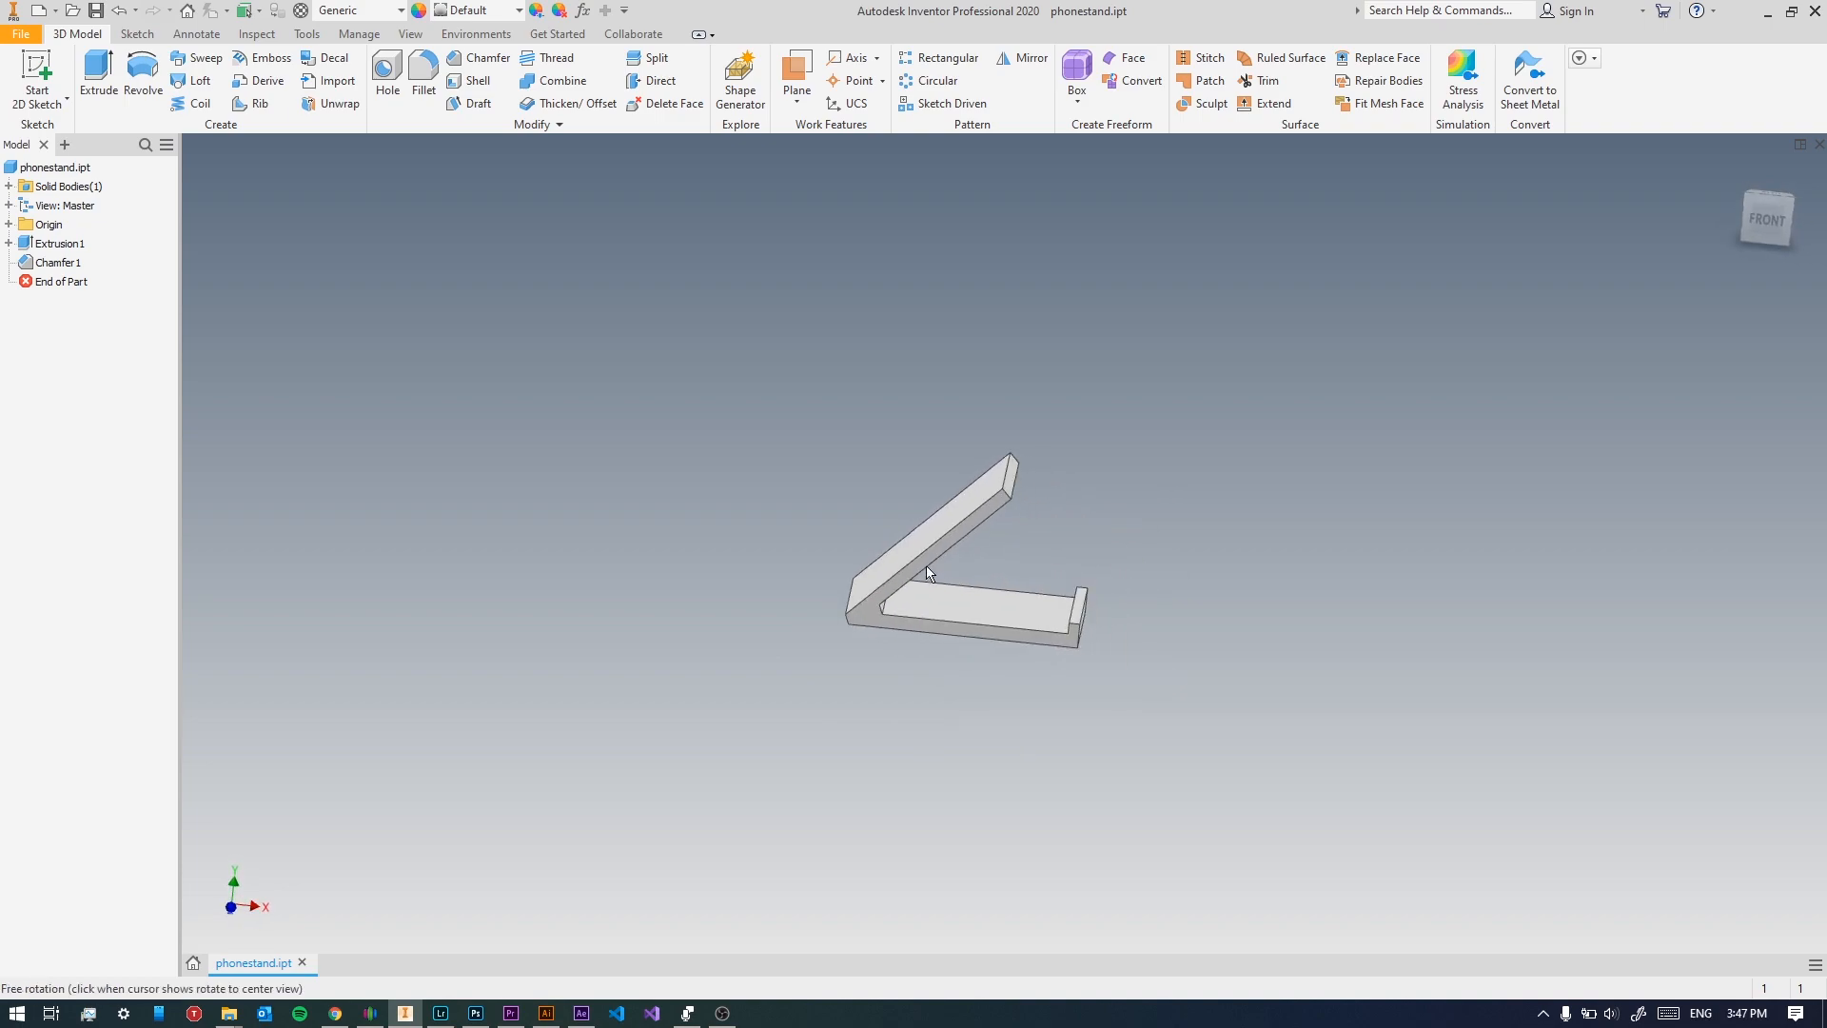
{"action": "left_click", "coordinate": [485, 58]}
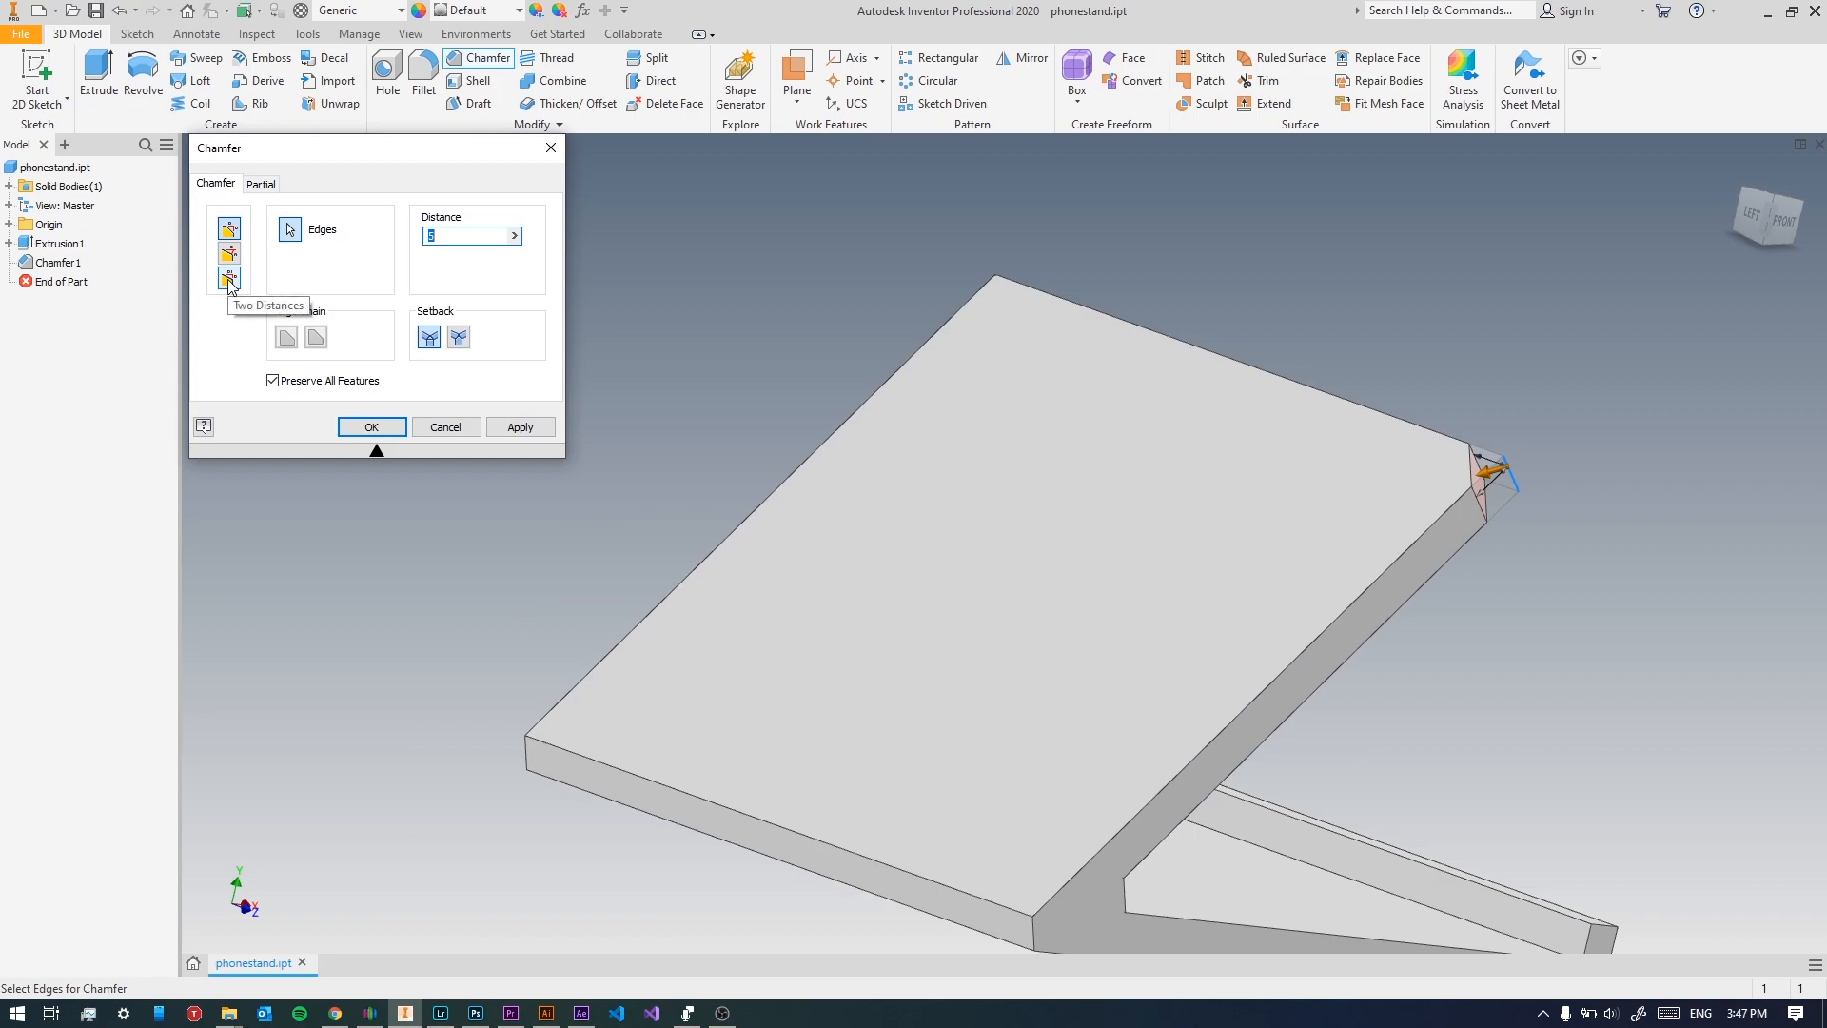
{"action": "left_click", "coordinate": [228, 278]}
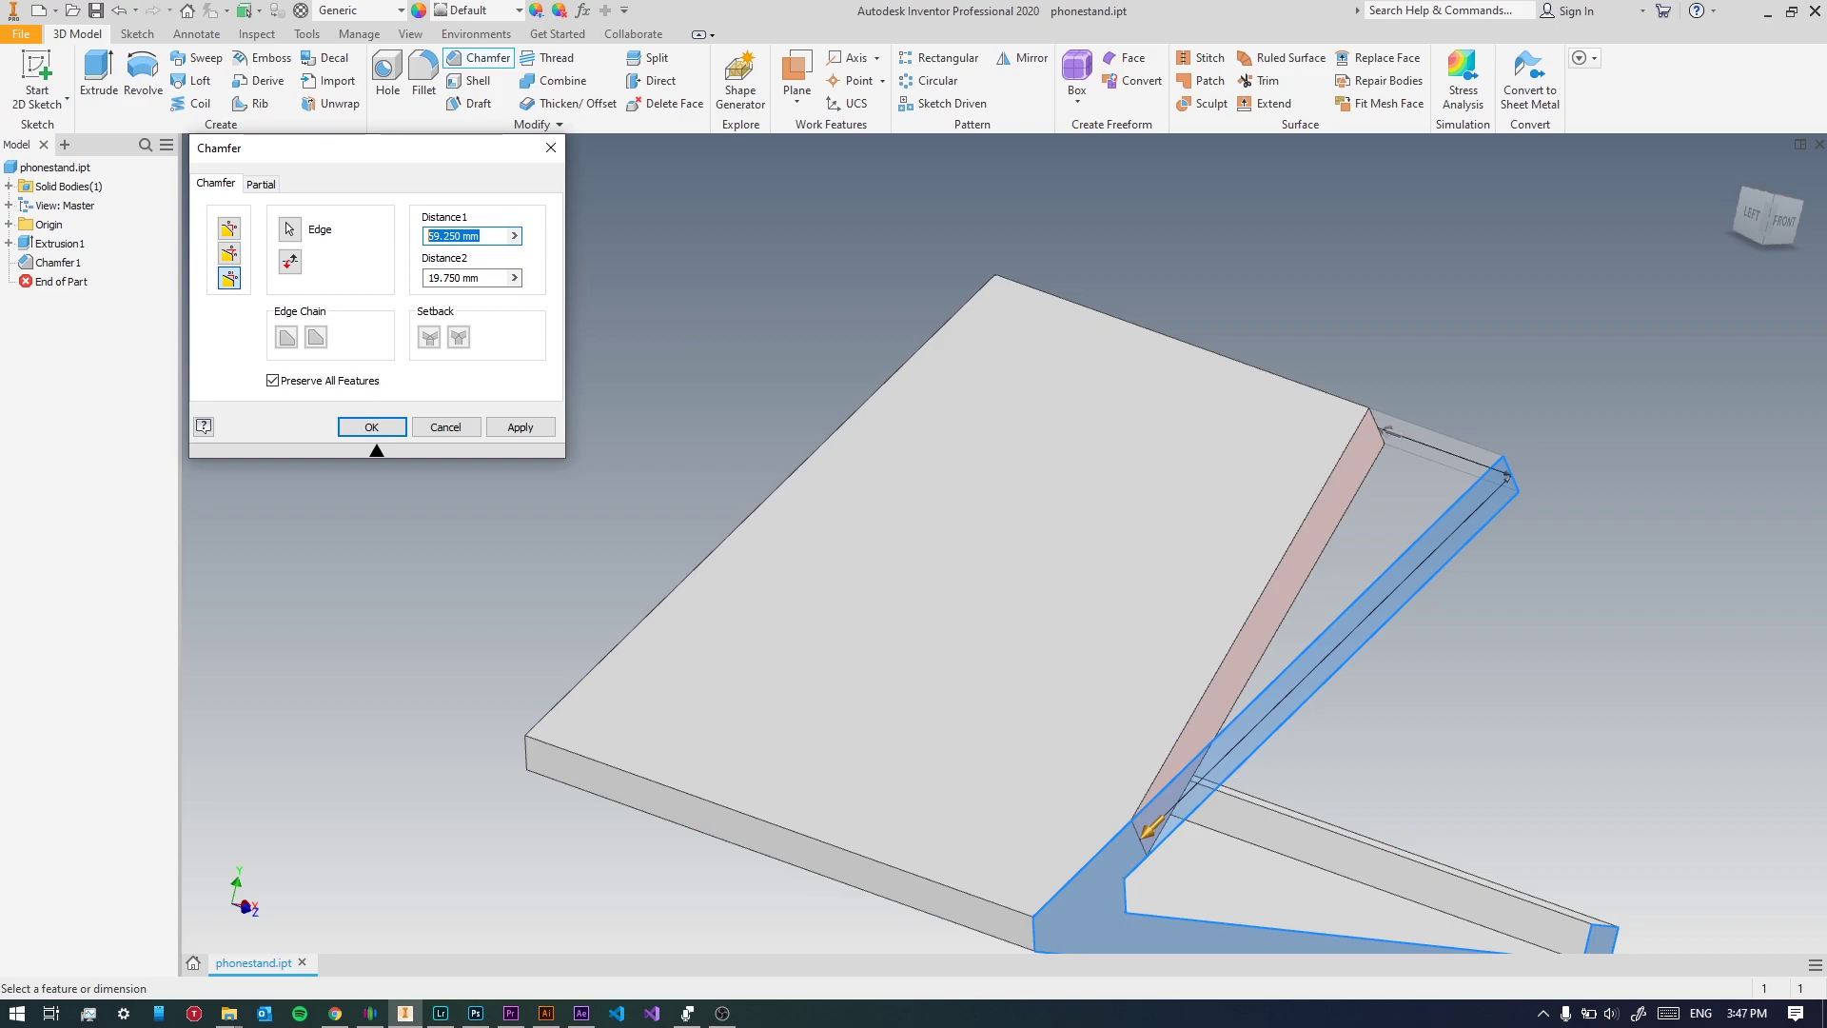
{"action": "left_click", "coordinate": [371, 426]}
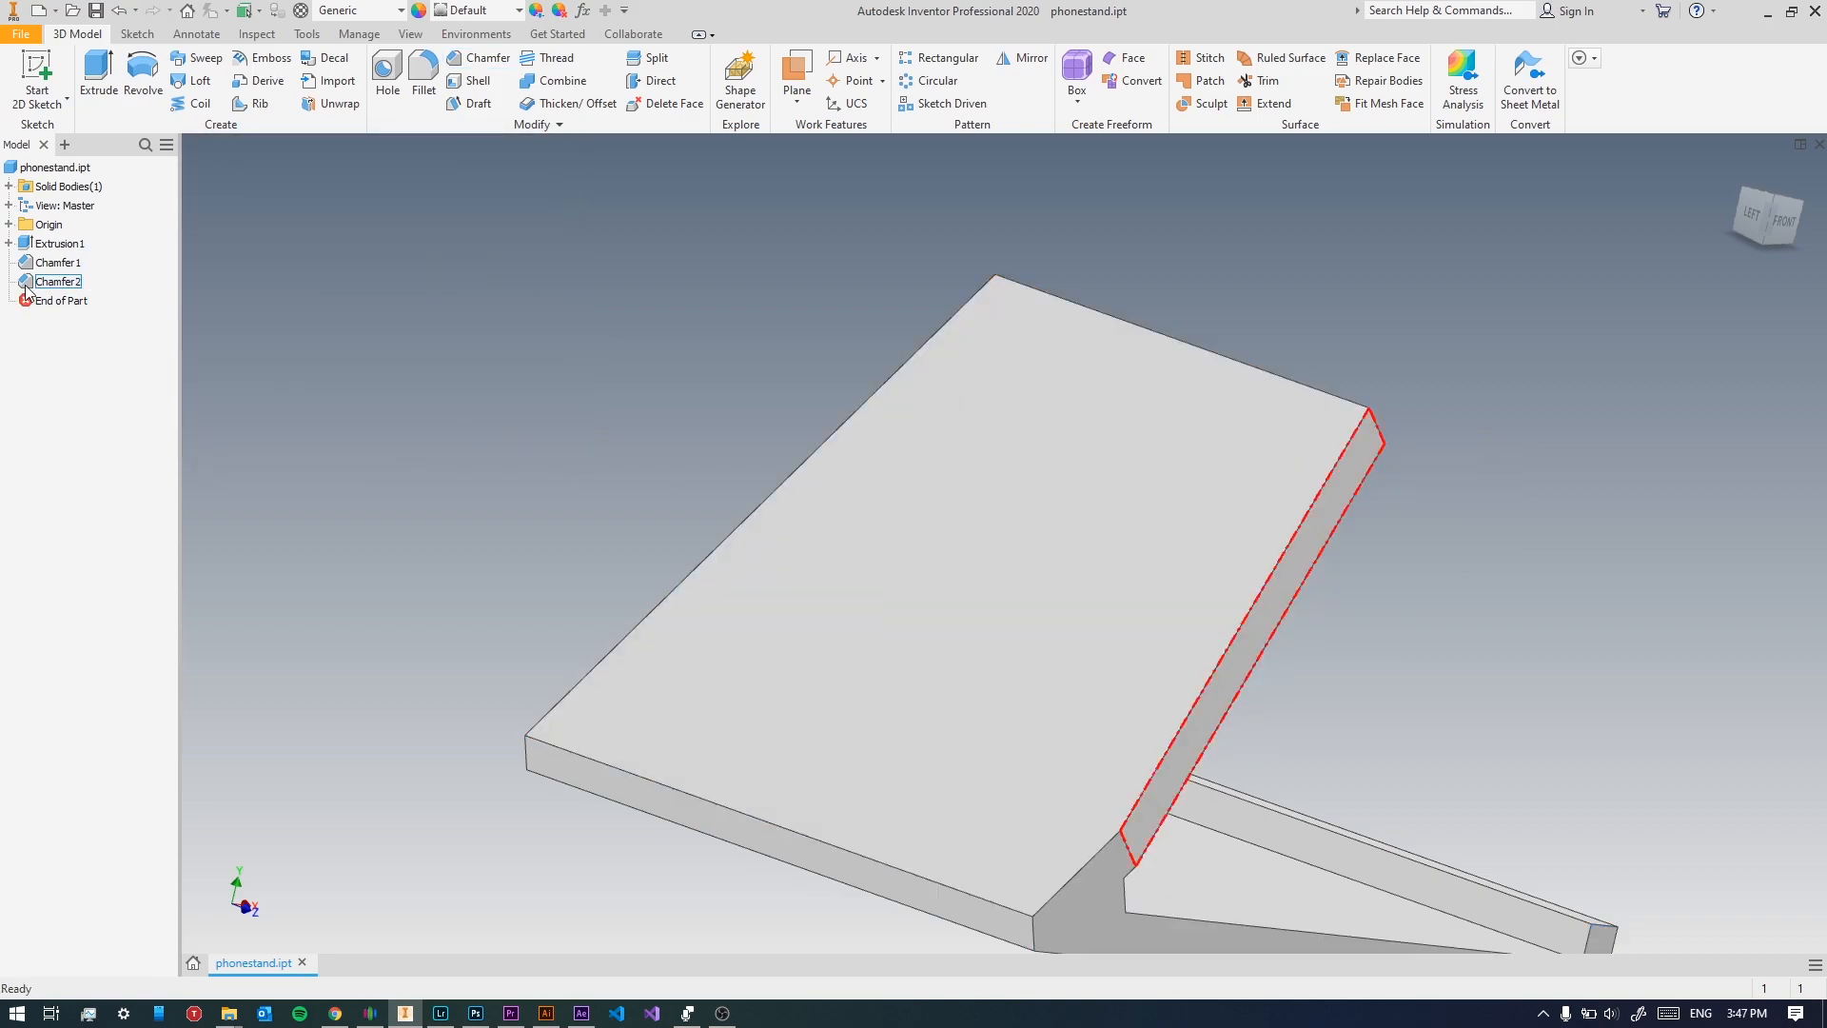
Edit Chamfer2's distances to 61 mm and 18 mm.
{"action": "double_click", "coordinate": [59, 282]}
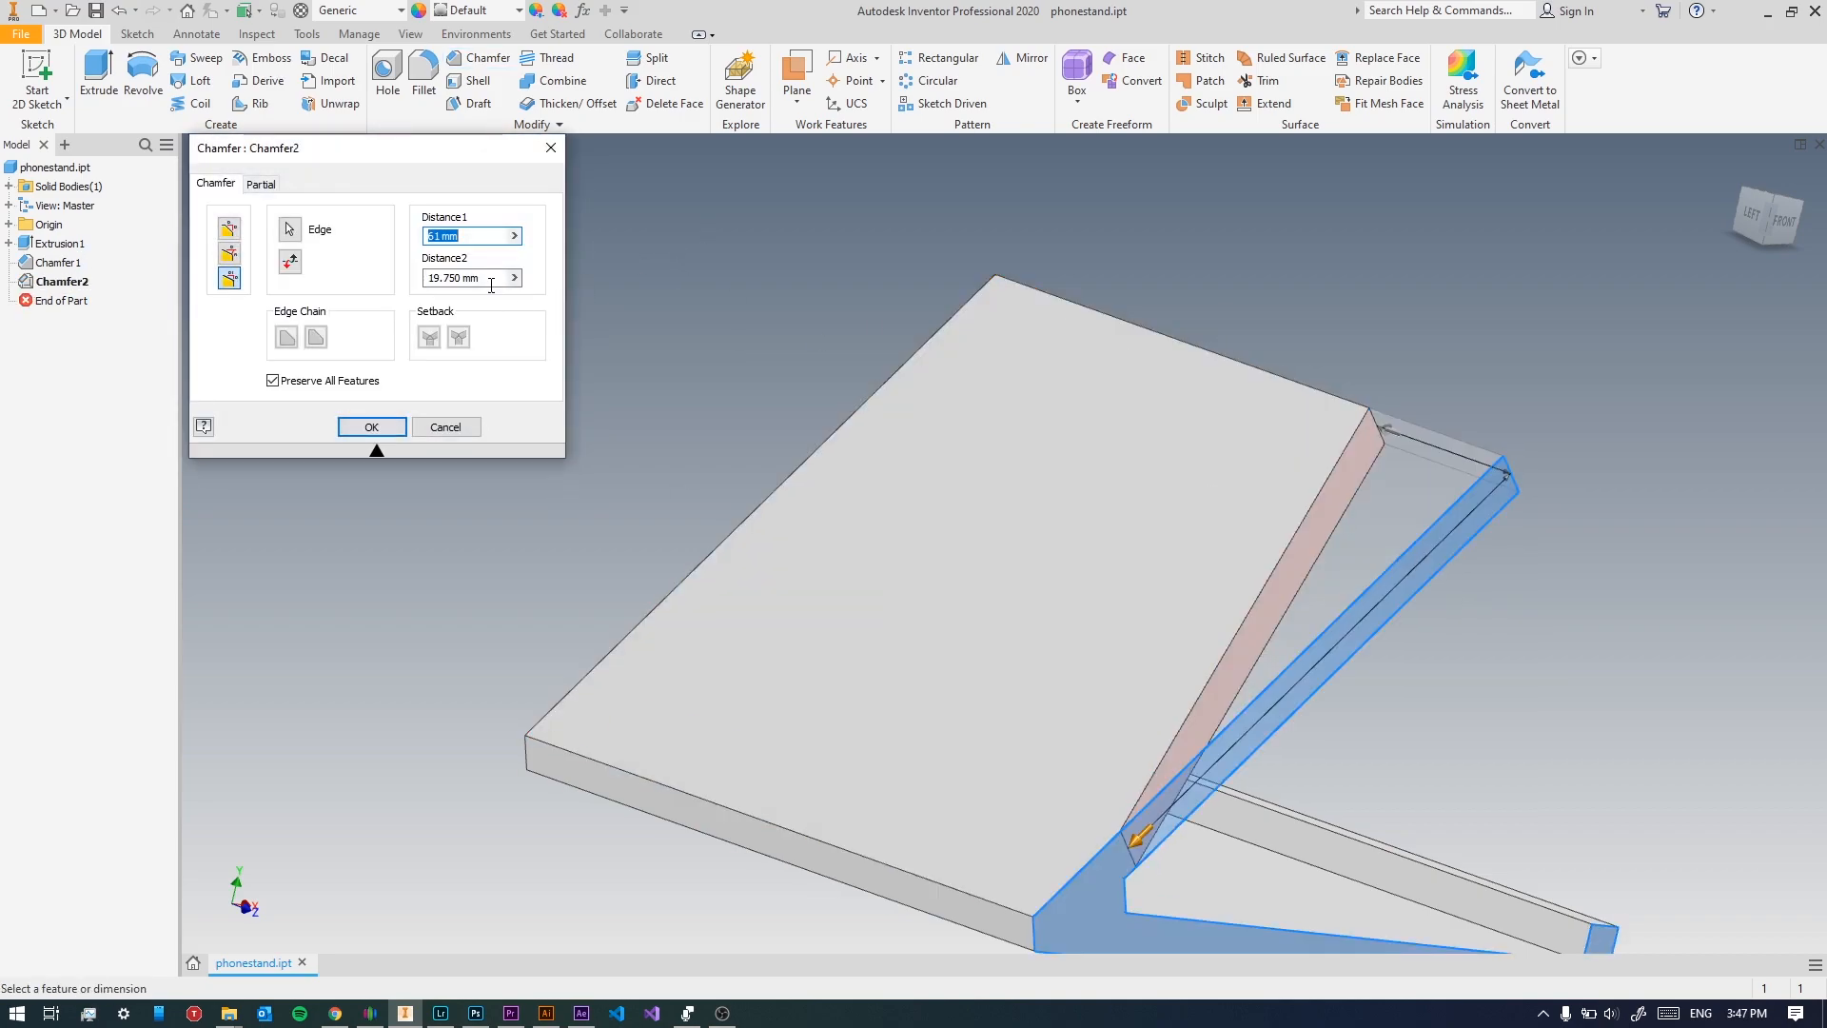
{"action": "type", "text": "14"}
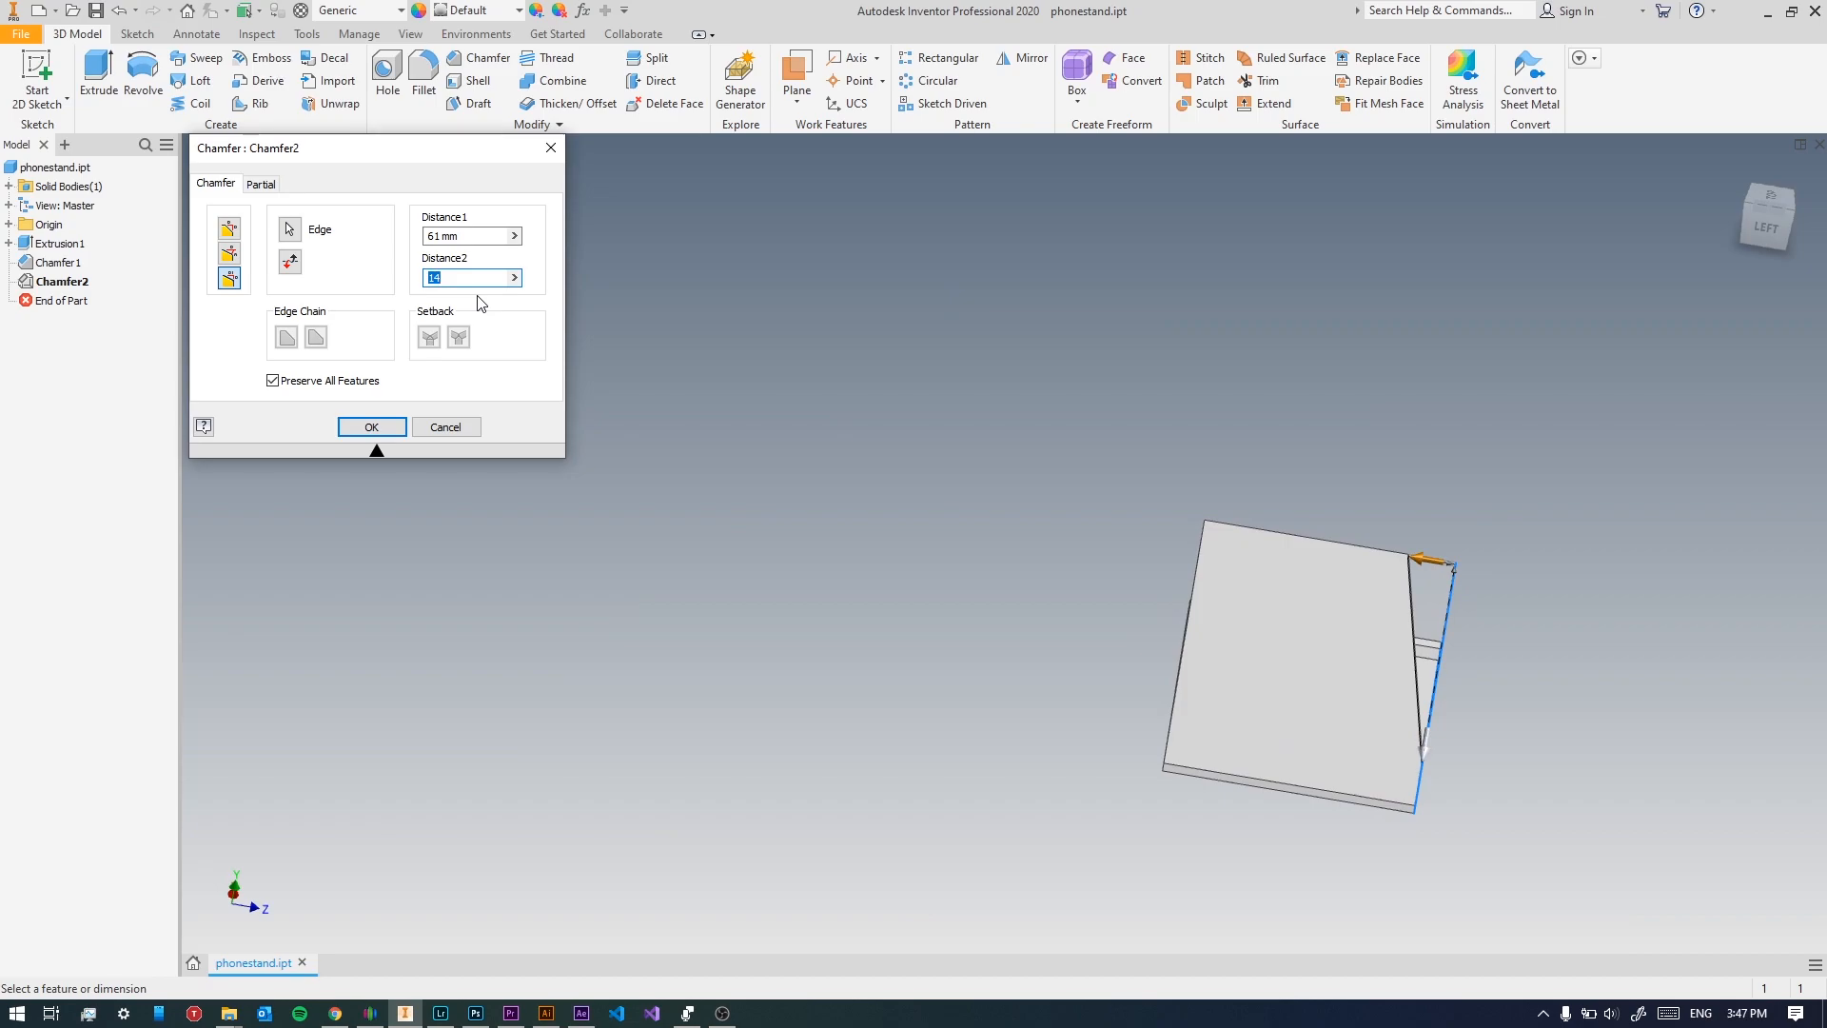
{"action": "type", "text": "18"}
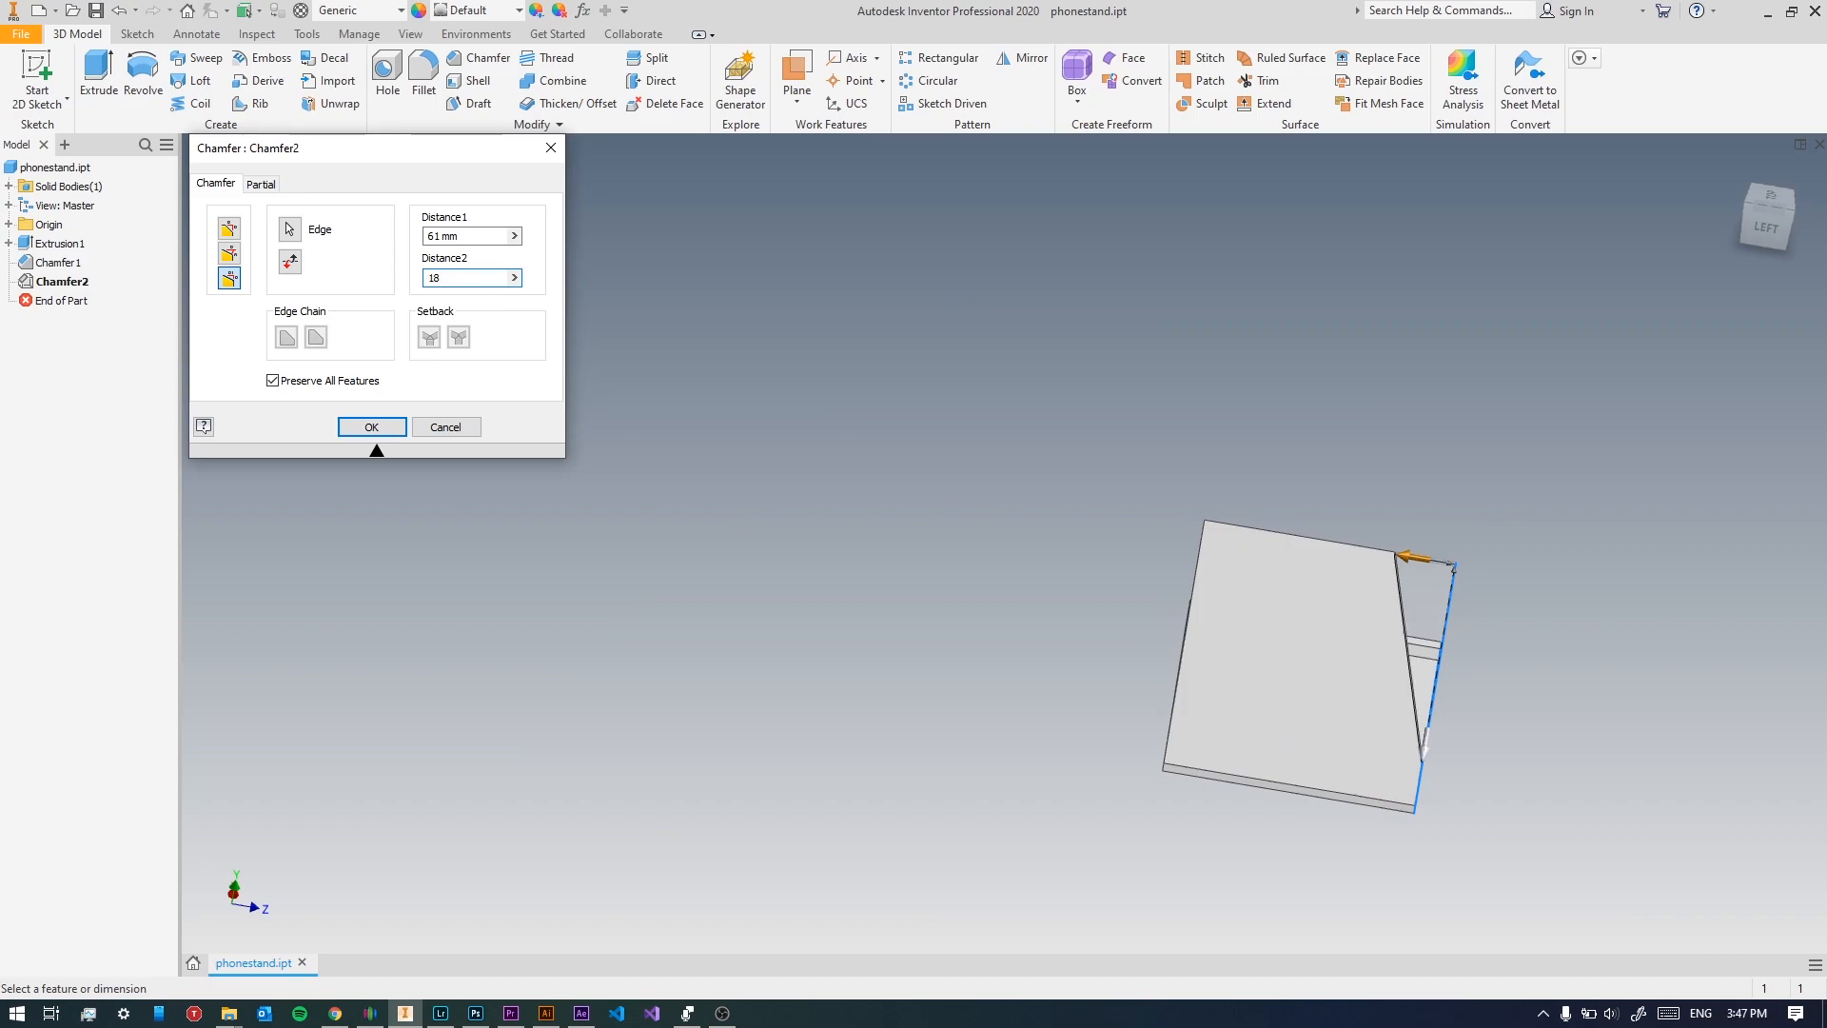
{"action": "left_click", "coordinate": [372, 426]}
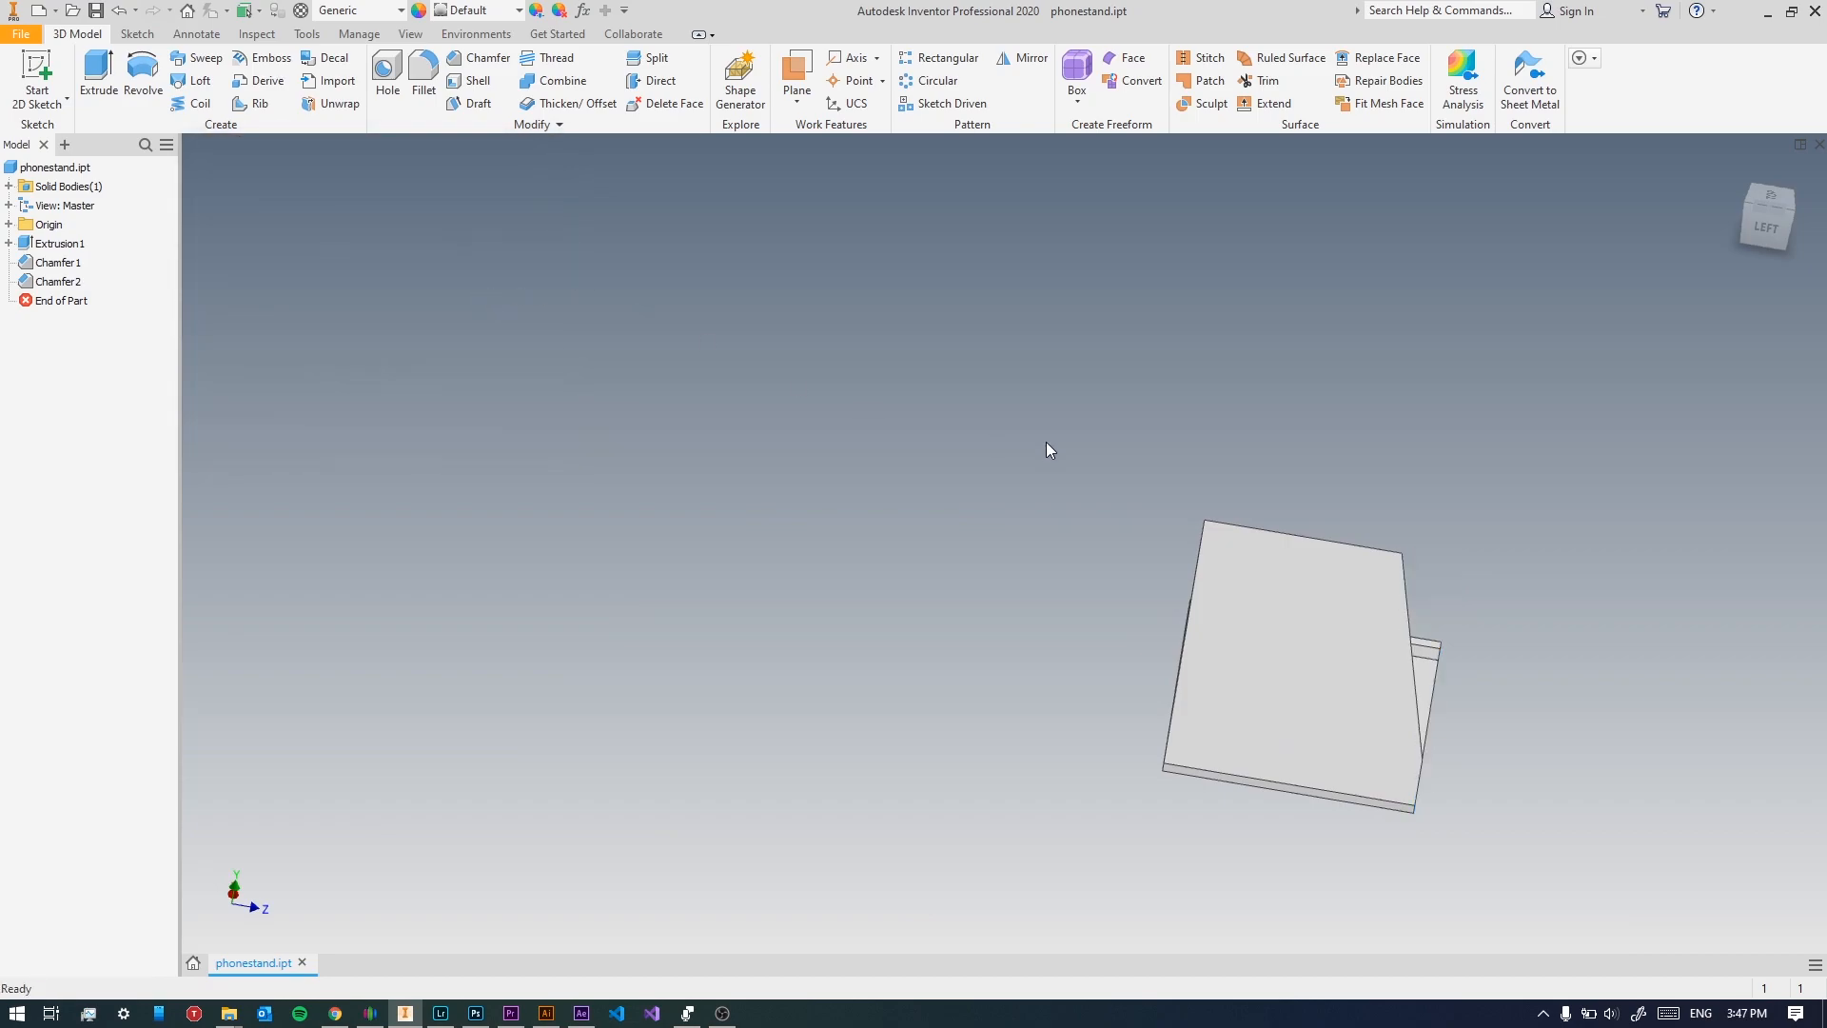
Add Chamfer3, a two-distance chamfer with Distance1 61 on the opposite top edge.
{"action": "left_click", "coordinate": [486, 58]}
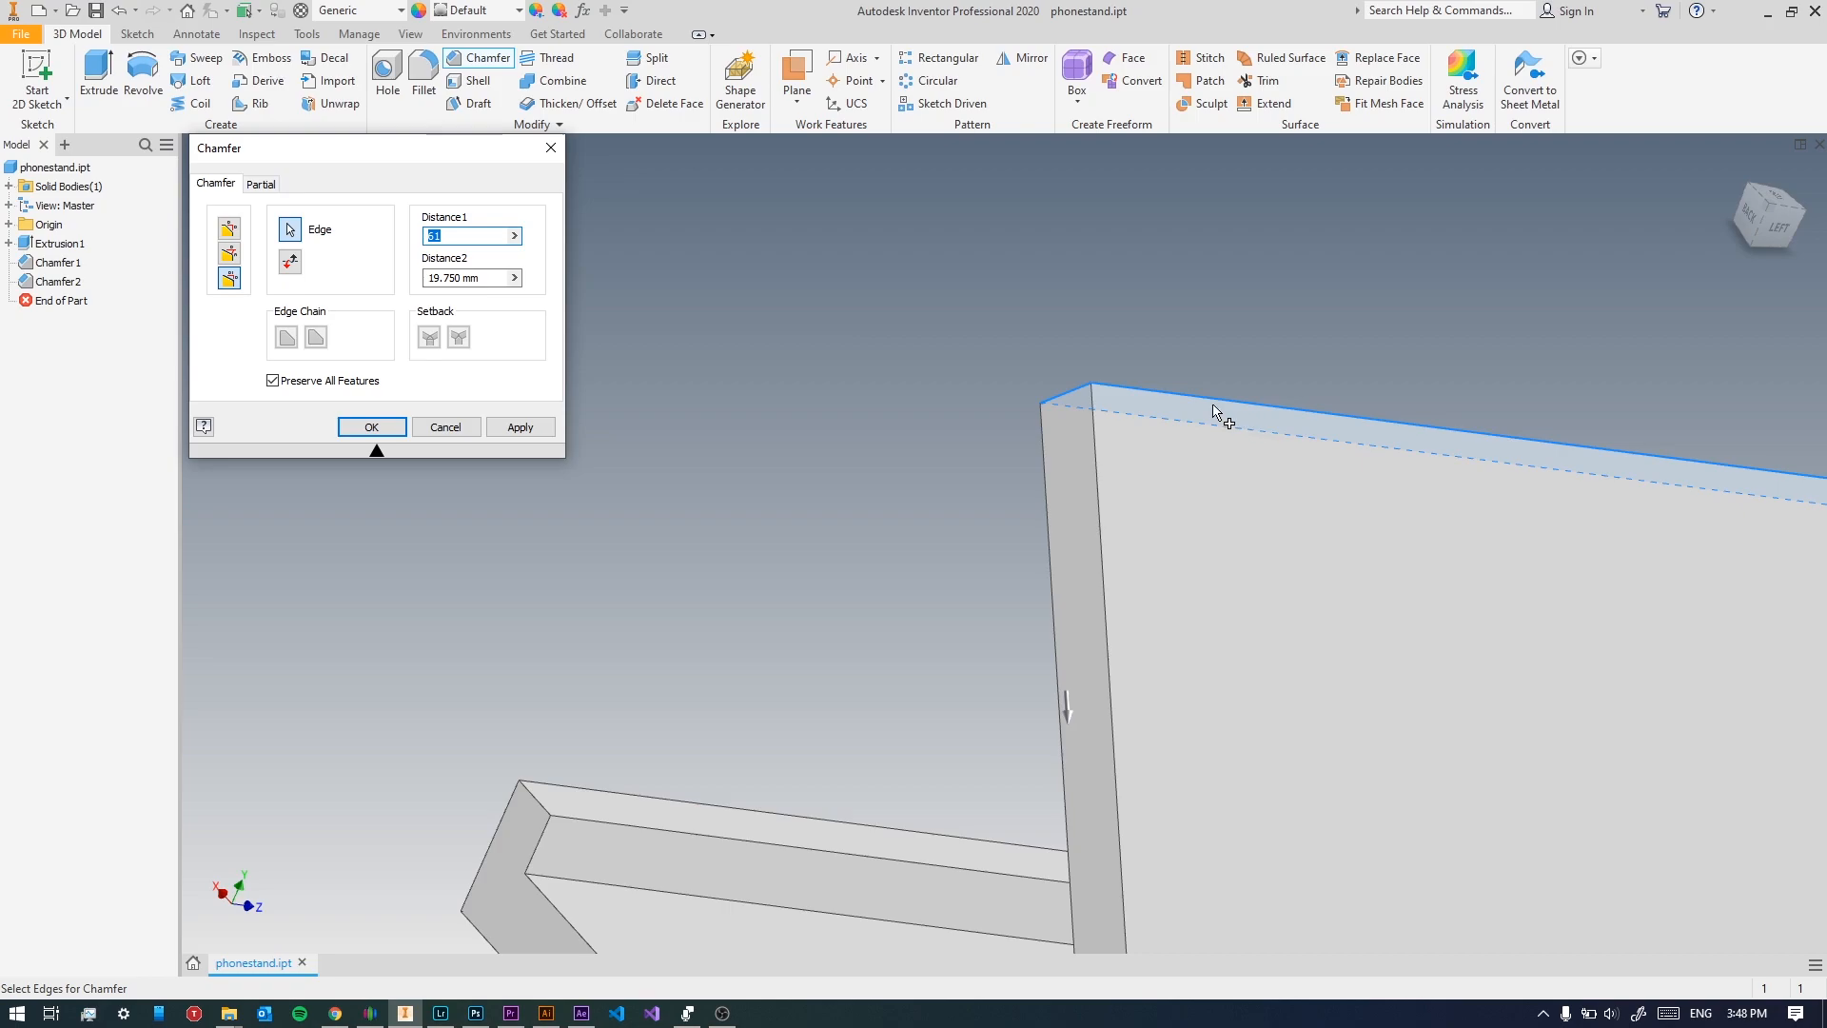
{"action": "left_click", "coordinate": [1087, 397]}
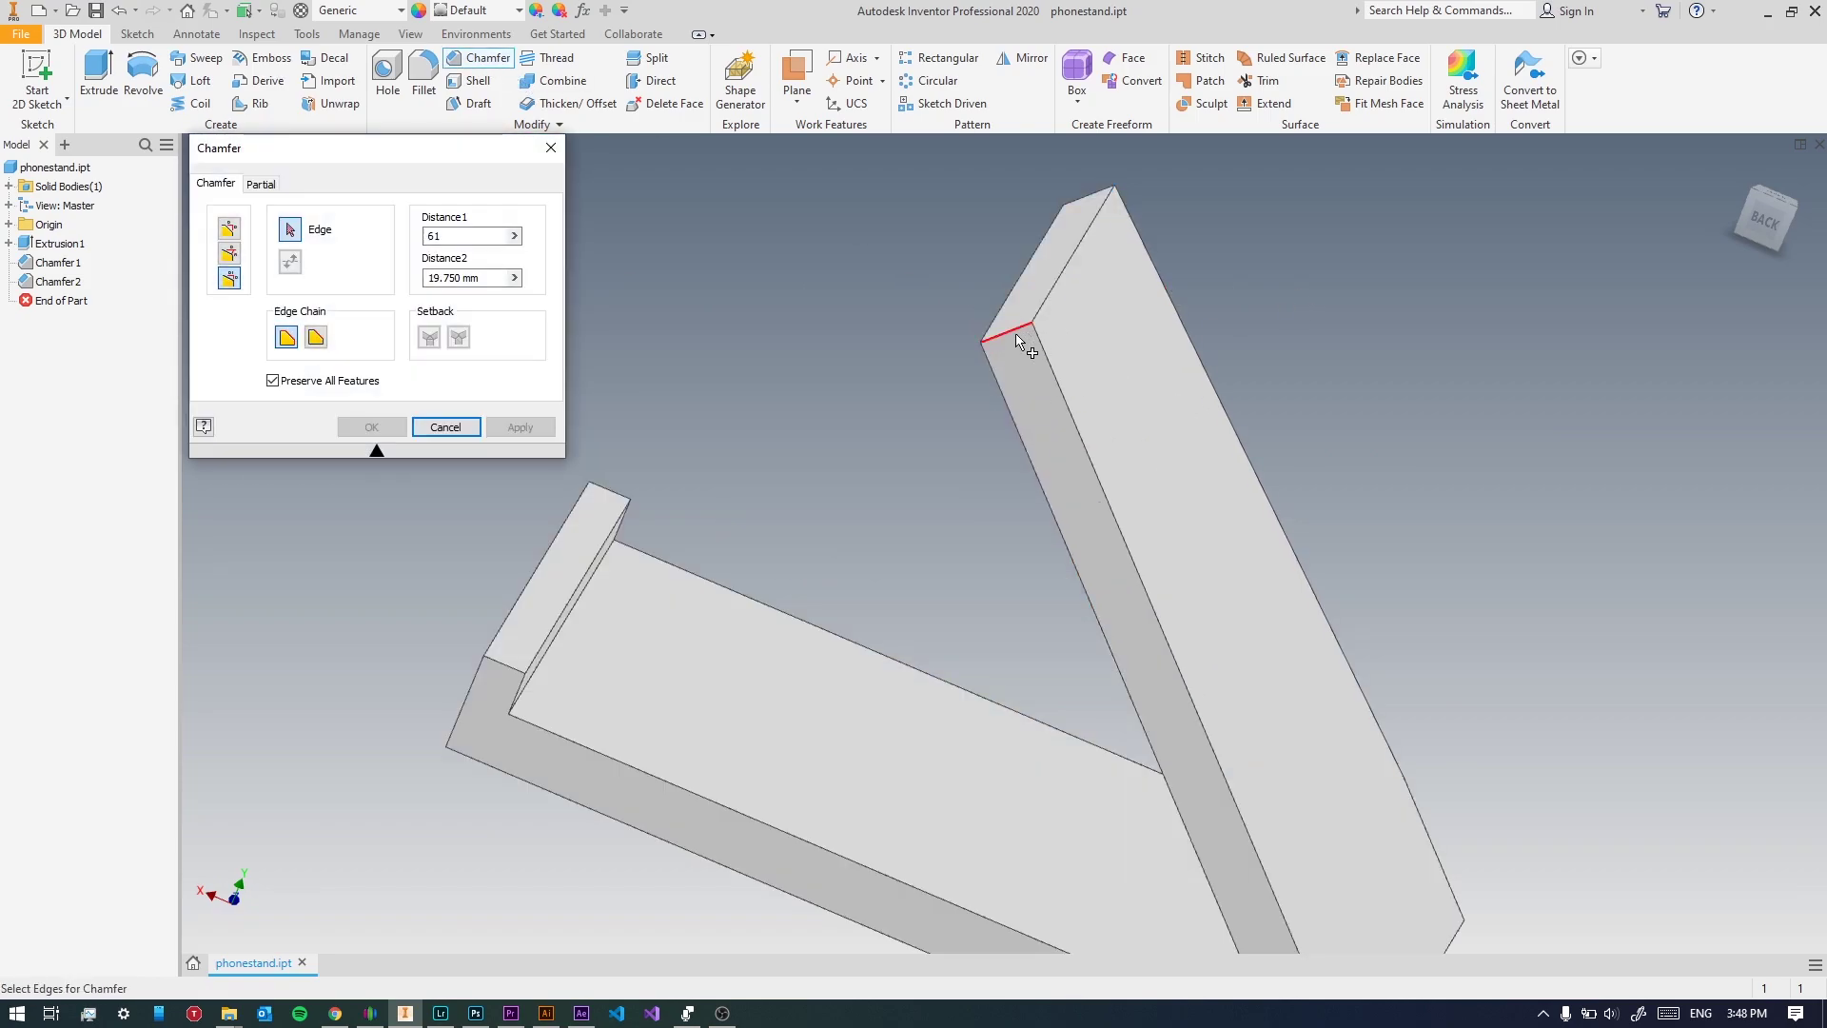
{"action": "left_click", "coordinate": [1008, 337]}
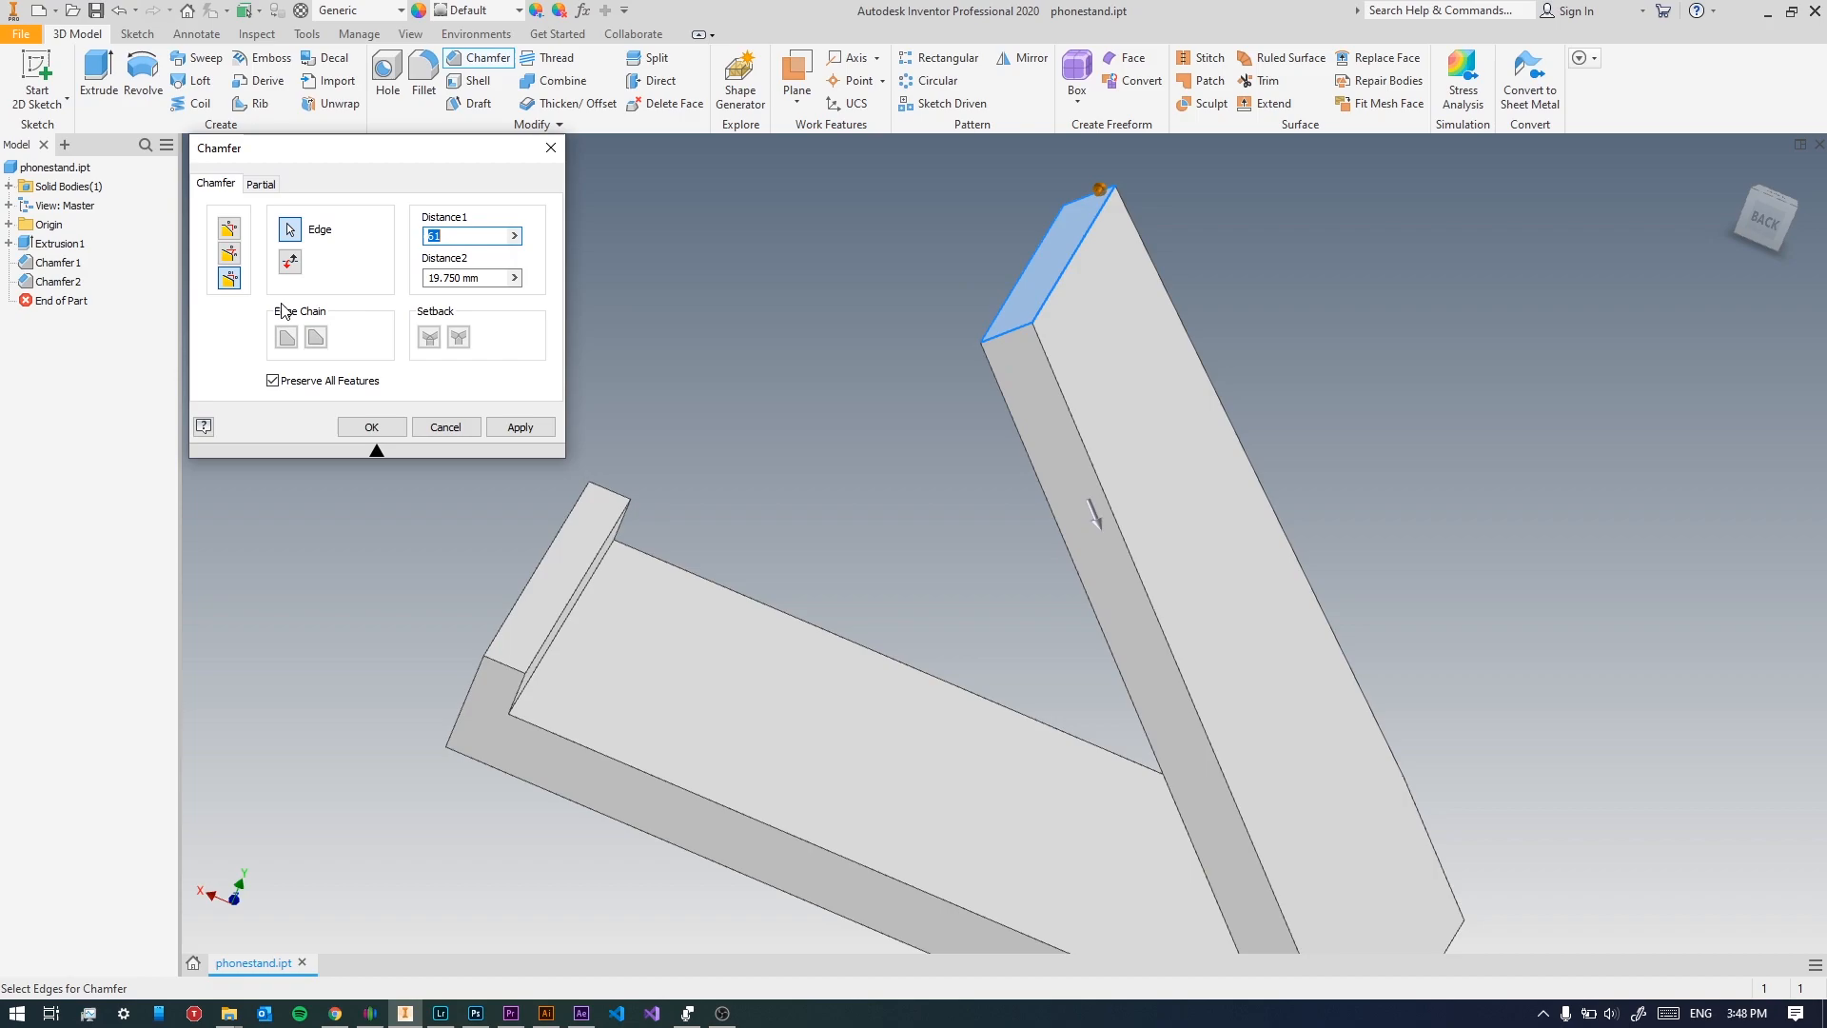
{"action": "left_click", "coordinate": [1067, 462]}
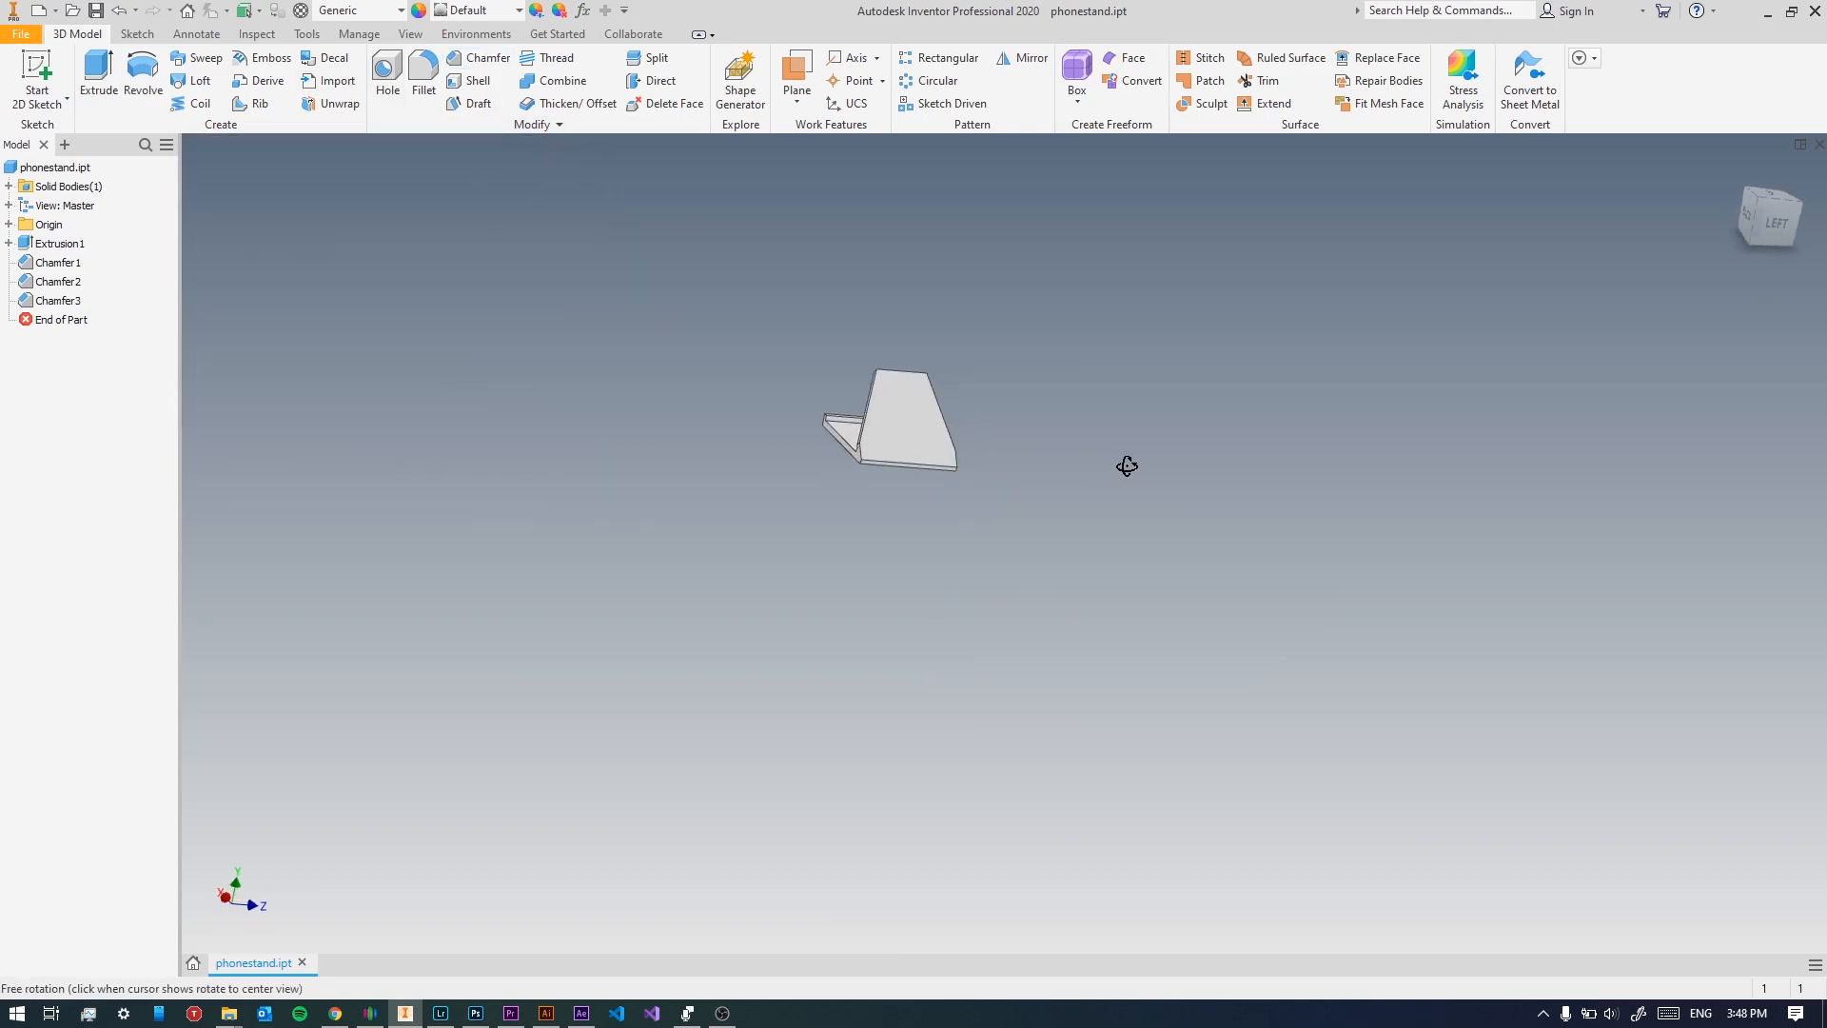
{"action": "left_click_drag", "start_coordinate": [1127, 466], "coordinate": [973, 484]}
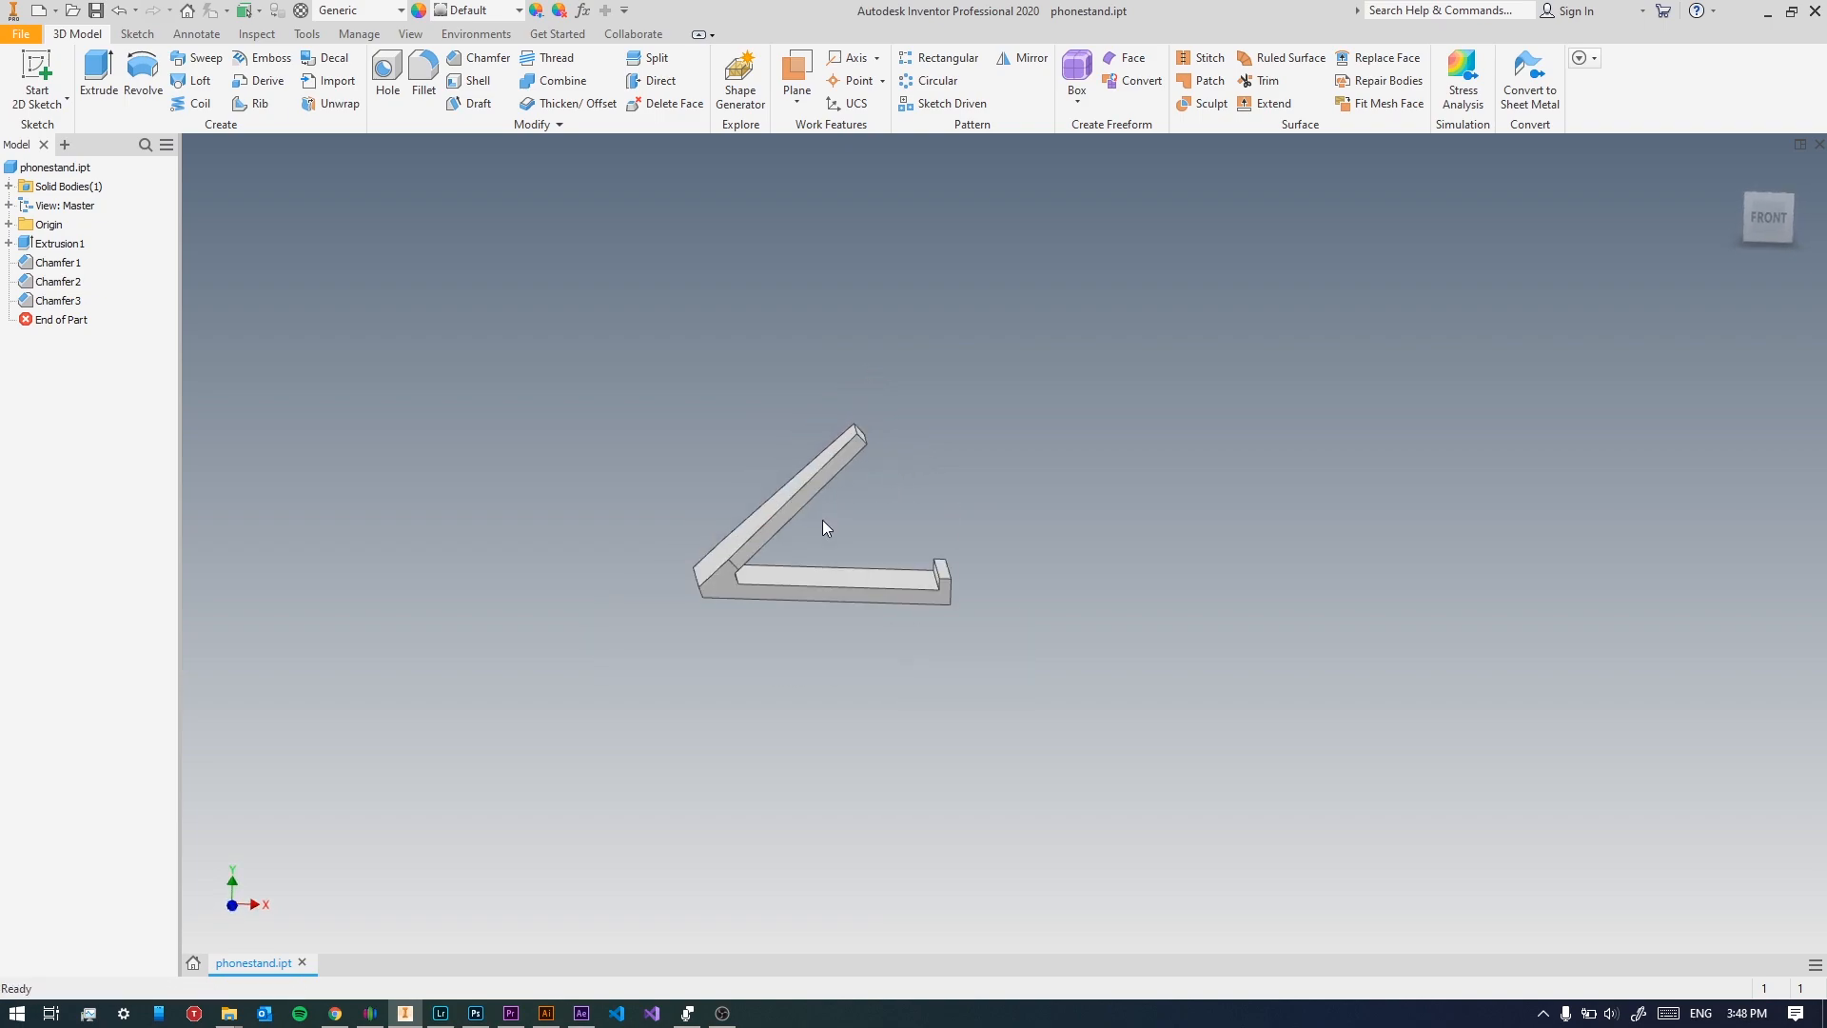
{"action": "left_click_drag", "start_coordinate": [824, 526], "coordinate": [529, 560]}
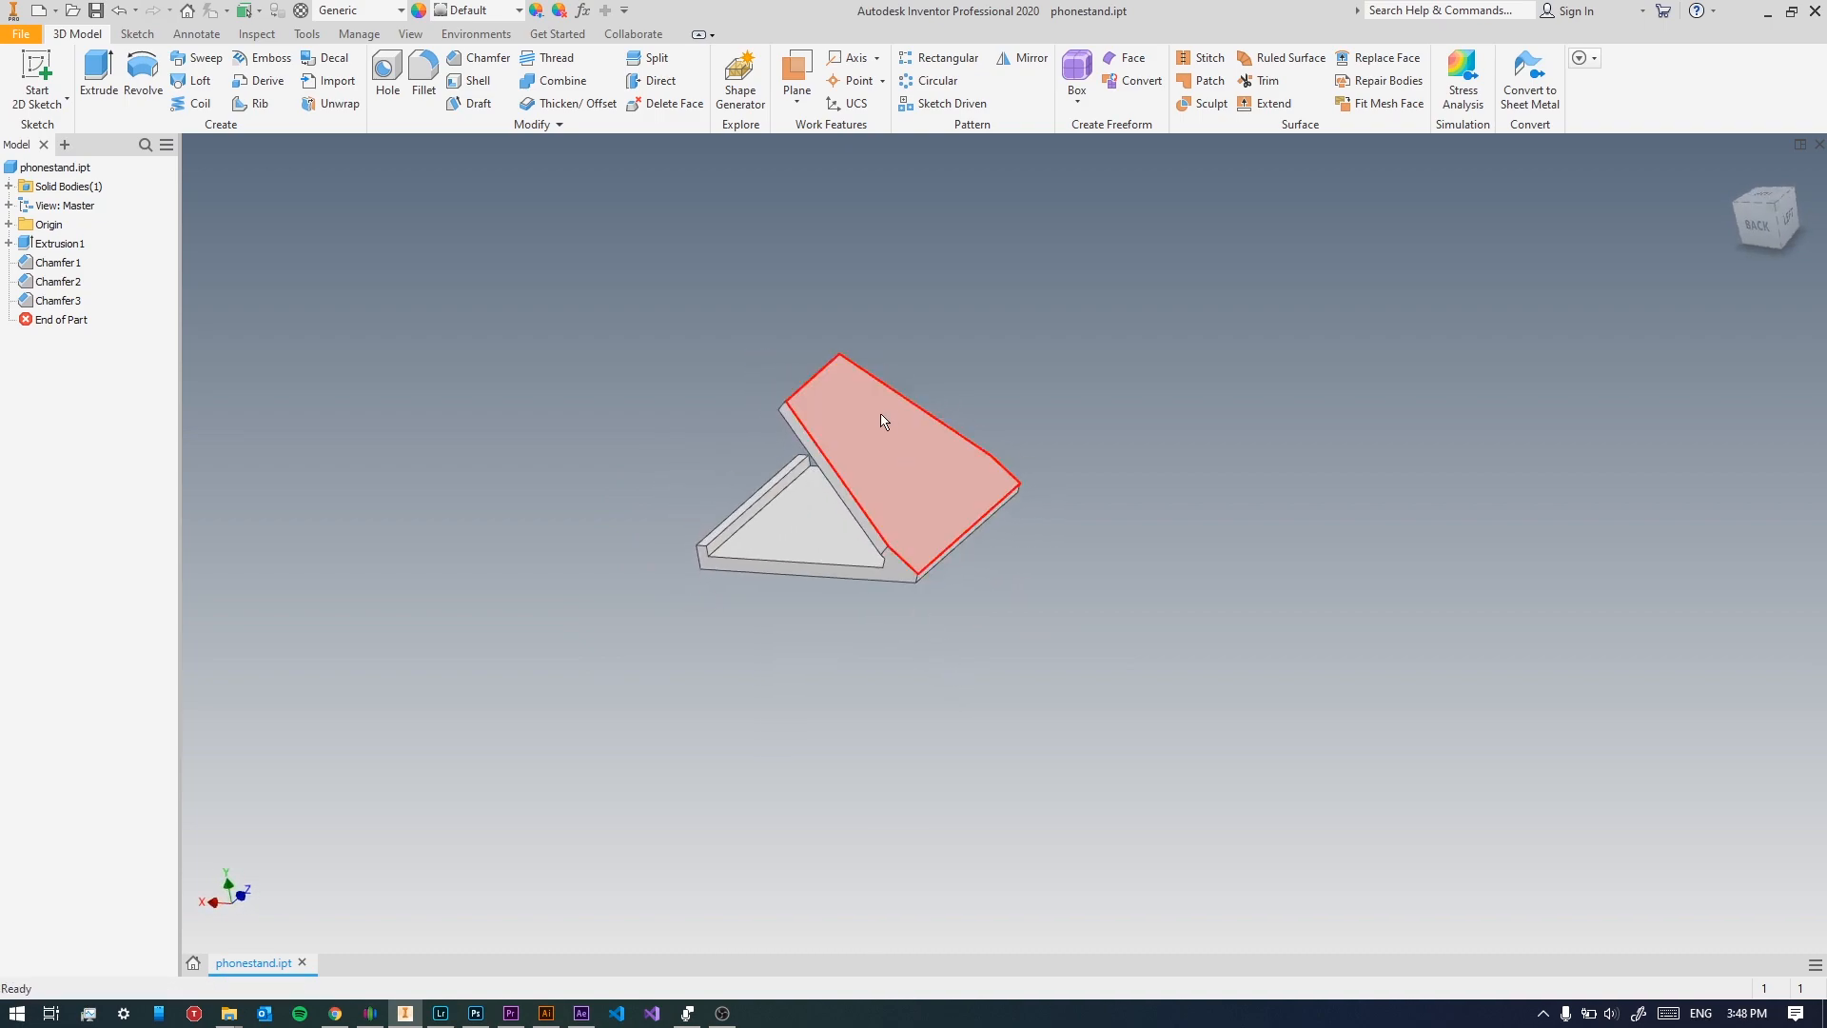
{"action": "left_click_drag", "start_coordinate": [879, 419], "coordinate": [752, 571]}
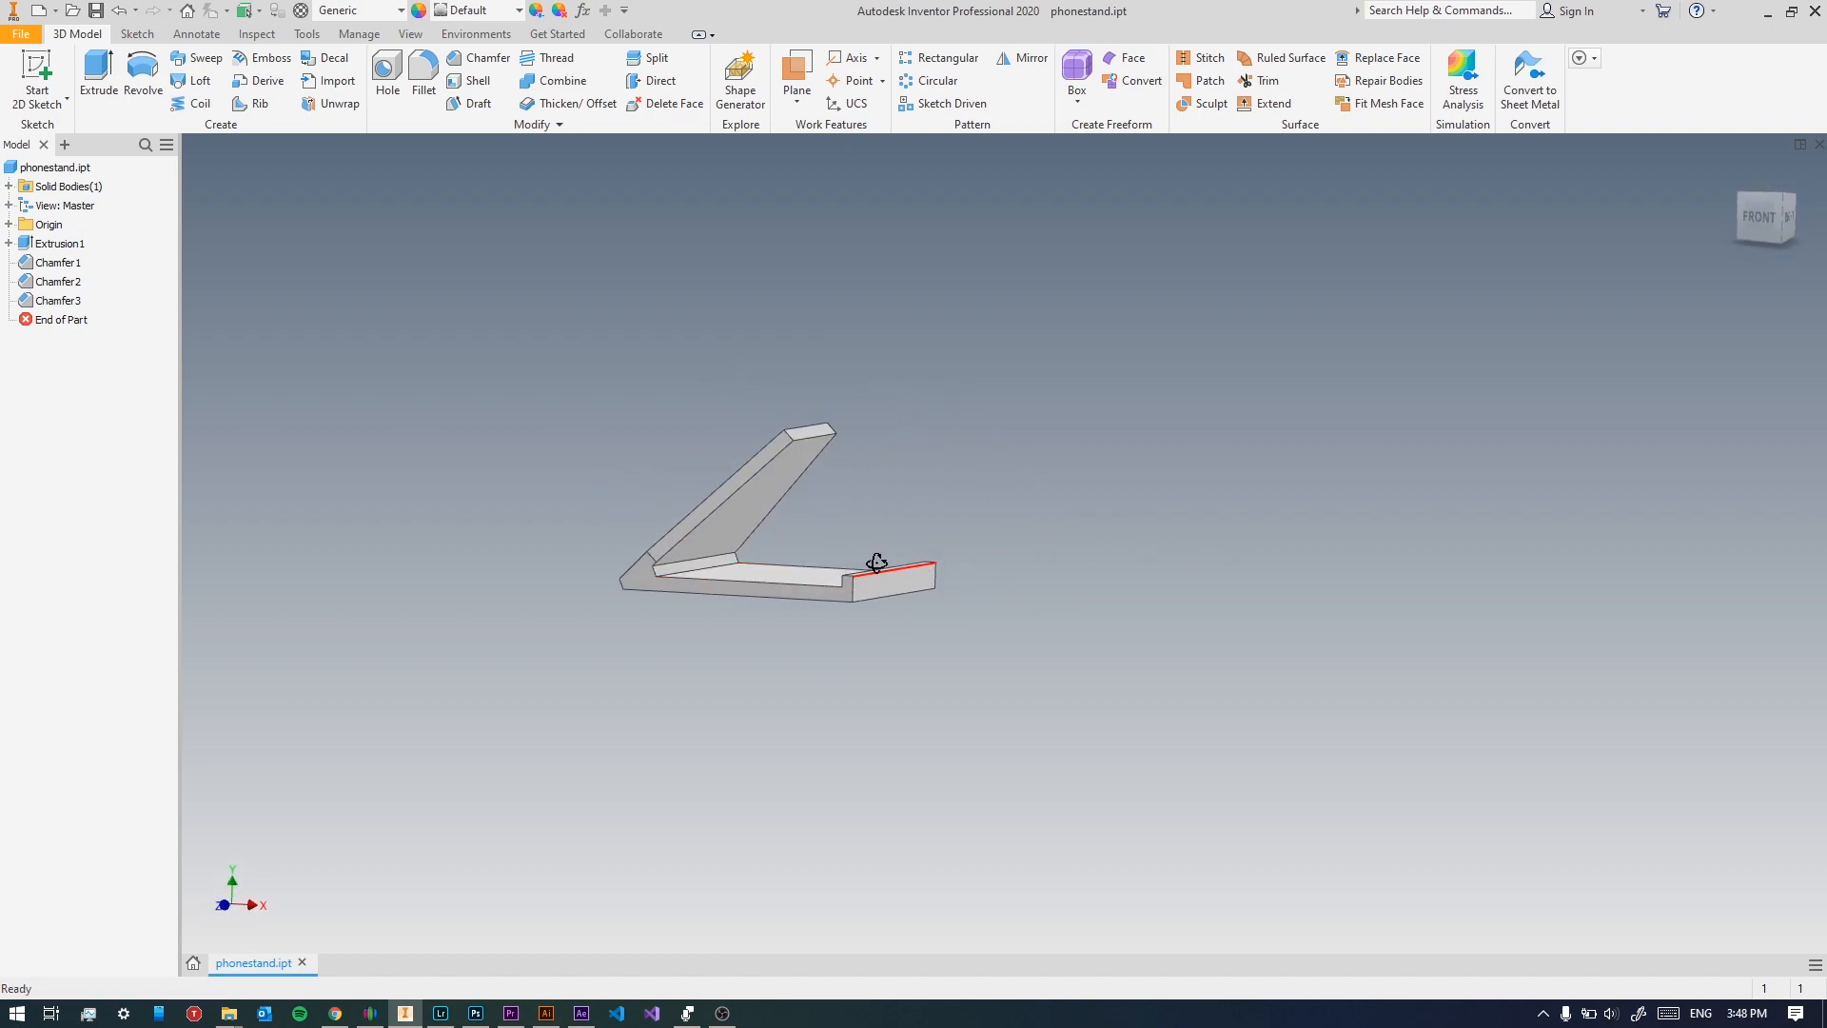
{"action": "left_click_drag", "start_coordinate": [873, 563], "coordinate": [846, 653]}
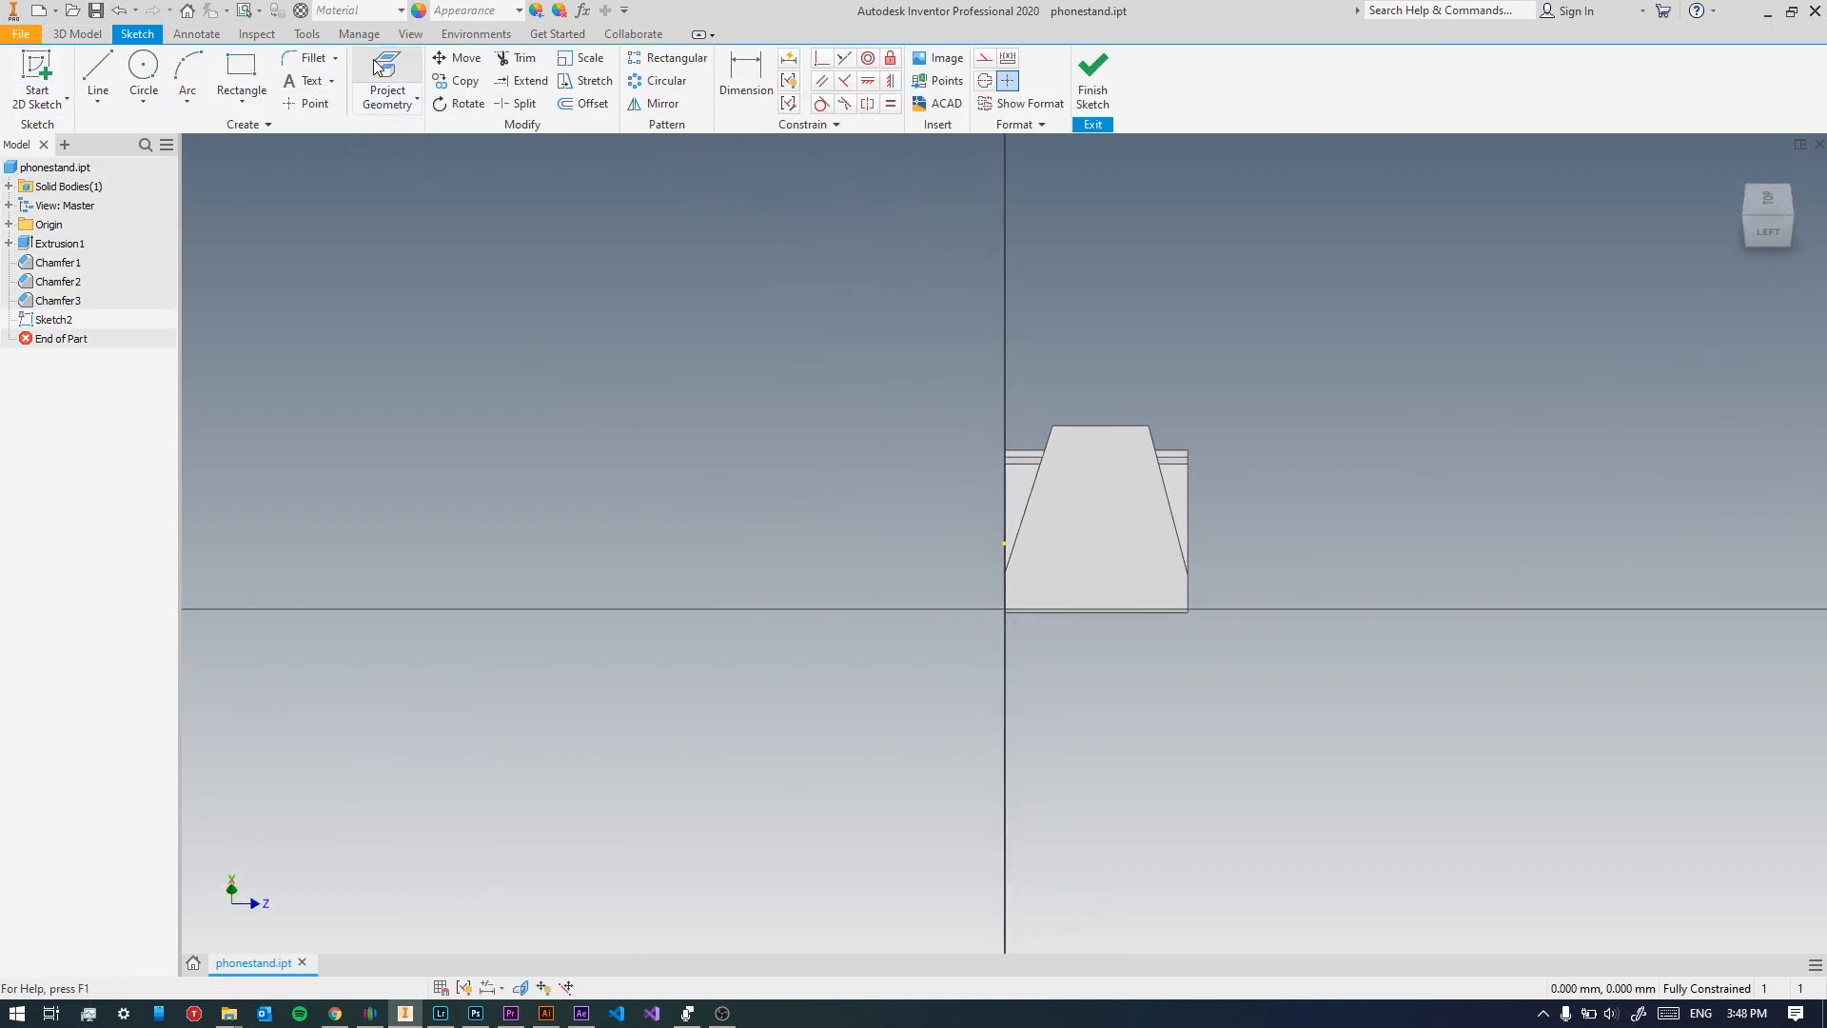
Project the back-rest outline and offset a smaller trapezoid inside it.
{"action": "left_click", "coordinate": [387, 76]}
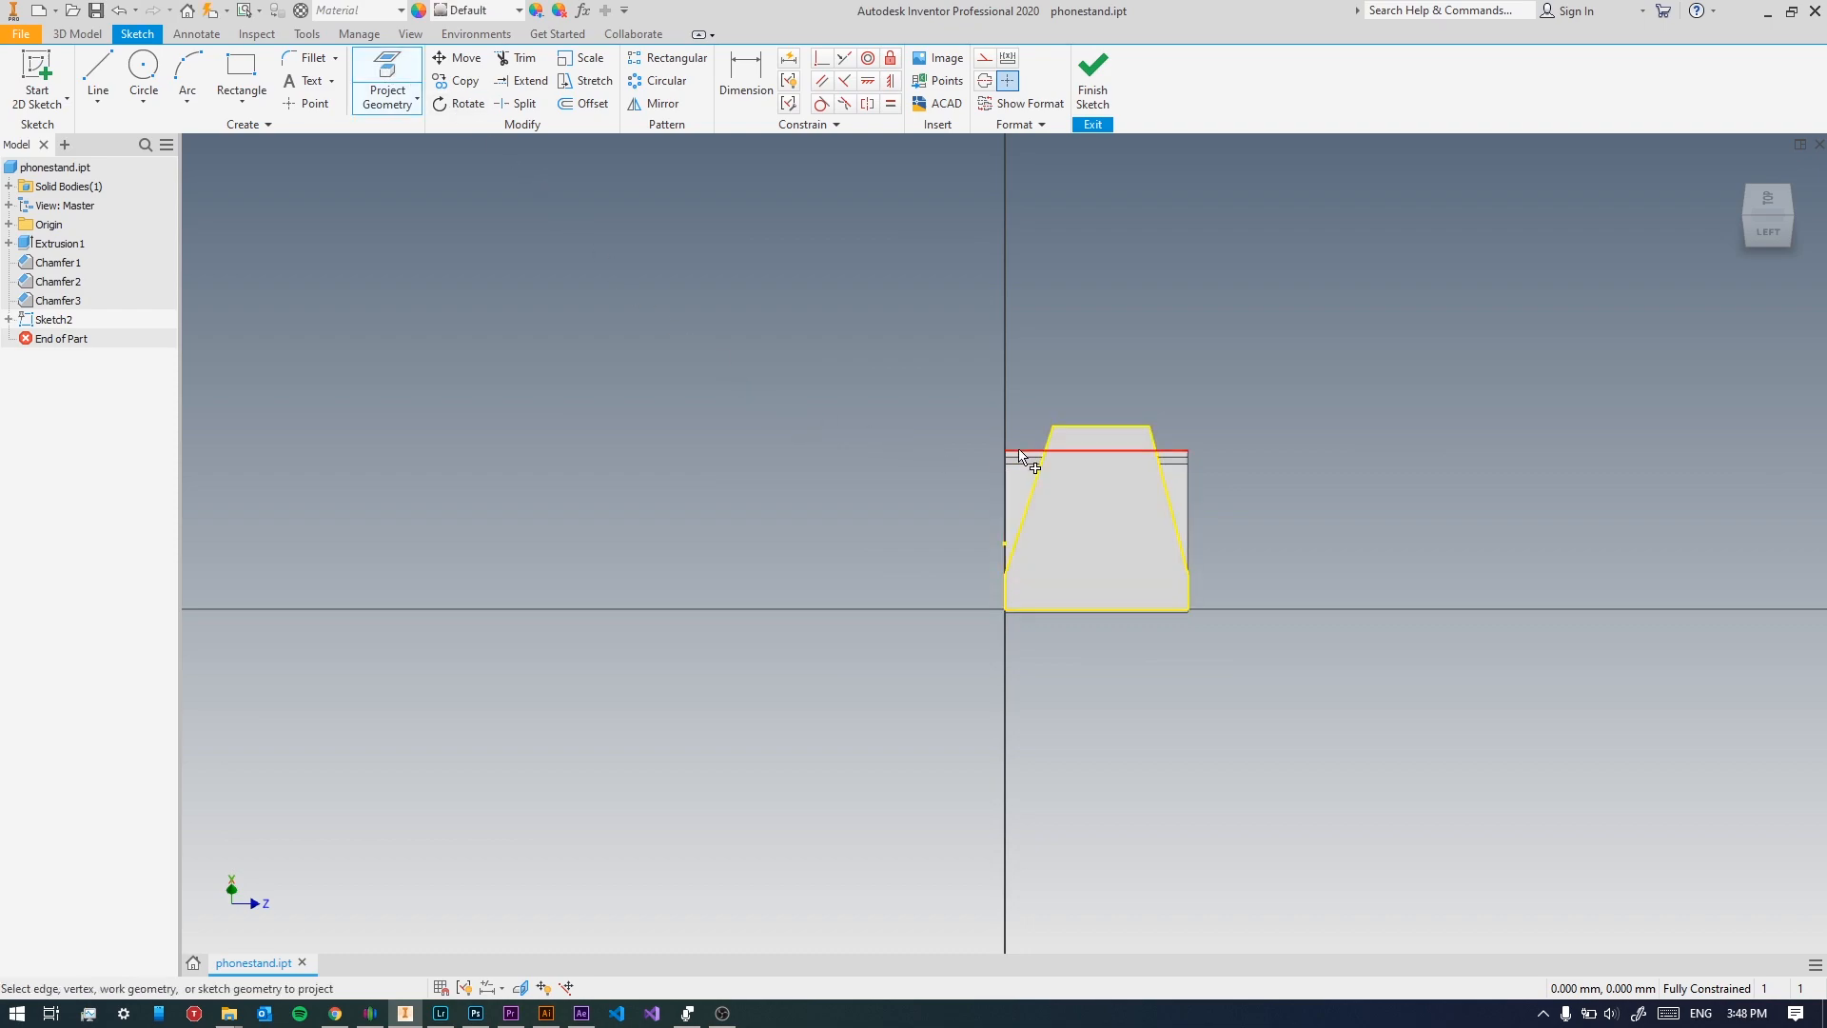
{"action": "left_click", "coordinate": [586, 103]}
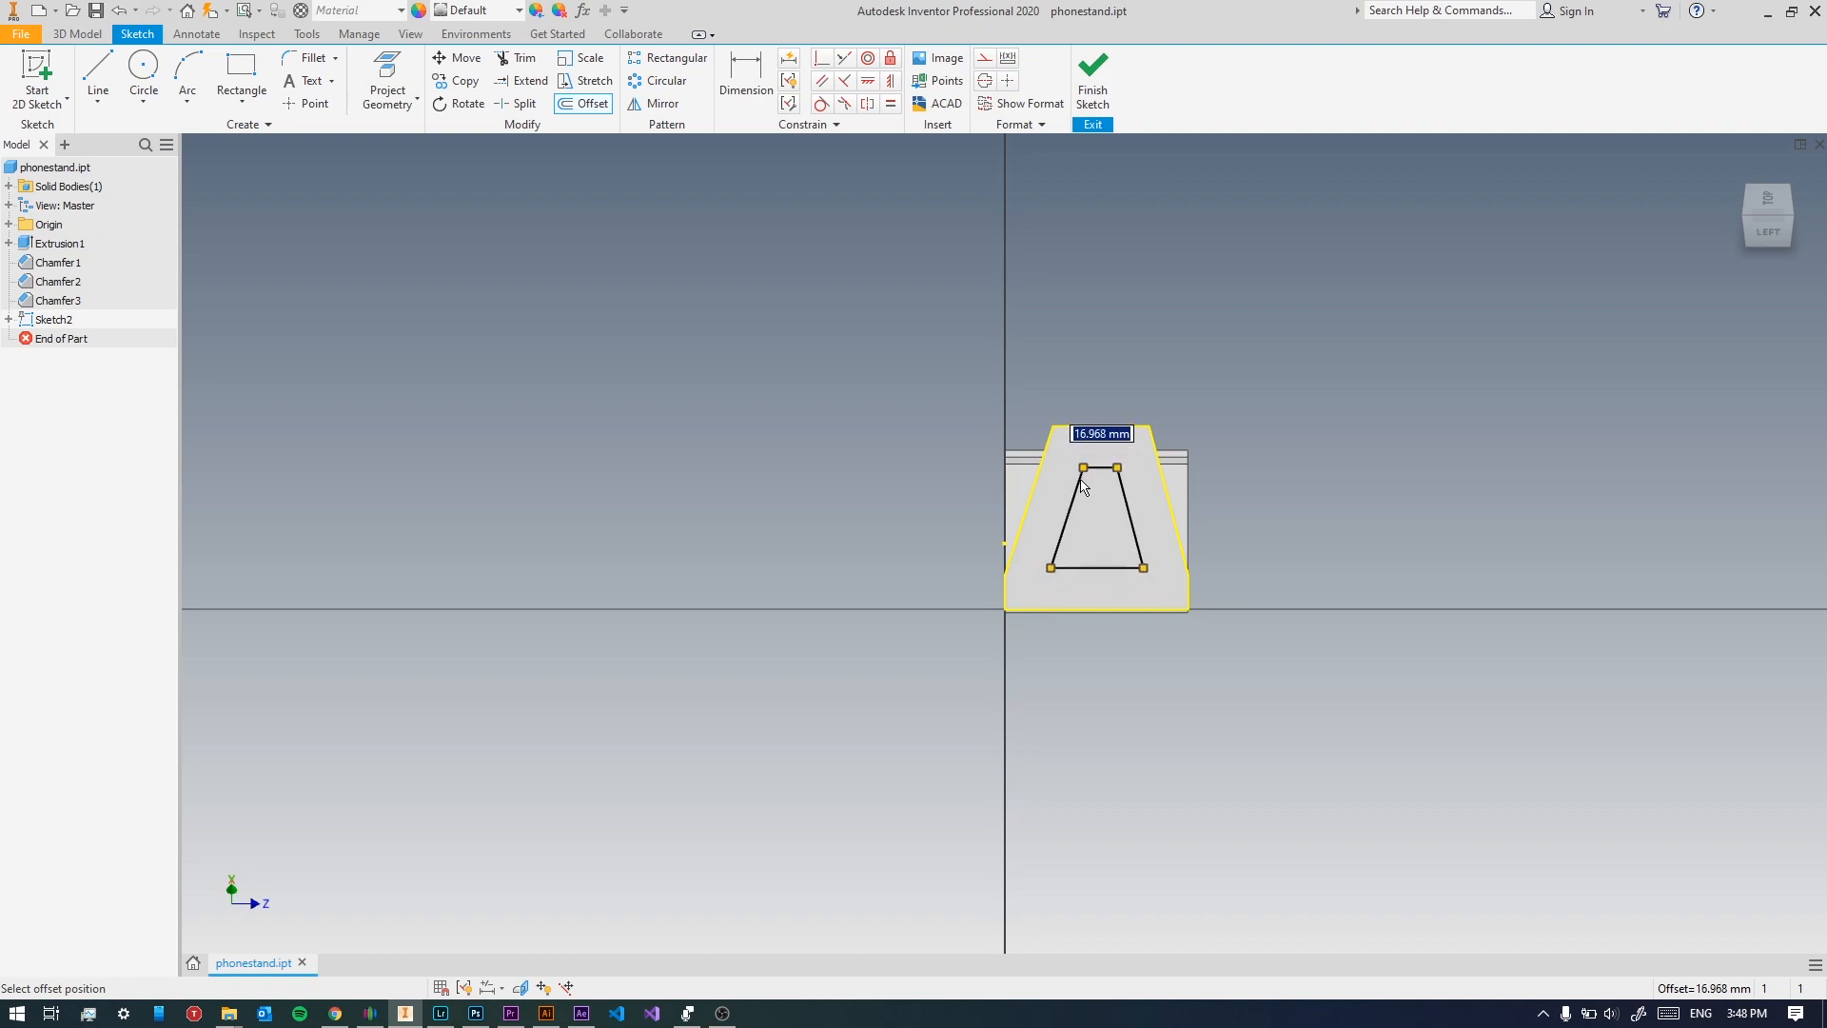
{"action": "left_click", "coordinate": [1108, 474]}
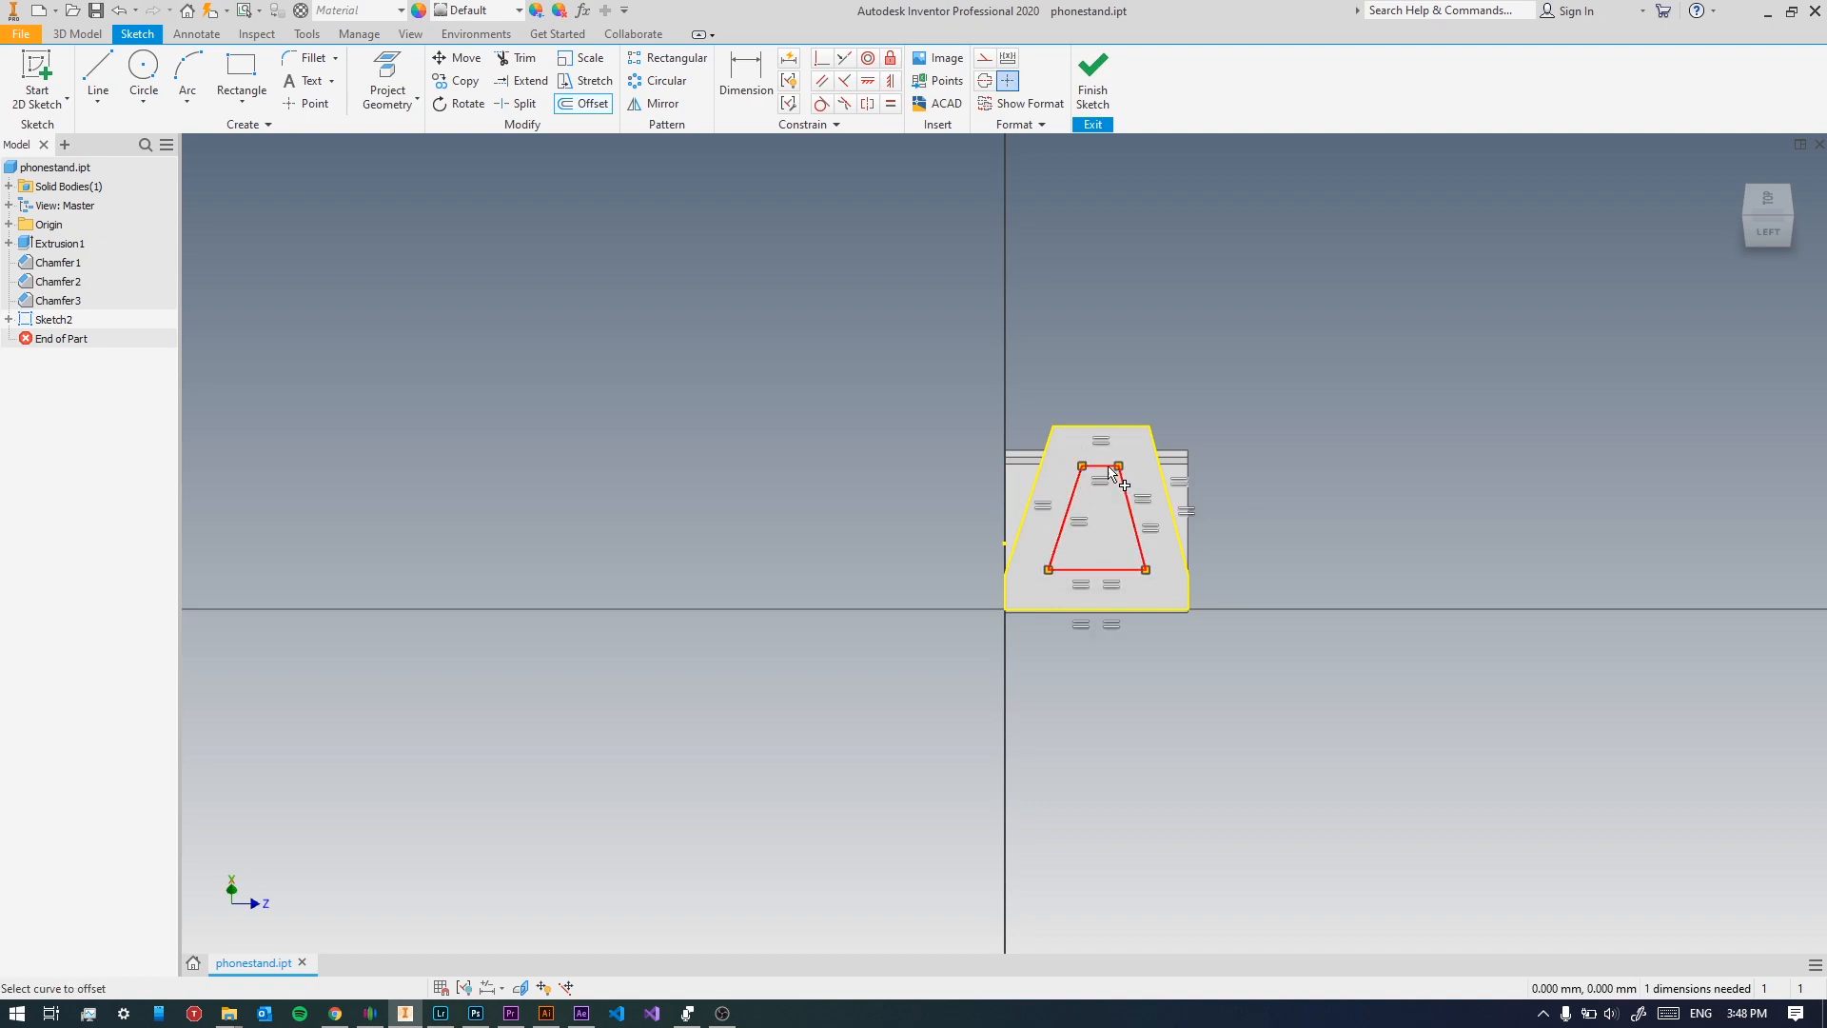
Dimension the trapezoid 15 mm below the top edge and finish the sketch.
{"action": "left_click", "coordinate": [746, 71]}
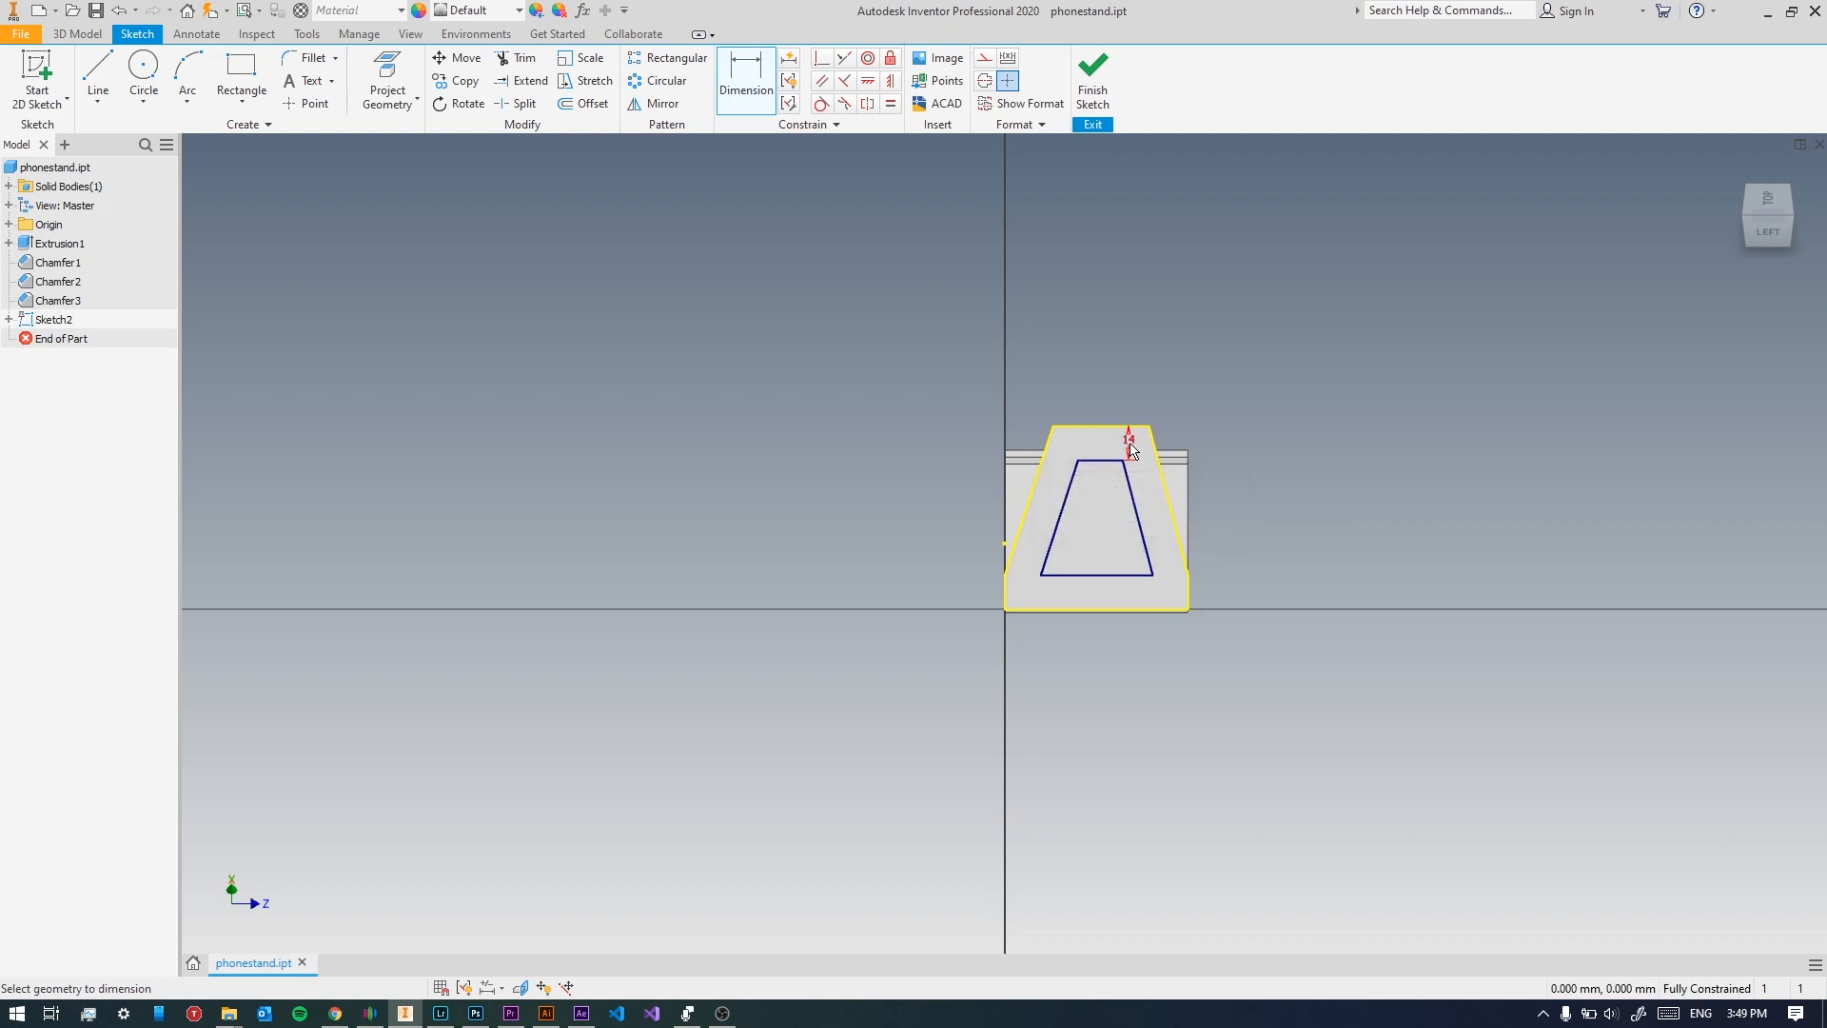
{"action": "left_click", "coordinate": [1128, 440]}
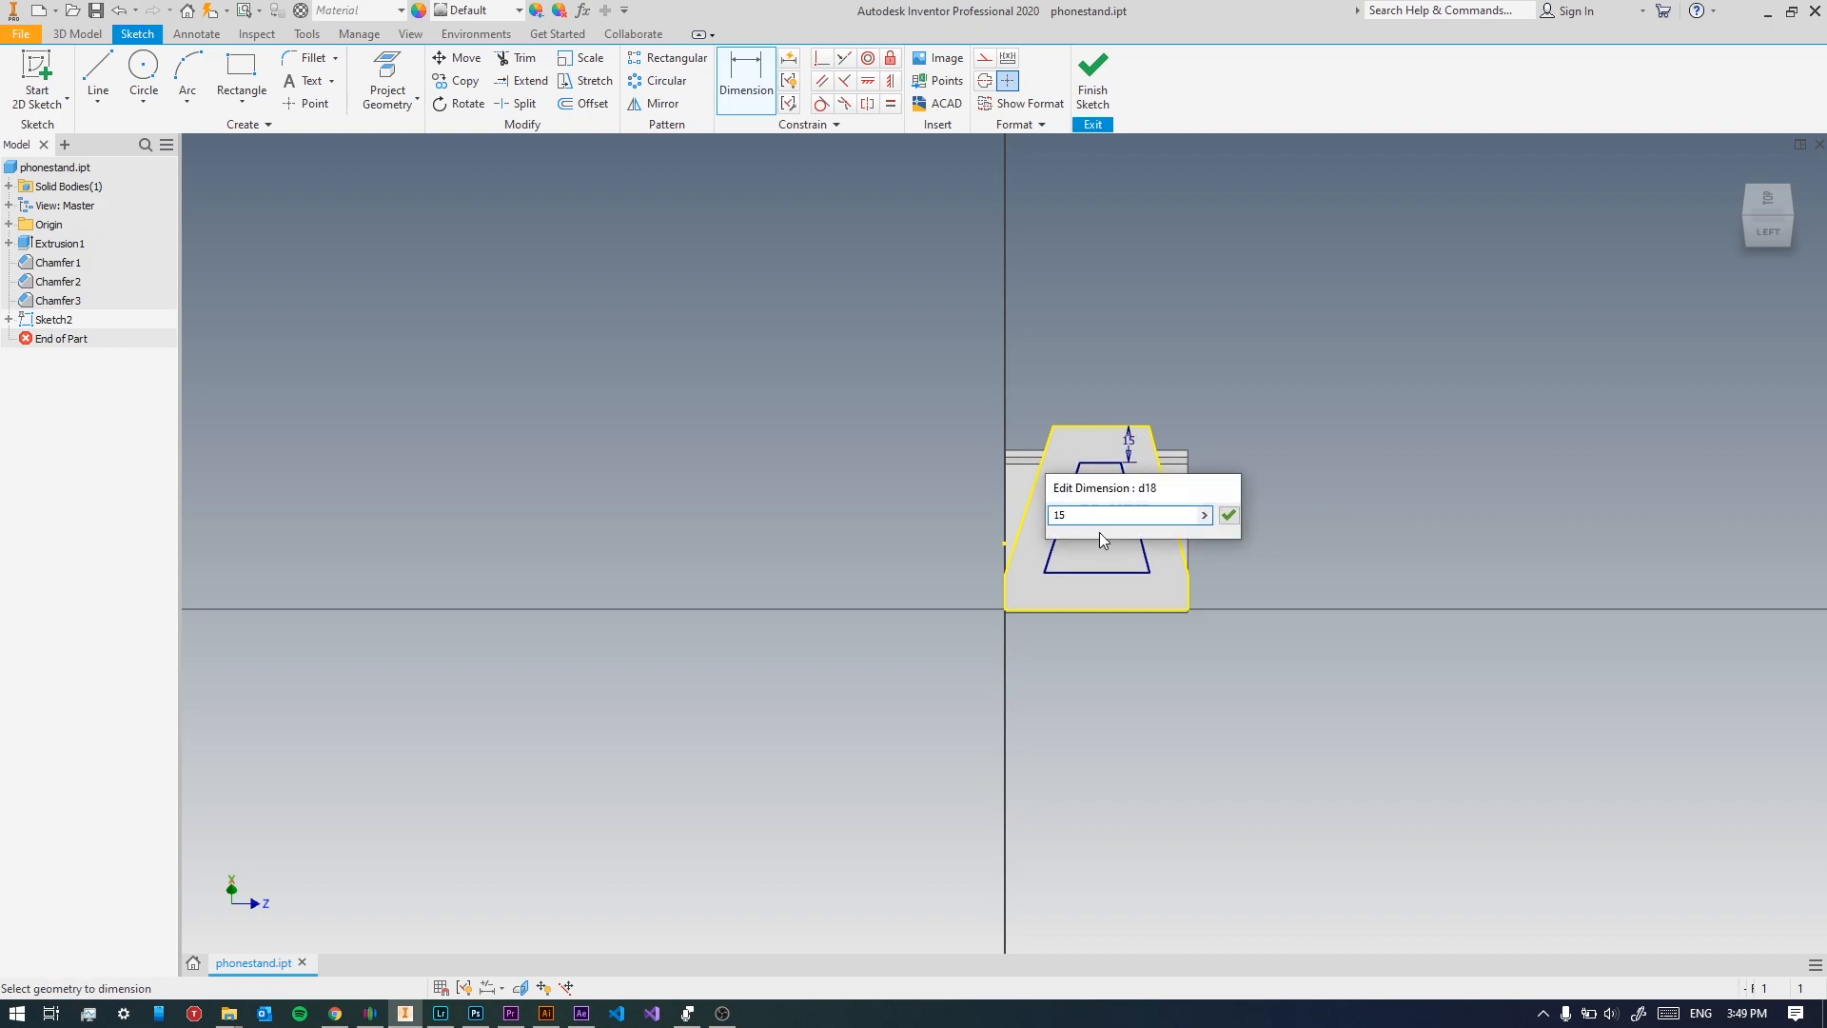
{"action": "left_click", "coordinate": [1229, 514]}
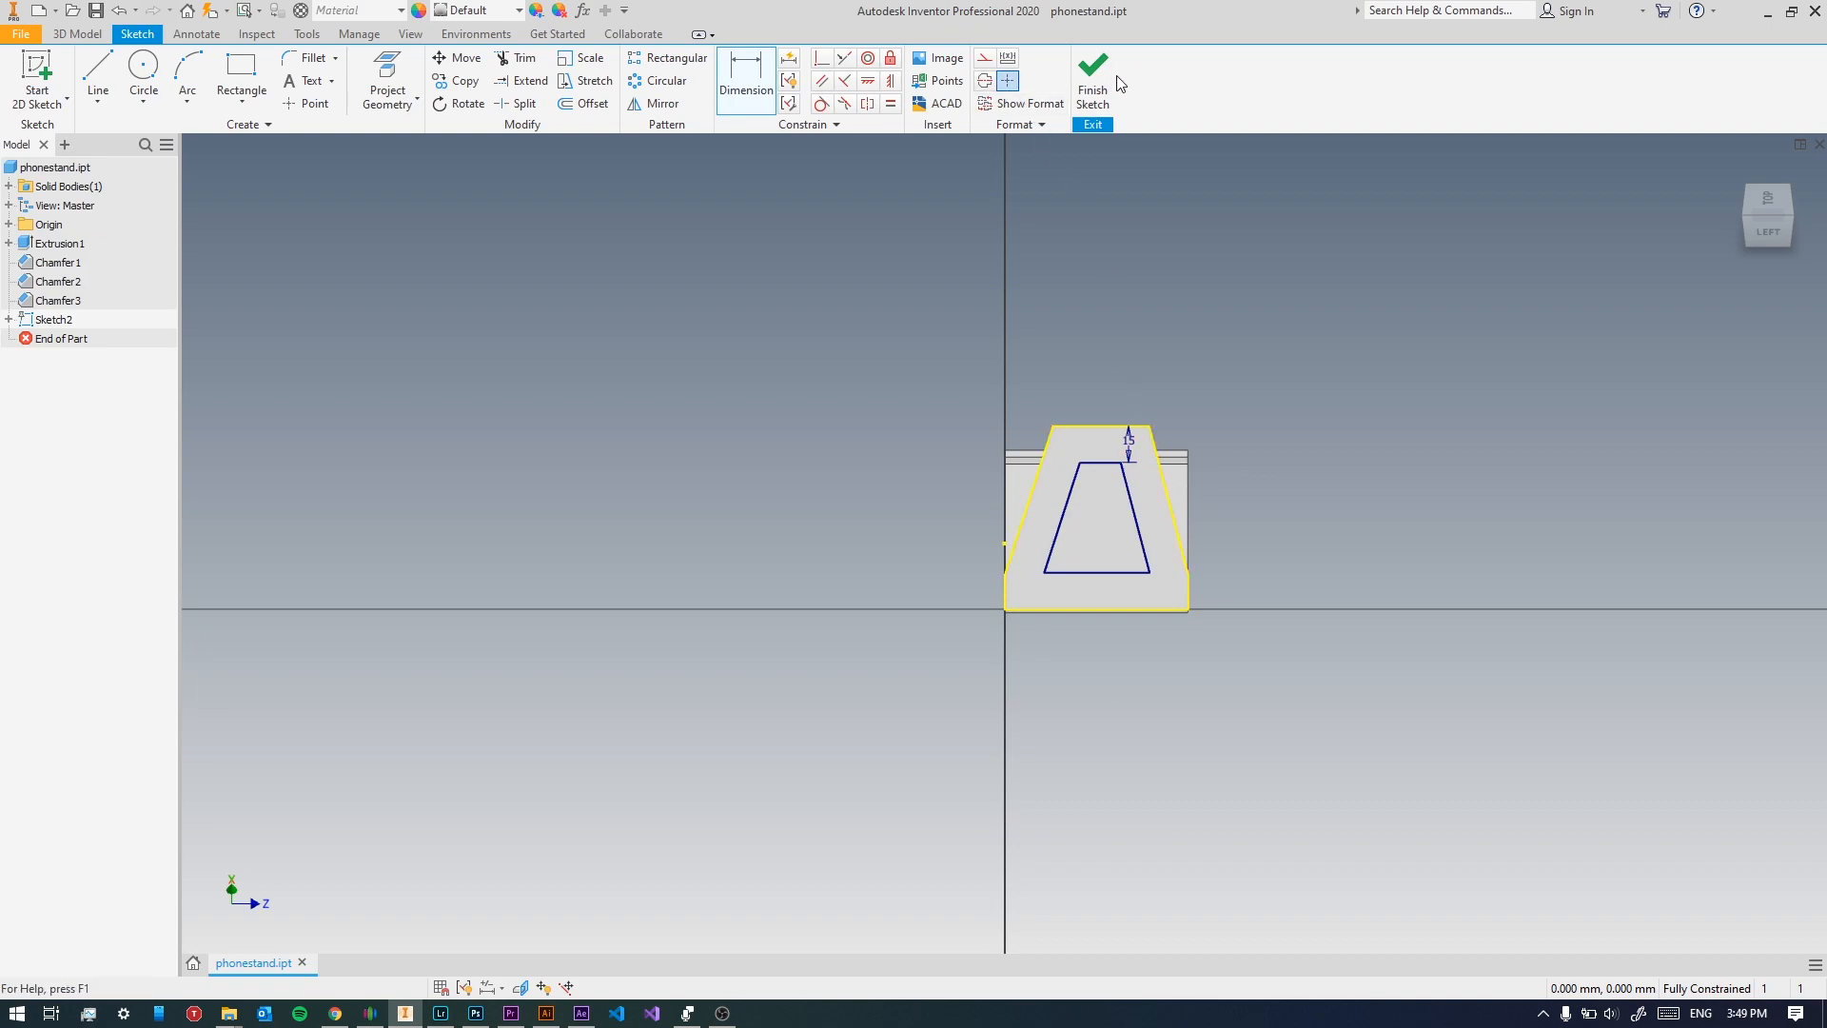
{"action": "mouse_move", "coordinate": [1094, 79]}
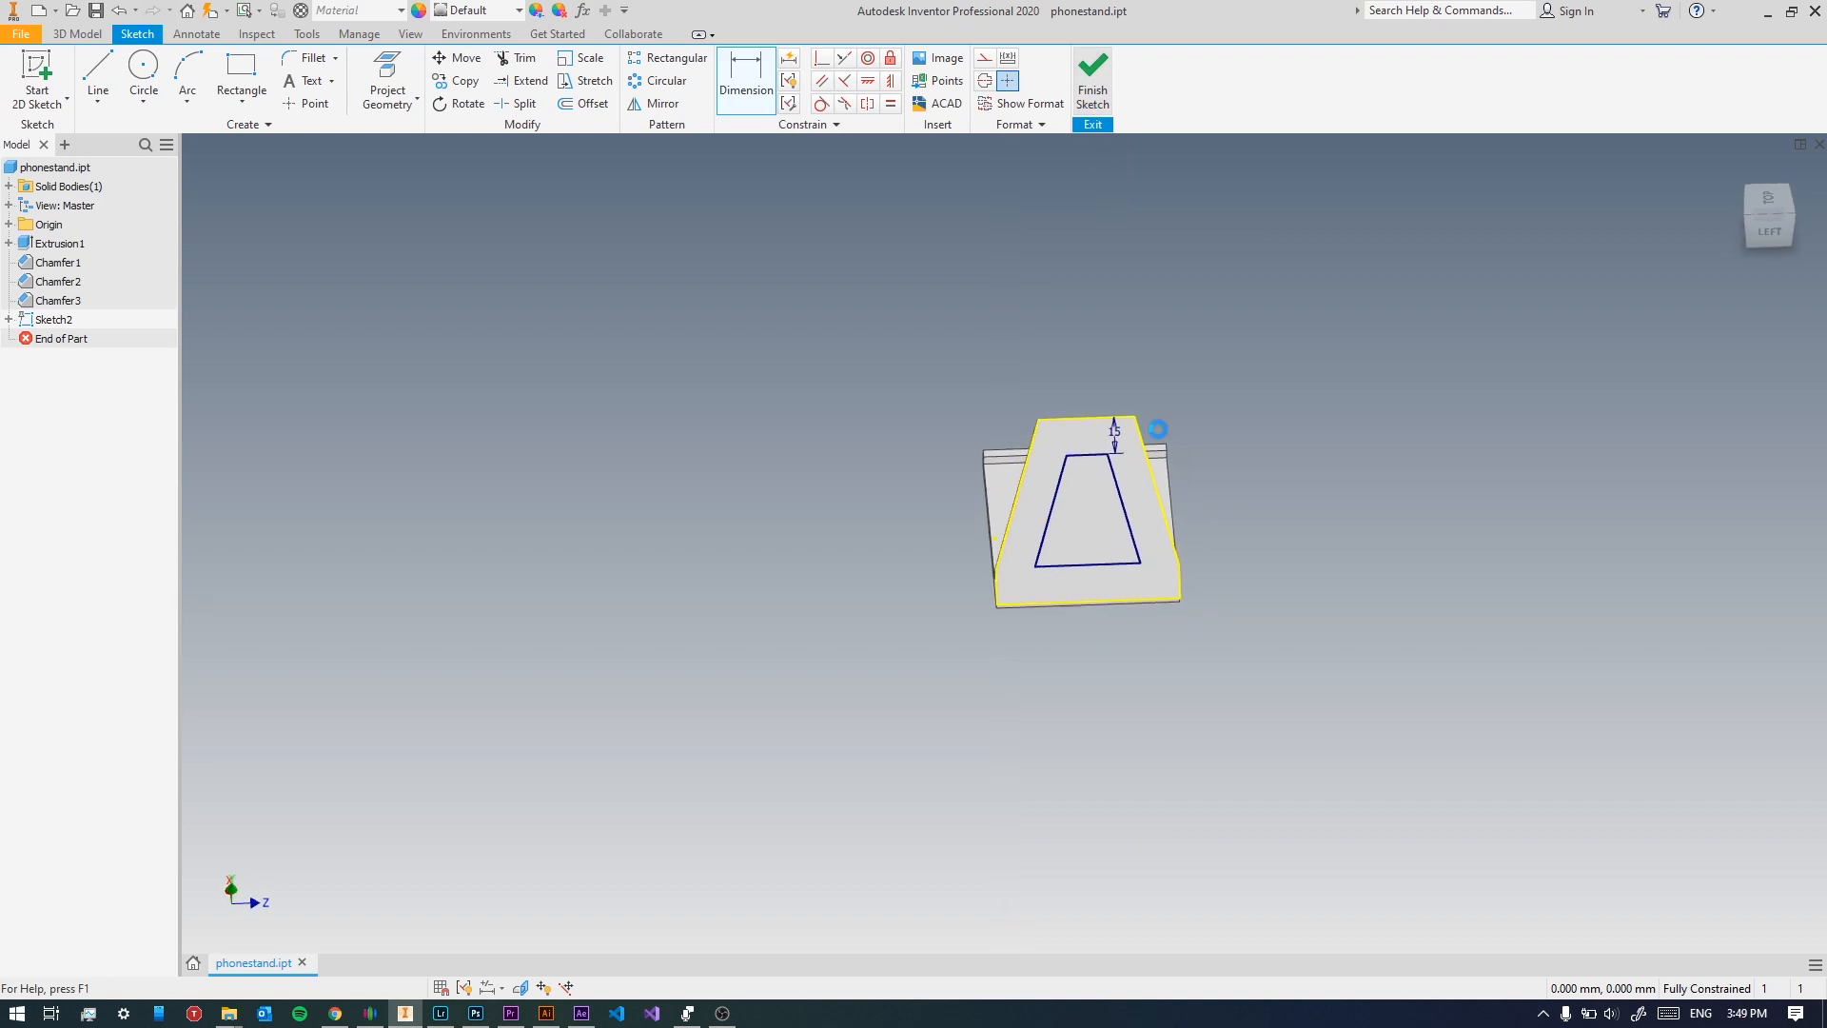
{"action": "left_click", "coordinate": [1091, 78]}
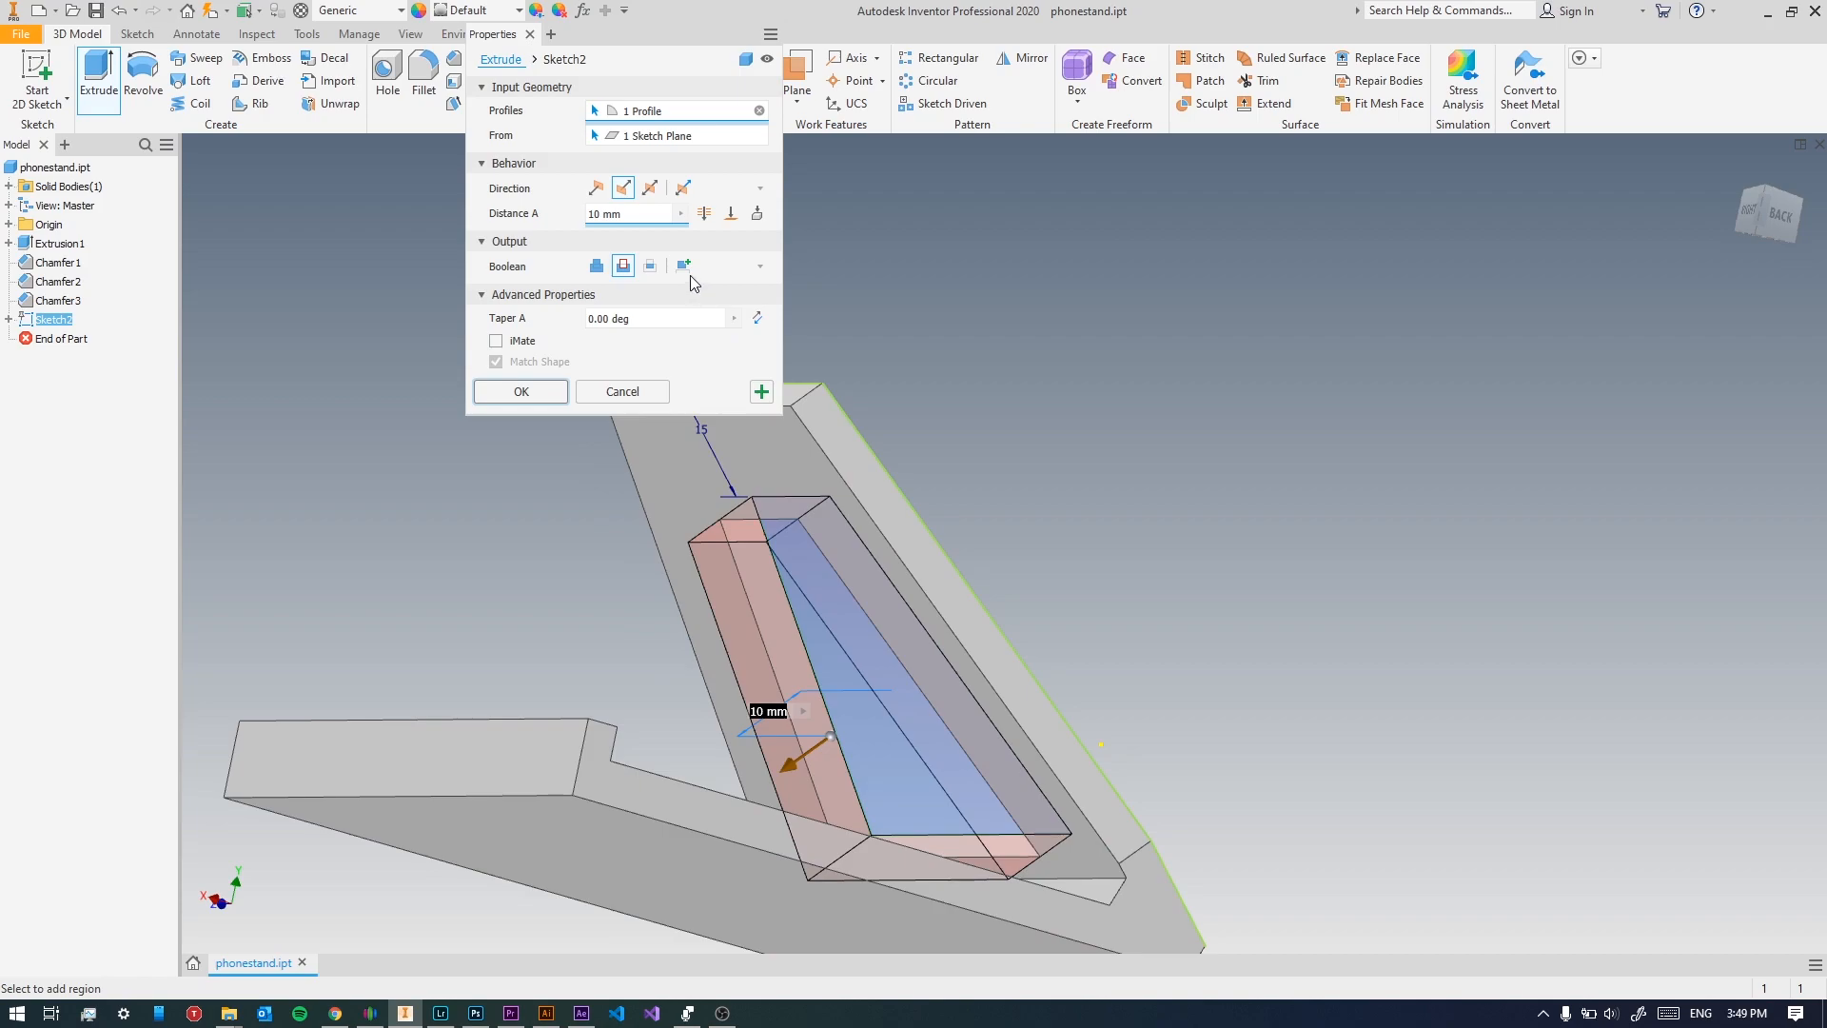
Extrude the trapezoid as a cut To the far face through the sloped back.
{"action": "left_click", "coordinate": [728, 212]}
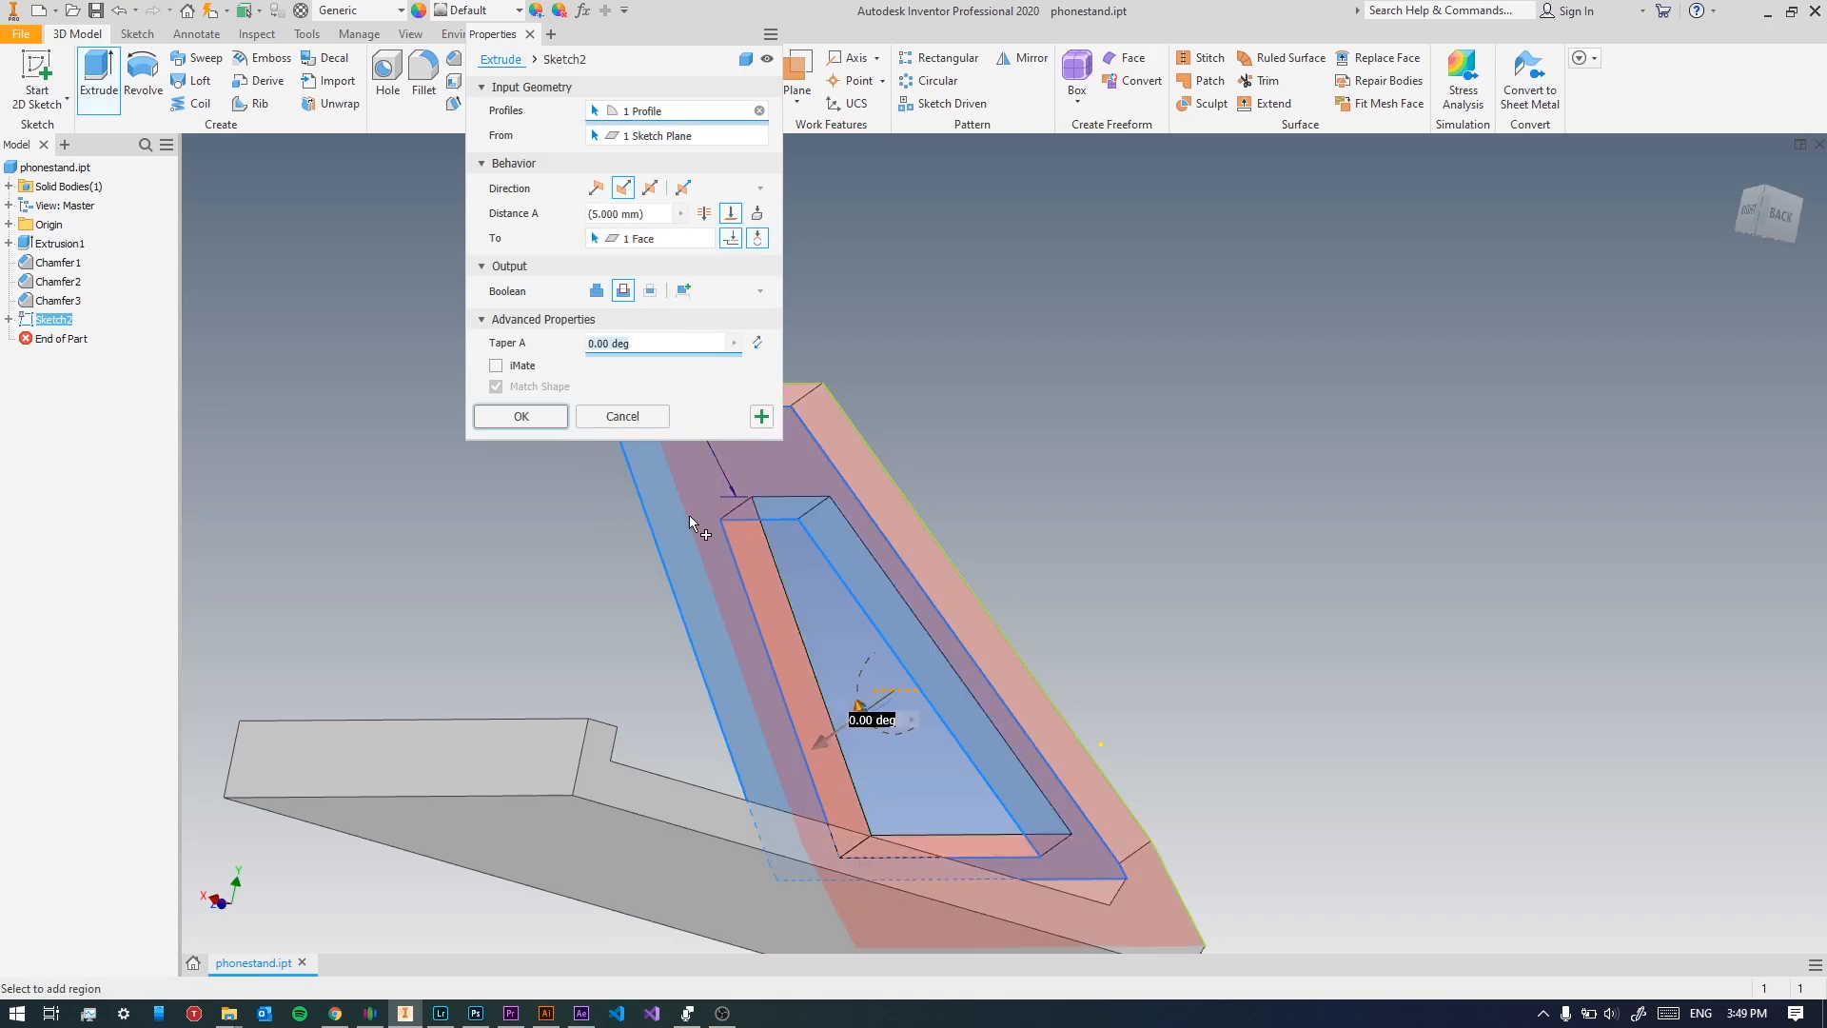
{"action": "left_click", "coordinate": [520, 416]}
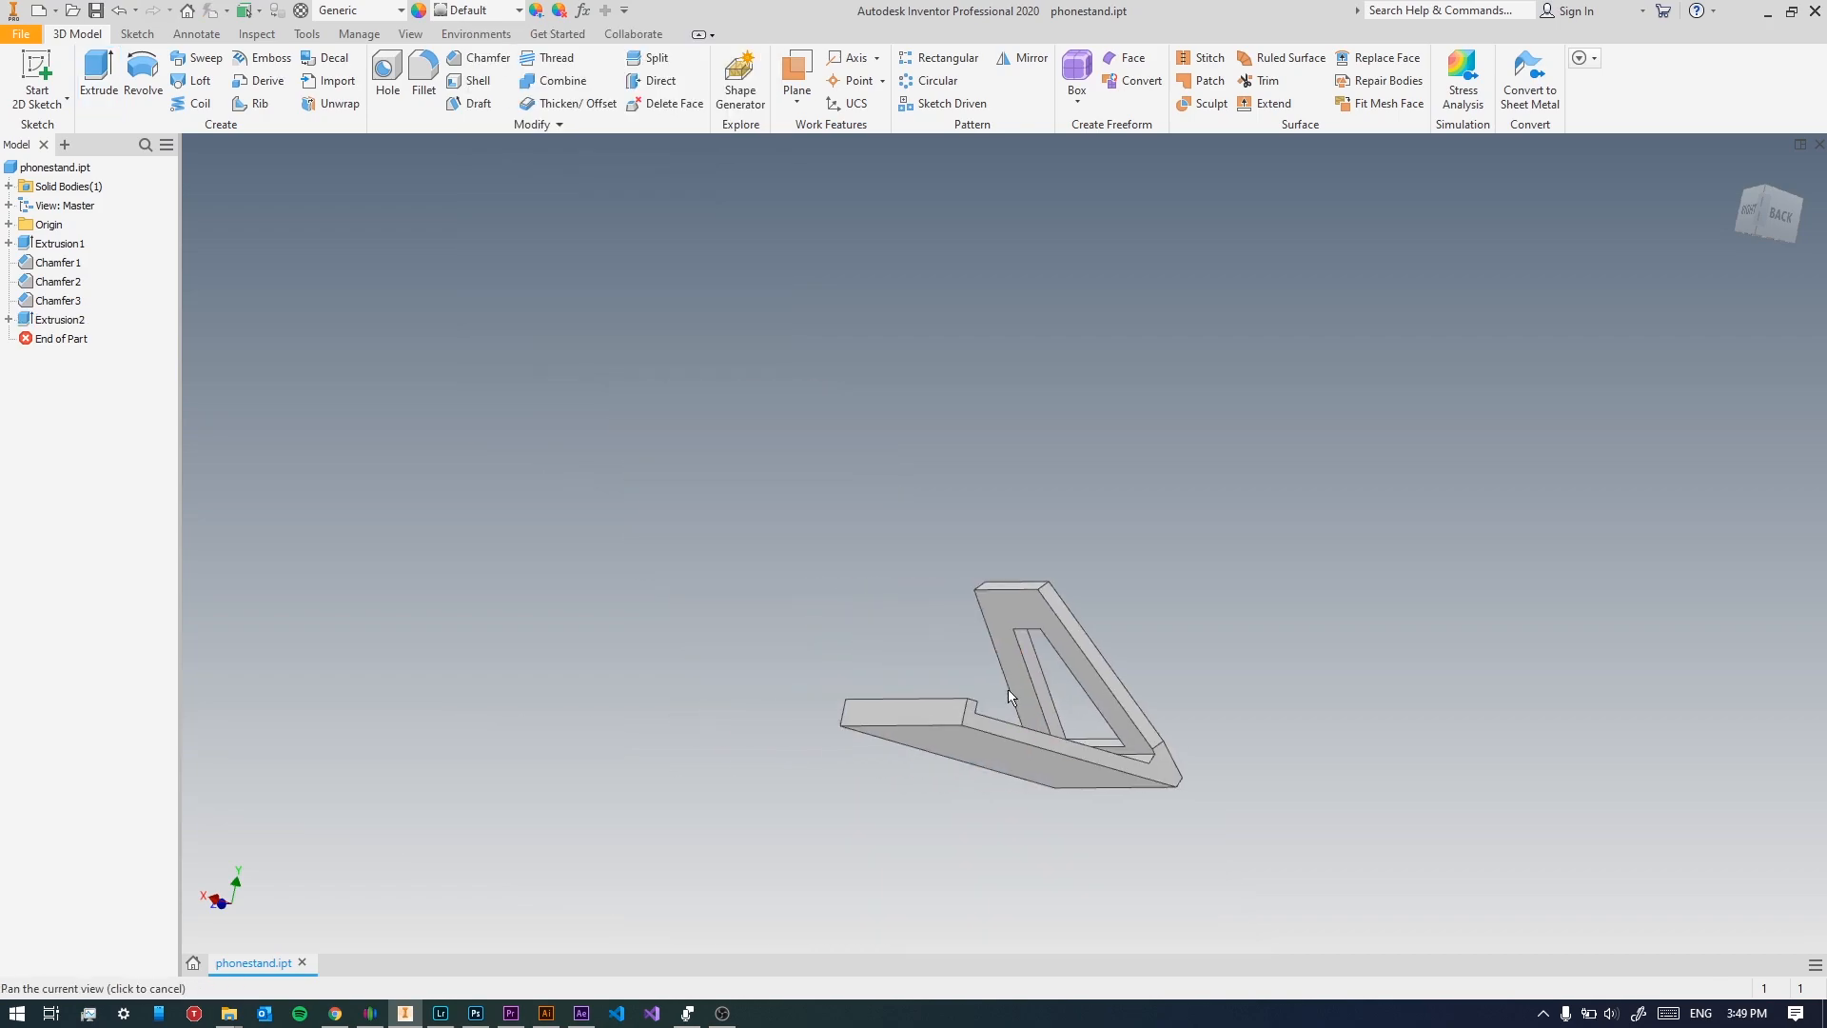
{"action": "left_click_drag", "start_coordinate": [1008, 687], "coordinate": [1436, 826]}
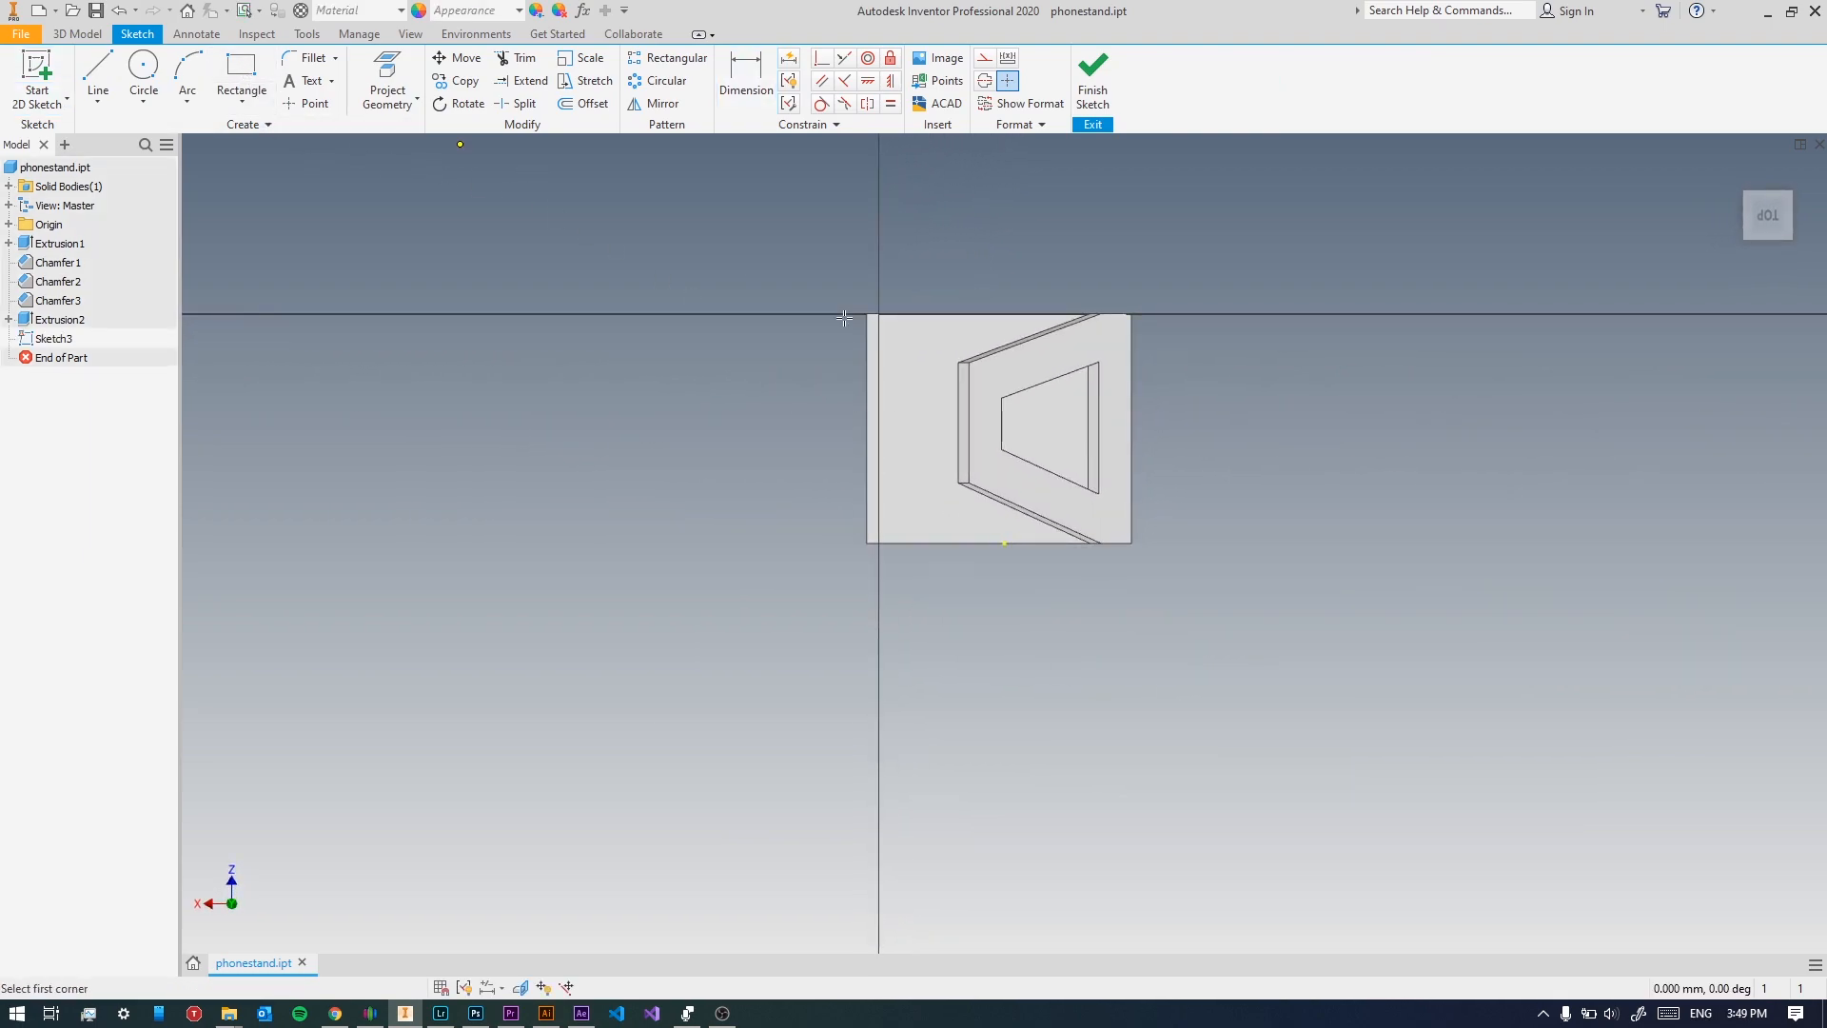
Draw a rectangle on the stand's base and dimension its offset.
{"action": "left_click", "coordinate": [241, 81]}
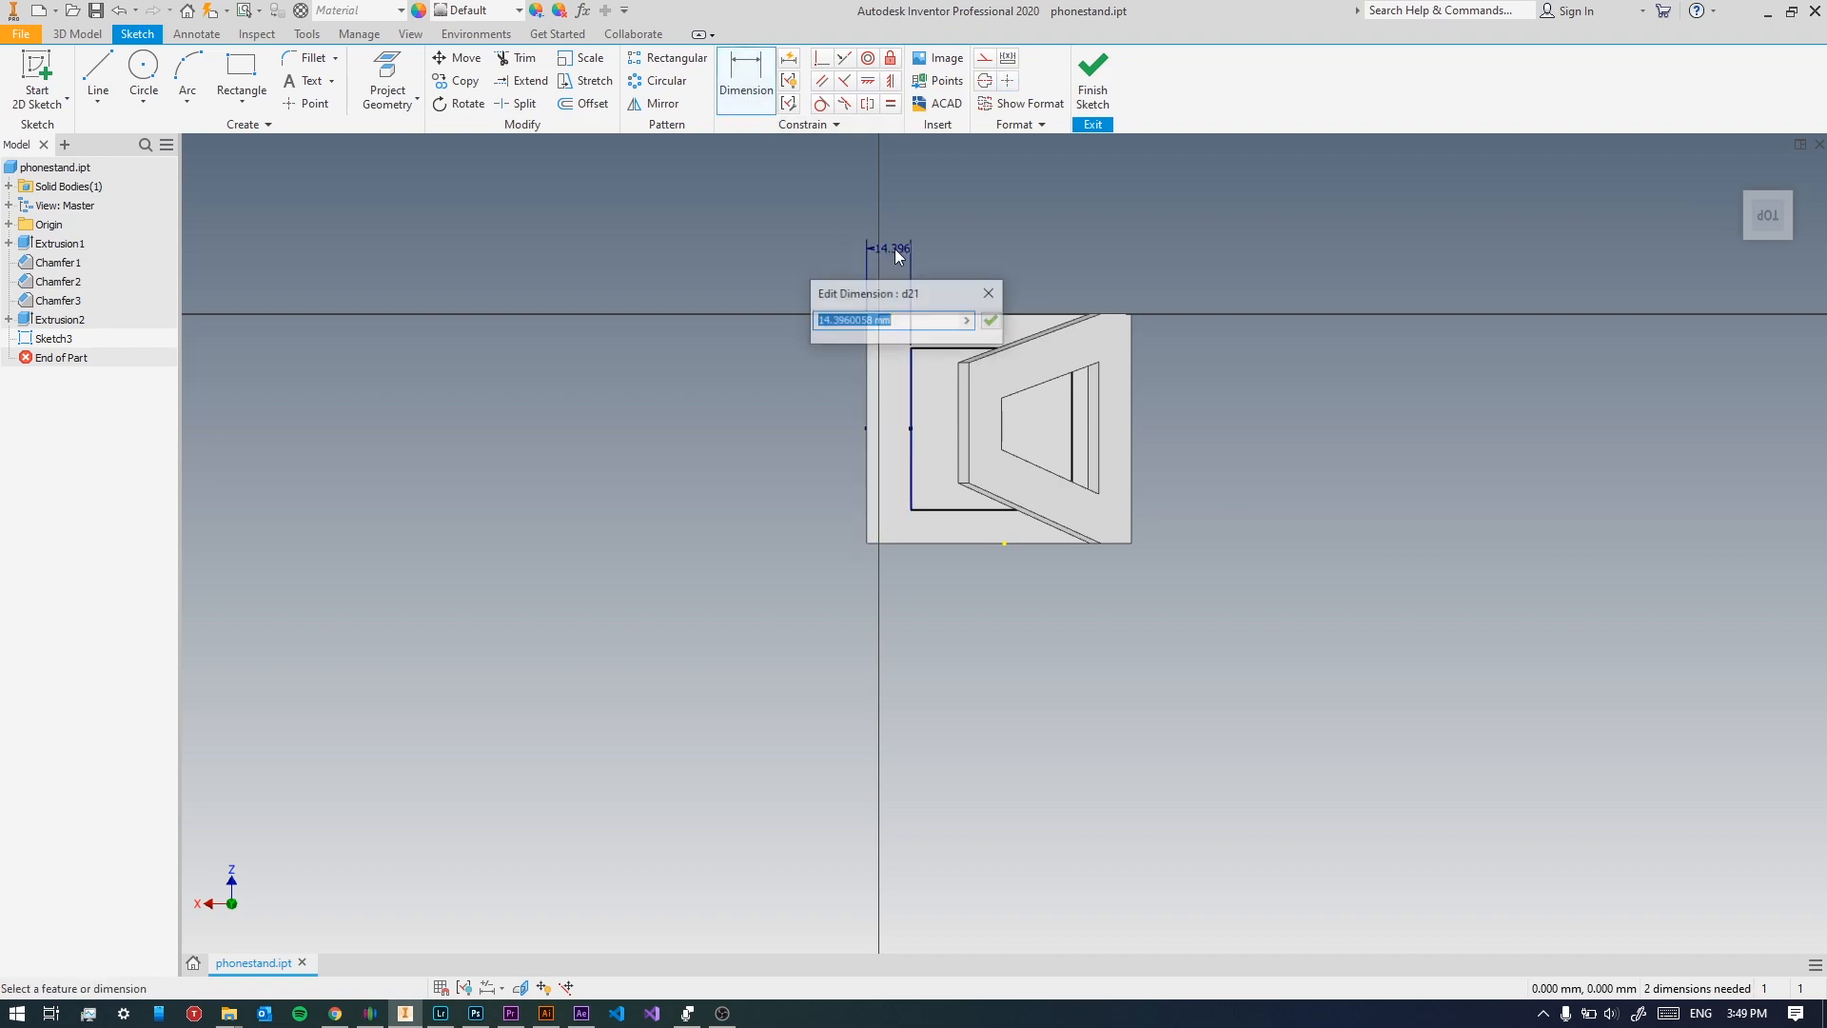
{"action": "left_click", "coordinate": [988, 319]}
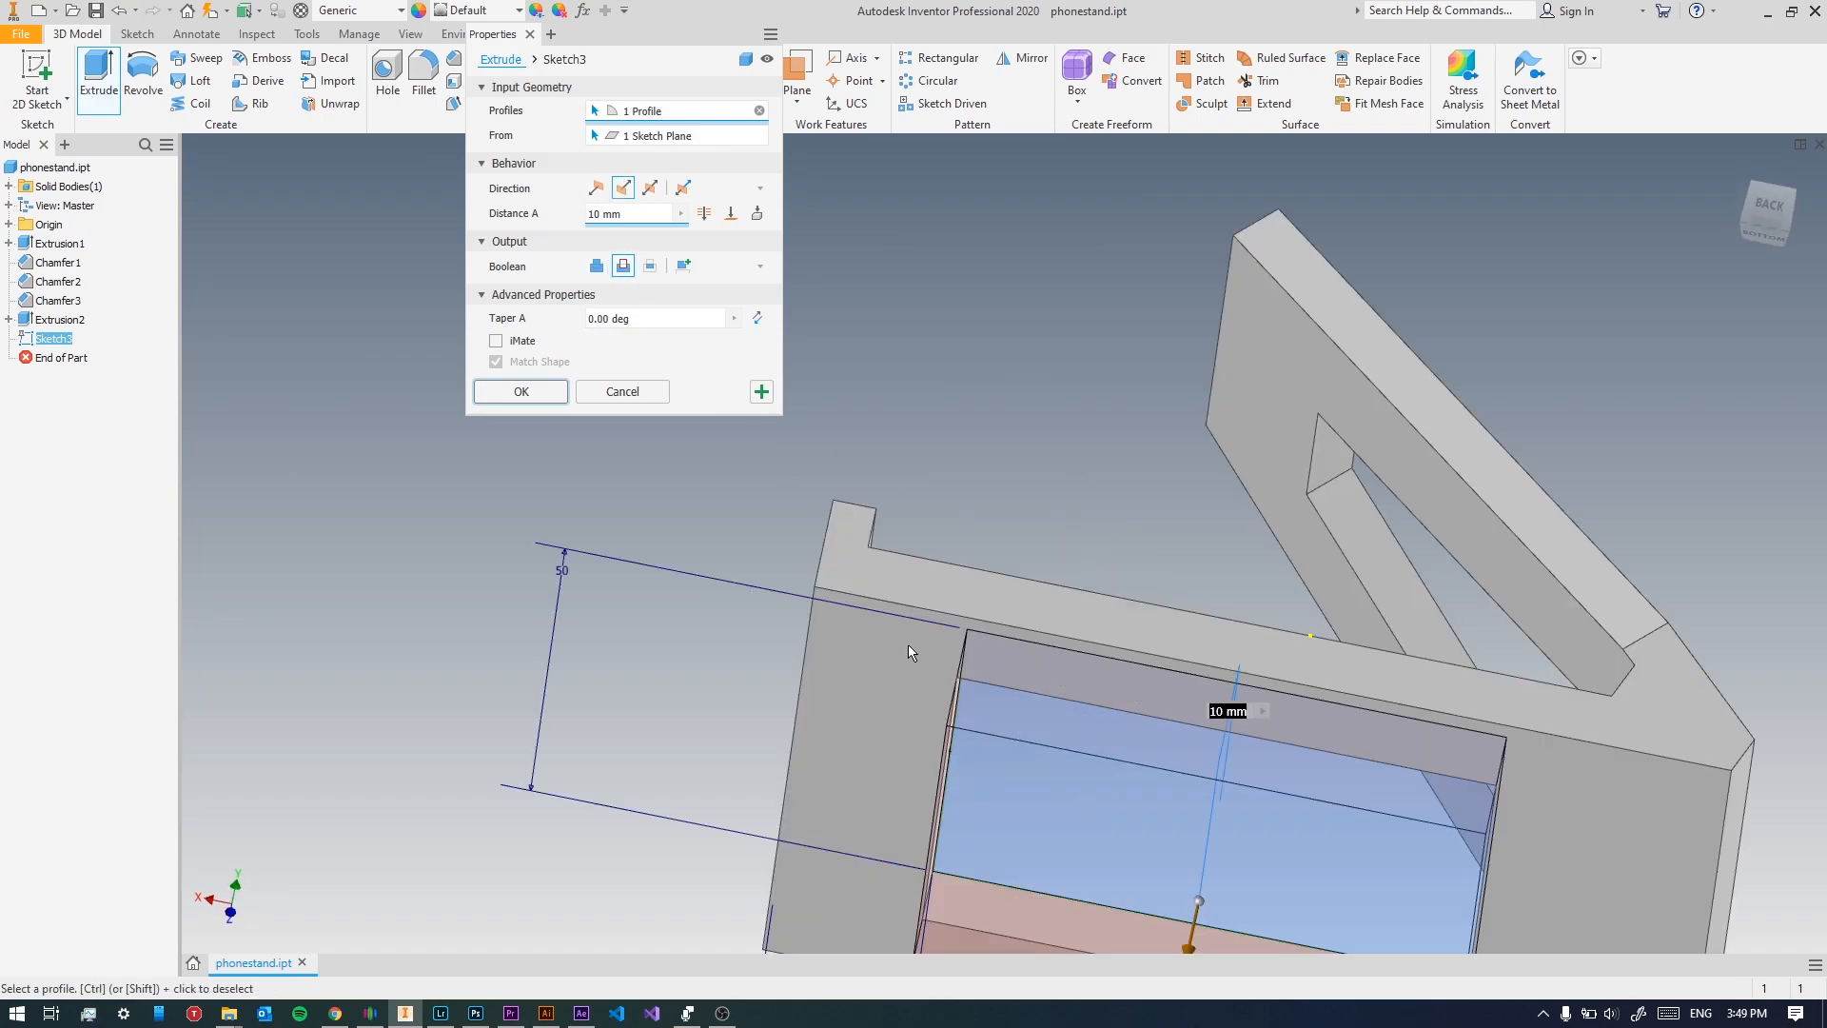
Extrude Sketch3 as a cut To the opposite face, opening the base, and inspect it.
{"action": "left_click", "coordinate": [730, 213]}
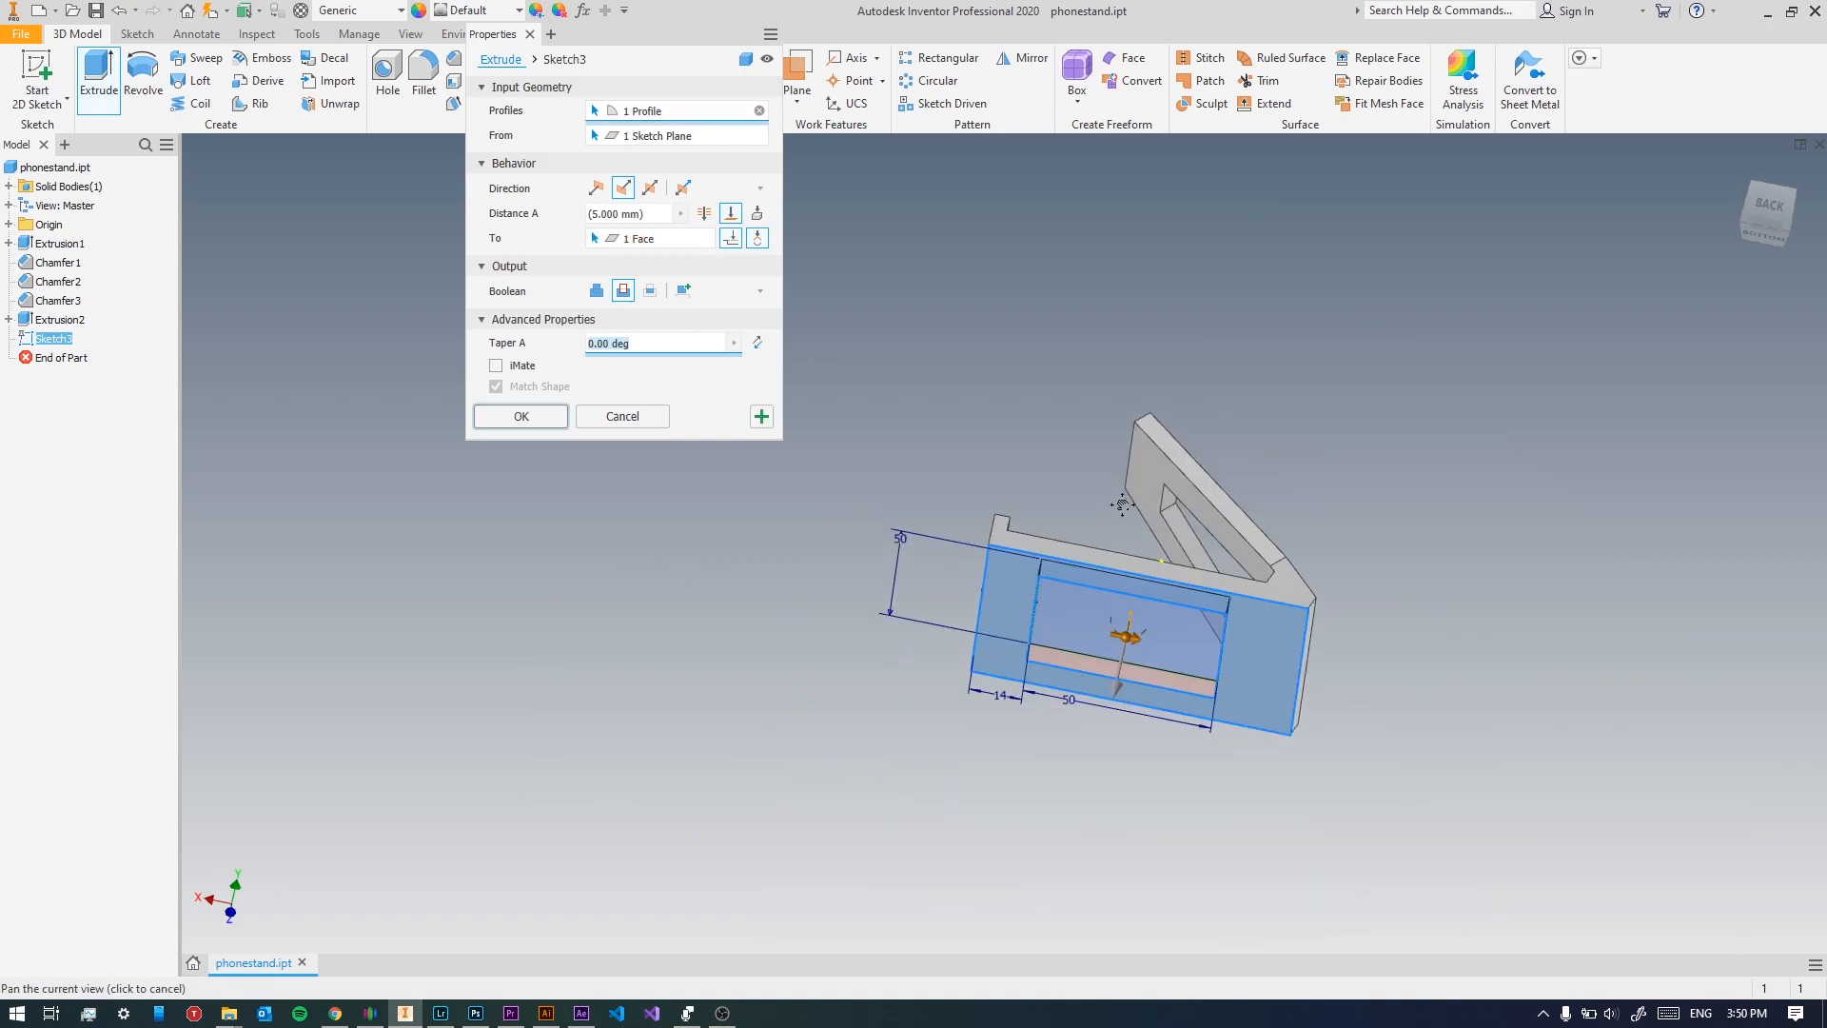
{"action": "left_click", "coordinate": [520, 416]}
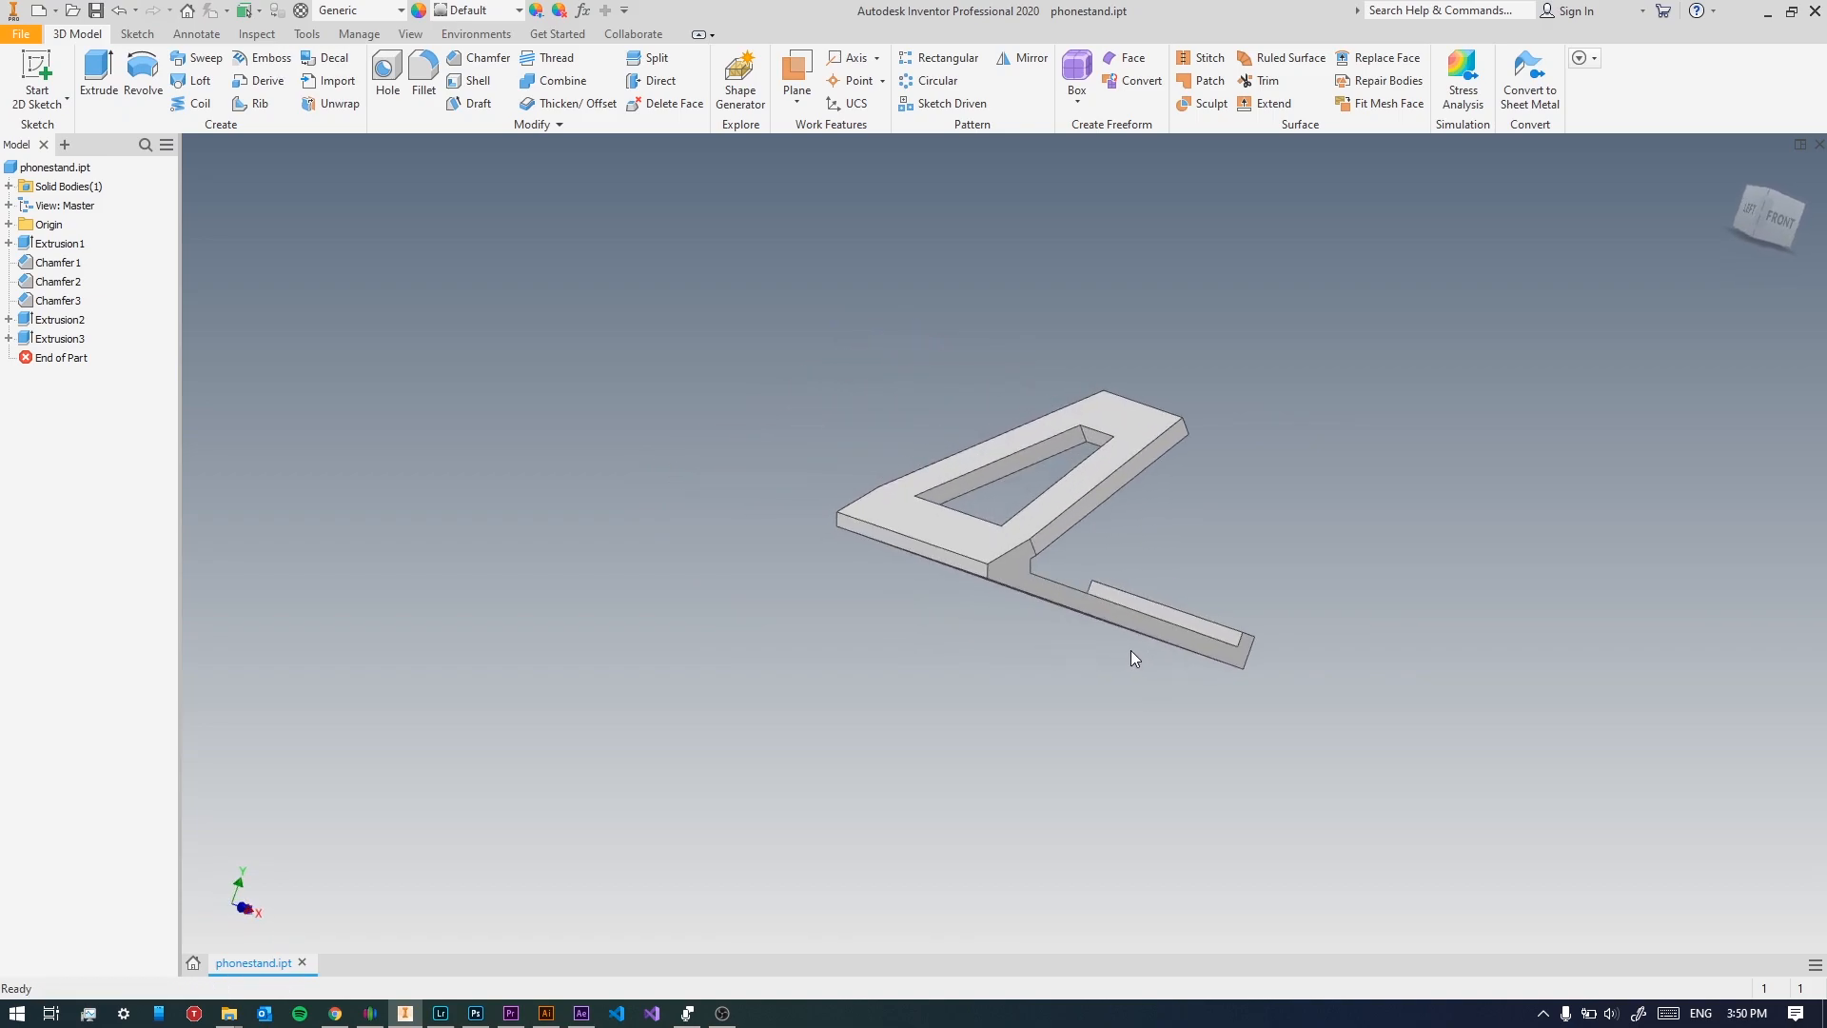
{"action": "left_click_drag", "start_coordinate": [1136, 659], "coordinate": [952, 623]}
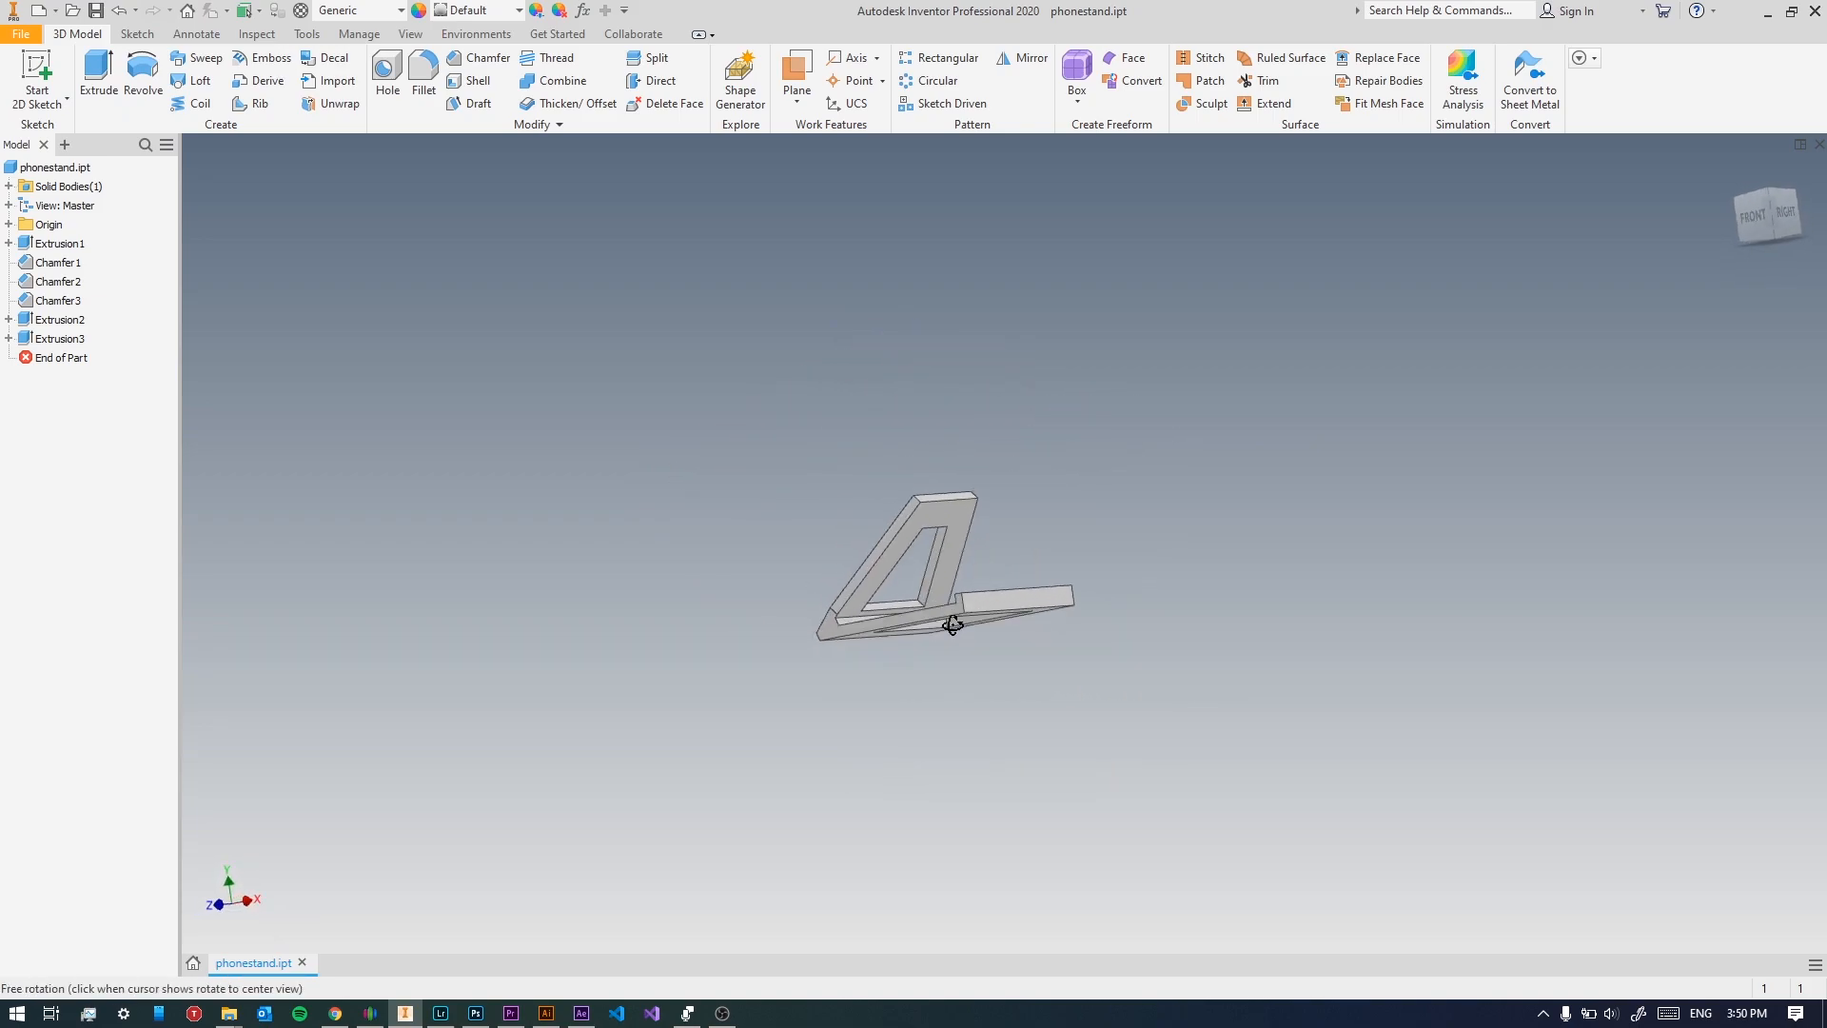
{"action": "left_click_drag", "start_coordinate": [951, 625], "coordinate": [1024, 642]}
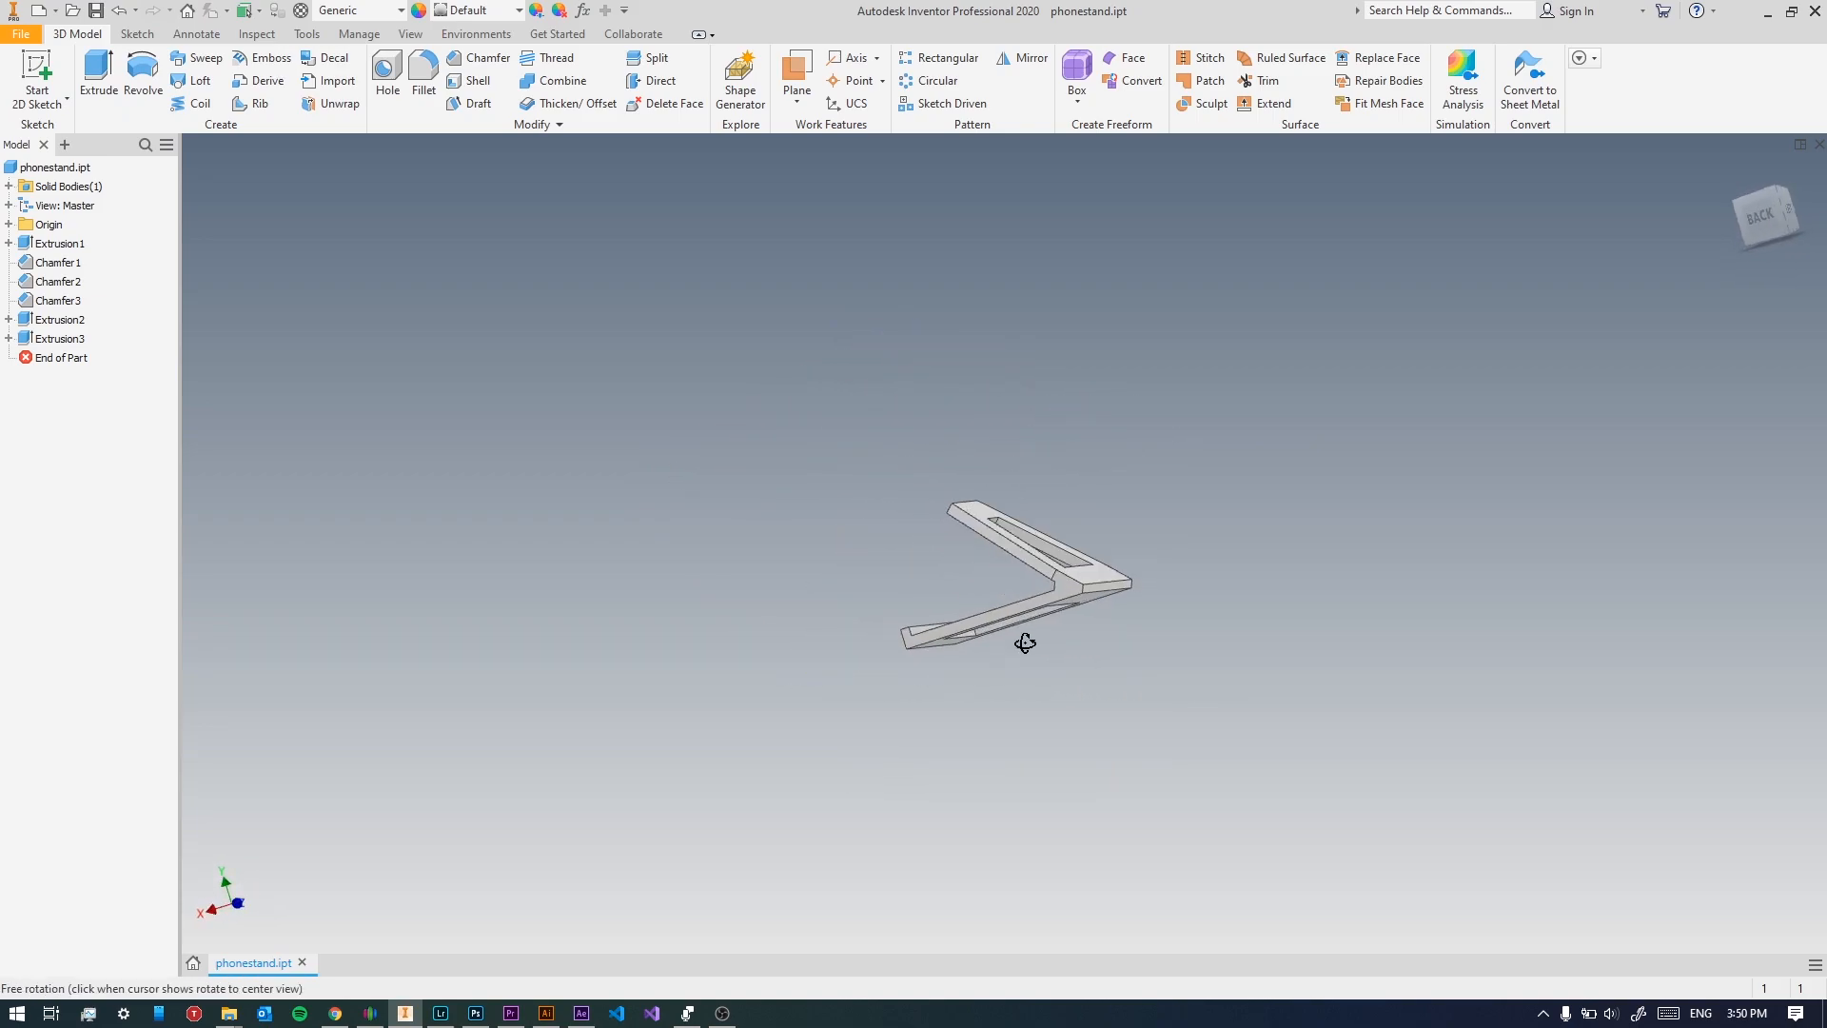
{"action": "left_click_drag", "start_coordinate": [1024, 642], "coordinate": [1037, 663]}
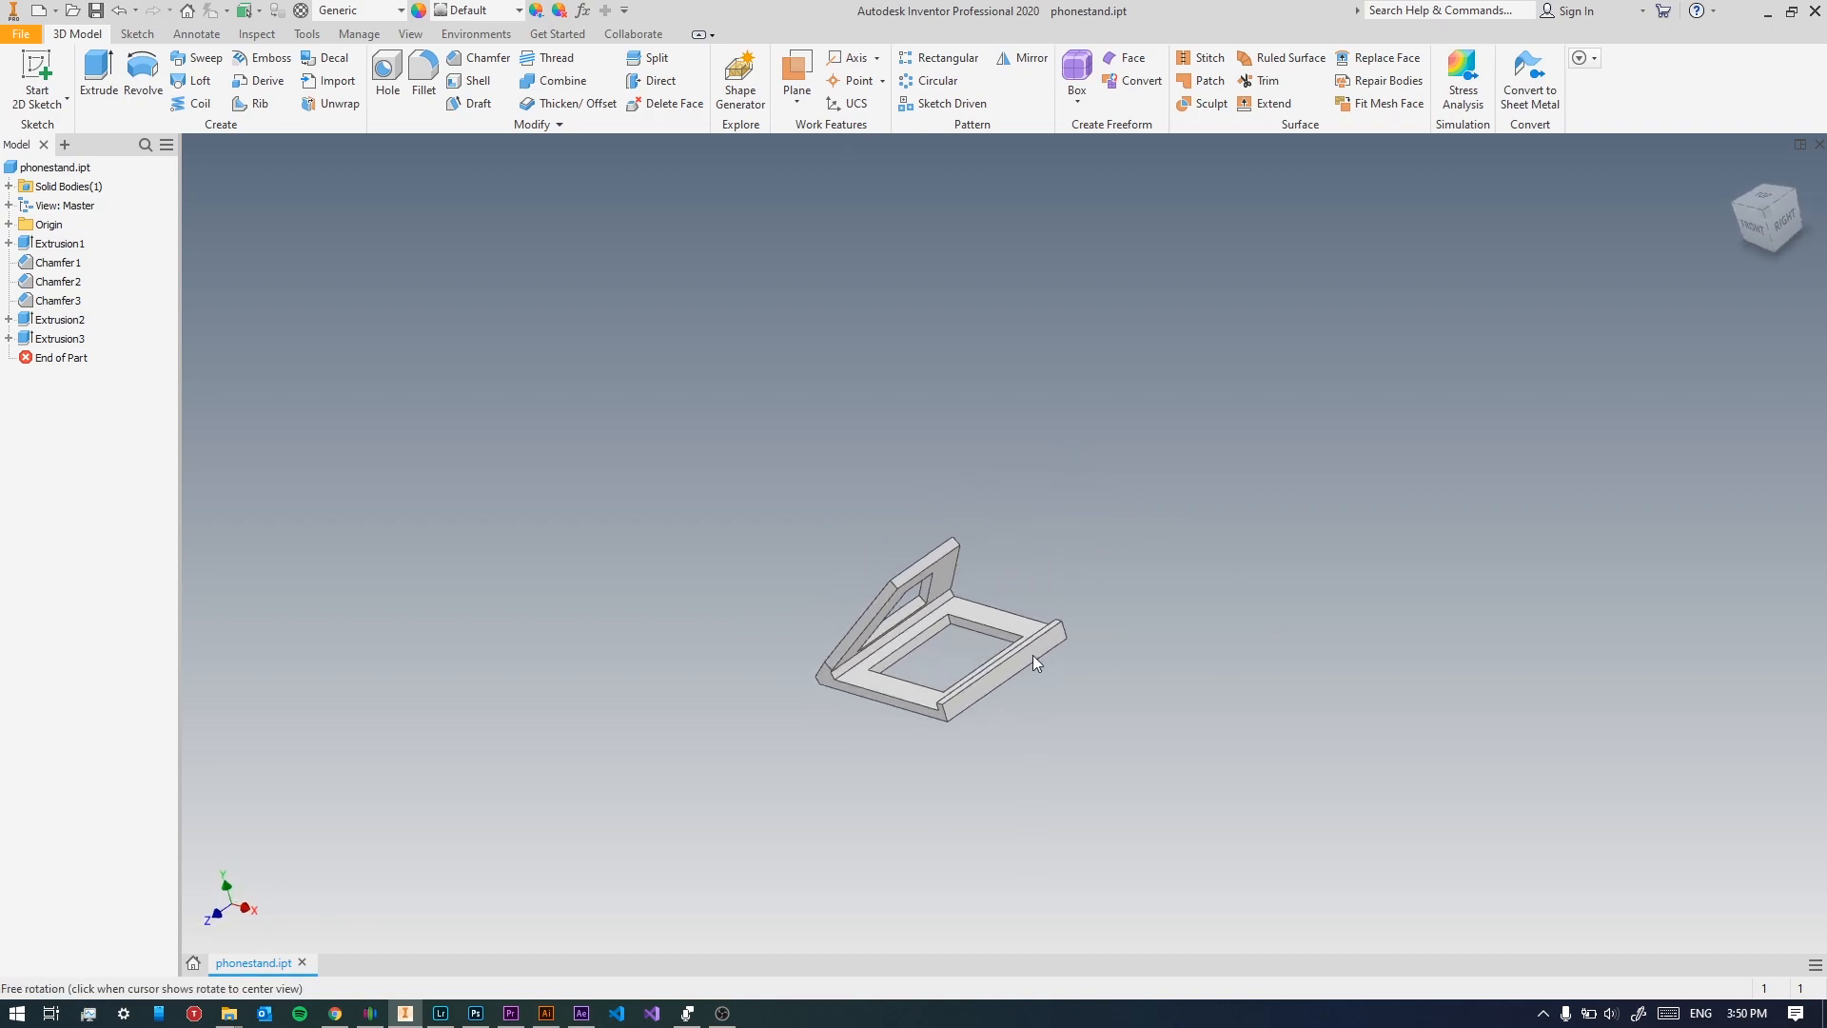
{"action": "left_click_drag", "start_coordinate": [1032, 662], "coordinate": [1058, 638]}
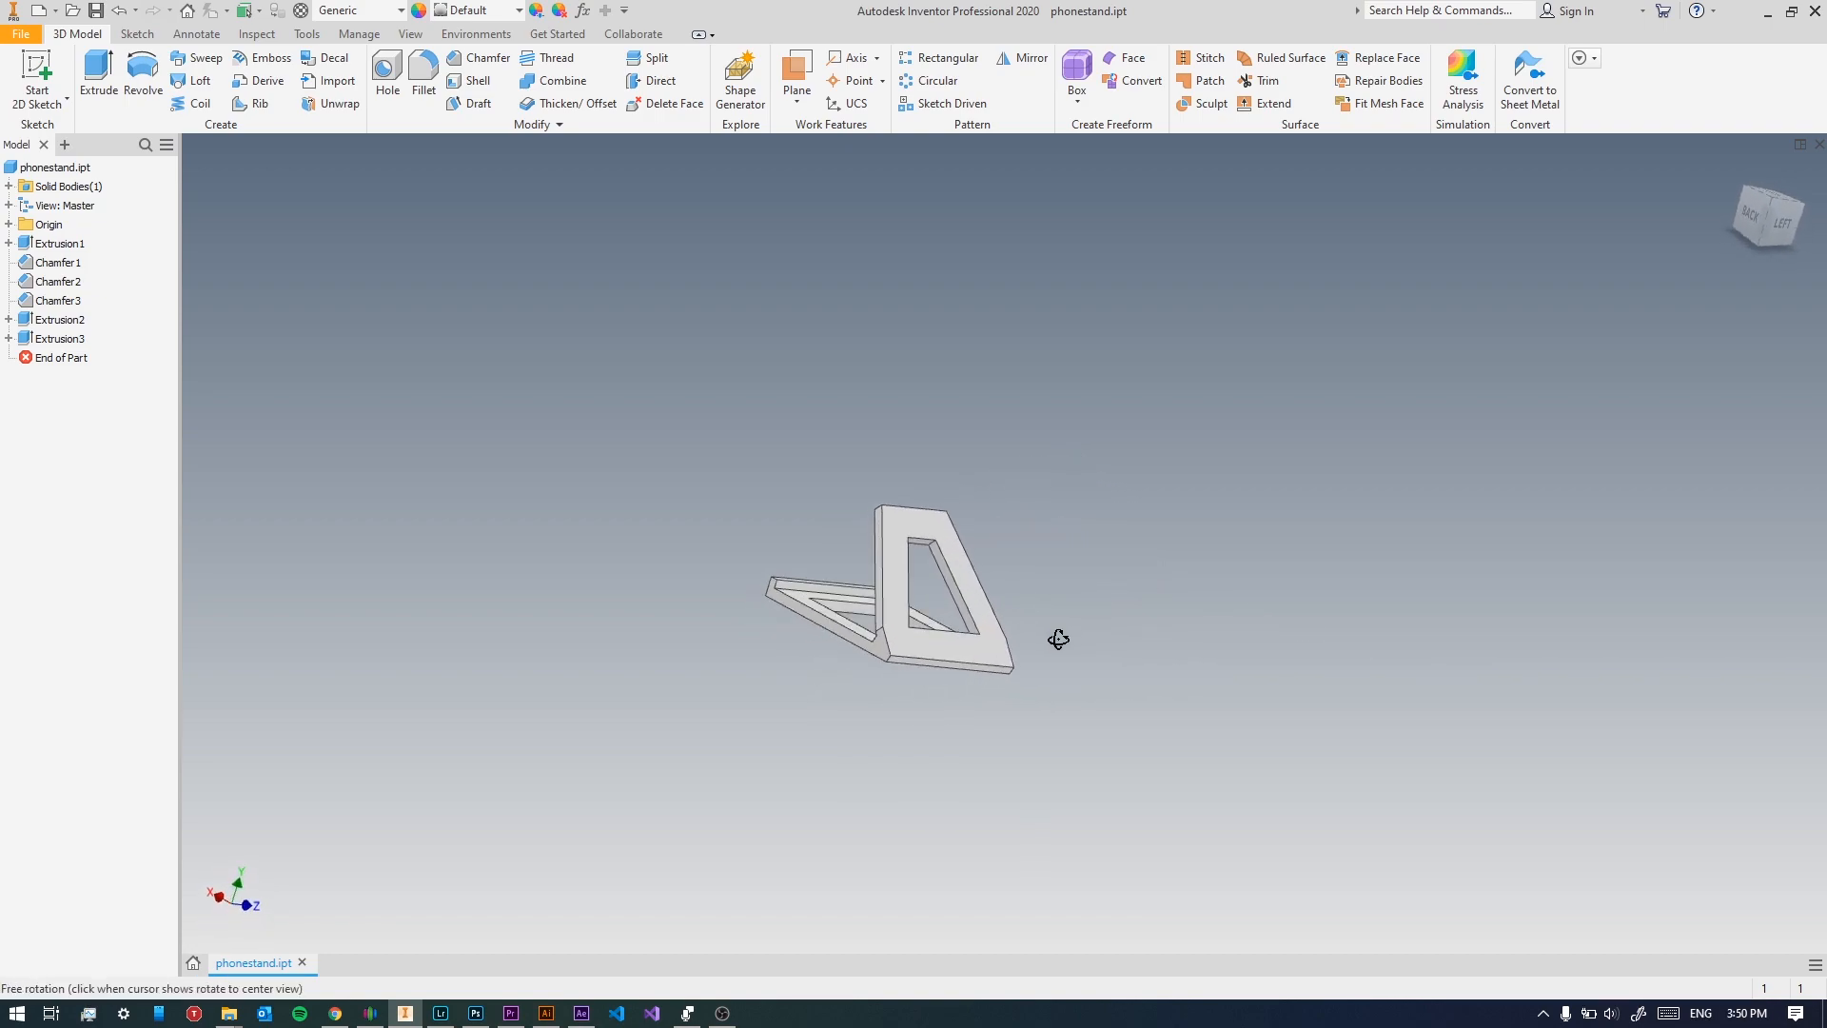
{"action": "left_click", "coordinate": [424, 67]}
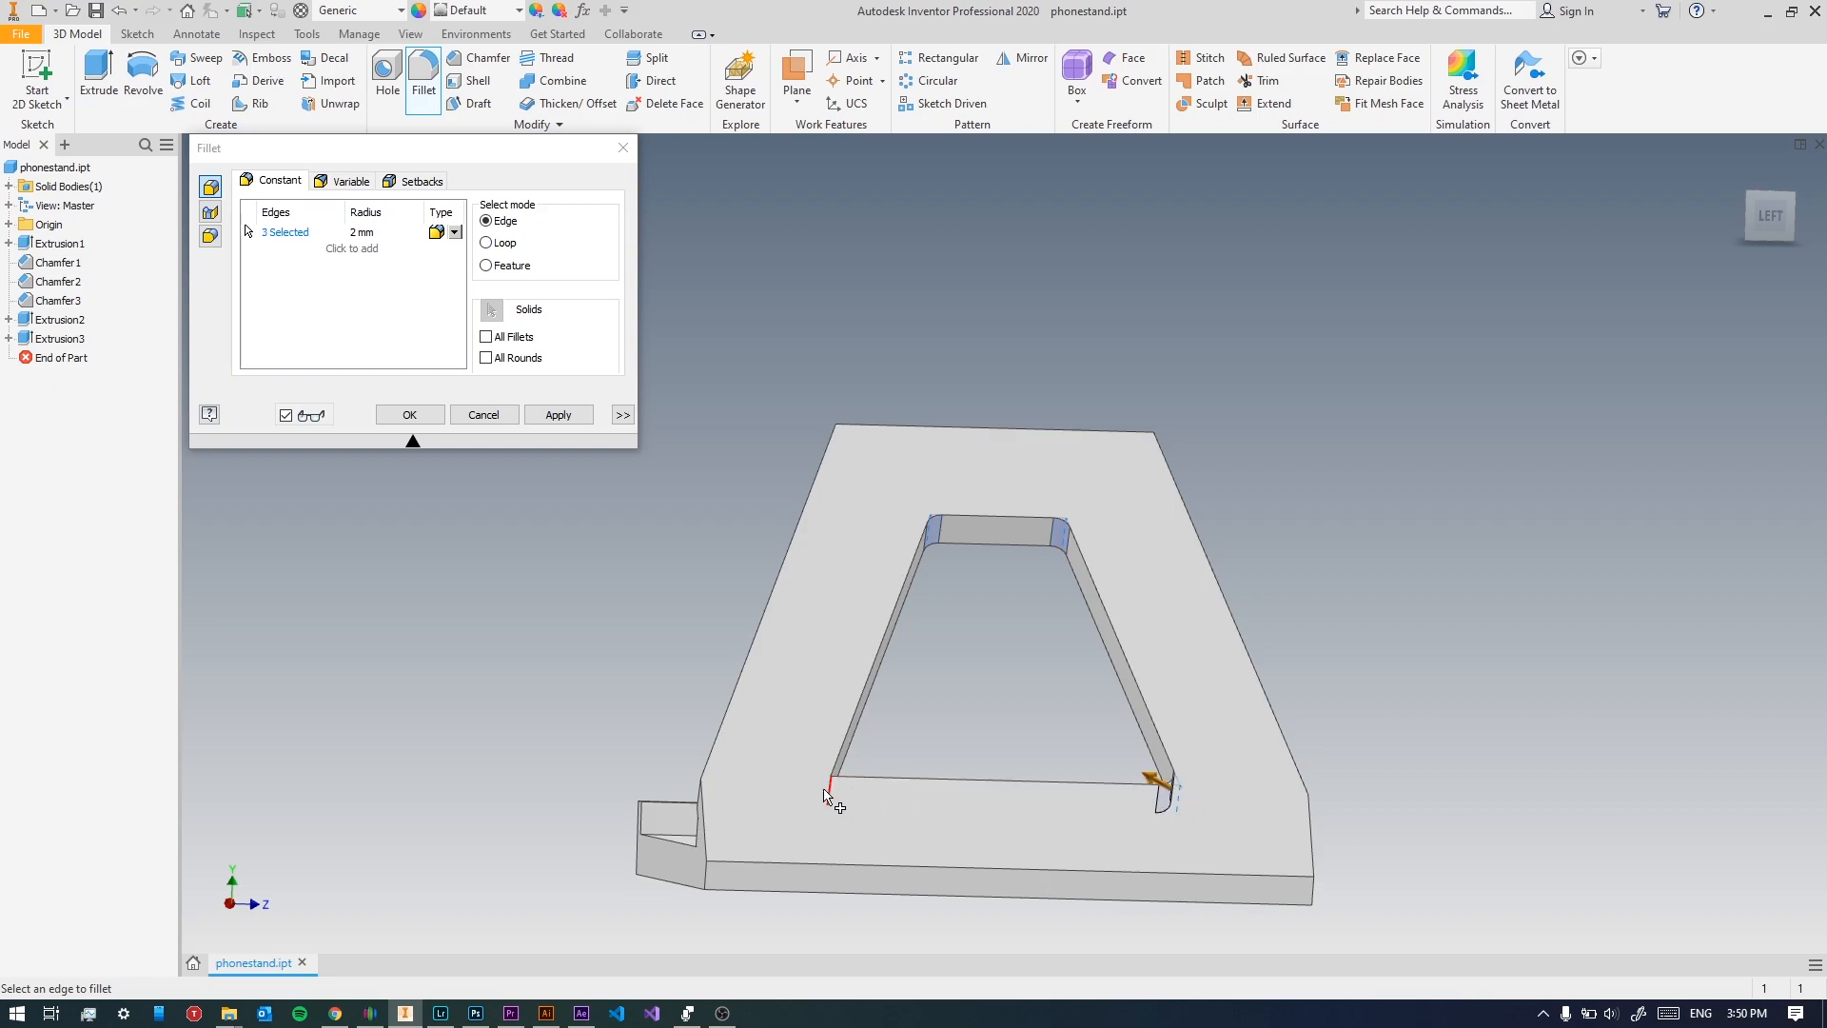
Fillet the stand's outer corner and base opening edges at 5 mm radius.
{"action": "left_click", "coordinate": [831, 785]}
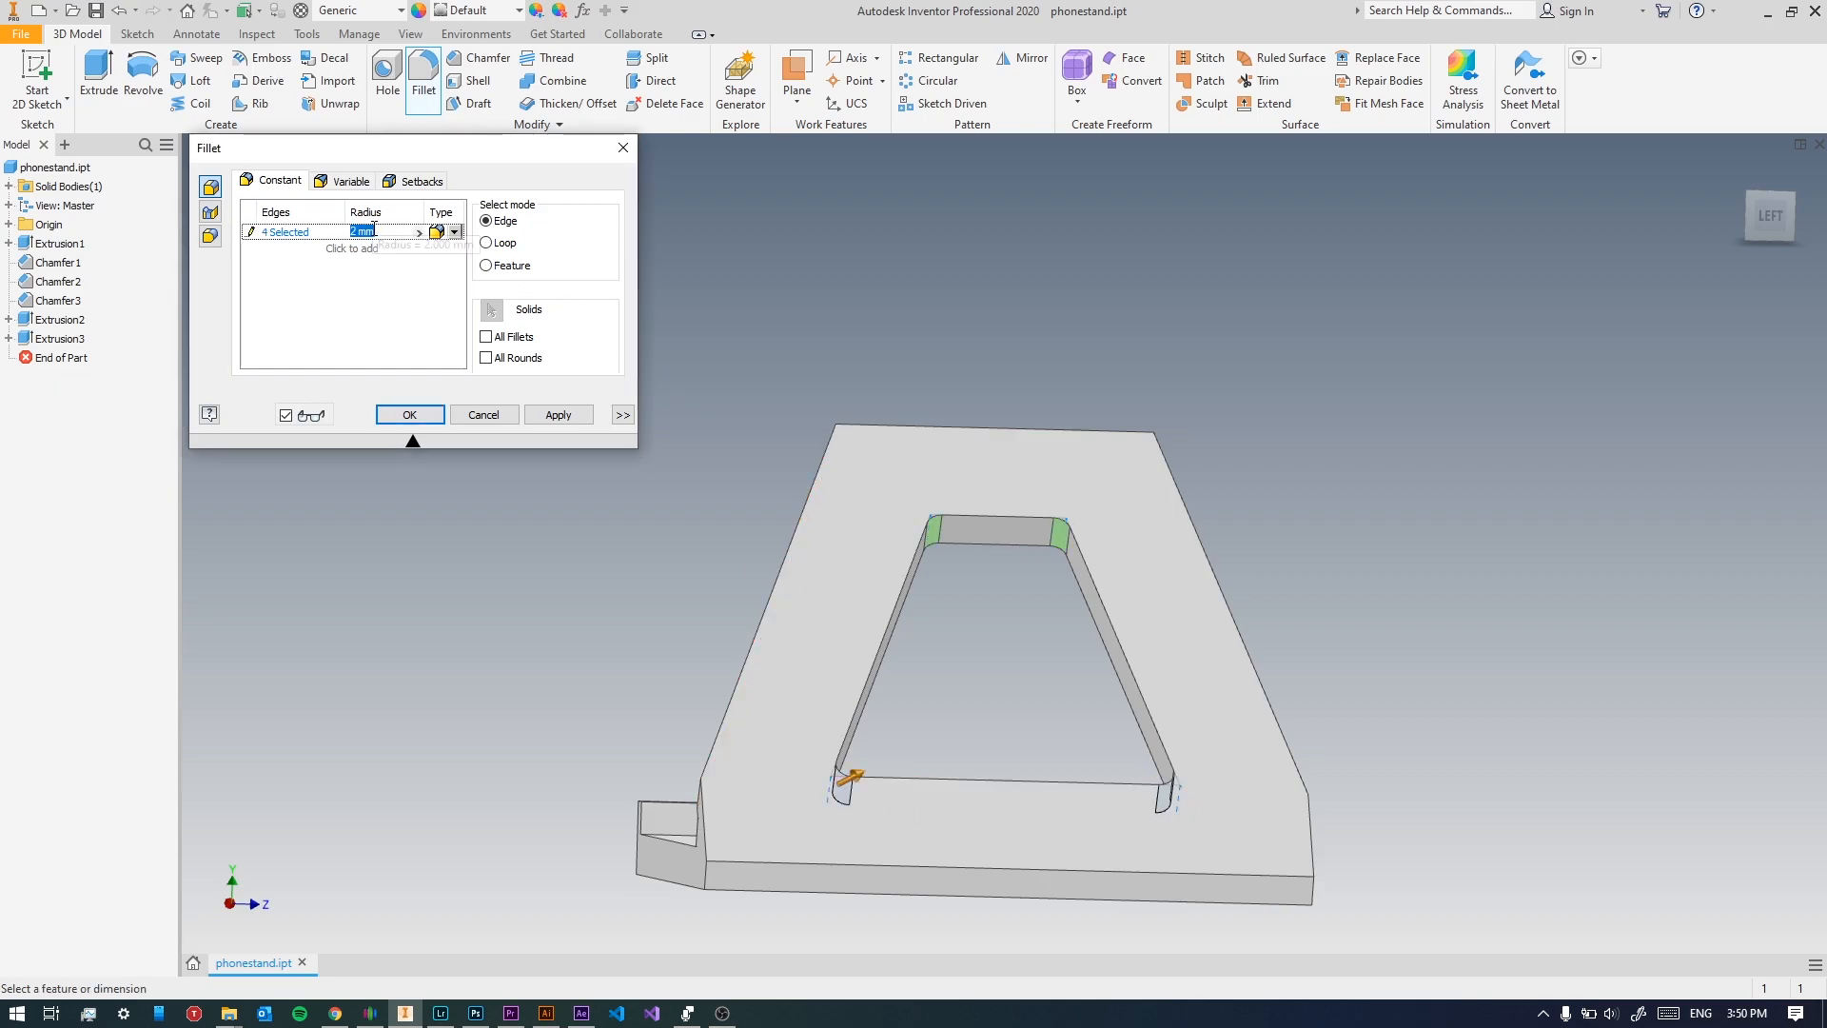
{"action": "type", "text": "5"}
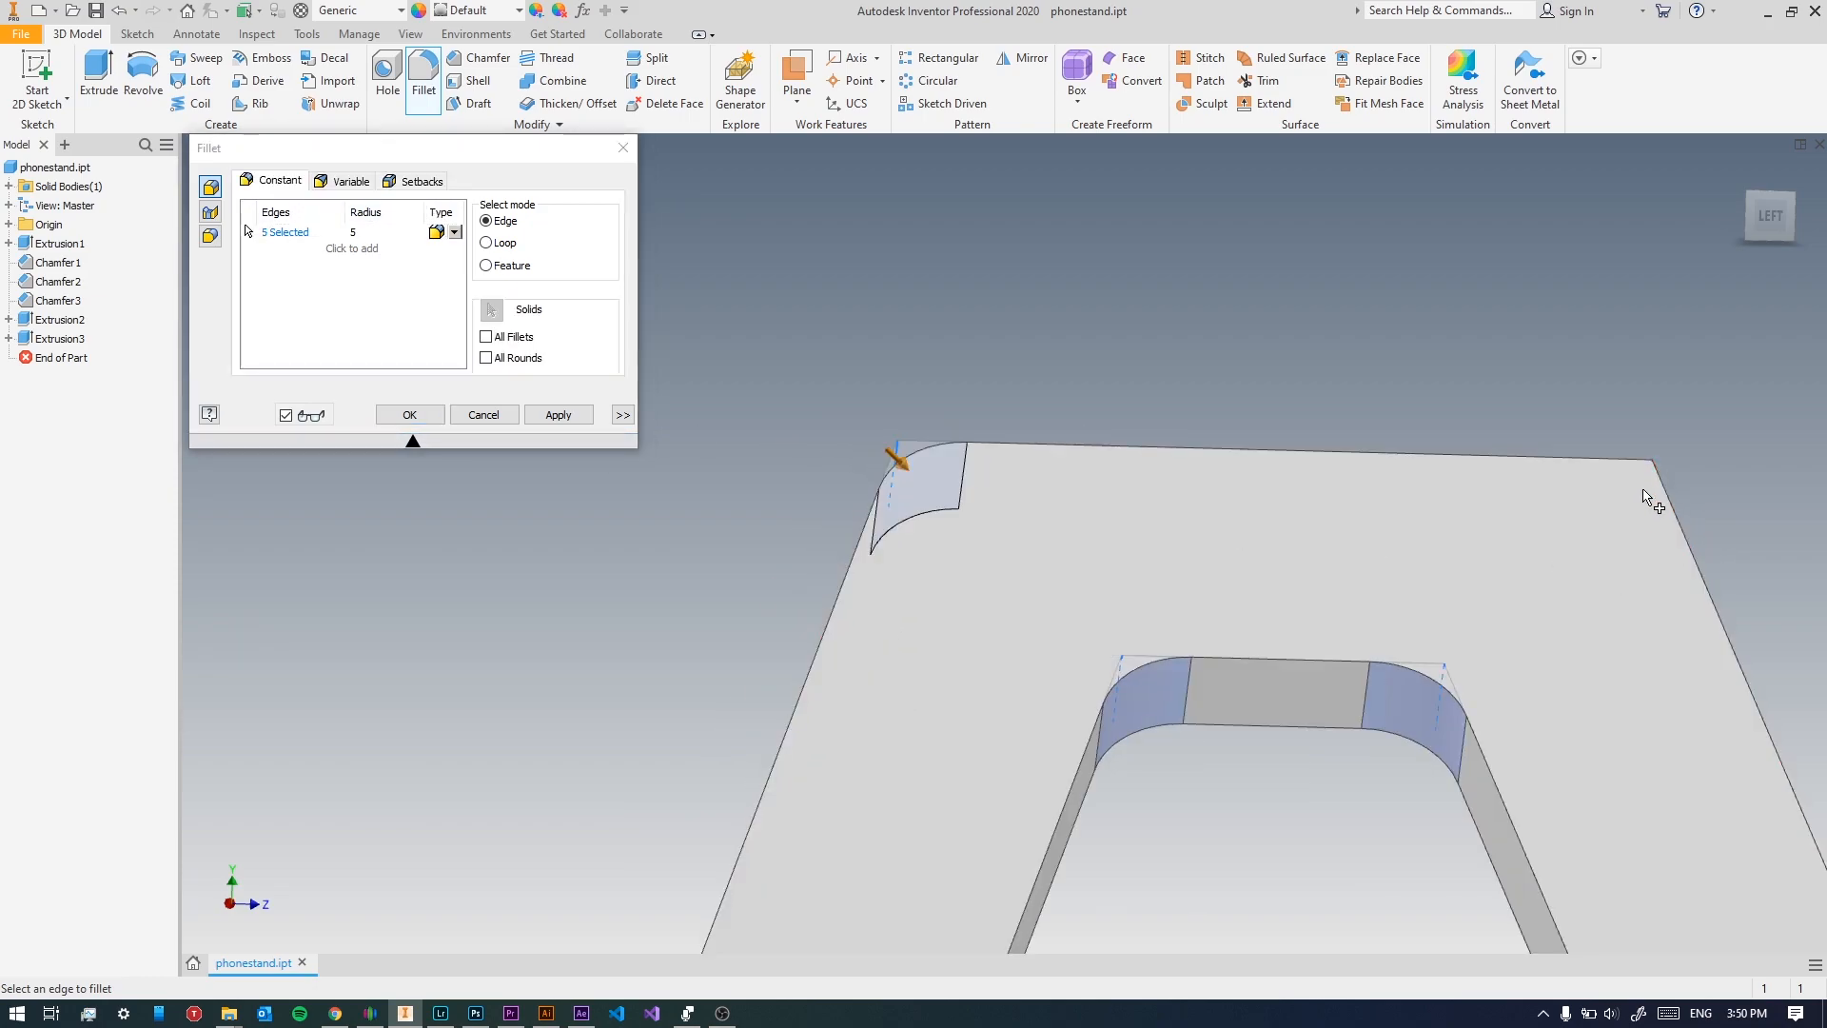
{"action": "left_click", "coordinate": [1407, 620]}
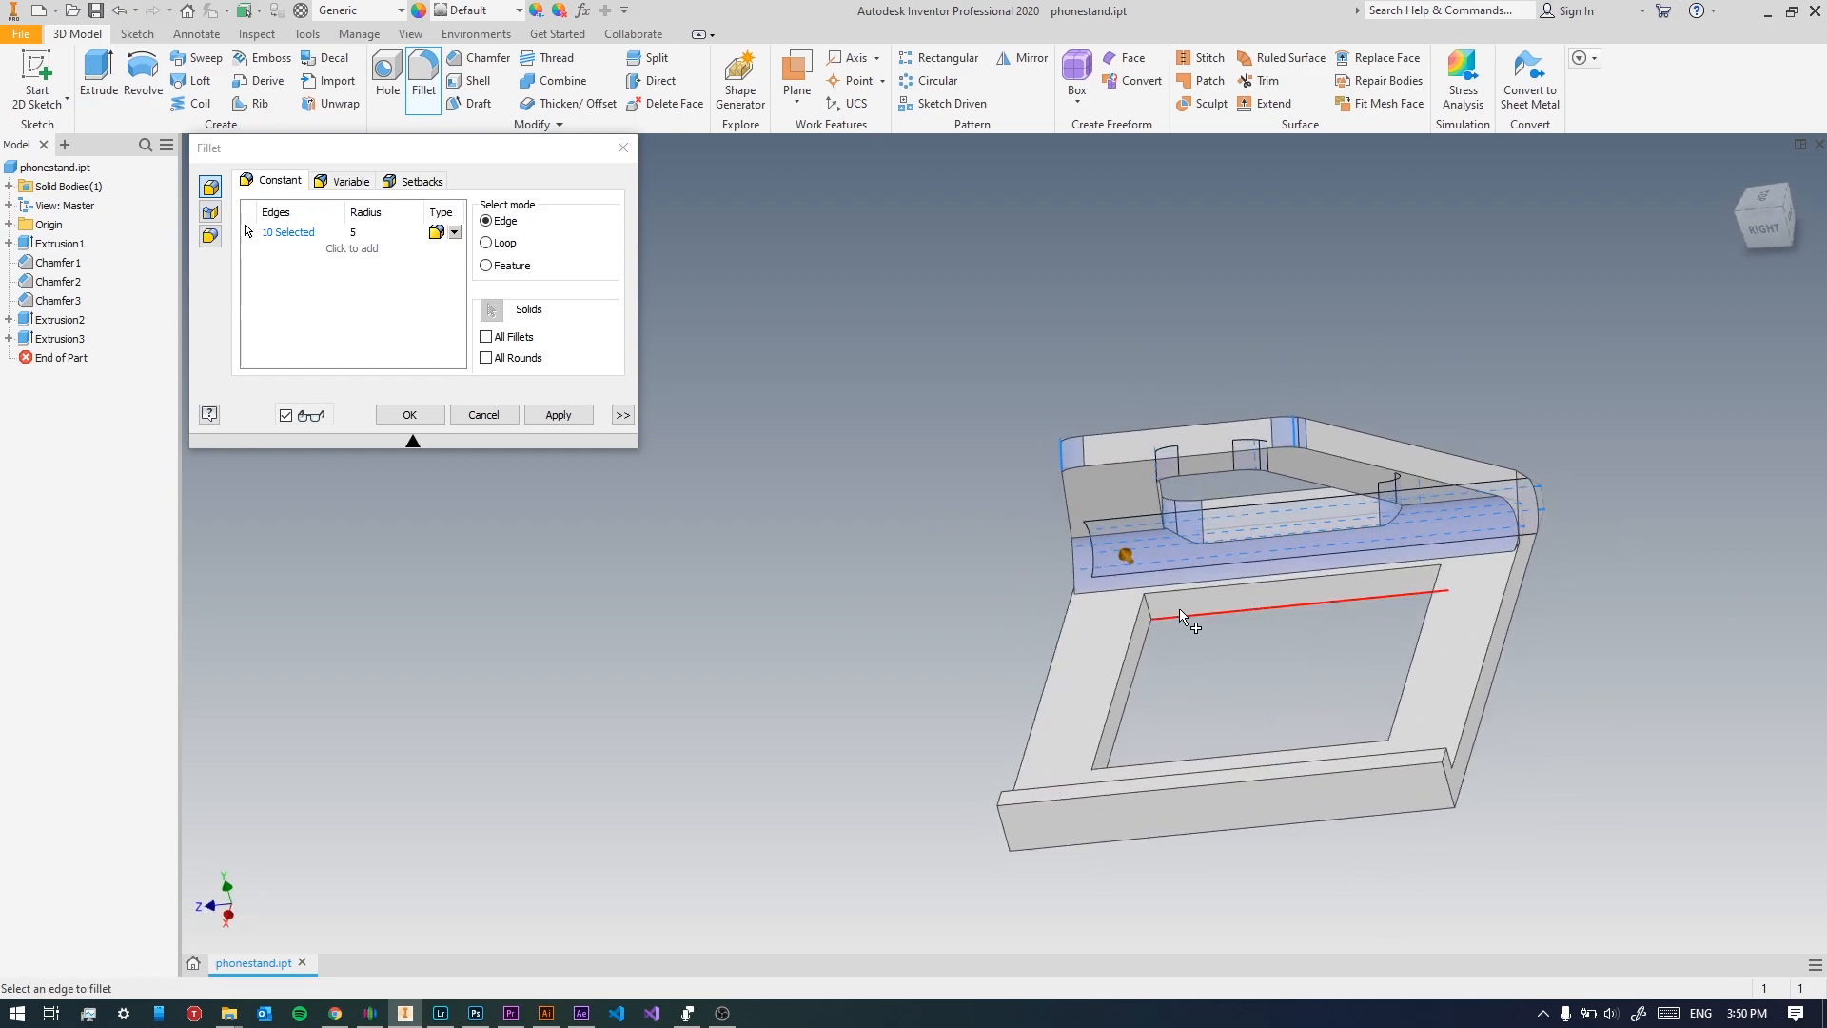
{"action": "left_click", "coordinate": [1445, 583]}
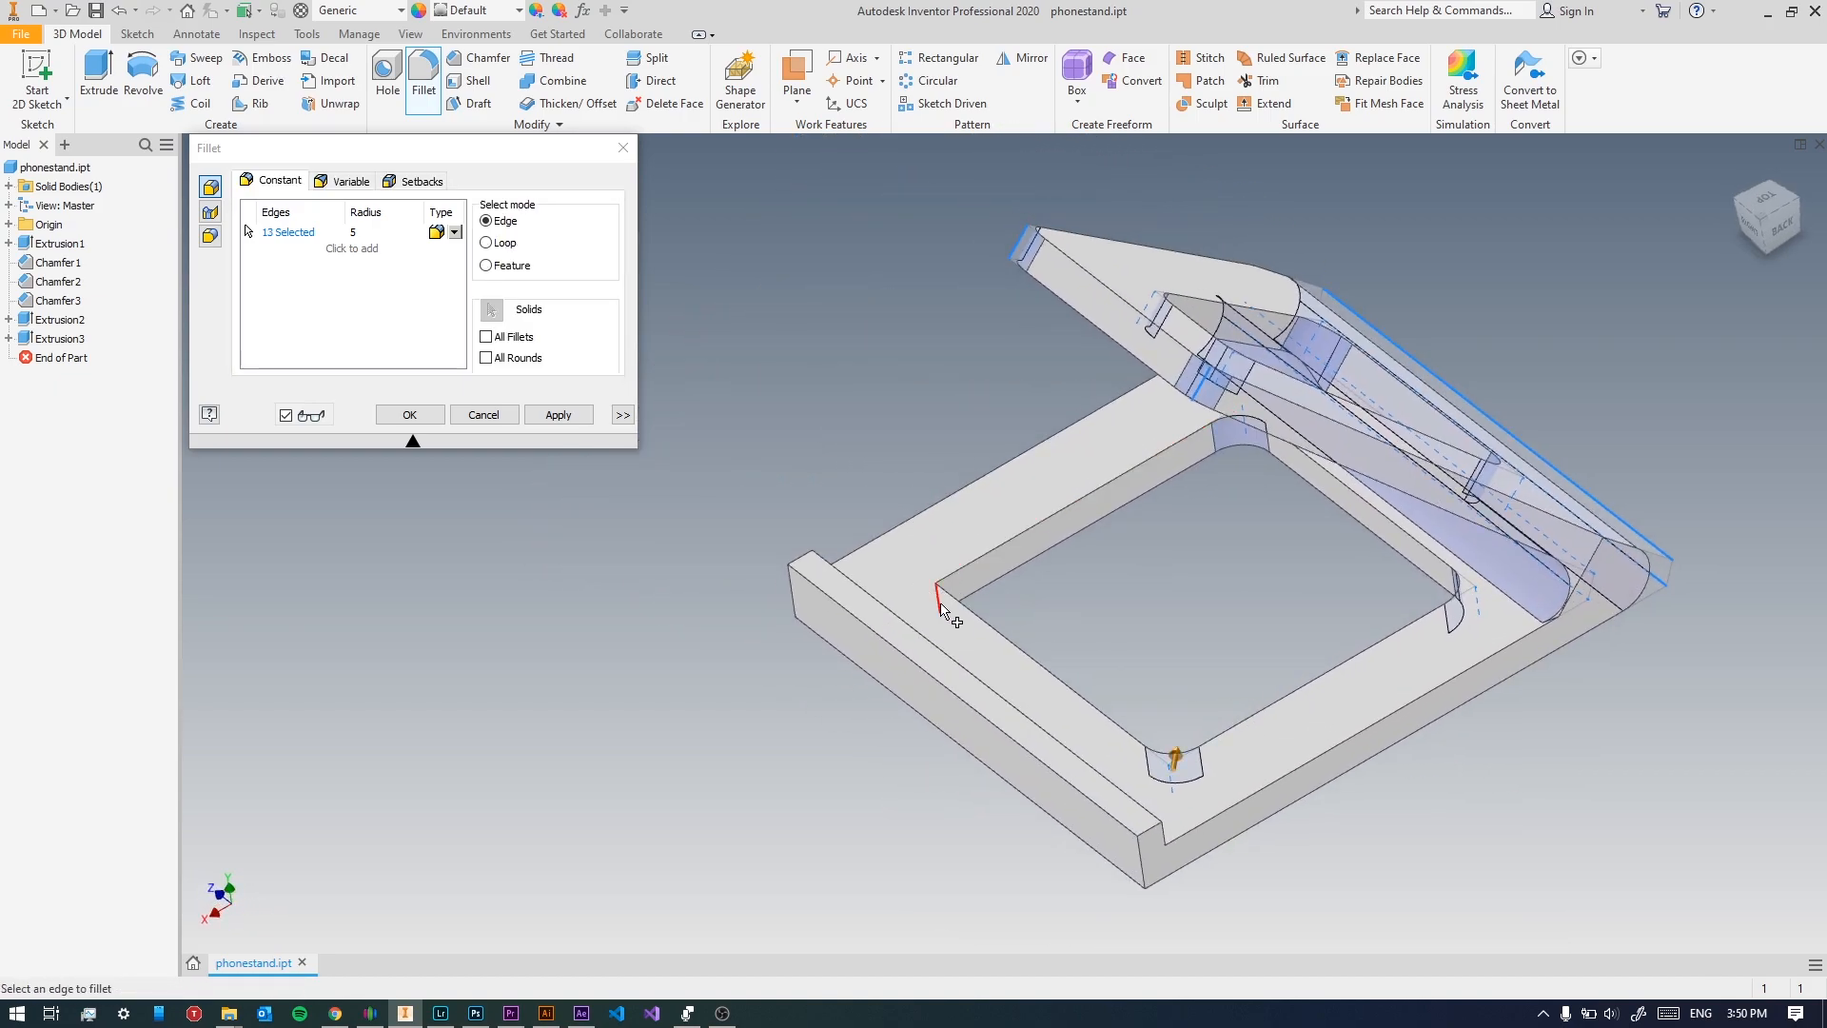
{"action": "left_click", "coordinate": [559, 415]}
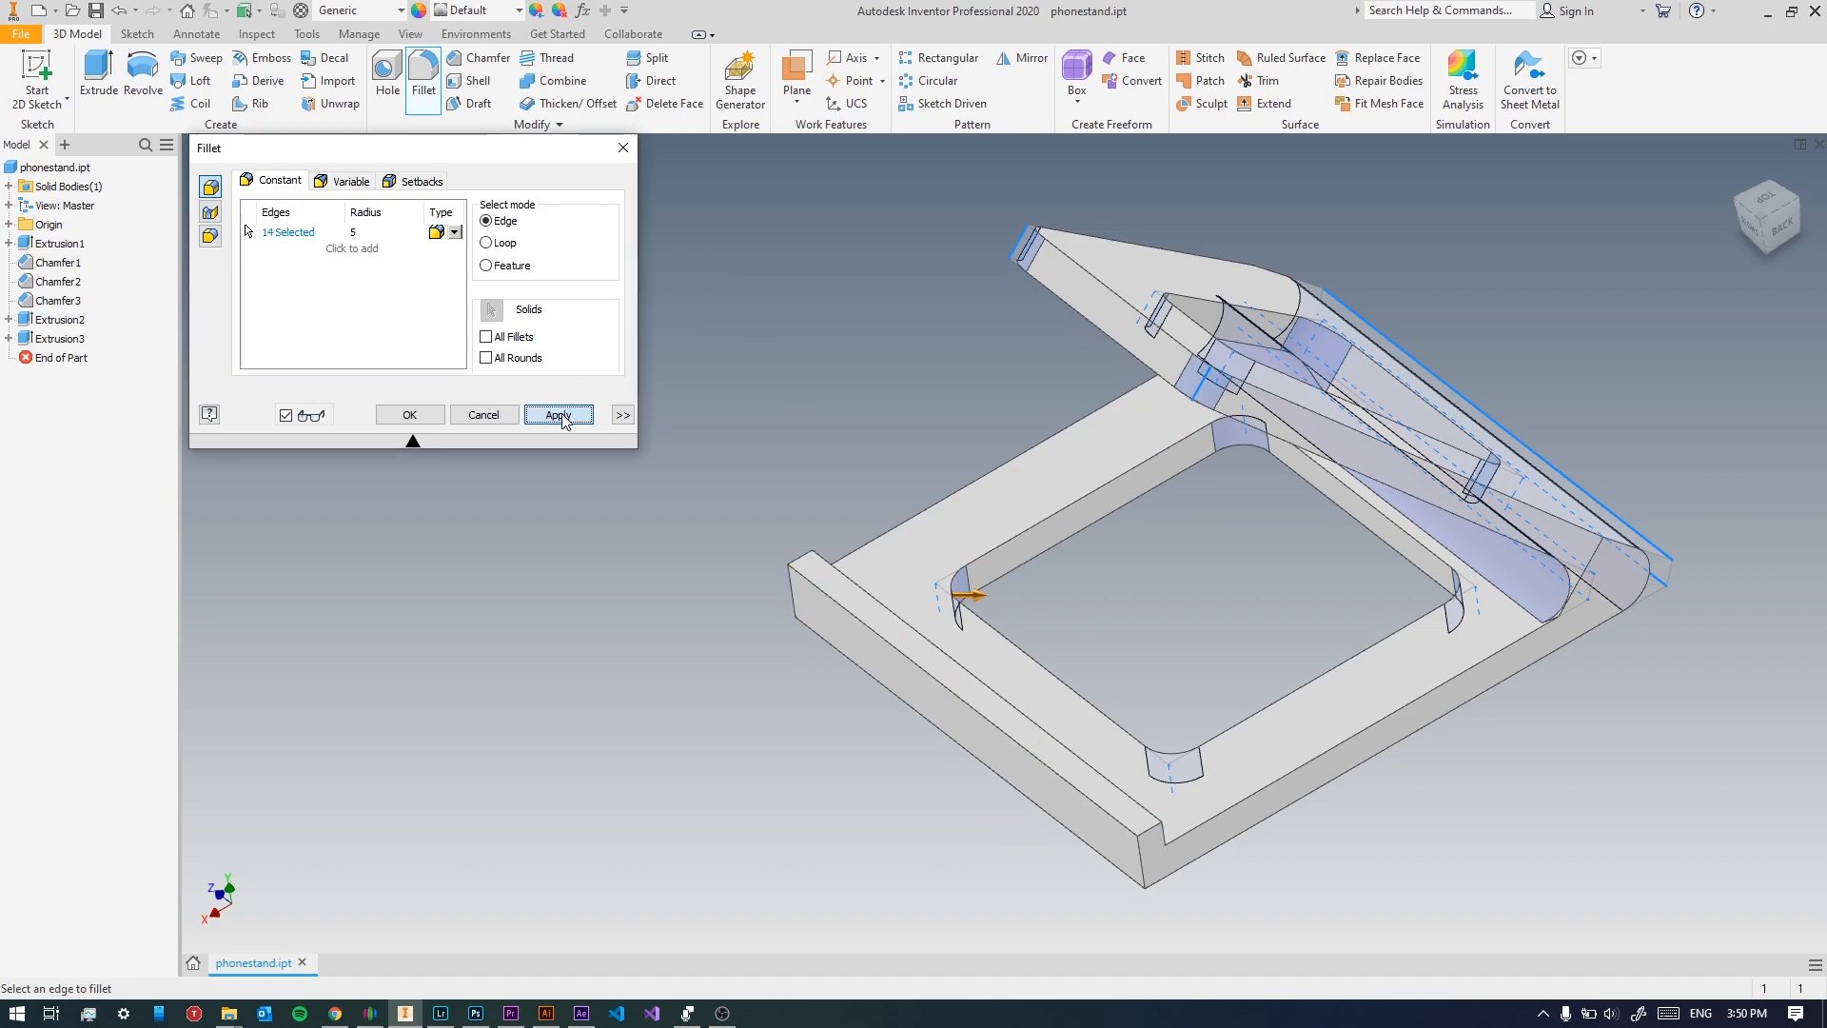
{"action": "left_click", "coordinate": [557, 415]}
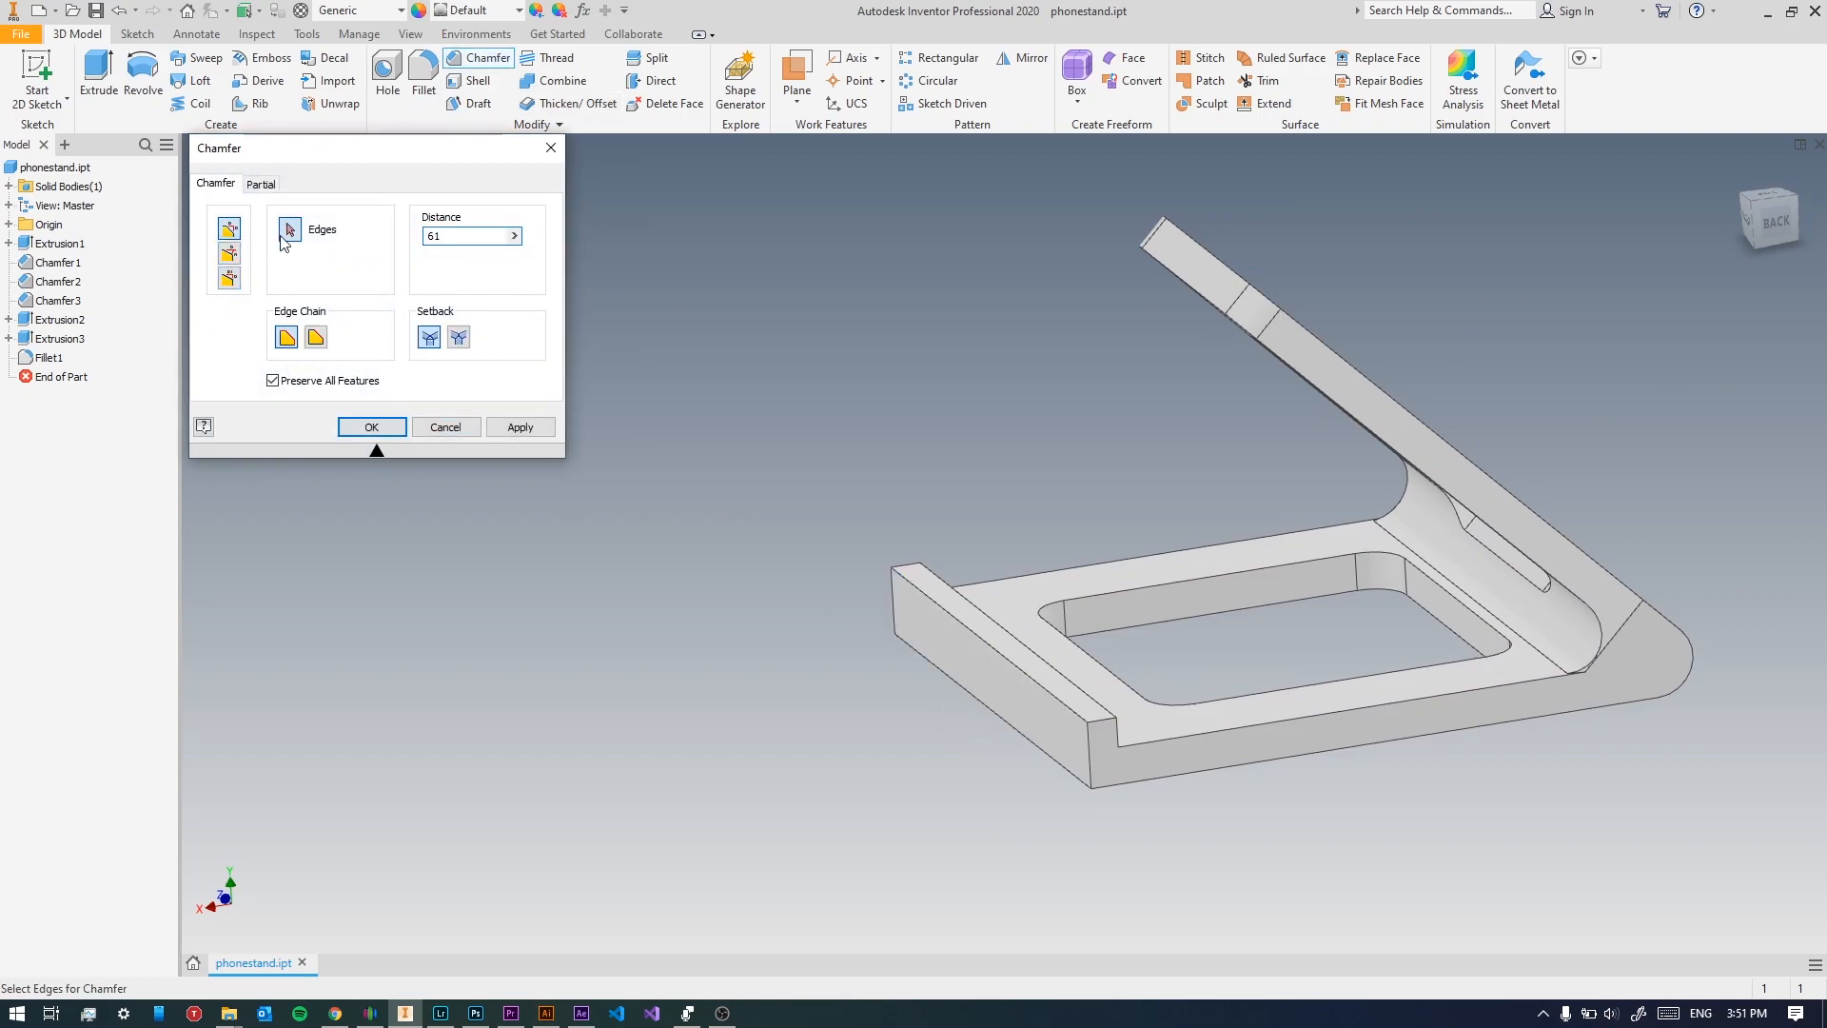
Chamfer the front lip's top edge with a 2 mm distance.
{"action": "type", "text": "2"}
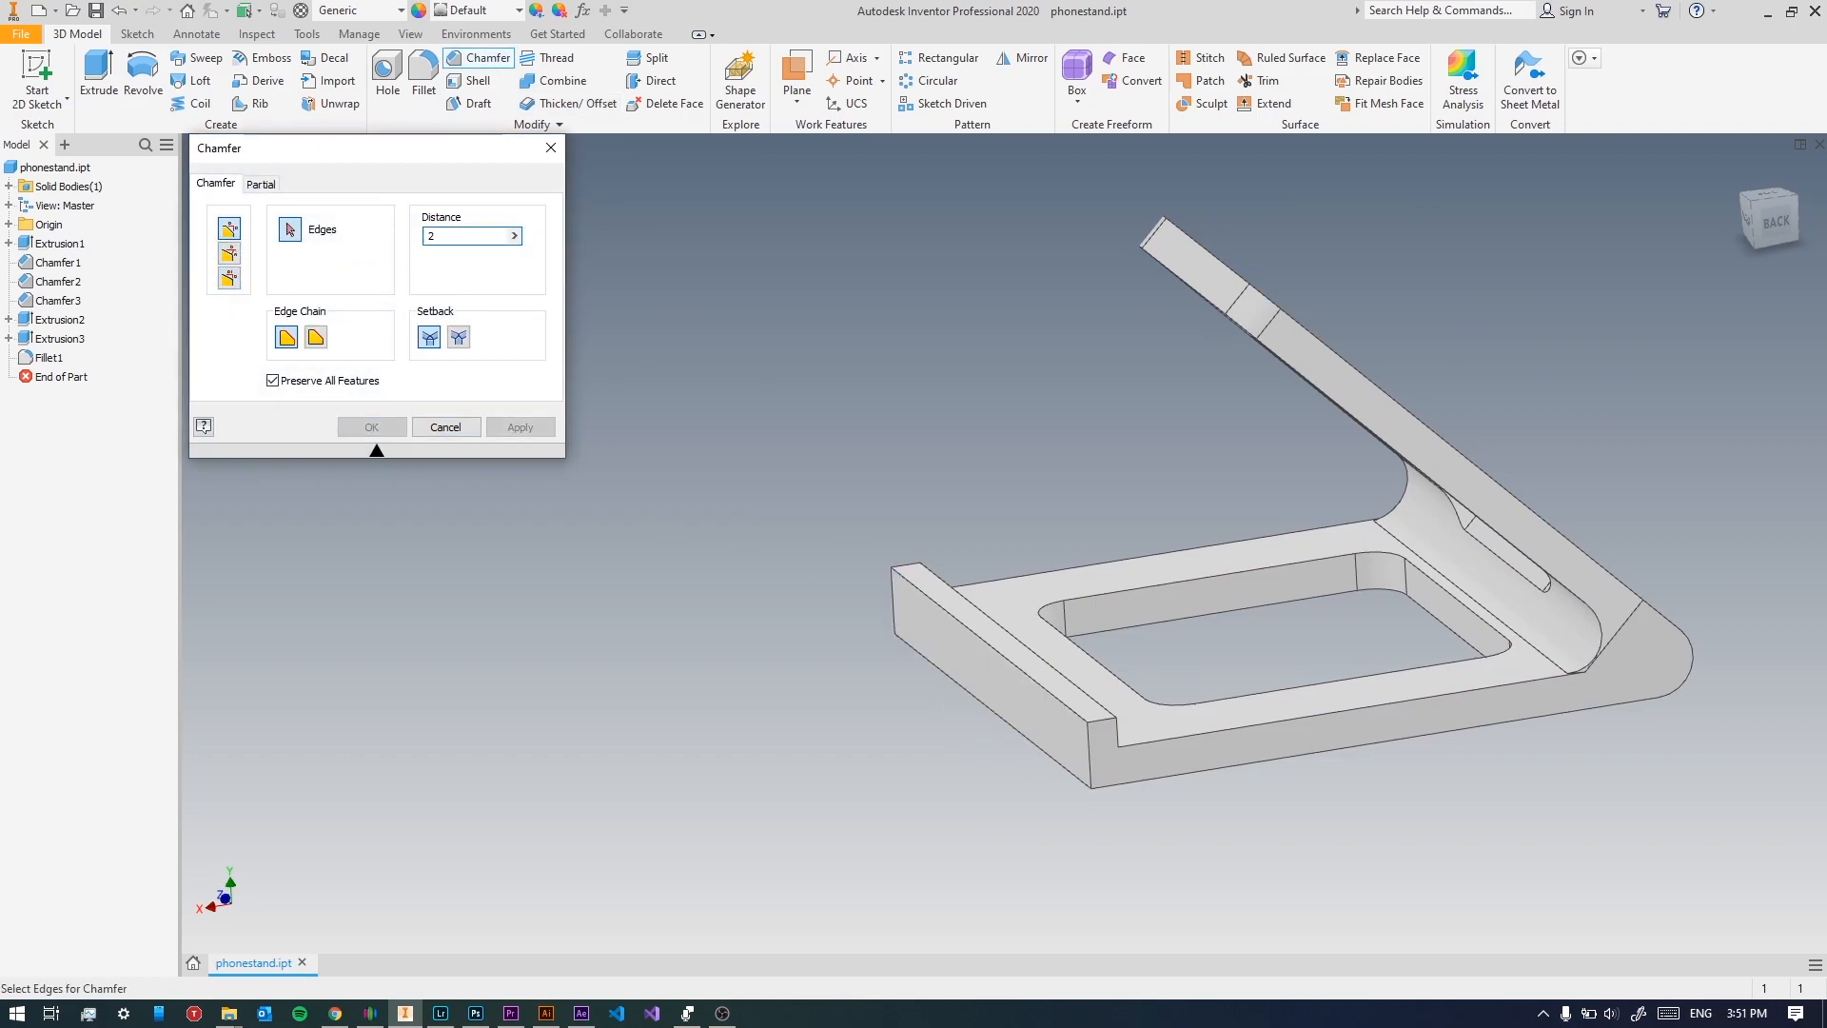
{"action": "left_click", "coordinate": [997, 661]}
{"action": "type", "text": "3"}
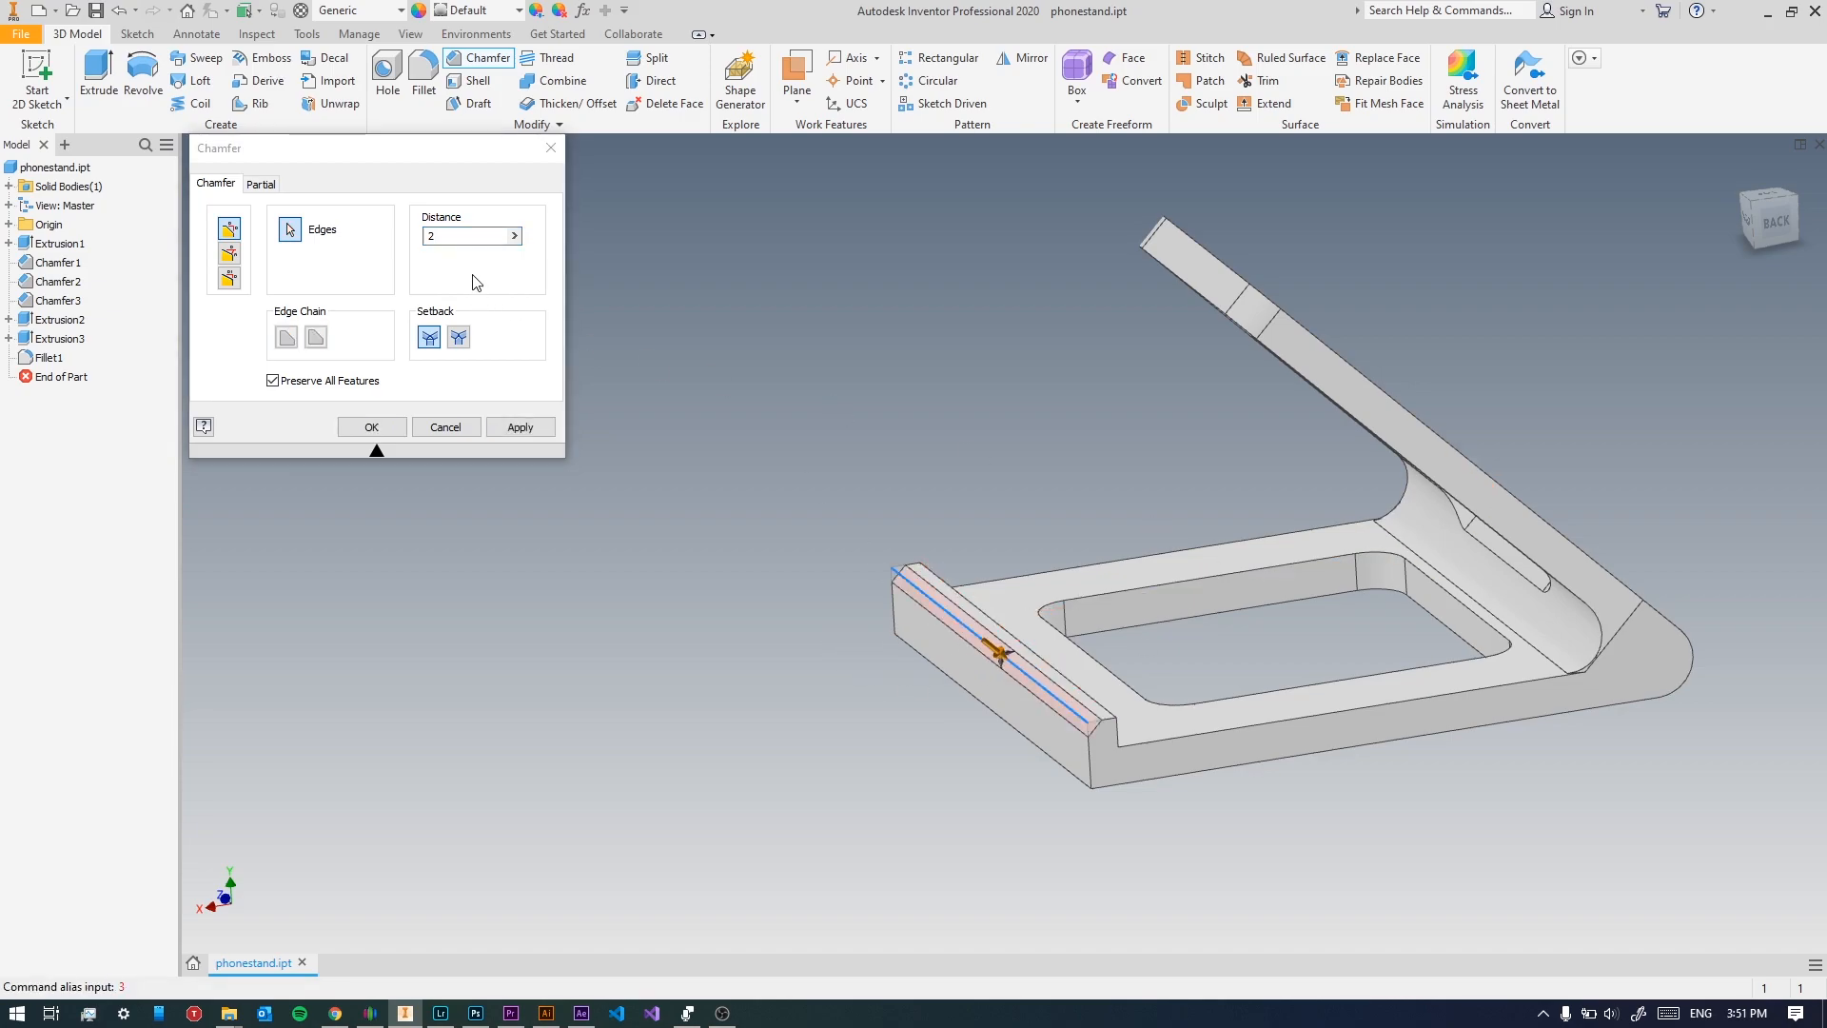
{"action": "left_click", "coordinate": [465, 235]}
{"action": "type", "text": "3"}
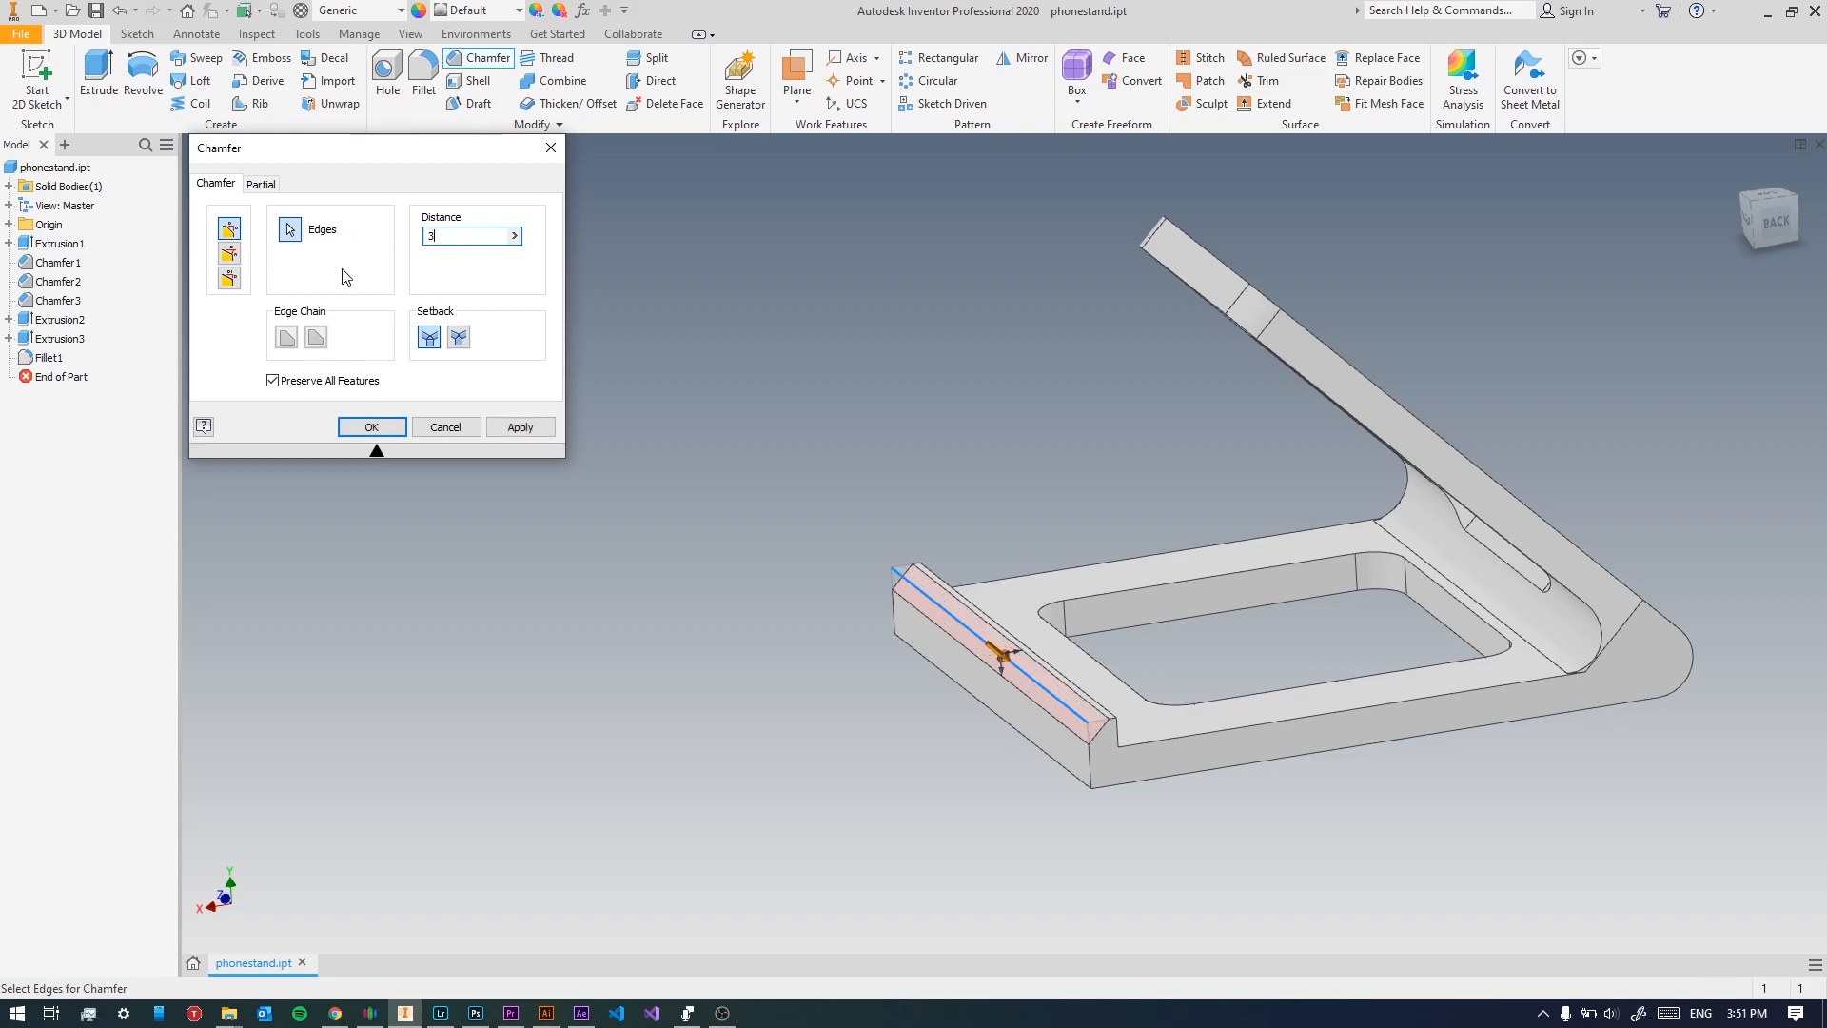
{"action": "type", "text": "2"}
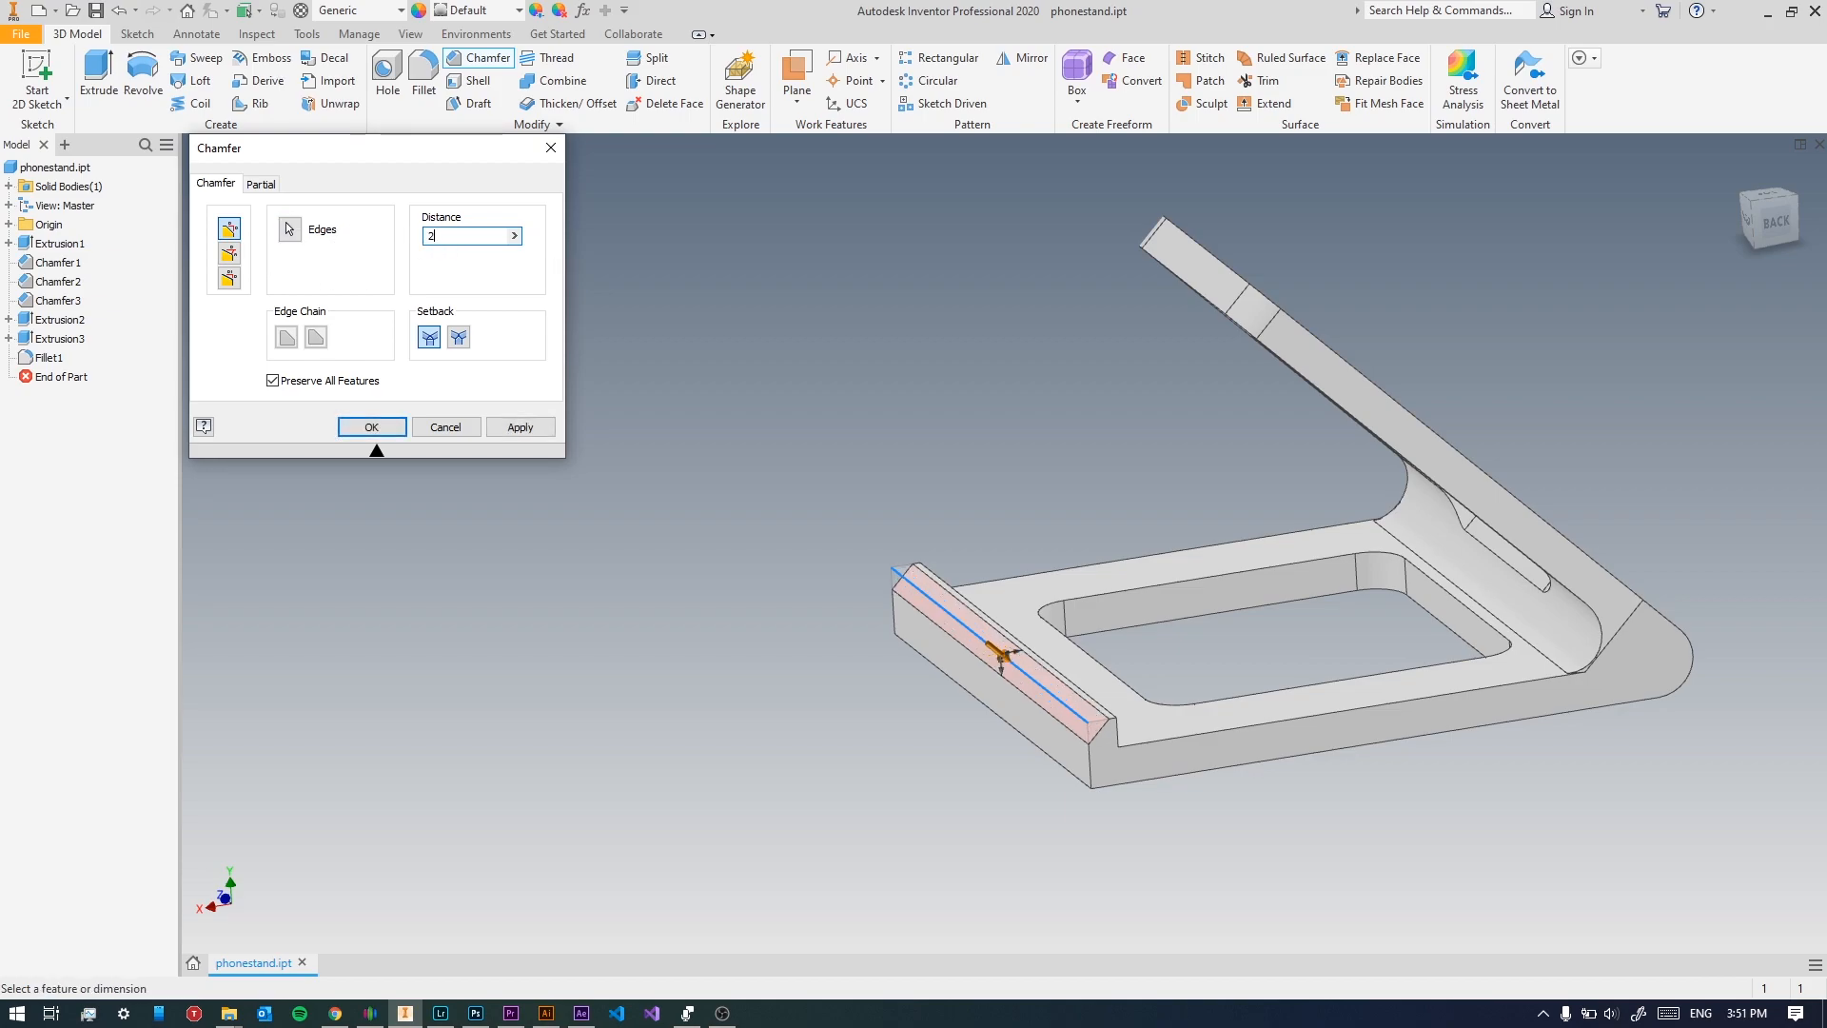
{"action": "left_click", "coordinate": [520, 427]}
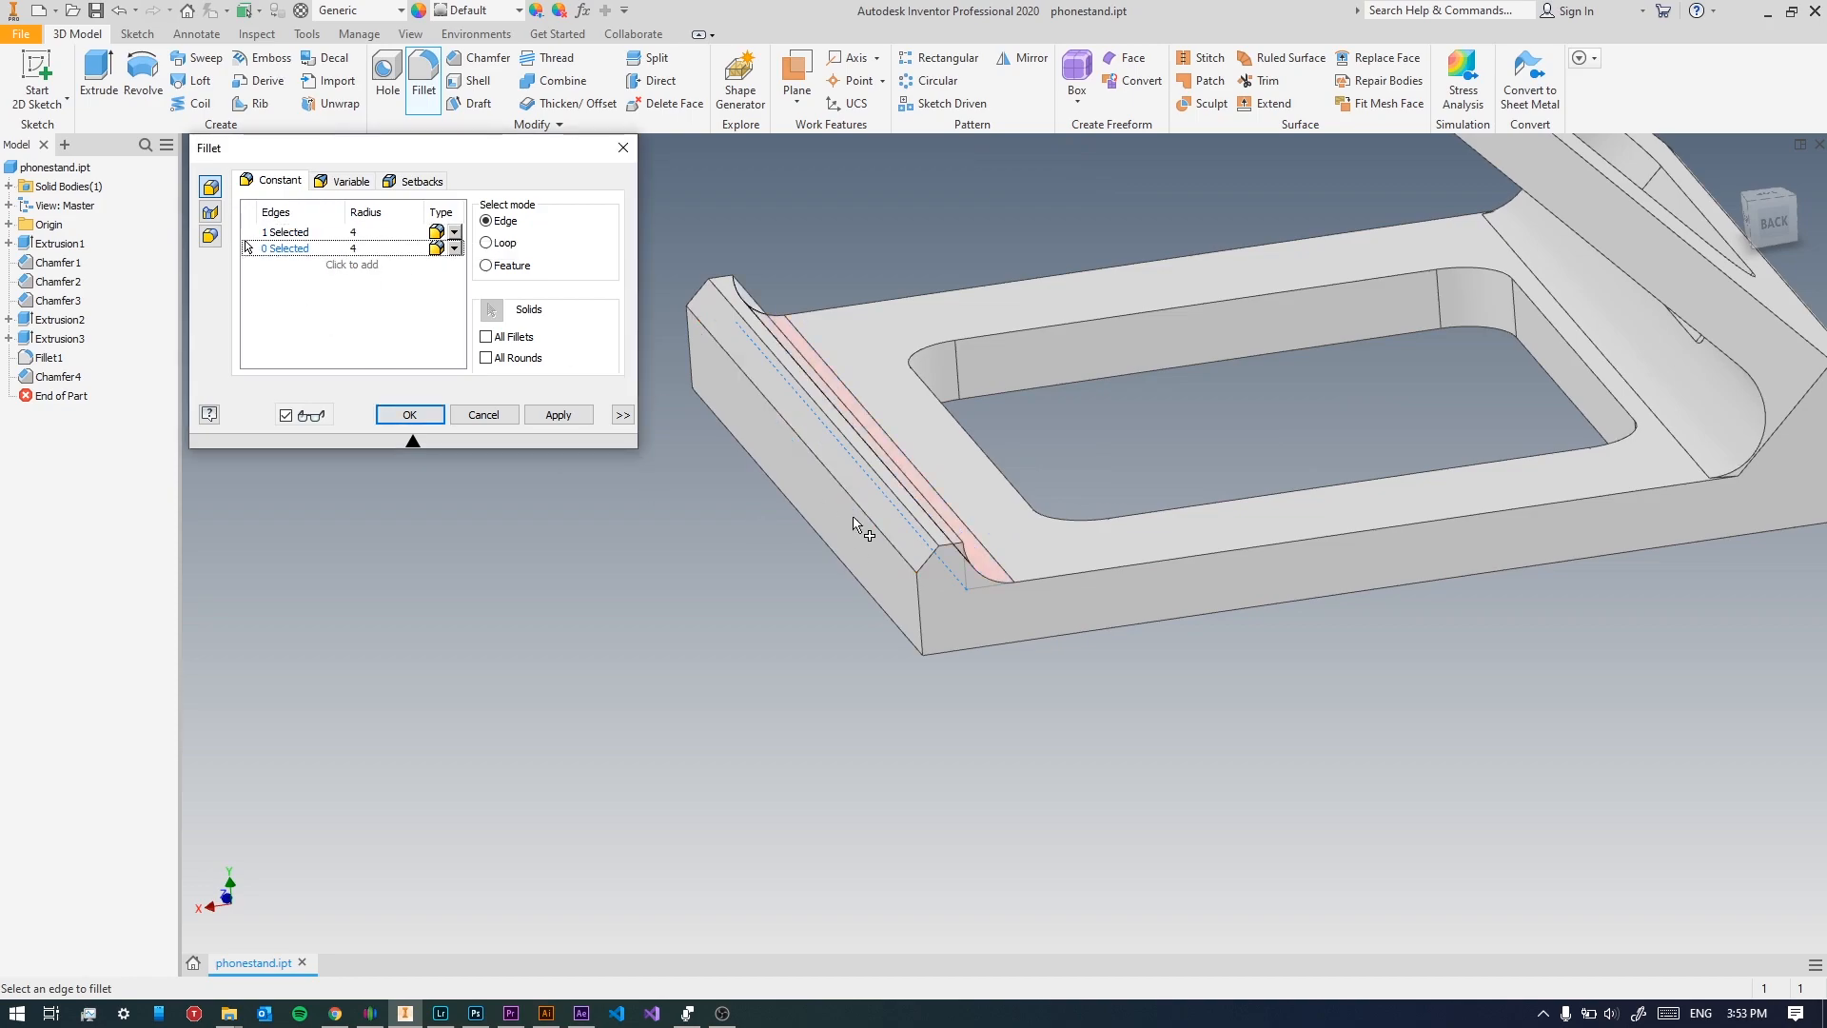
Fillet one front-lip edge at 4 mm and a second edge at 2 mm.
{"action": "left_click", "coordinate": [838, 521]}
{"action": "type", "text": "2"}
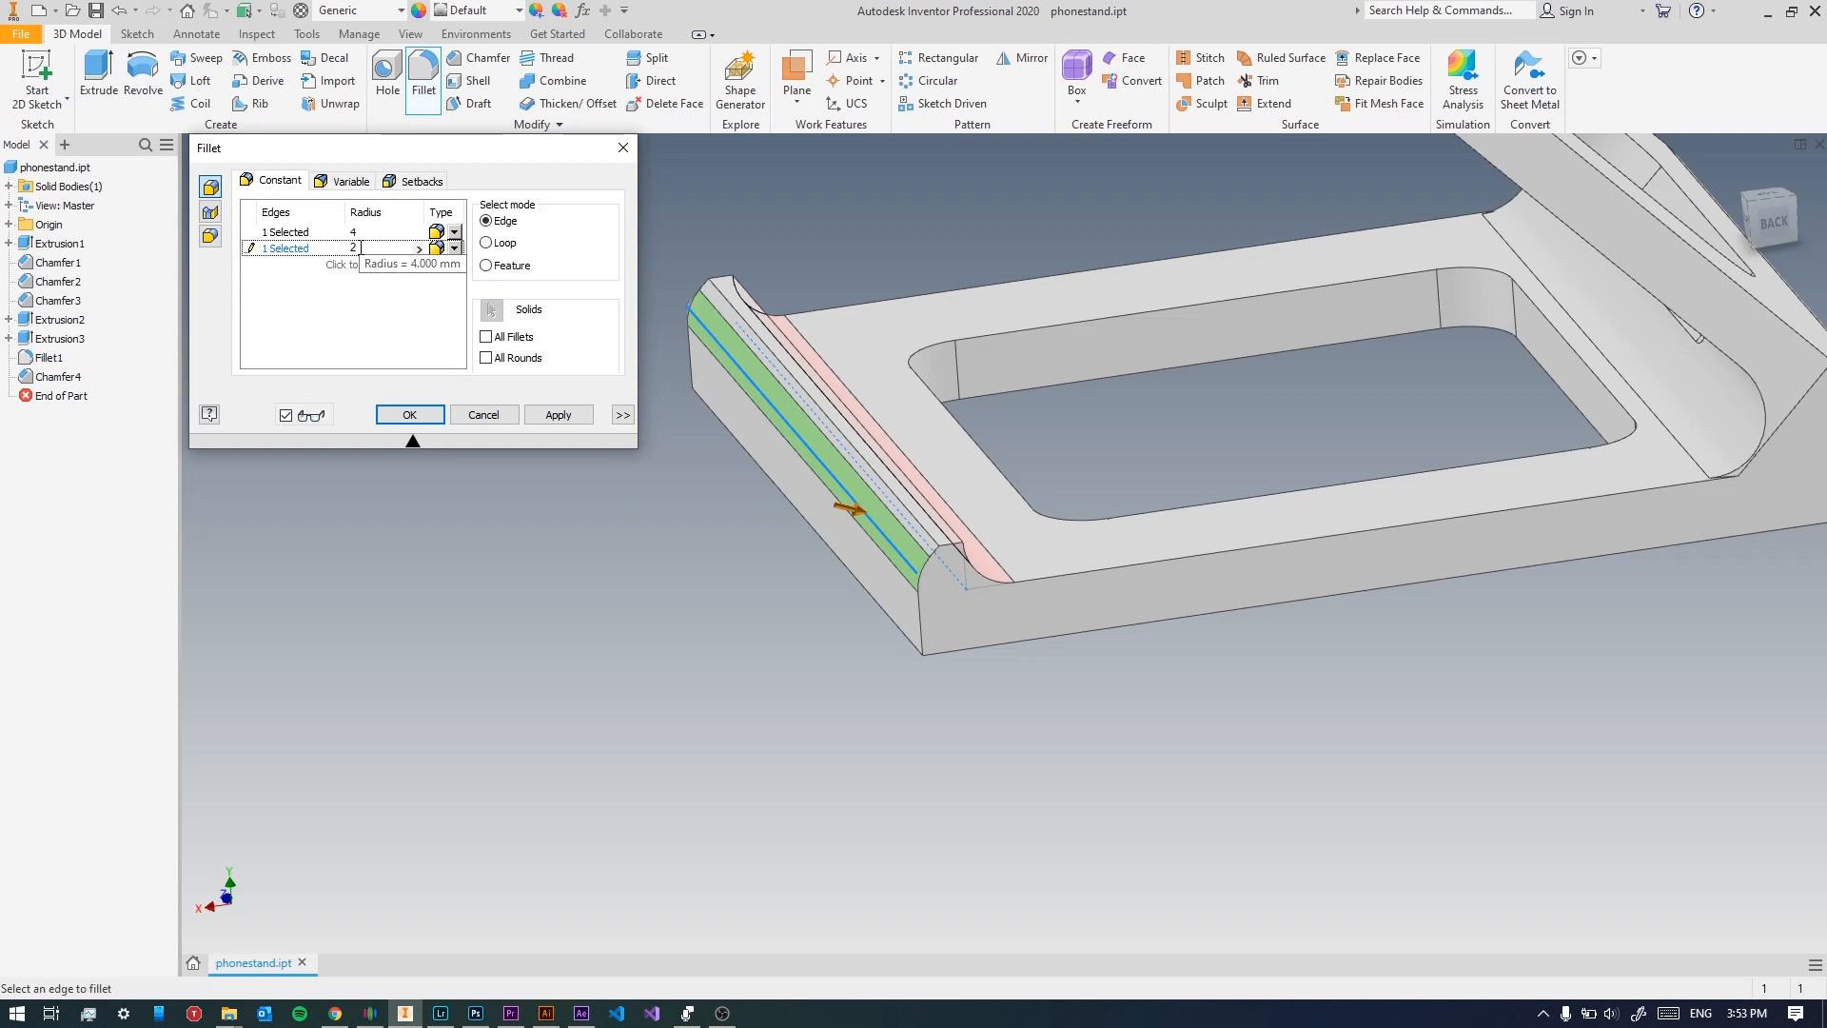
{"action": "left_click", "coordinate": [559, 414]}
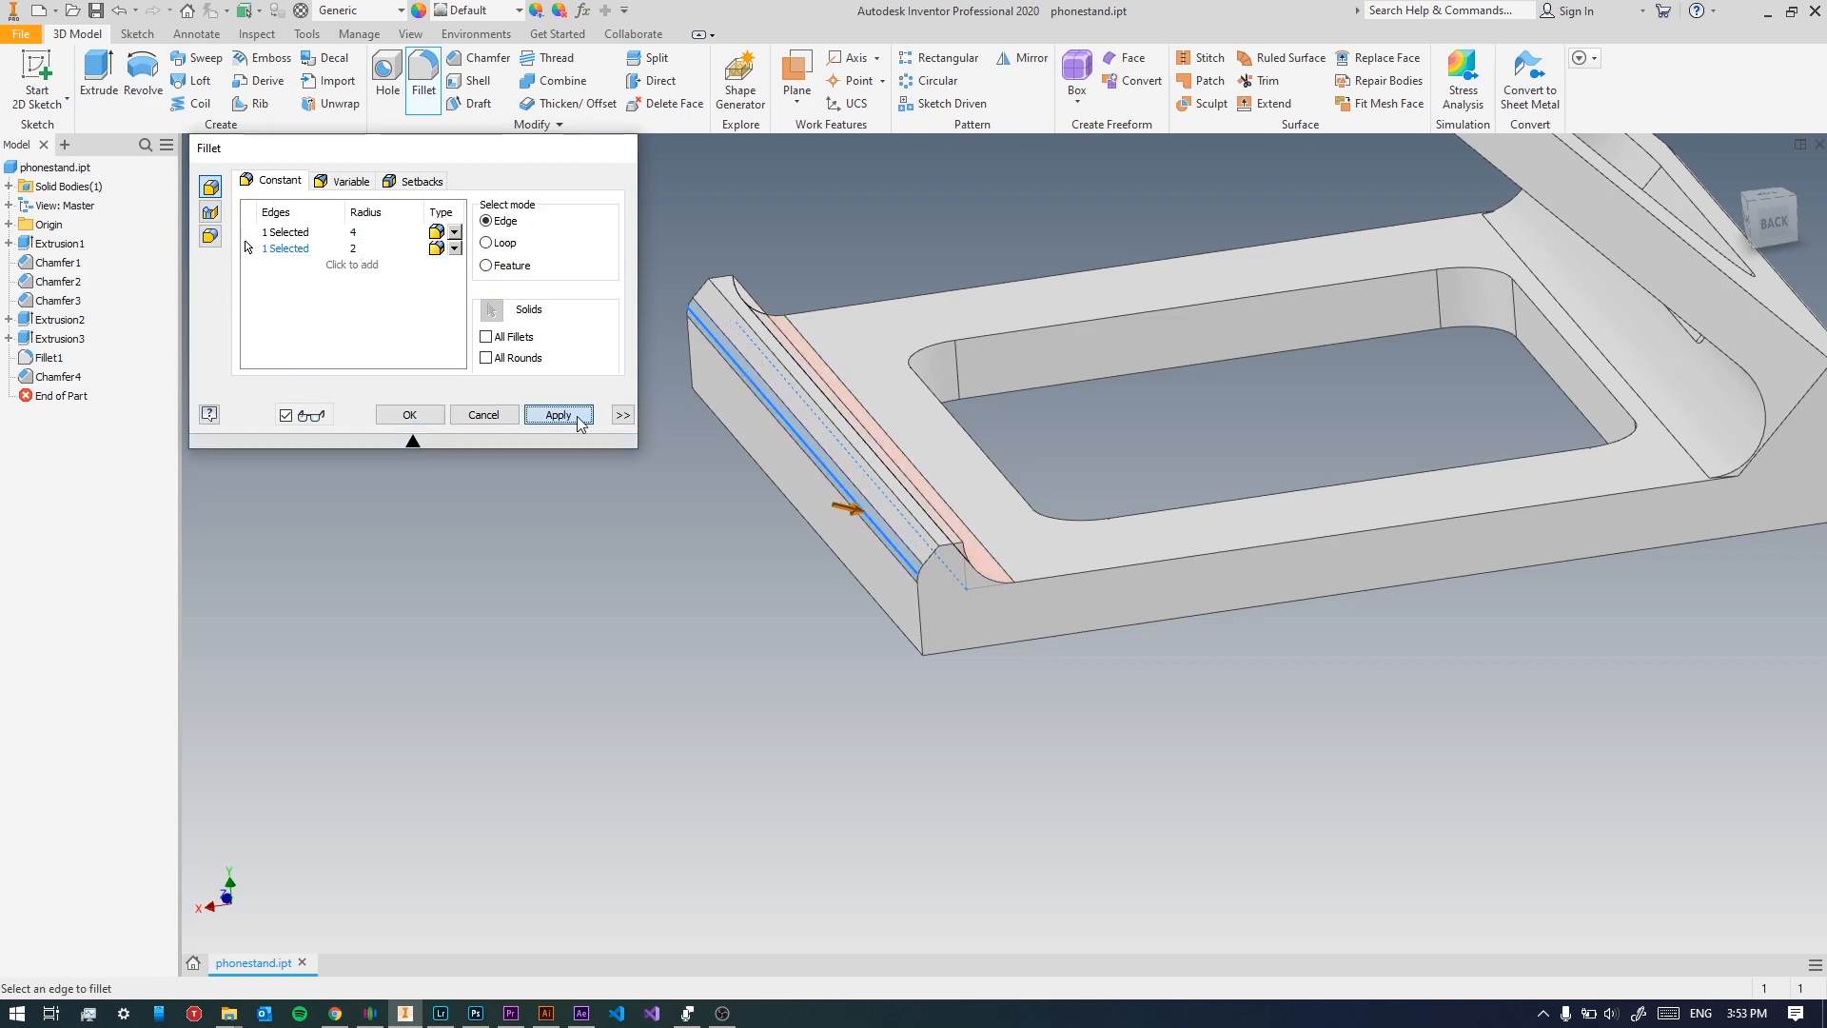
{"action": "left_click", "coordinate": [559, 415]}
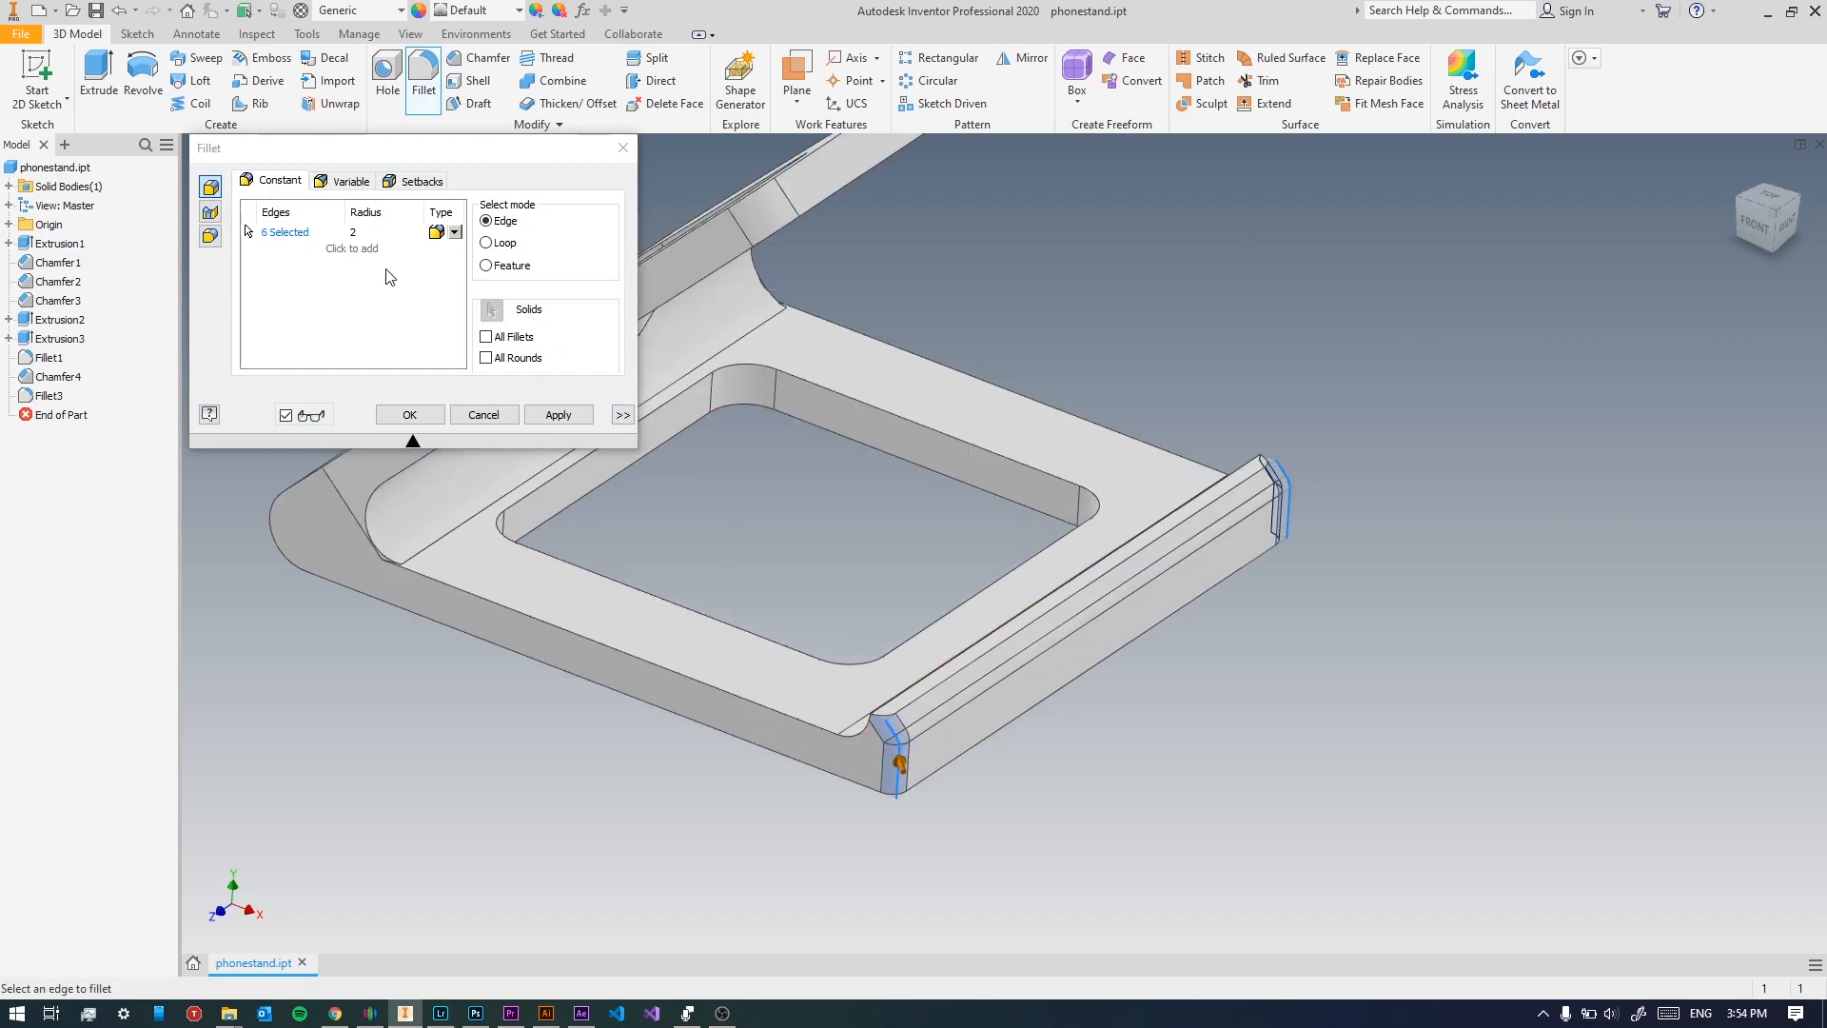
Enter 15 in the Fillet dialog while filleting the lip's end edges.
{"action": "type", "text": "15"}
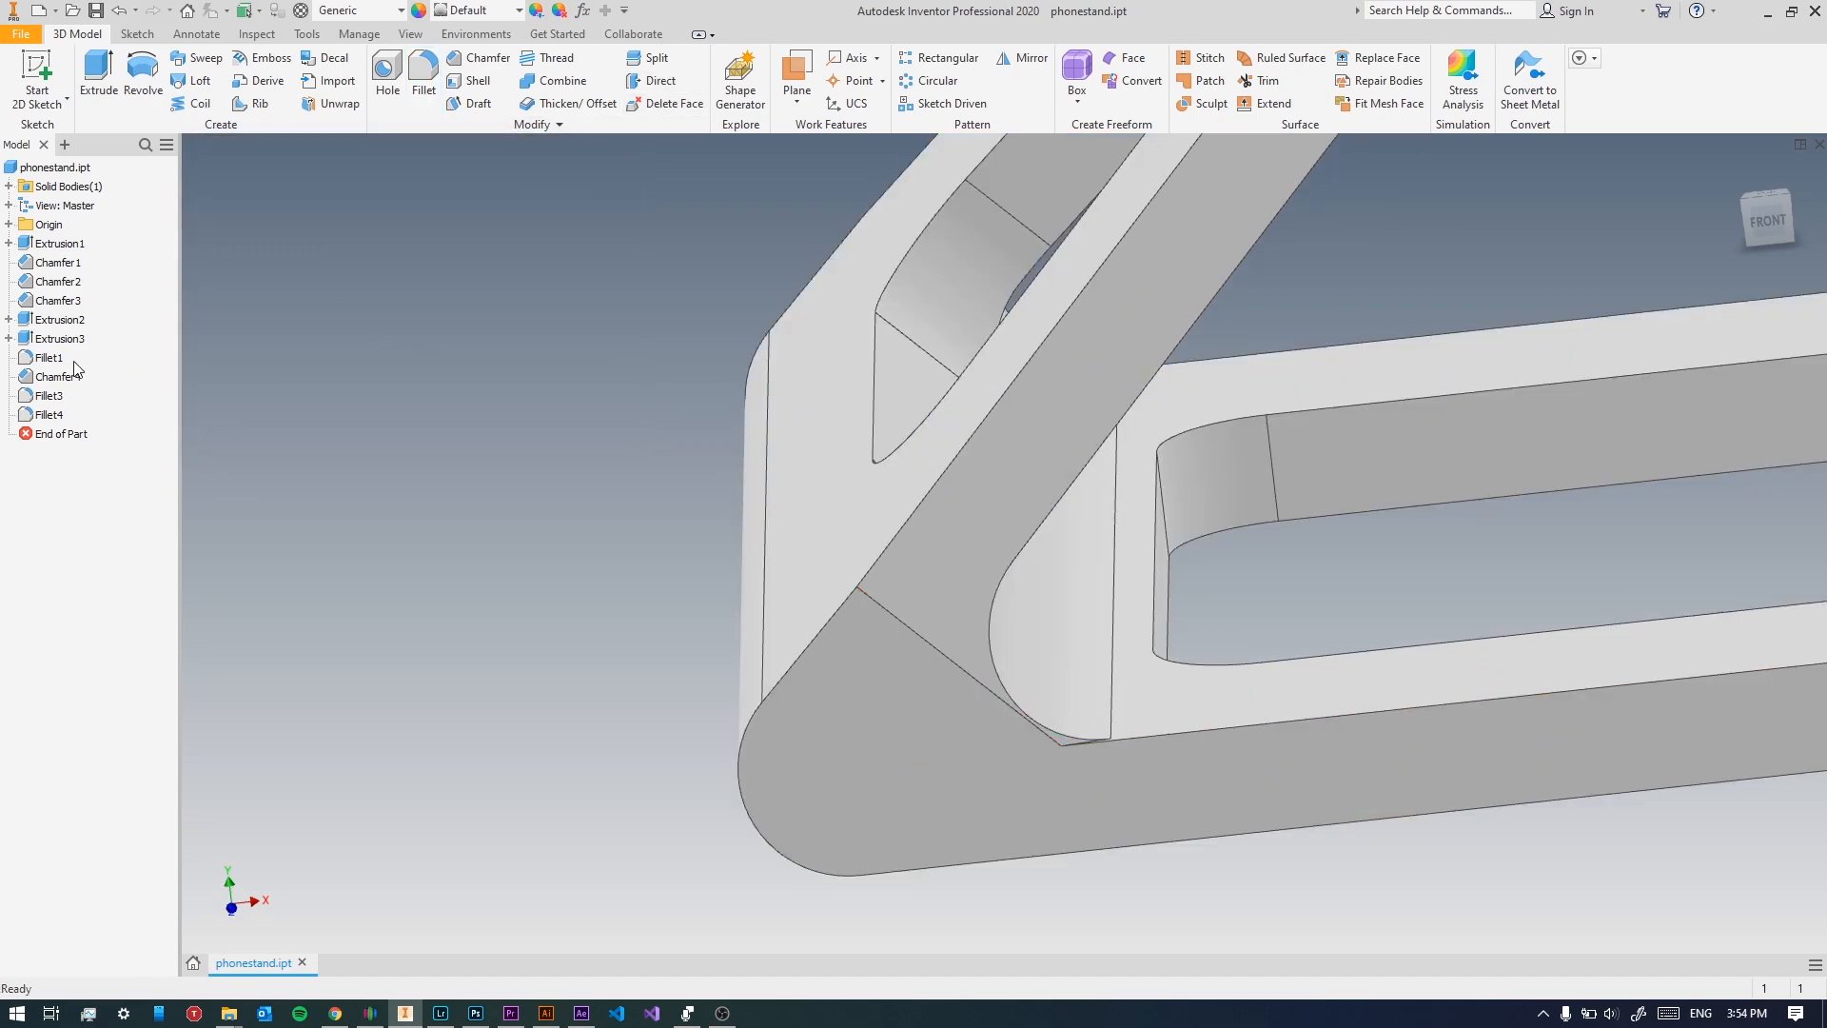
{"action": "left_click", "coordinate": [54, 280]}
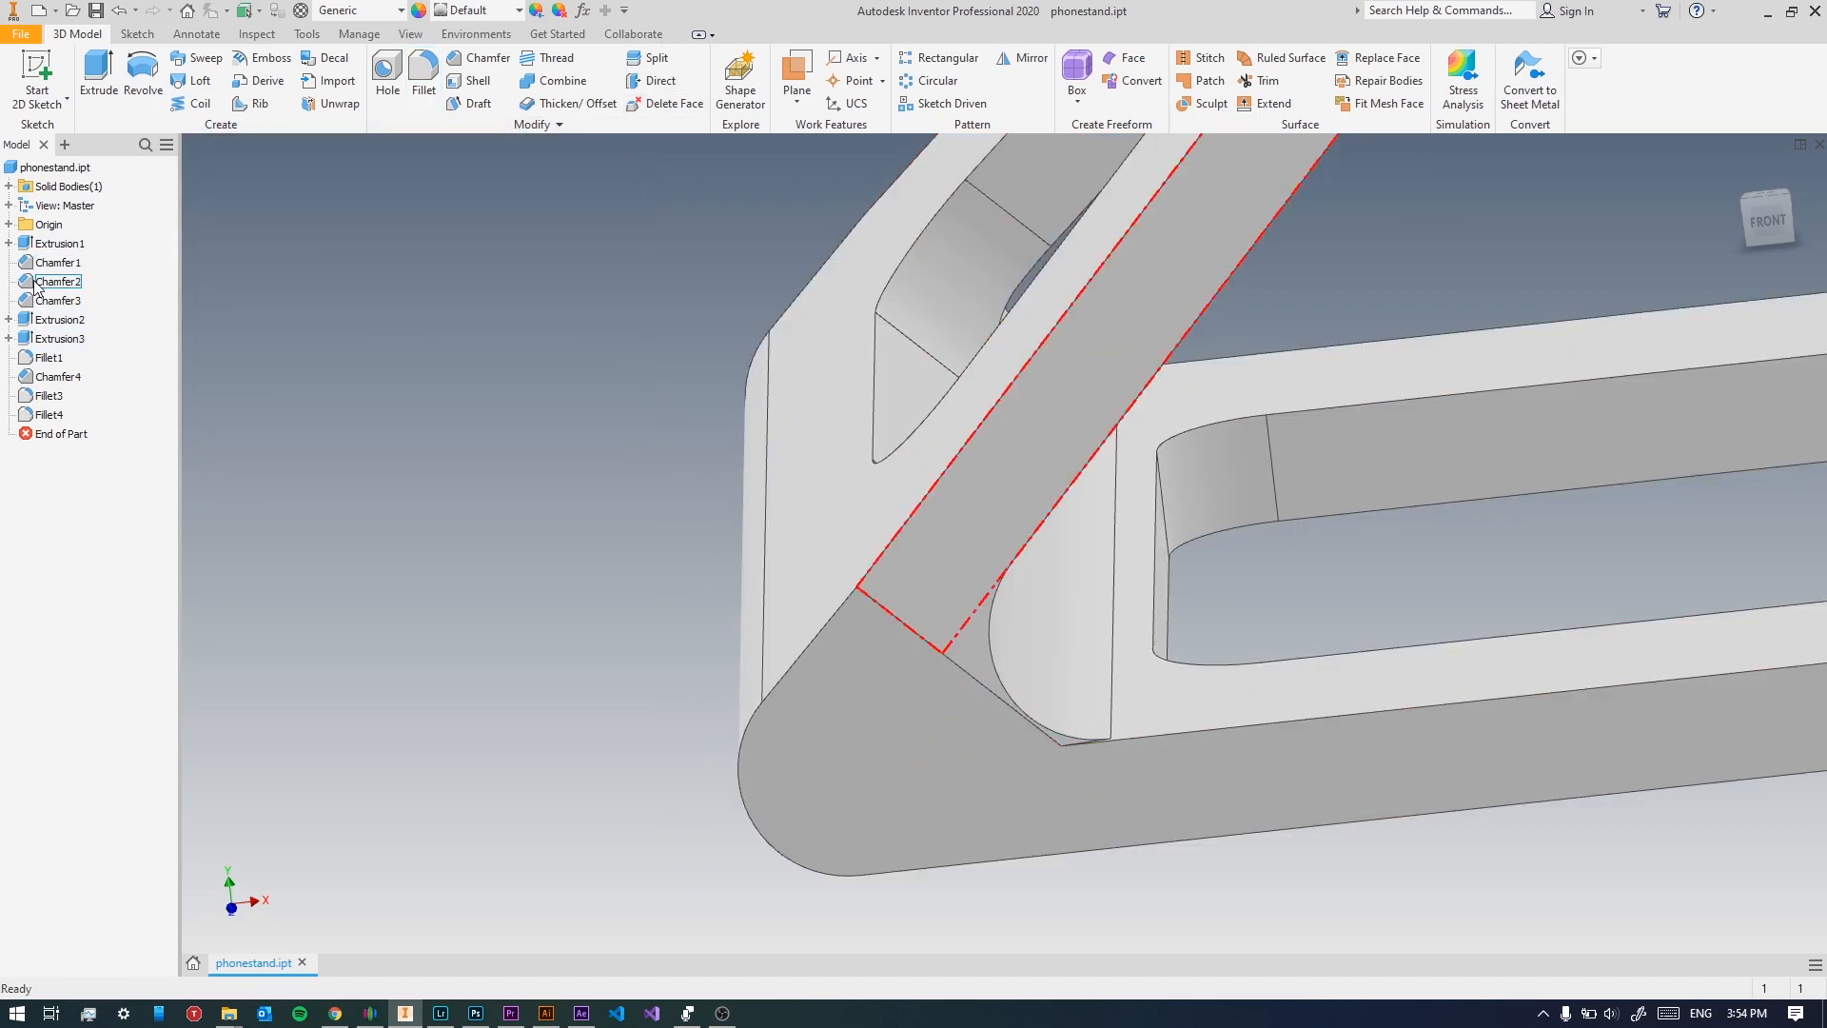
{"action": "double_click", "coordinate": [62, 281]}
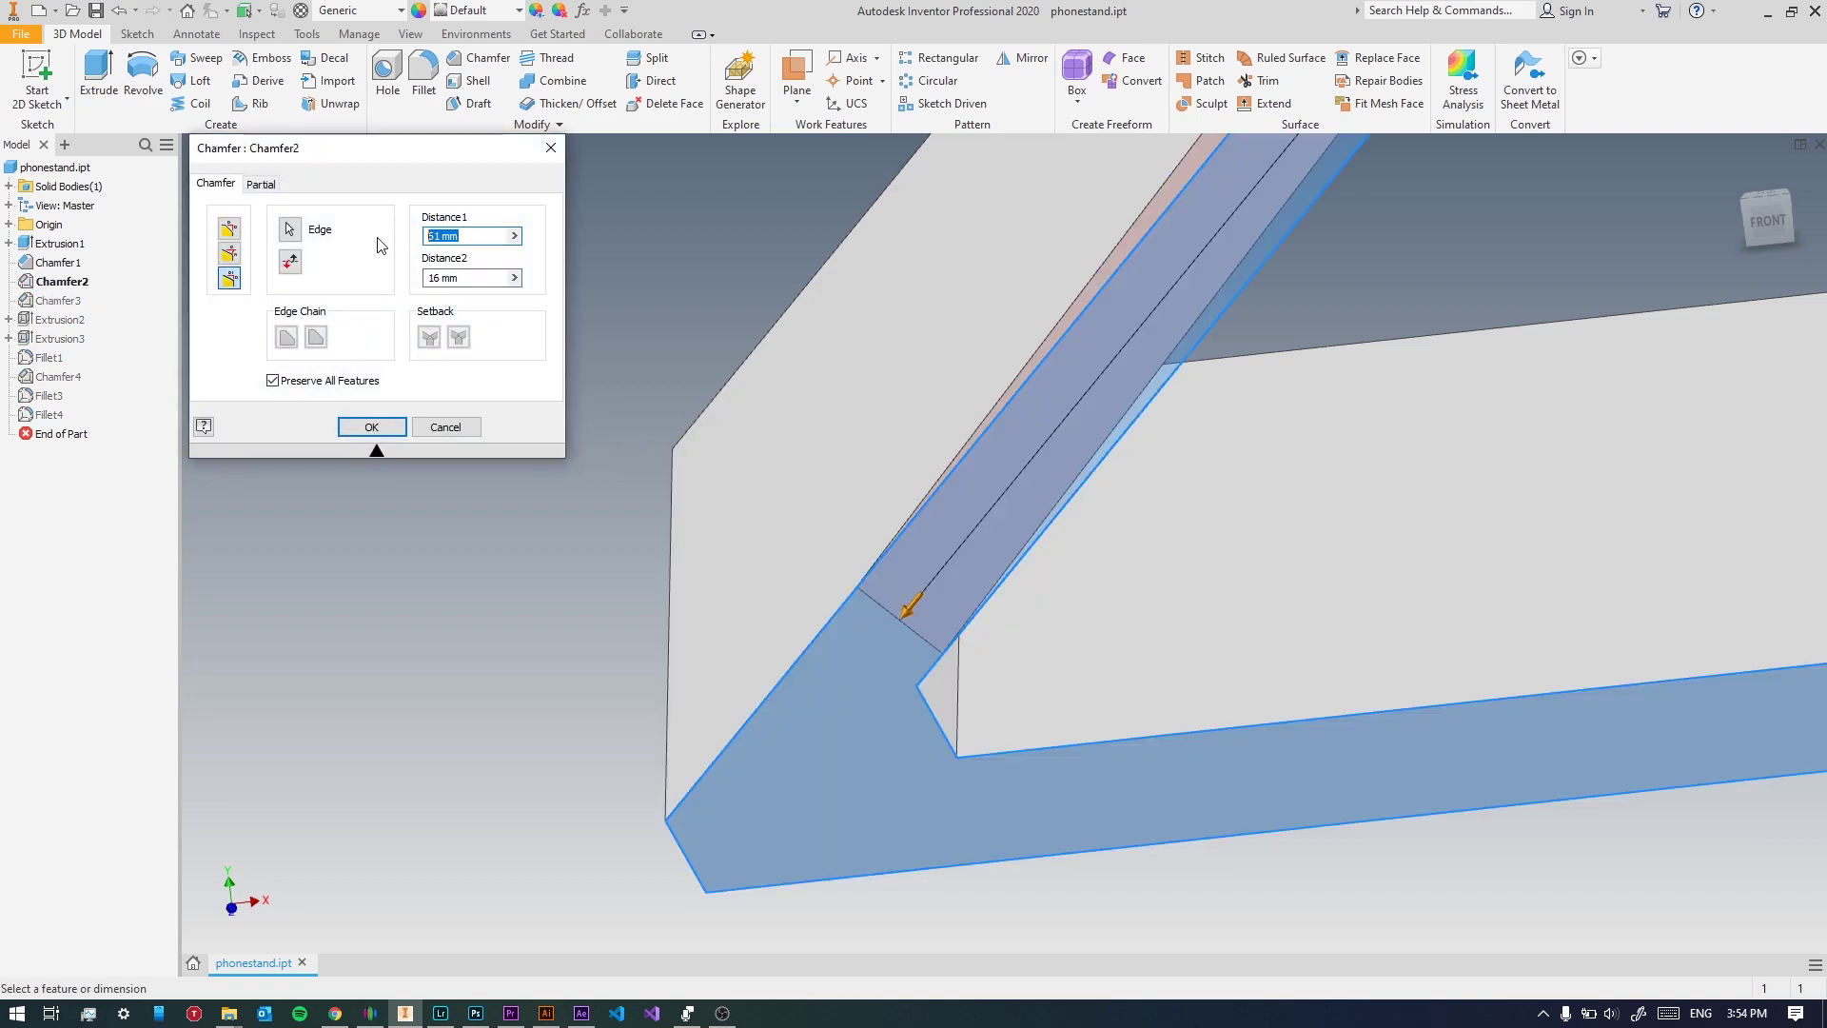
{"action": "left_click", "coordinate": [371, 426]}
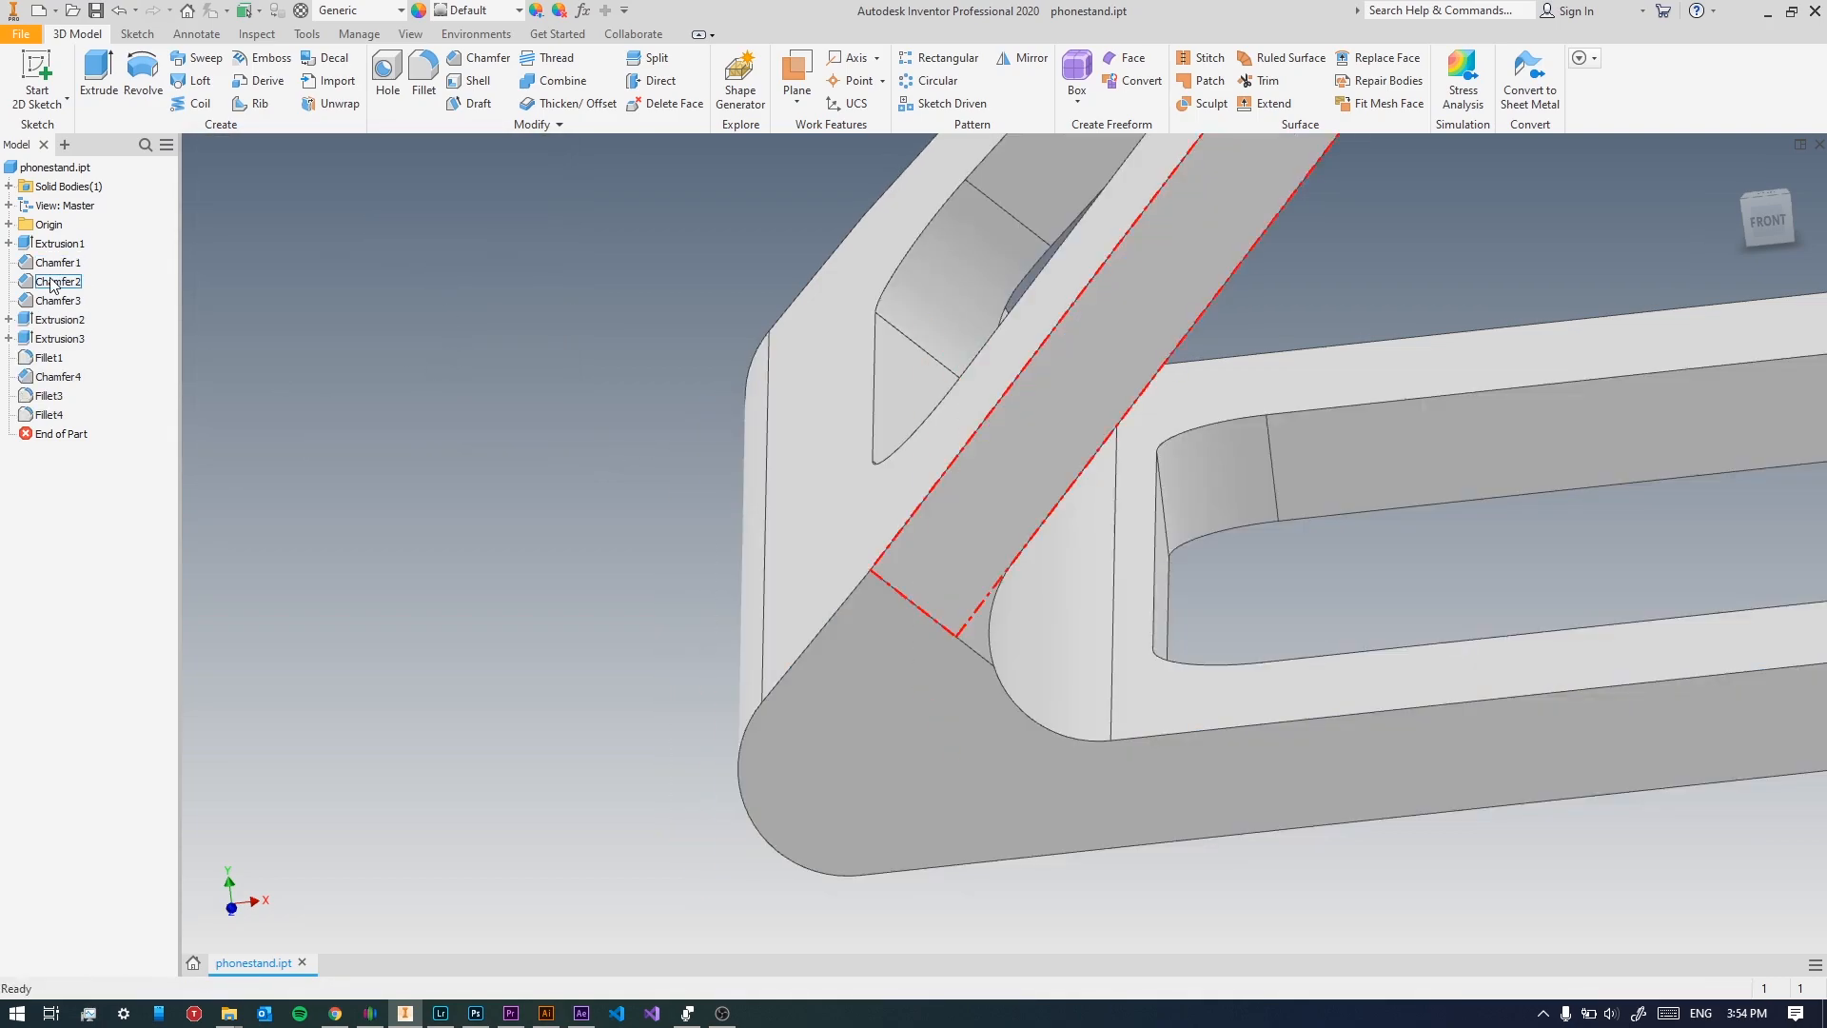
{"action": "double_click", "coordinate": [58, 300]}
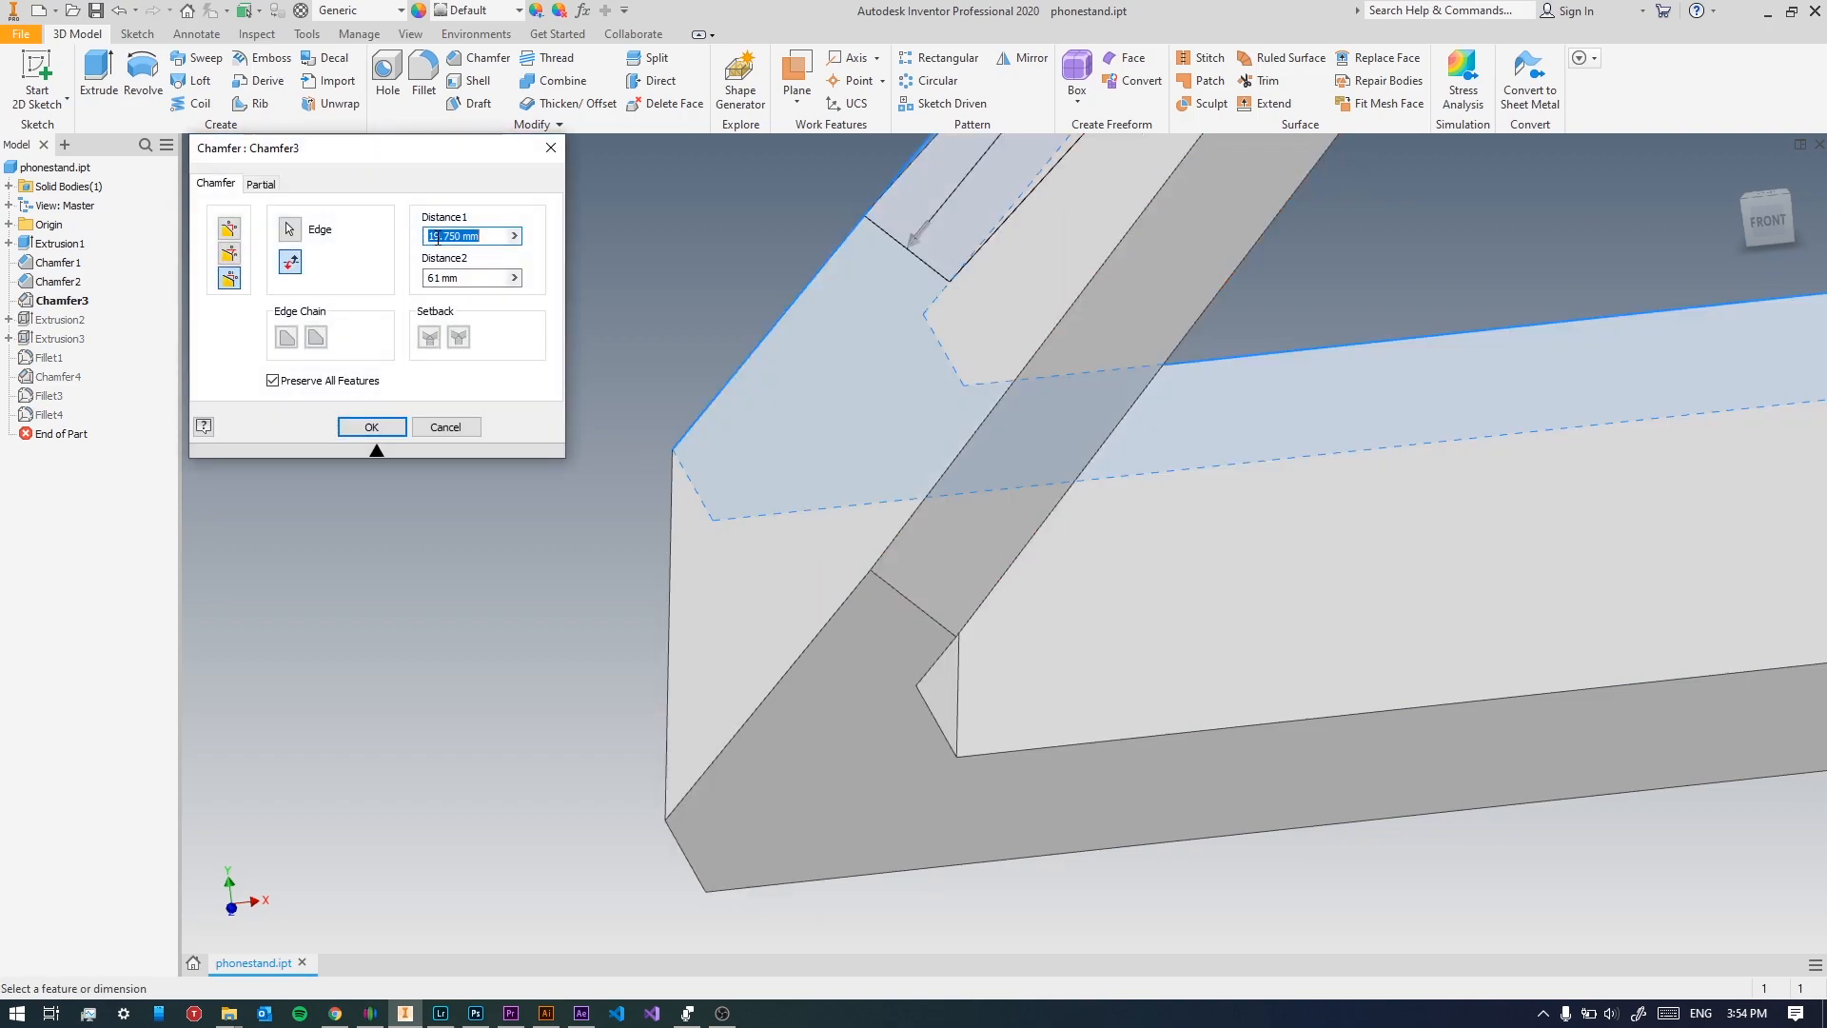
{"action": "left_click", "coordinate": [465, 277]}
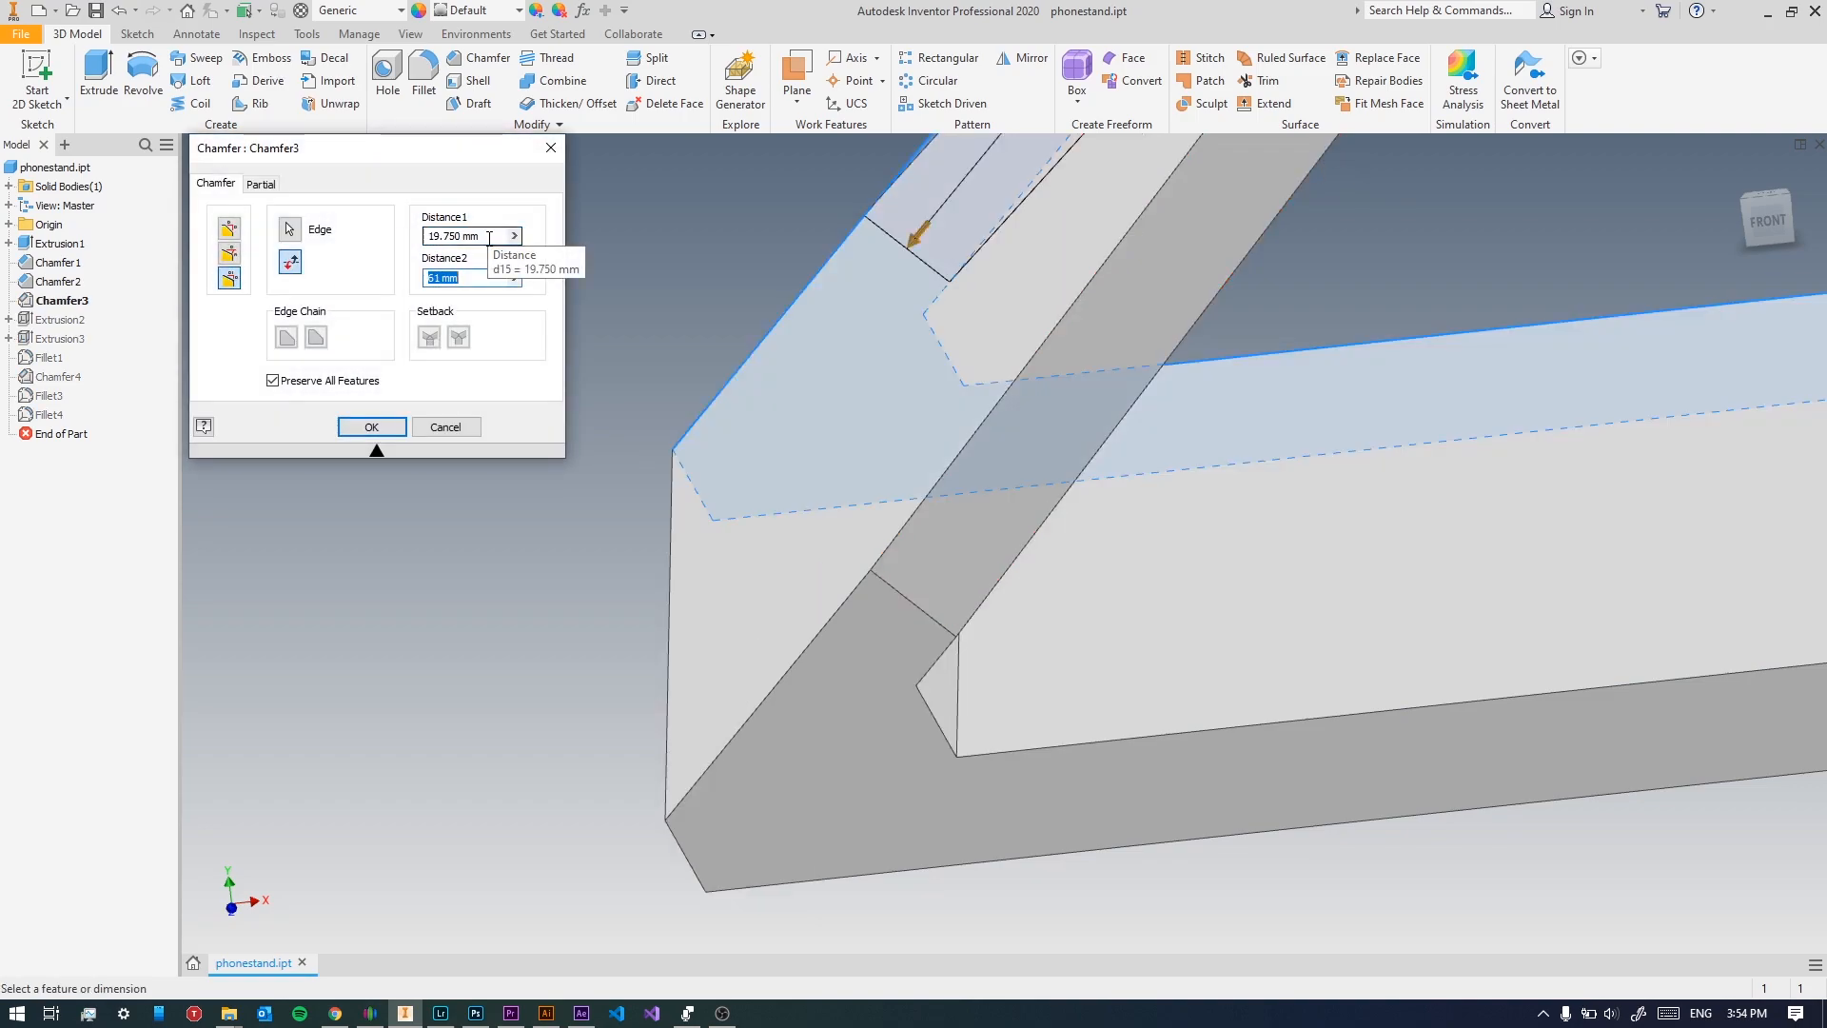
{"action": "left_click", "coordinate": [371, 426]}
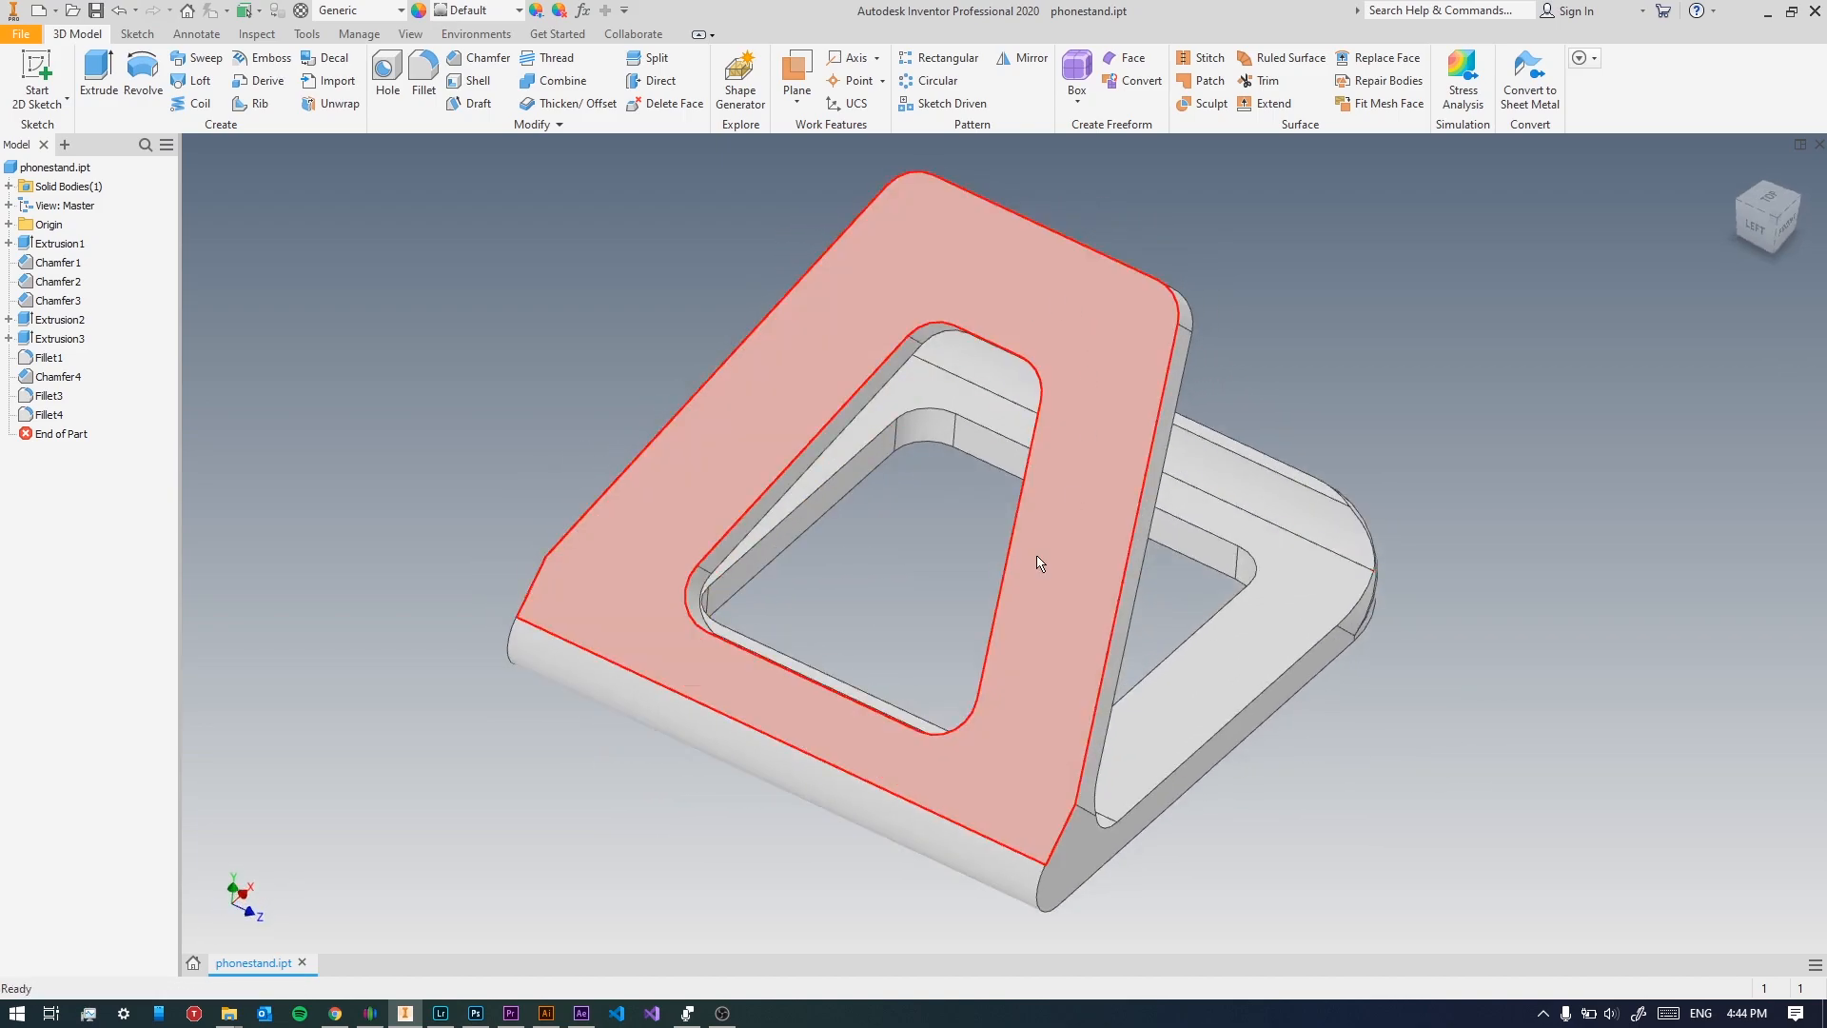
{"action": "left_click_drag", "start_coordinate": [1039, 564], "coordinate": [957, 583]}
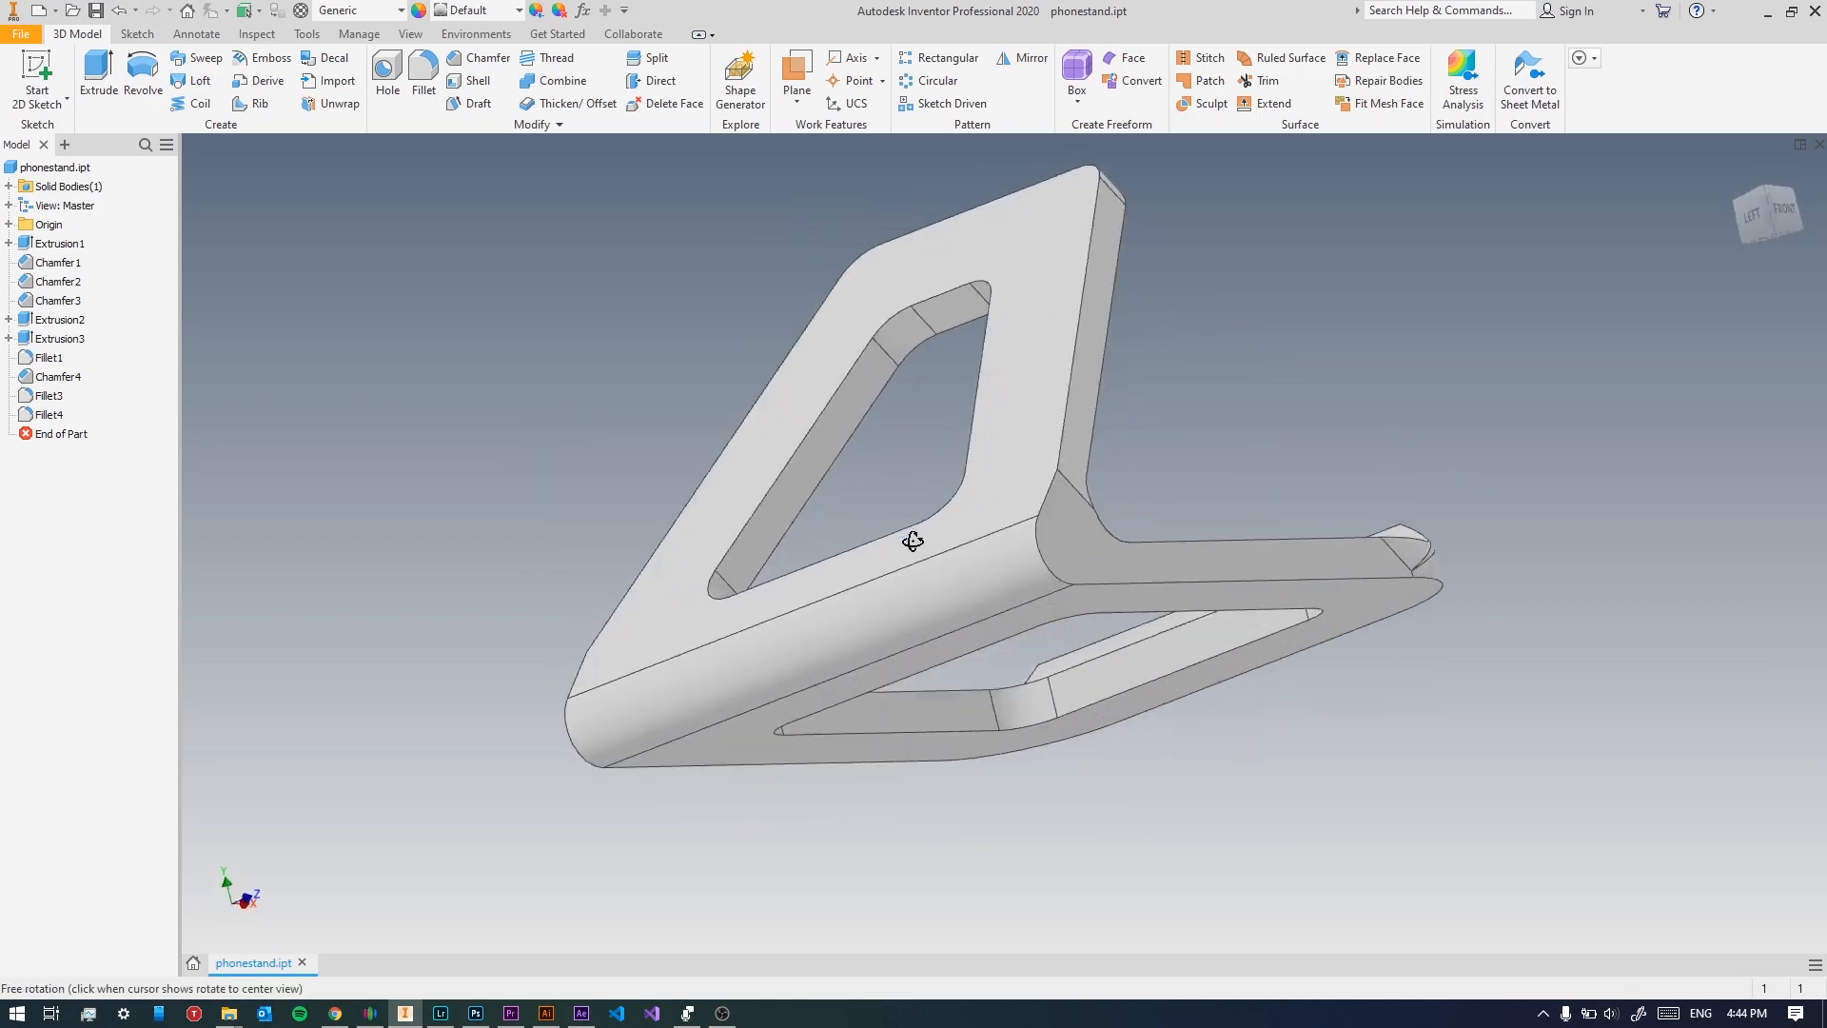
{"action": "left_click_drag", "start_coordinate": [913, 540], "coordinate": [1094, 378]}
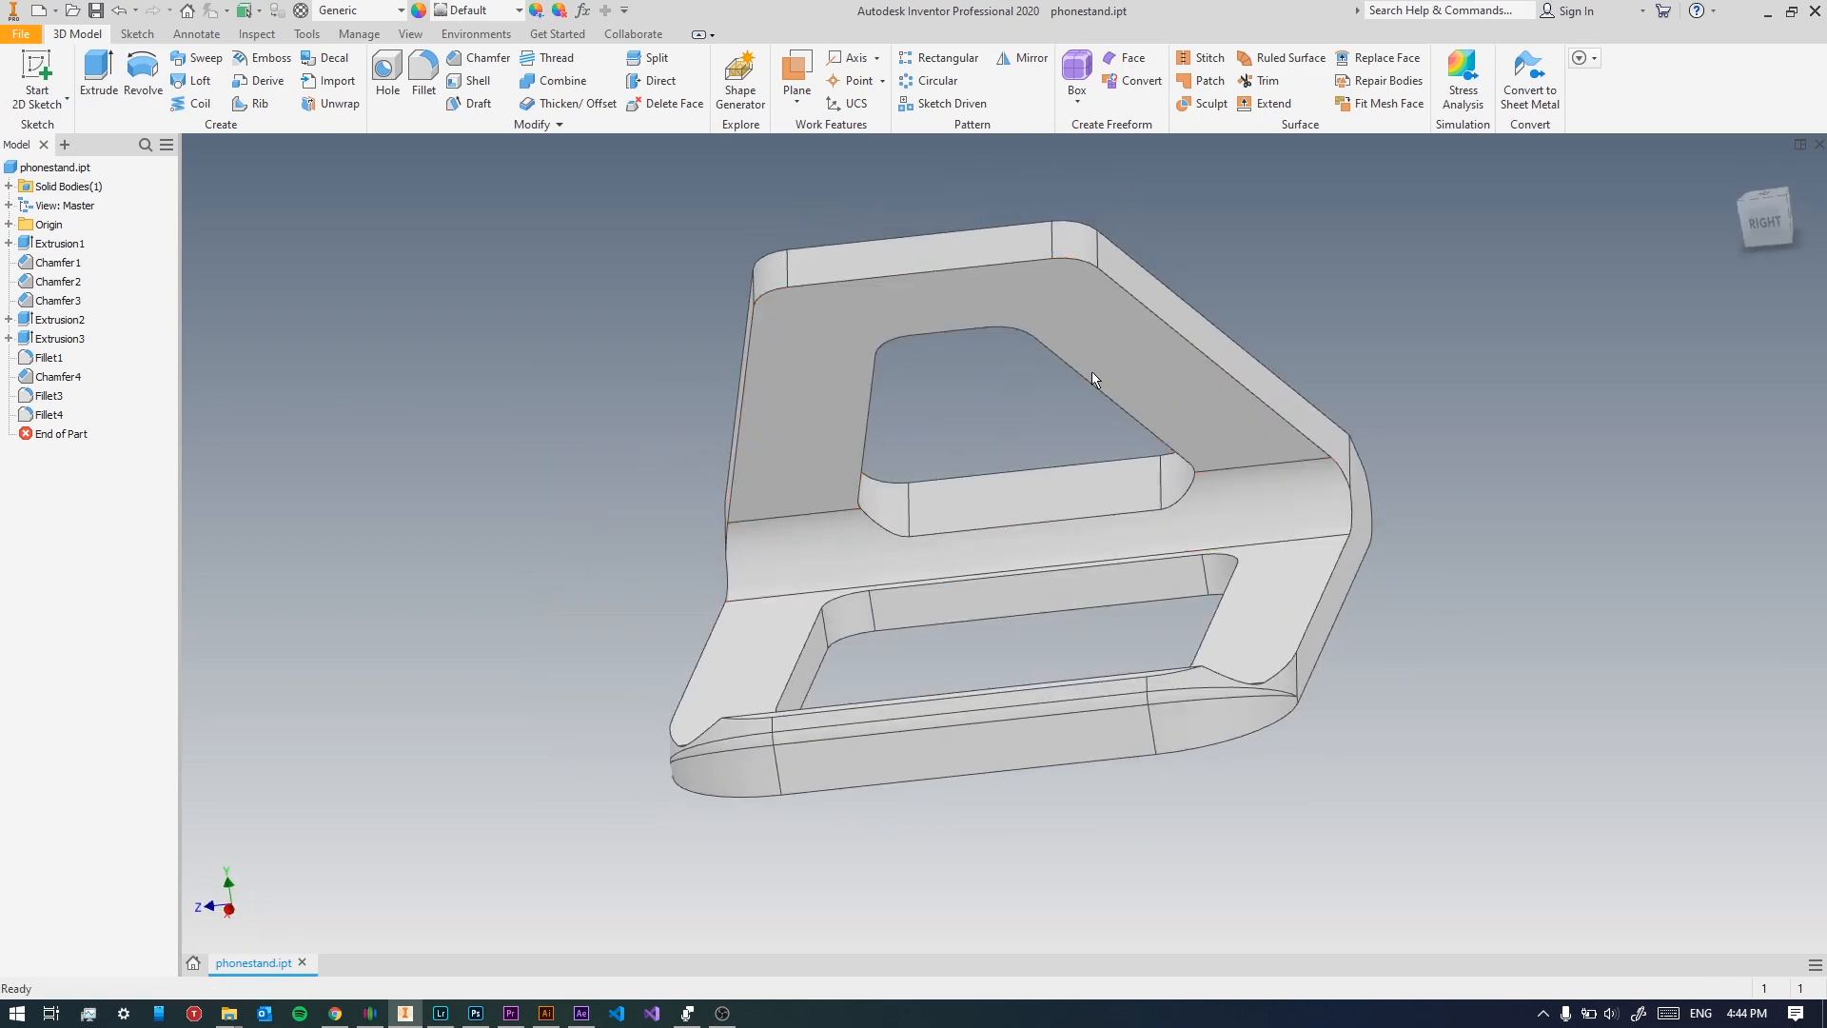
{"action": "left_click_drag", "start_coordinate": [1093, 378], "coordinate": [1099, 689]}
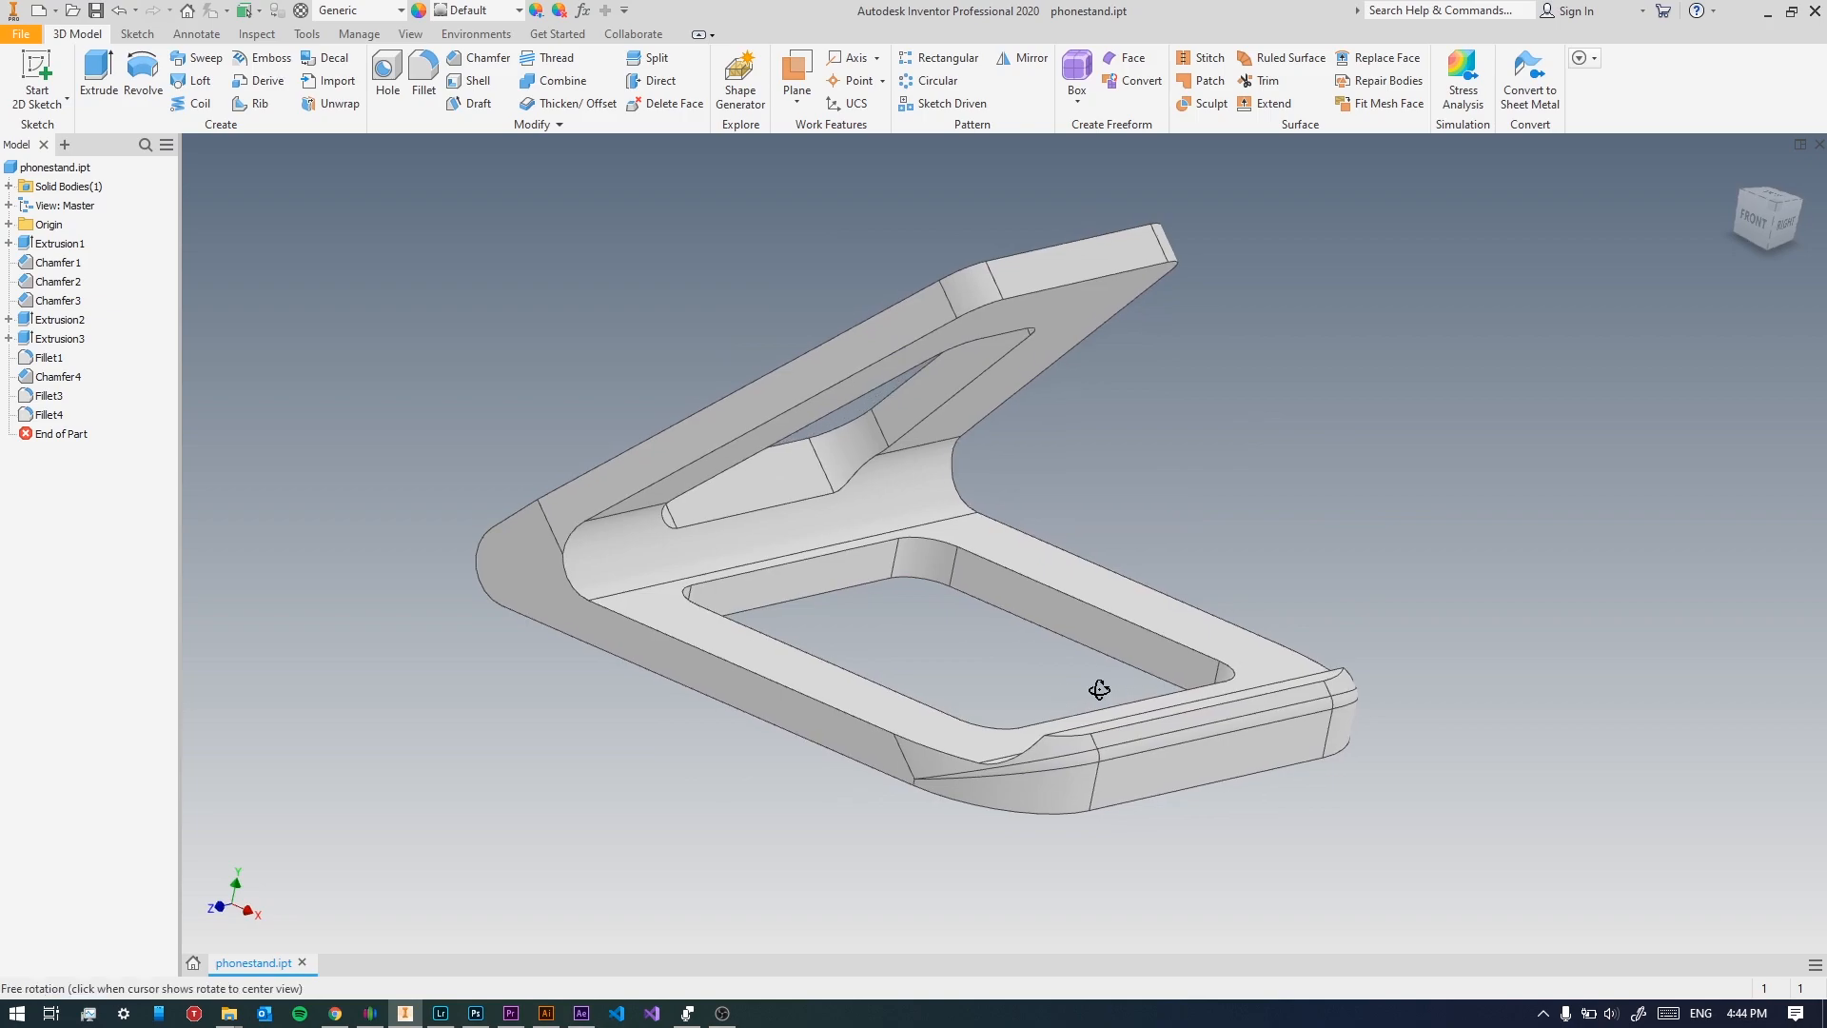
{"action": "left_click_drag", "start_coordinate": [1099, 689], "coordinate": [857, 591]}
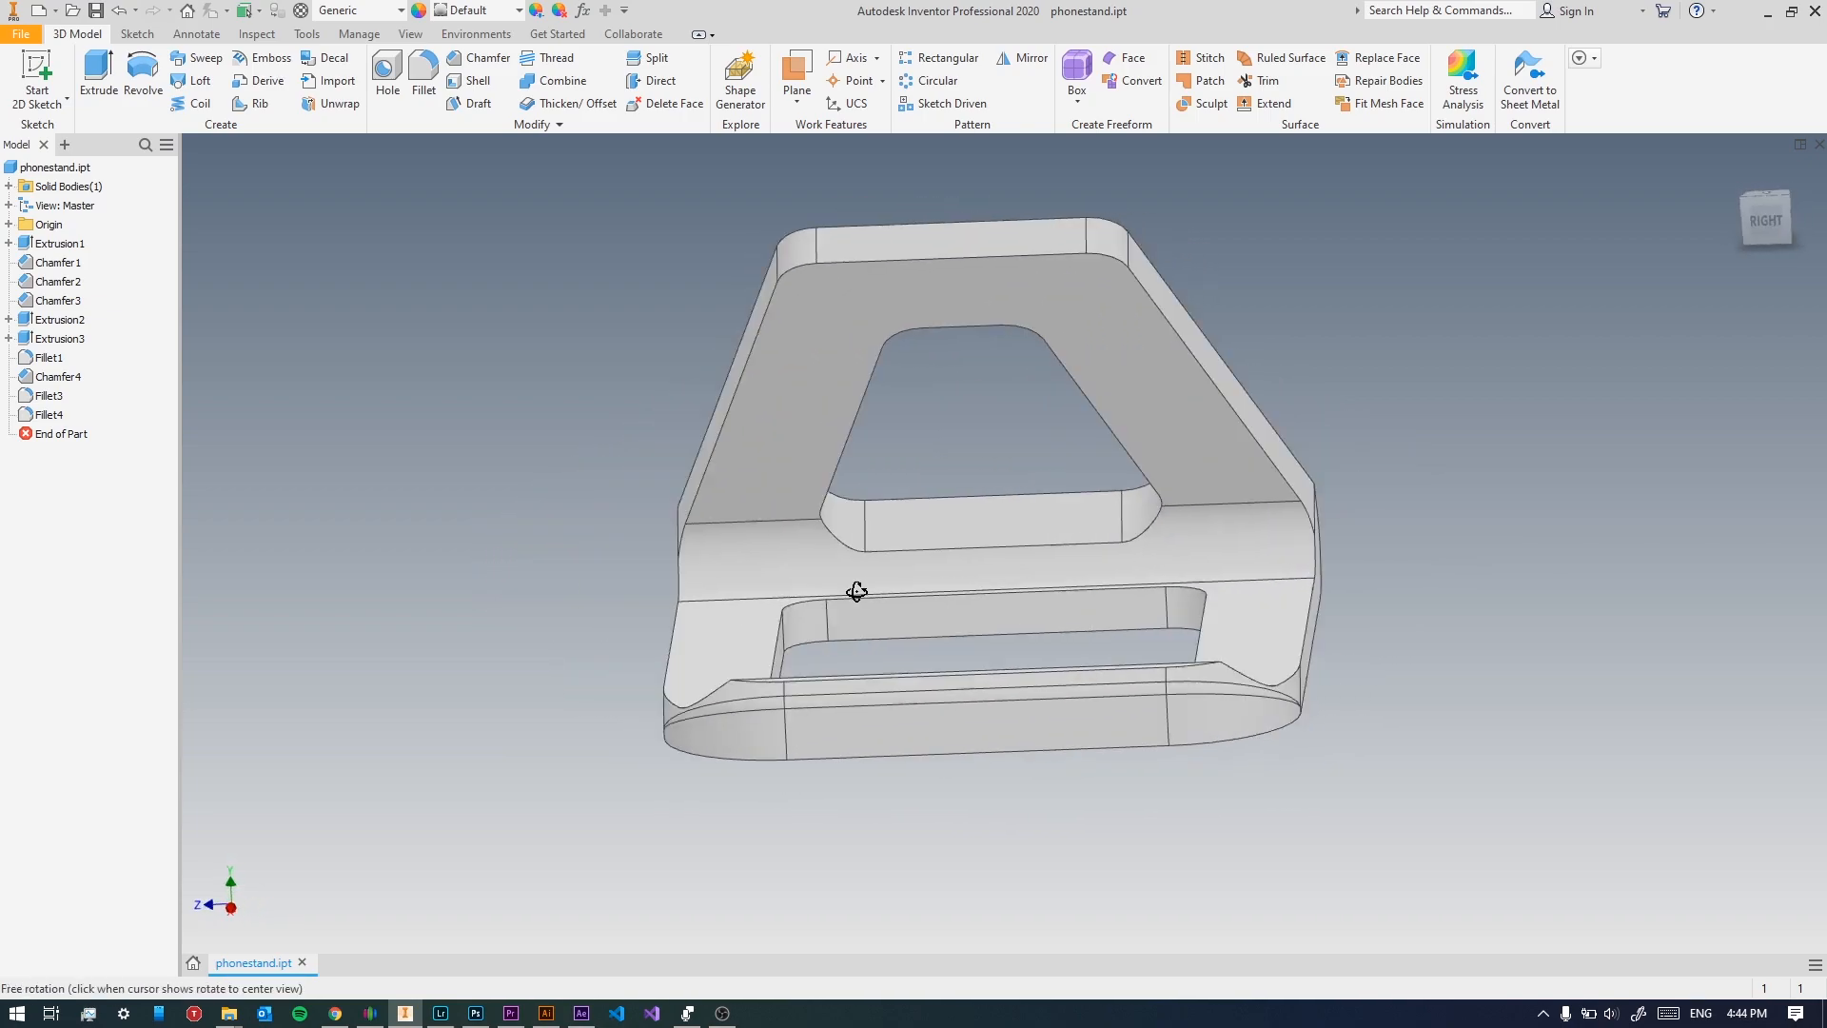
{"action": "left_click_drag", "start_coordinate": [856, 591], "coordinate": [1060, 614]}
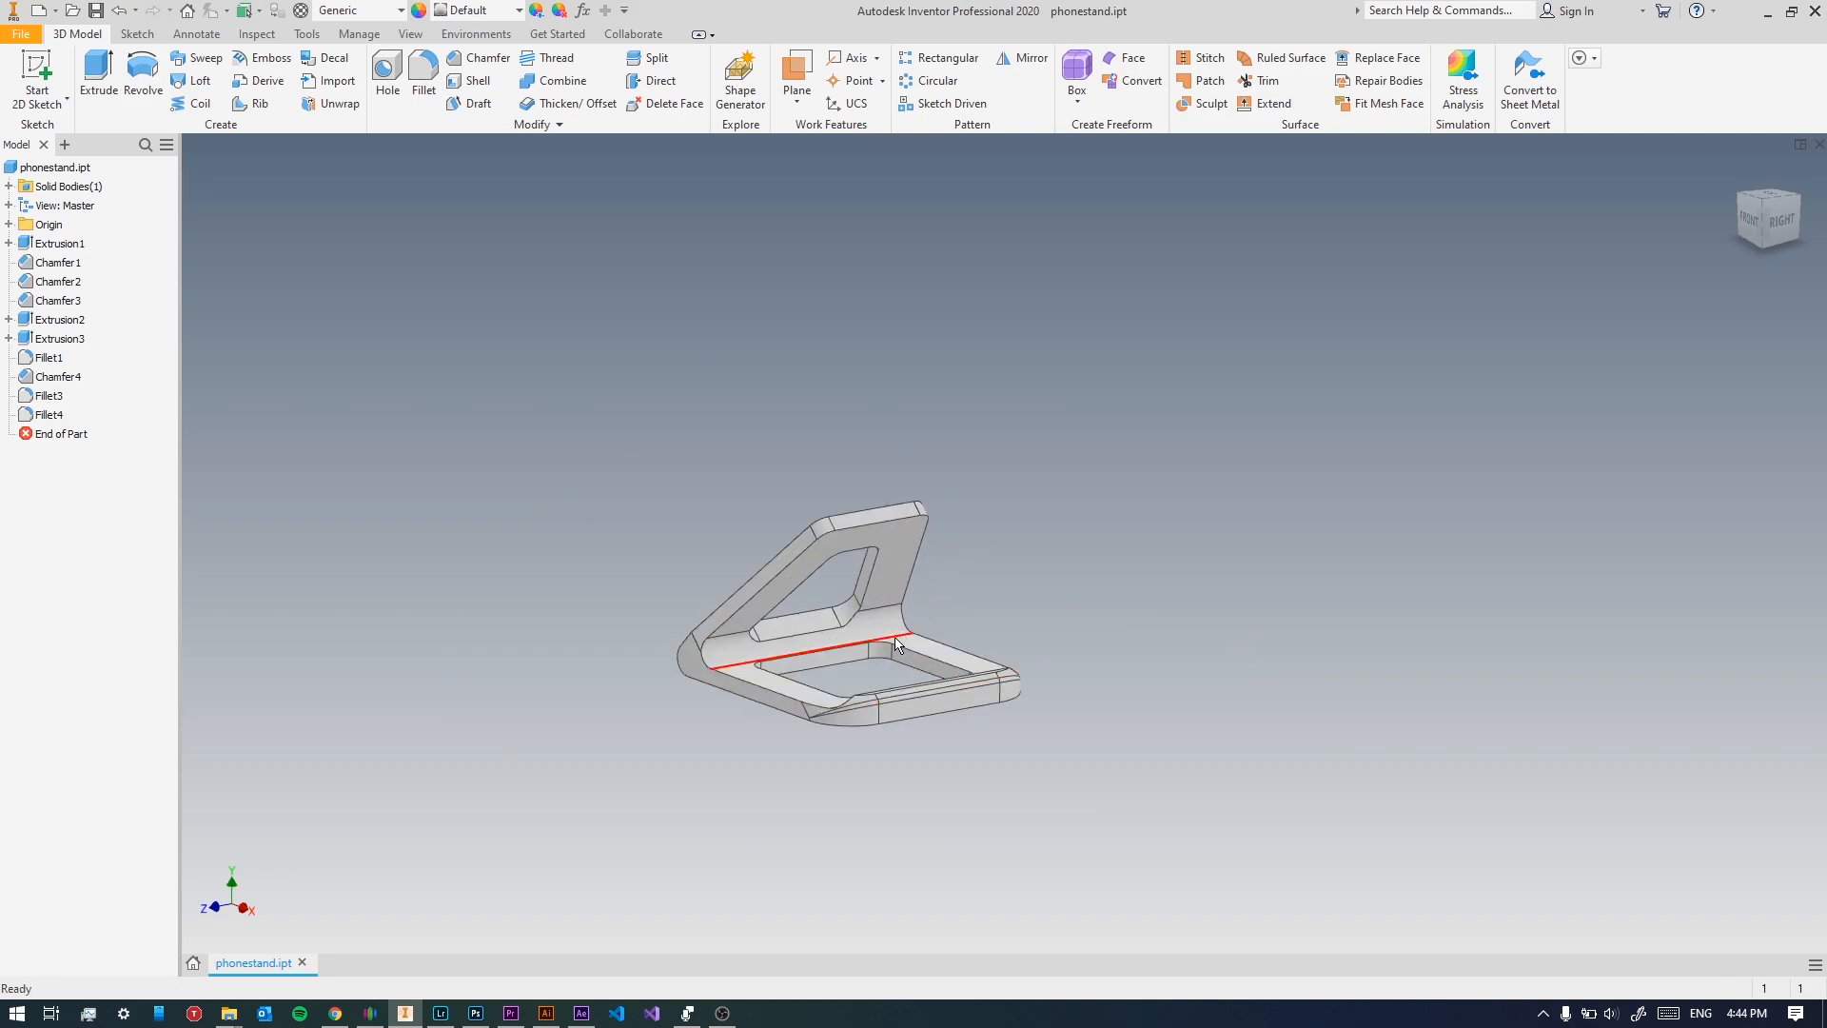
{"action": "left_click_drag", "start_coordinate": [897, 647], "coordinate": [990, 674]}
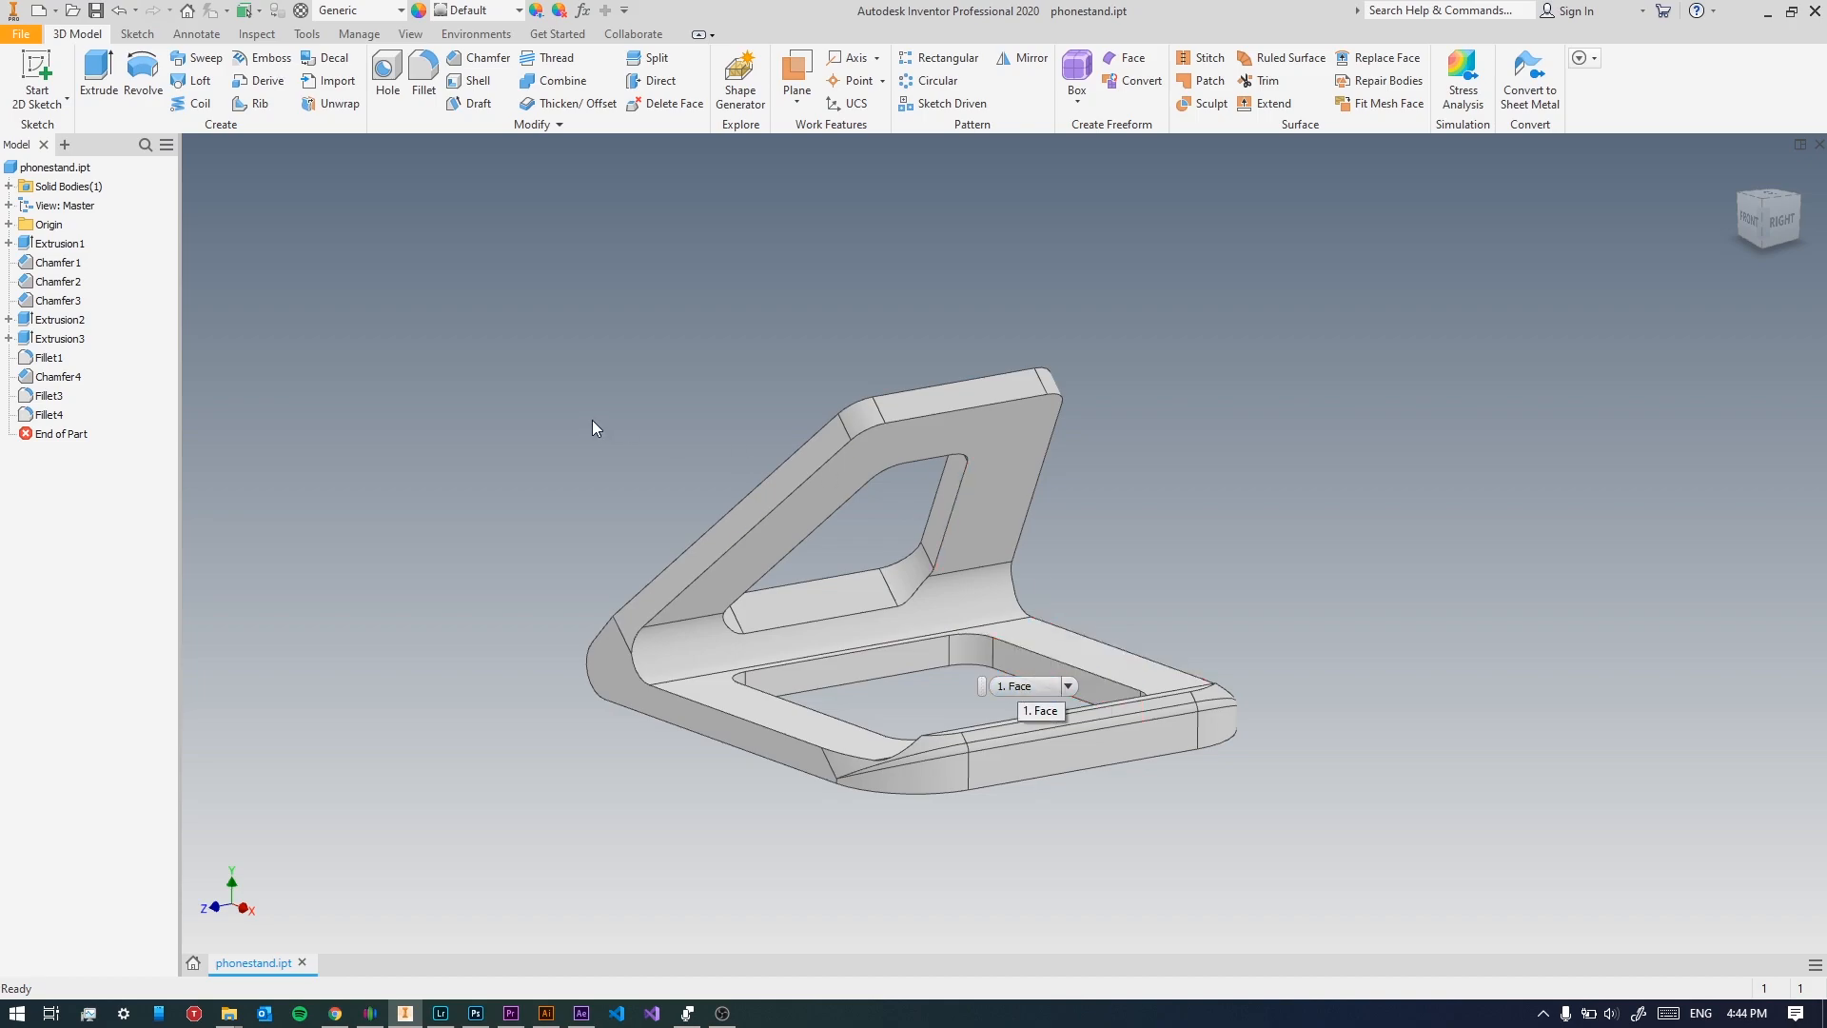
{"action": "mouse_move", "coordinate": [461, 243]}
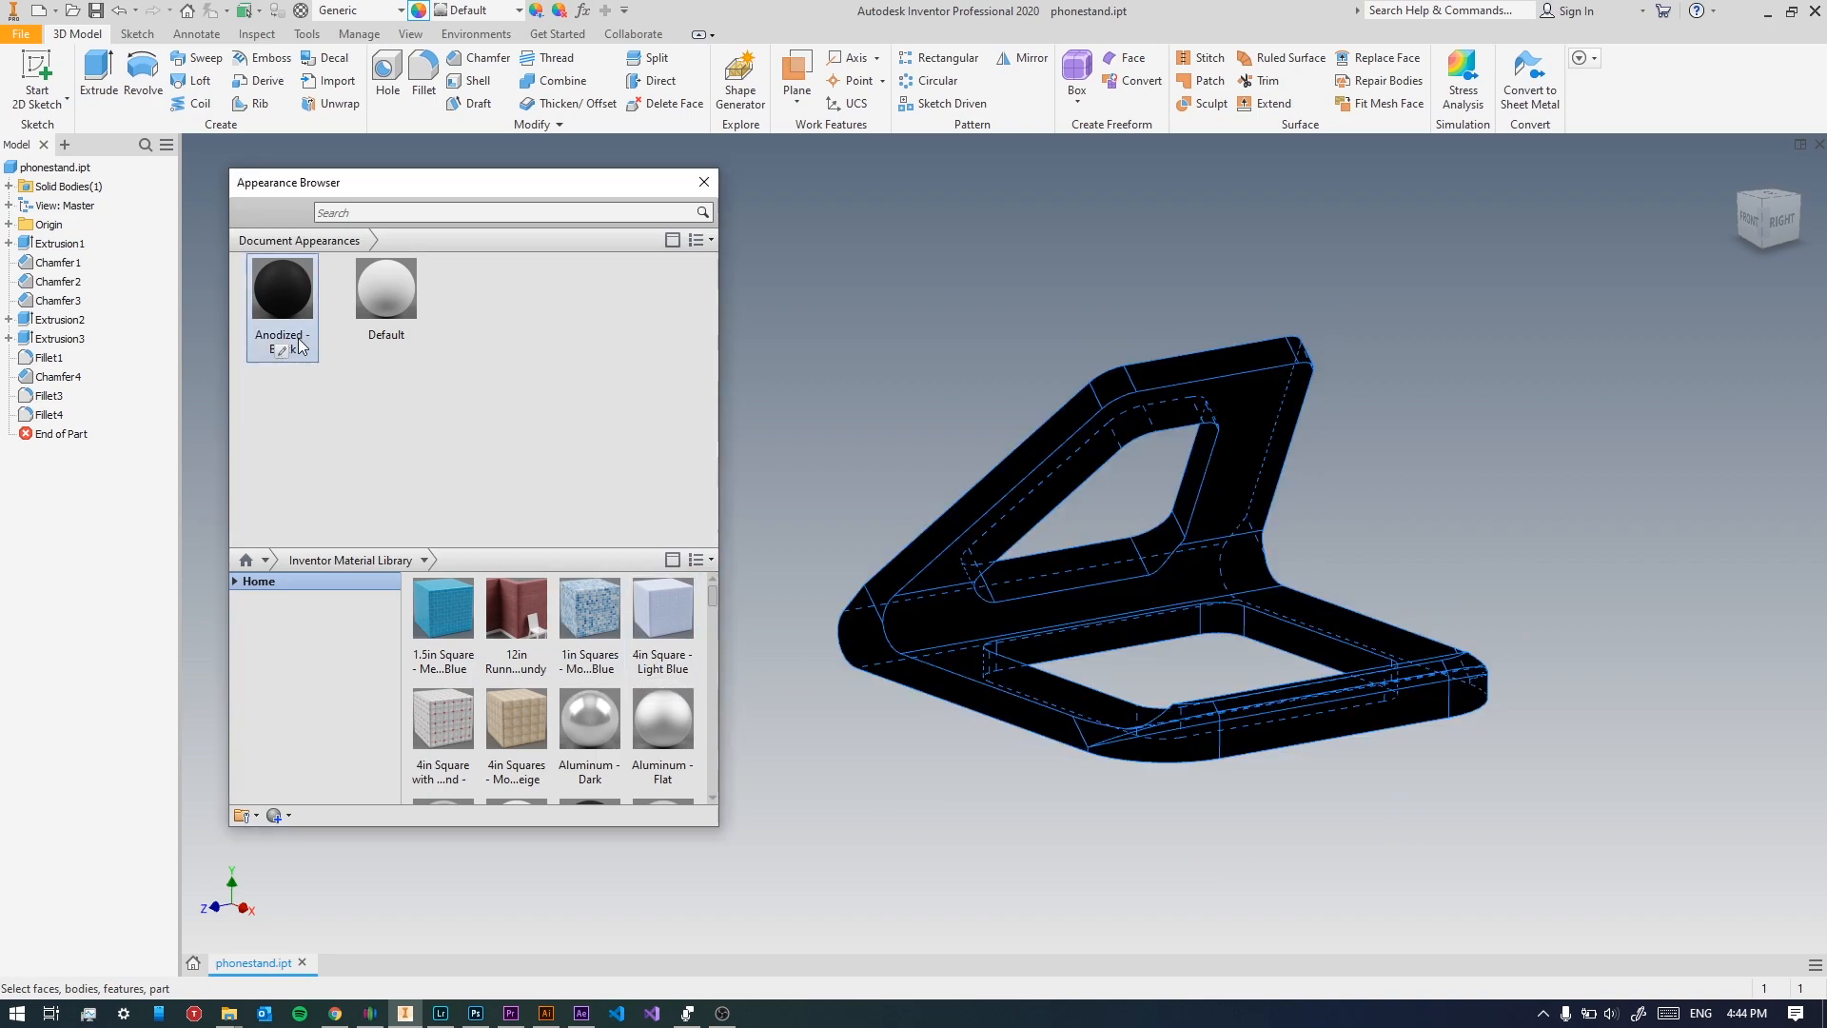
Edit Anodized - Black and set its metal colour to mid grey.
{"action": "double_click", "coordinate": [282, 286]}
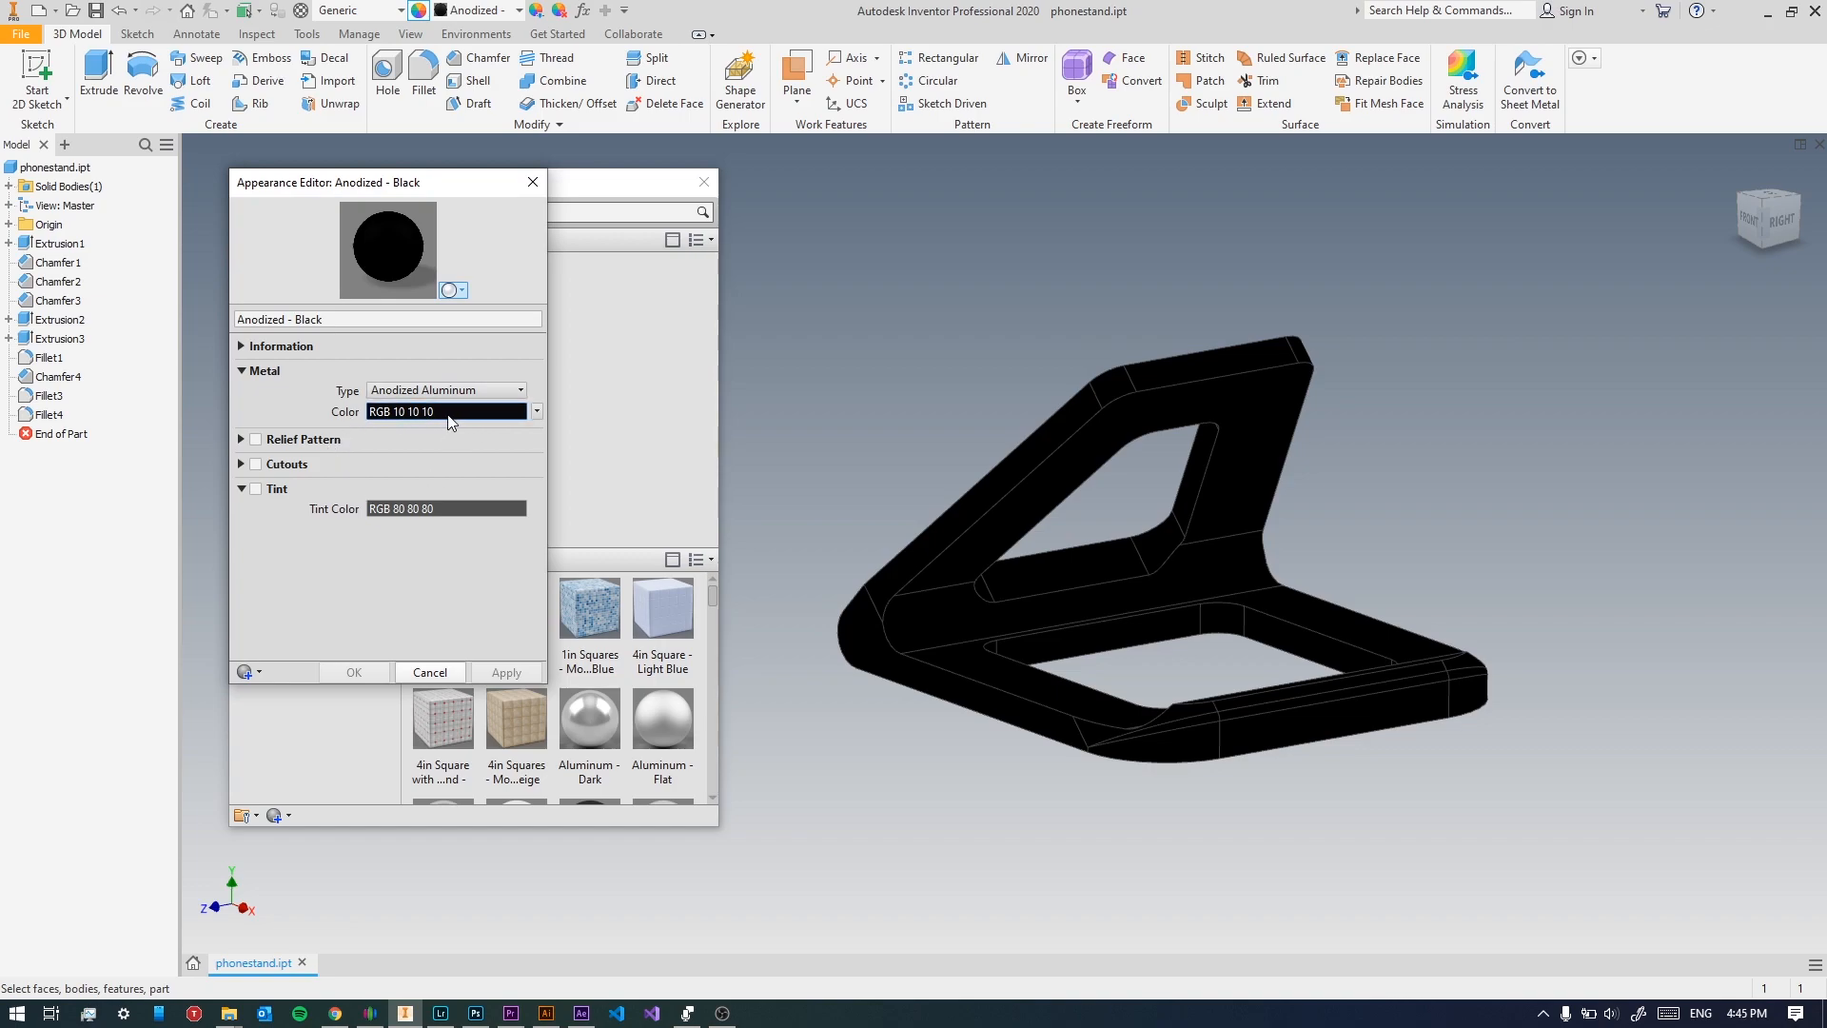
{"action": "left_click", "coordinate": [537, 411]}
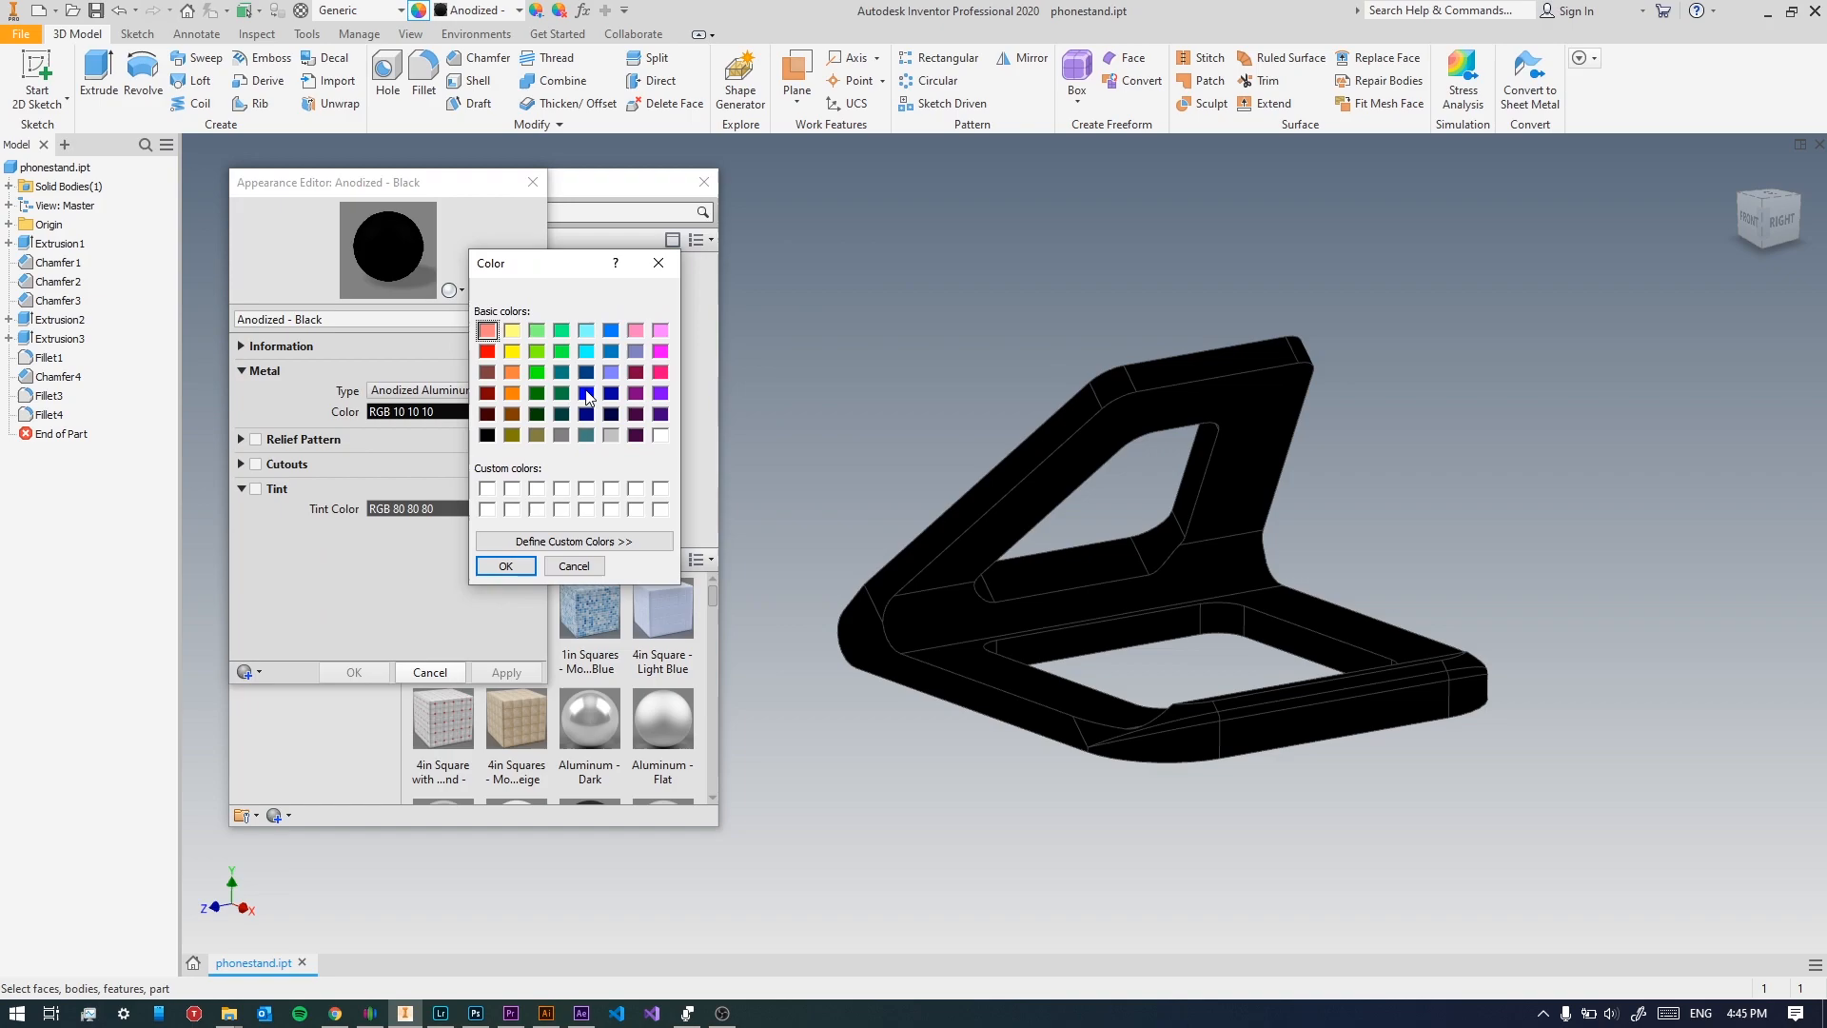
{"action": "left_click", "coordinate": [561, 434]}
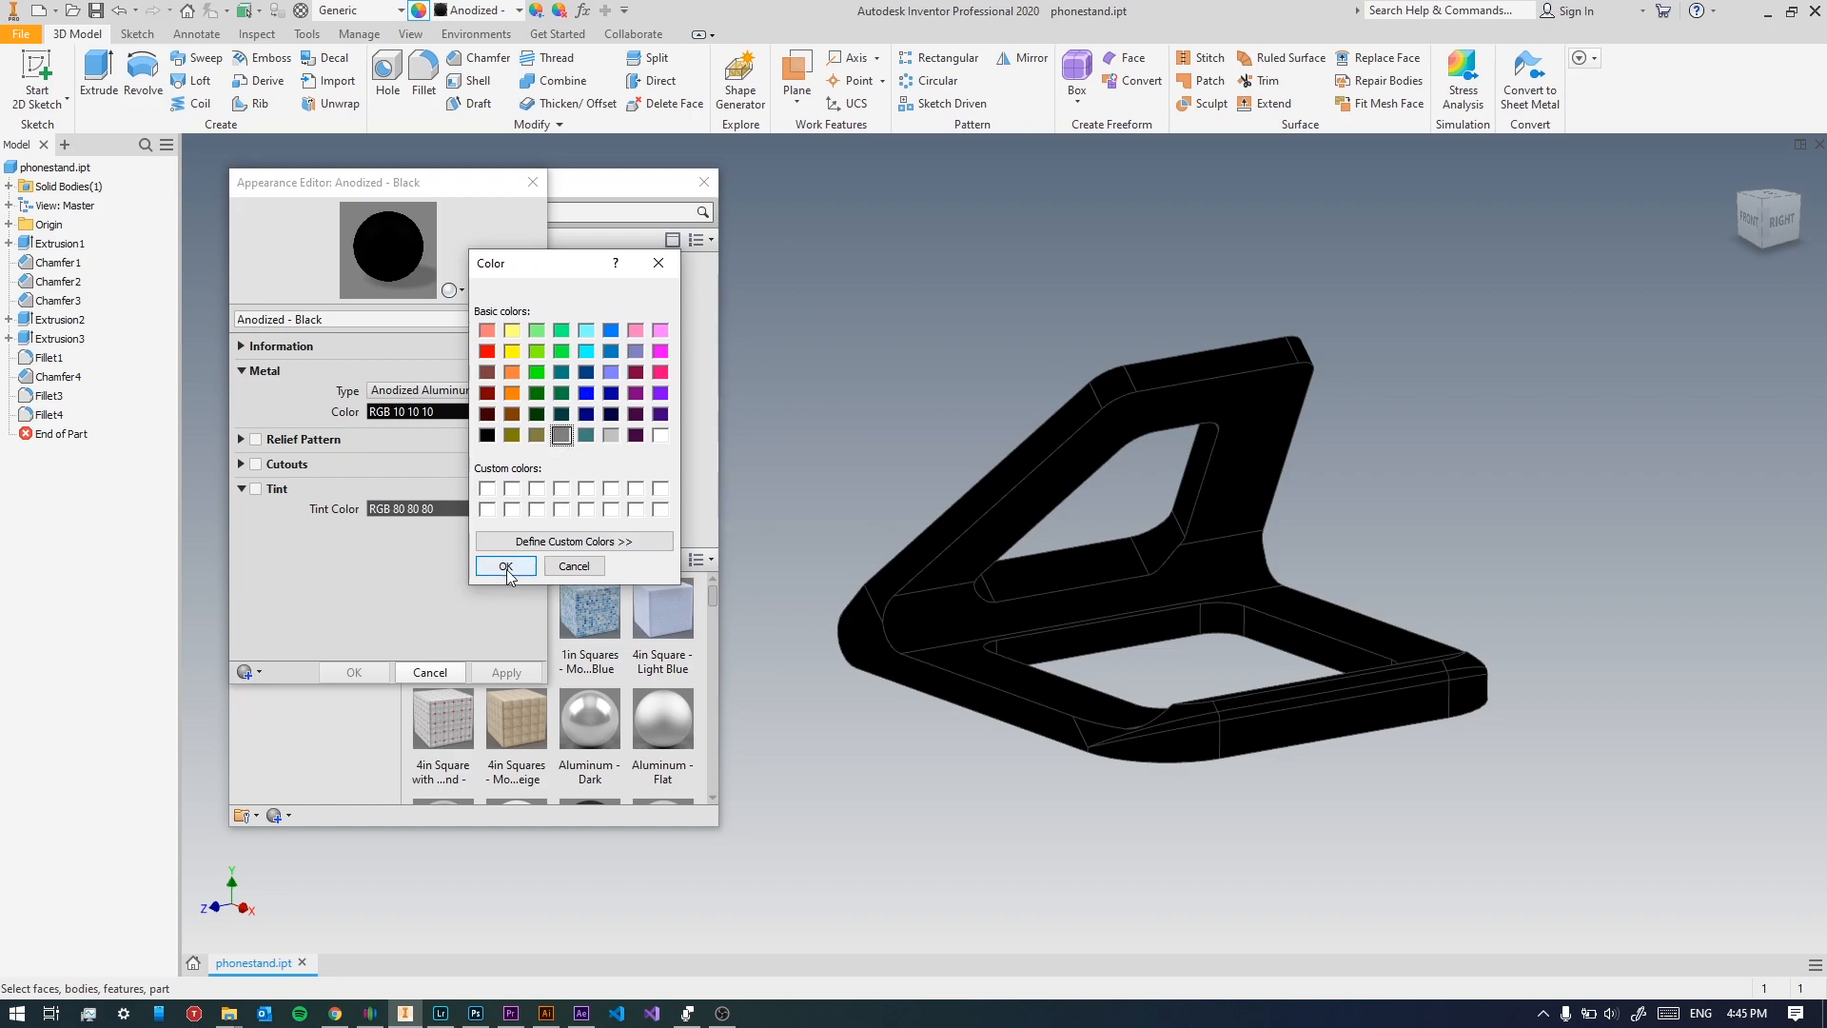
{"action": "left_click", "coordinate": [505, 566]}
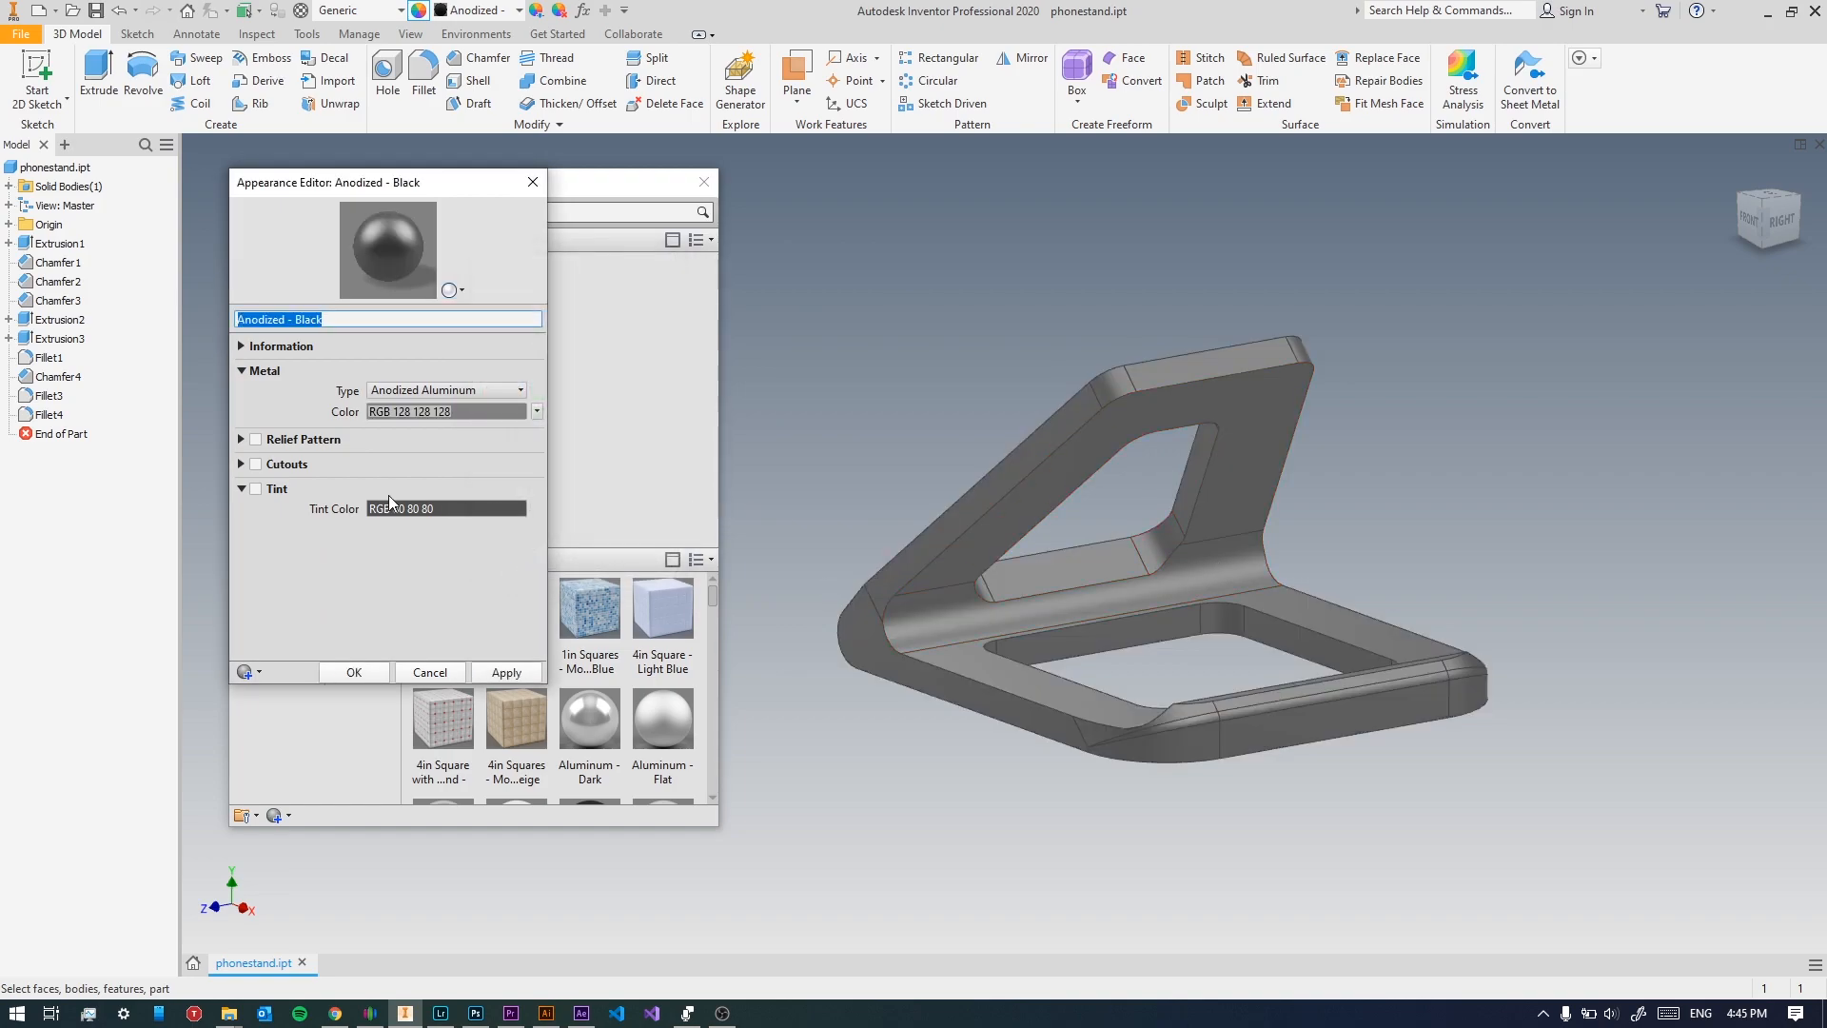
Enable a light grey tint on the appearance and finish editing.
{"action": "left_click", "coordinate": [255, 488]}
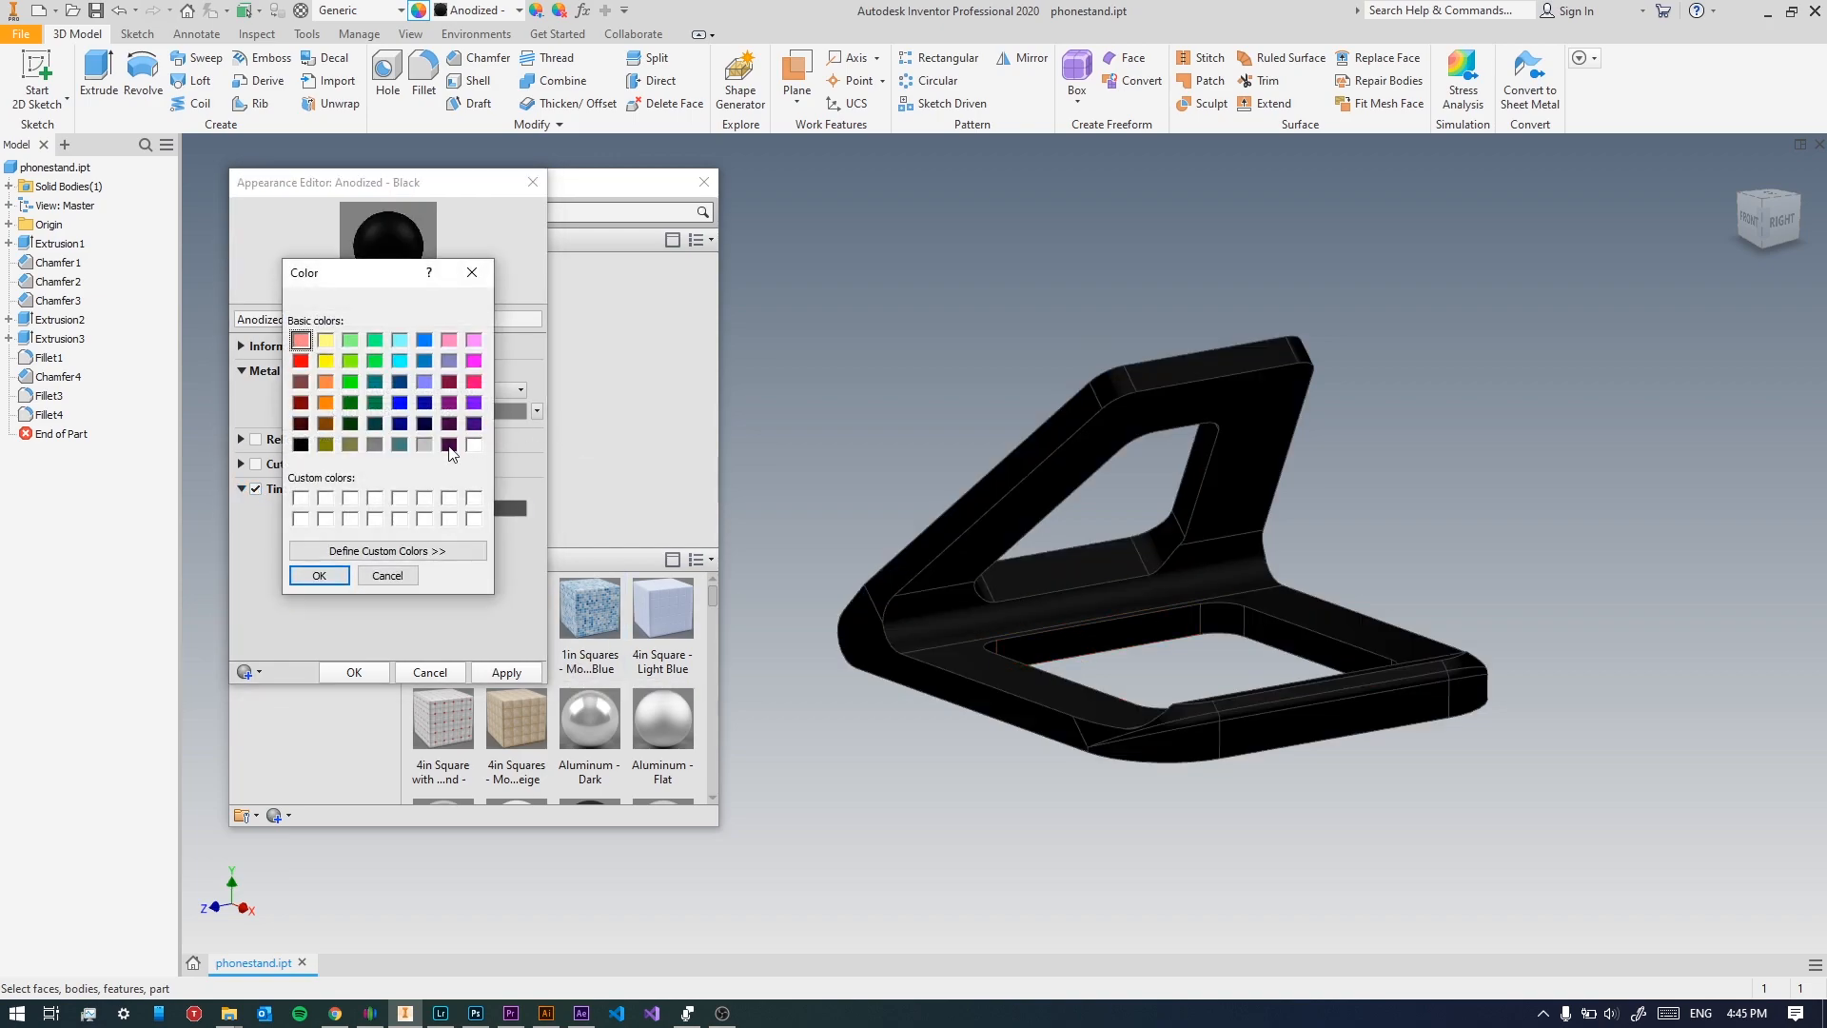
{"action": "left_click", "coordinate": [374, 445]}
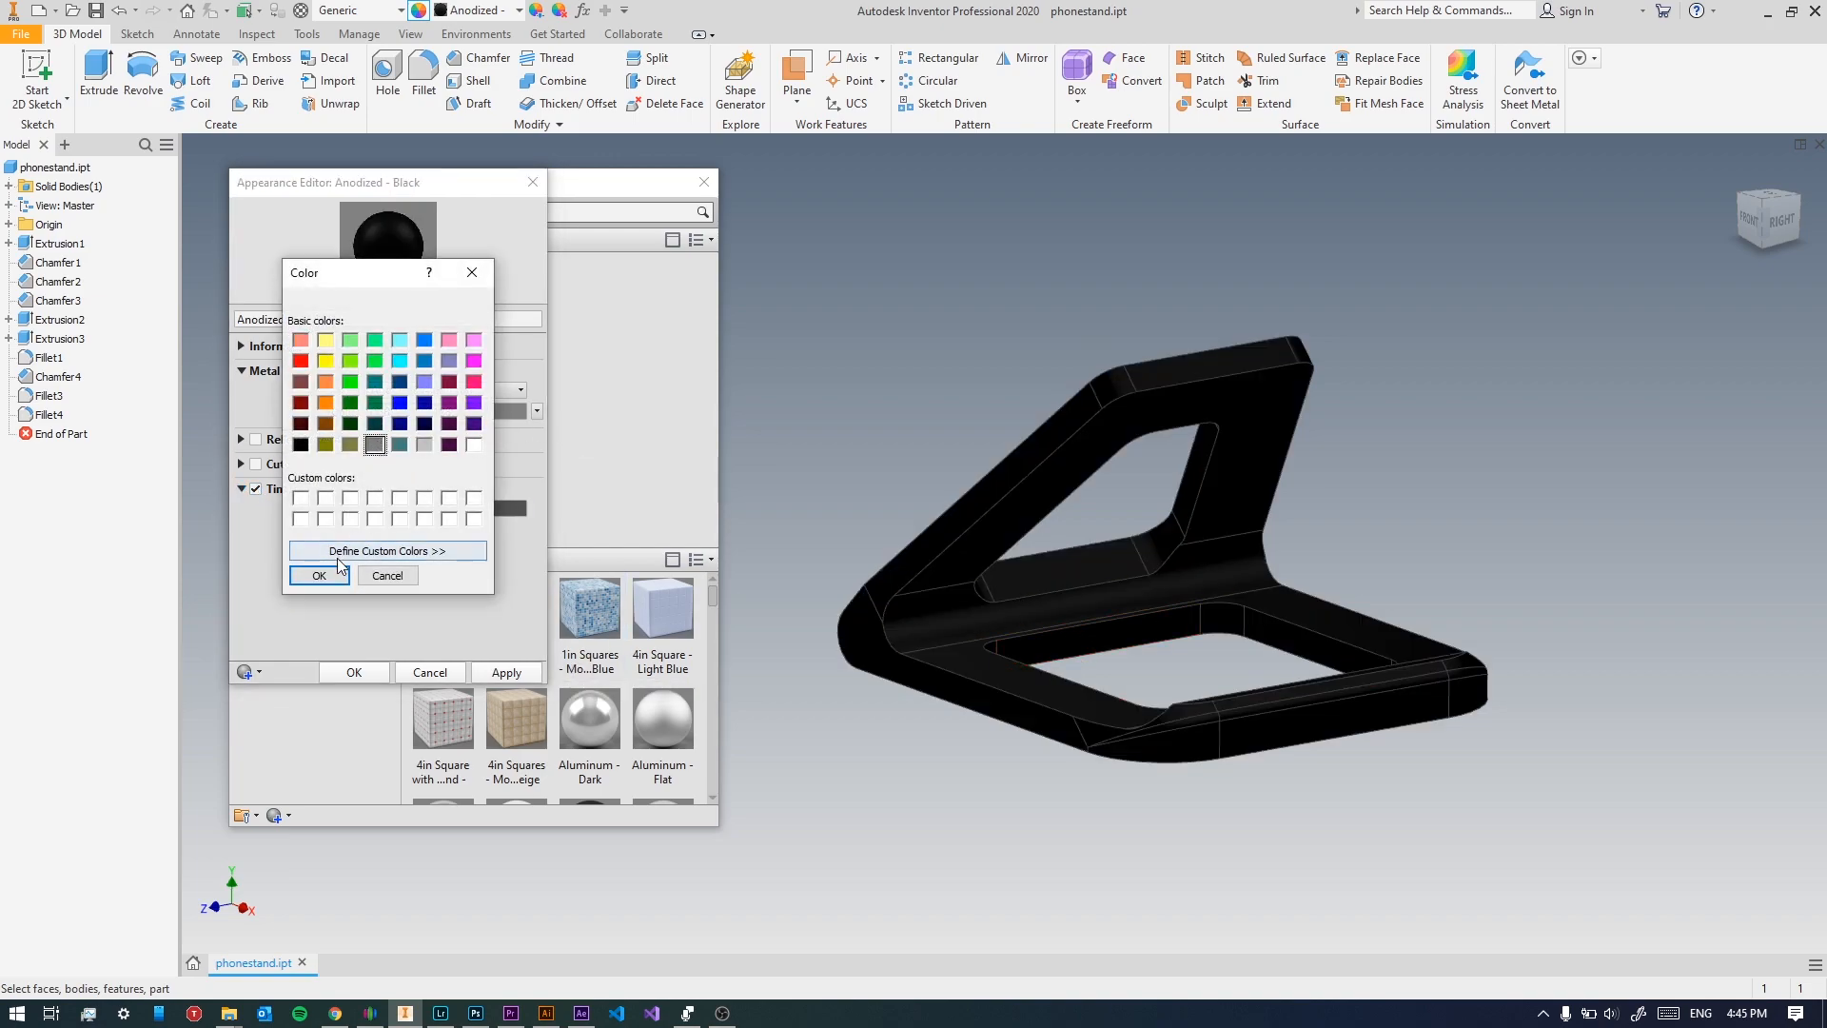
{"action": "left_click", "coordinate": [319, 575]}
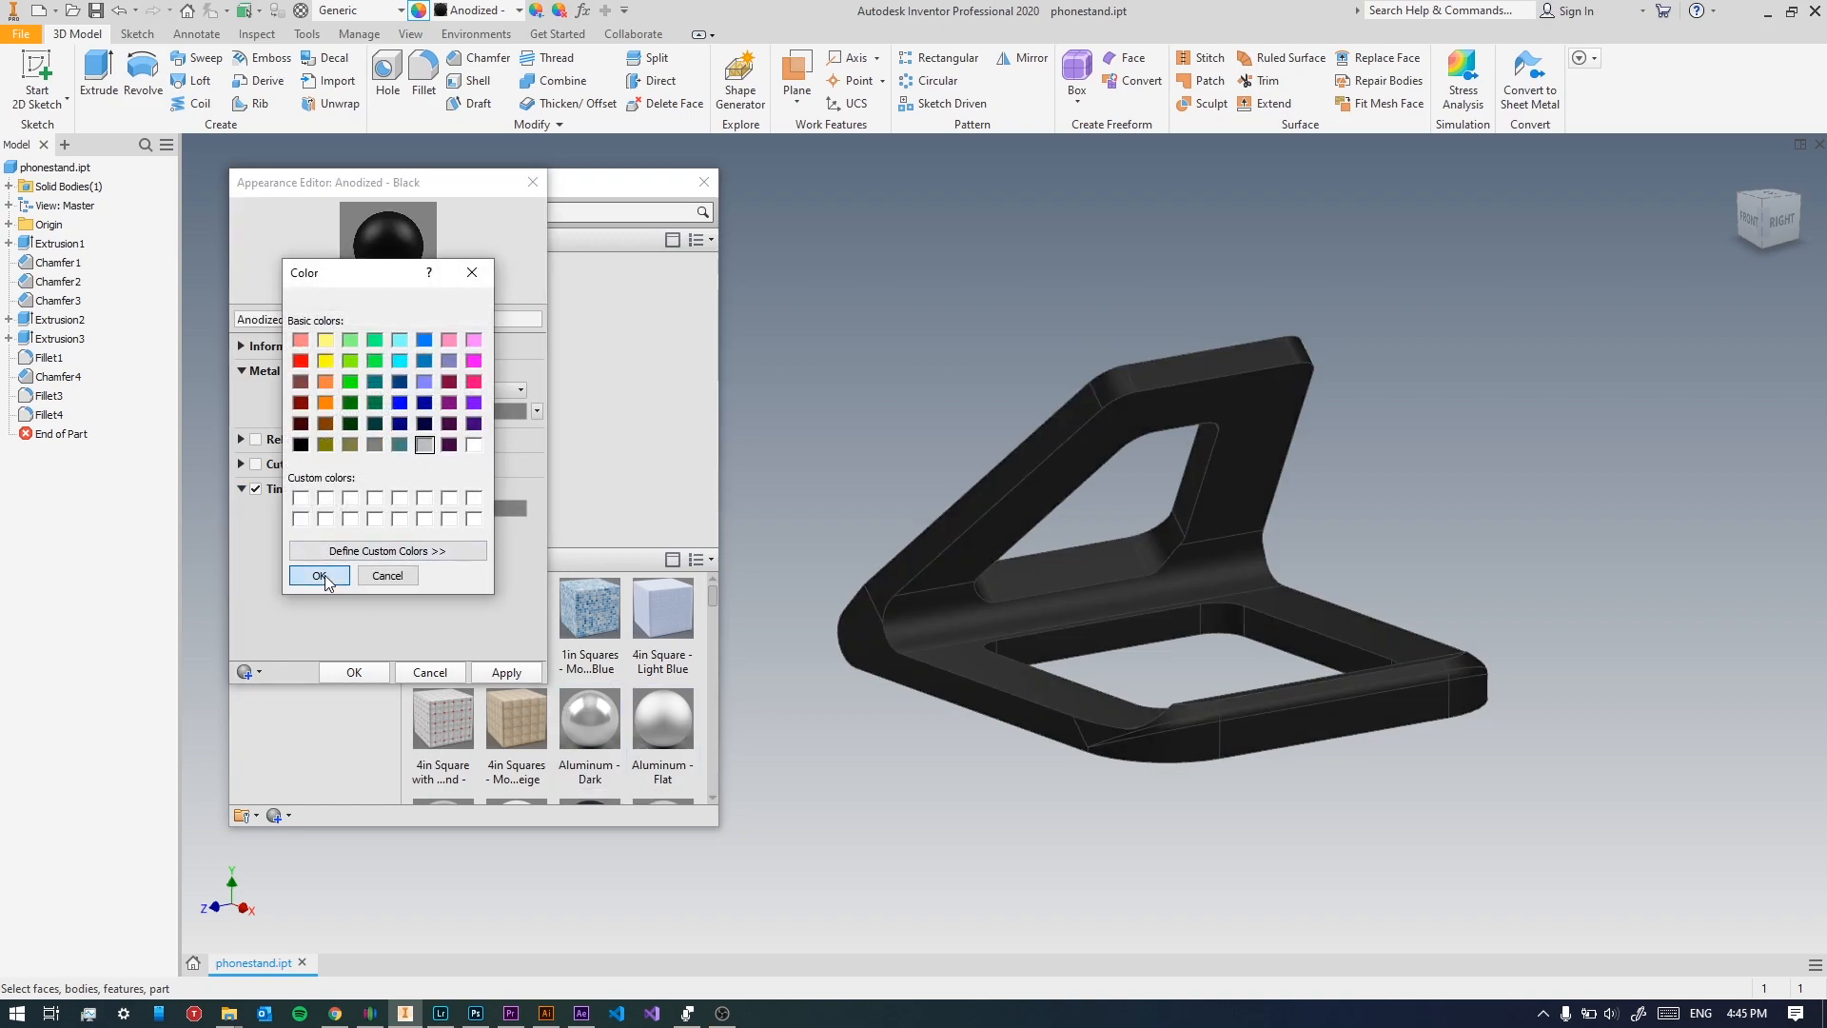
{"action": "left_click", "coordinate": [320, 576]}
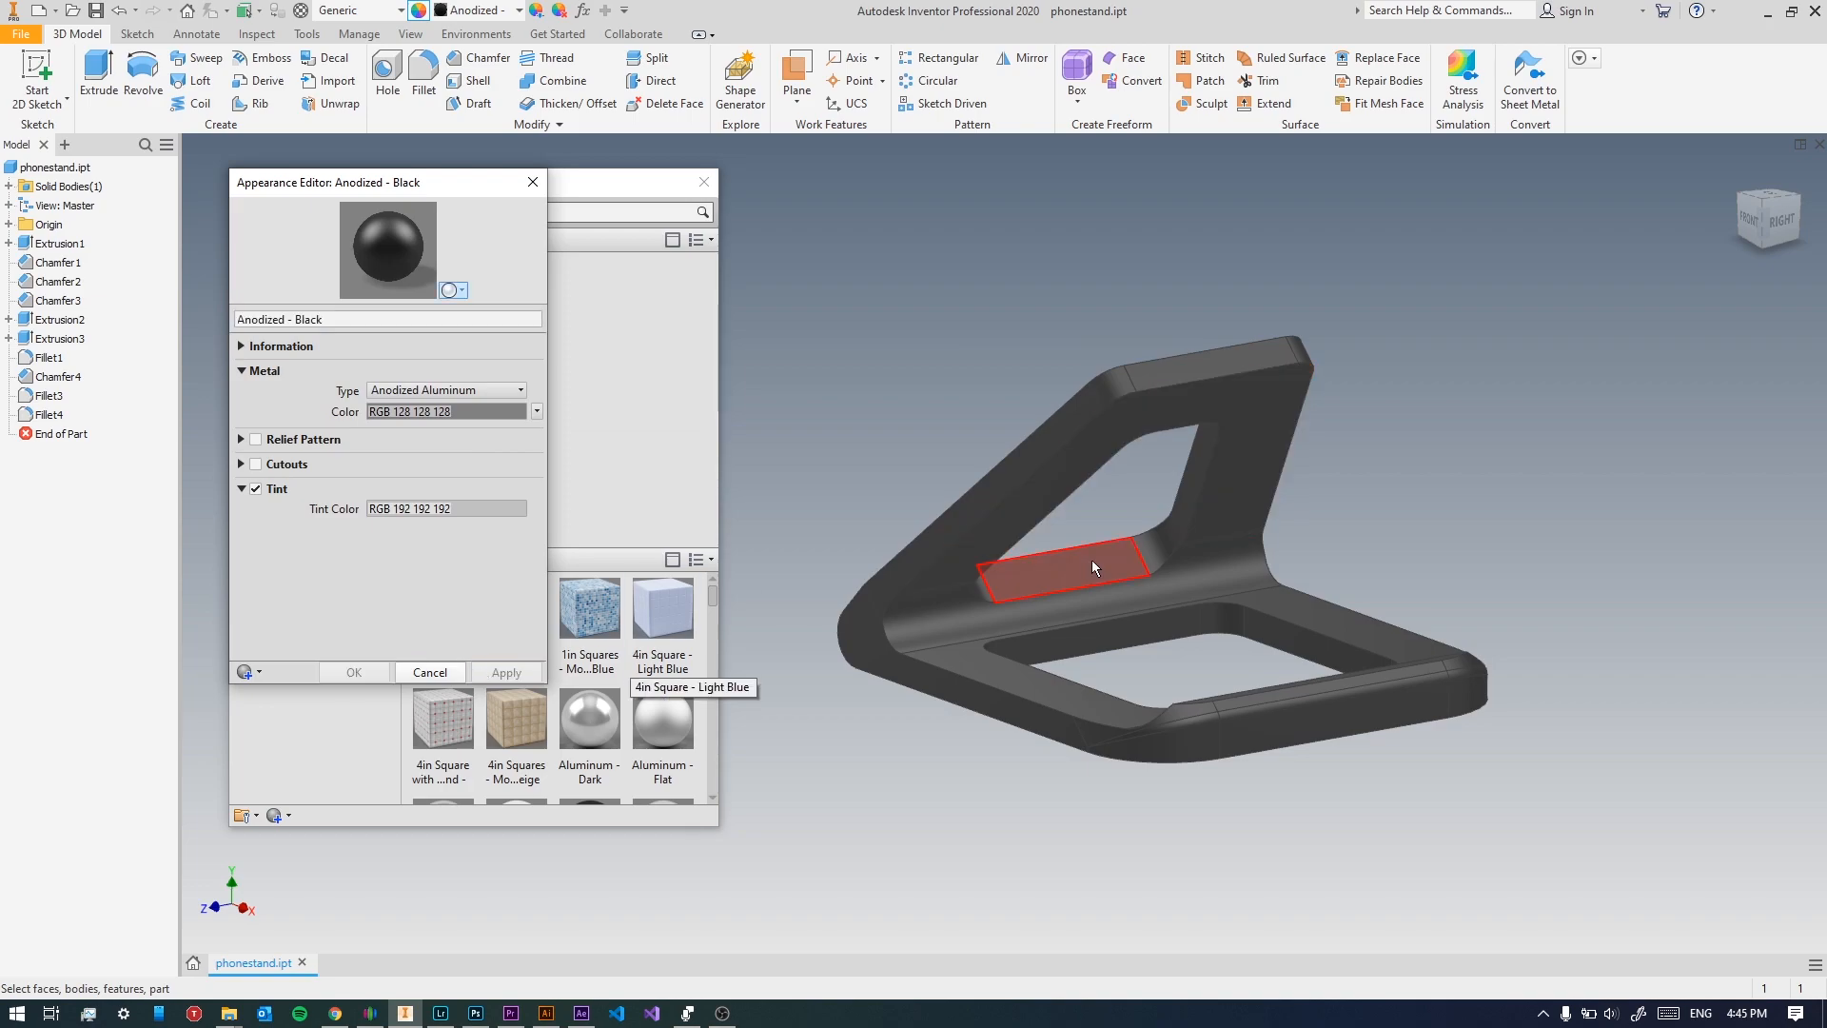
{"action": "left_click", "coordinate": [429, 672]}
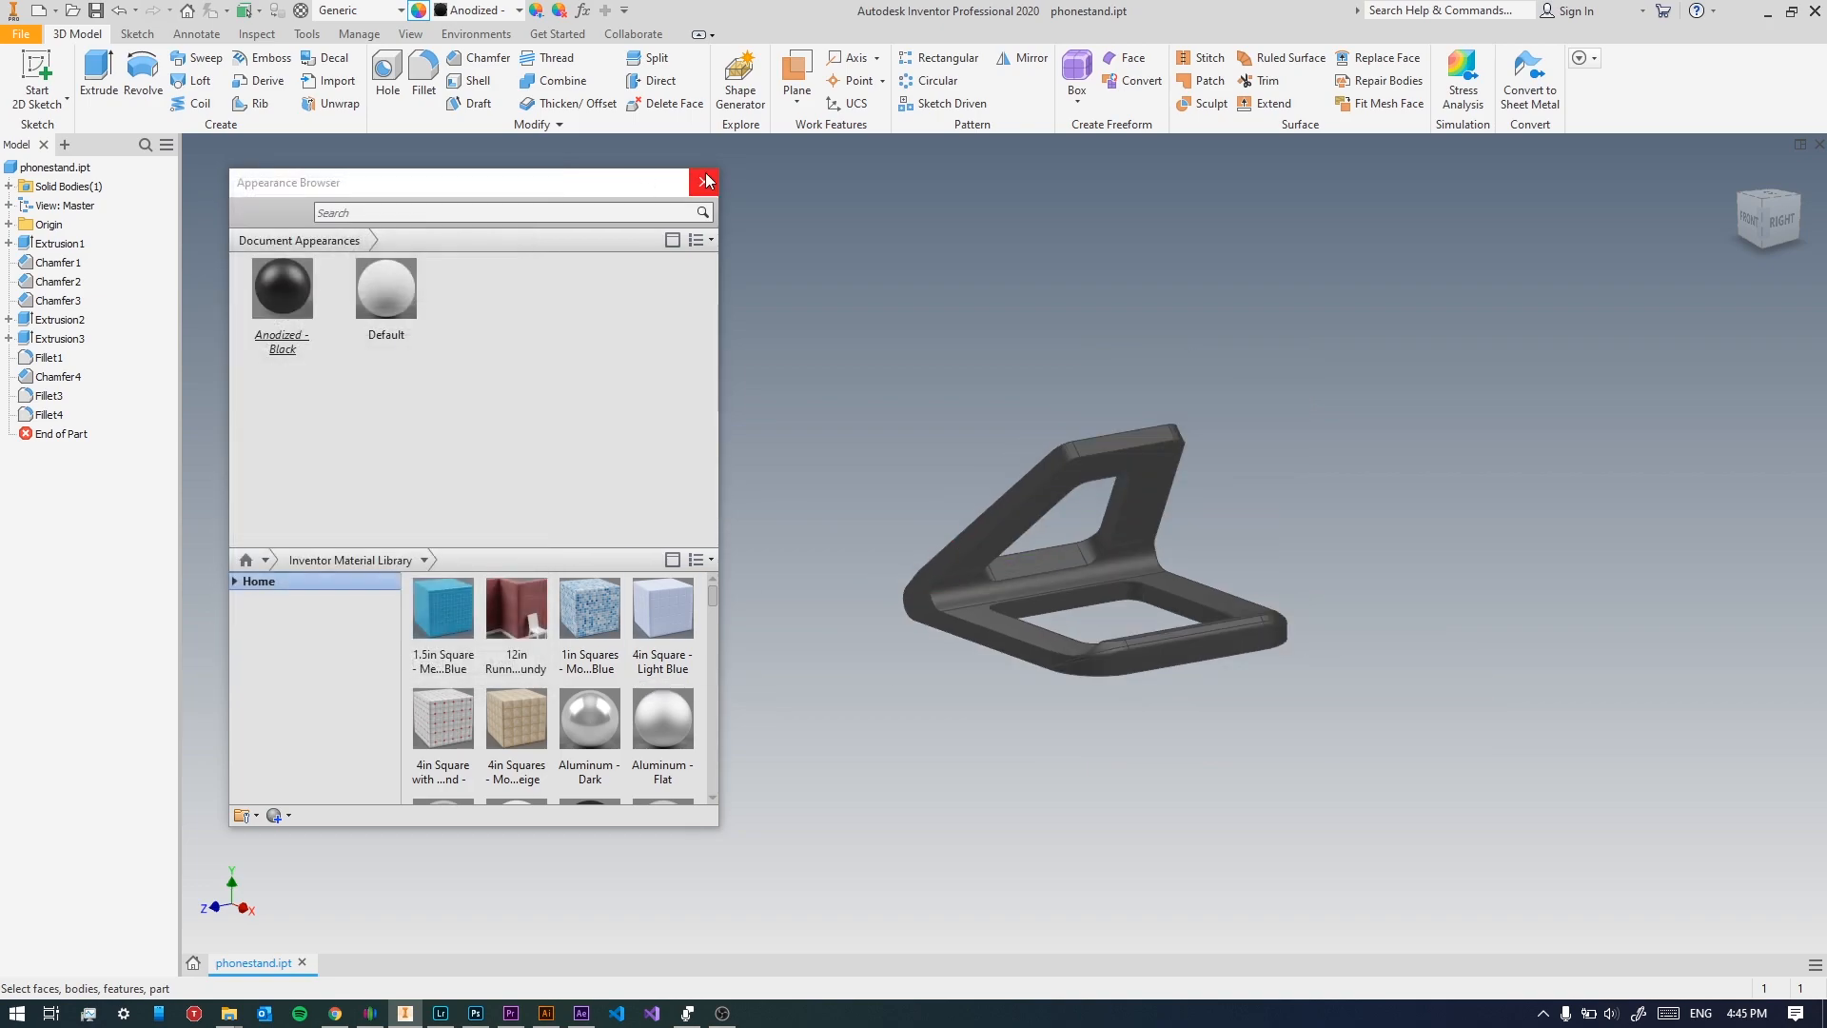
Close the Appearance Browser, check the visual styles list, and recentre the stand.
{"action": "left_click", "coordinate": [705, 181]}
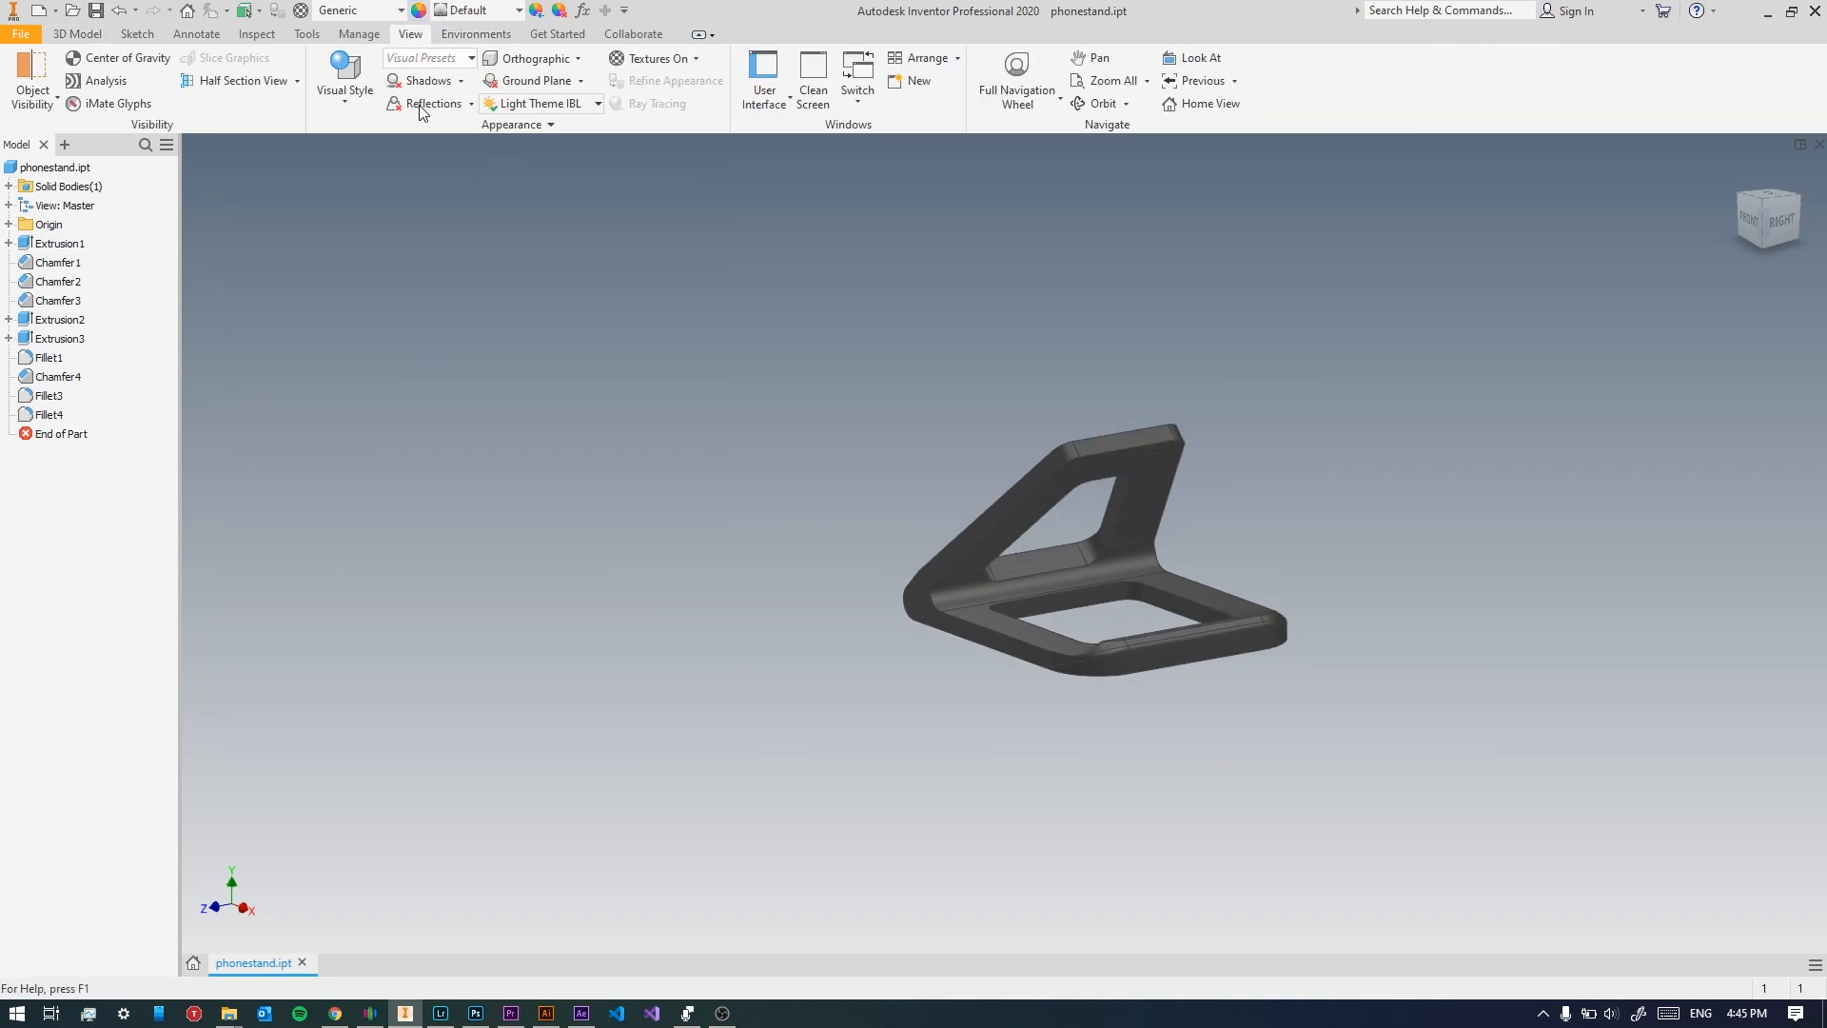
{"action": "left_click", "coordinate": [343, 76]}
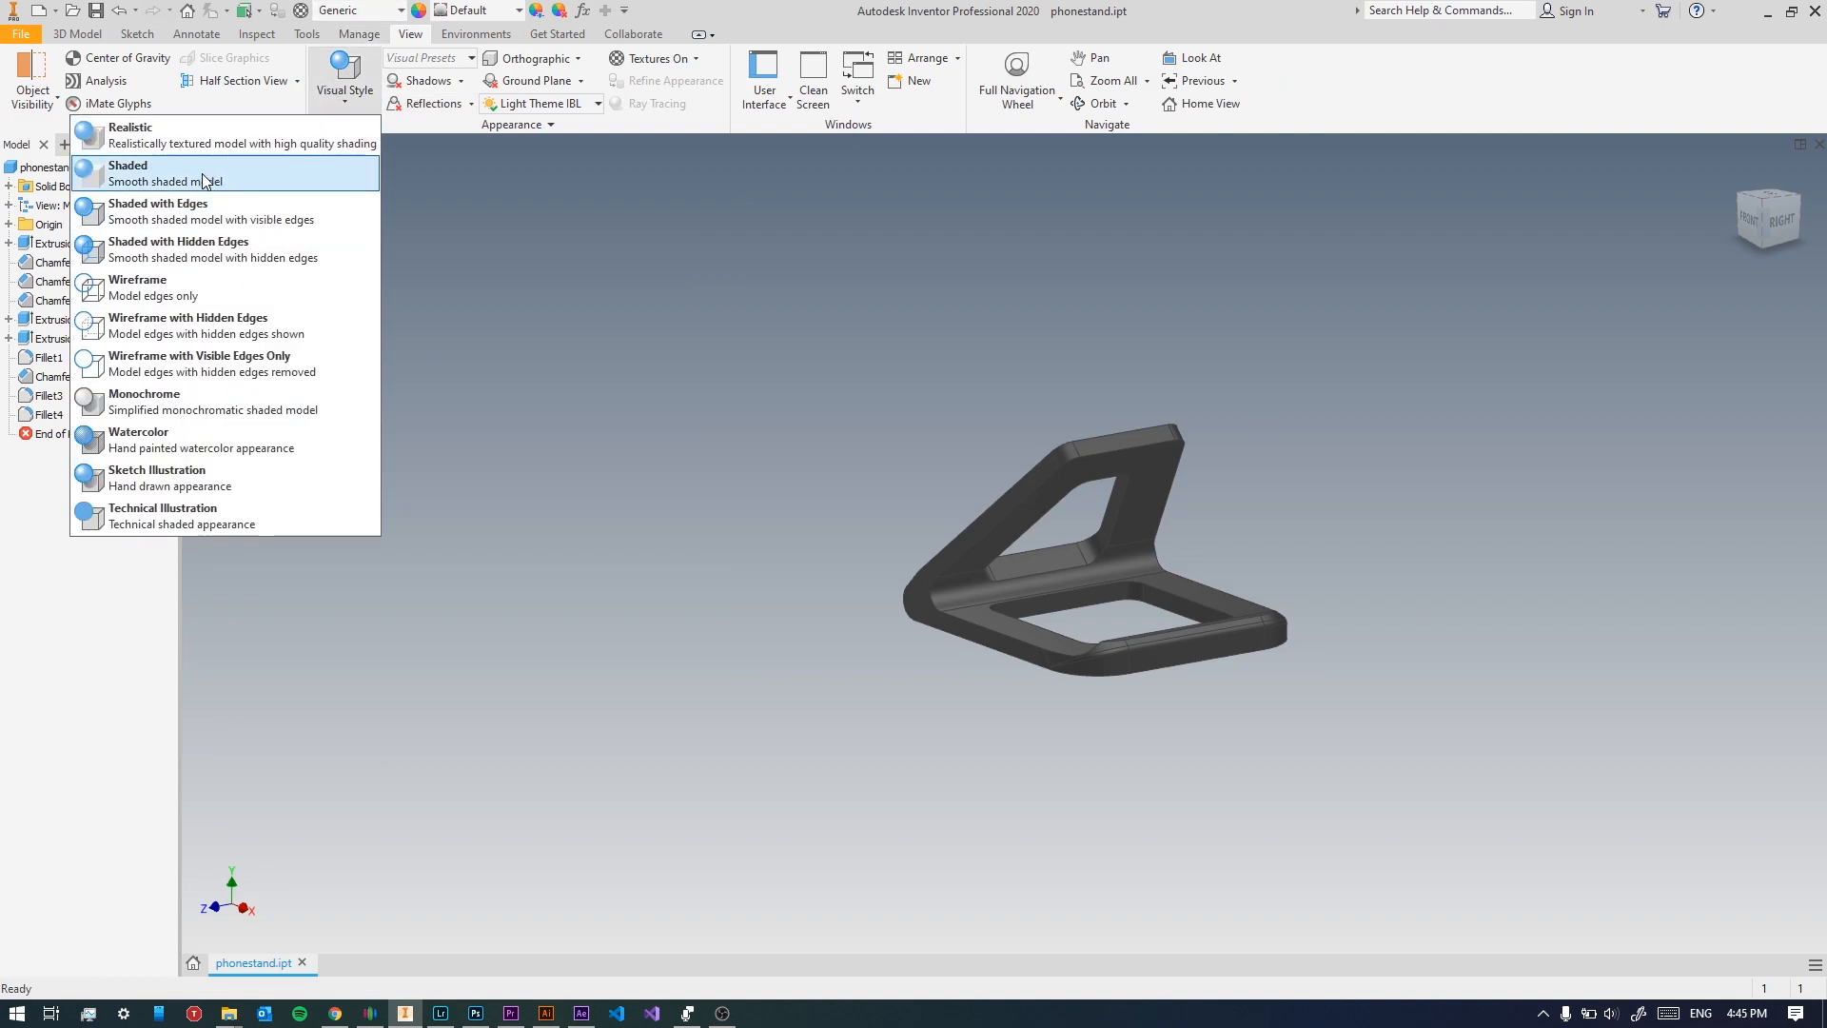
{"action": "mouse_move", "coordinate": [174, 153]}
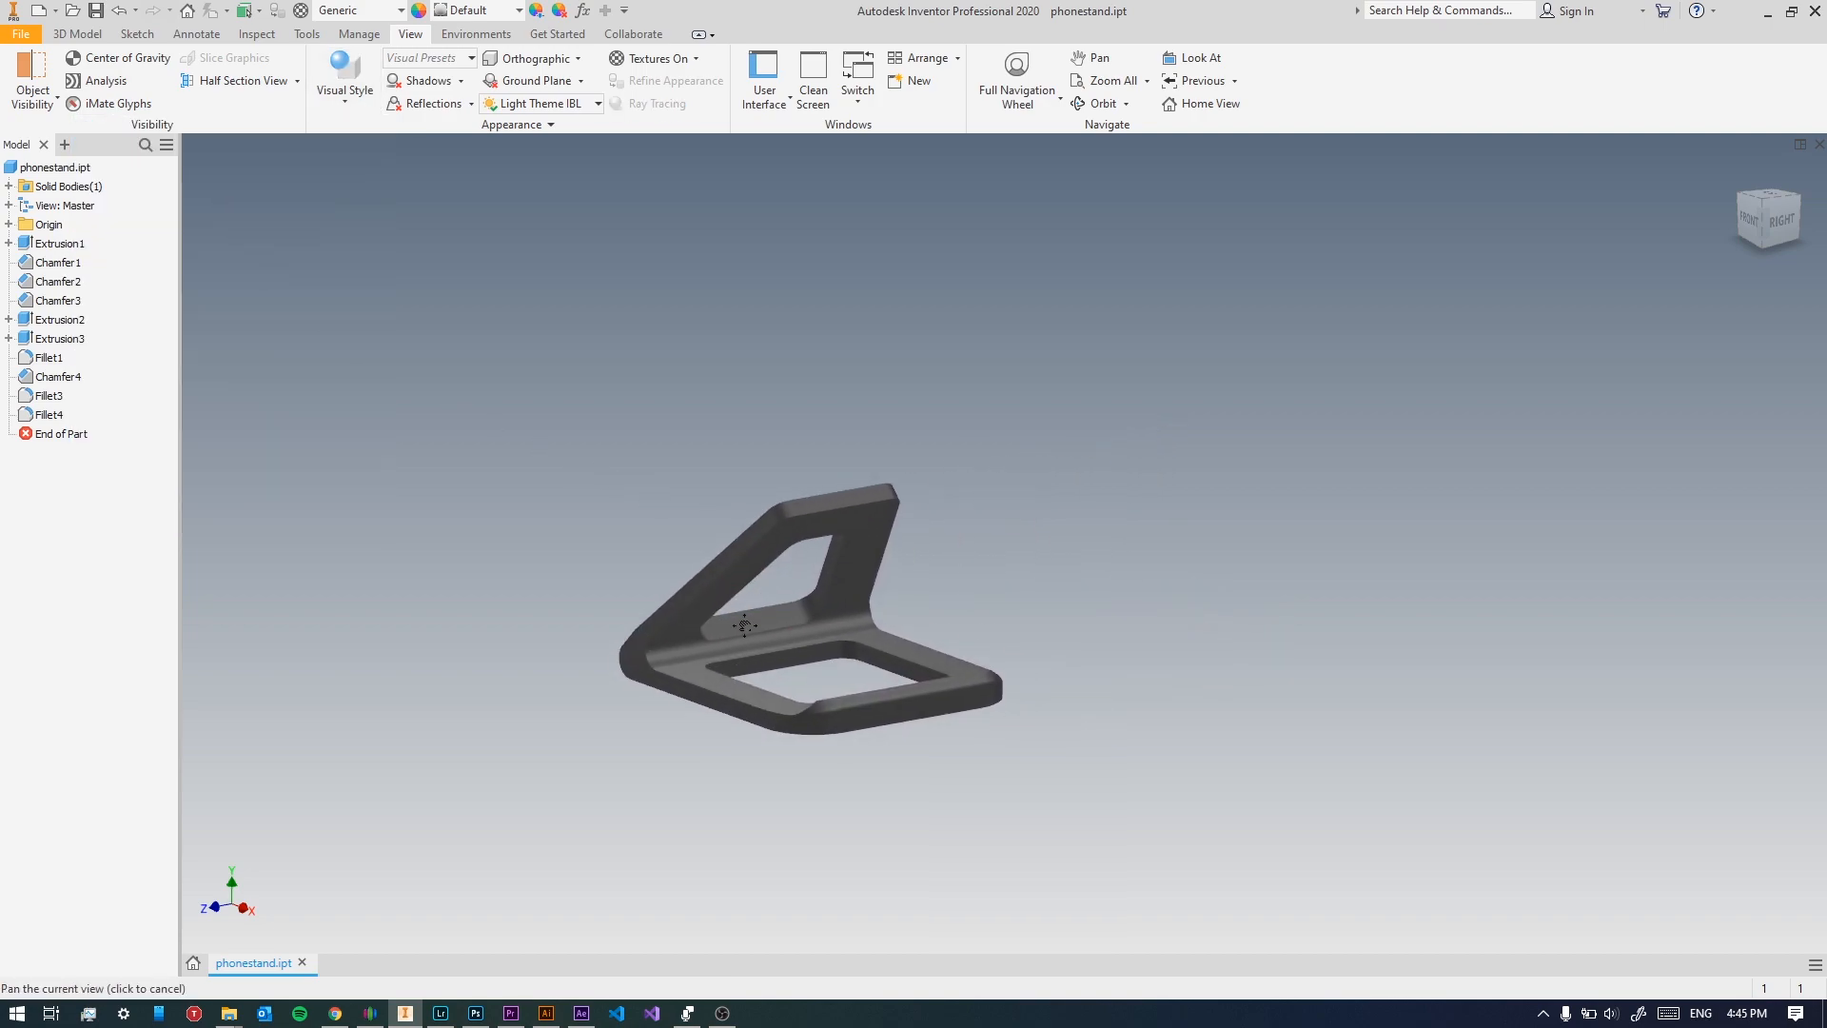
{"action": "left_click_drag", "start_coordinate": [743, 626], "coordinate": [1026, 684]}
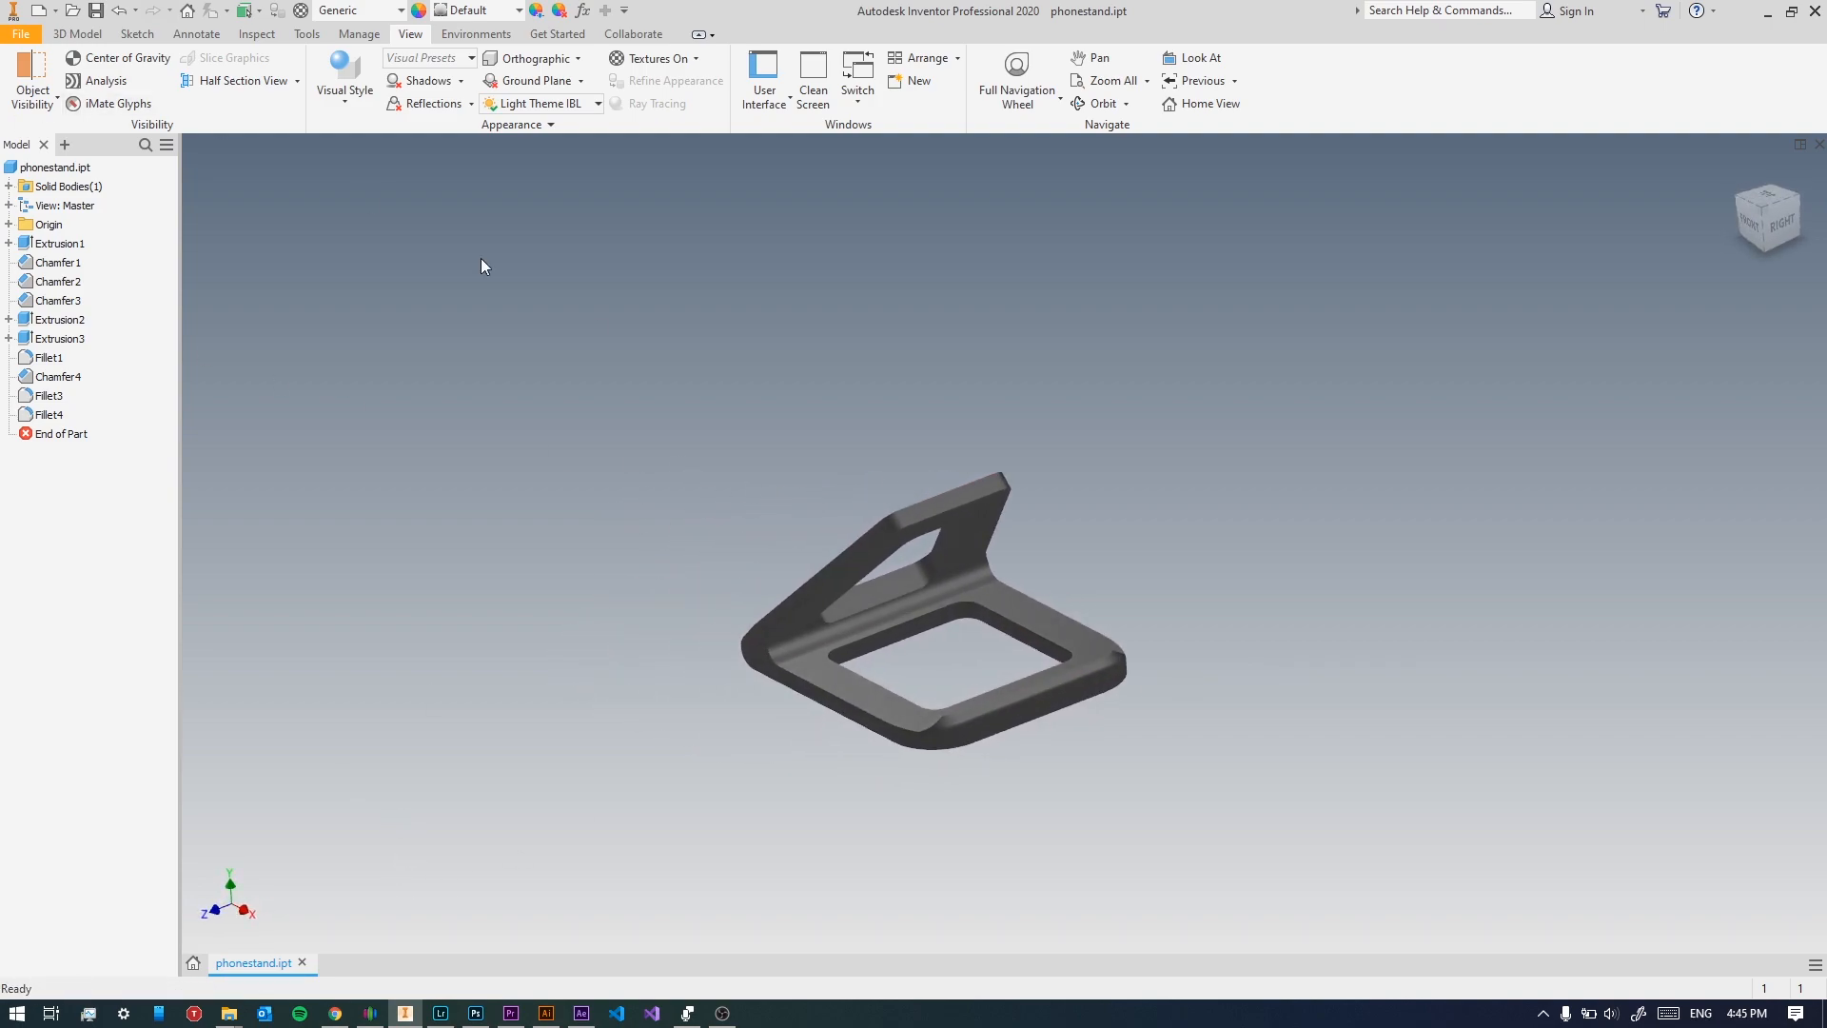
Create a new assembly from the metric Standard (mm) assembly template.
{"action": "left_click", "coordinate": [23, 35]}
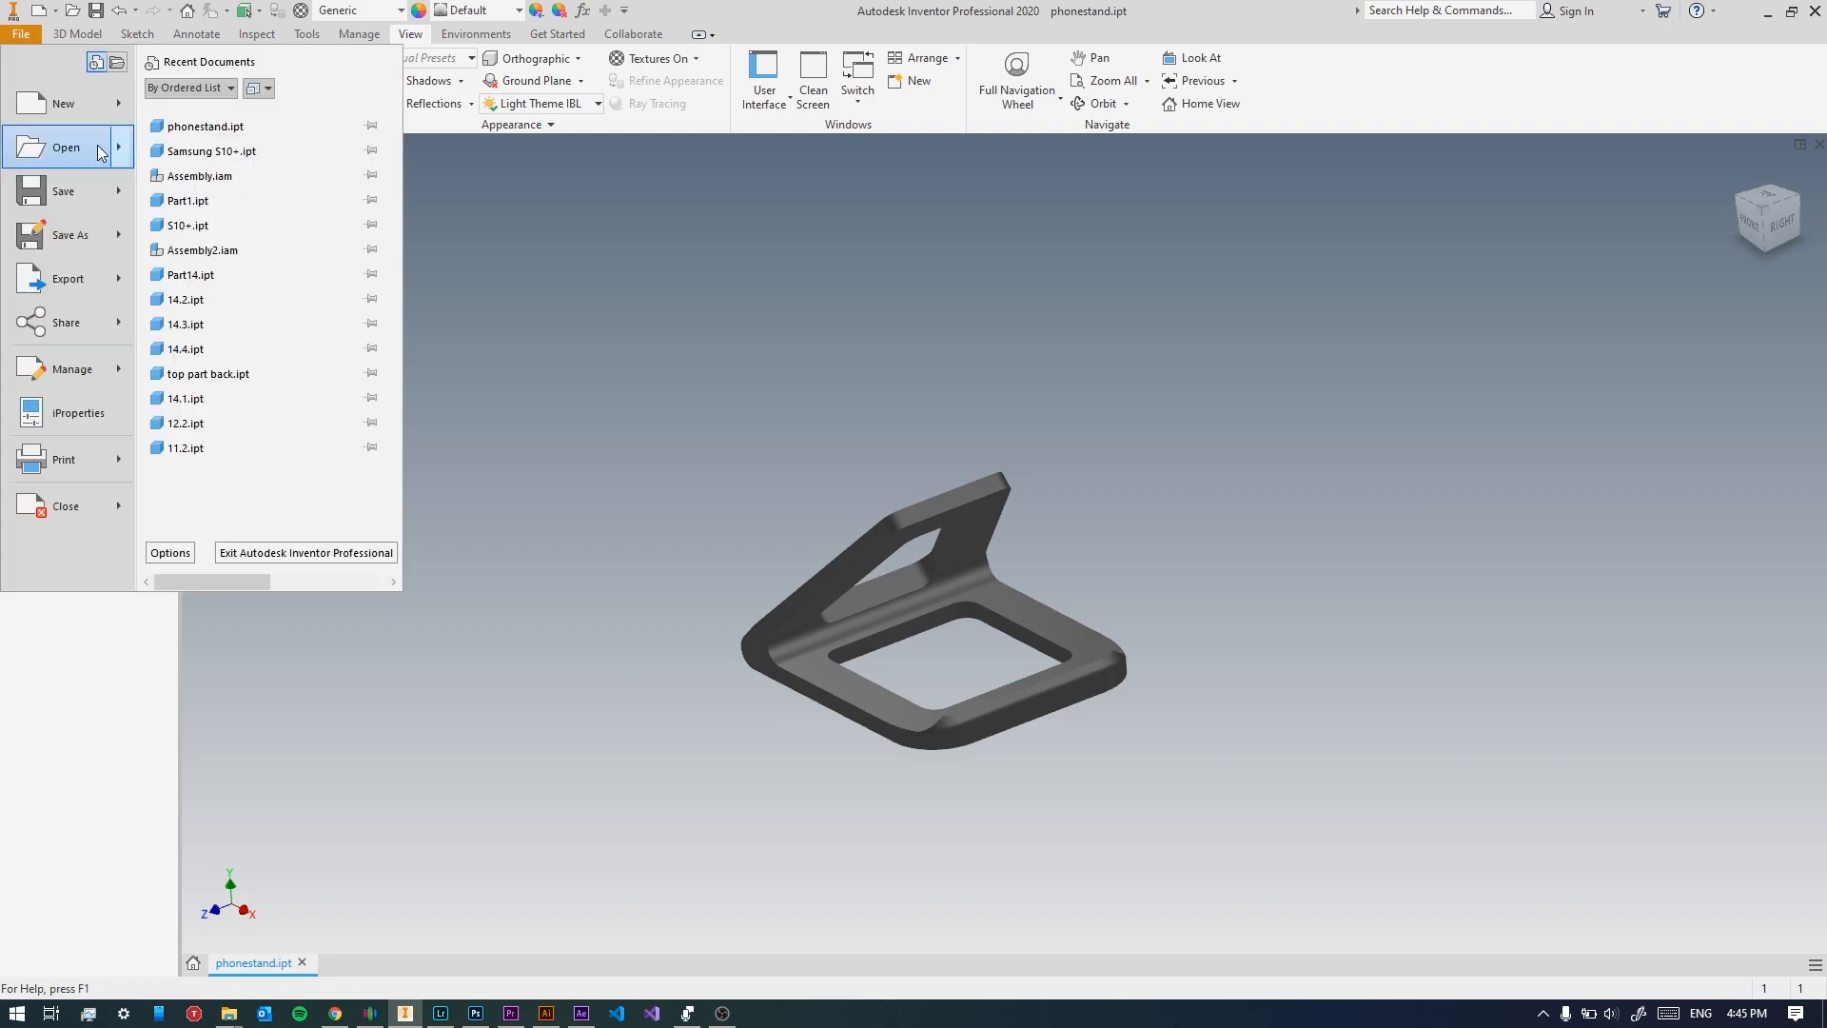
{"action": "left_click", "coordinate": [63, 103]}
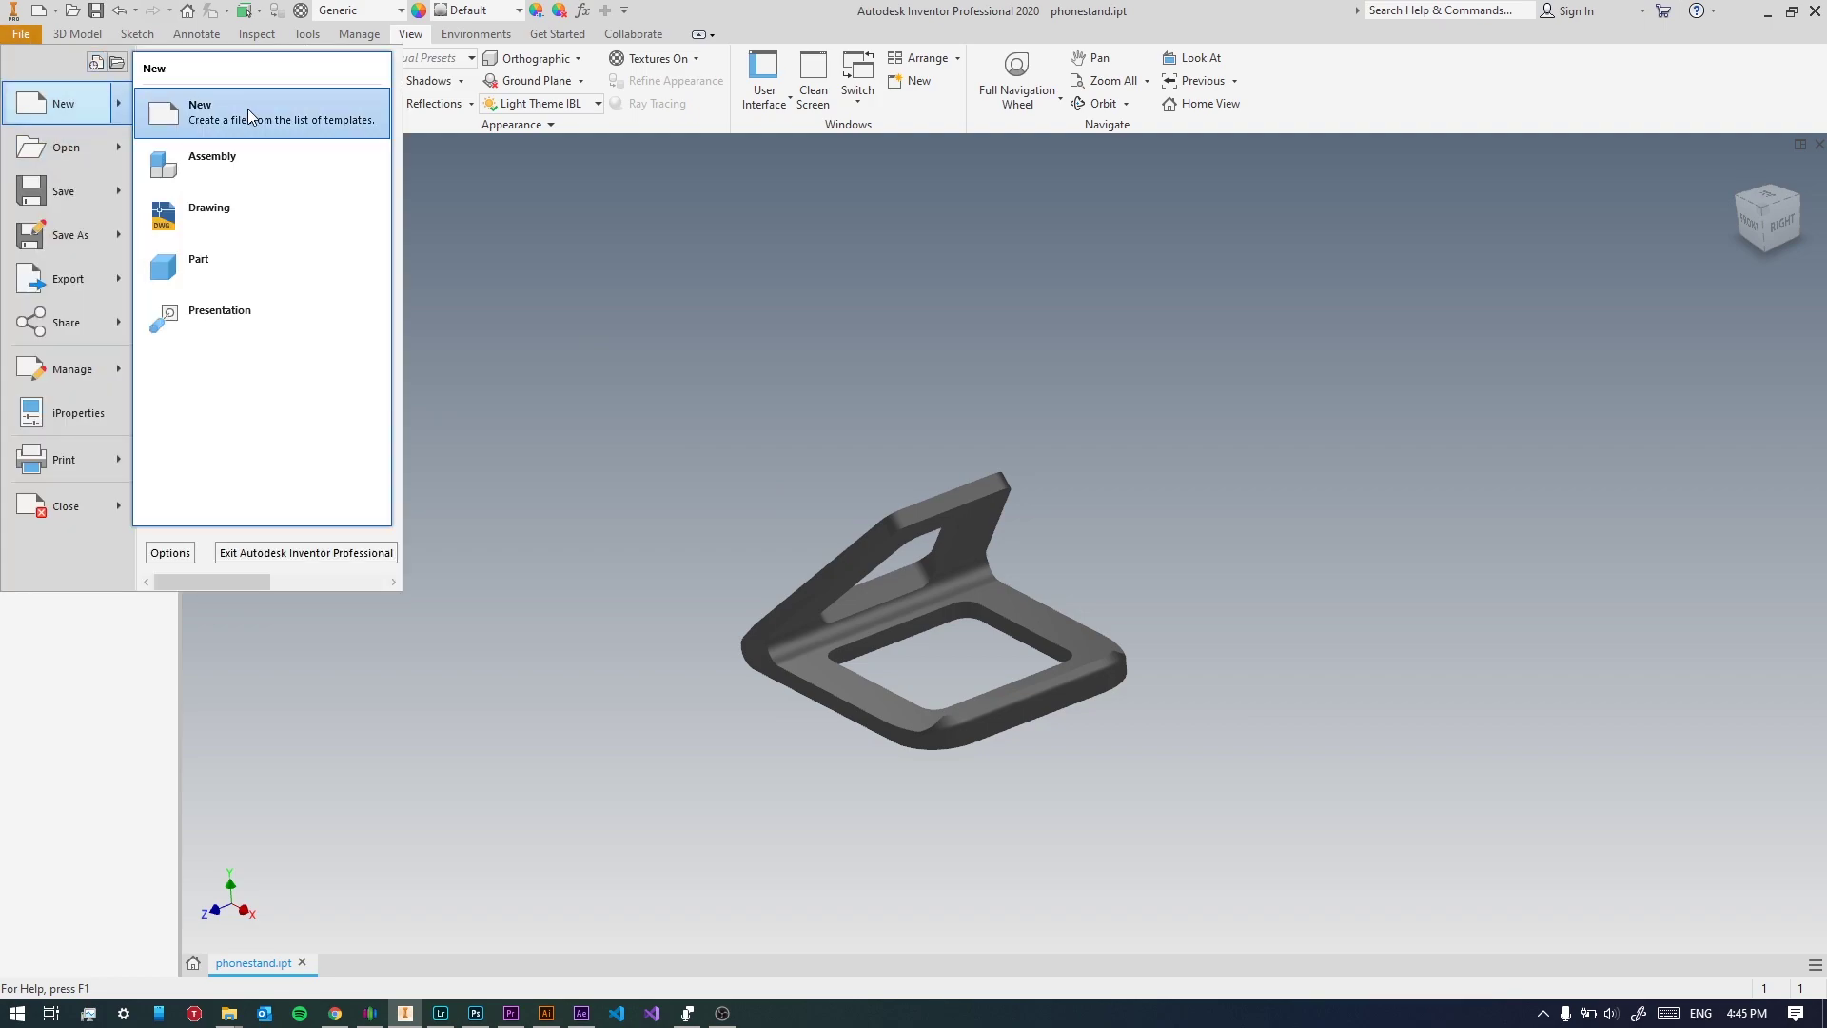
{"action": "left_click", "coordinate": [200, 105]}
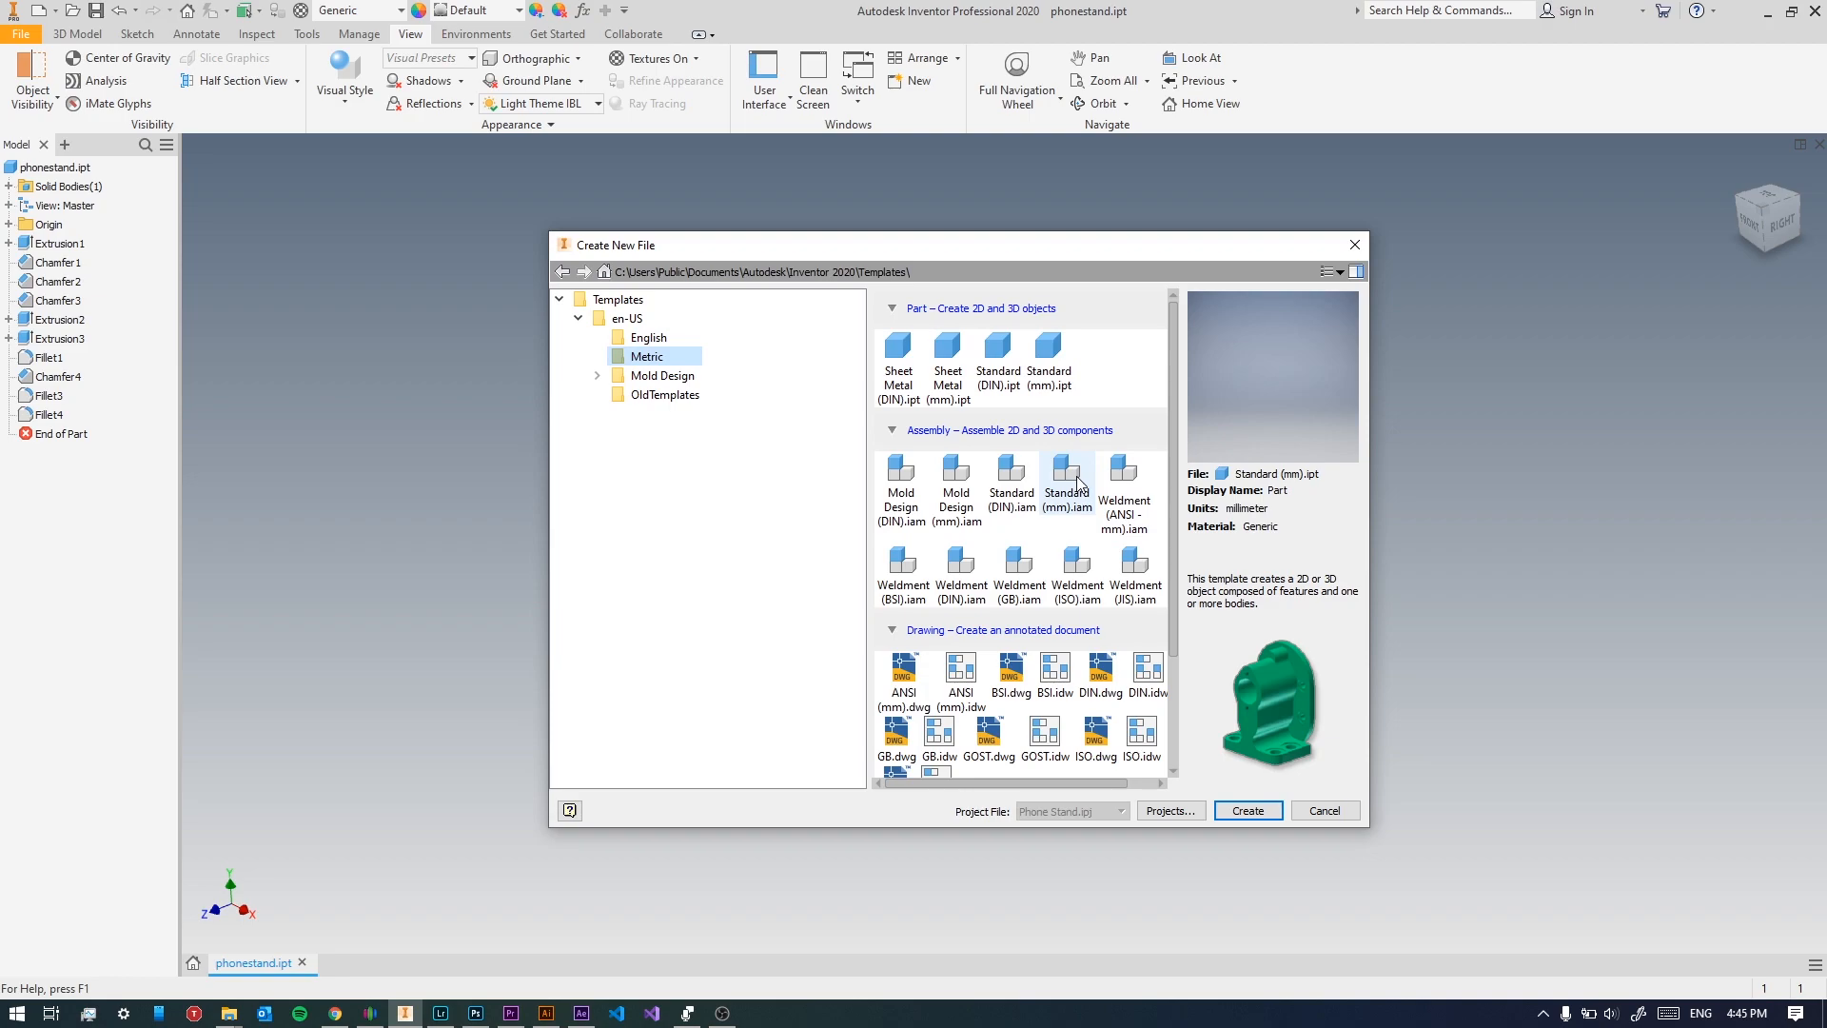
{"action": "left_click", "coordinate": [1067, 469]}
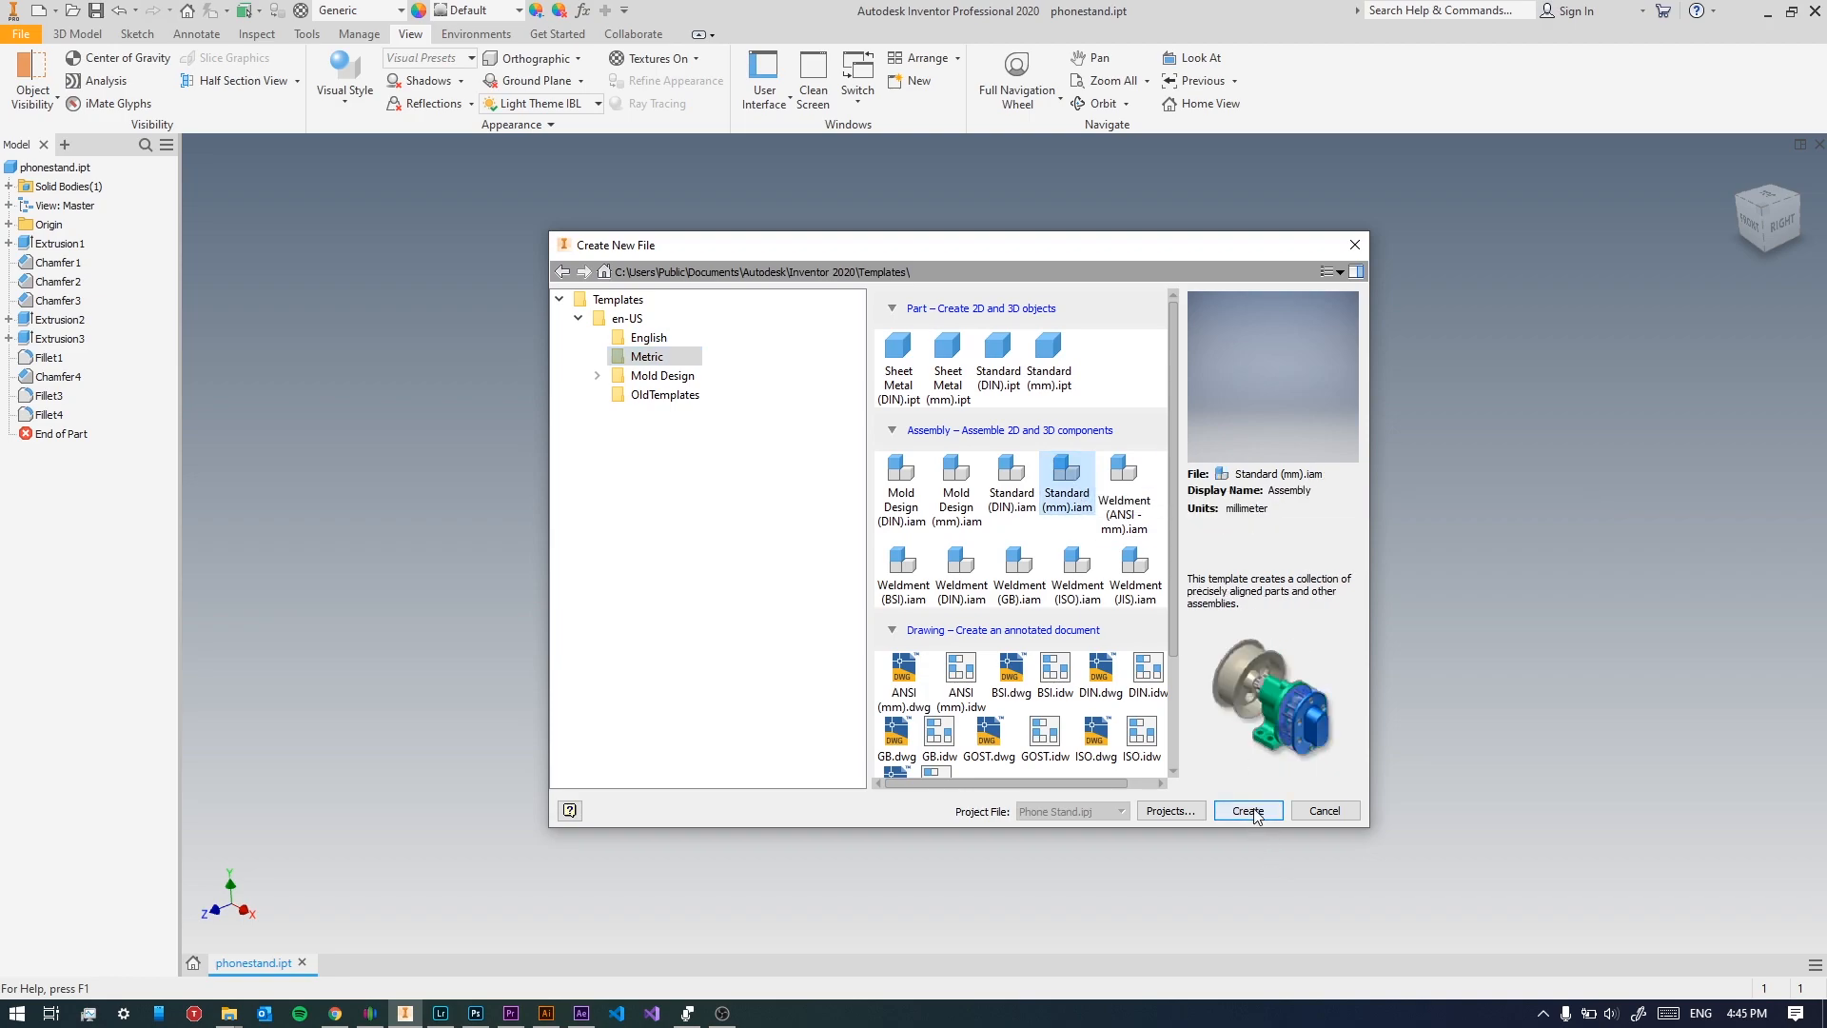
{"action": "left_click", "coordinate": [1247, 811]}
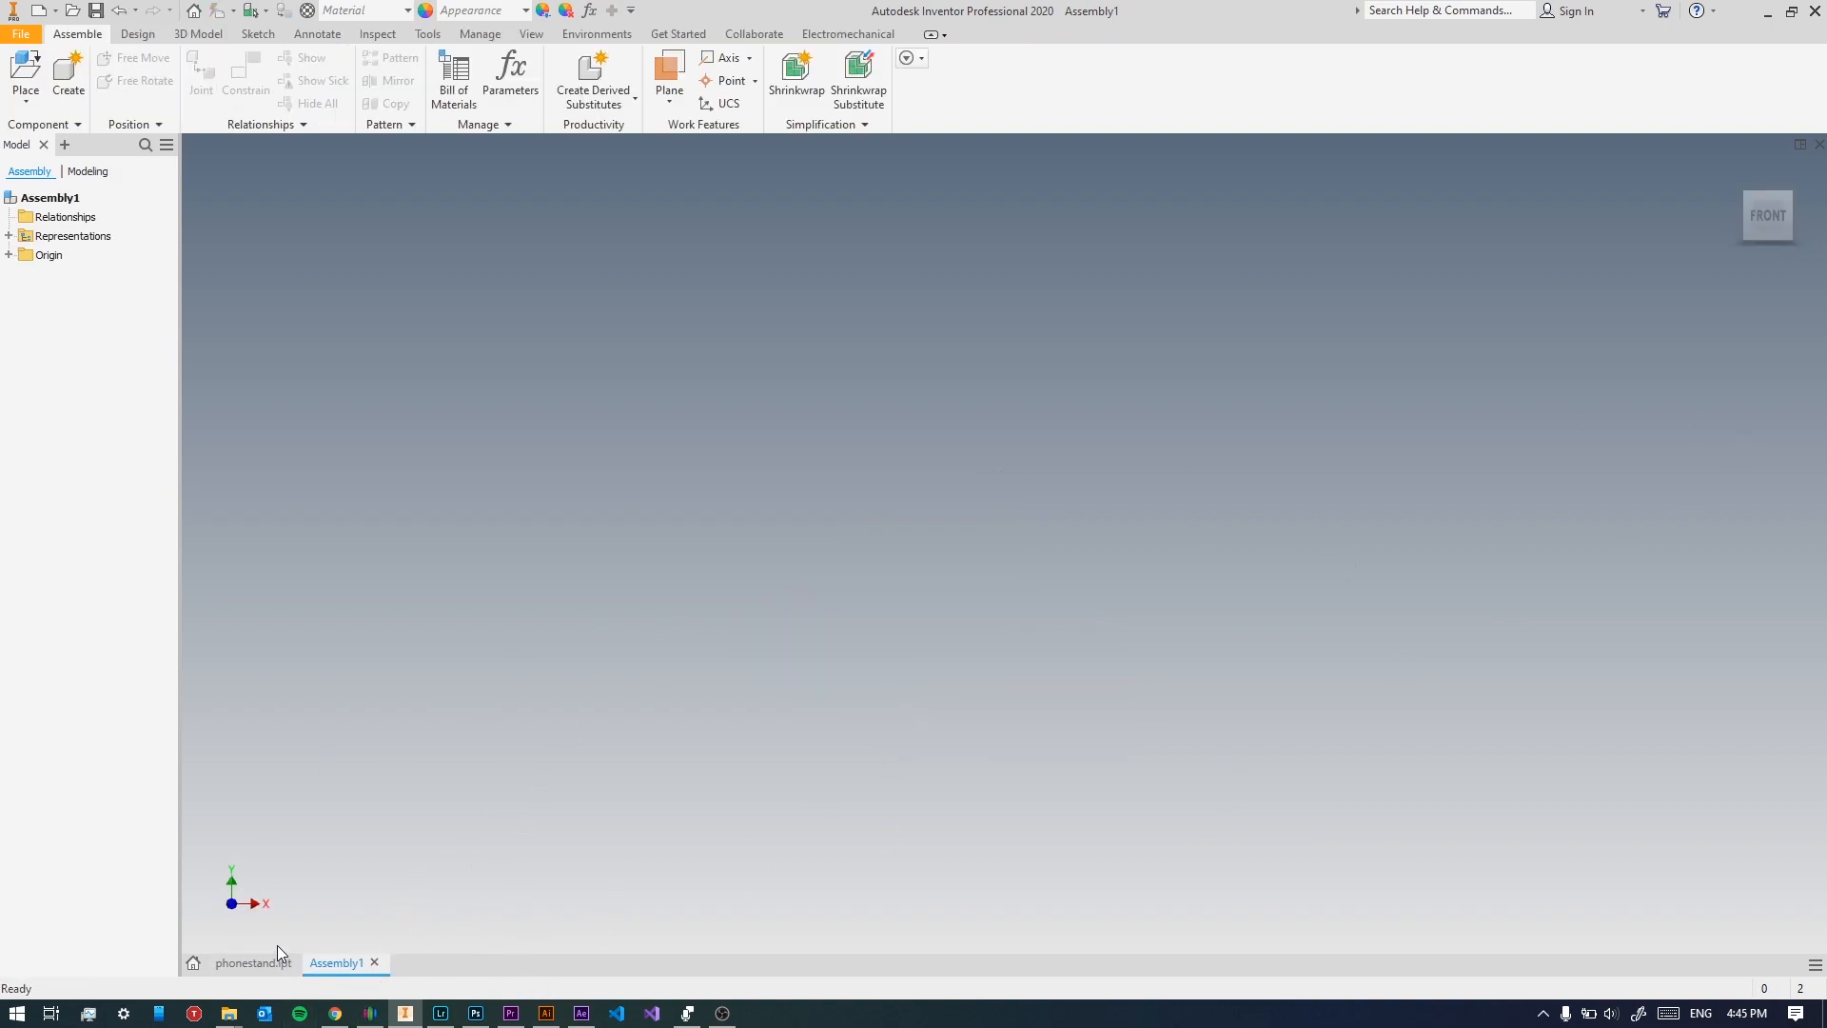
Save it as Assembly.iam in the Phonestand folder and bring up phonestand.ipt.
{"action": "left_click", "coordinate": [253, 963]}
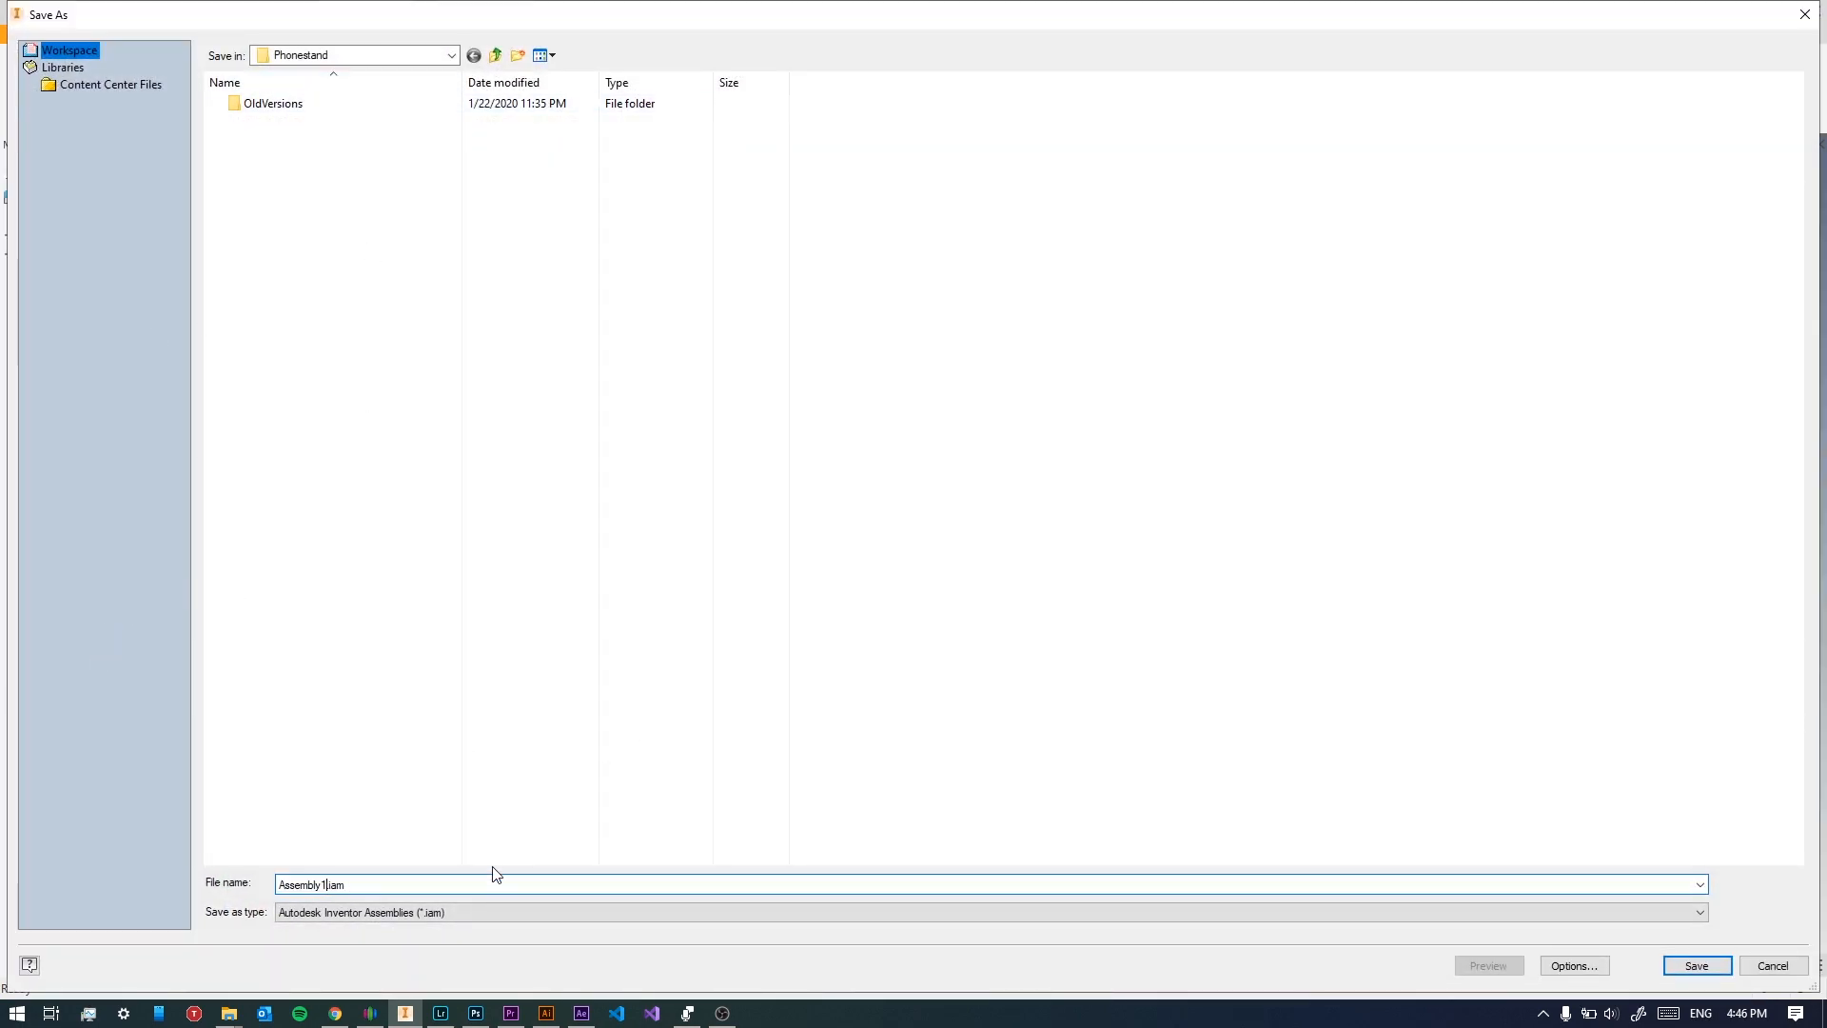
{"action": "left_click", "coordinate": [1698, 965]}
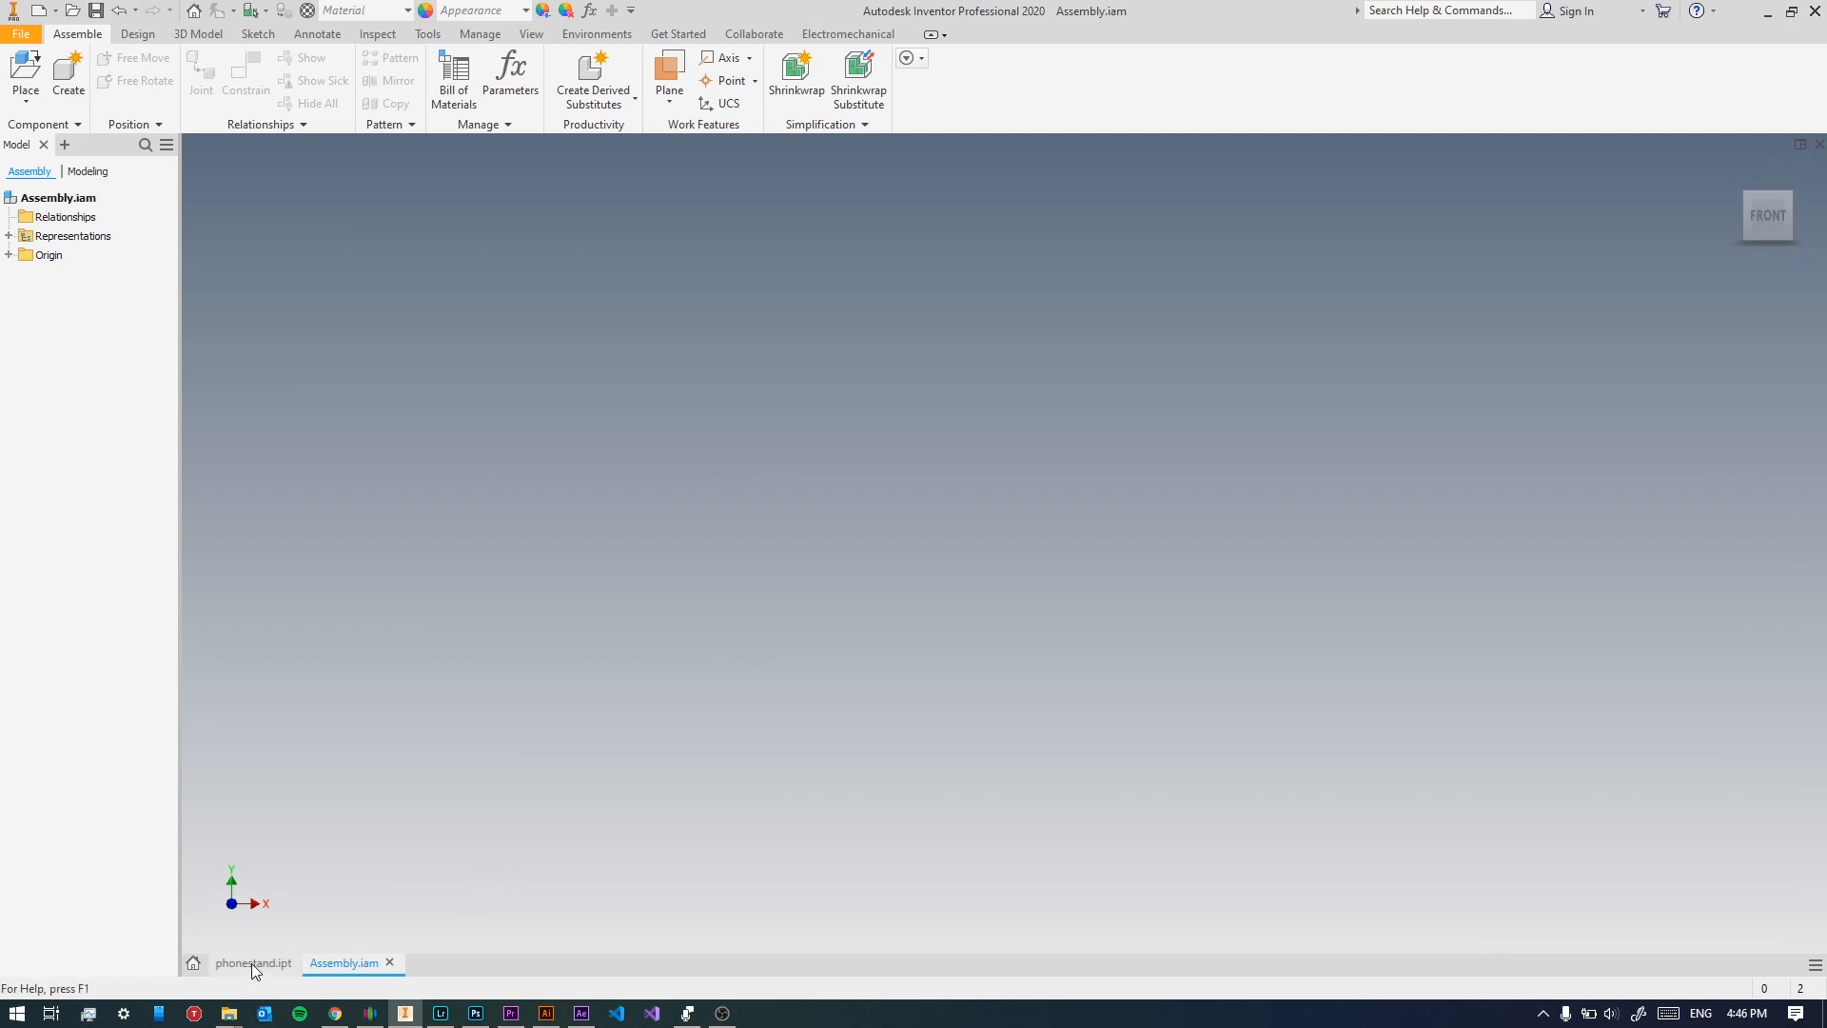
{"action": "left_click", "coordinate": [253, 962]}
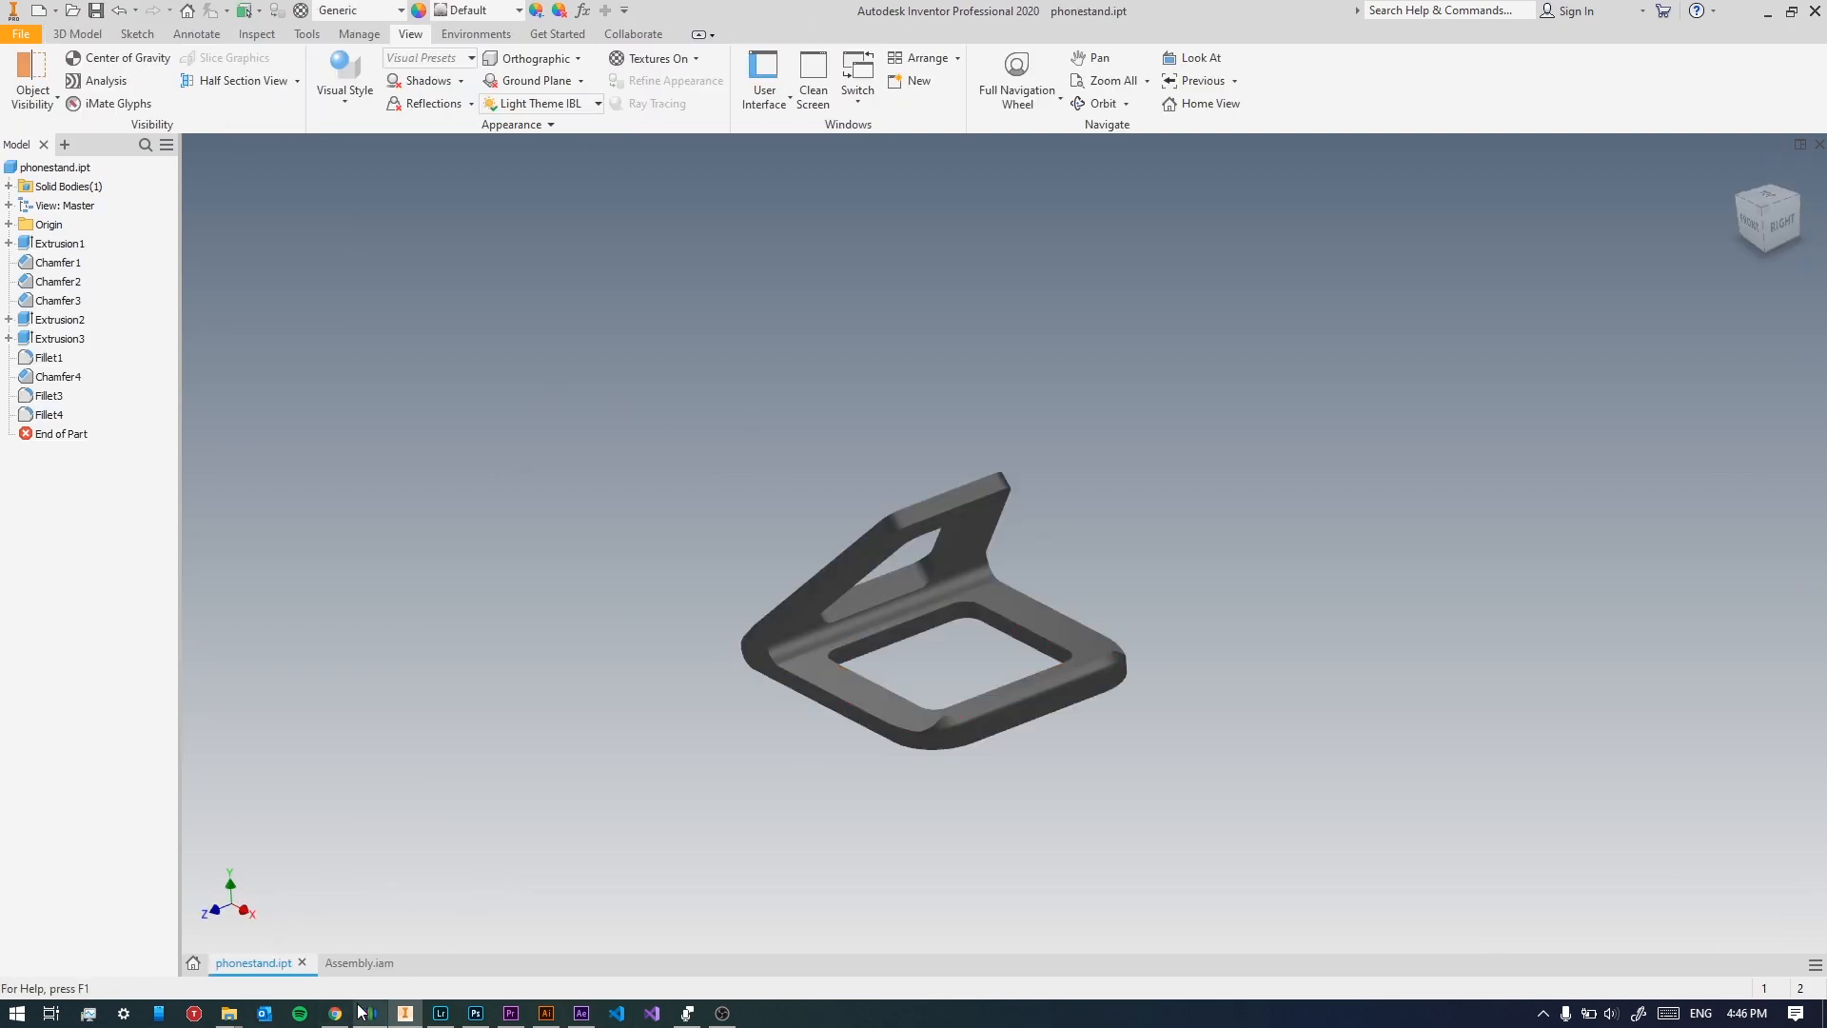
Place phonestand.ipt into Assembly.iam and begin constraining it to the origin XY Plane.
{"action": "left_click", "coordinate": [360, 962]}
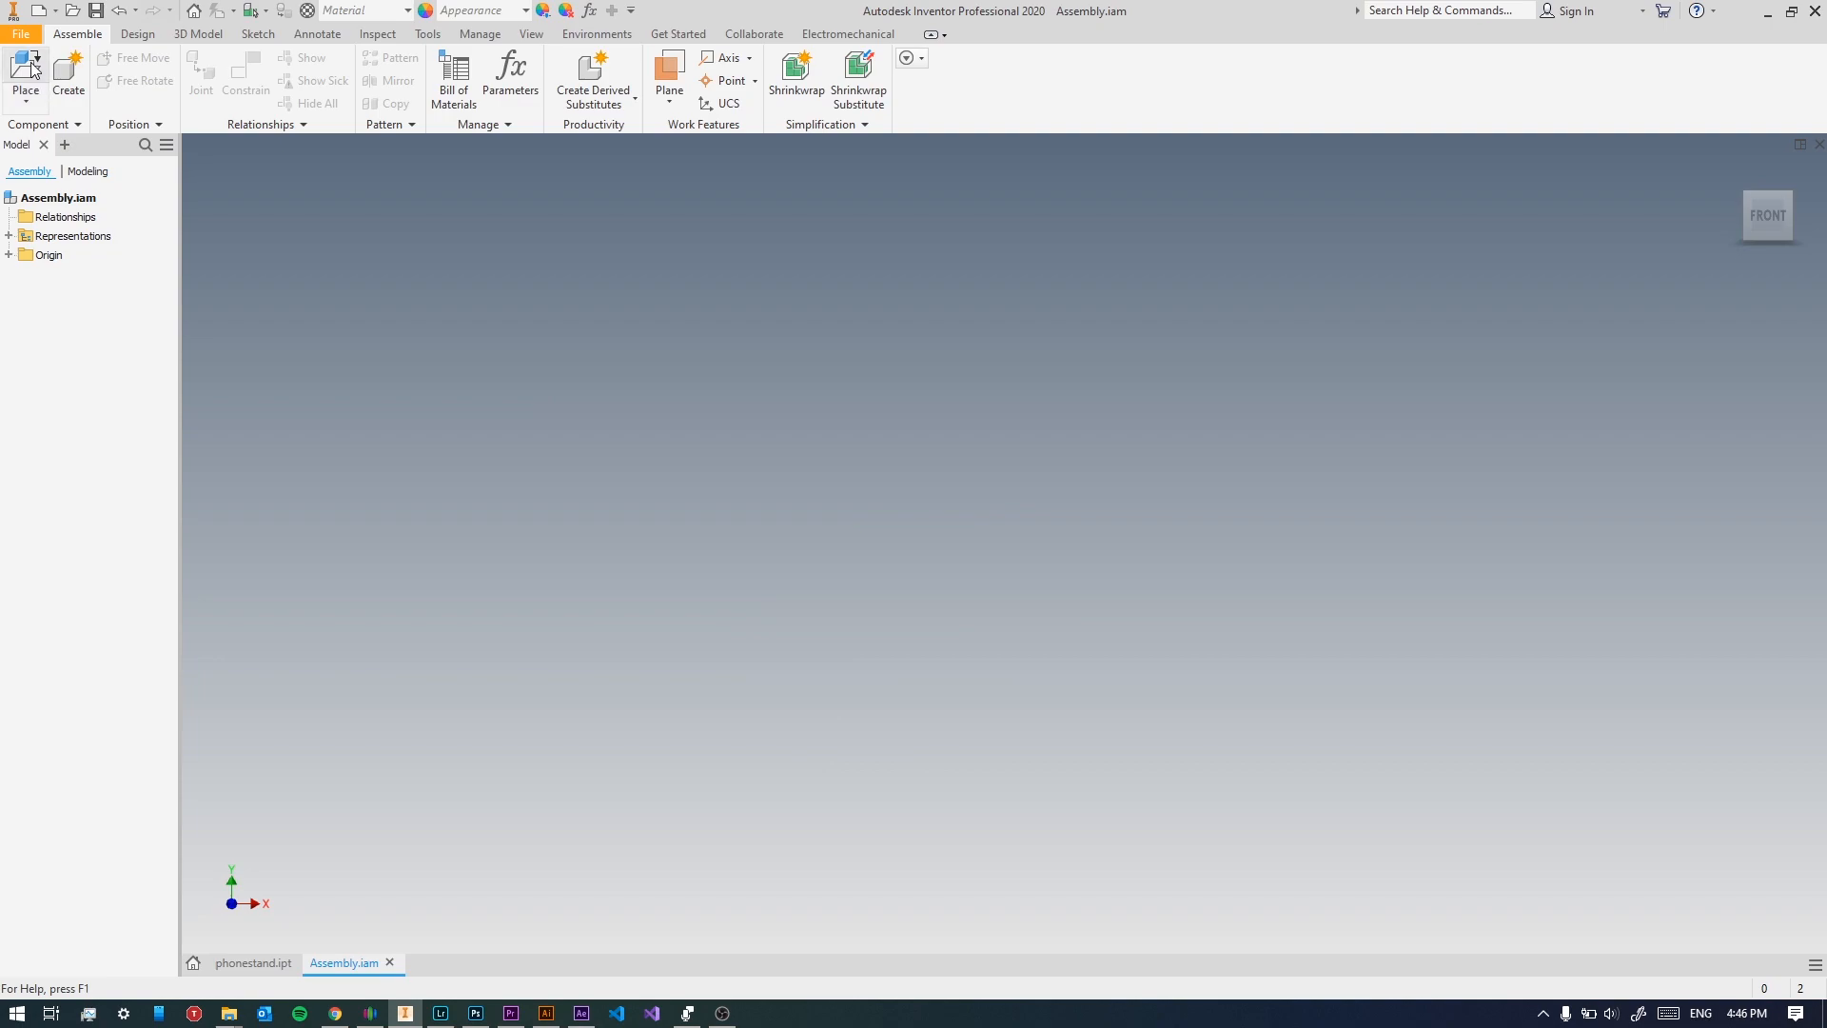
{"action": "left_click", "coordinate": [21, 65]}
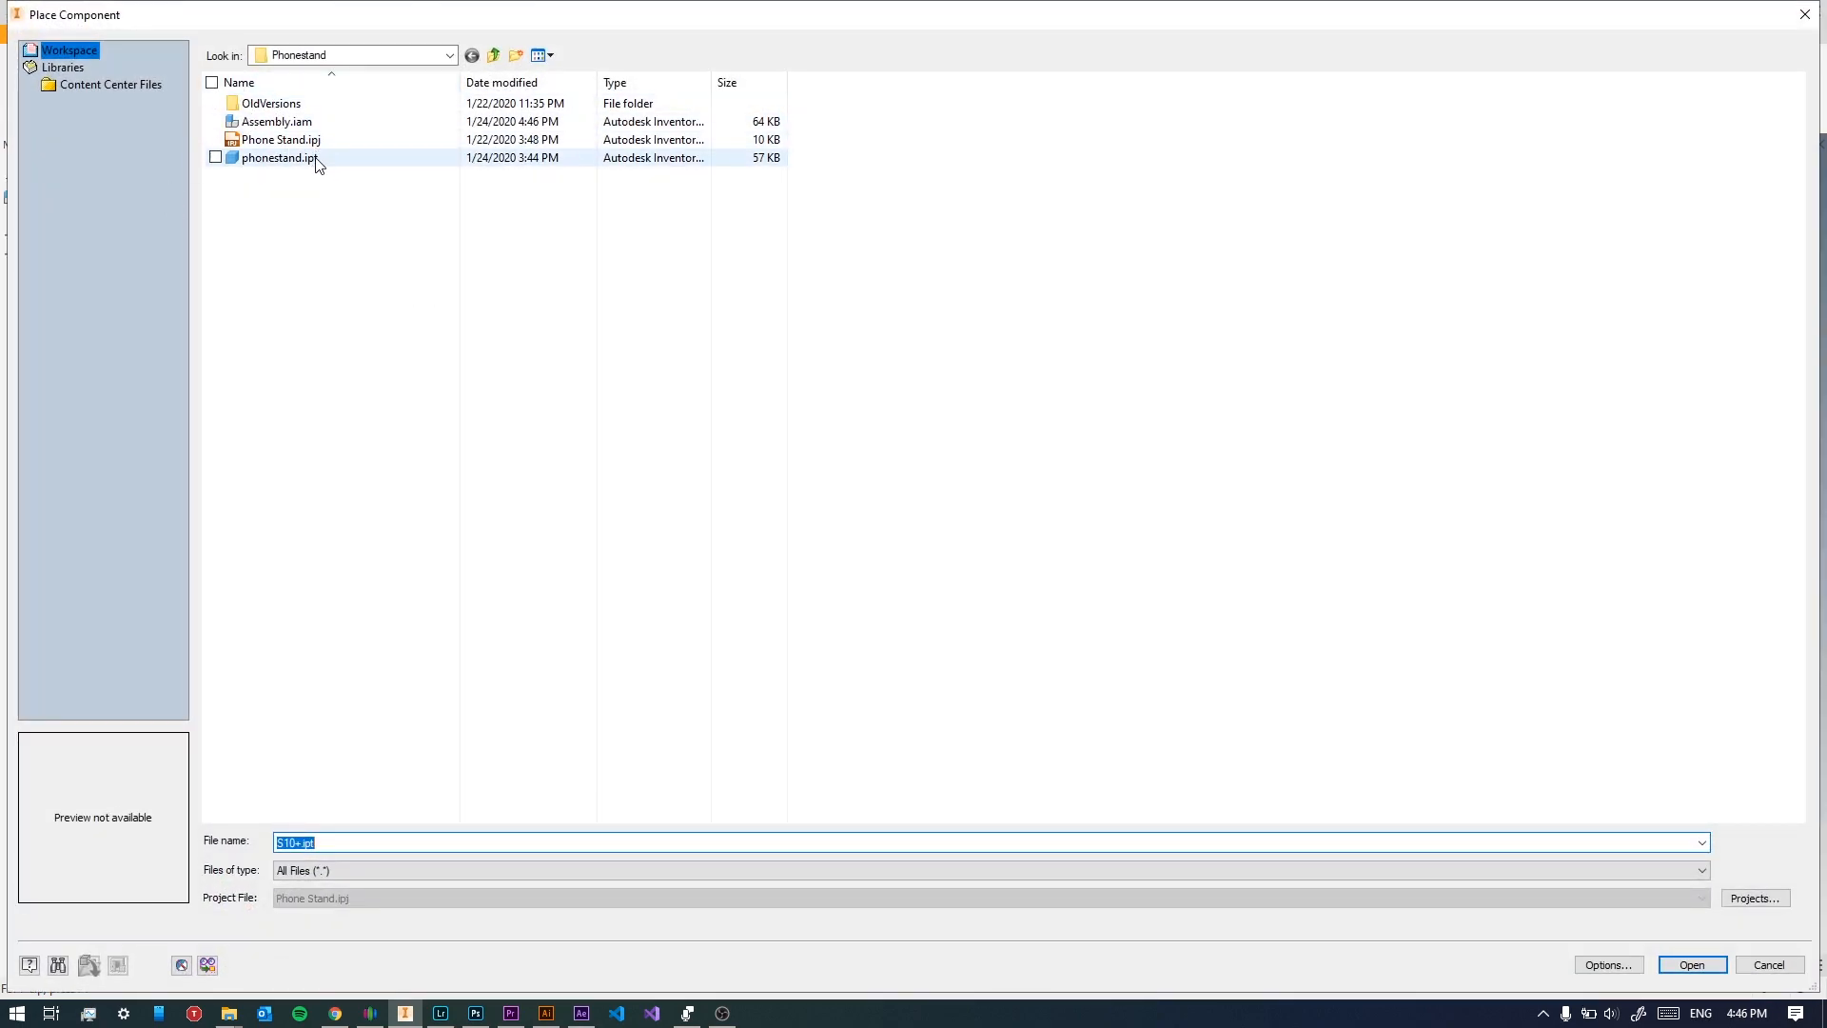
{"action": "mouse_move", "coordinate": [307, 164]}
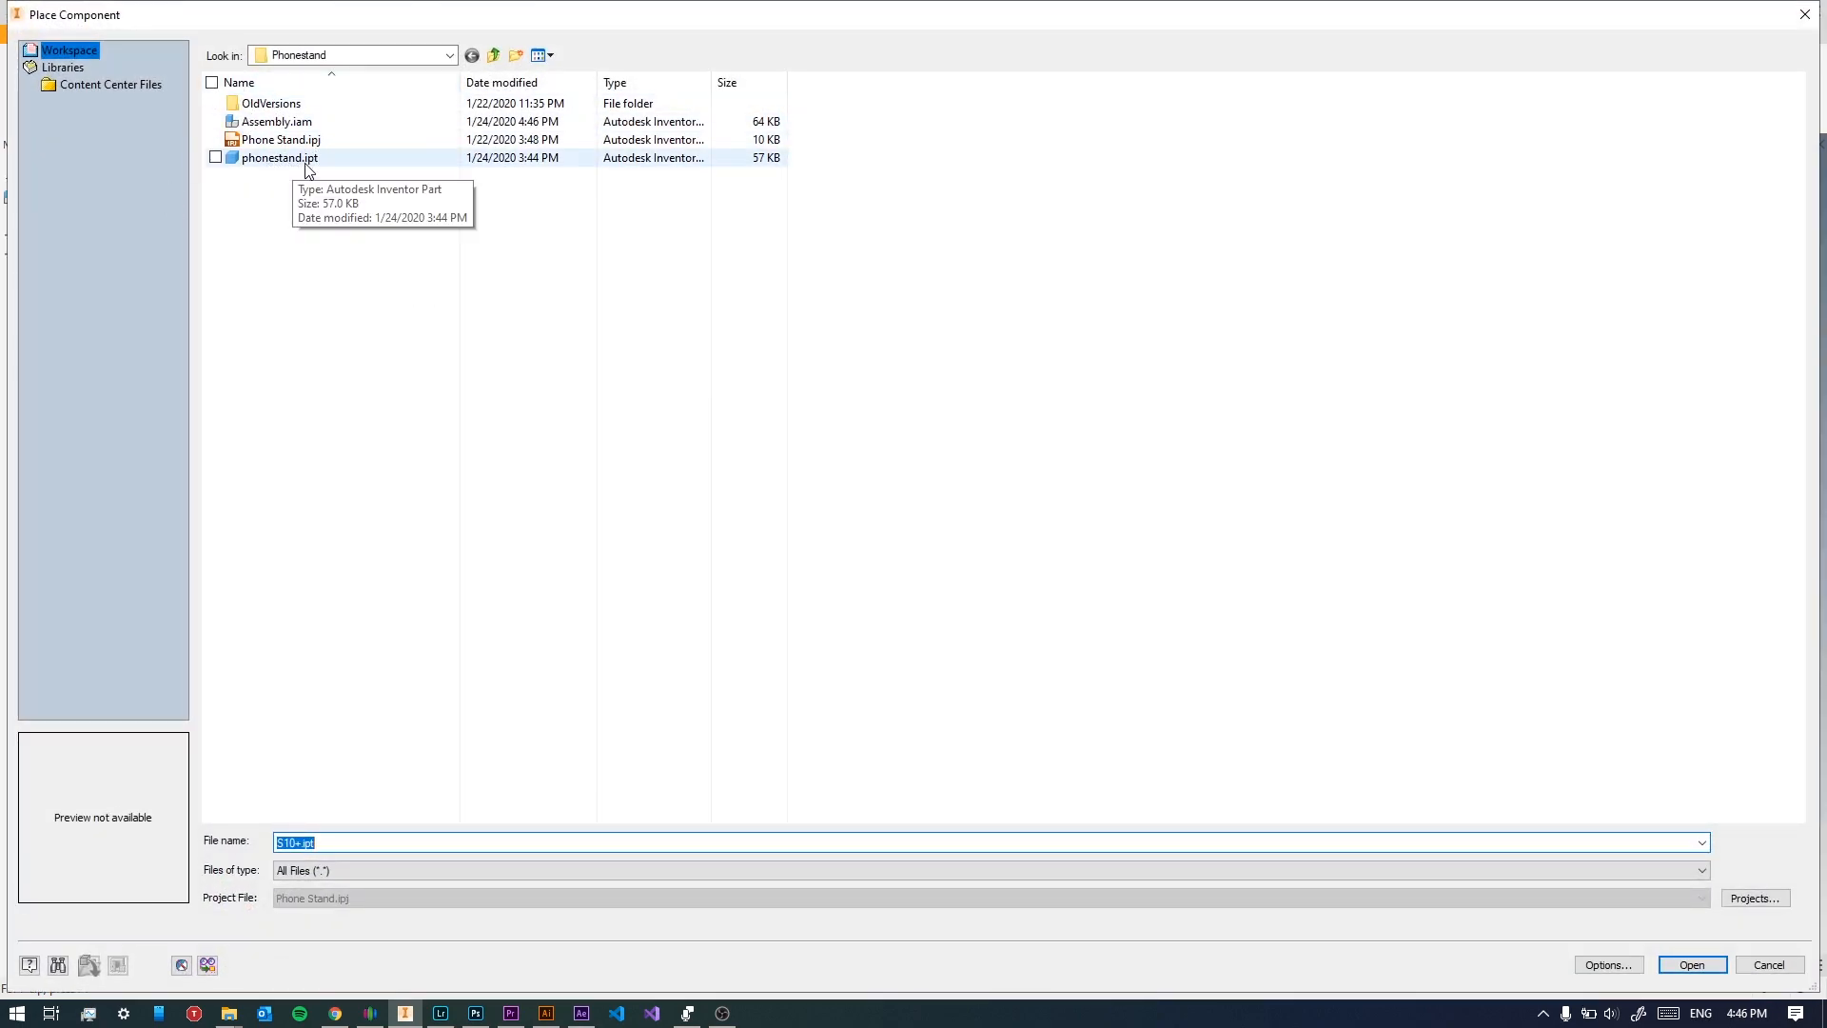
{"action": "left_click", "coordinate": [1692, 965]}
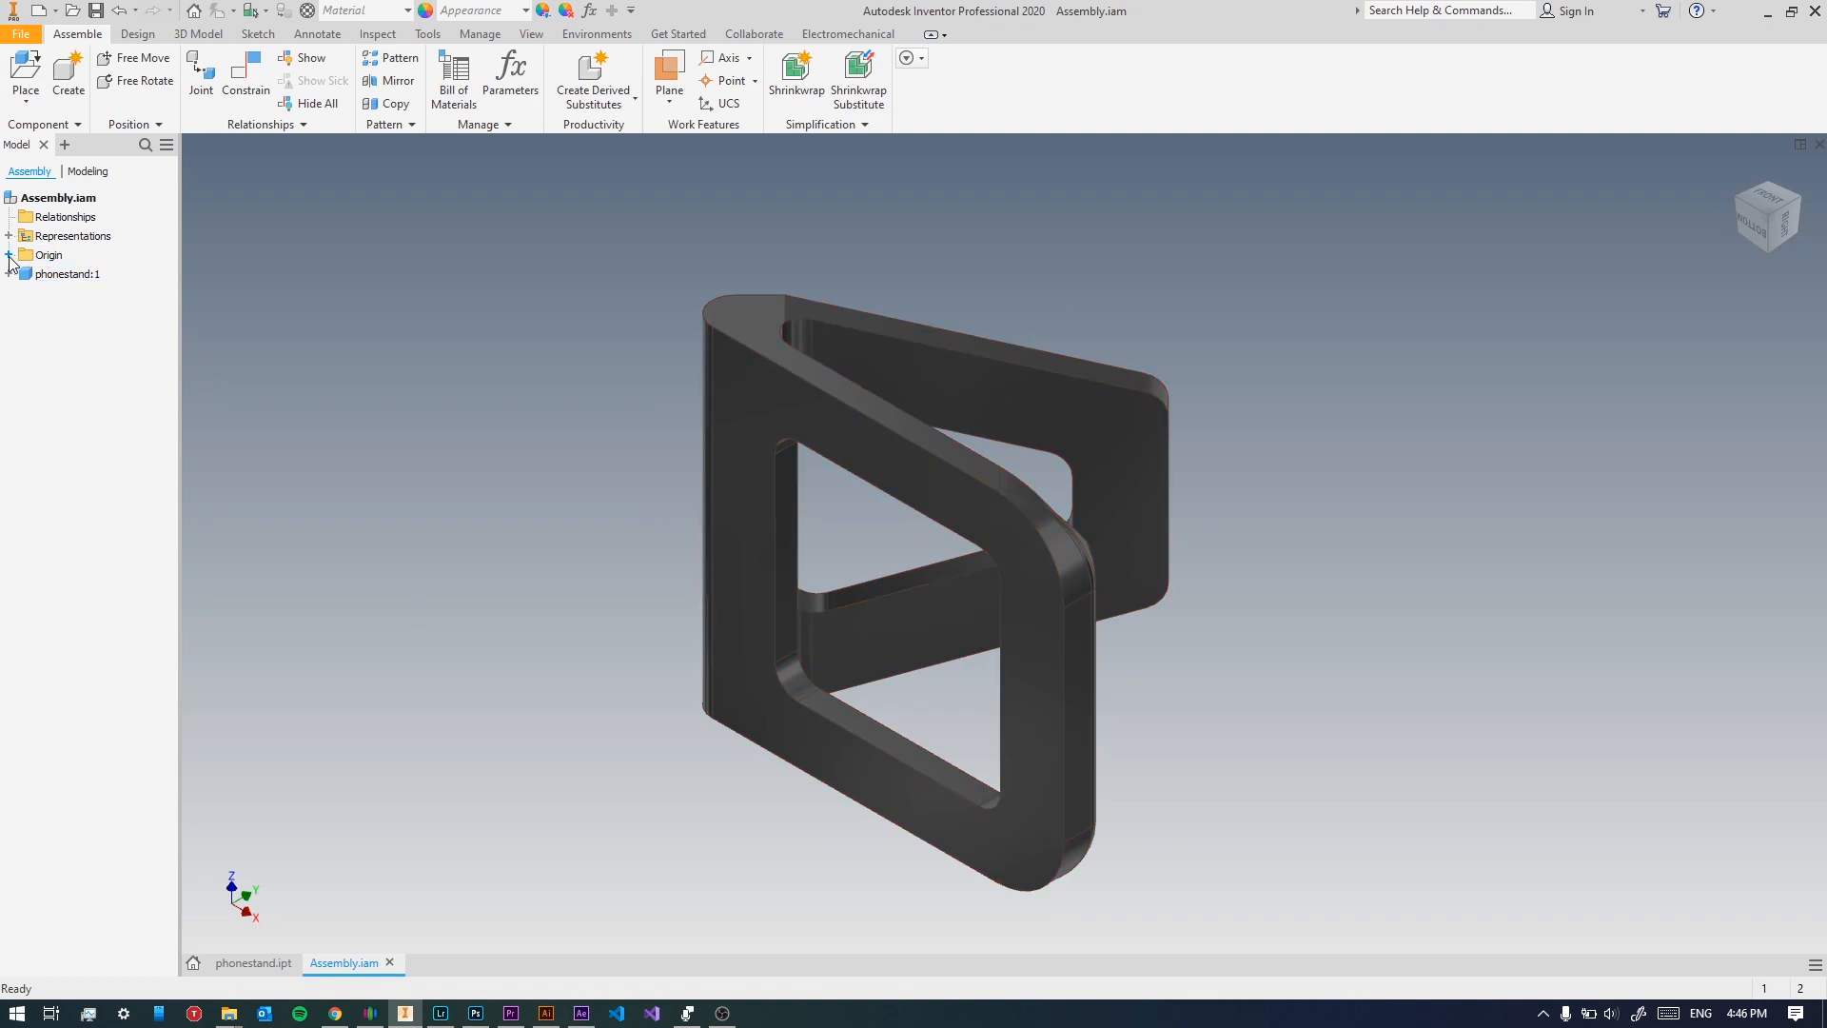
{"action": "left_click", "coordinate": [21, 254]}
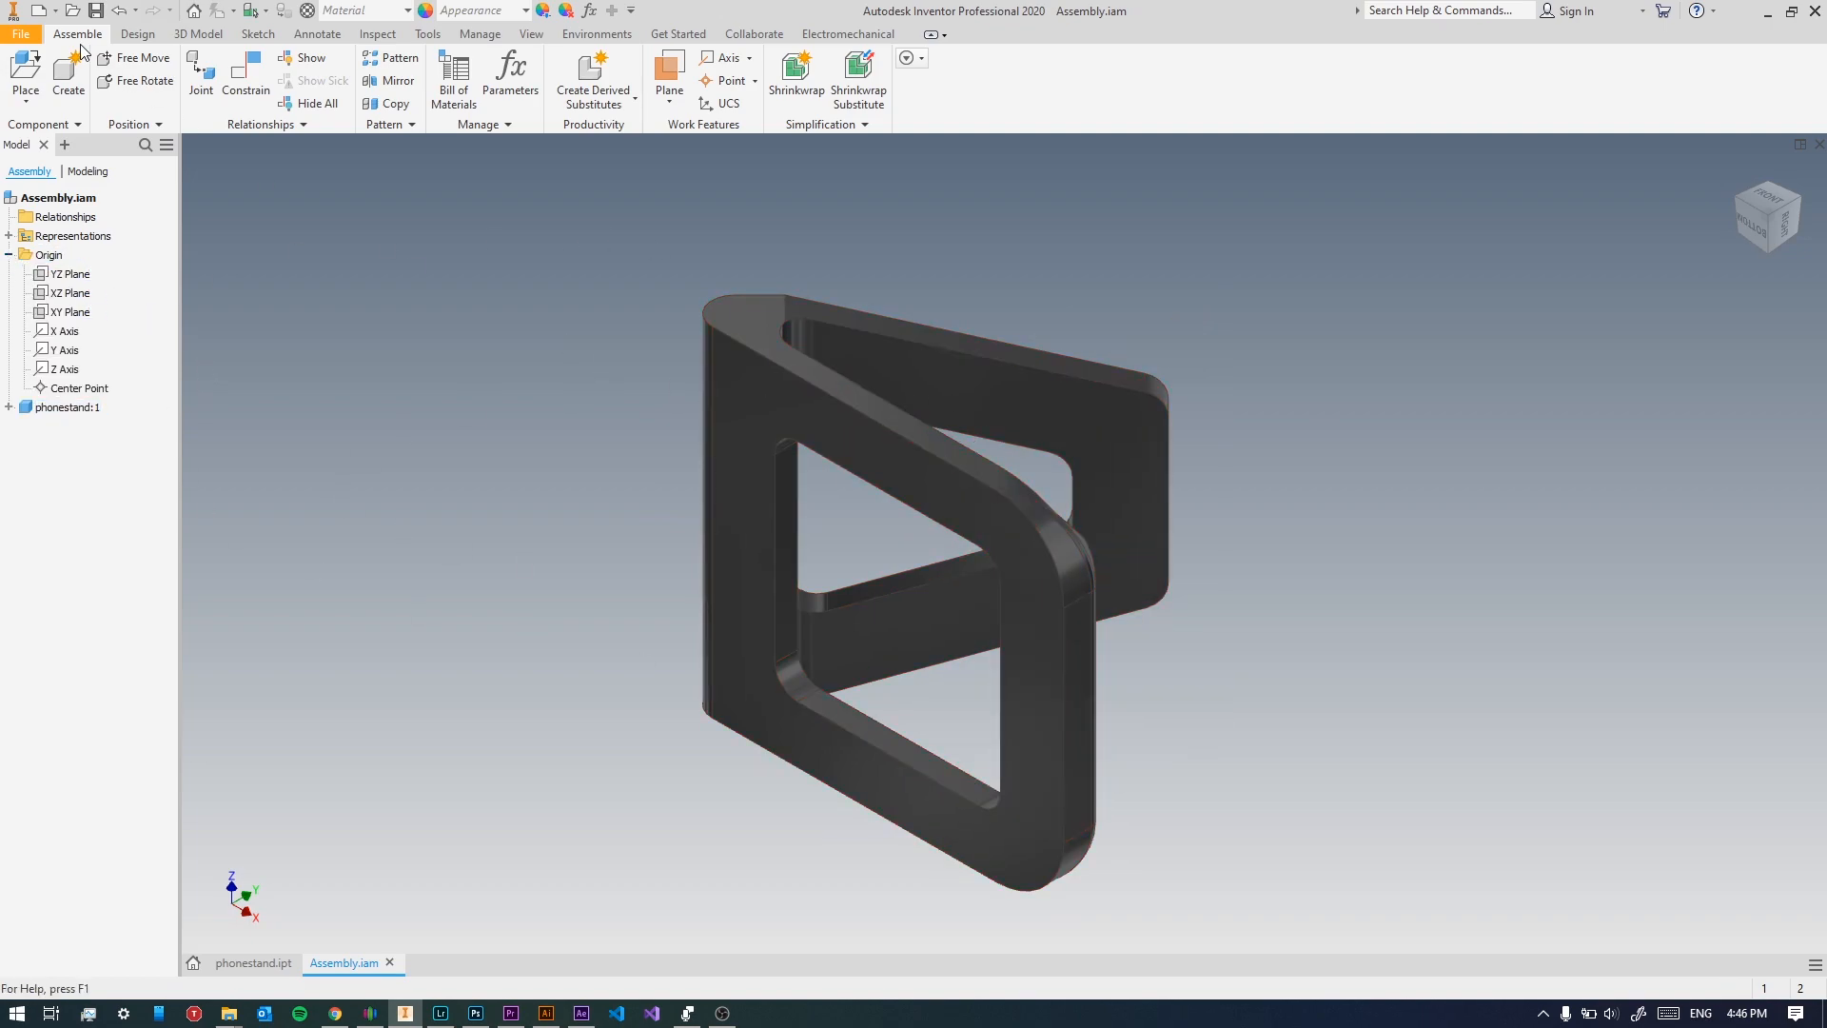
{"action": "left_click", "coordinate": [68, 311]}
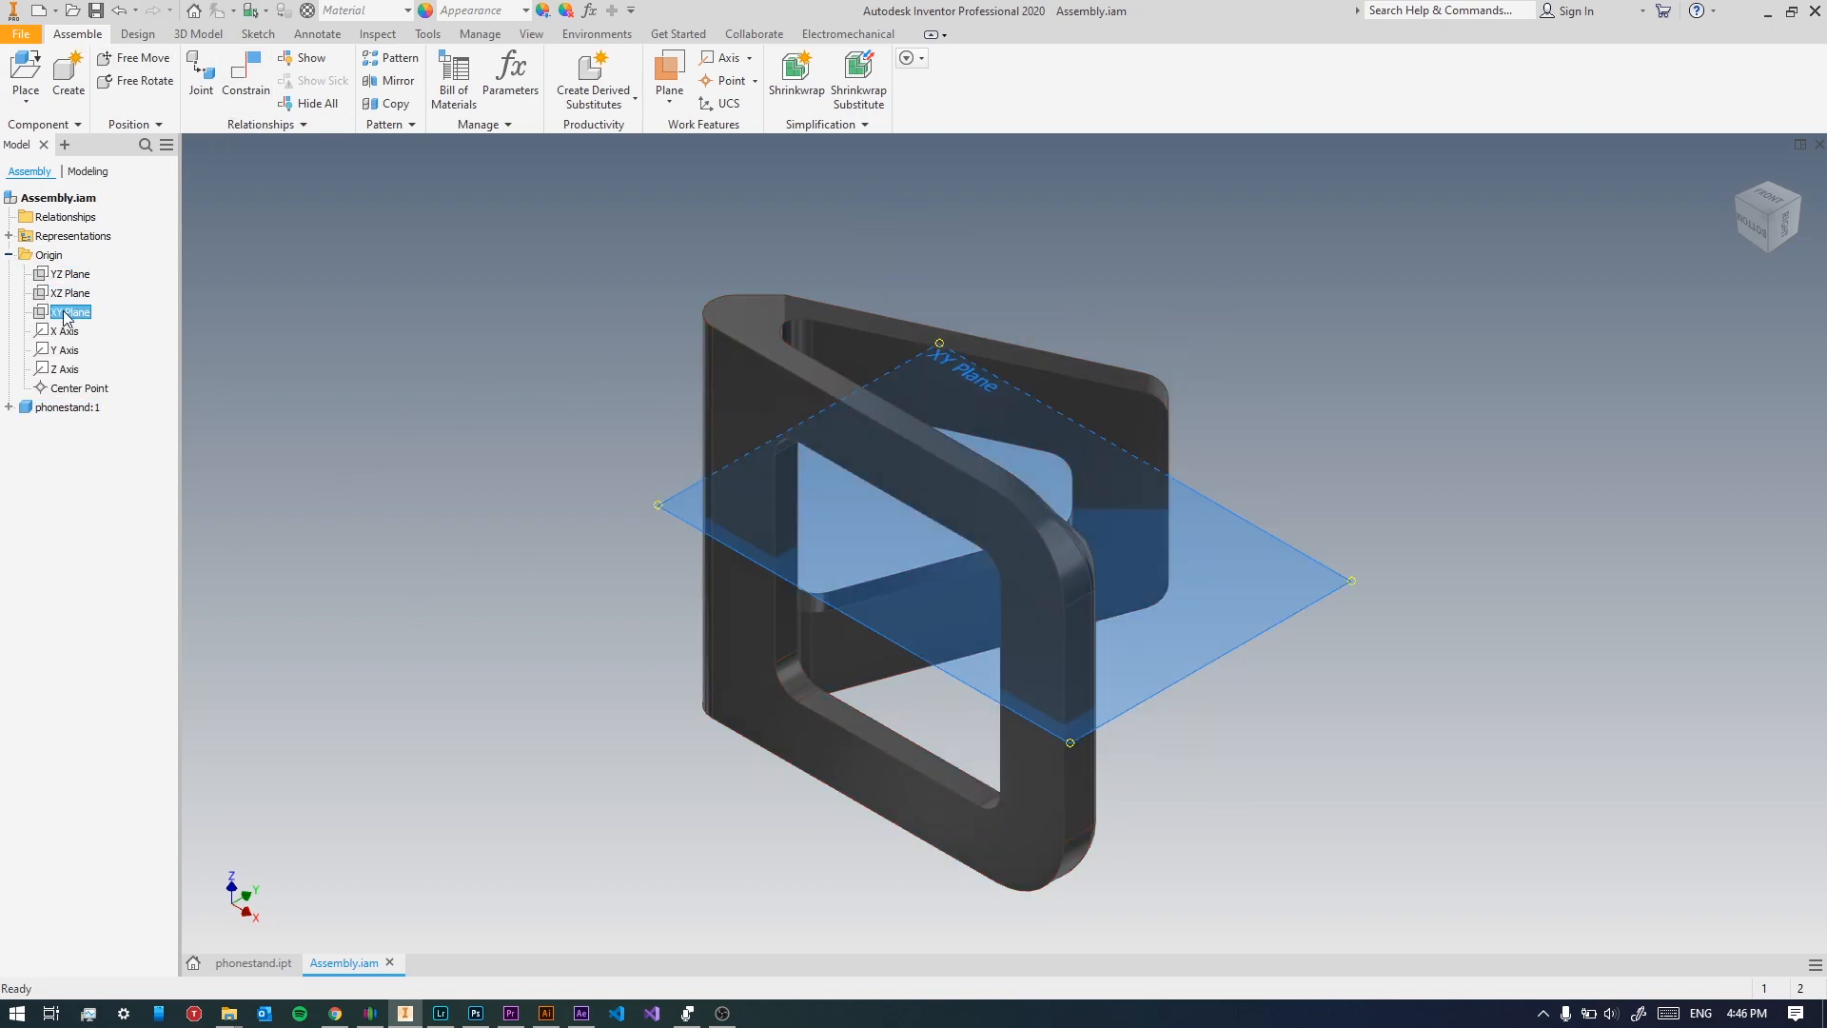
{"action": "left_click", "coordinate": [245, 74]}
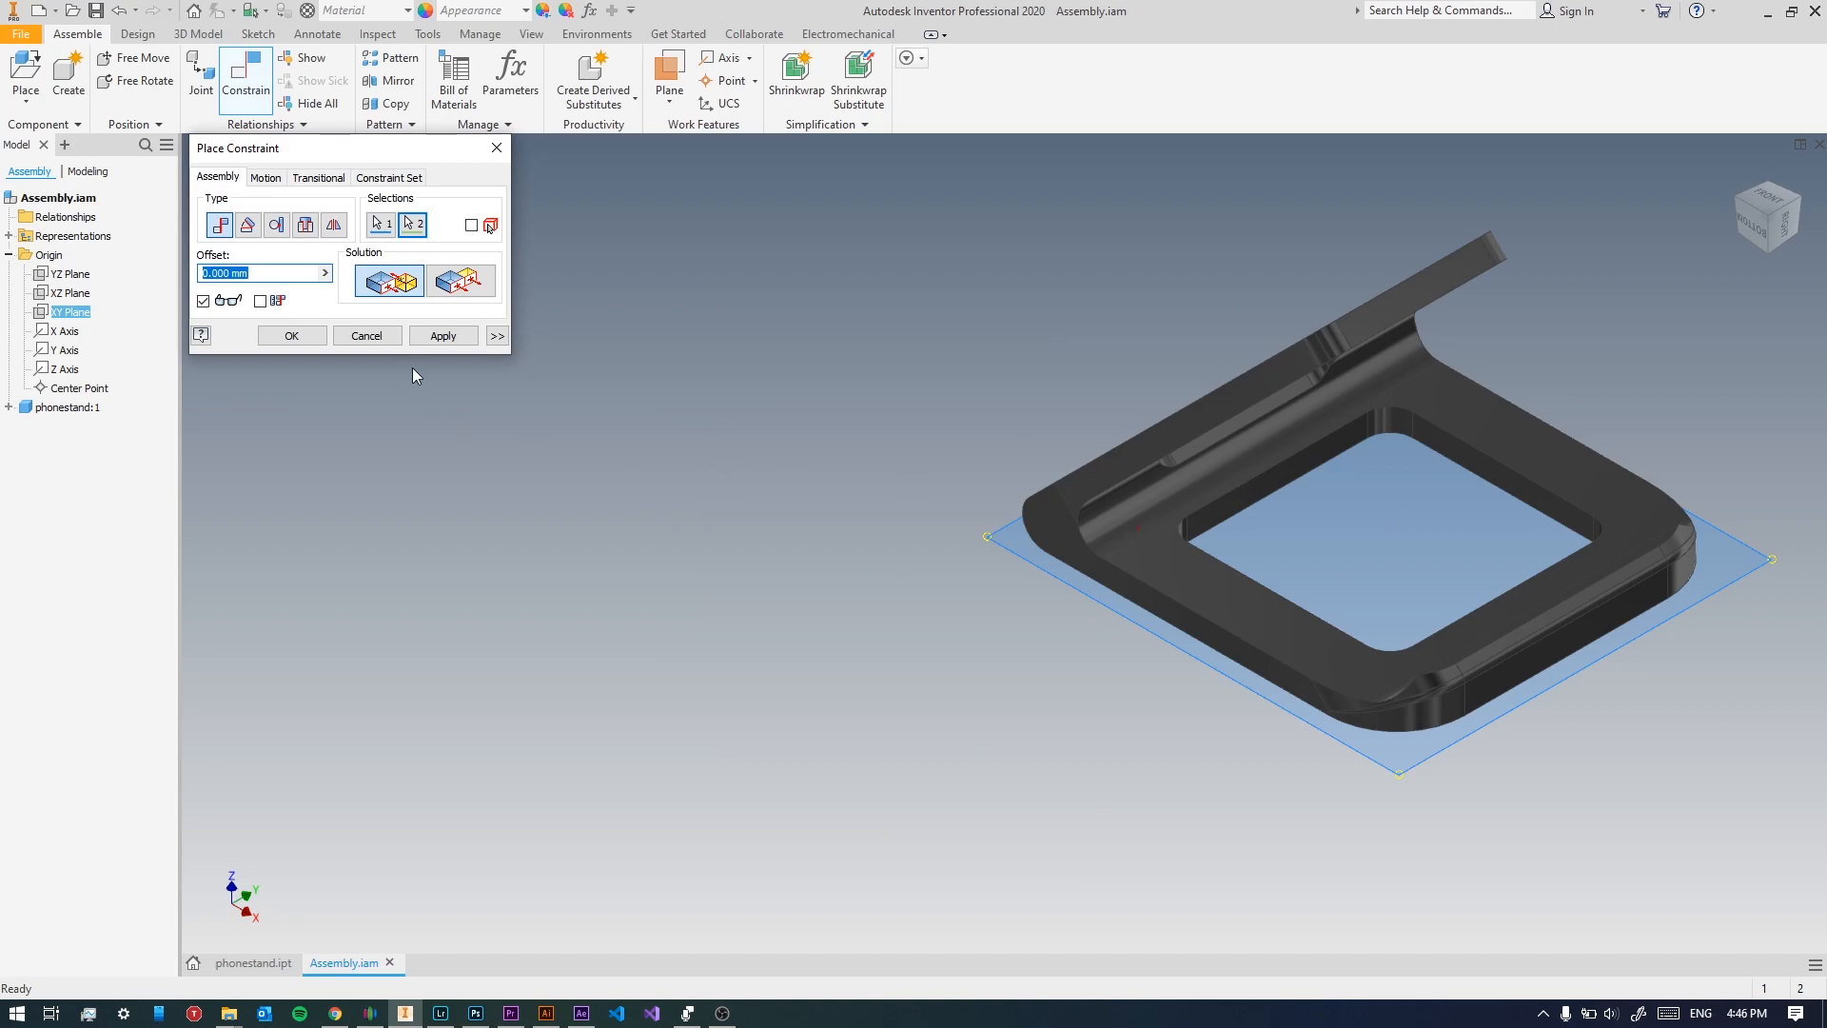
Constrain the assembly's XZ Plane to the matching stand plane, apply, and close the dialog.
{"action": "left_click", "coordinate": [62, 292]}
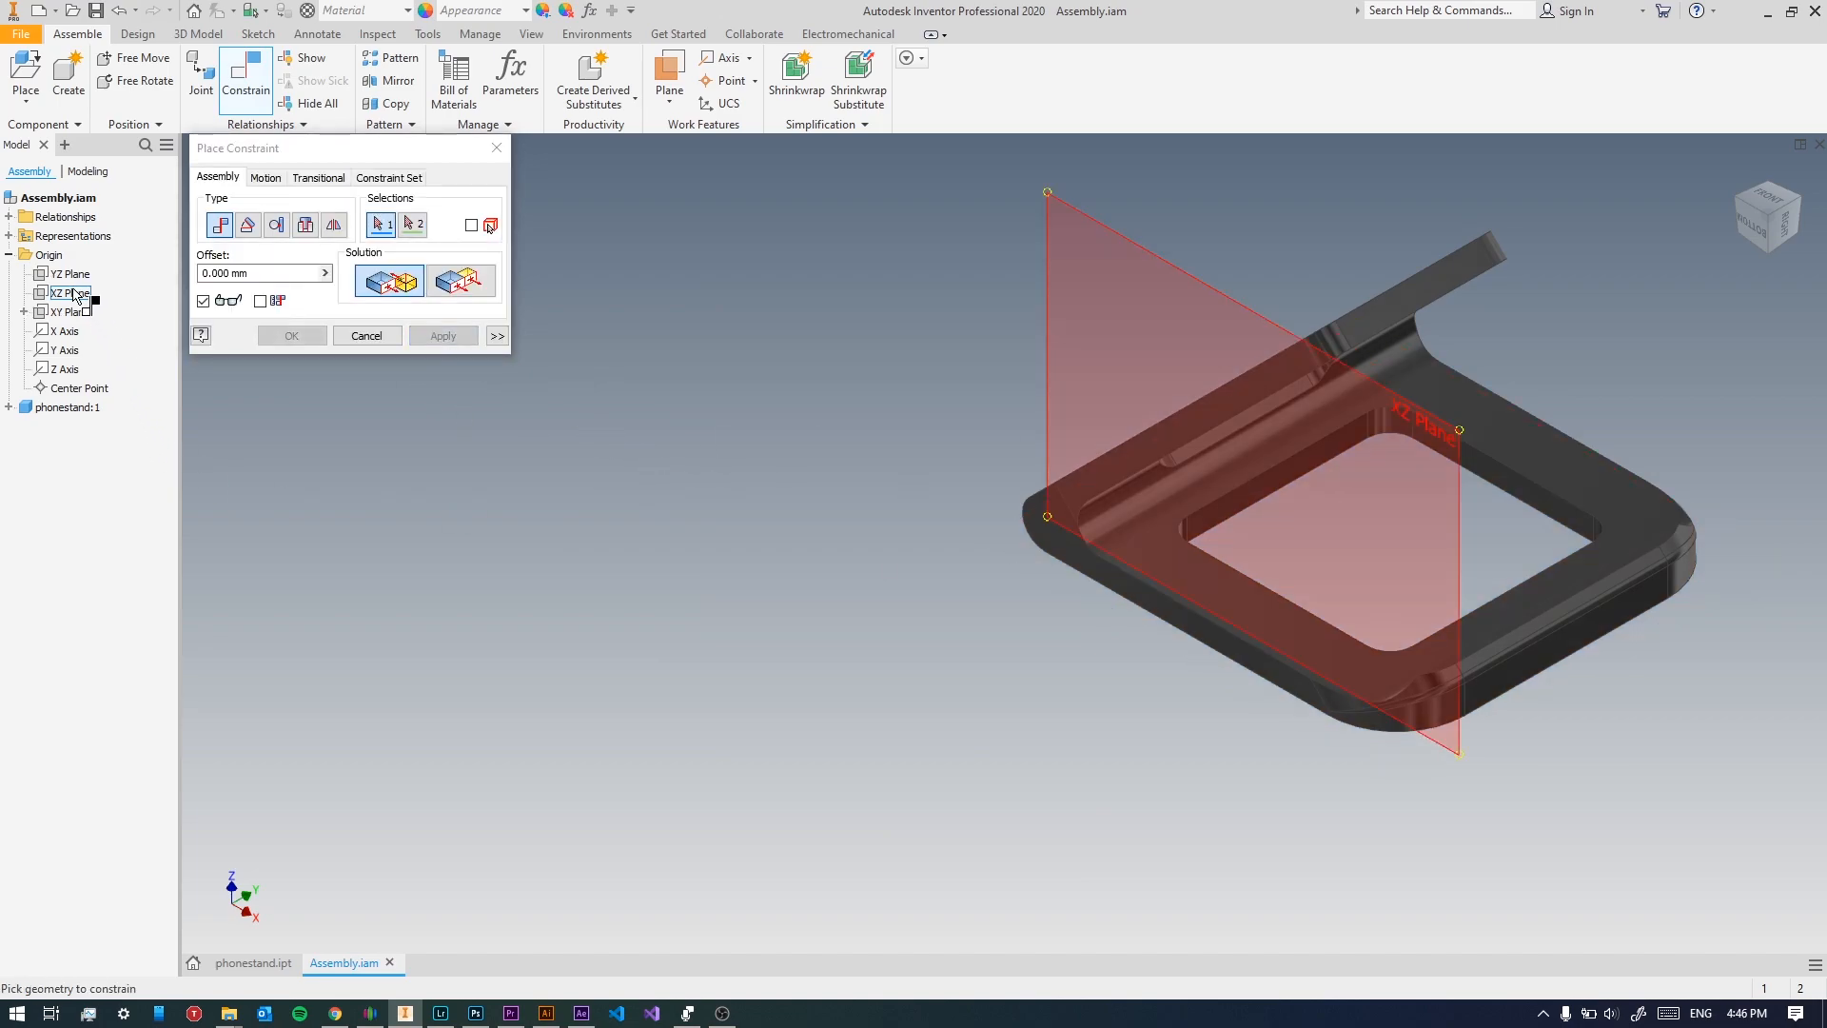
{"action": "left_click", "coordinate": [64, 274]}
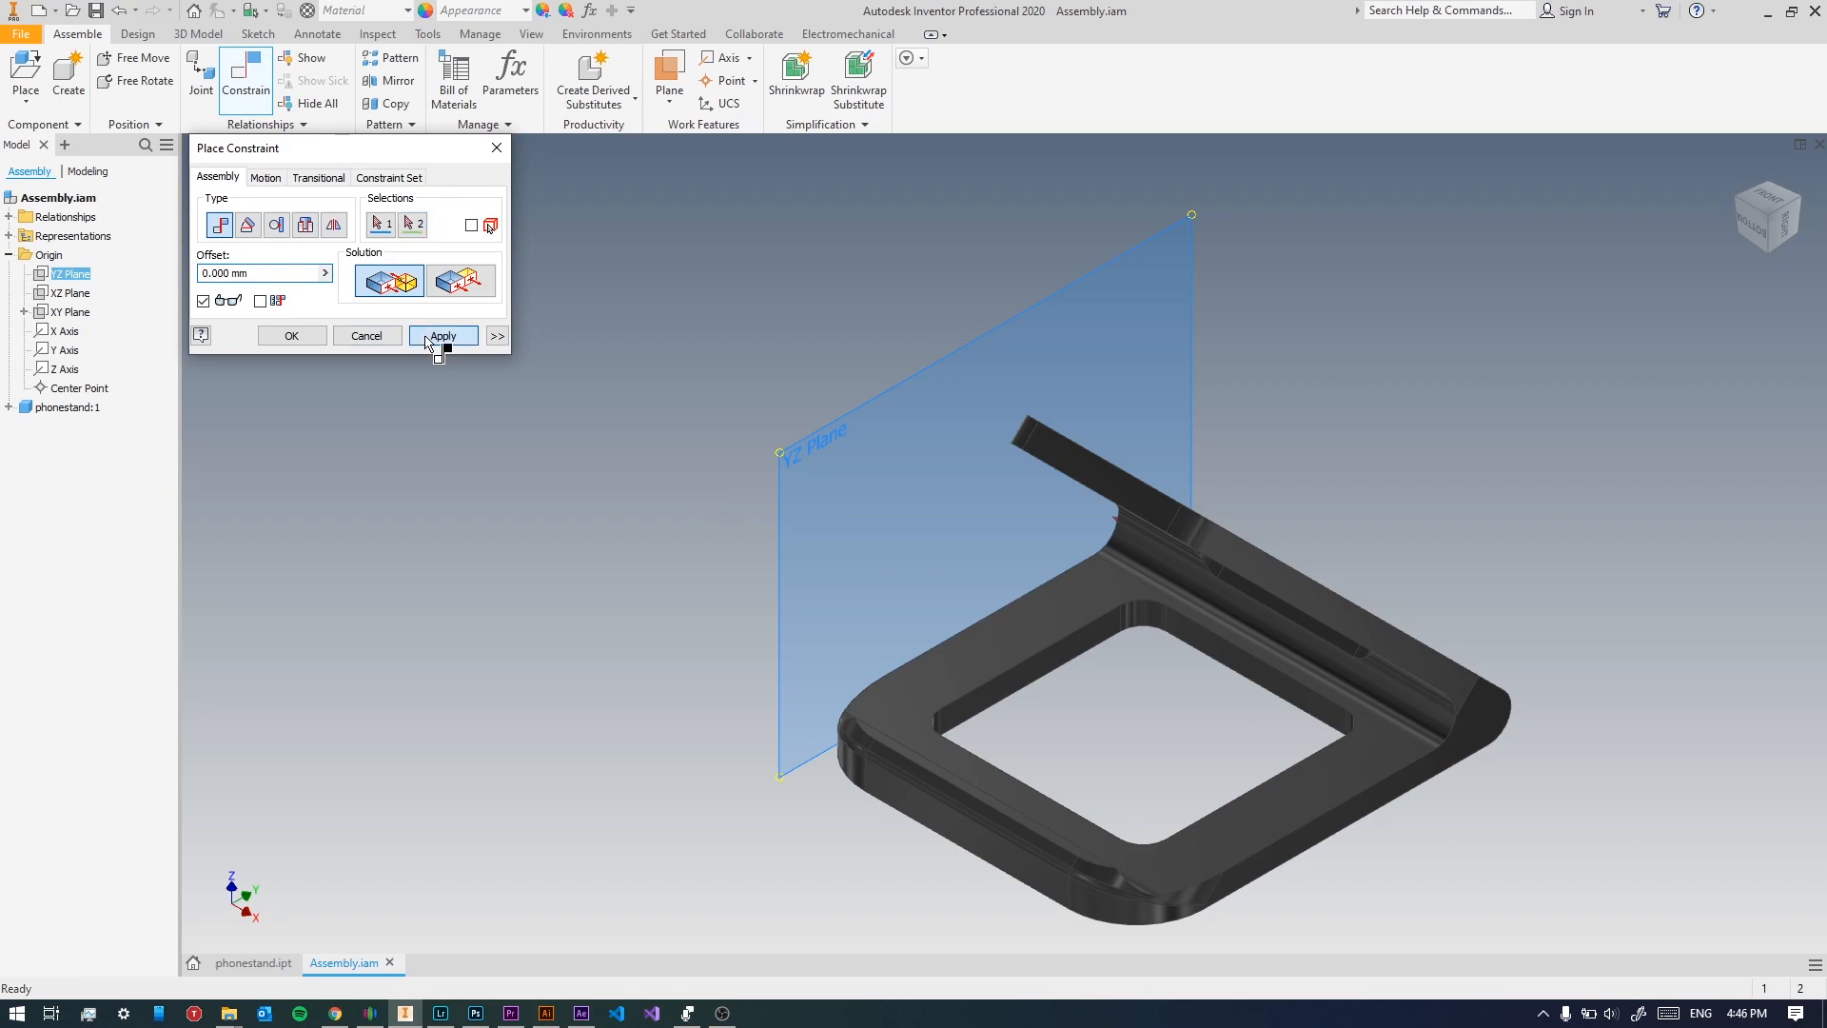
{"action": "left_click", "coordinate": [443, 335]}
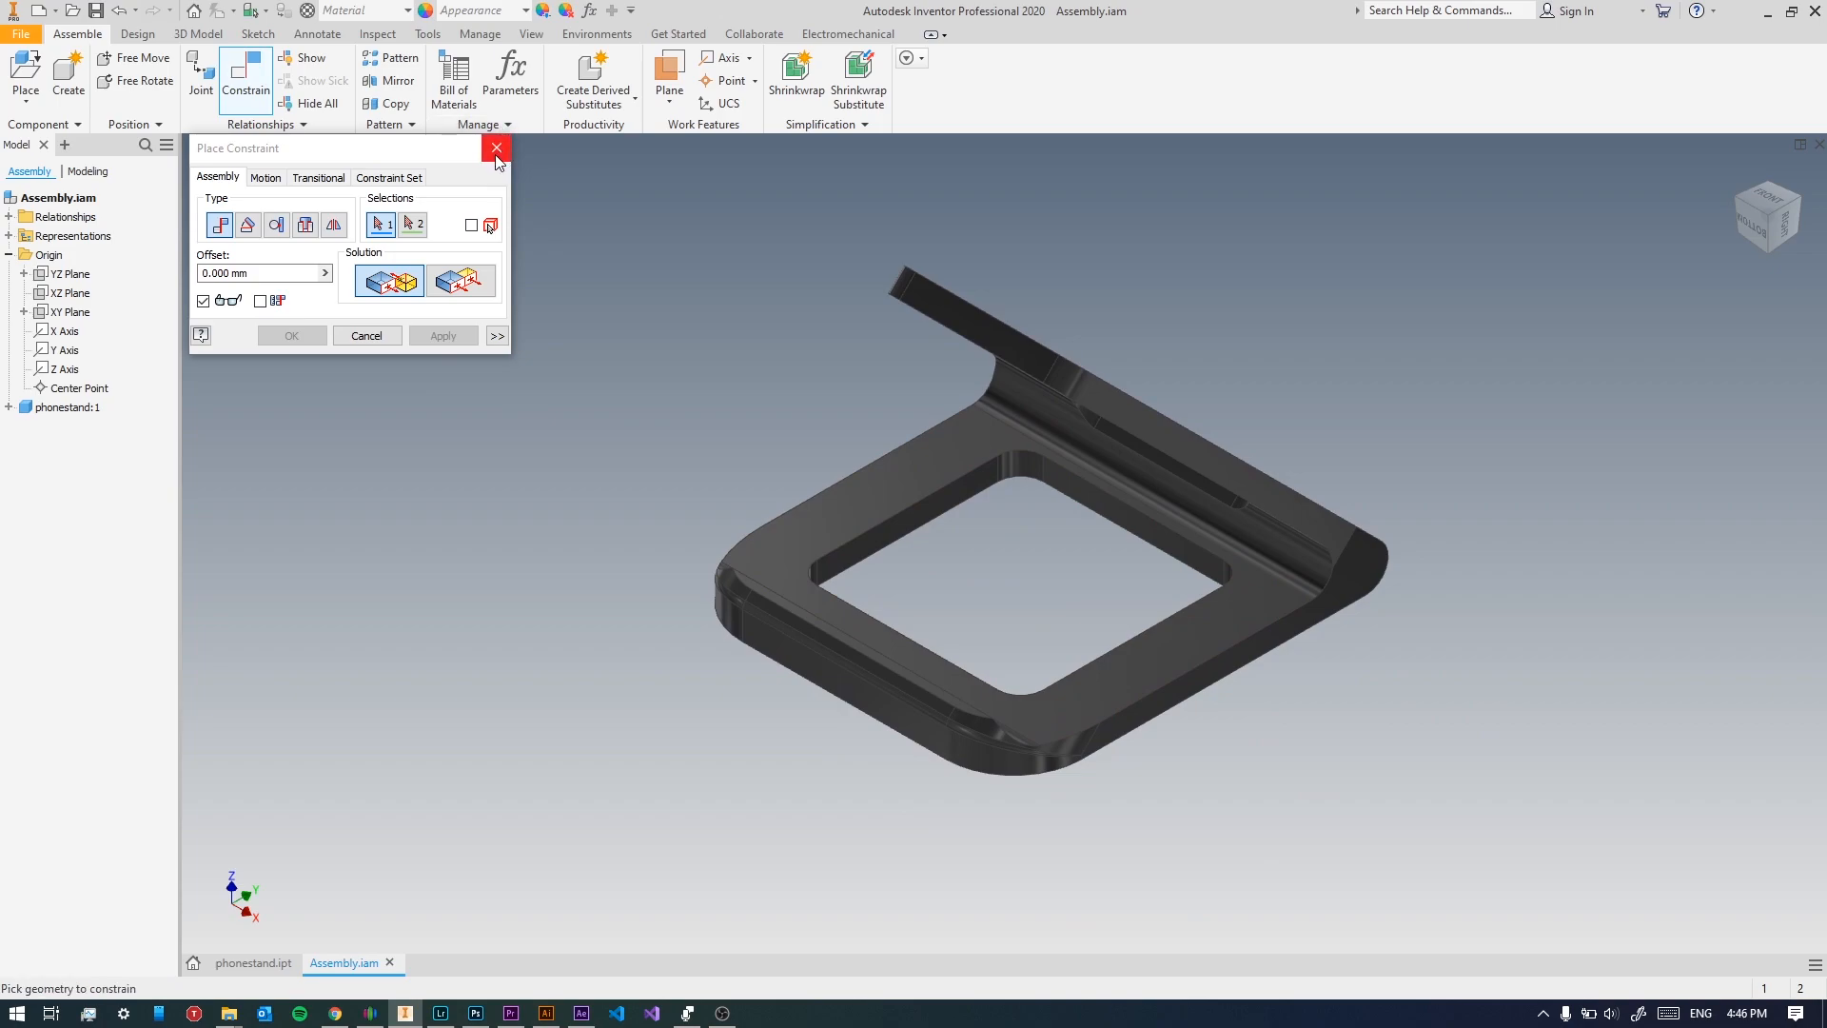
{"action": "left_click", "coordinate": [495, 148]}
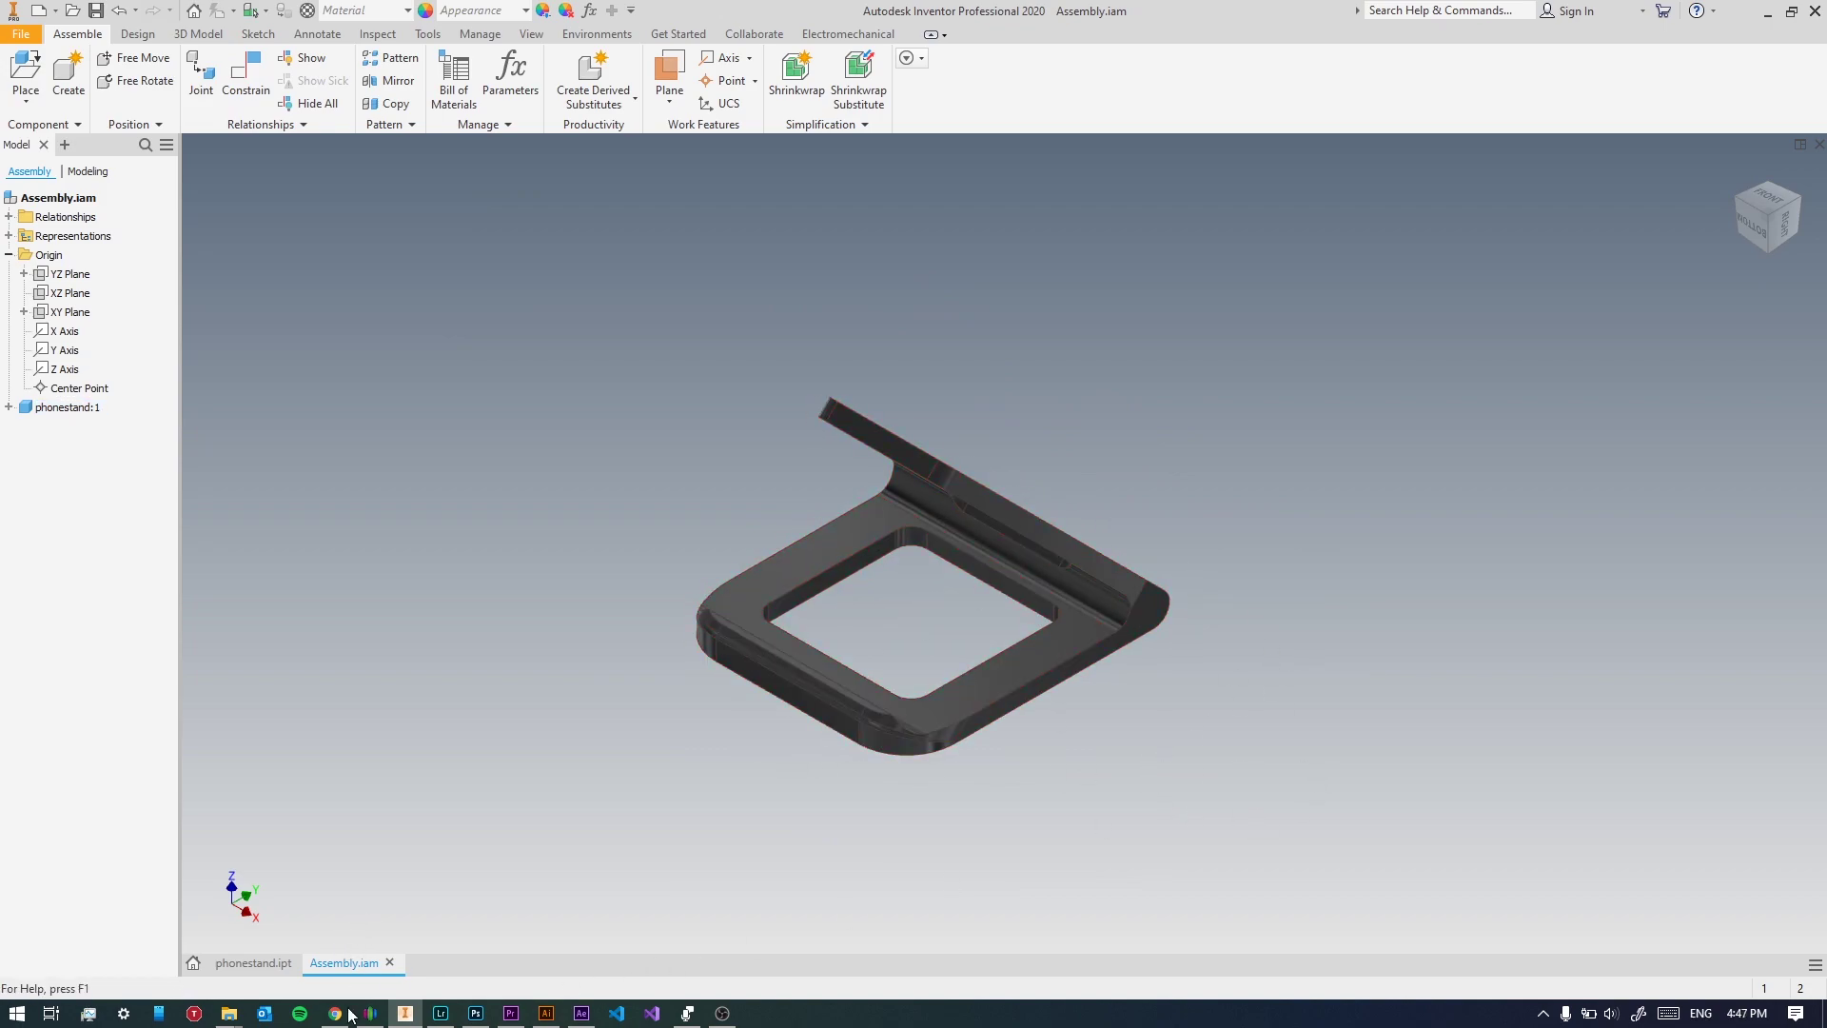
{"action": "mouse_move", "coordinate": [336, 1014]}
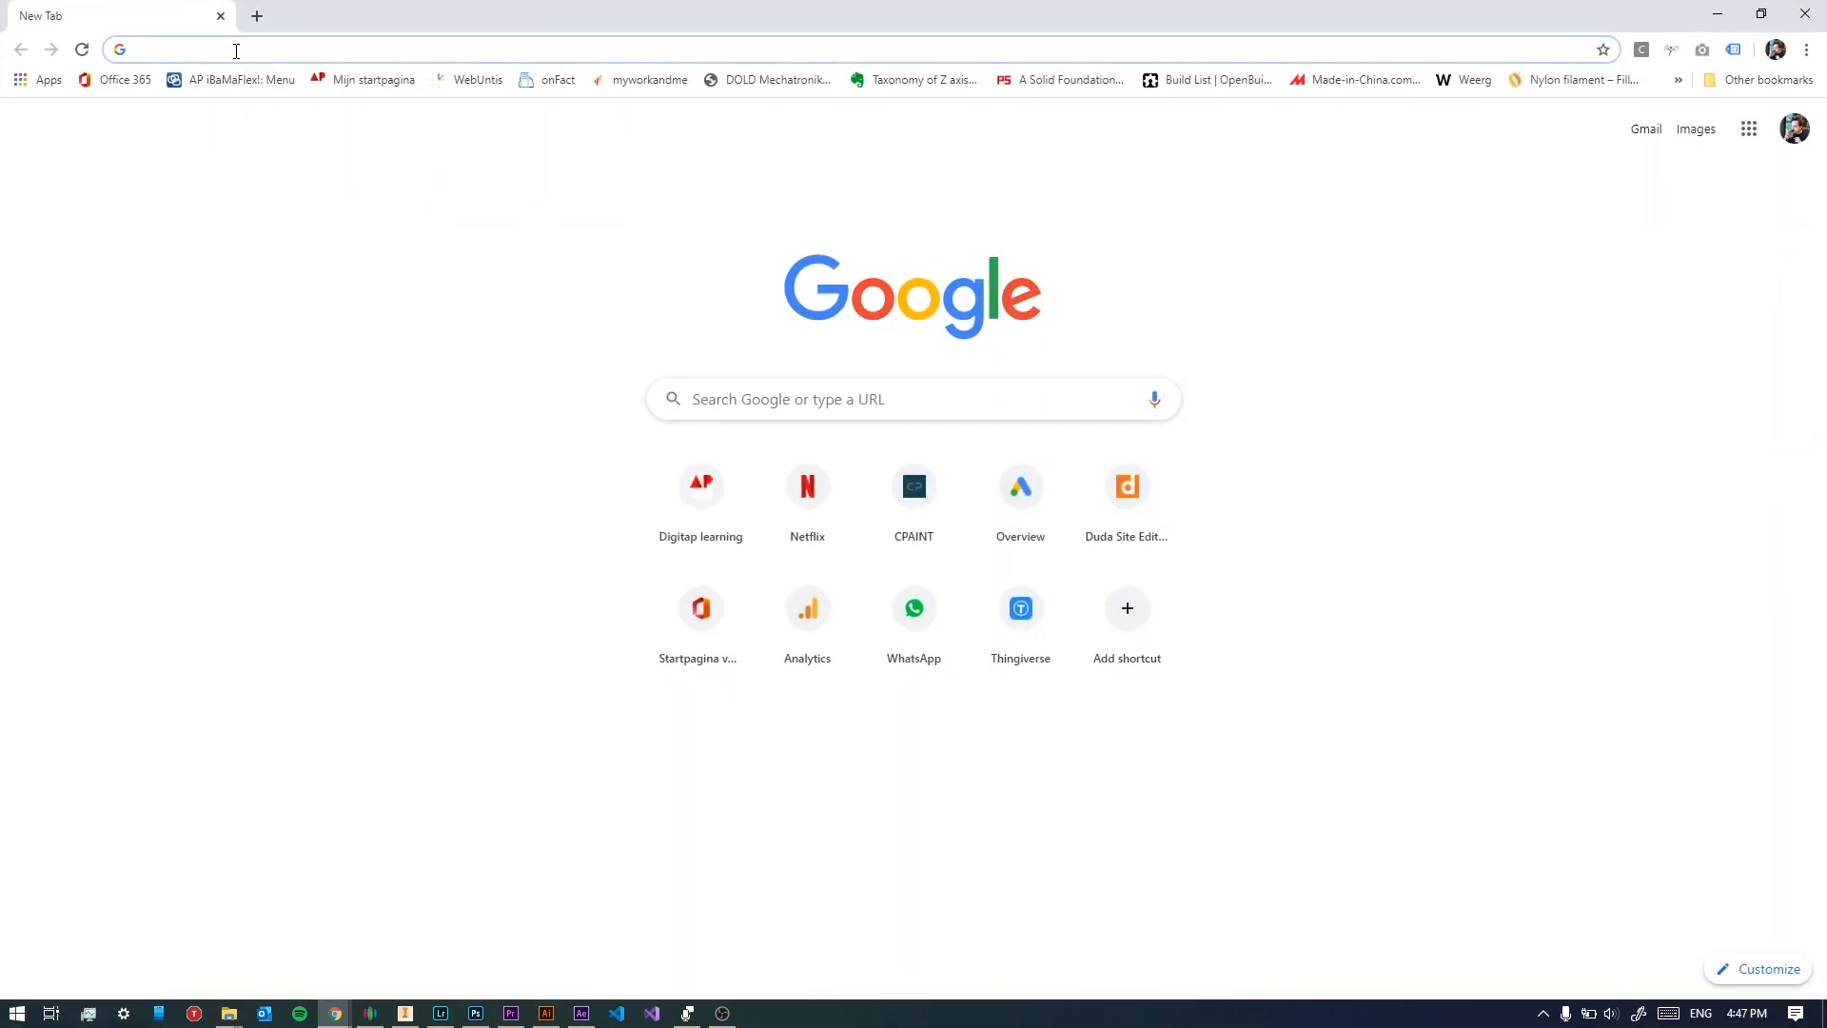
Open the grabcad.com model library and search for the Samsung phone.
{"action": "type", "text": "grabcad.com/dashboard#_=_"}
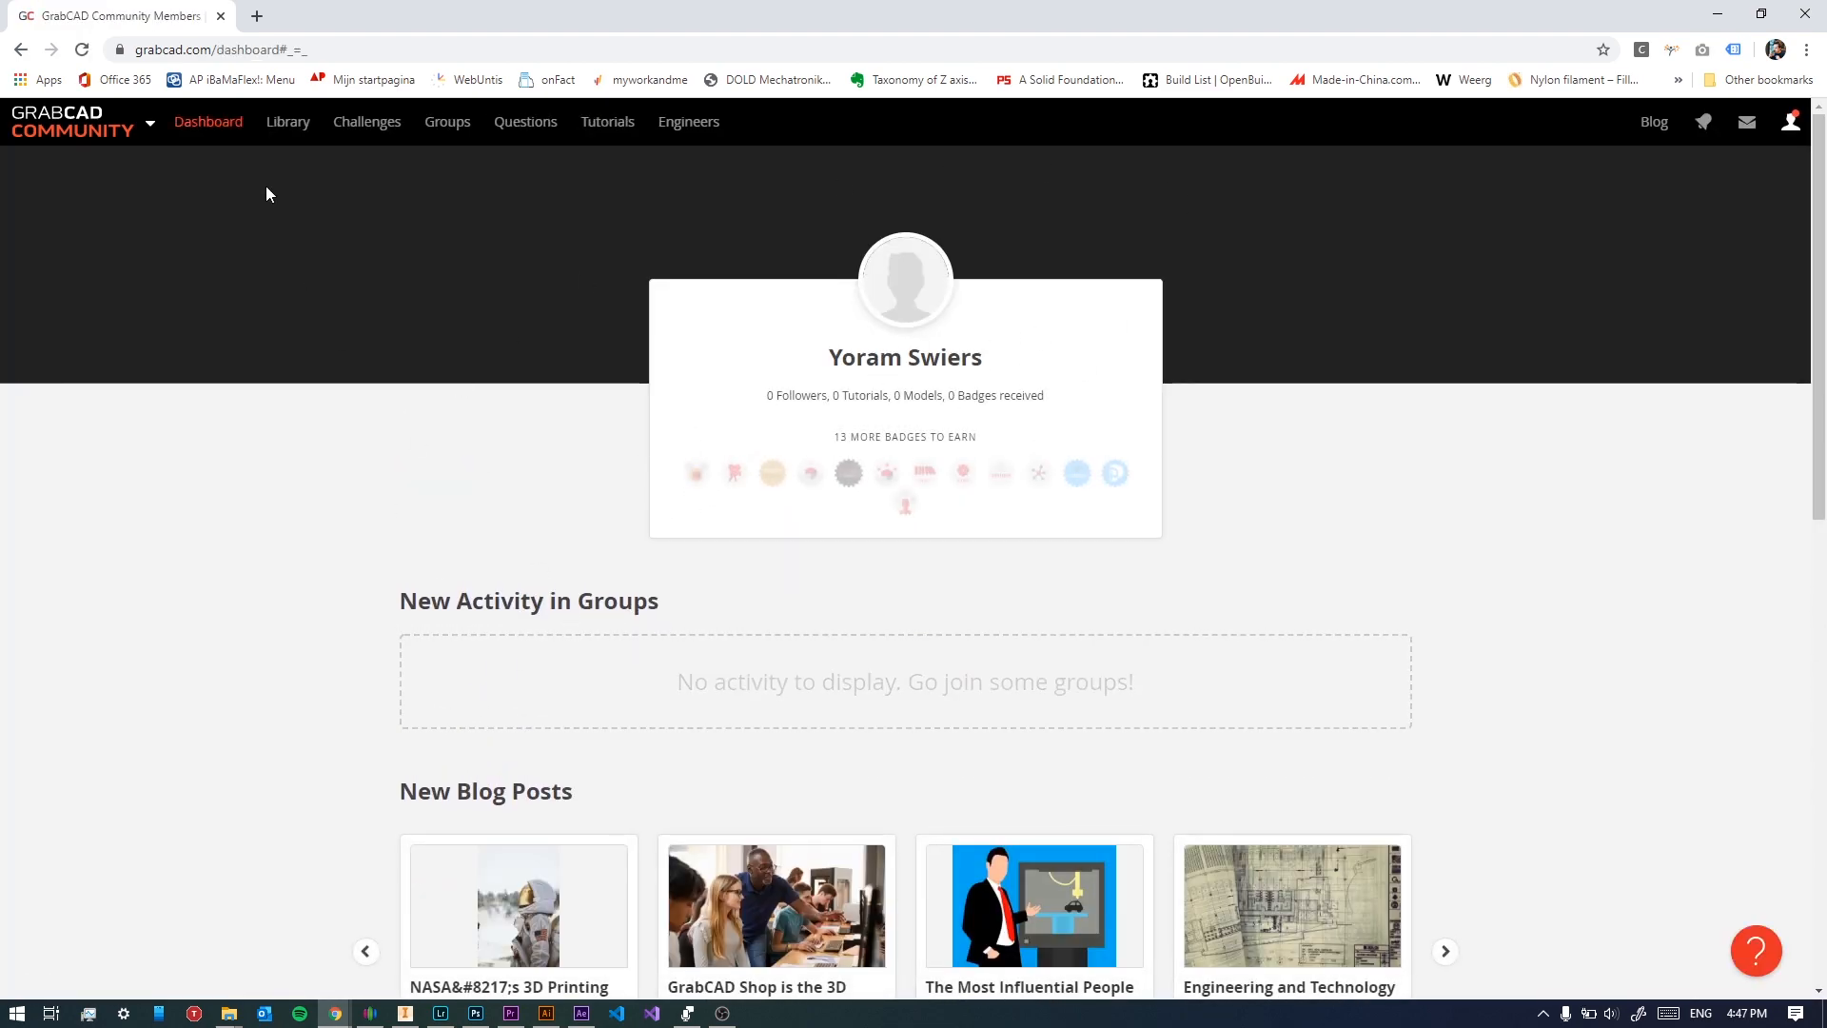
{"action": "left_click", "coordinate": [288, 122]}
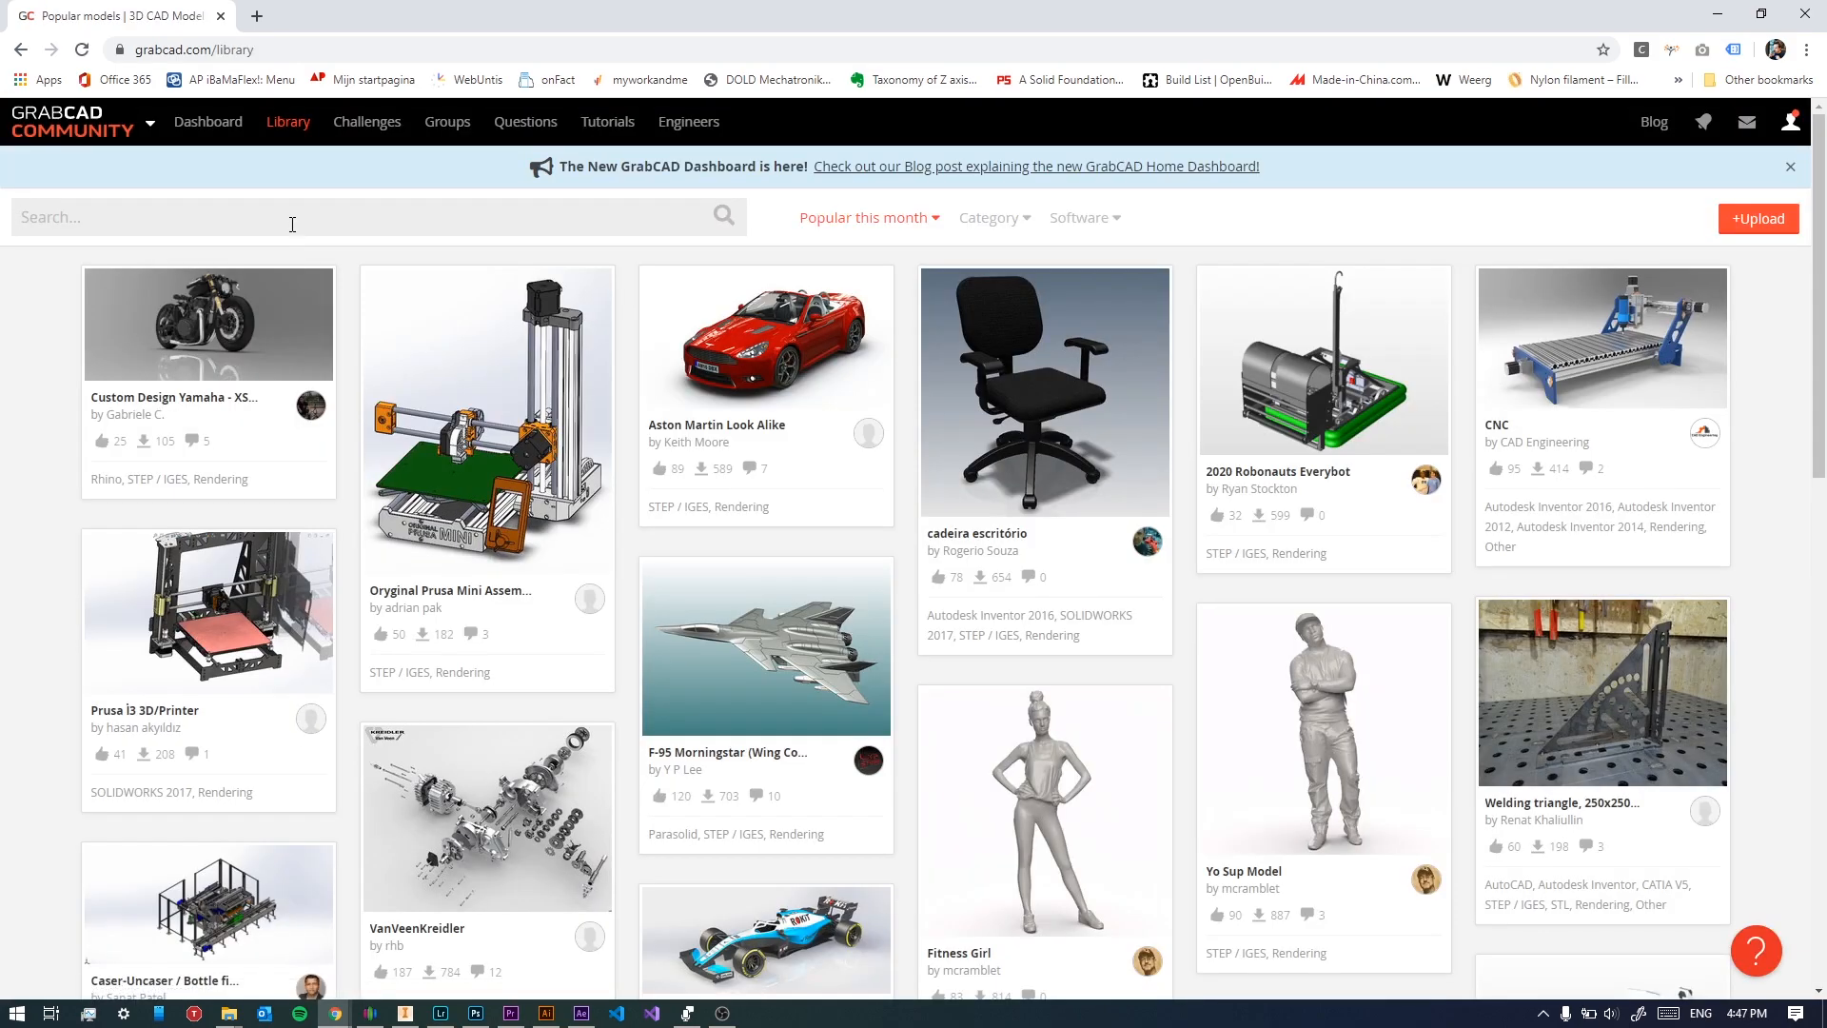
{"action": "type", "text": "sum"}
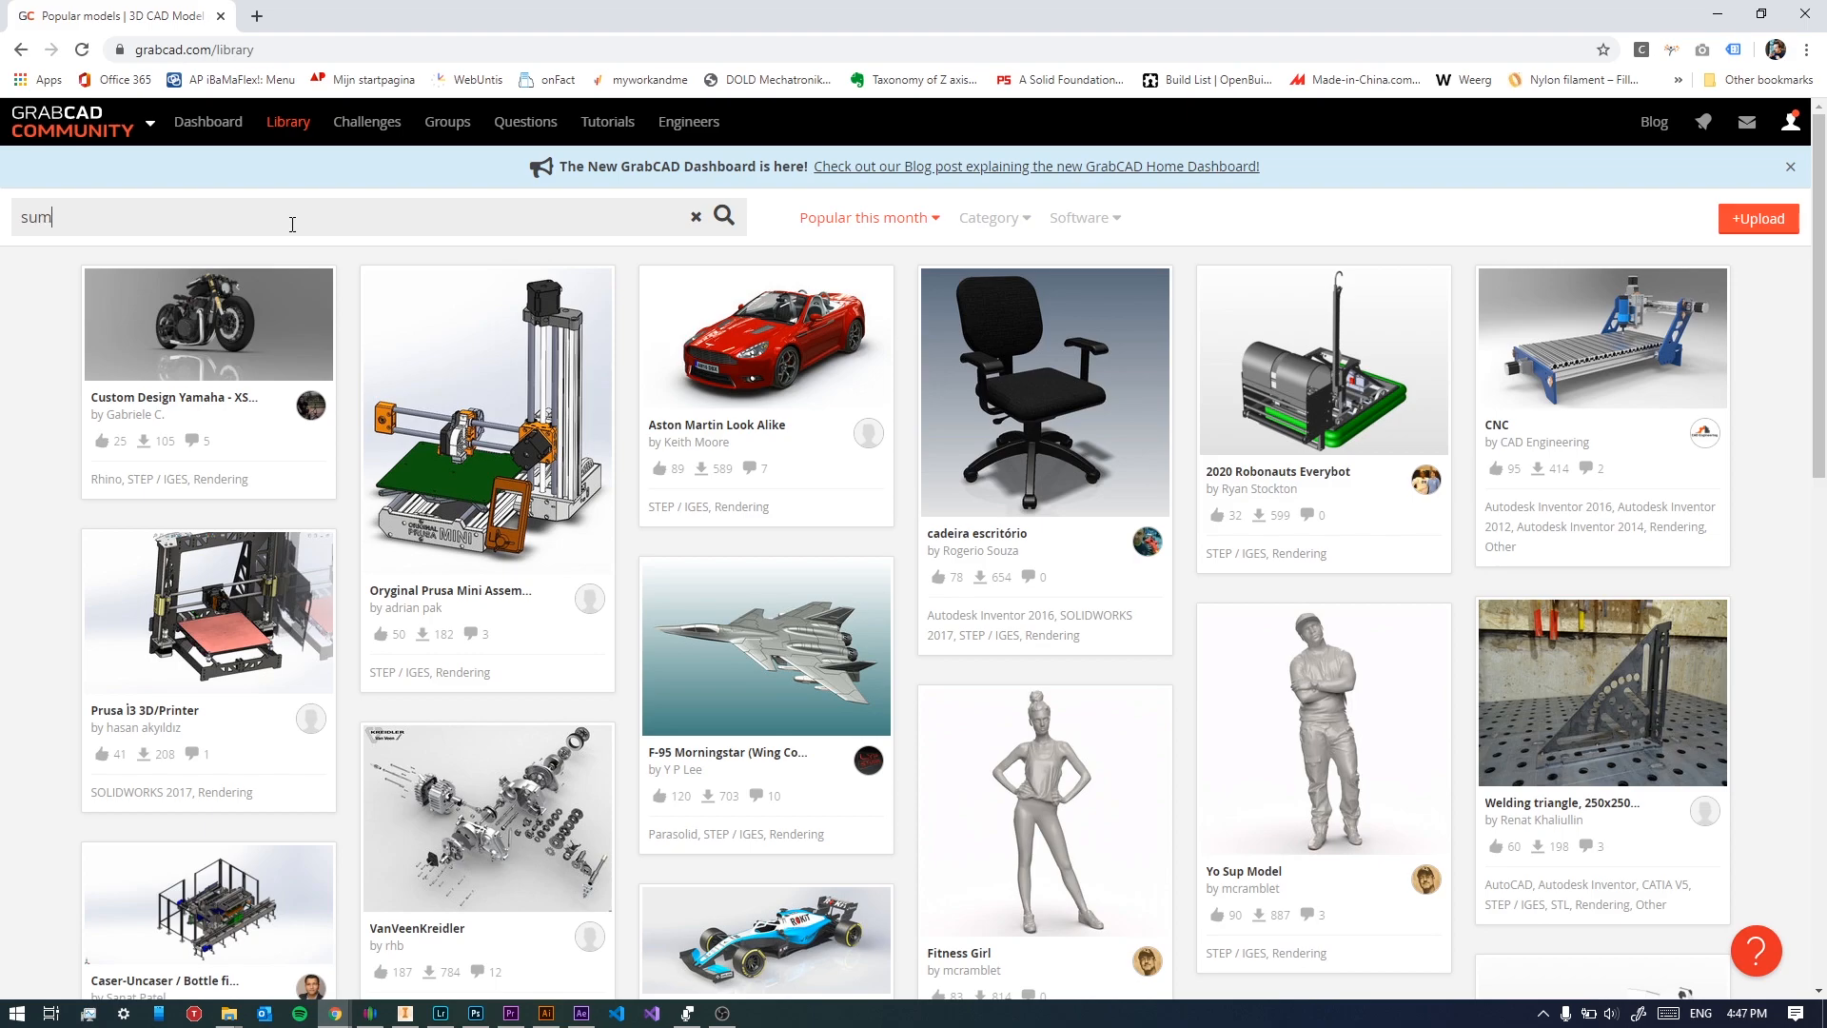
{"action": "type", "text": "samsung s10 +"}
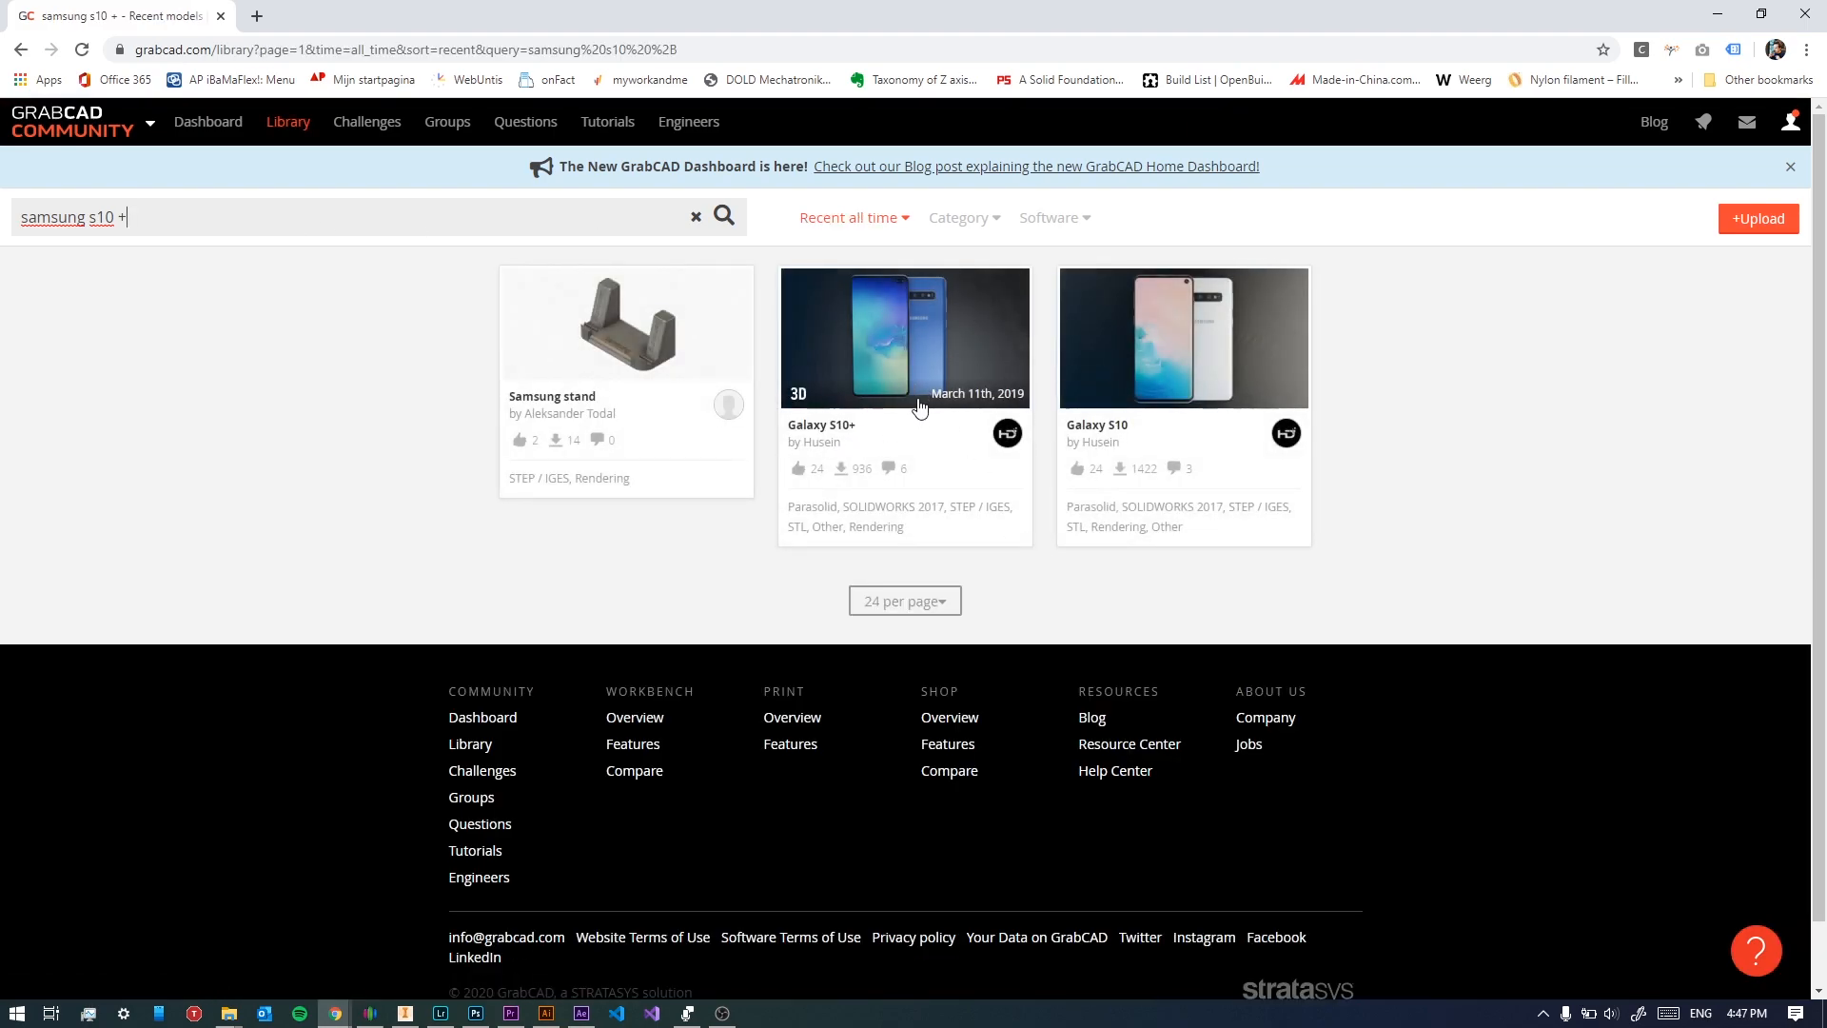
{"action": "mouse_move", "coordinate": [853, 447]}
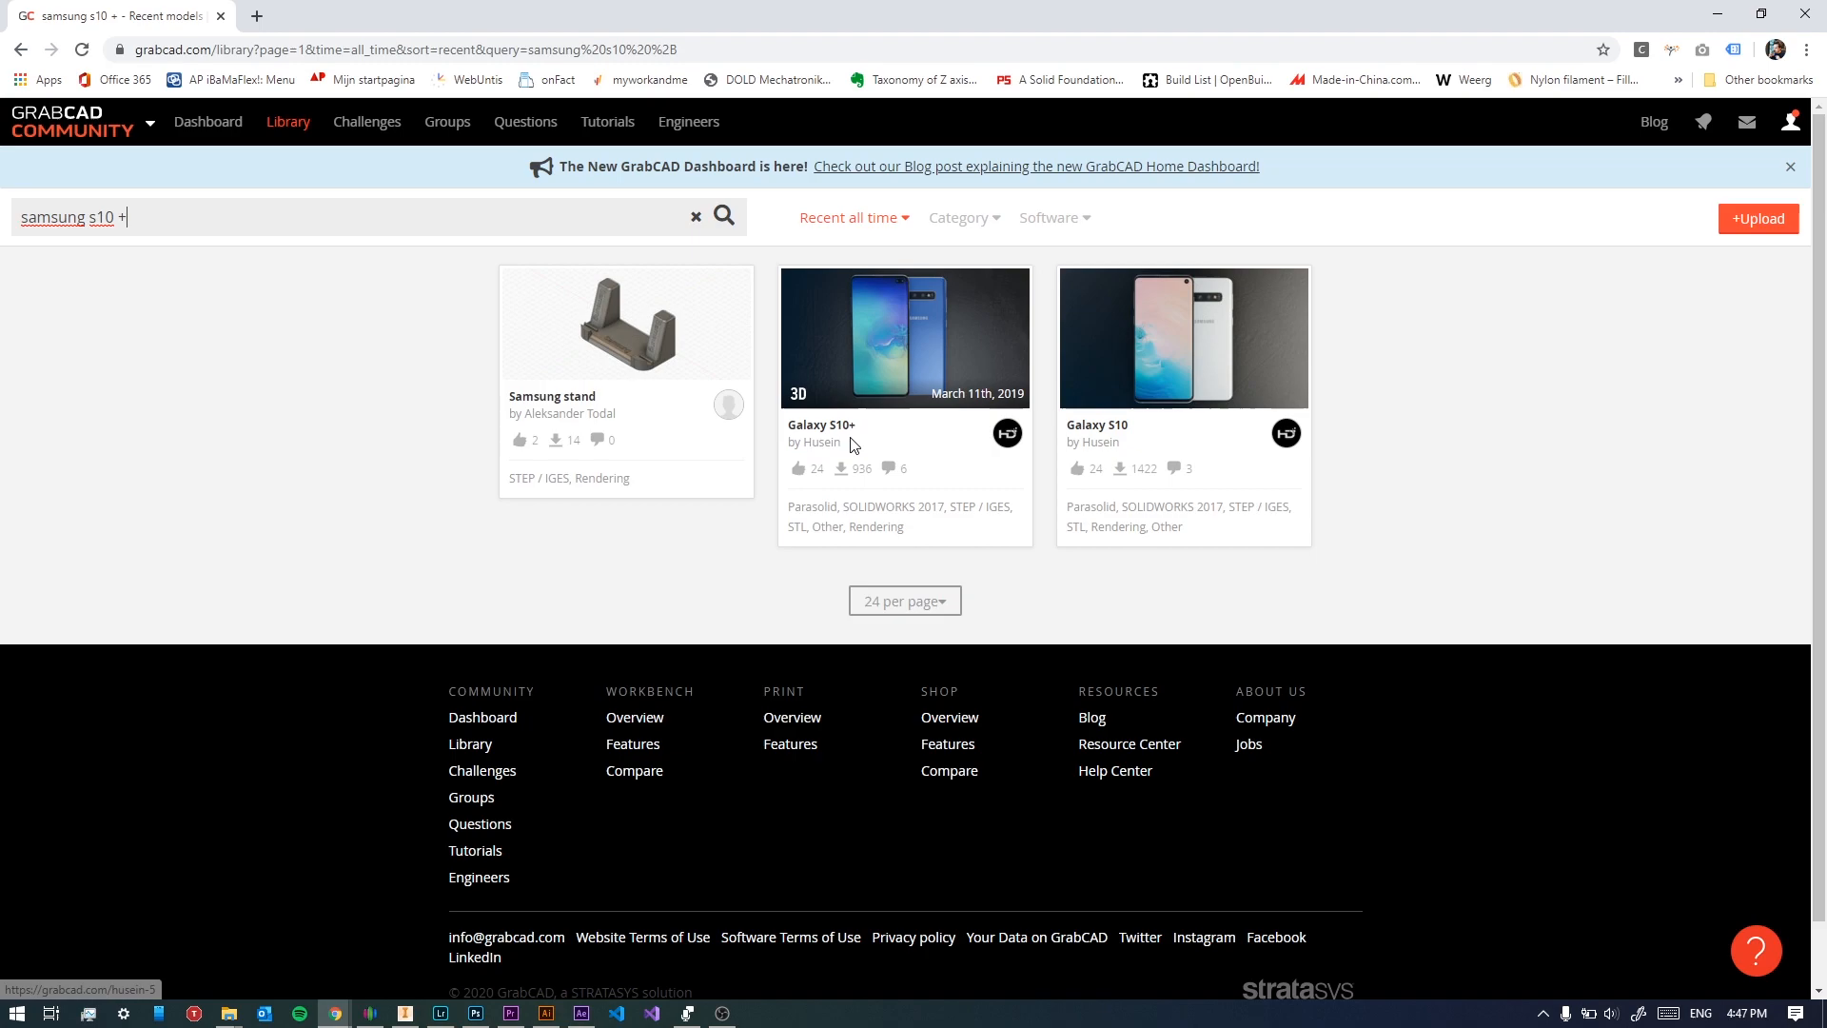
Download the Galaxy S10+ model files and open the zip archive.
{"action": "left_click", "coordinate": [904, 336]}
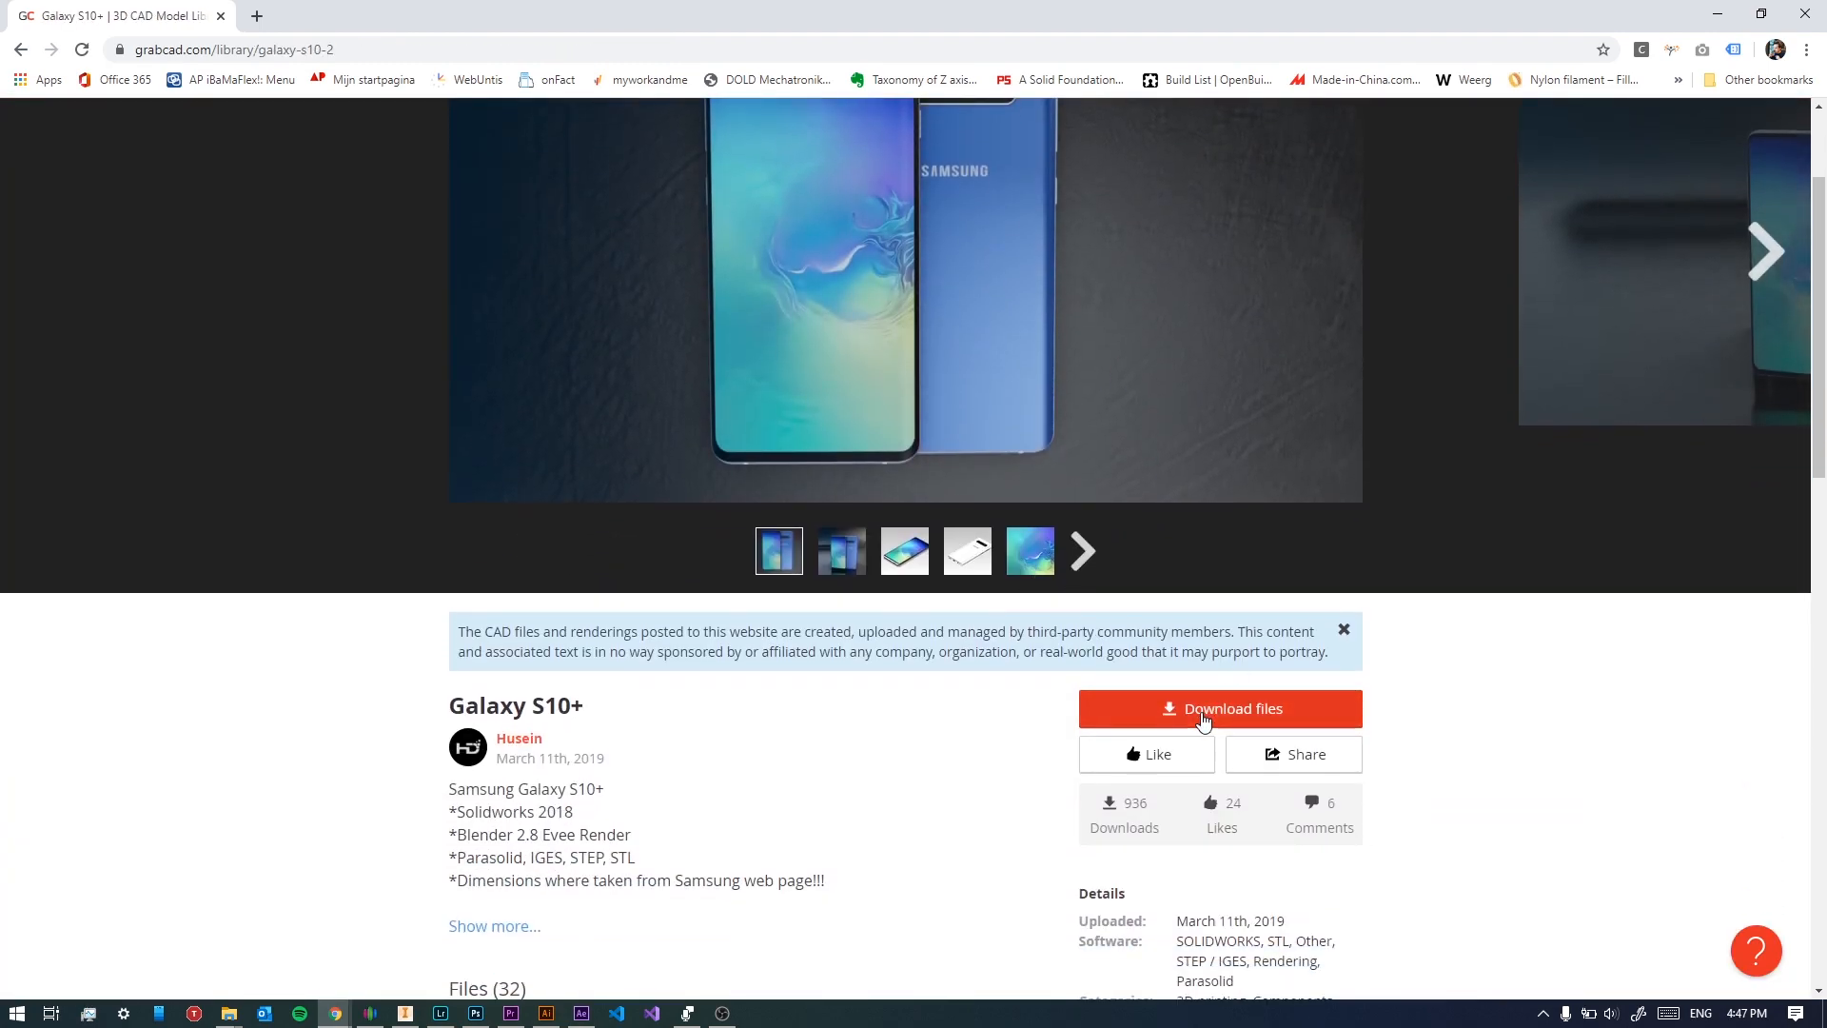
{"action": "left_click", "coordinate": [1220, 709]}
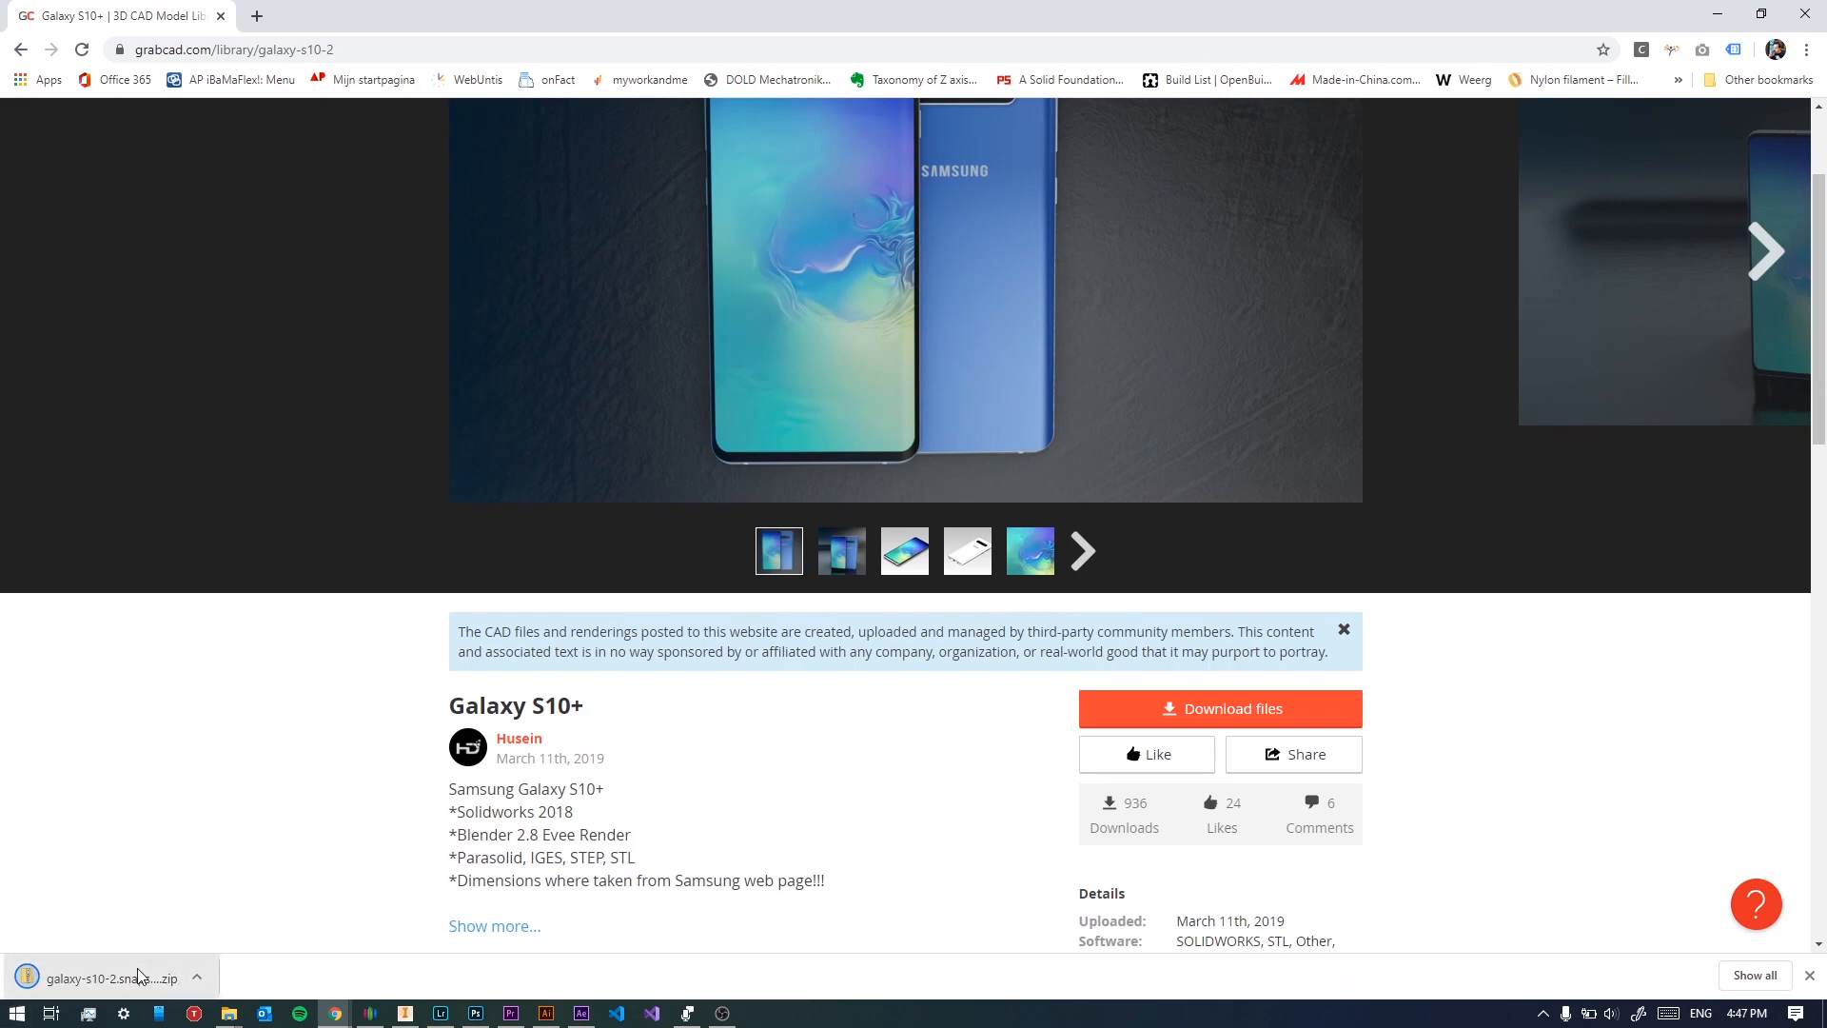
{"action": "left_click", "coordinate": [104, 978]}
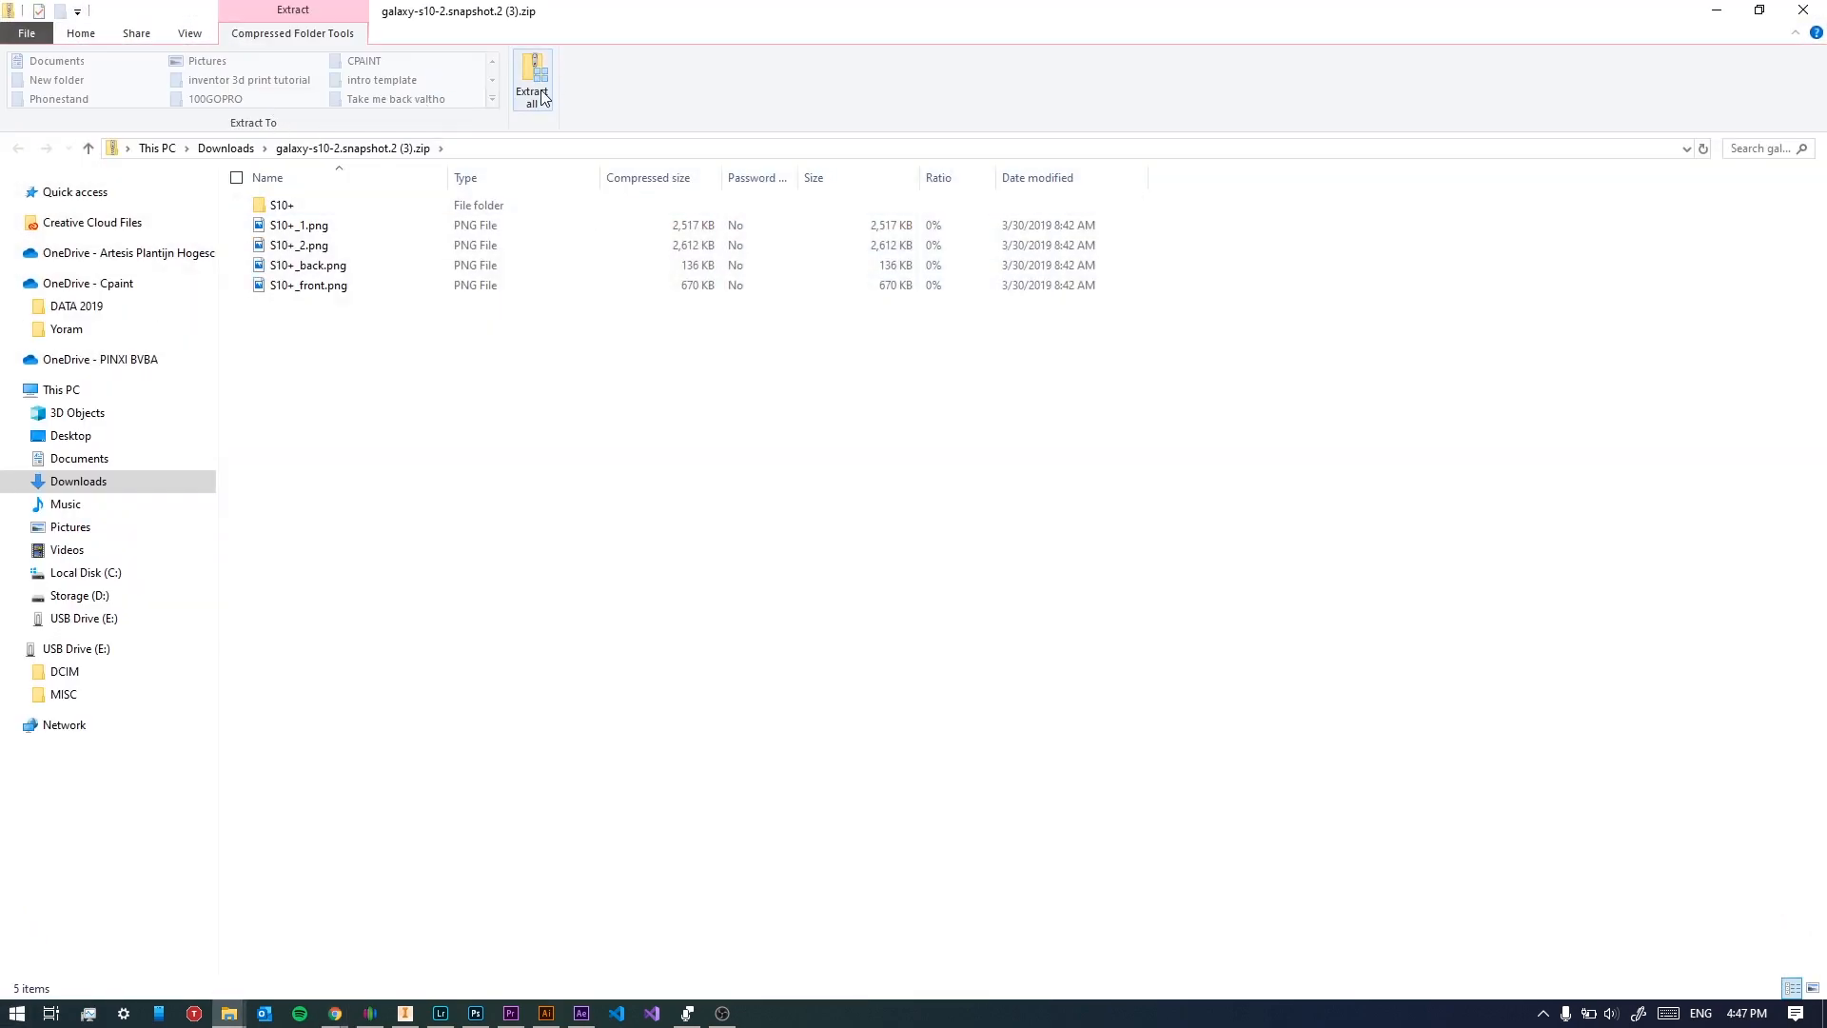
Extract the Galaxy archive and move S10+.STEP into the desktop Phonestand folder.
{"action": "left_click", "coordinate": [532, 81]}
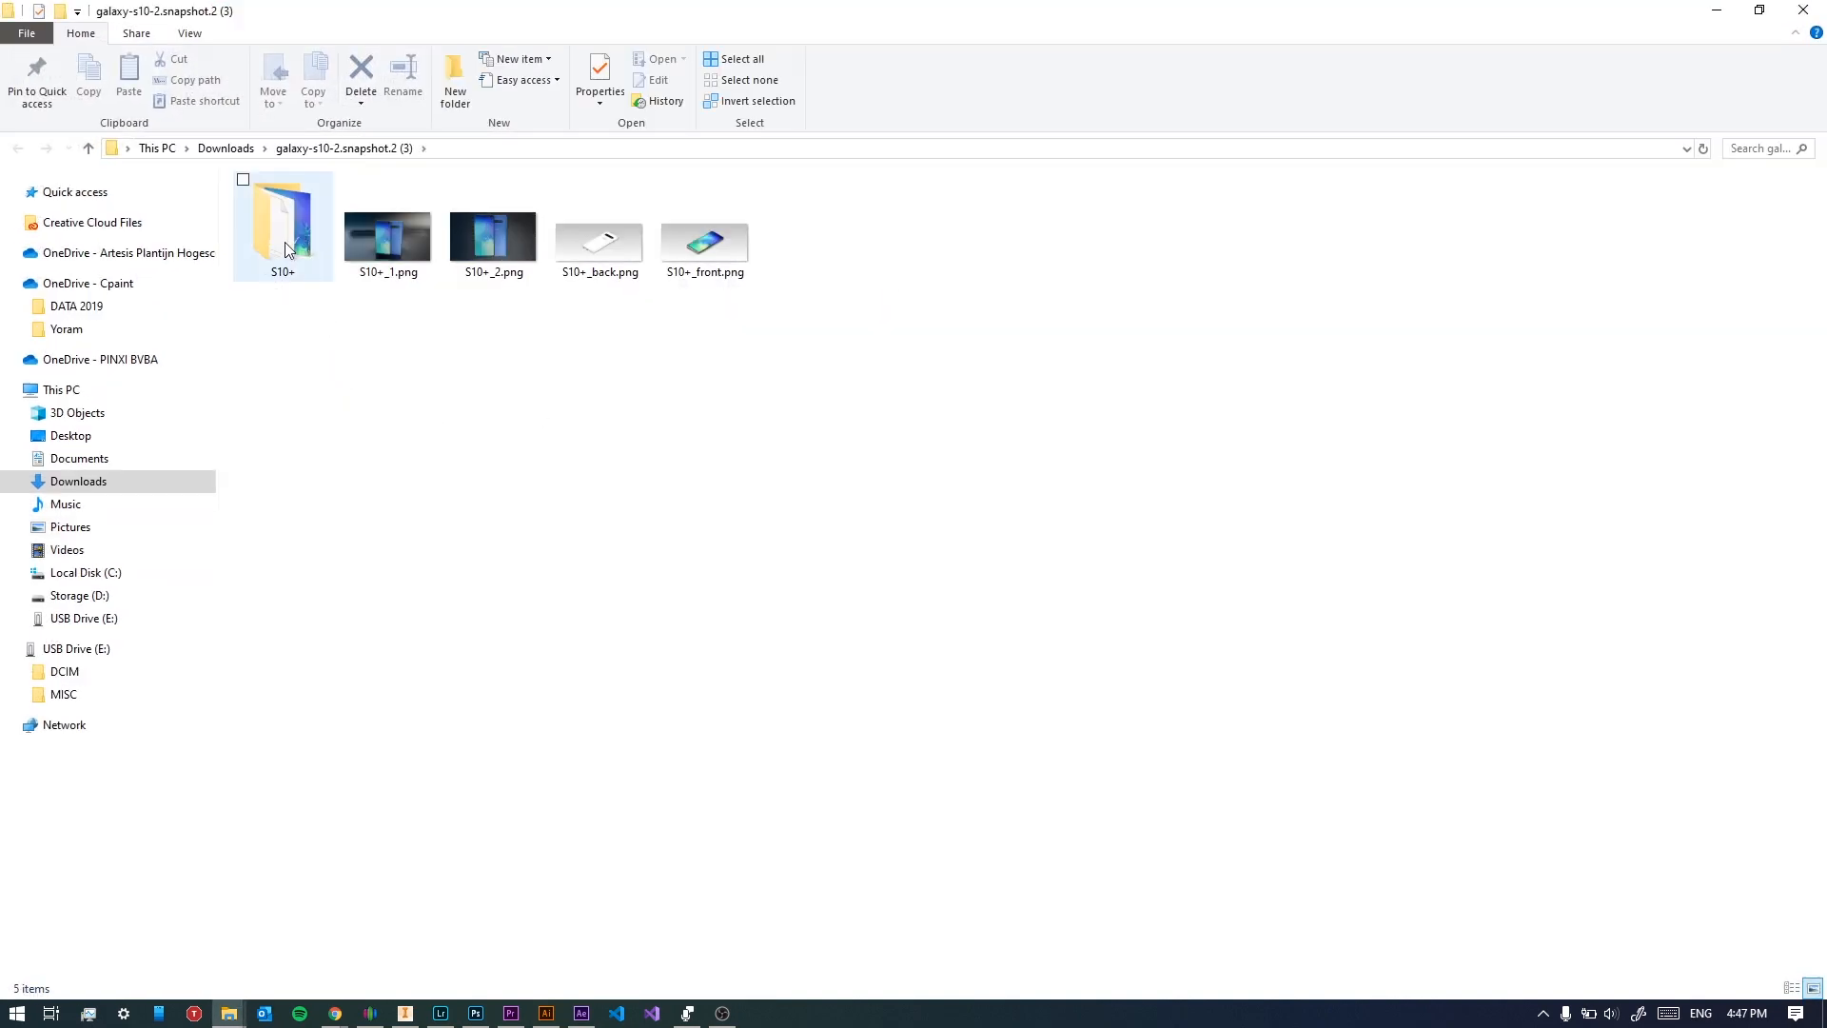
{"action": "double_click", "coordinate": [284, 228]}
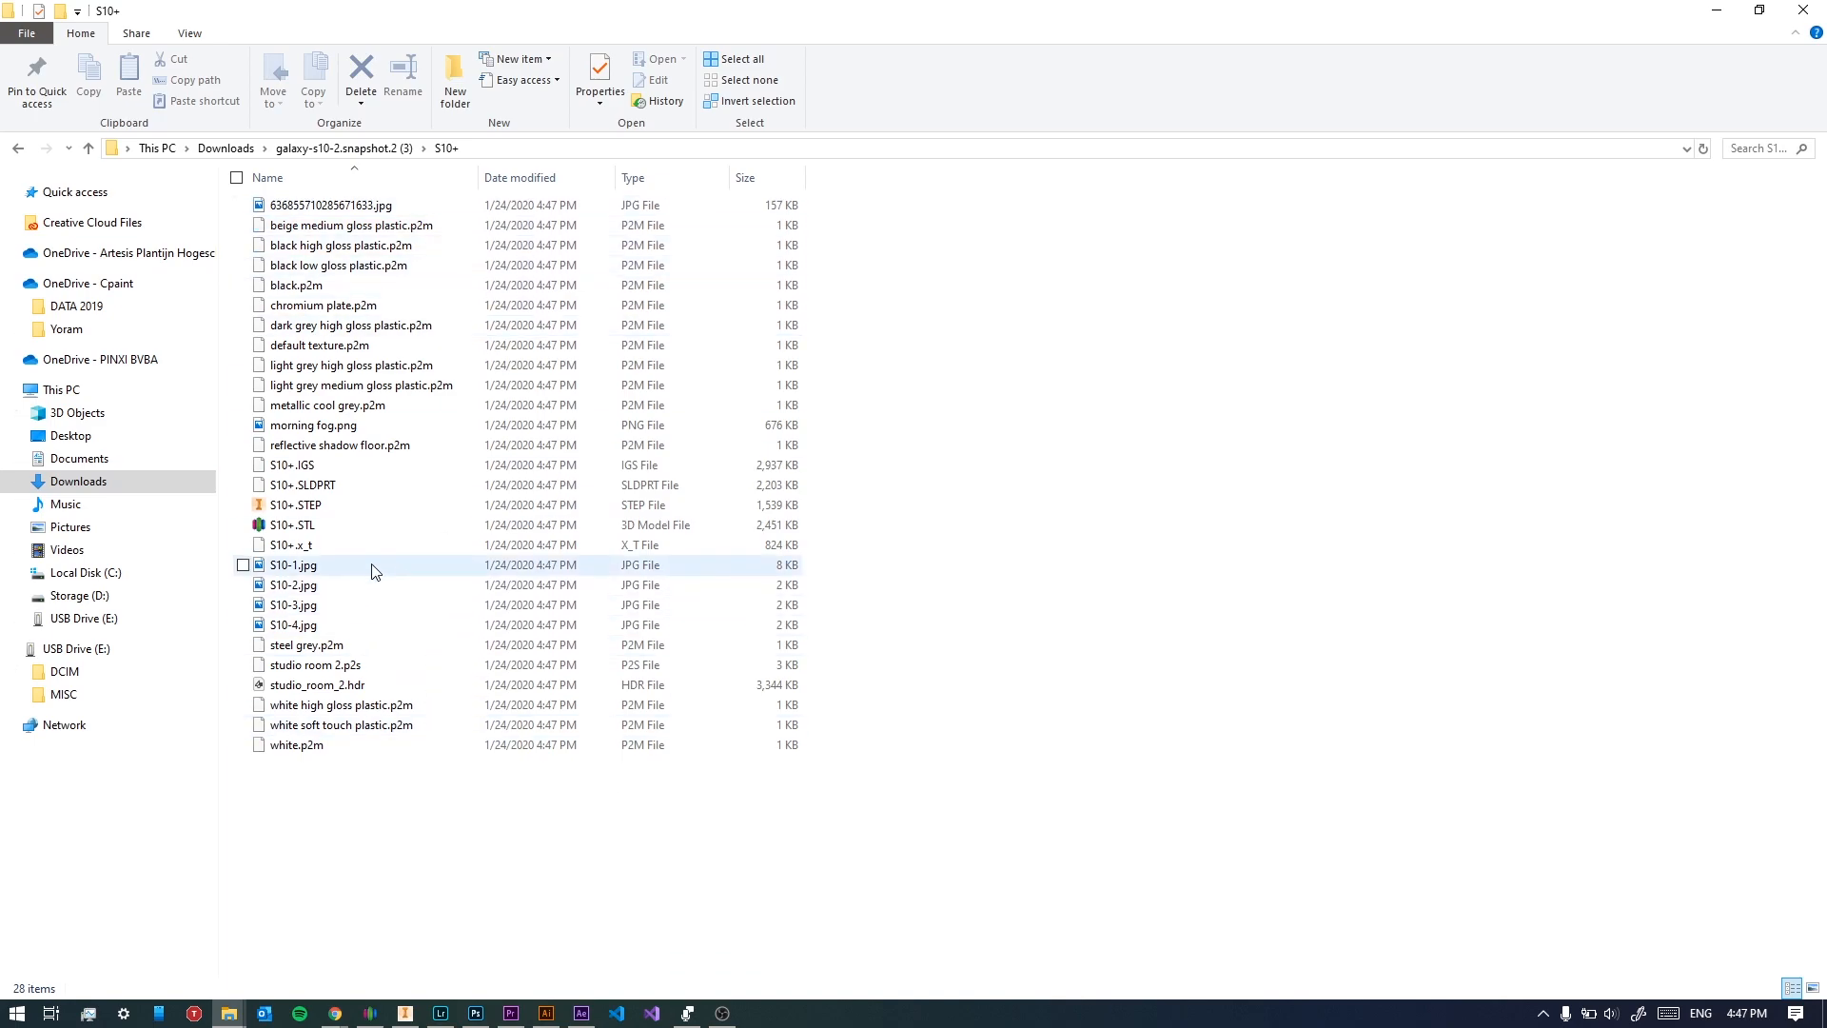
{"action": "mouse_move", "coordinate": [324, 510]}
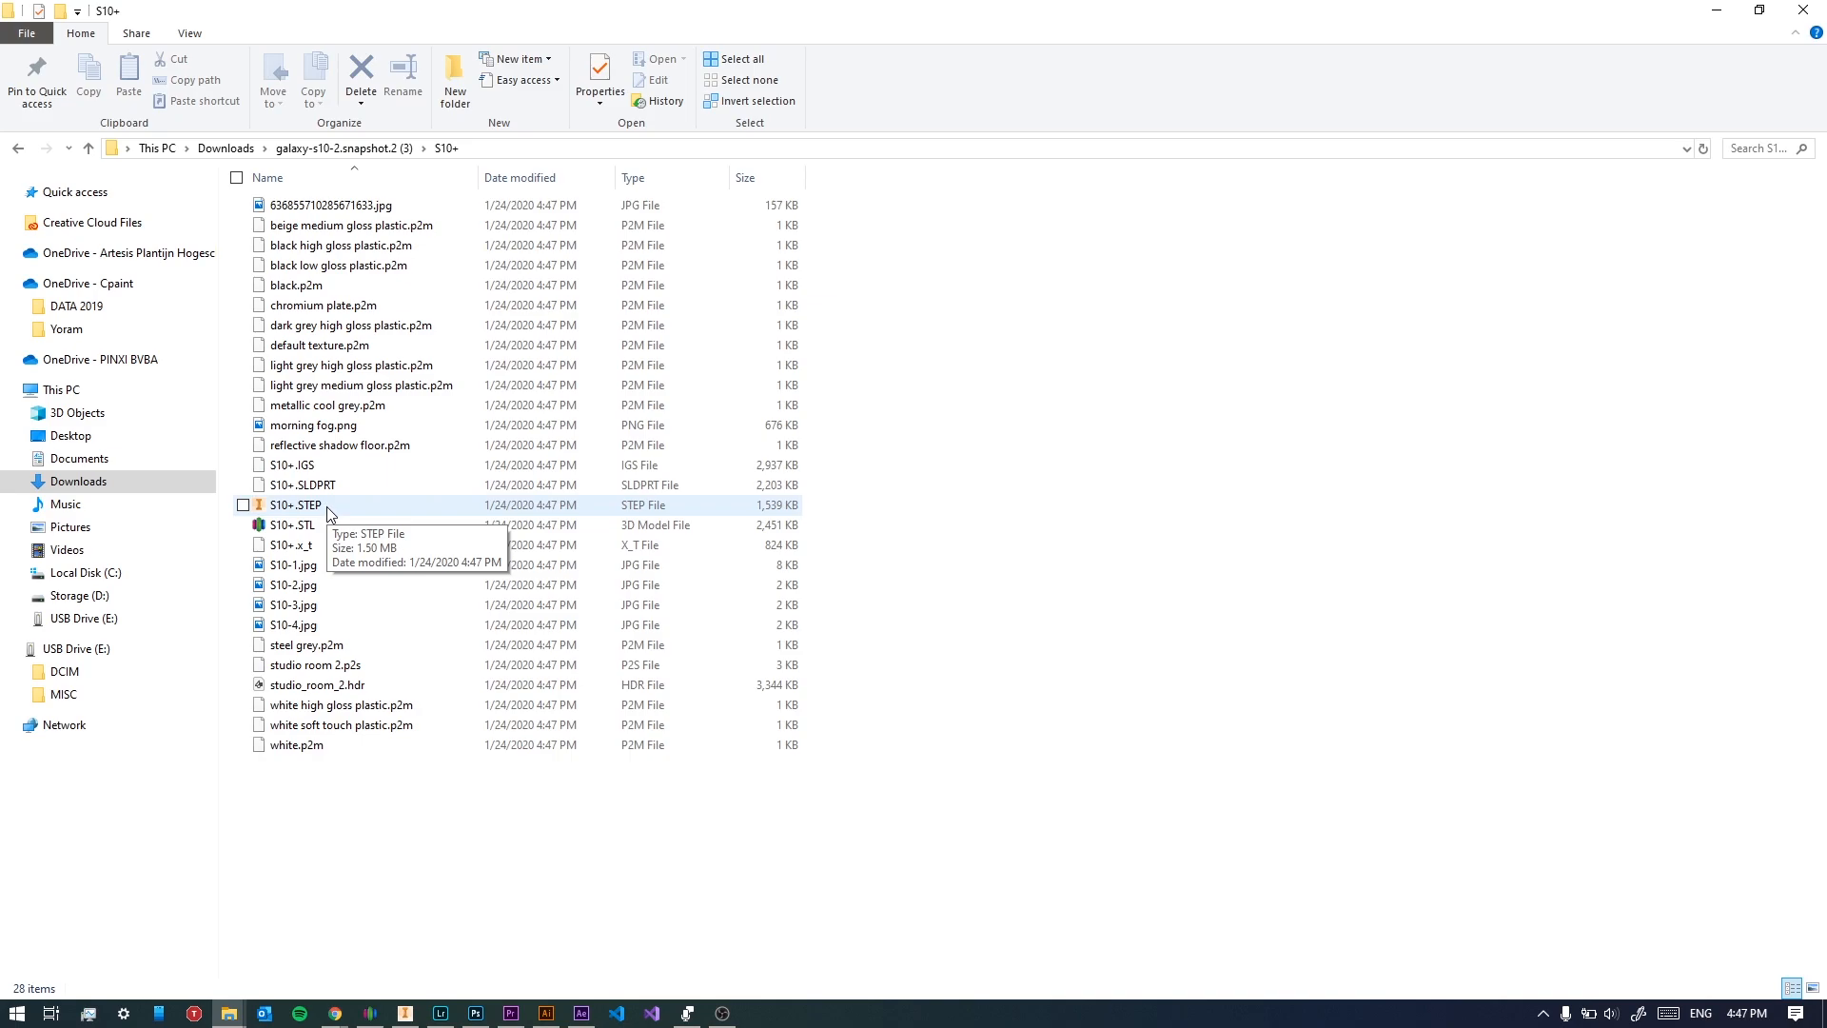
{"action": "left_click", "coordinate": [297, 505]}
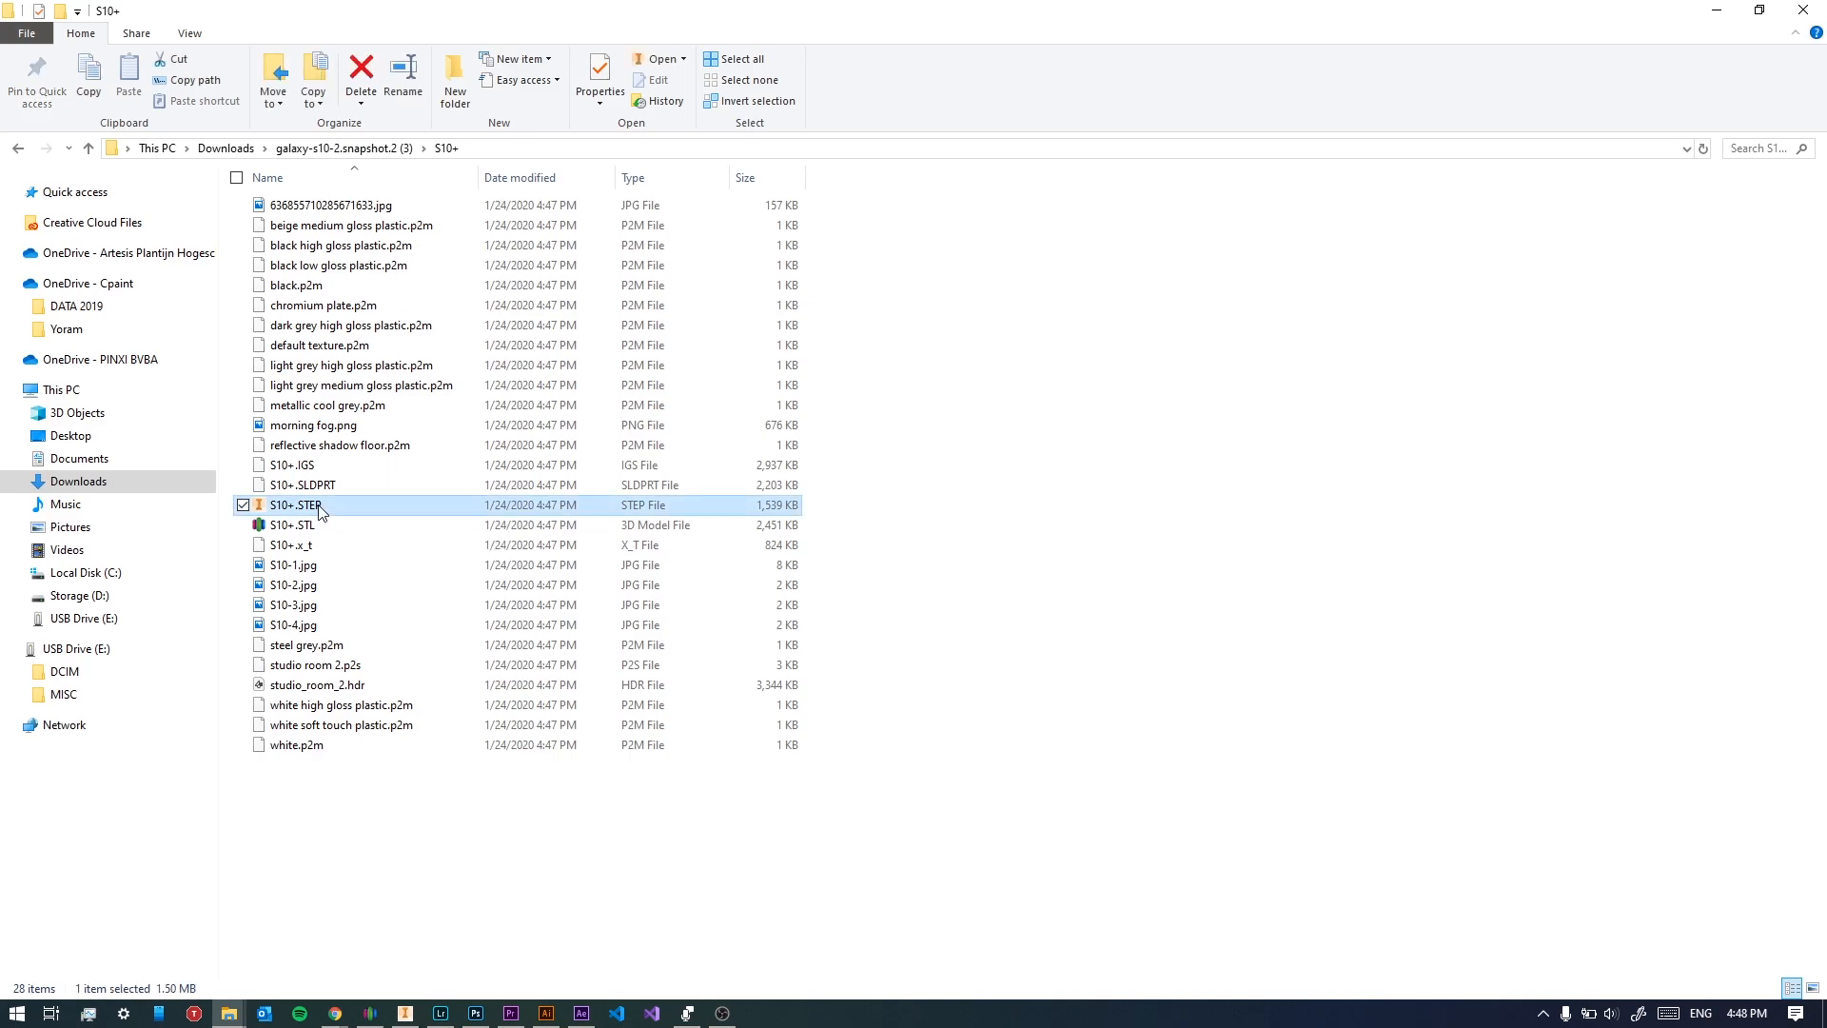
{"action": "mouse_move", "coordinate": [324, 509]}
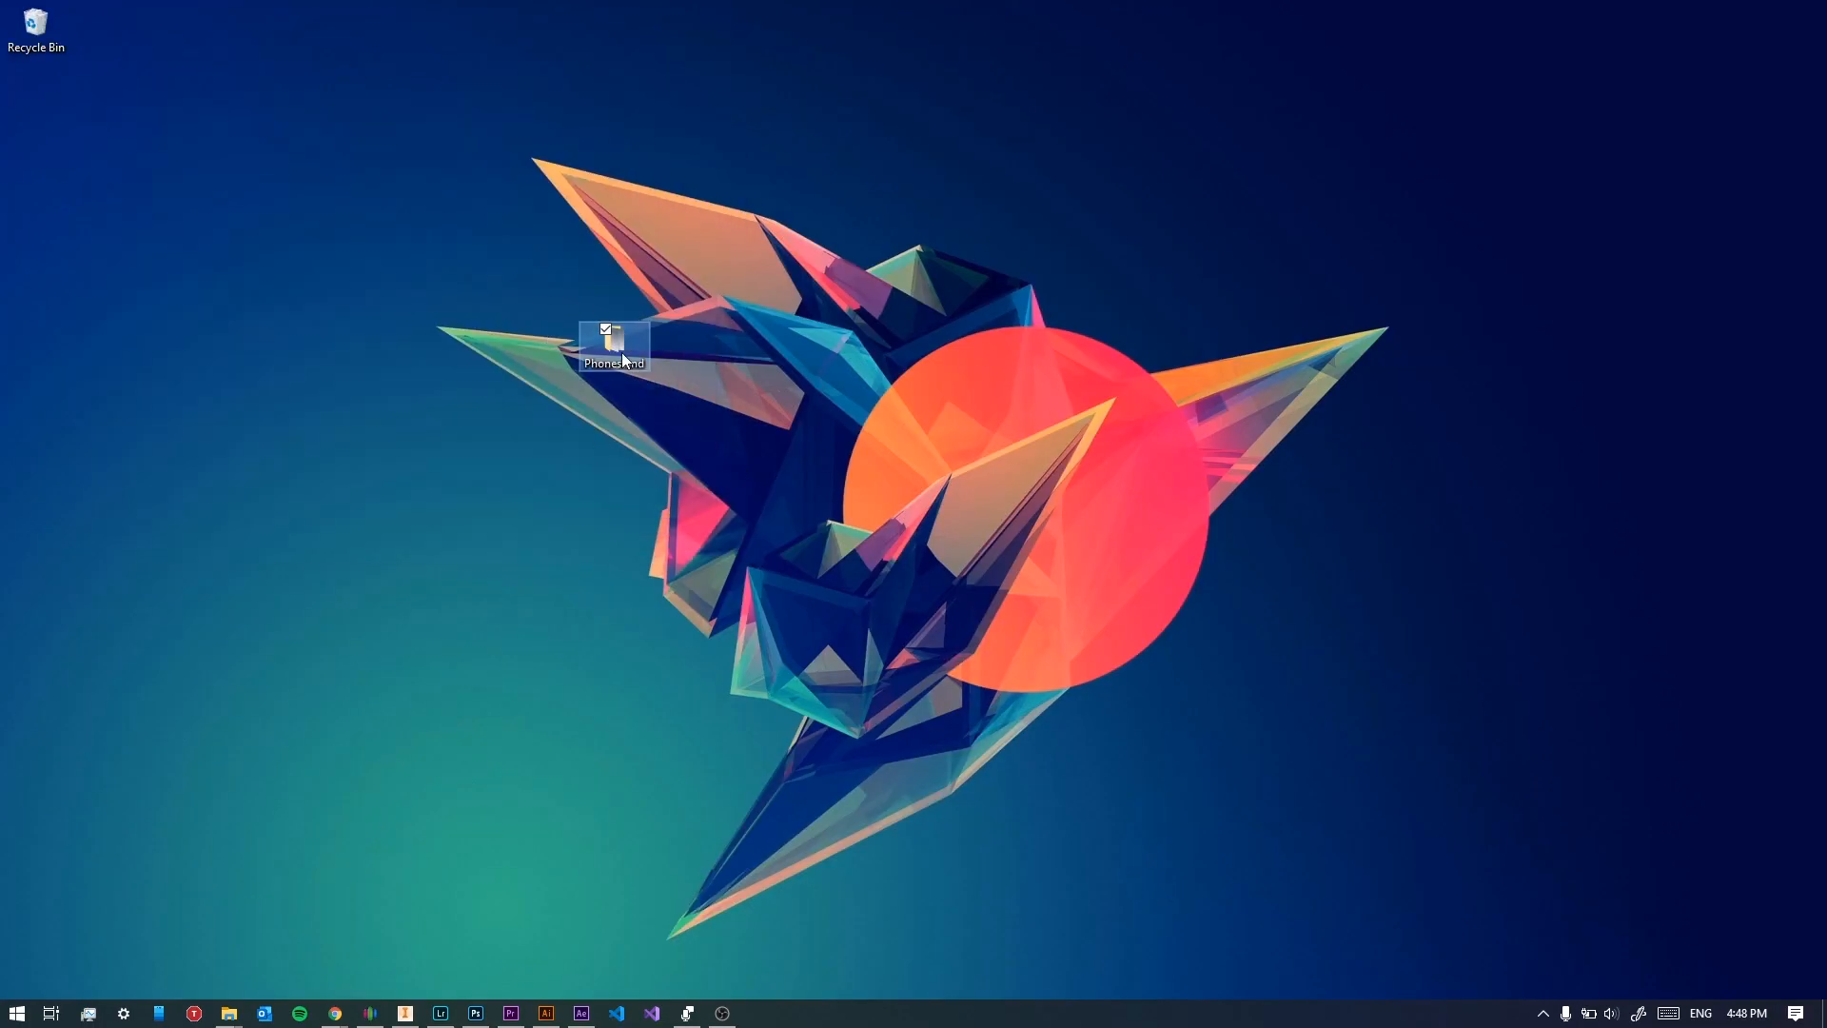
{"action": "double_click", "coordinate": [607, 333]}
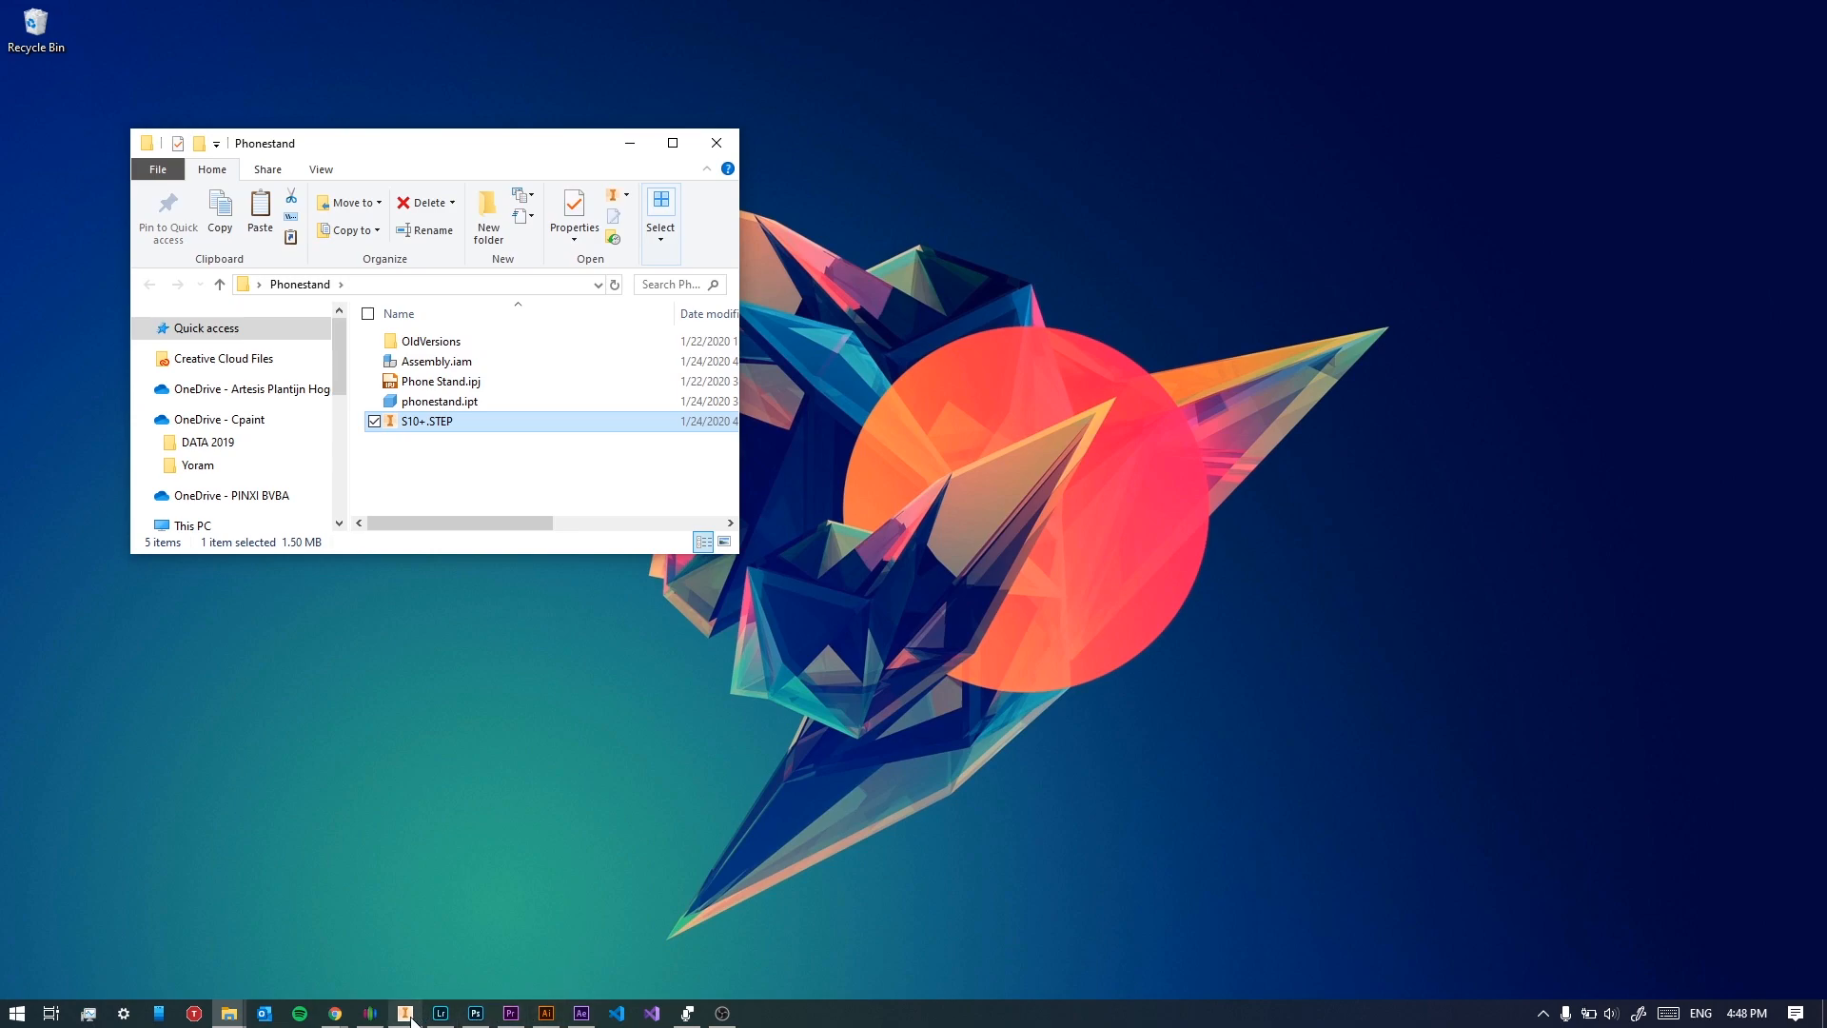
Import S10+.STEP with the default import options and save it as s10 +.ipt.
{"action": "left_click", "coordinate": [408, 1013]}
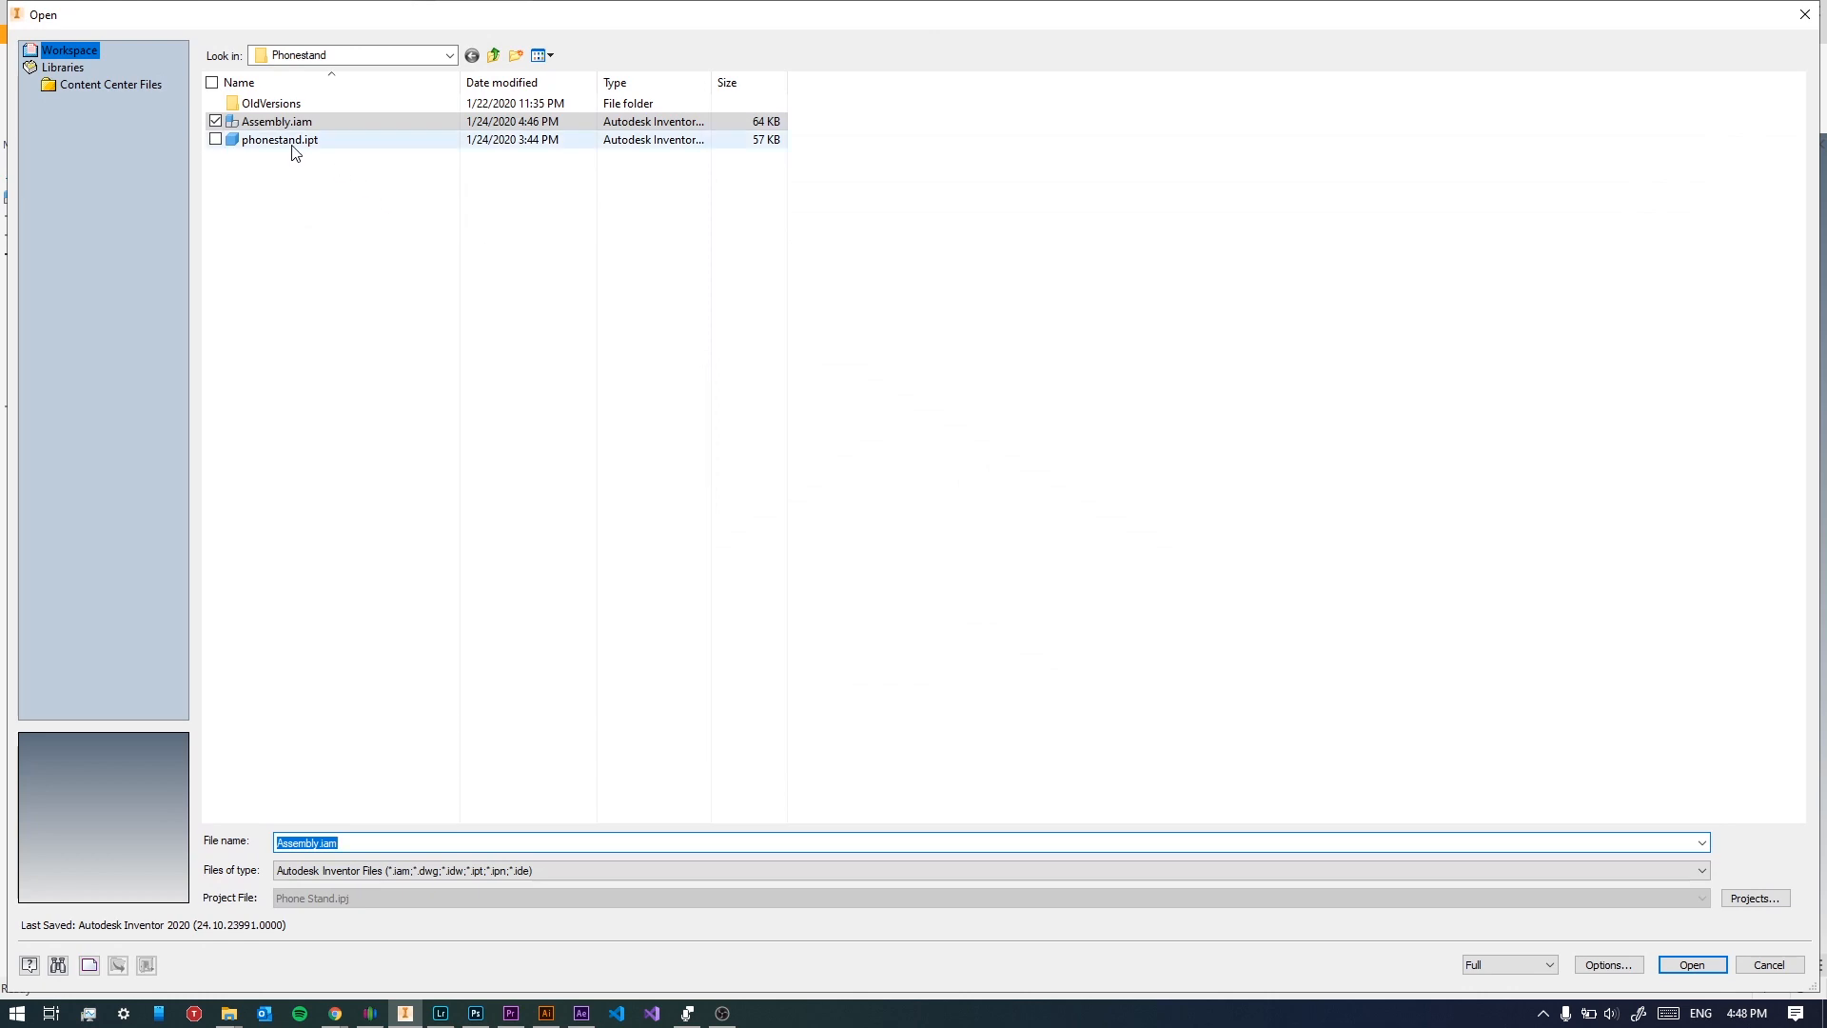
{"action": "left_click", "coordinate": [1701, 898]}
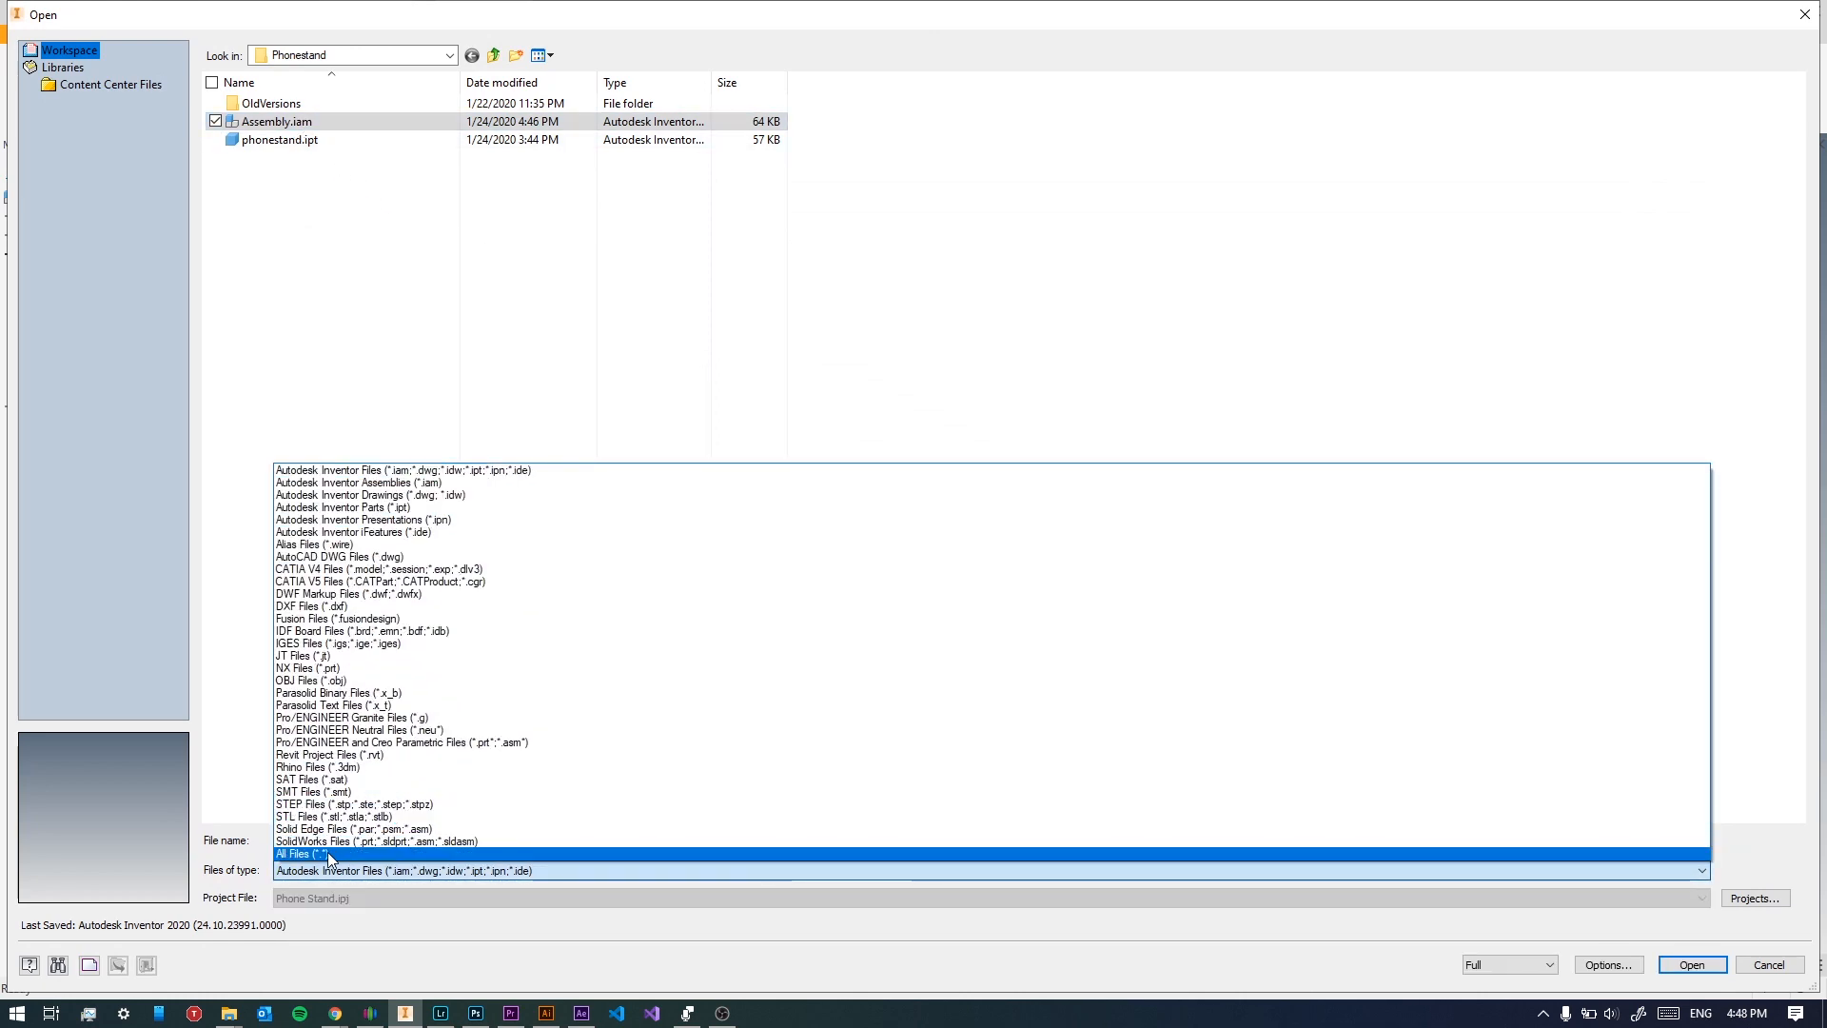
{"action": "left_click", "coordinate": [299, 854]}
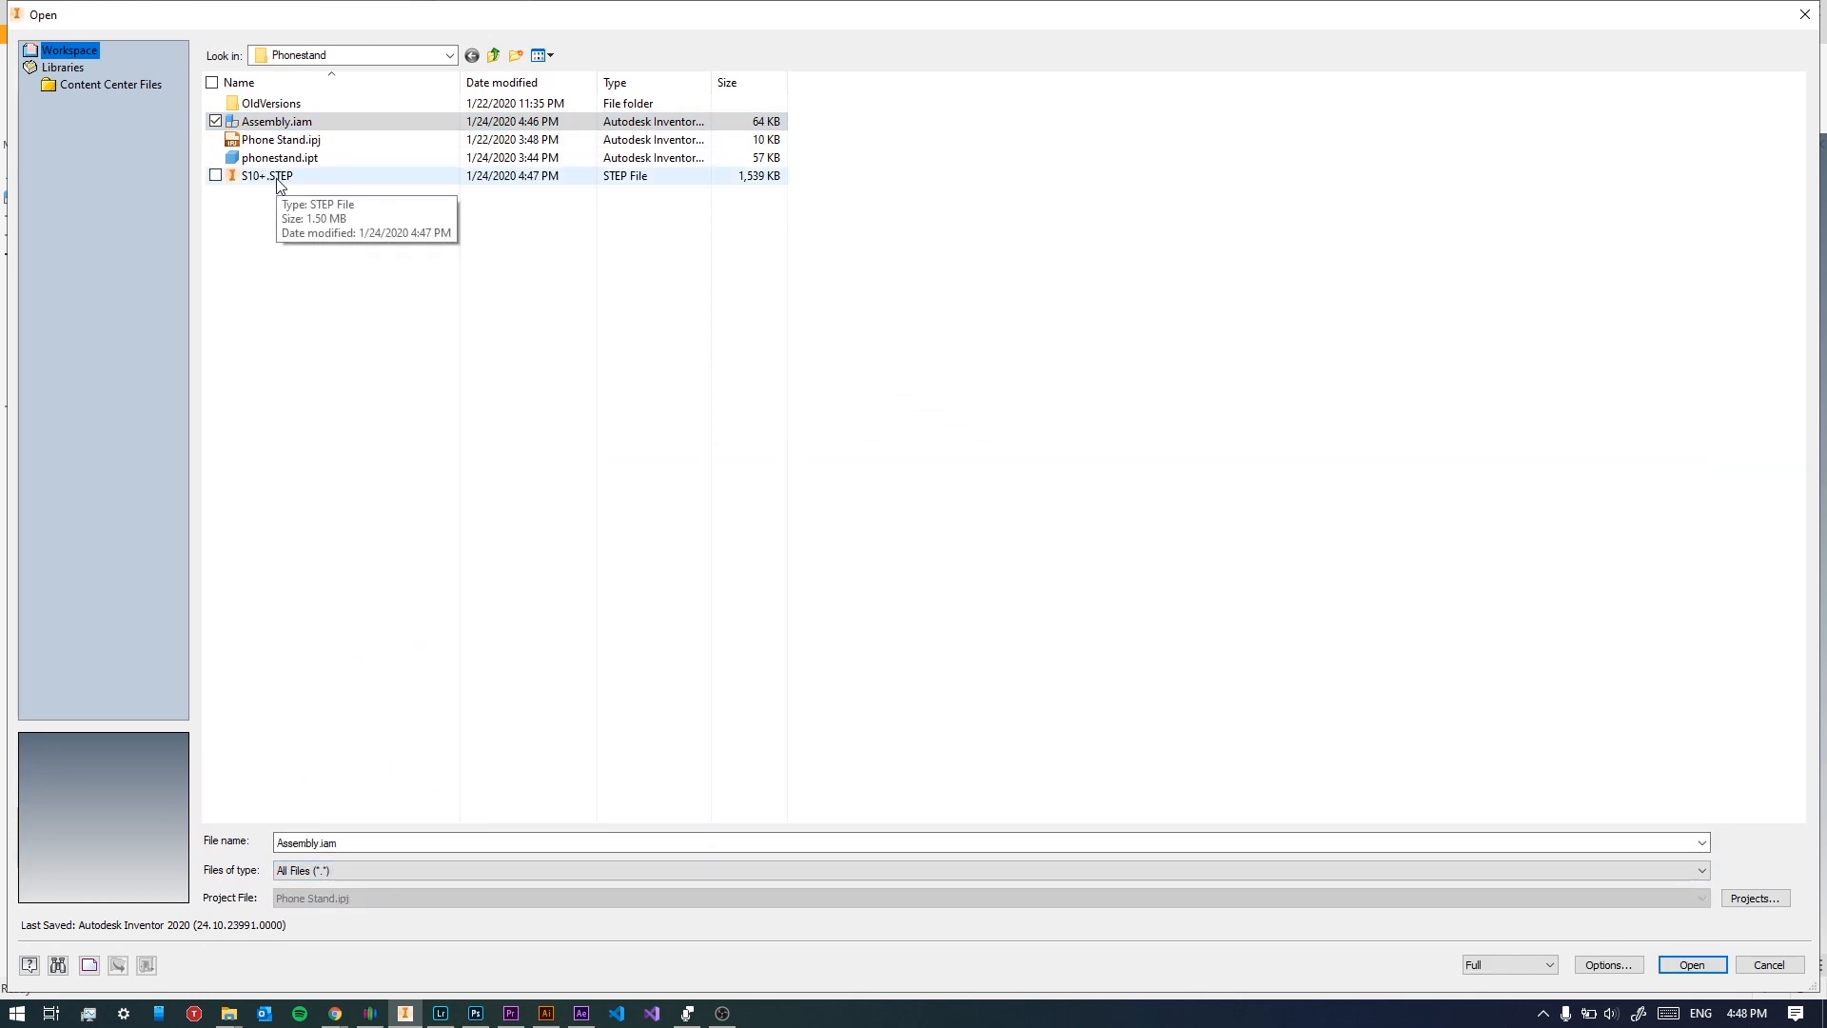
{"action": "left_click", "coordinate": [1693, 964]}
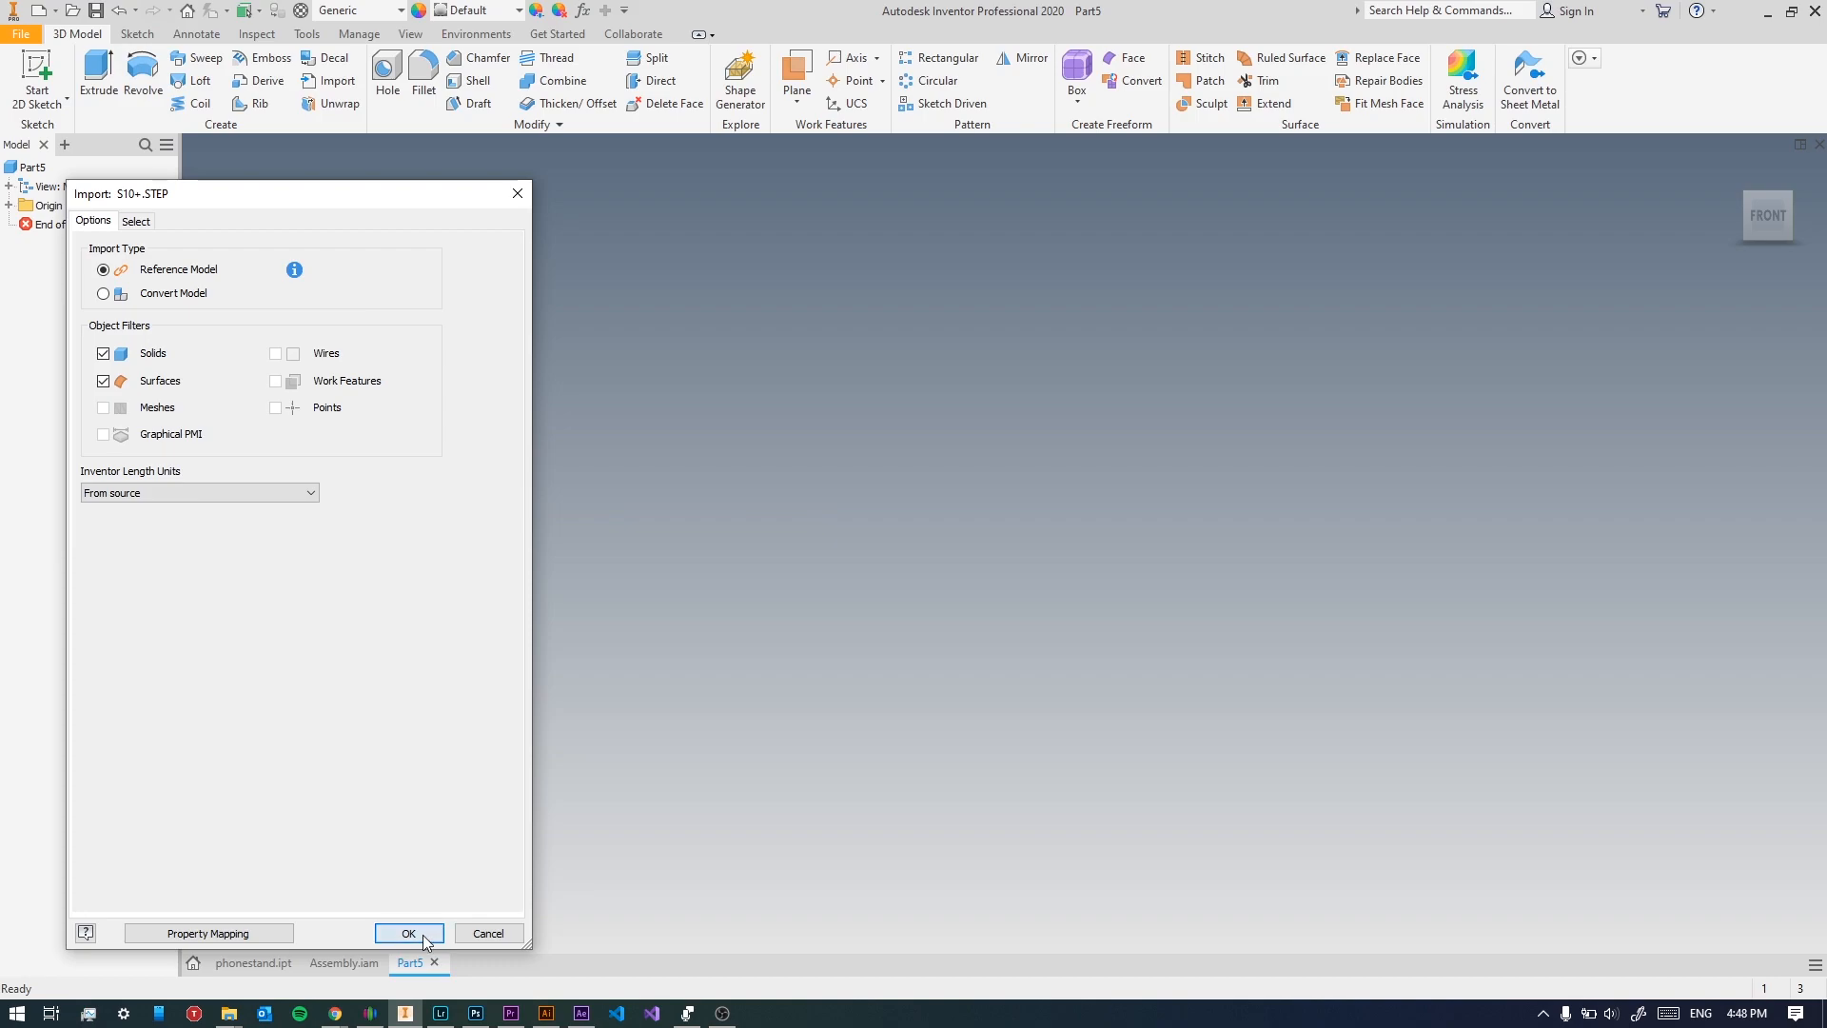
{"action": "left_click", "coordinate": [408, 934]}
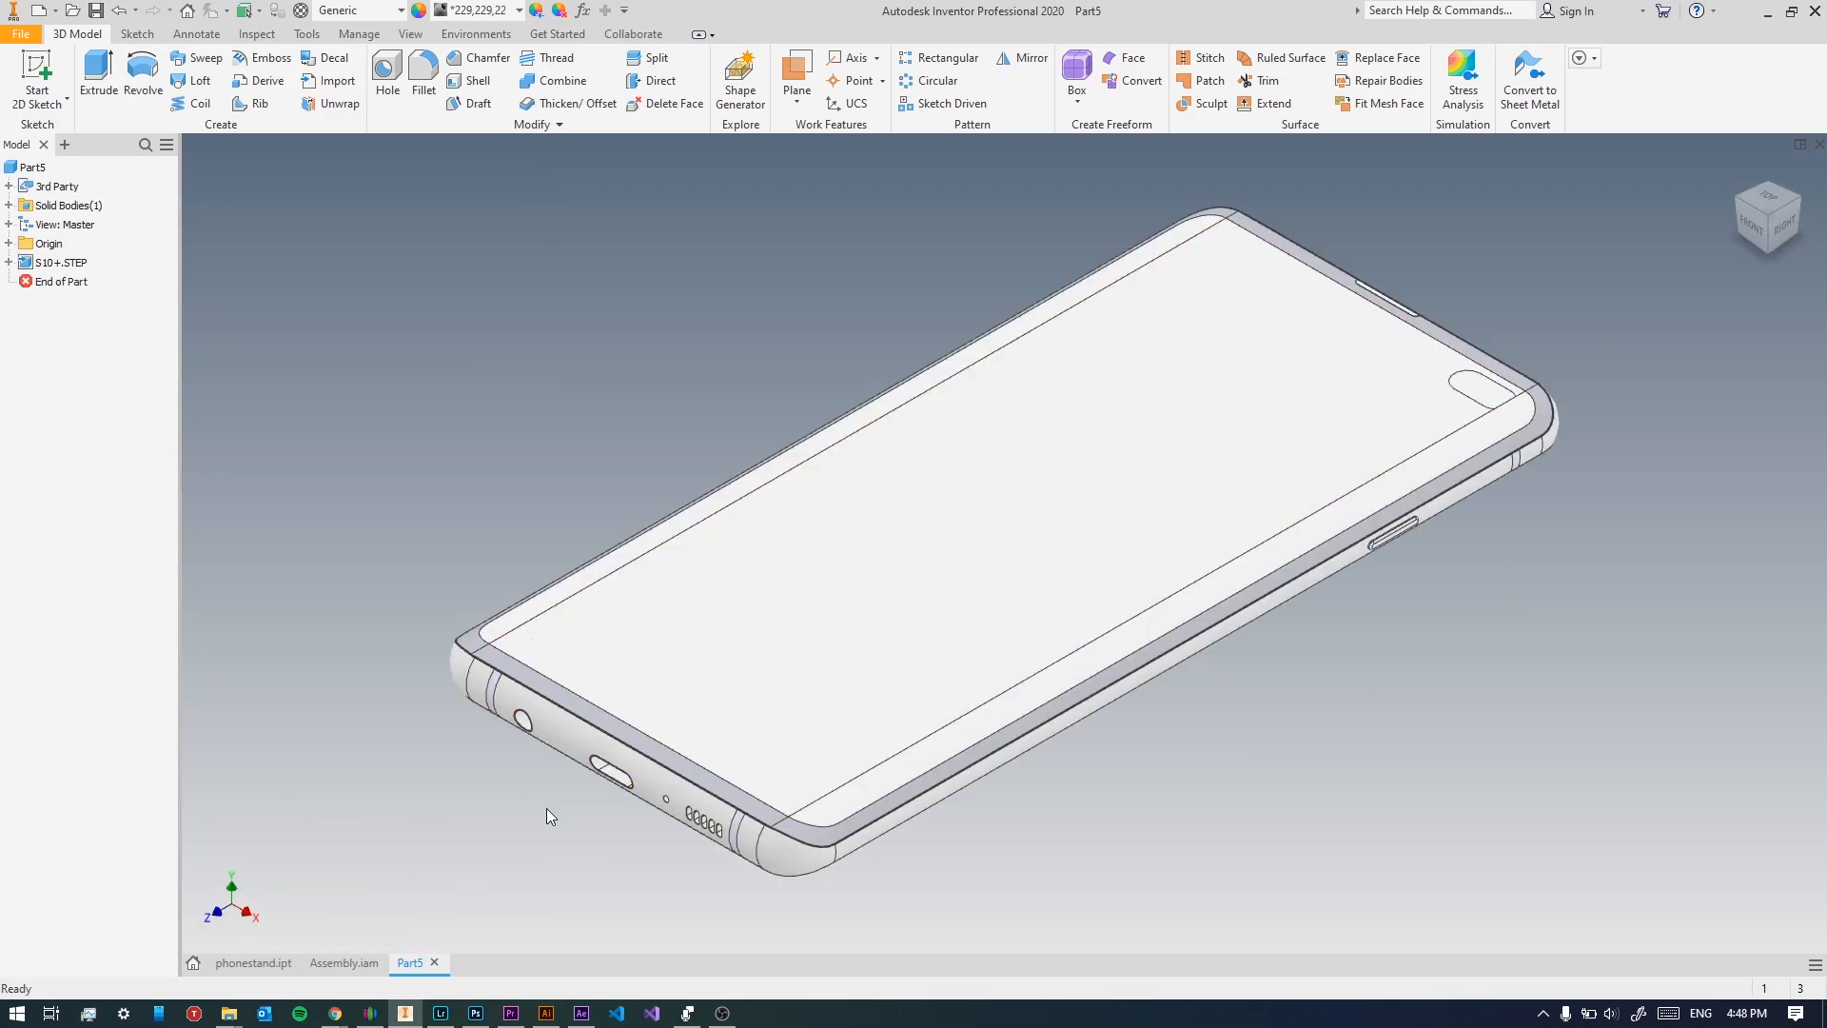
{"action": "mouse_move", "coordinate": [924, 675]}
{"action": "type", "text": "s"}
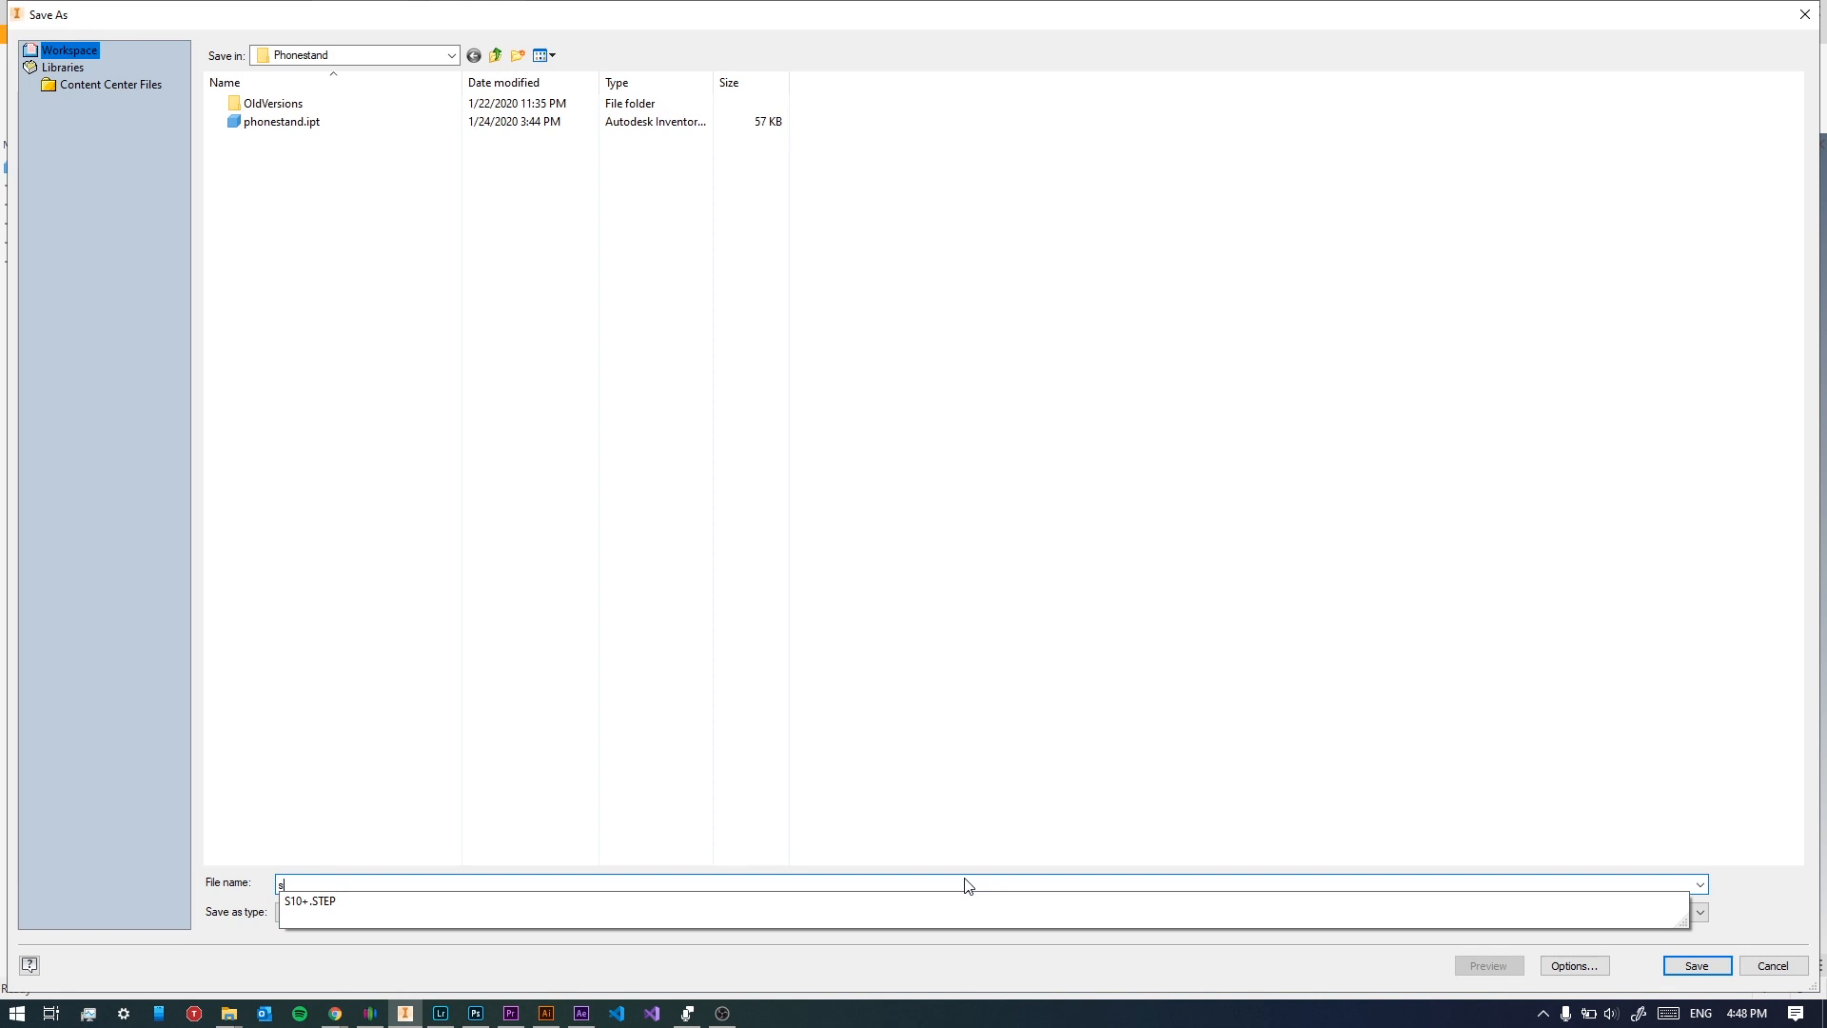
{"action": "type", "text": "10 +"}
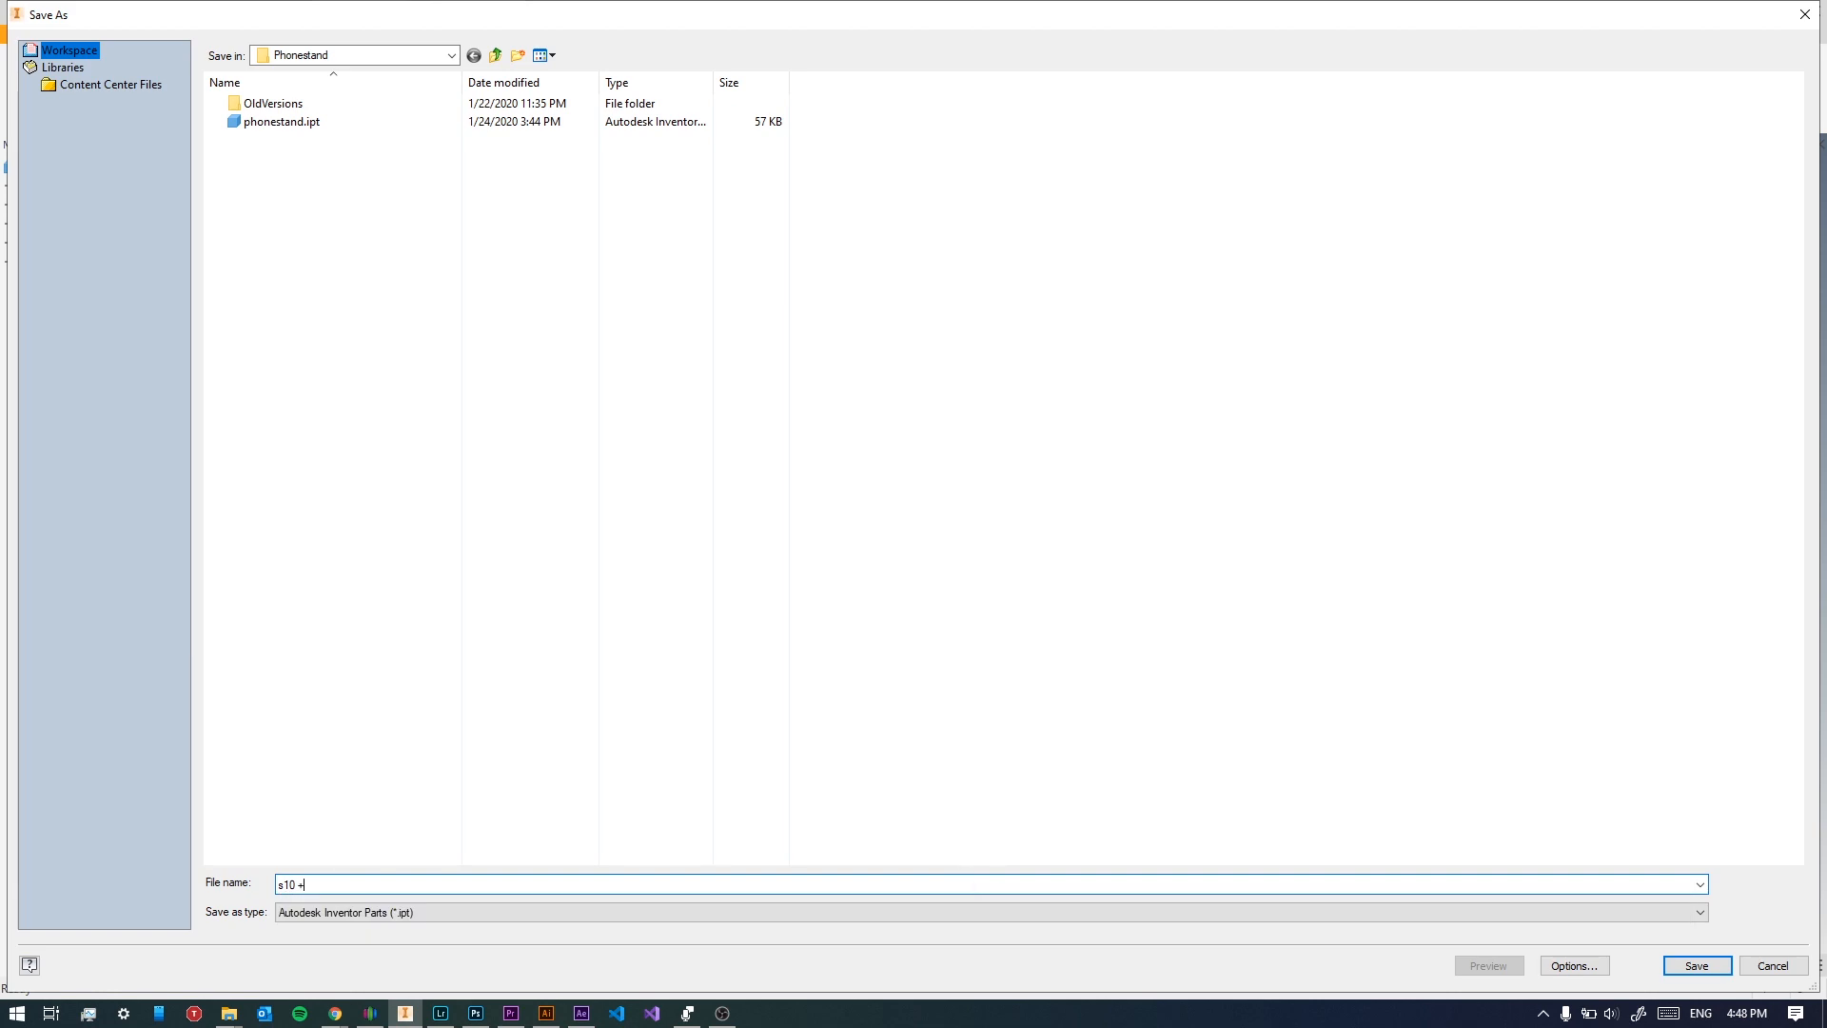
{"action": "left_click", "coordinate": [1698, 965]}
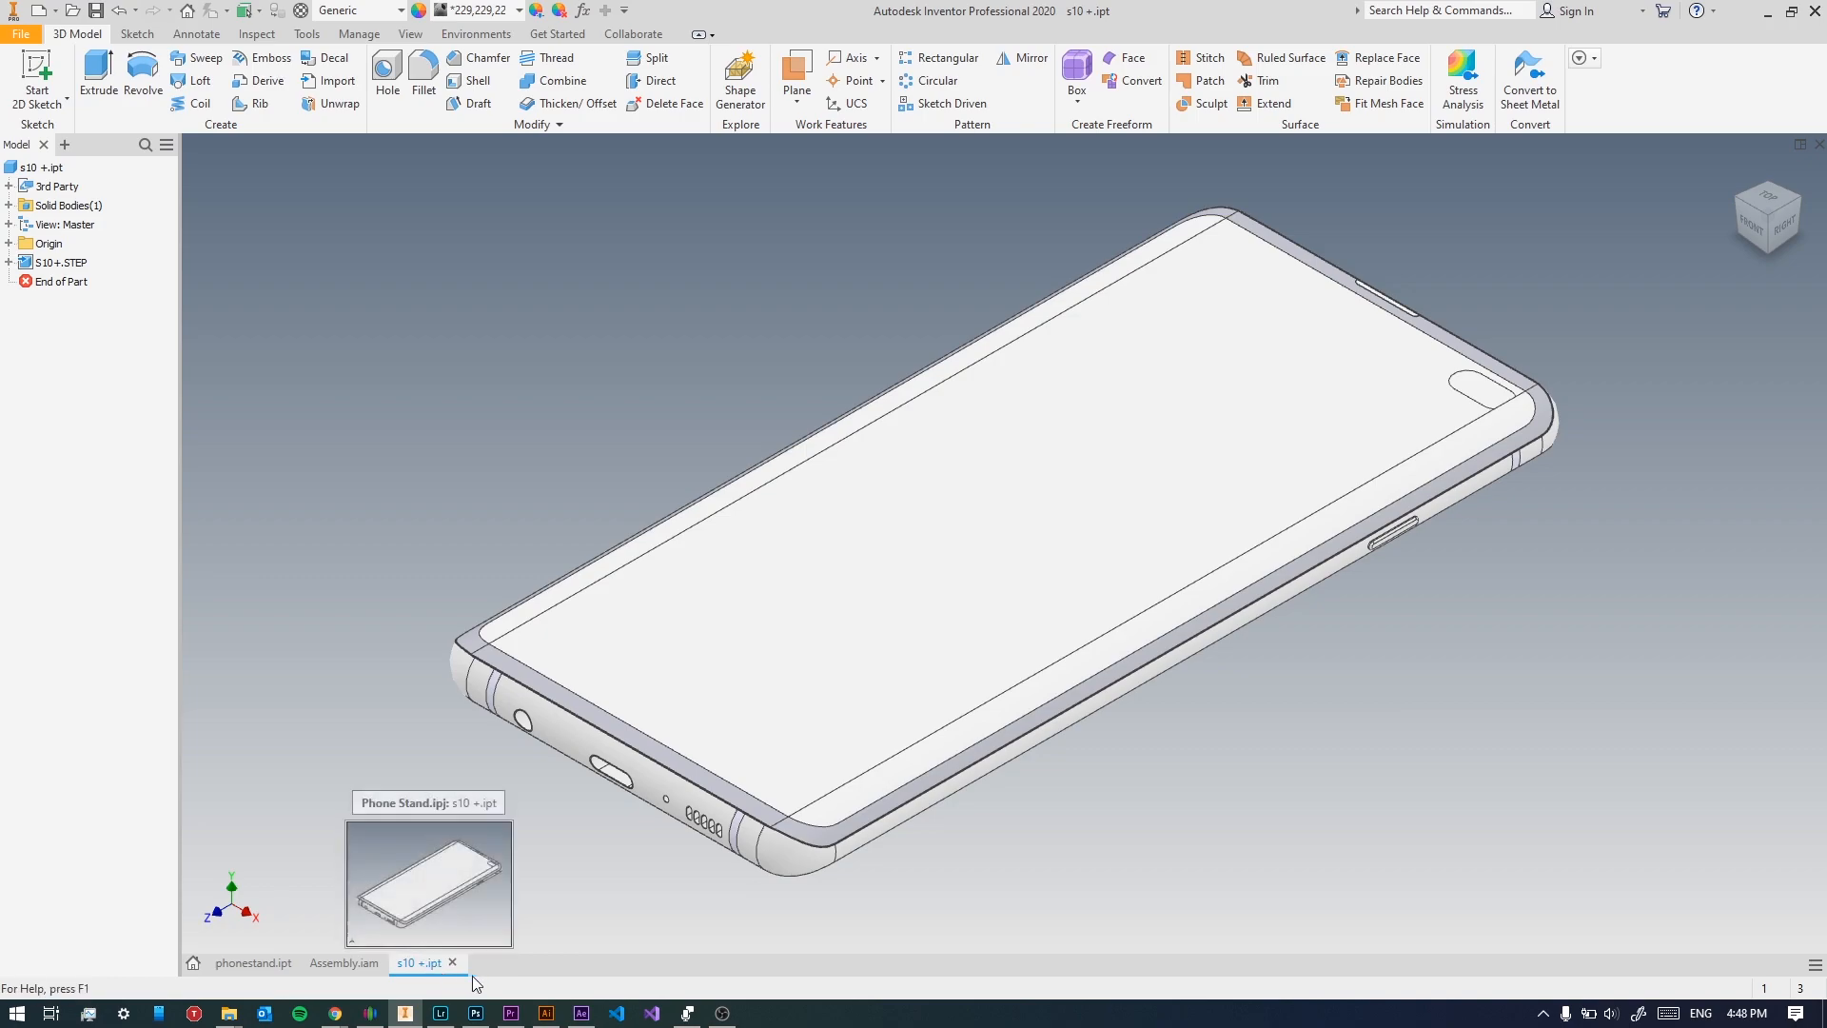
Close the s10 +.ipt and phonestand.ipt part documents.
{"action": "left_click", "coordinate": [345, 962]}
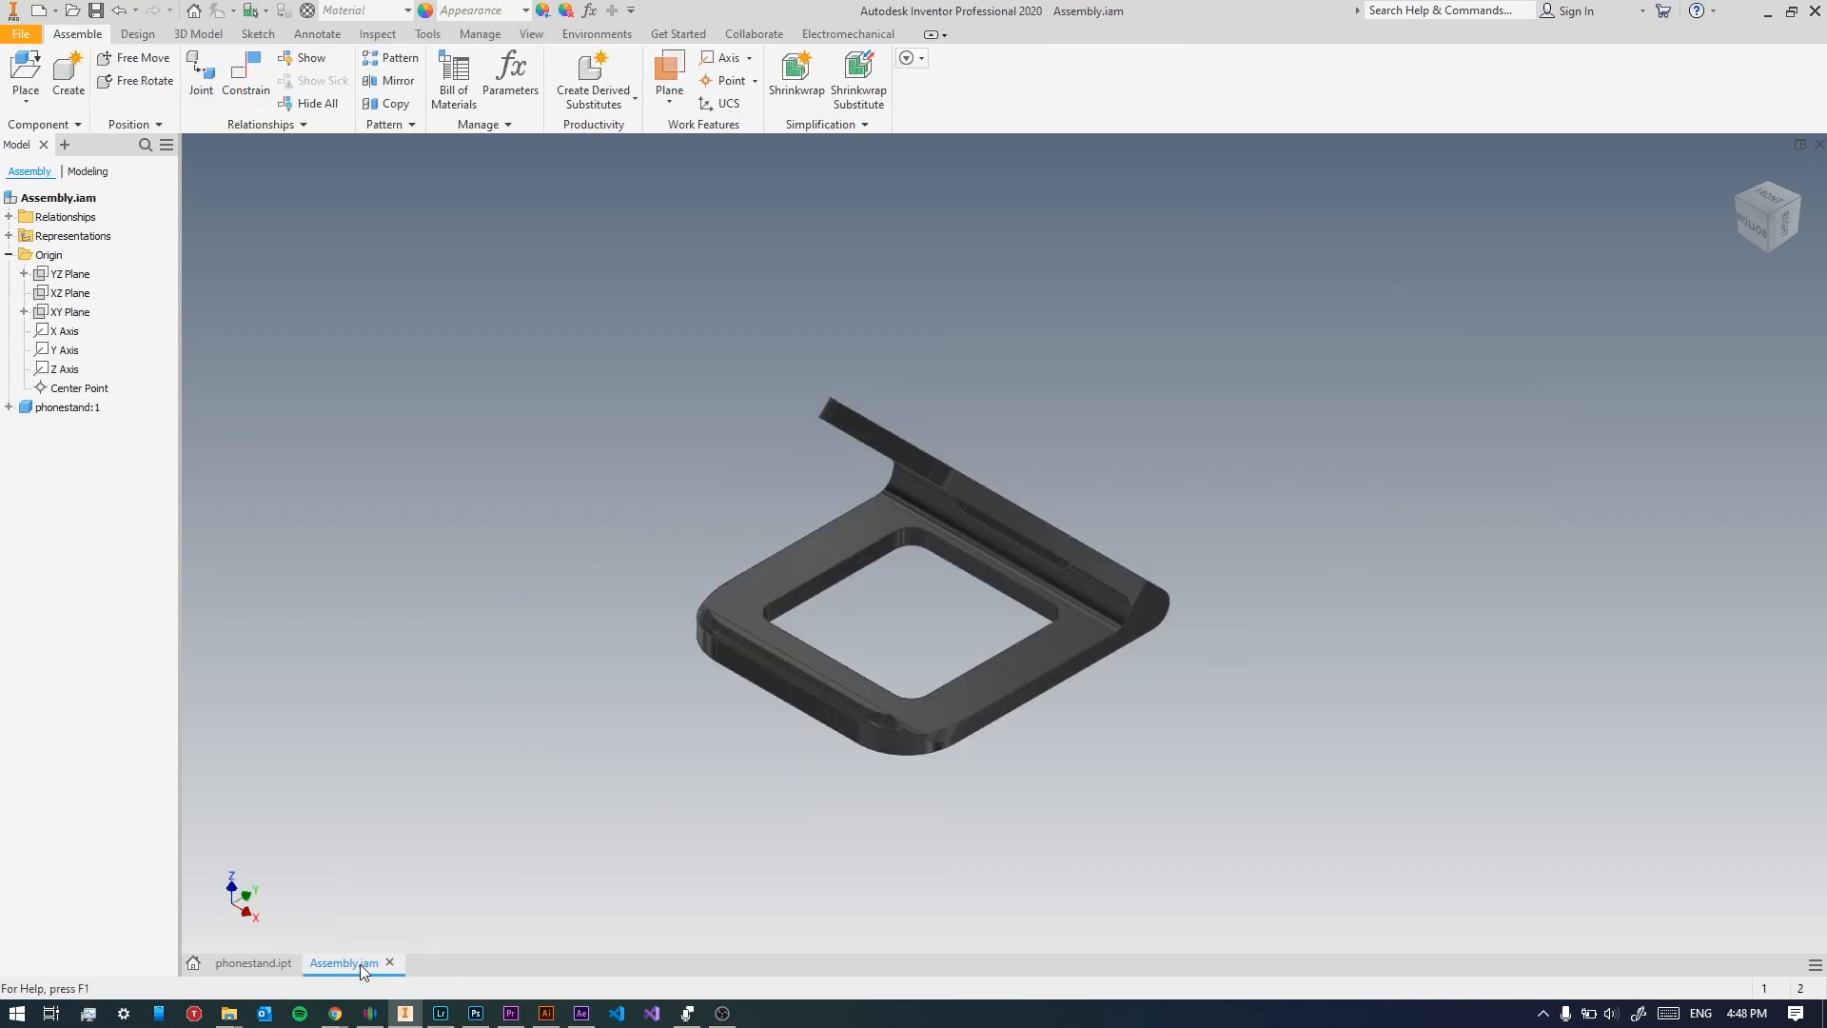
{"action": "left_click", "coordinate": [254, 962]}
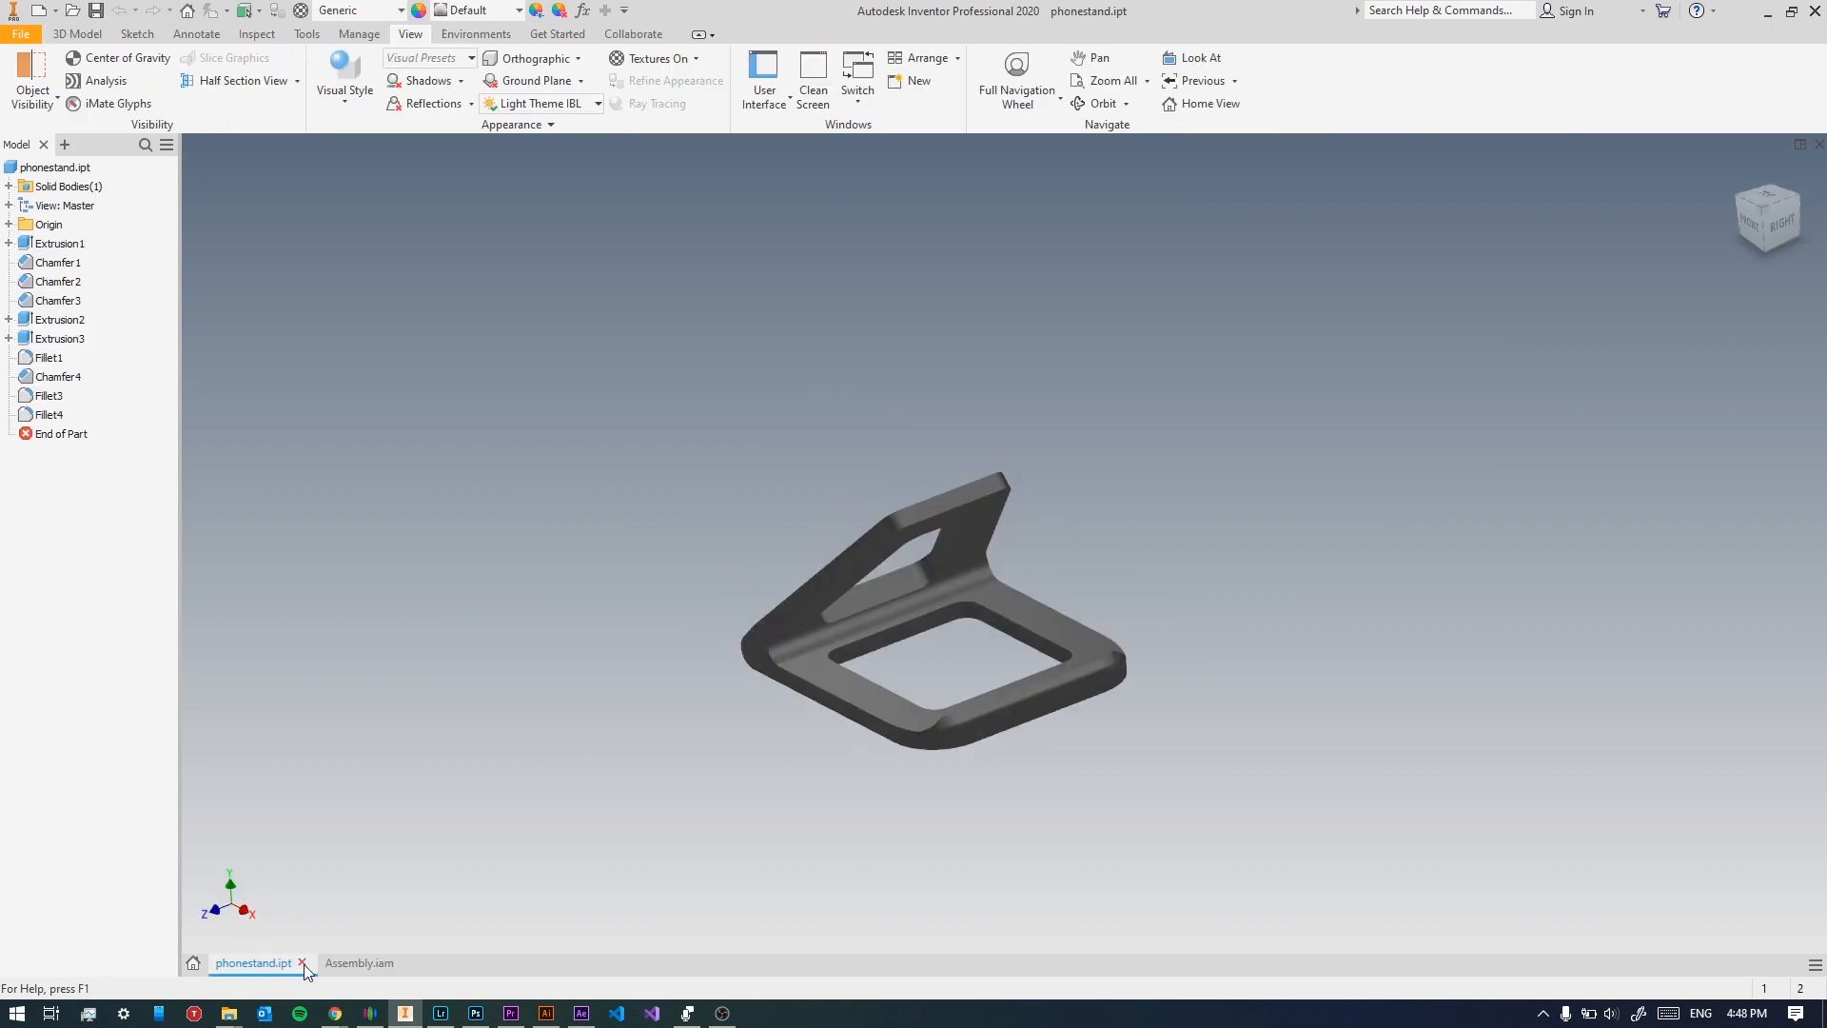
{"action": "left_click", "coordinate": [303, 962]}
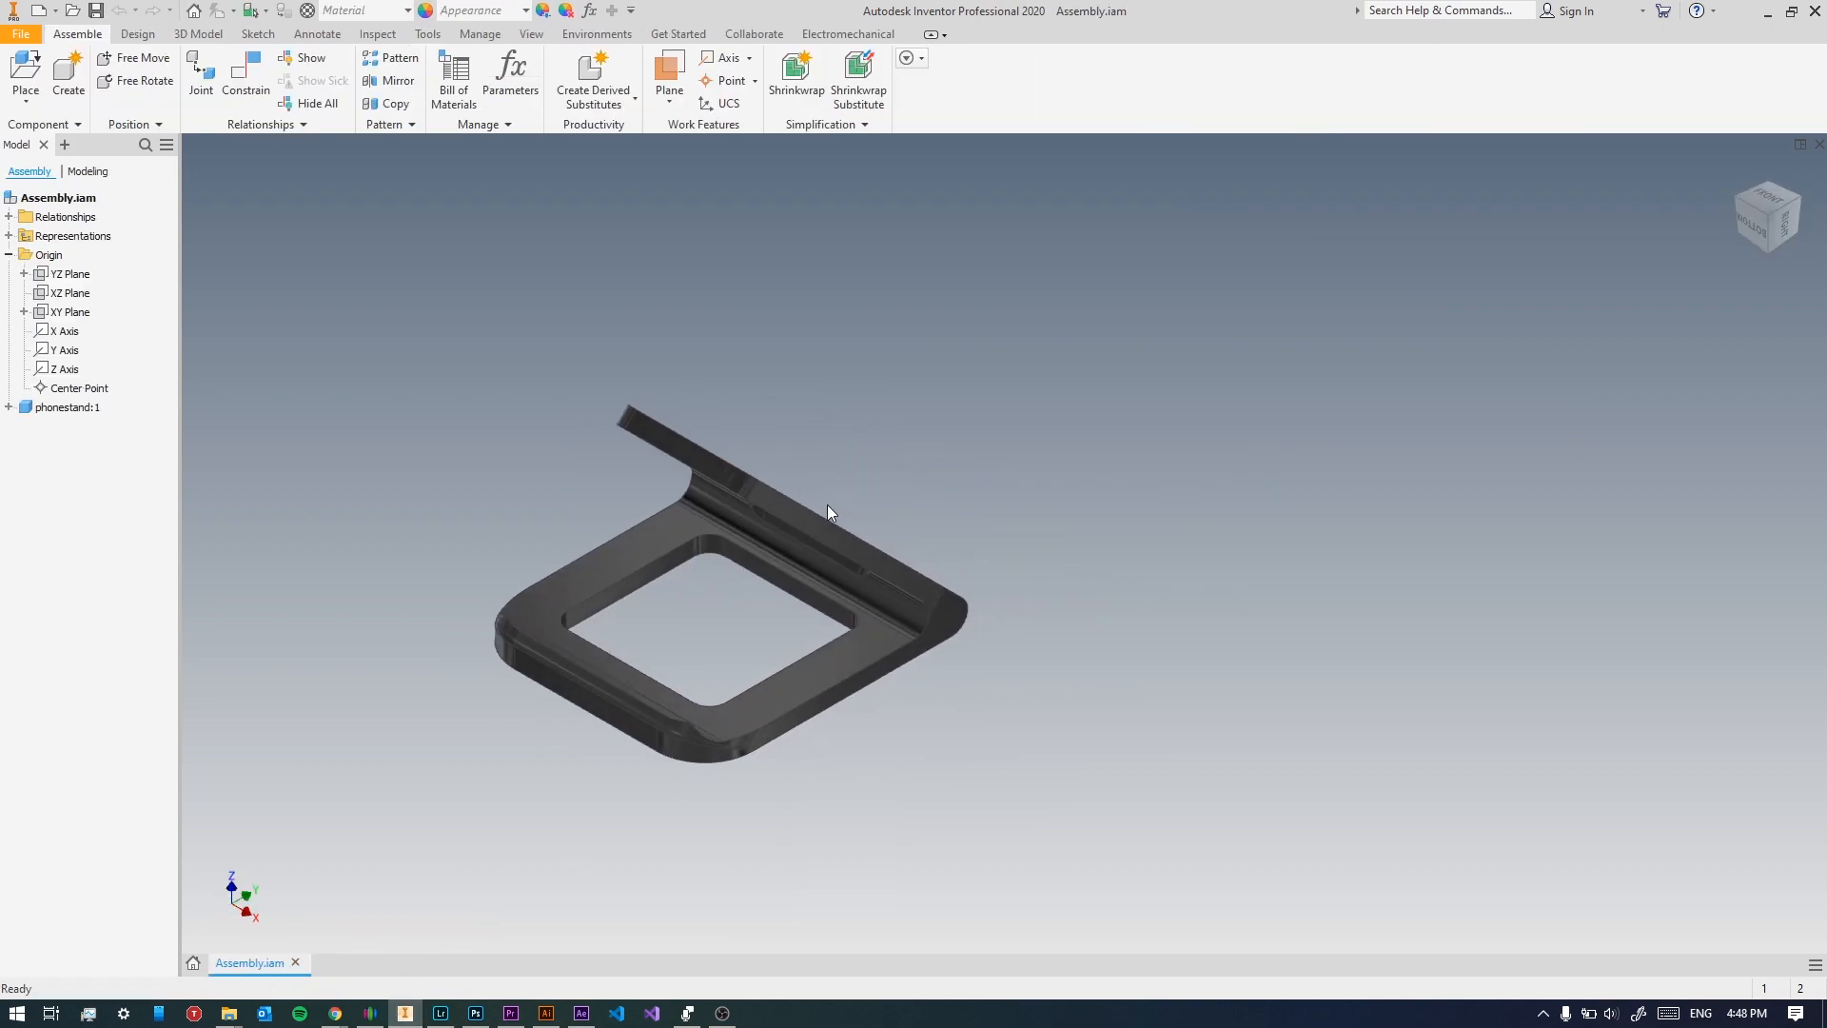
Place s10 +.ipt into Assembly.iam beside the stand and orbit around both parts.
{"action": "left_click", "coordinate": [25, 91]}
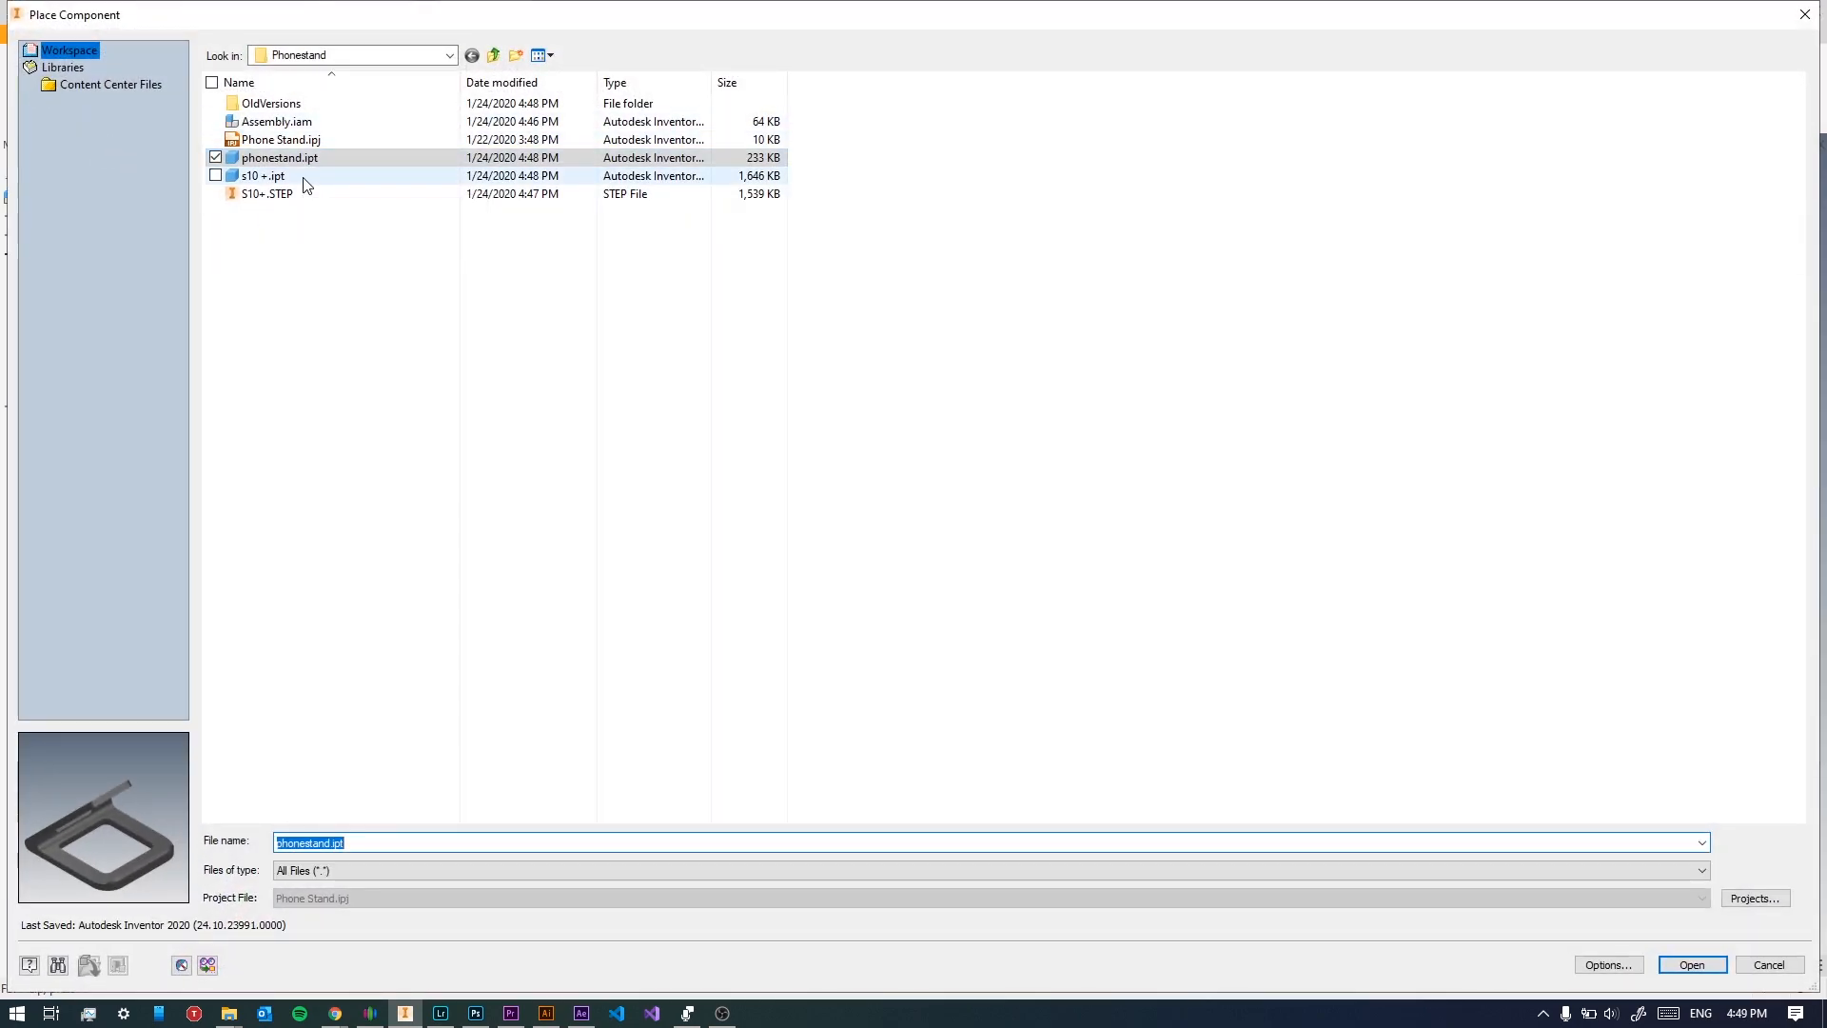
{"action": "left_click", "coordinate": [1693, 964]}
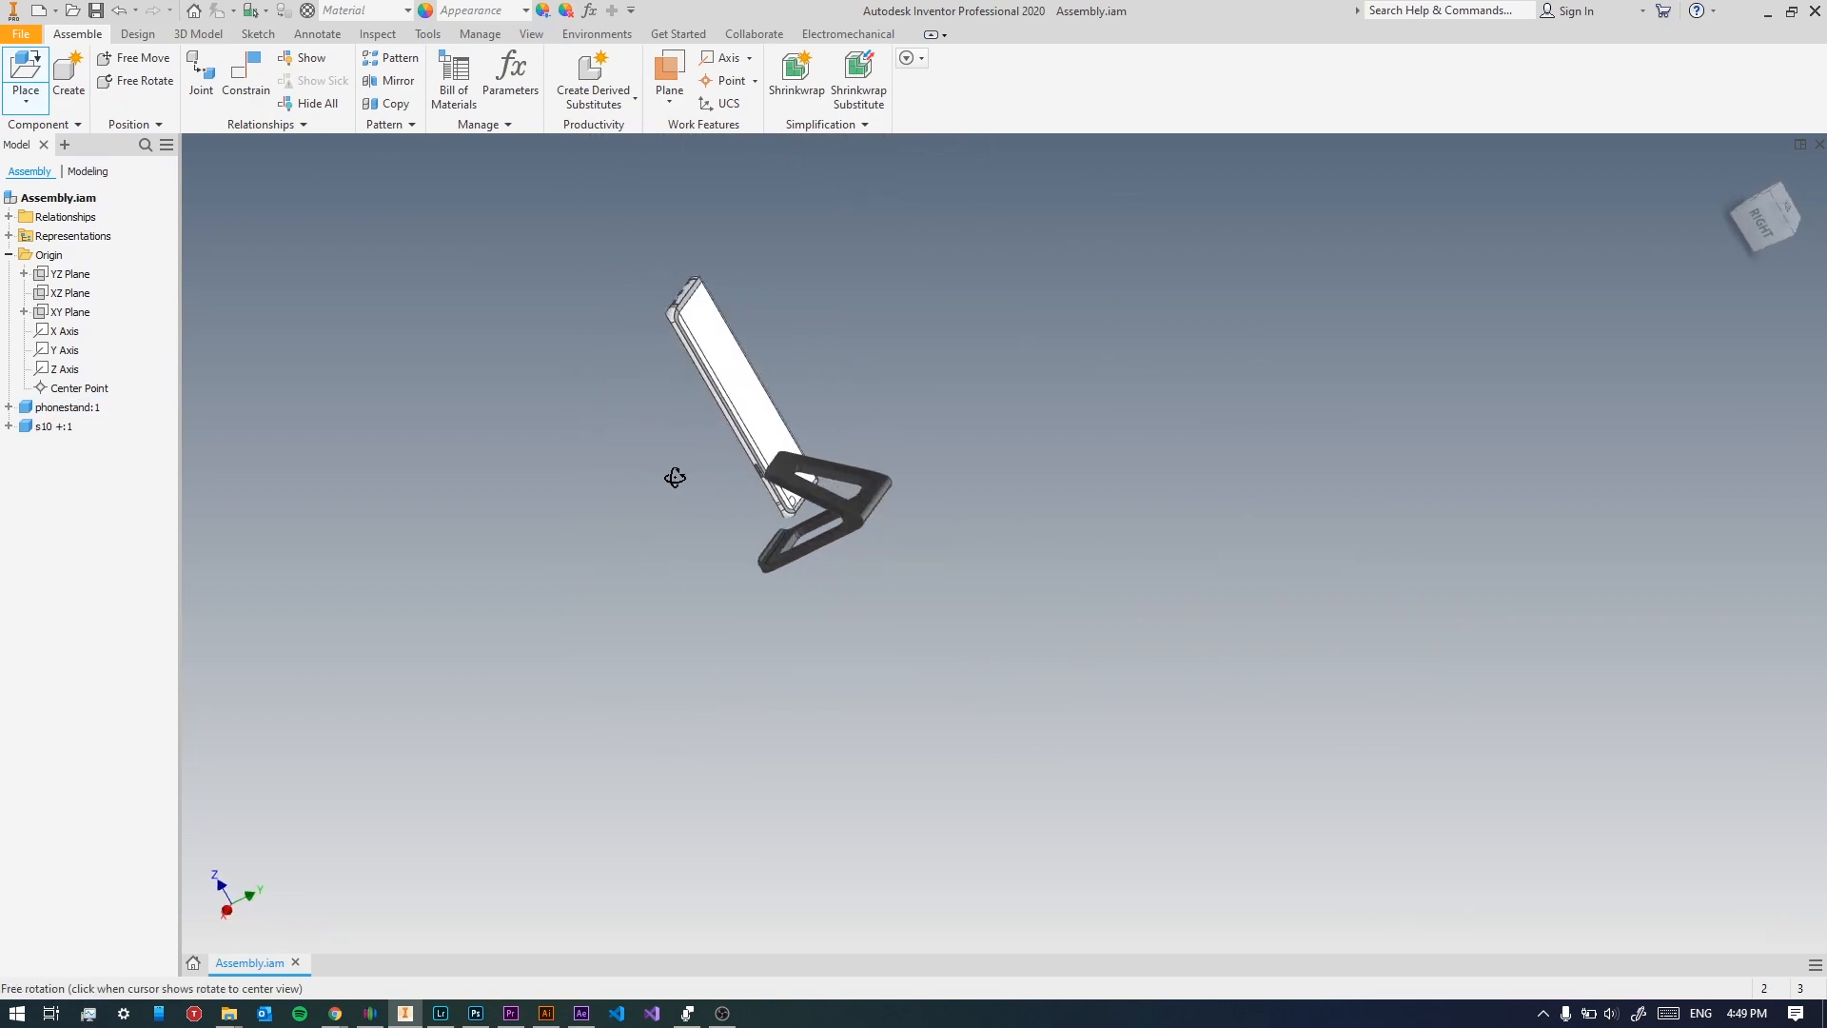
{"action": "left_click_drag", "start_coordinate": [675, 477], "coordinate": [961, 429]}
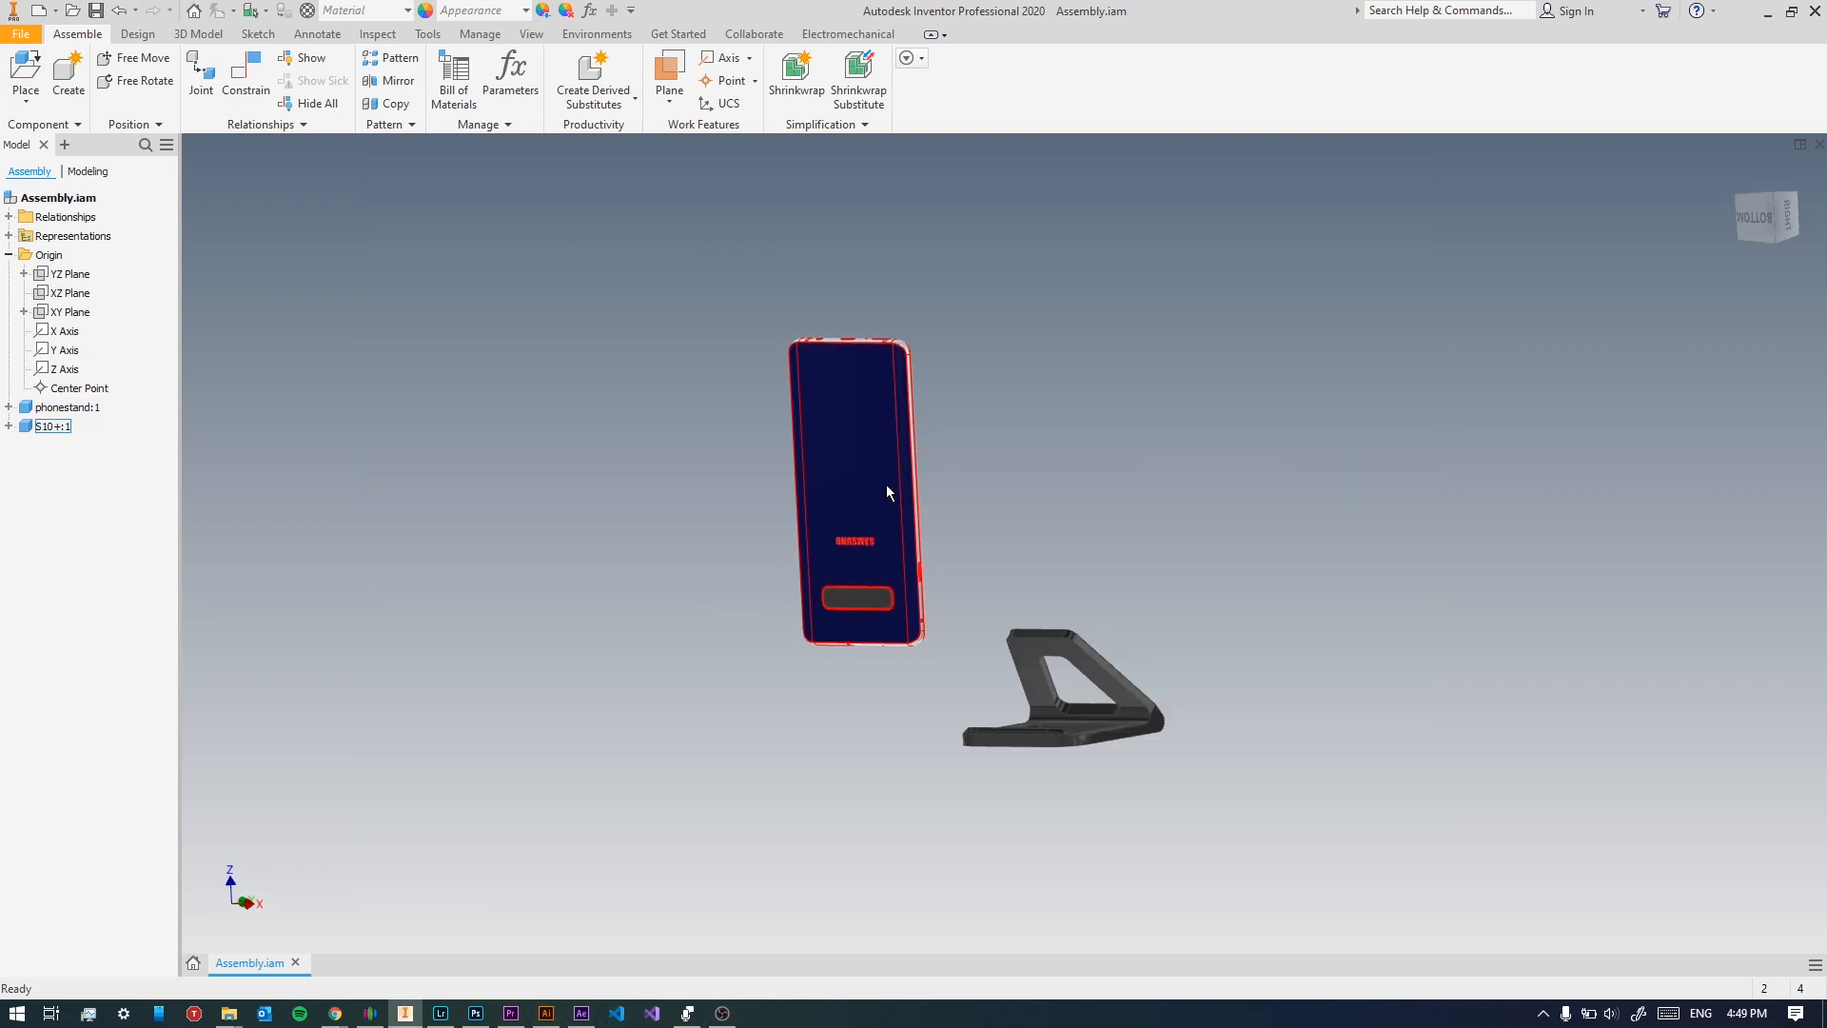
{"action": "left_click", "coordinate": [686, 1013]}
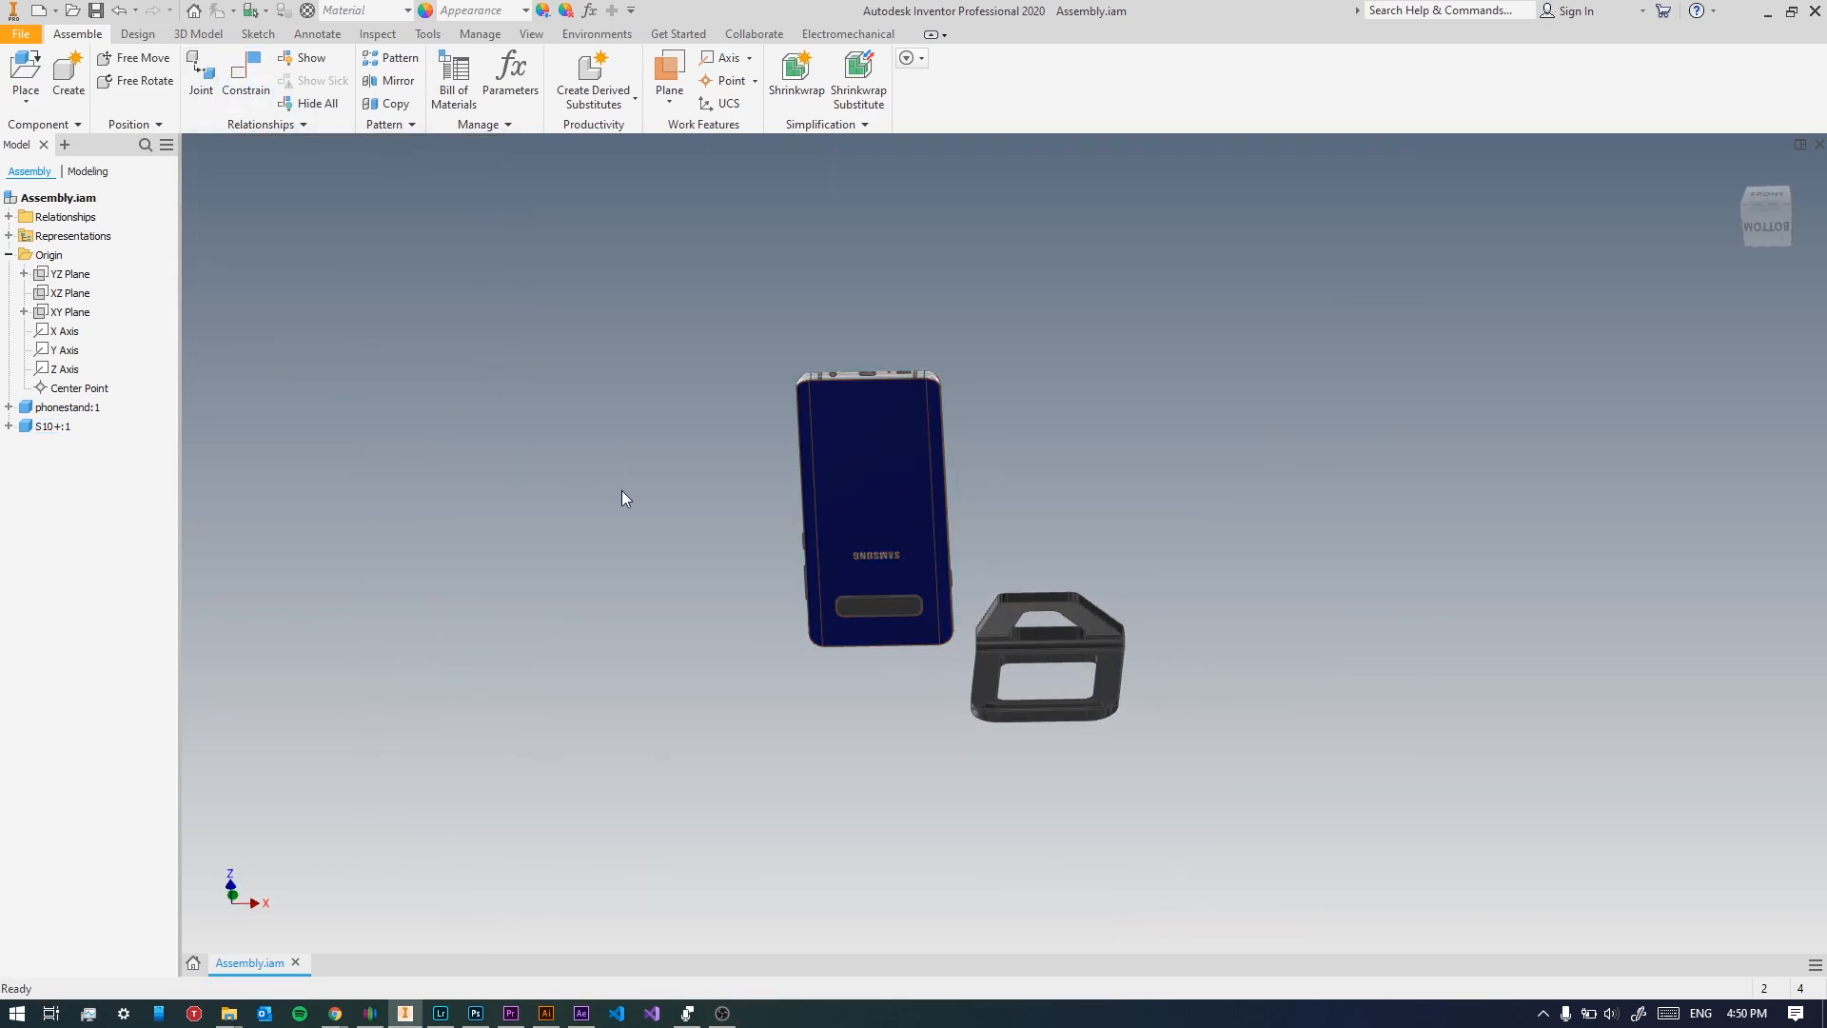
{"action": "left_click_drag", "start_coordinate": [624, 498], "coordinate": [1000, 536]}
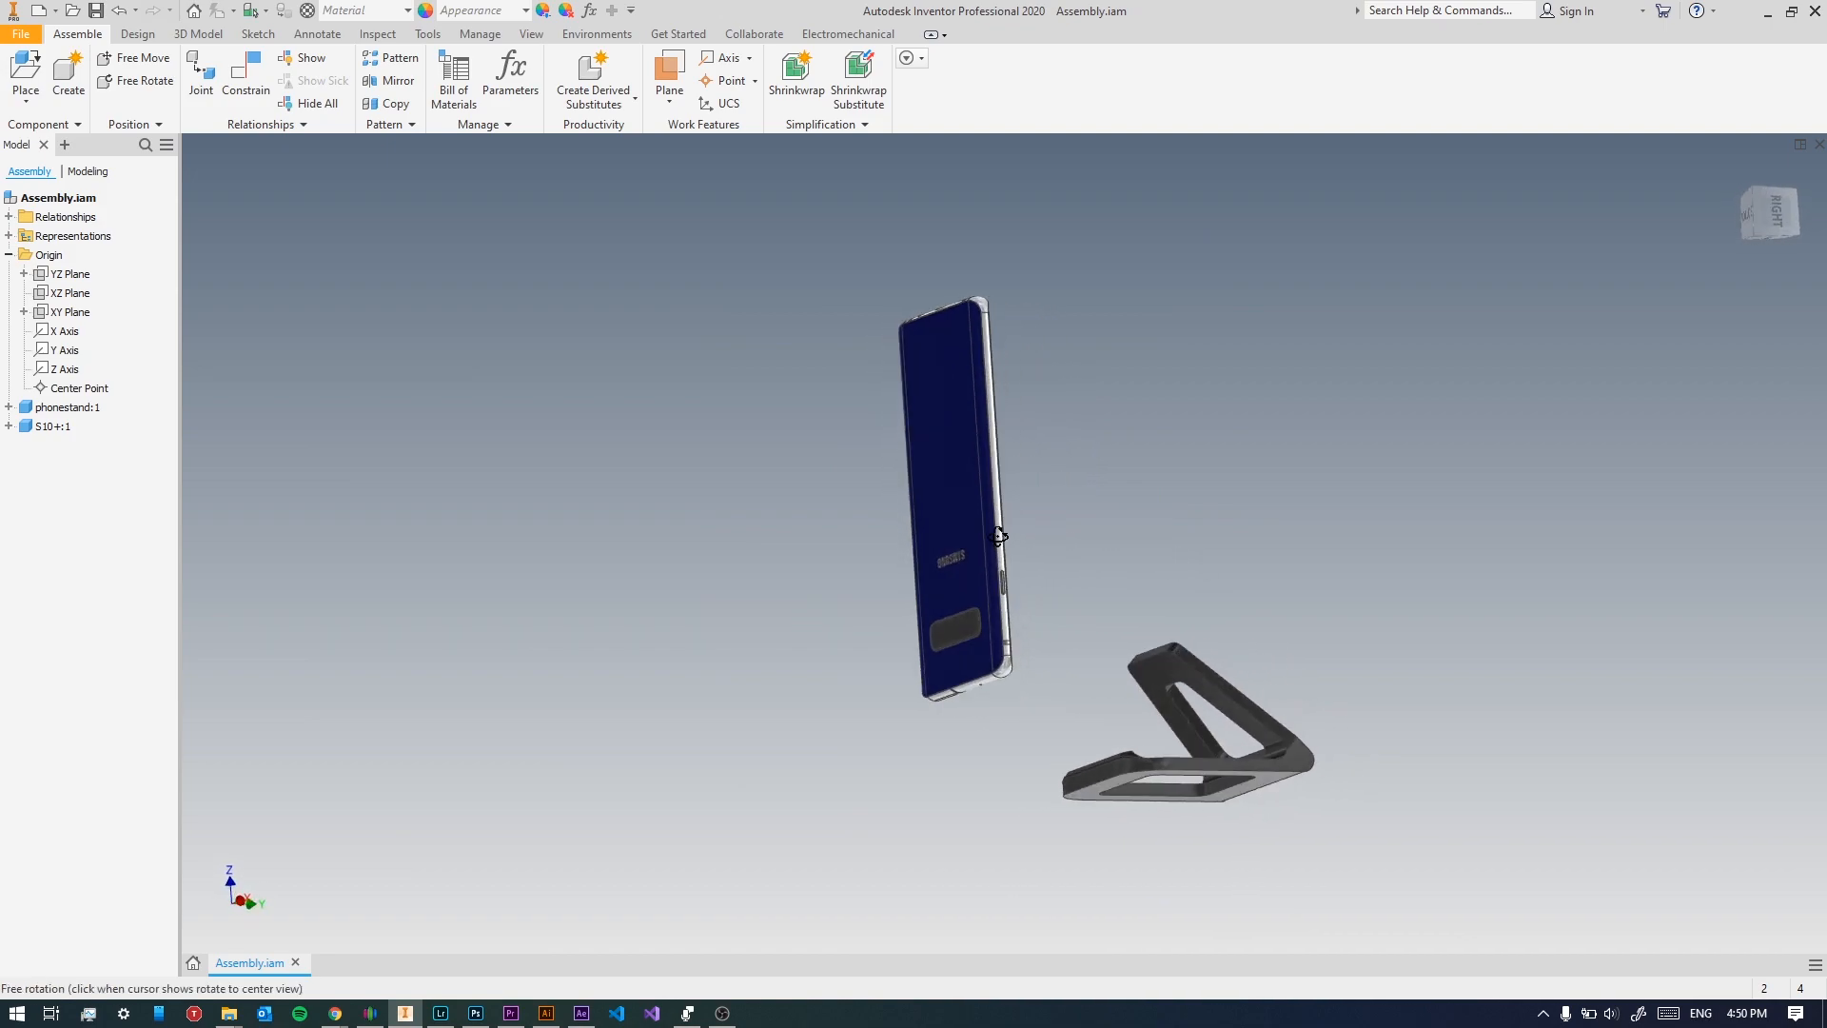
{"action": "left_click_drag", "start_coordinate": [998, 536], "coordinate": [489, 536]}
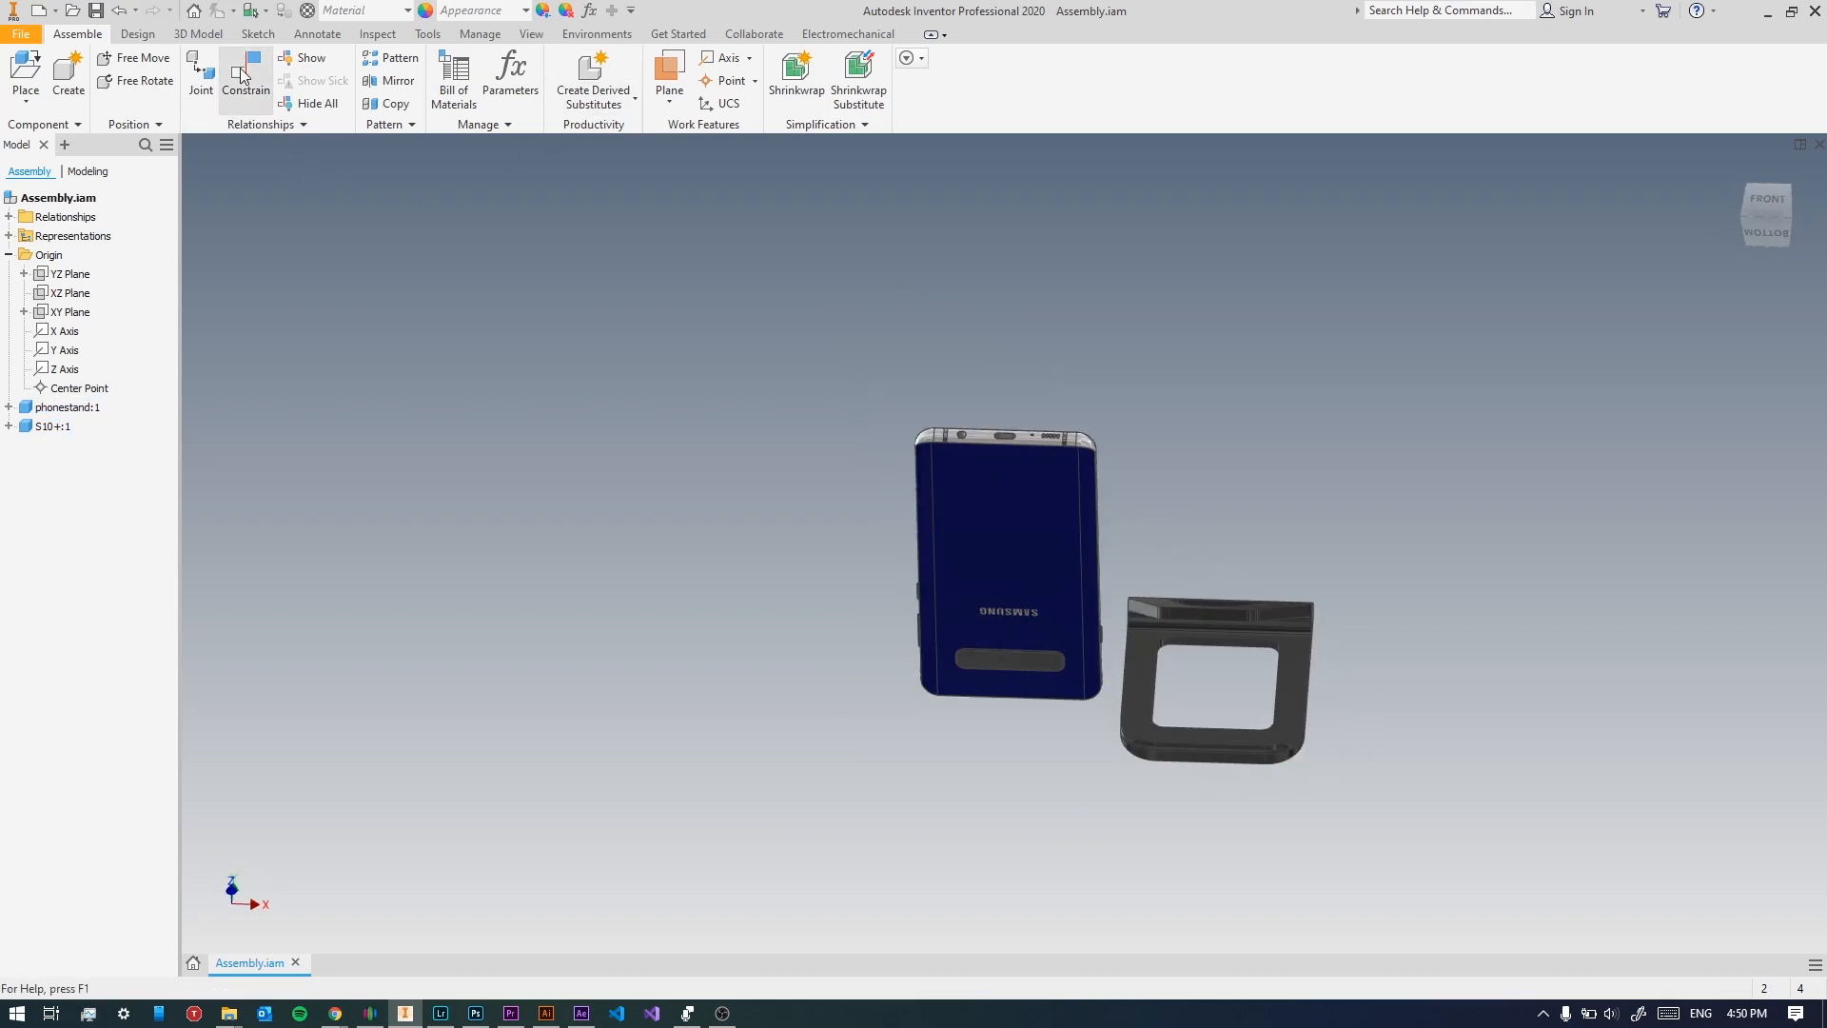
Mate the phone's back face against a stand face and apply.
{"action": "left_click", "coordinate": [246, 75]}
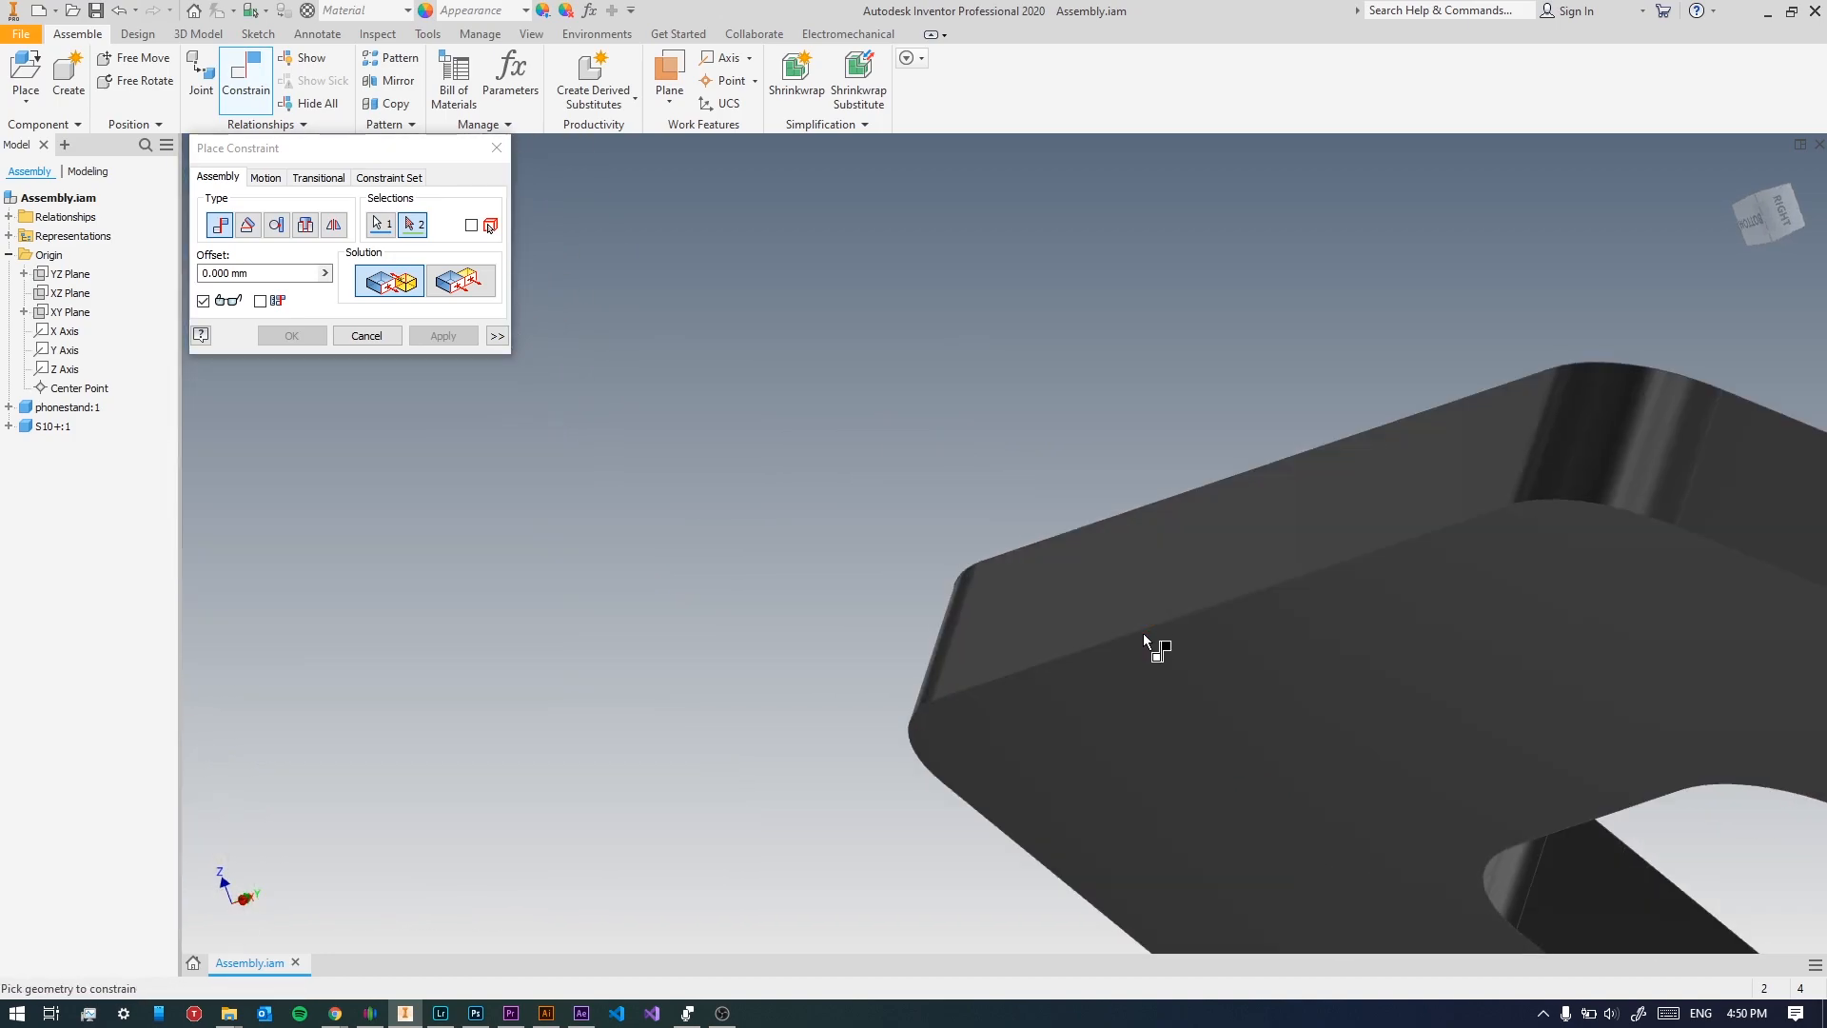
{"action": "left_click", "coordinate": [1159, 629]}
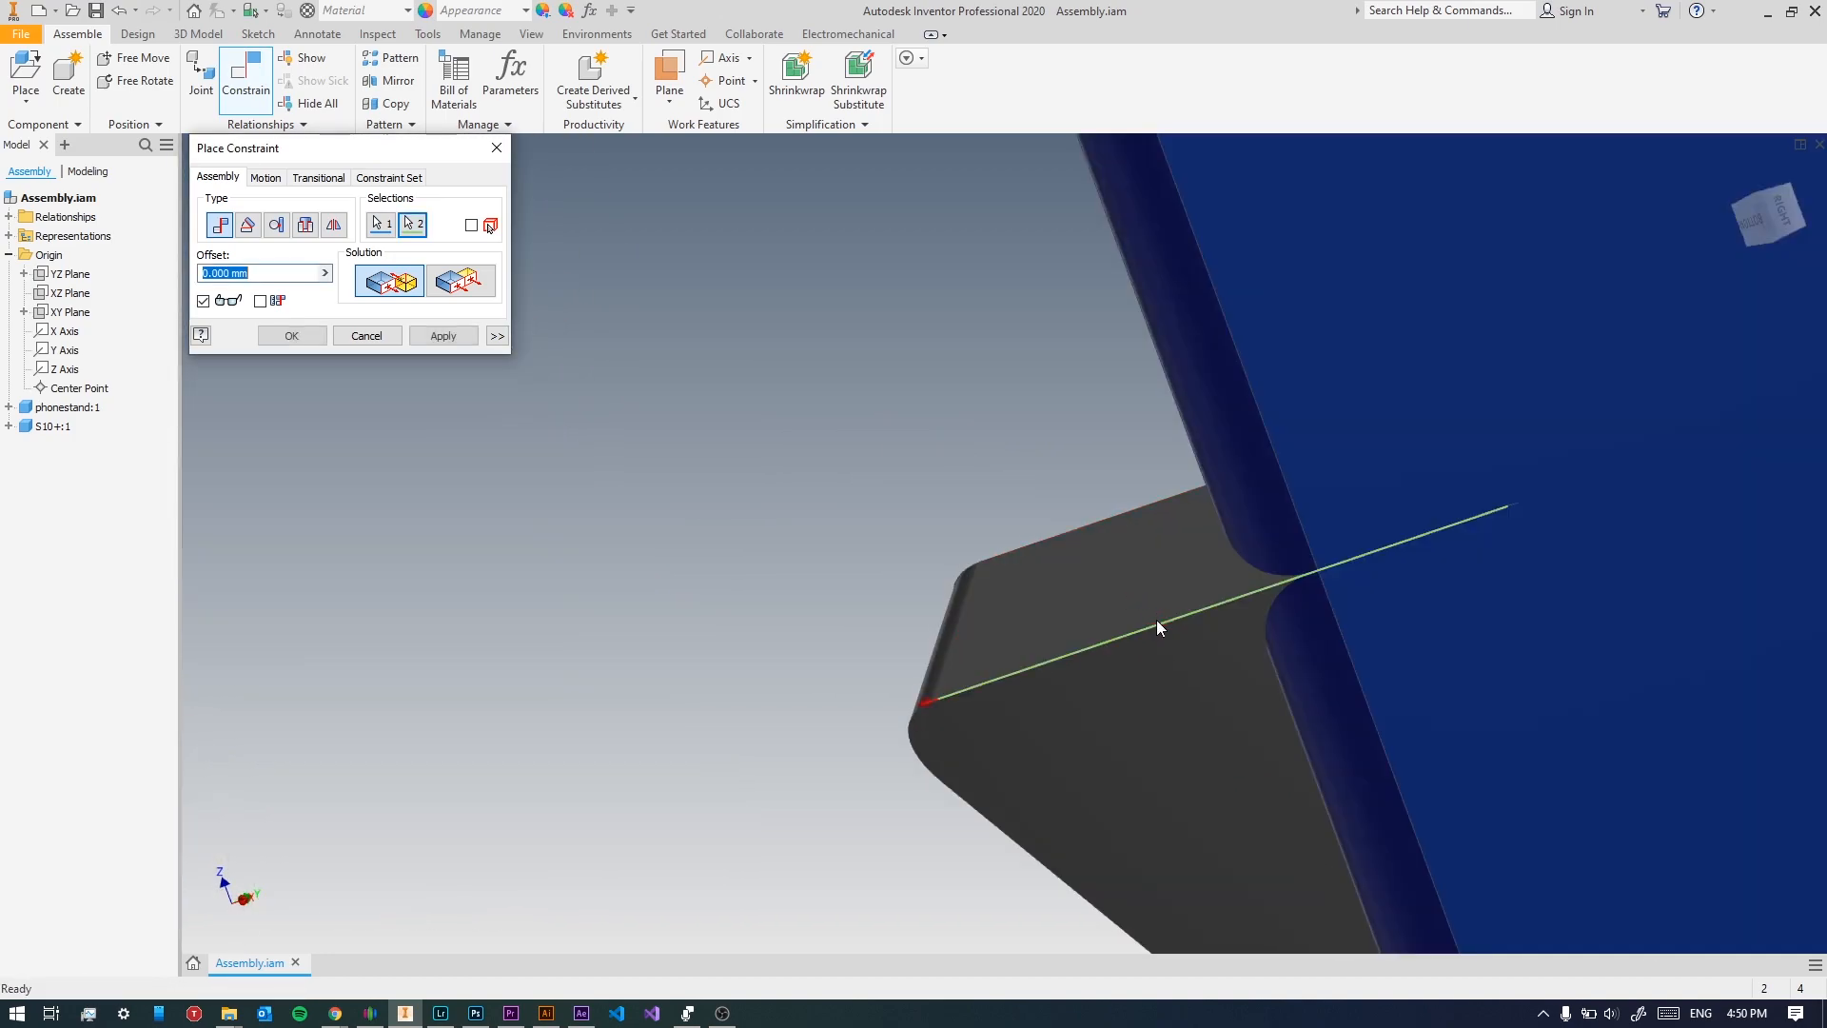
{"action": "left_click_drag", "start_coordinate": [1159, 629], "coordinate": [1388, 738]}
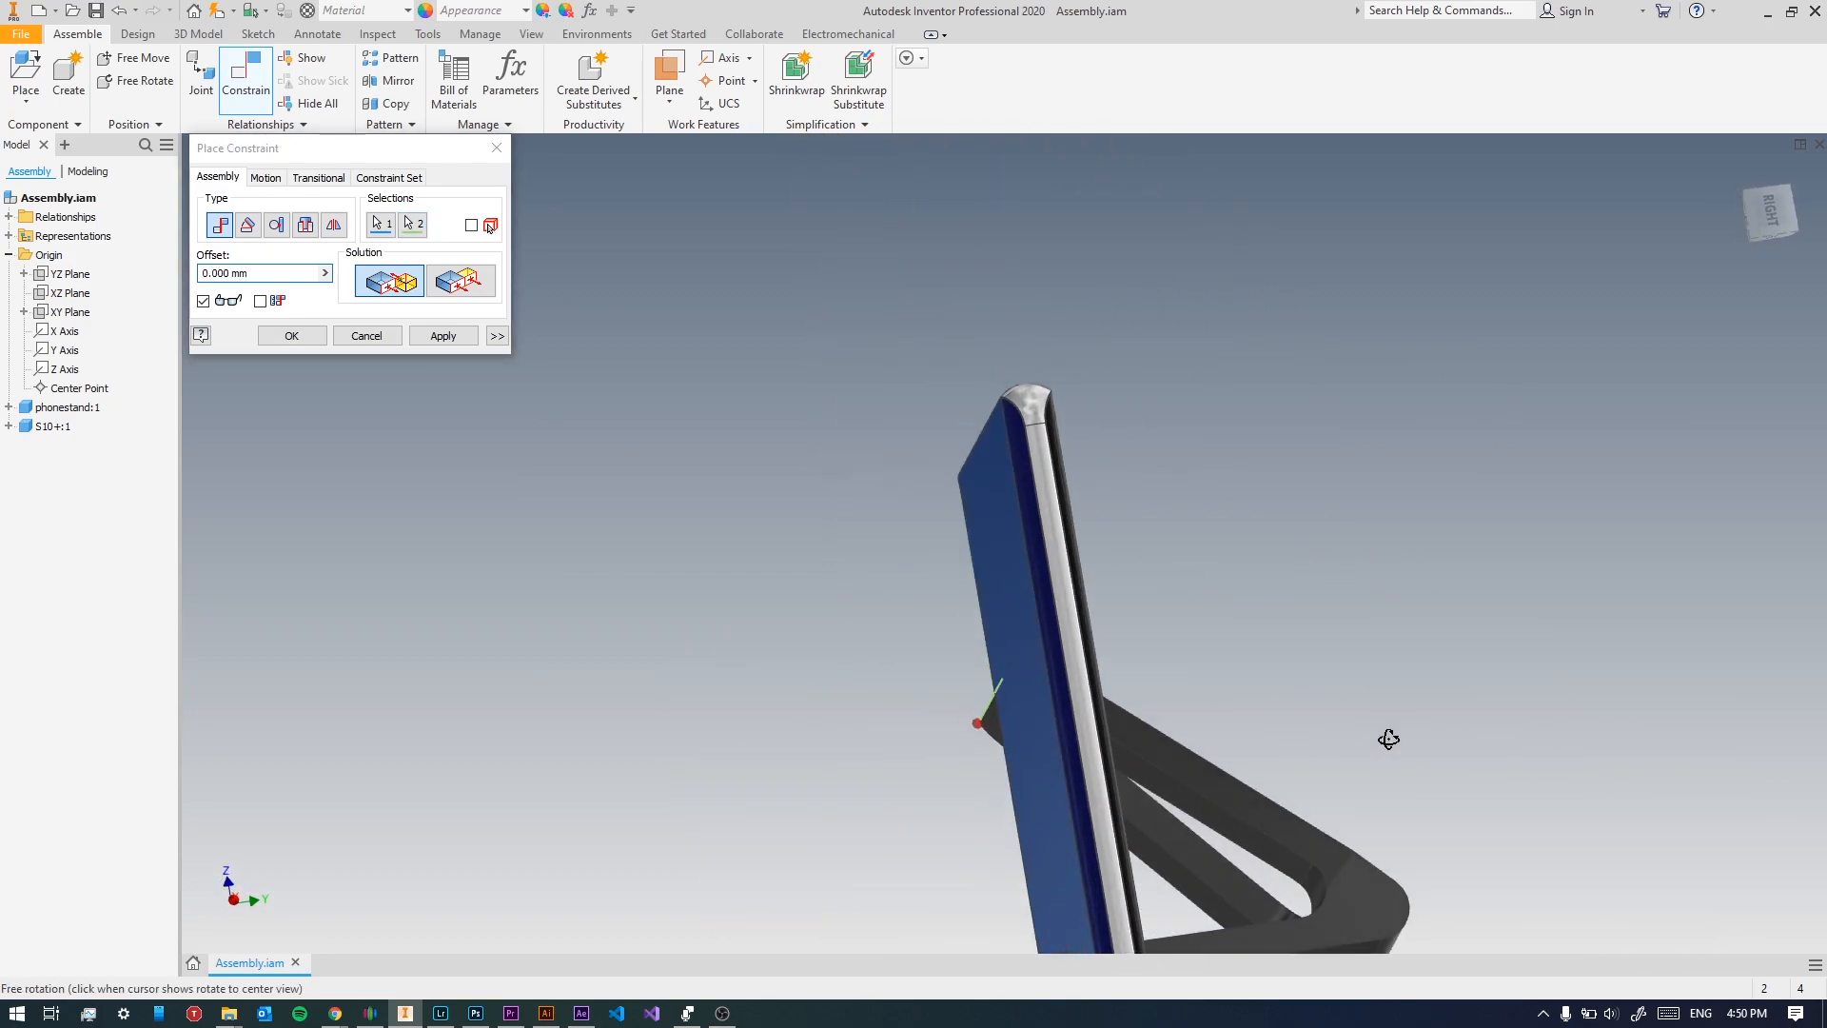
{"action": "left_click", "coordinate": [442, 335]}
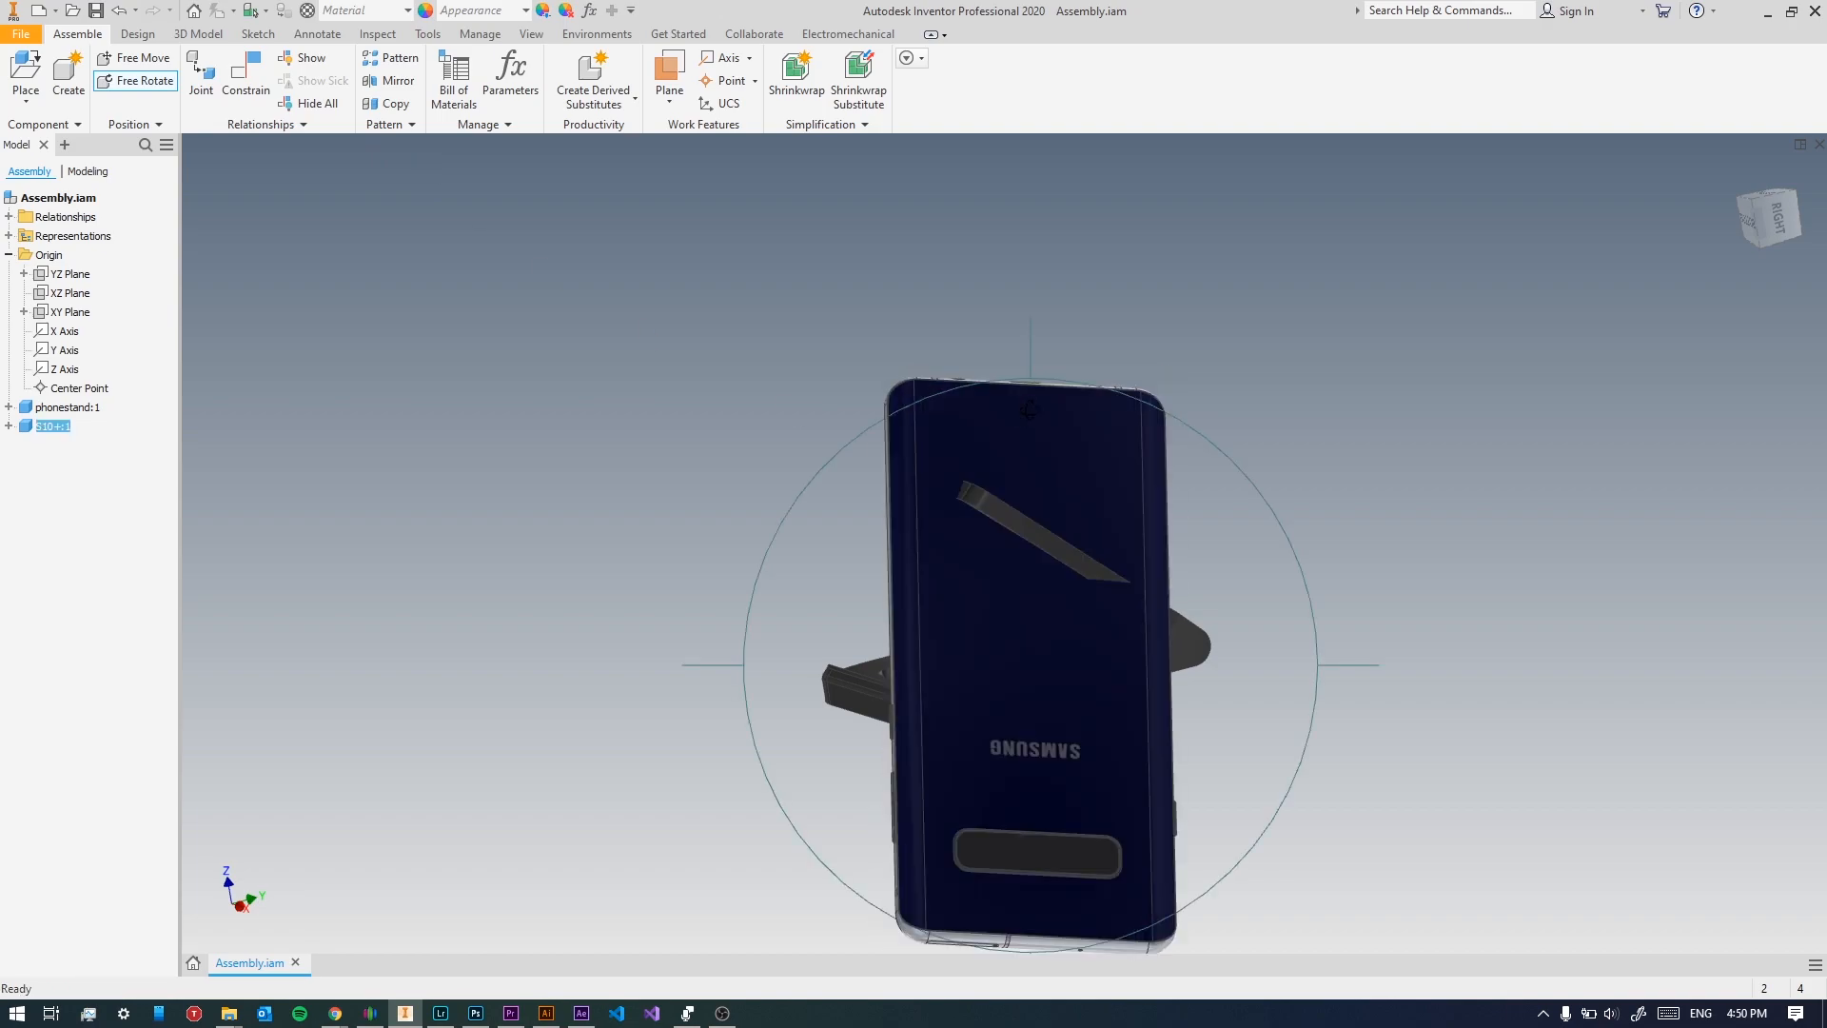
Rotate the phone so it leans against the stand's sloped support.
{"action": "left_click_drag", "start_coordinate": [1028, 409], "coordinate": [1042, 280]}
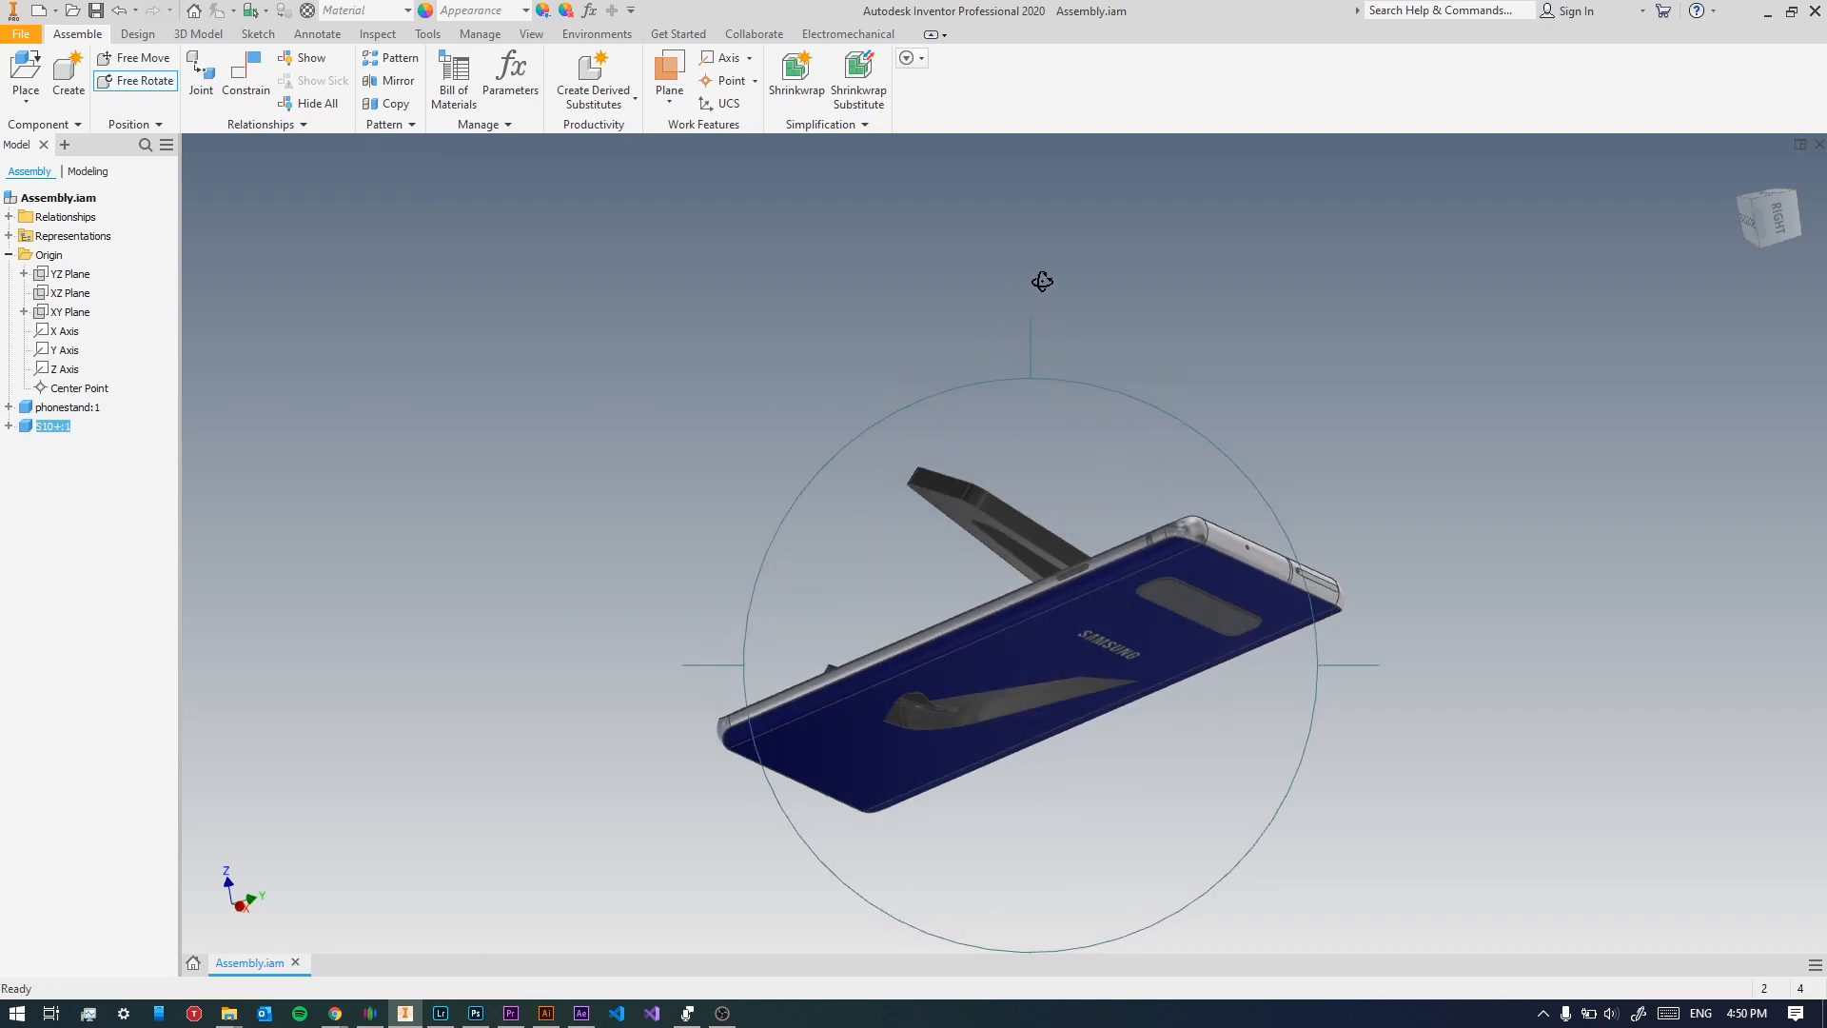
{"action": "left_click_drag", "start_coordinate": [1042, 281], "coordinate": [1113, 344]}
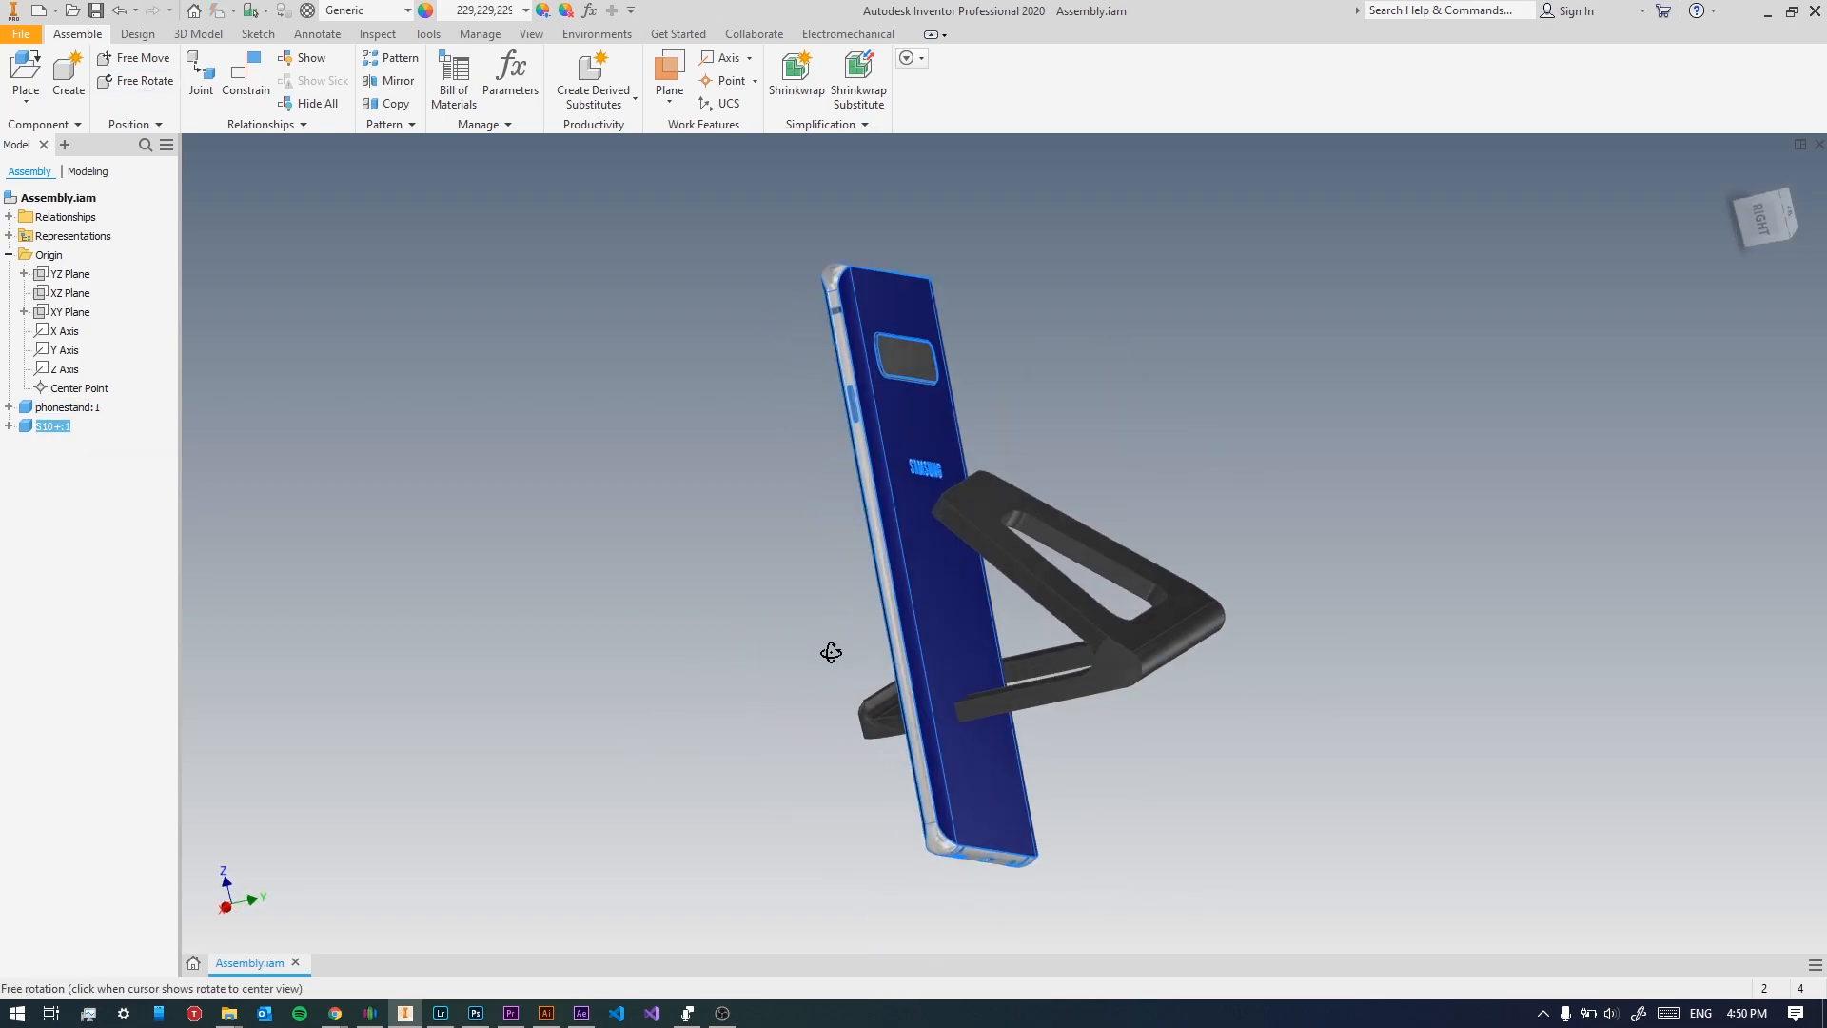
{"action": "left_click_drag", "start_coordinate": [831, 651], "coordinate": [508, 369]}
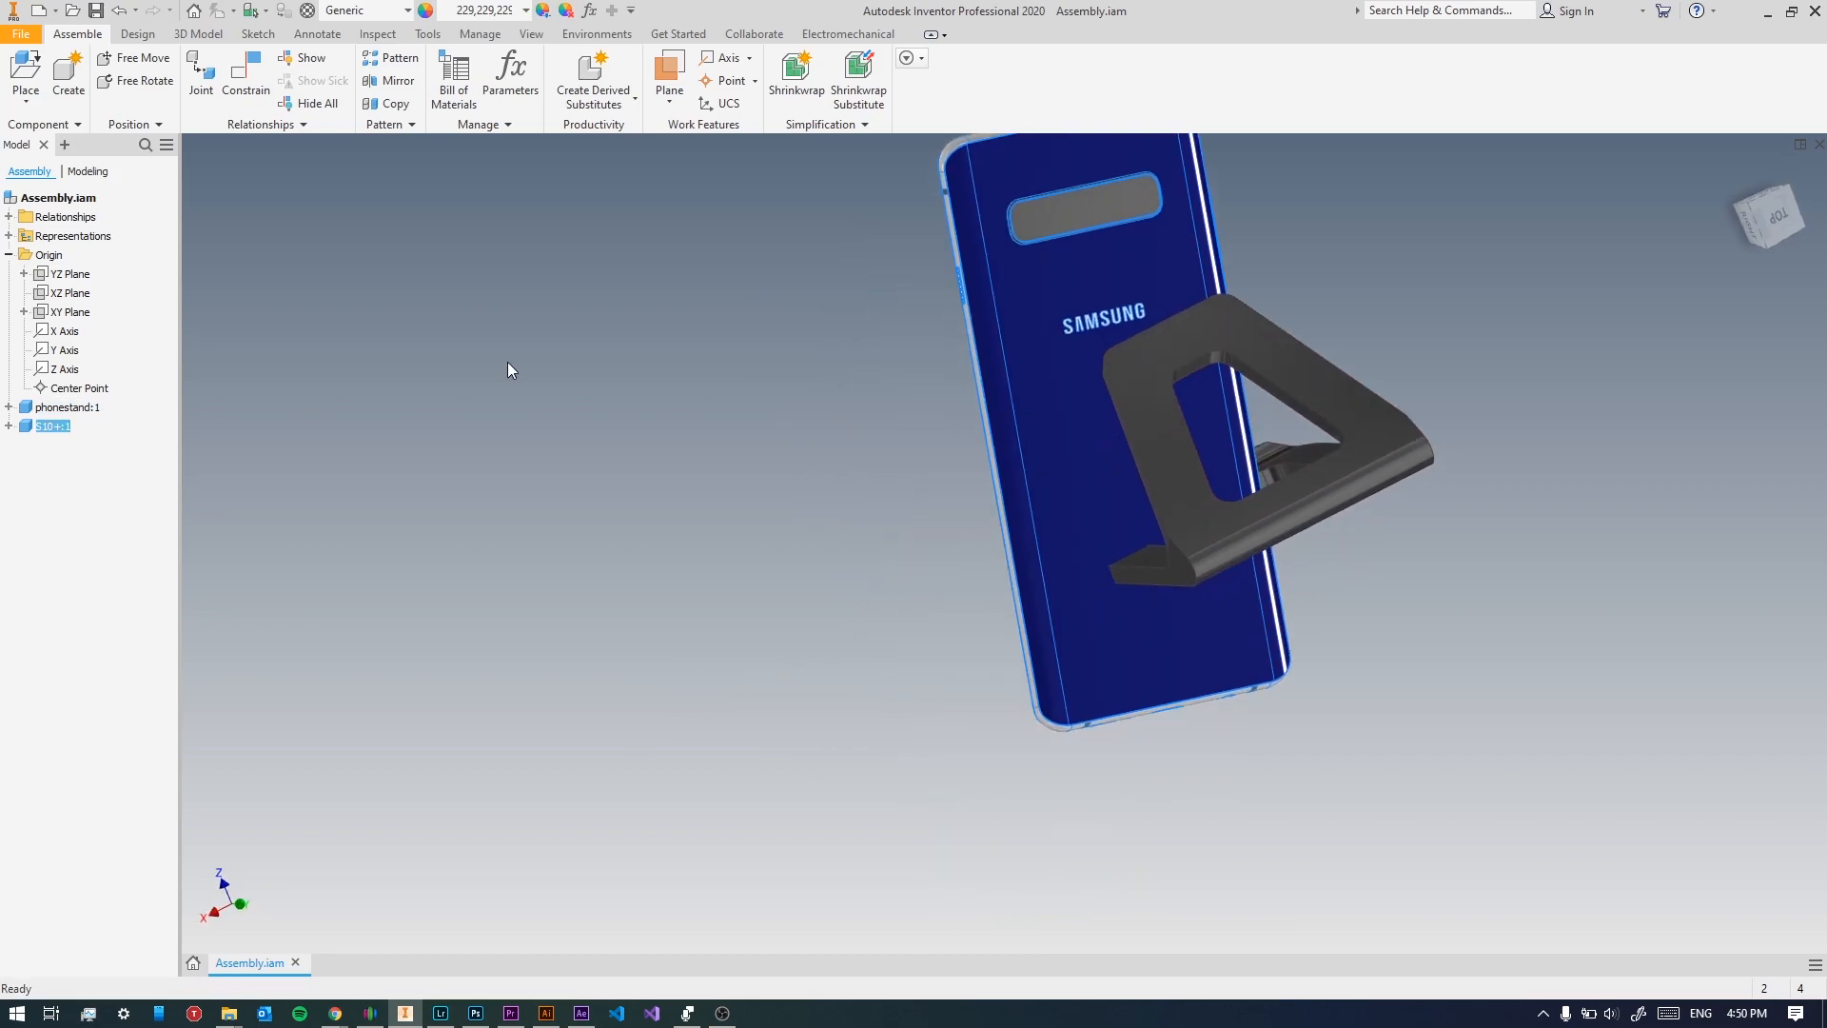
Start another constraint and zoom in on the phone's bottom edge at the stand's lip.
{"action": "left_click", "coordinate": [246, 76]}
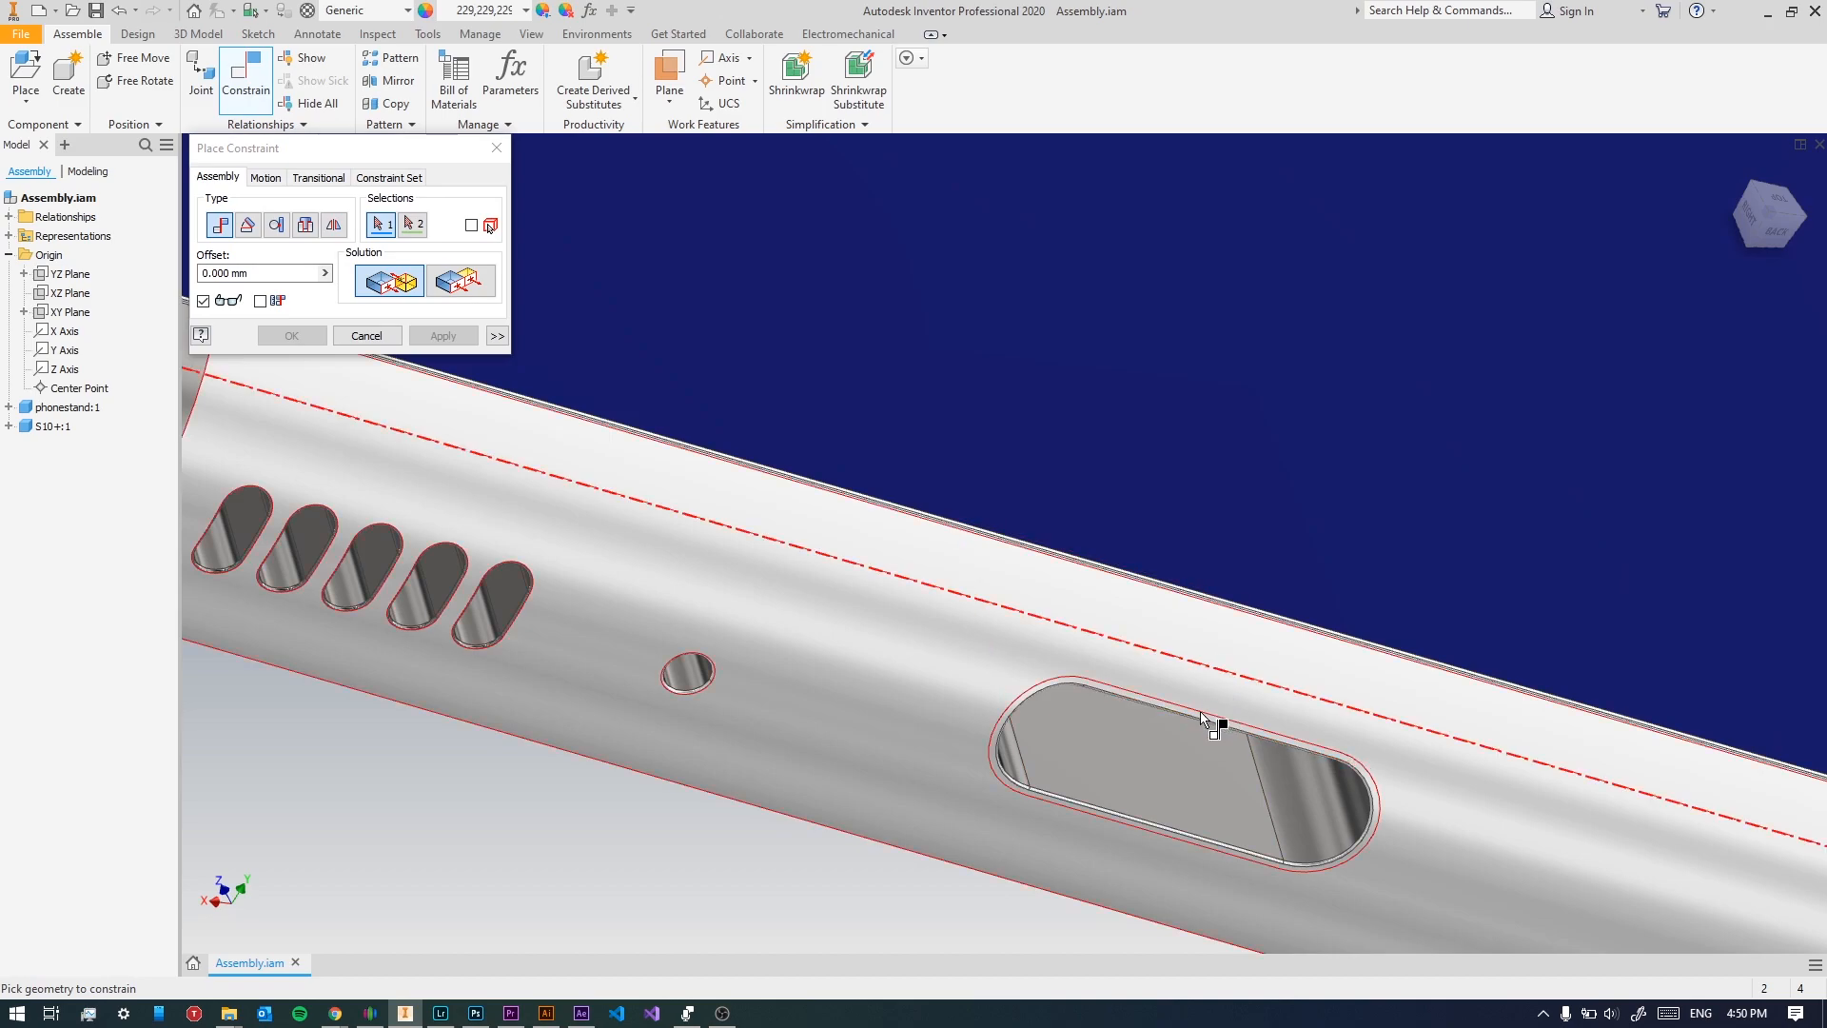
{"action": "left_click_drag", "start_coordinate": [1200, 717], "coordinate": [1600, 598]}
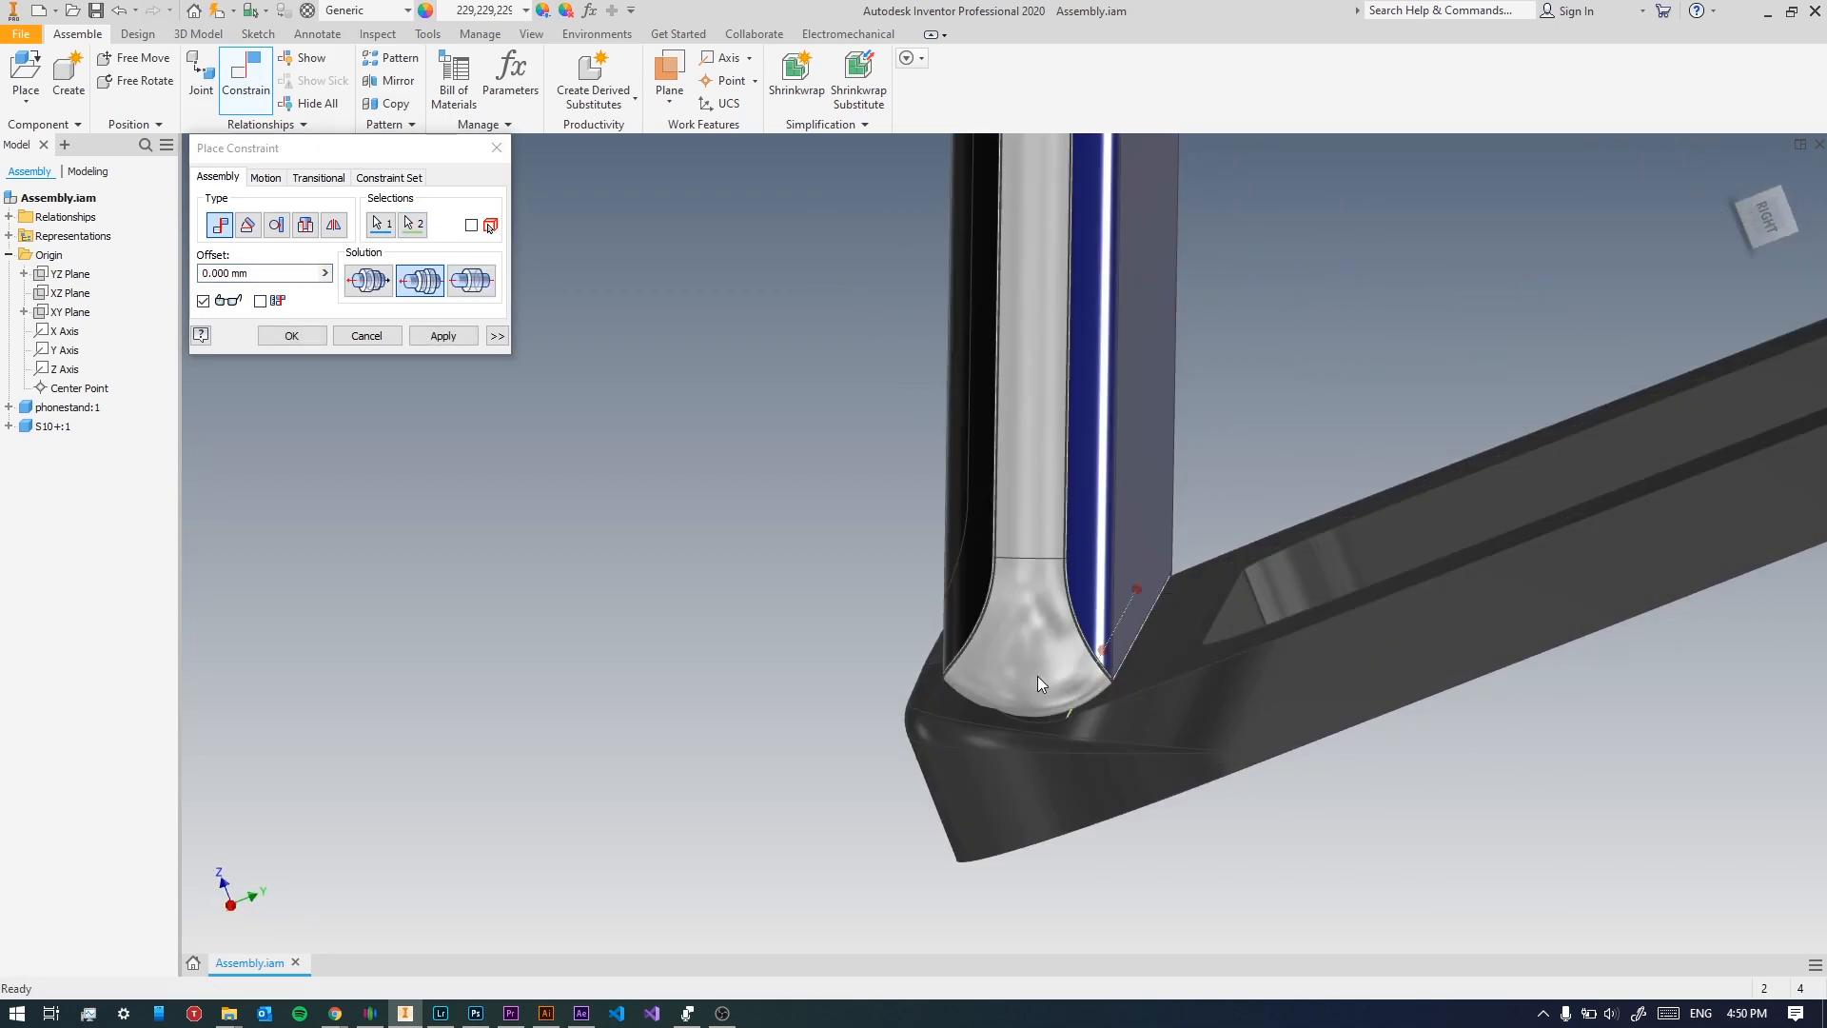
{"action": "left_click_drag", "start_coordinate": [1043, 683], "coordinate": [1037, 675]}
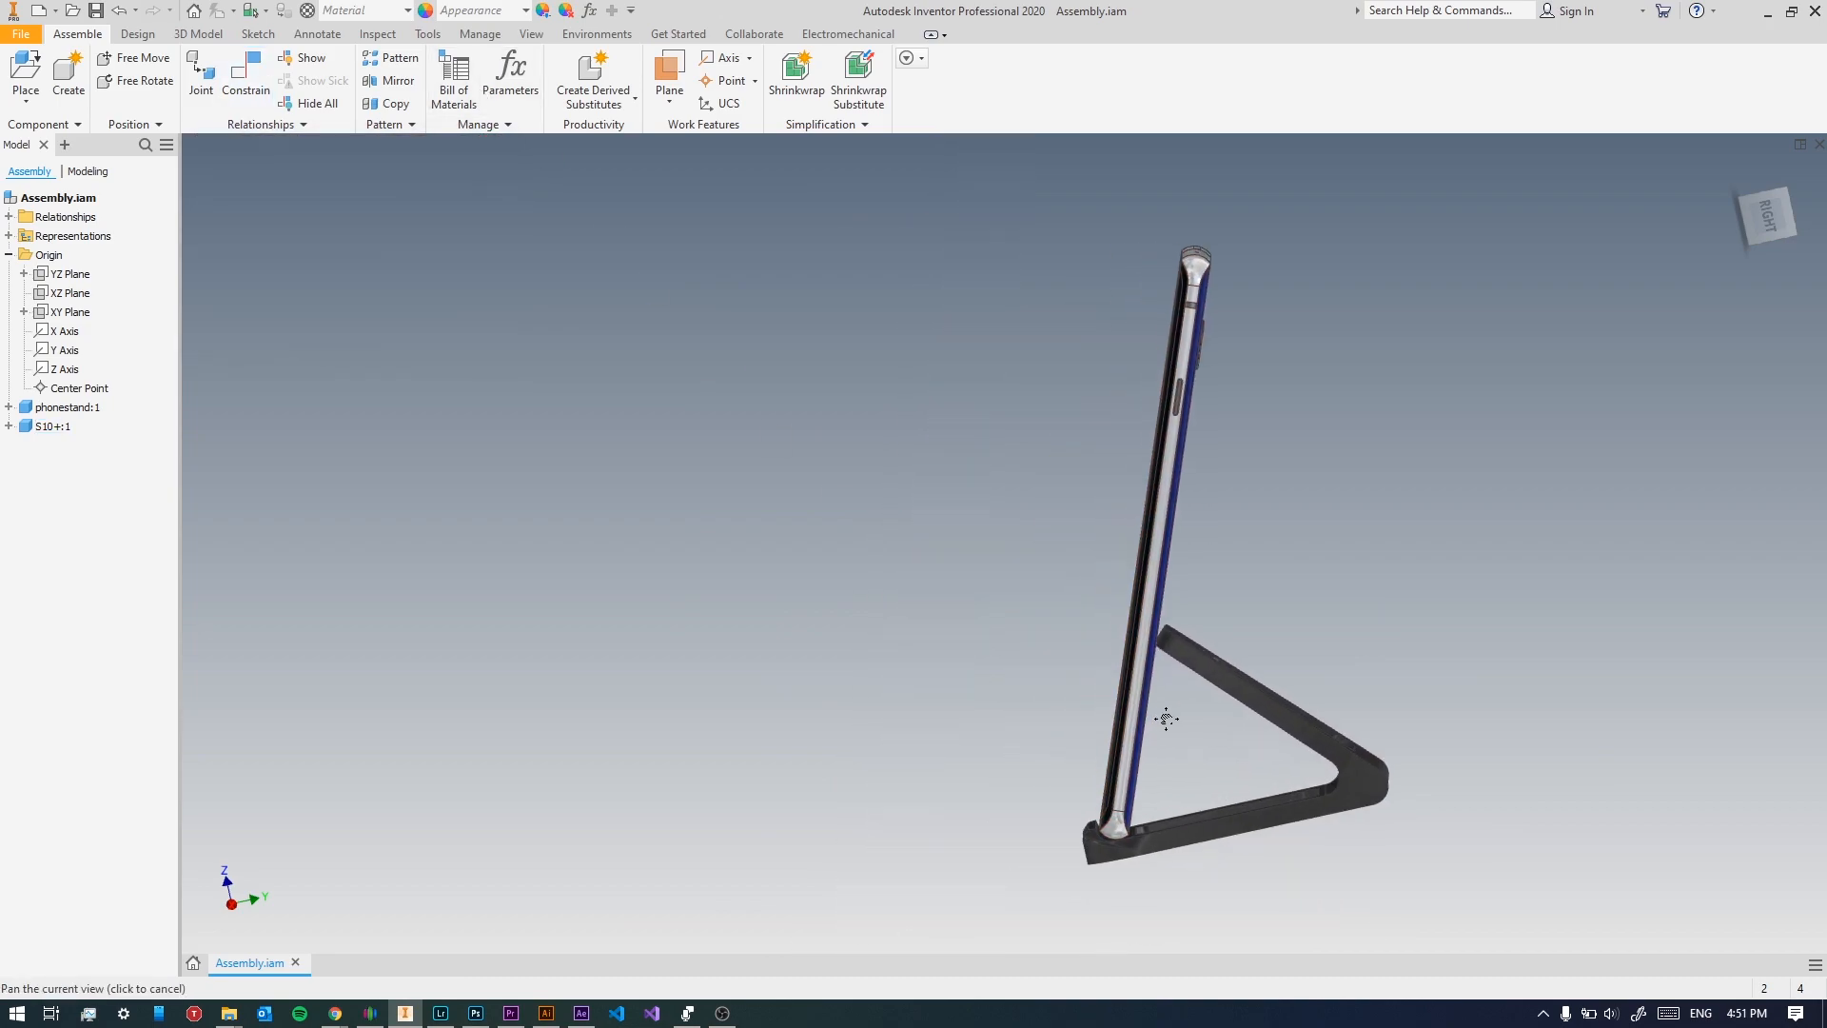
{"action": "left_click_drag", "start_coordinate": [1165, 720], "coordinate": [1083, 701]}
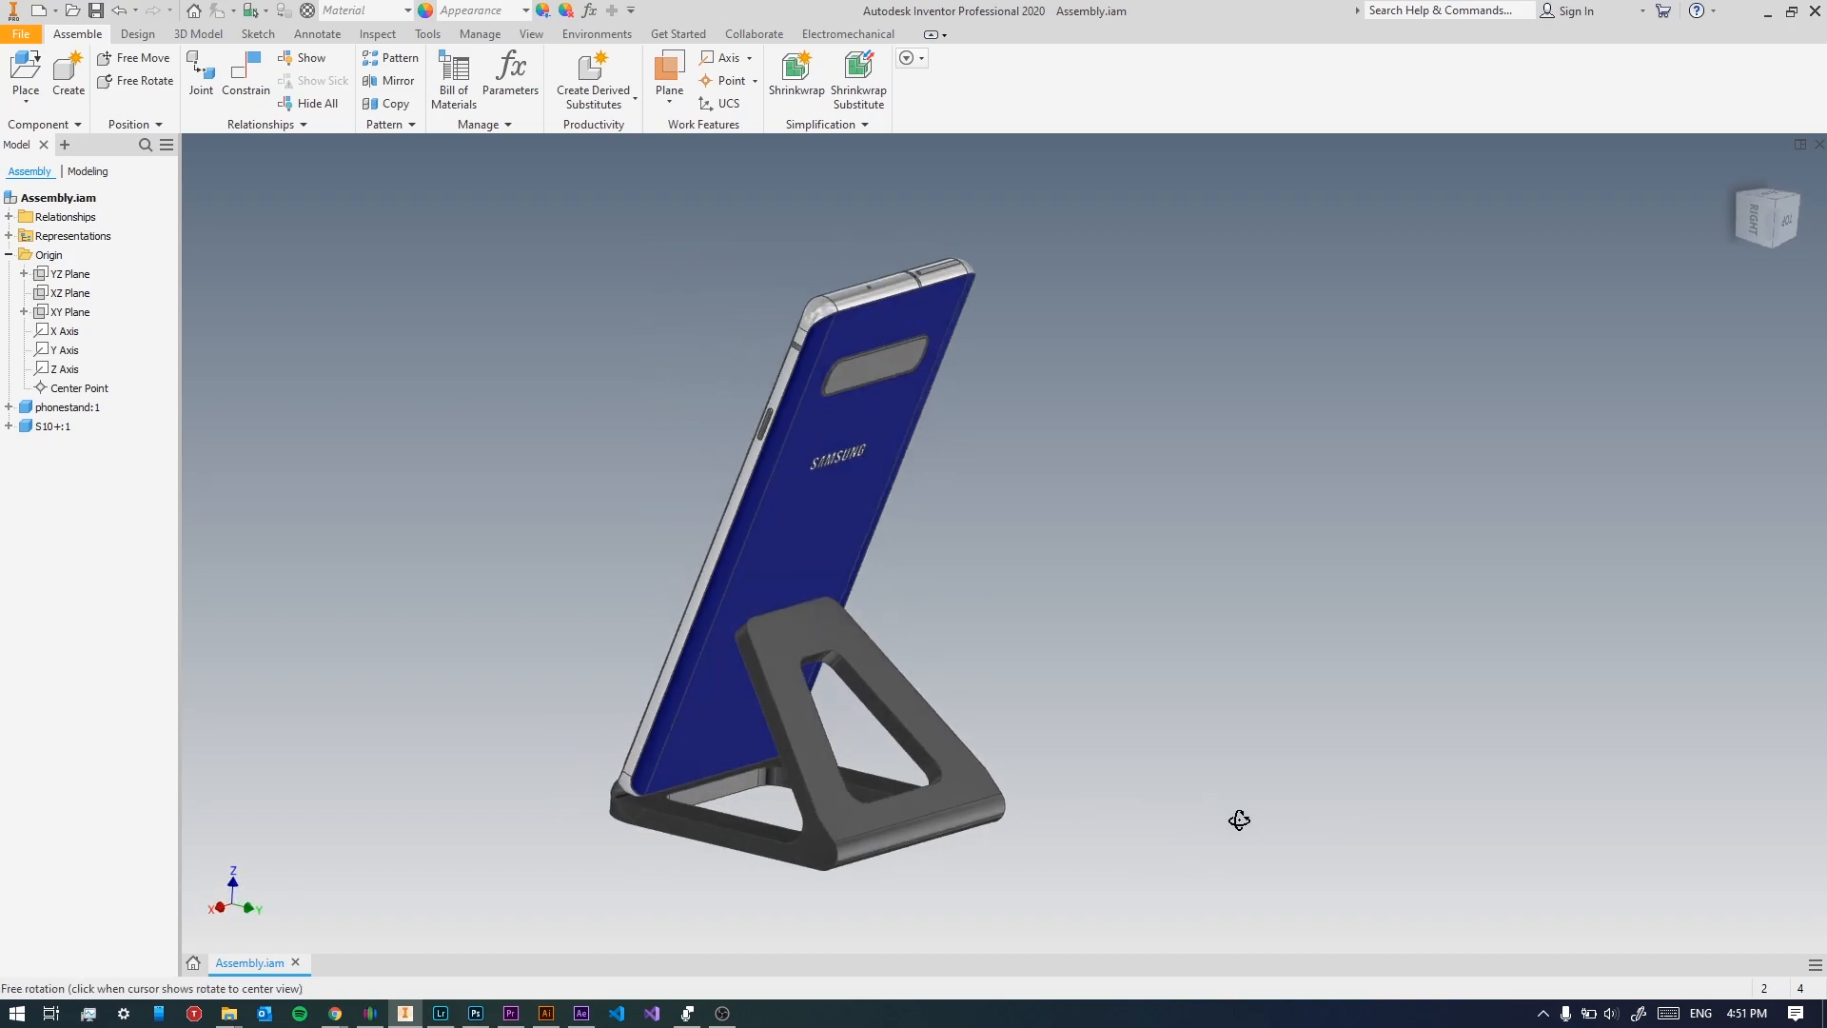
{"action": "left_click_drag", "start_coordinate": [1239, 819], "coordinate": [944, 551]}
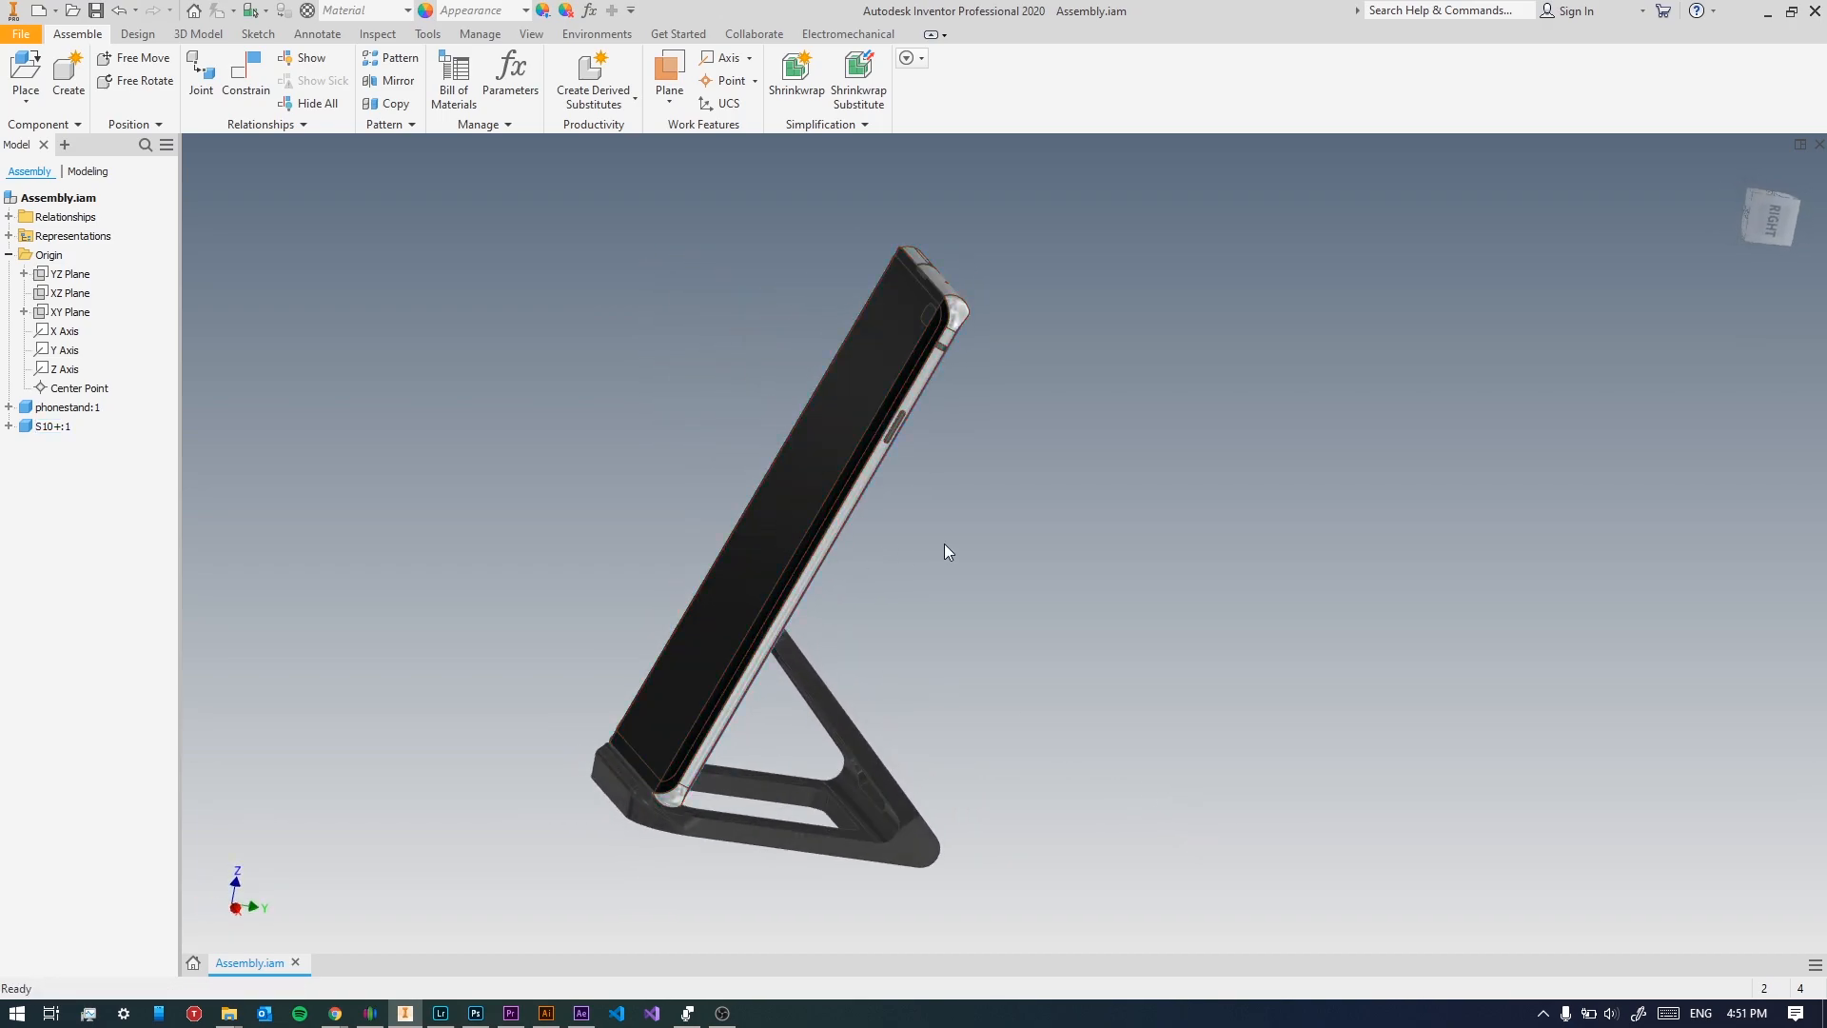